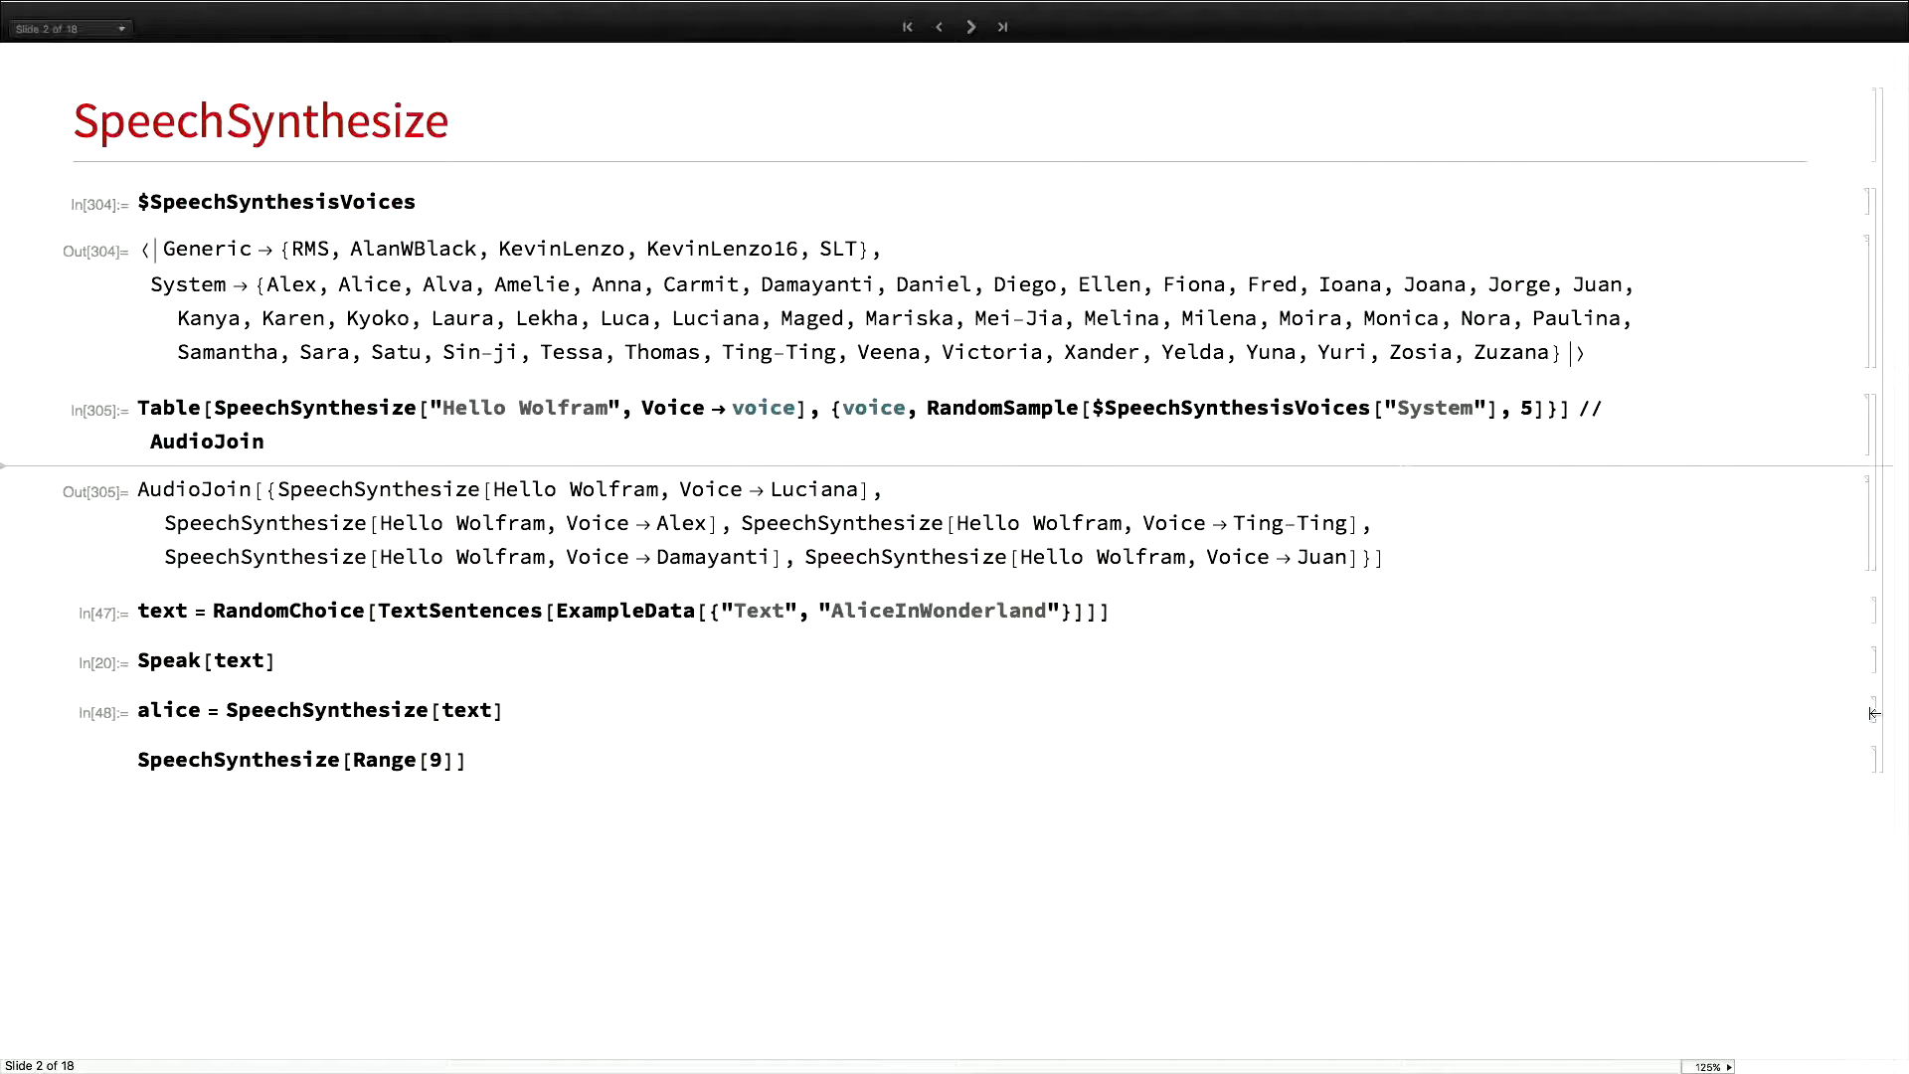
# Play and stop the spoken random Alice sentence, then advance to the next slide
pyautogui.doubleClick(1000, 408)
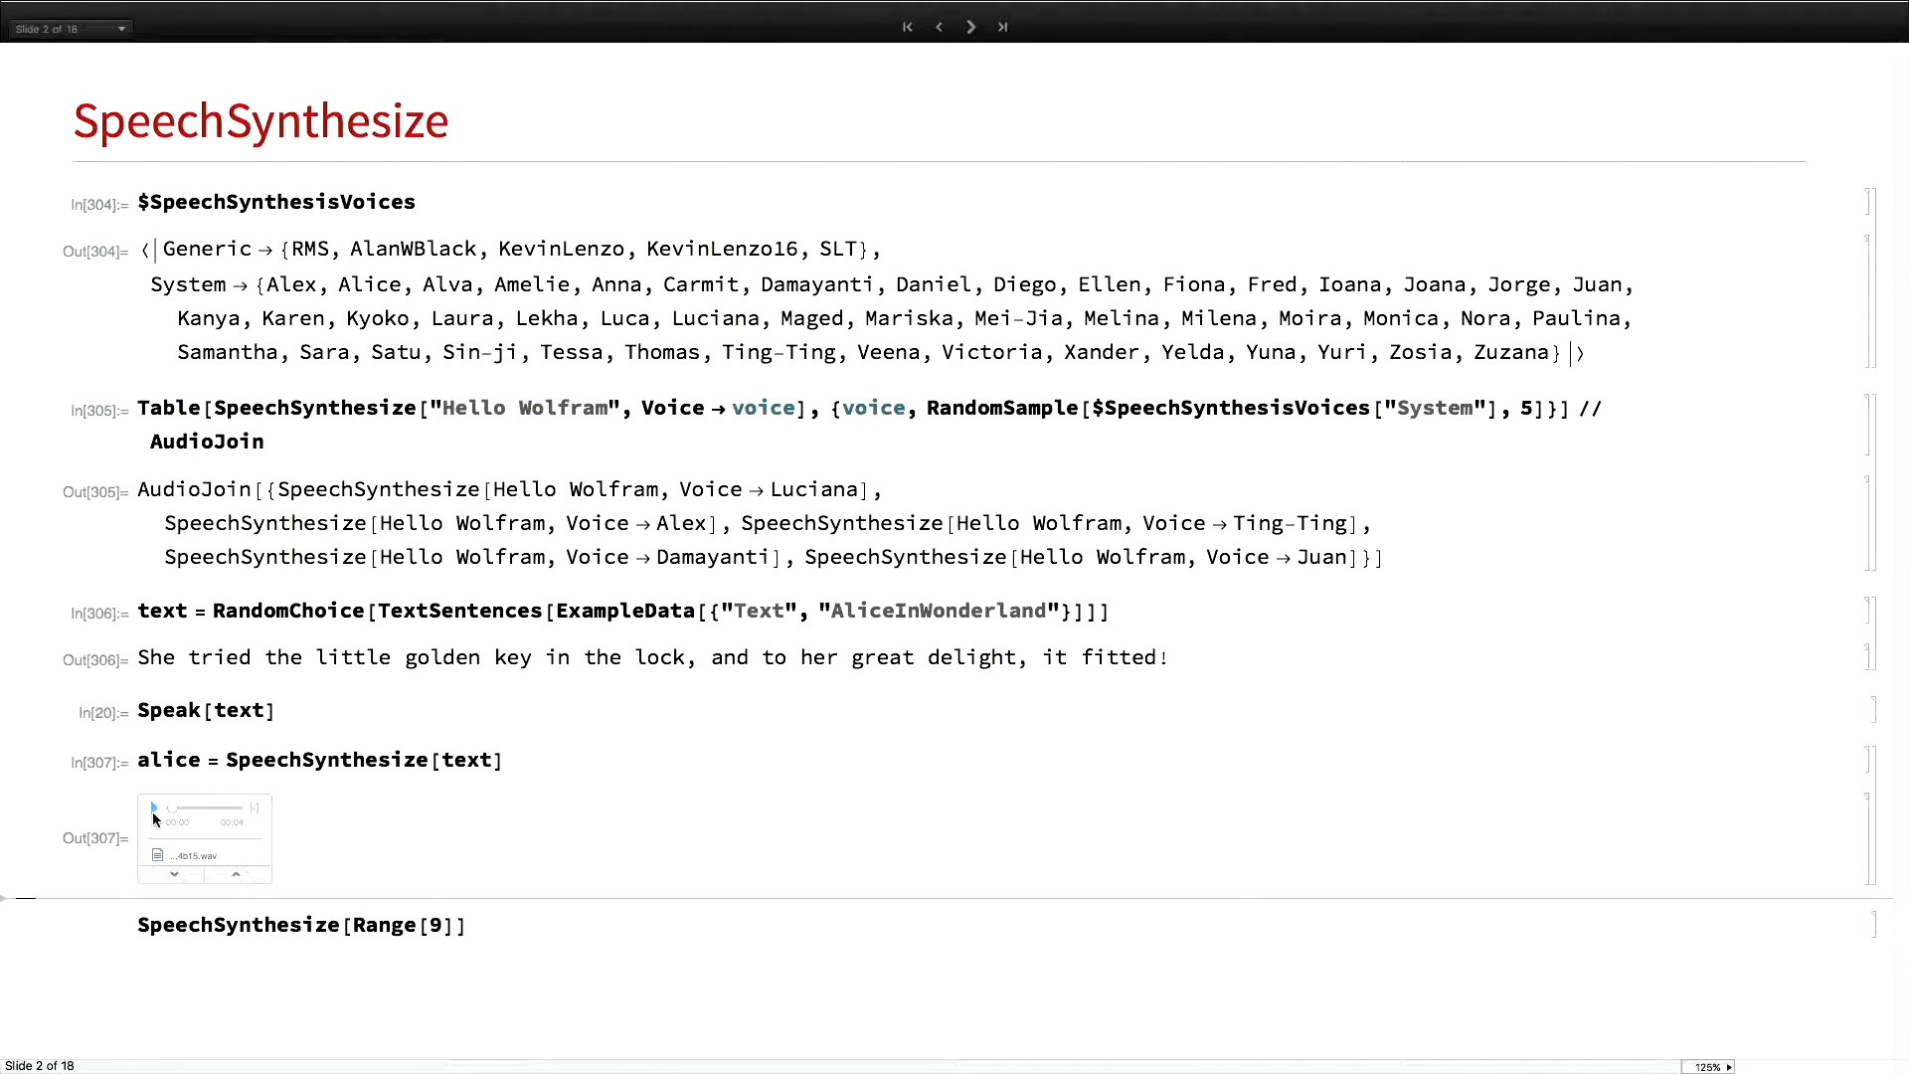
pyautogui.click(152, 808)
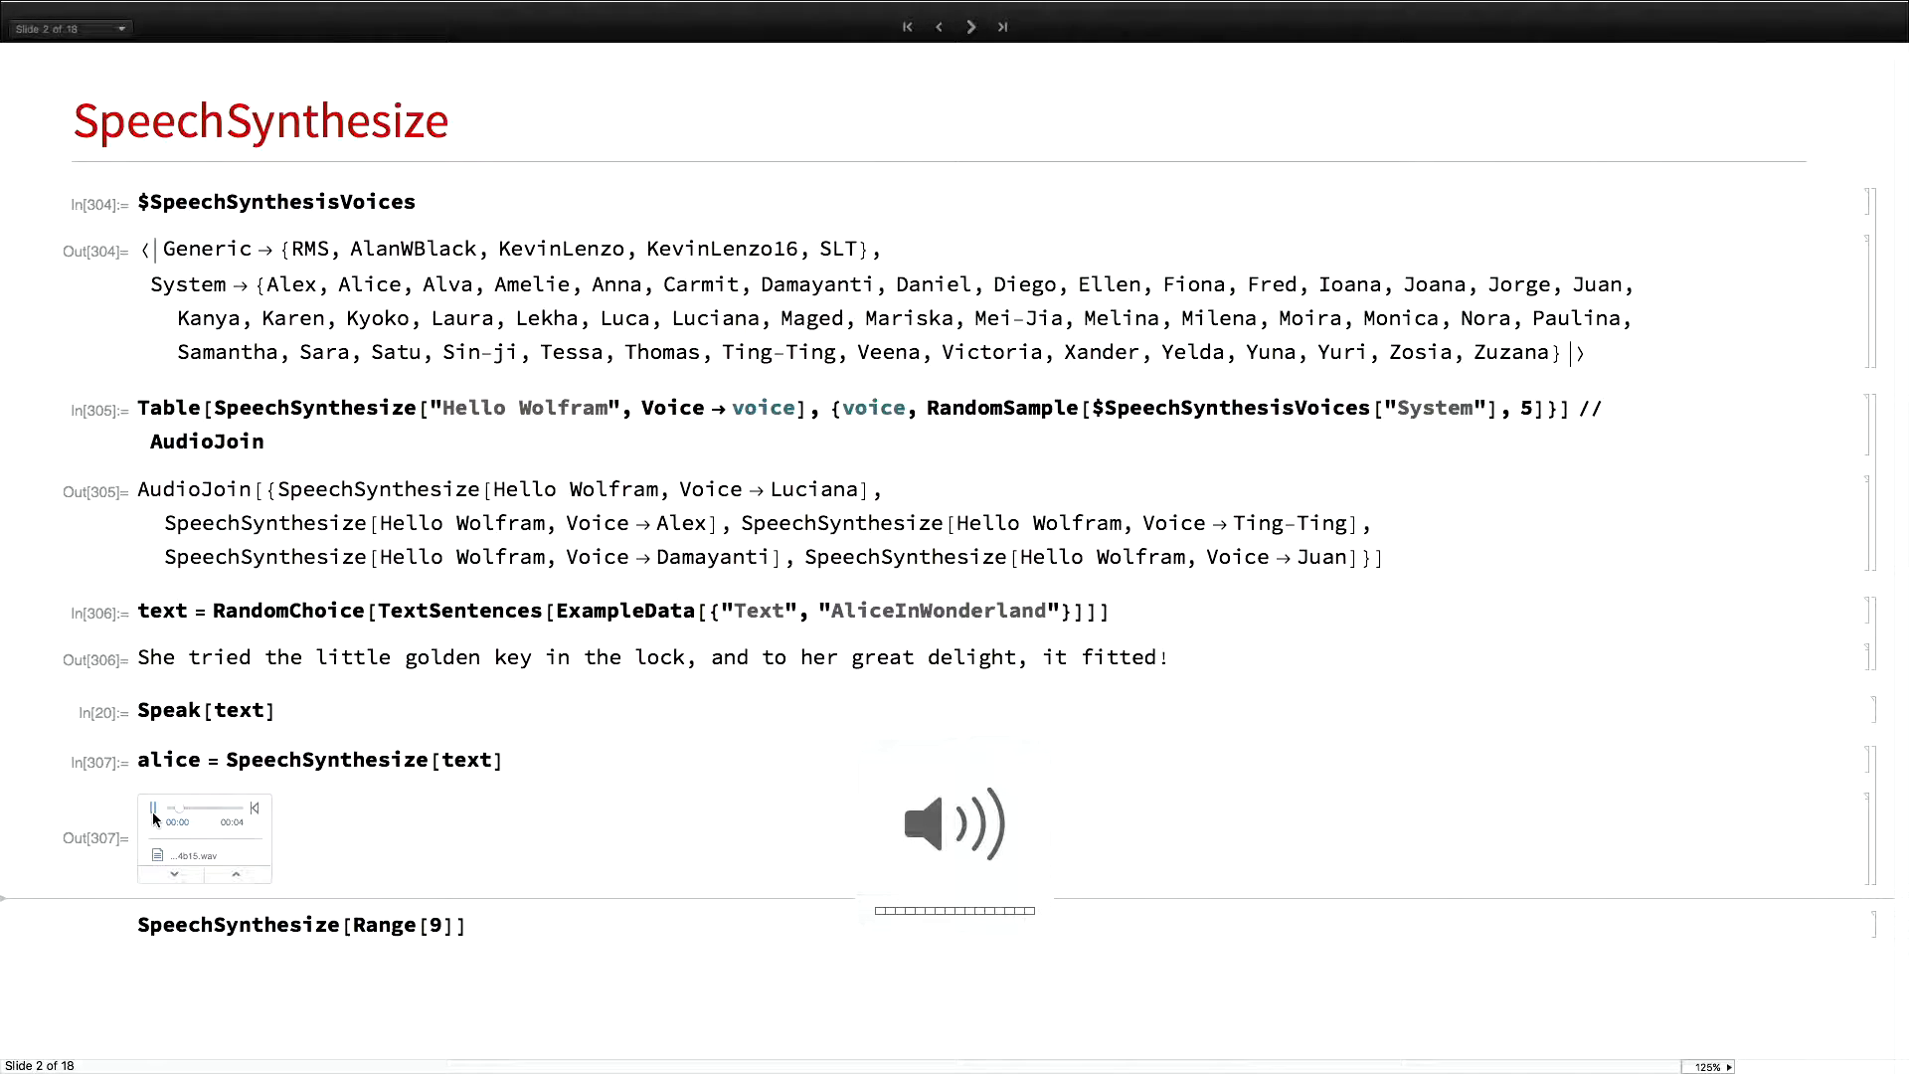
pyautogui.click(152, 809)
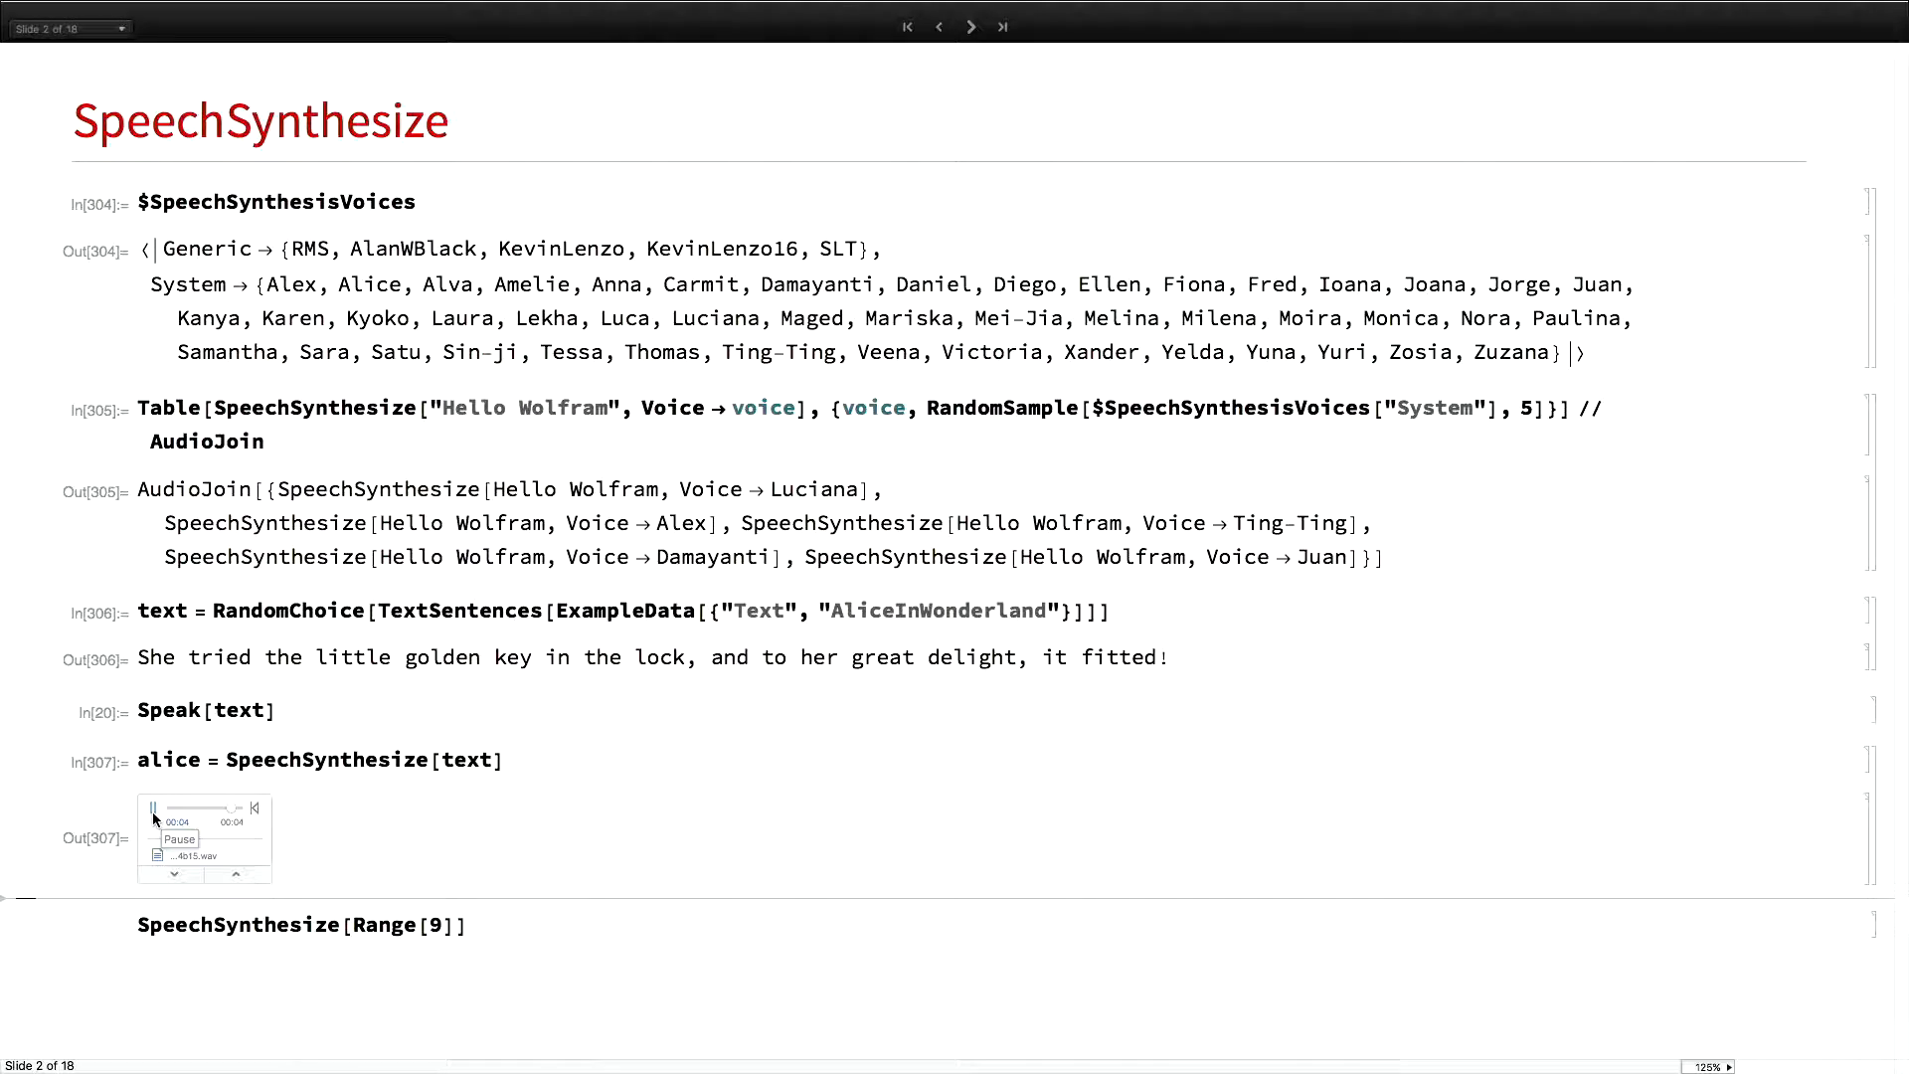
pyautogui.click(156, 808)
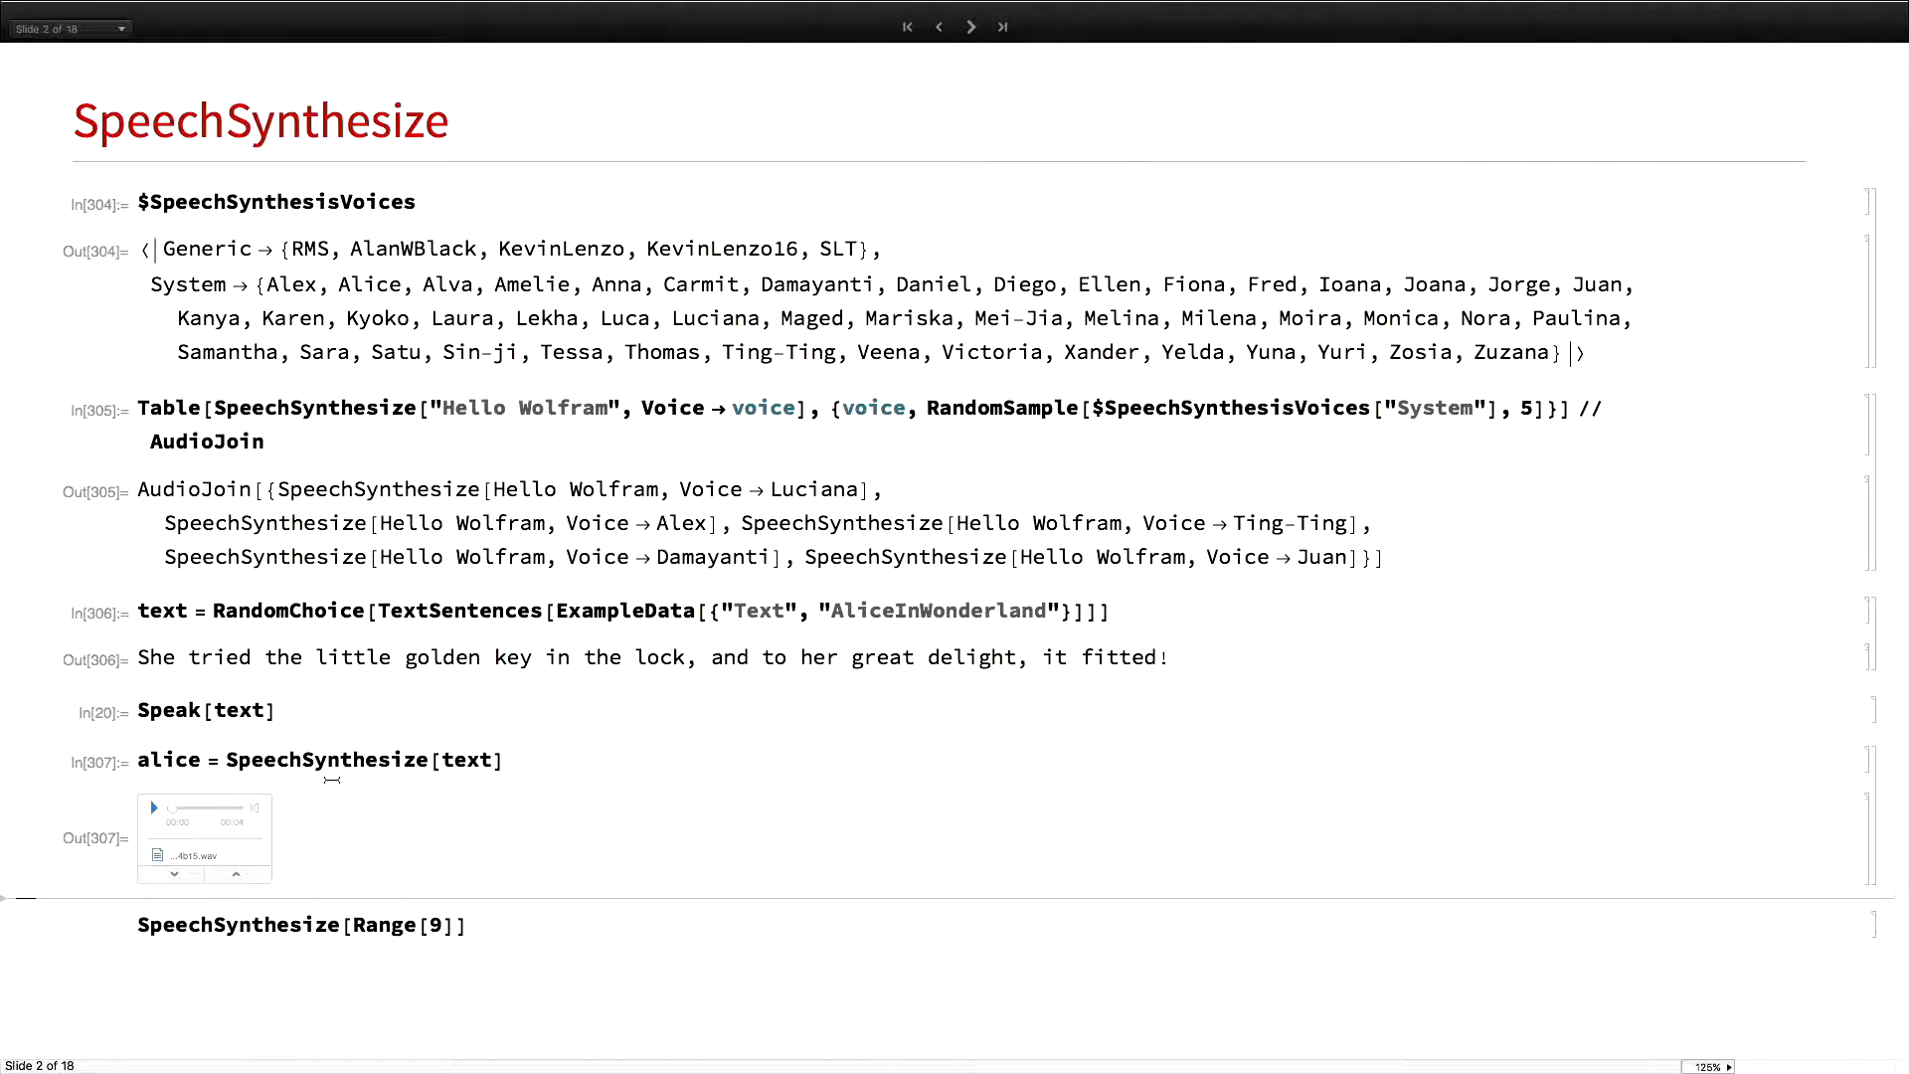
pyautogui.moveTo(560, 732)
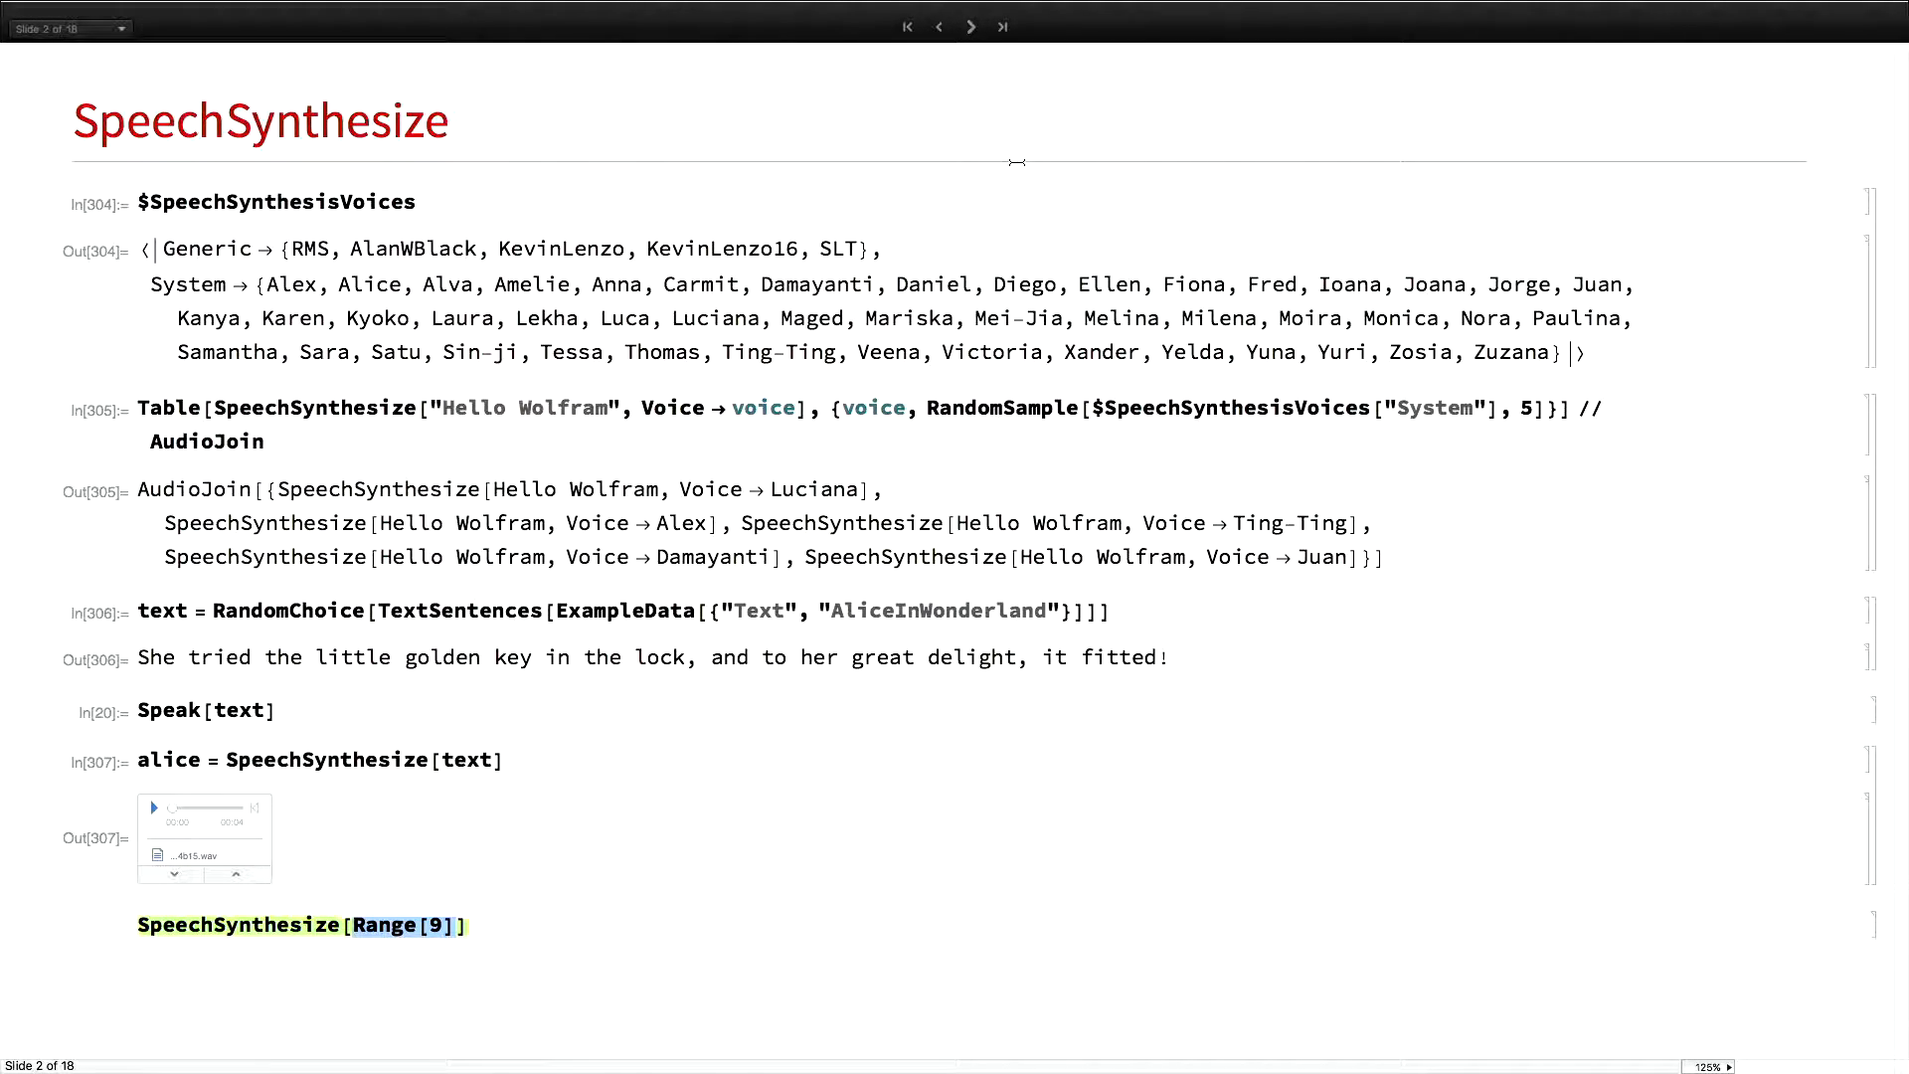
pyautogui.click(970, 27)
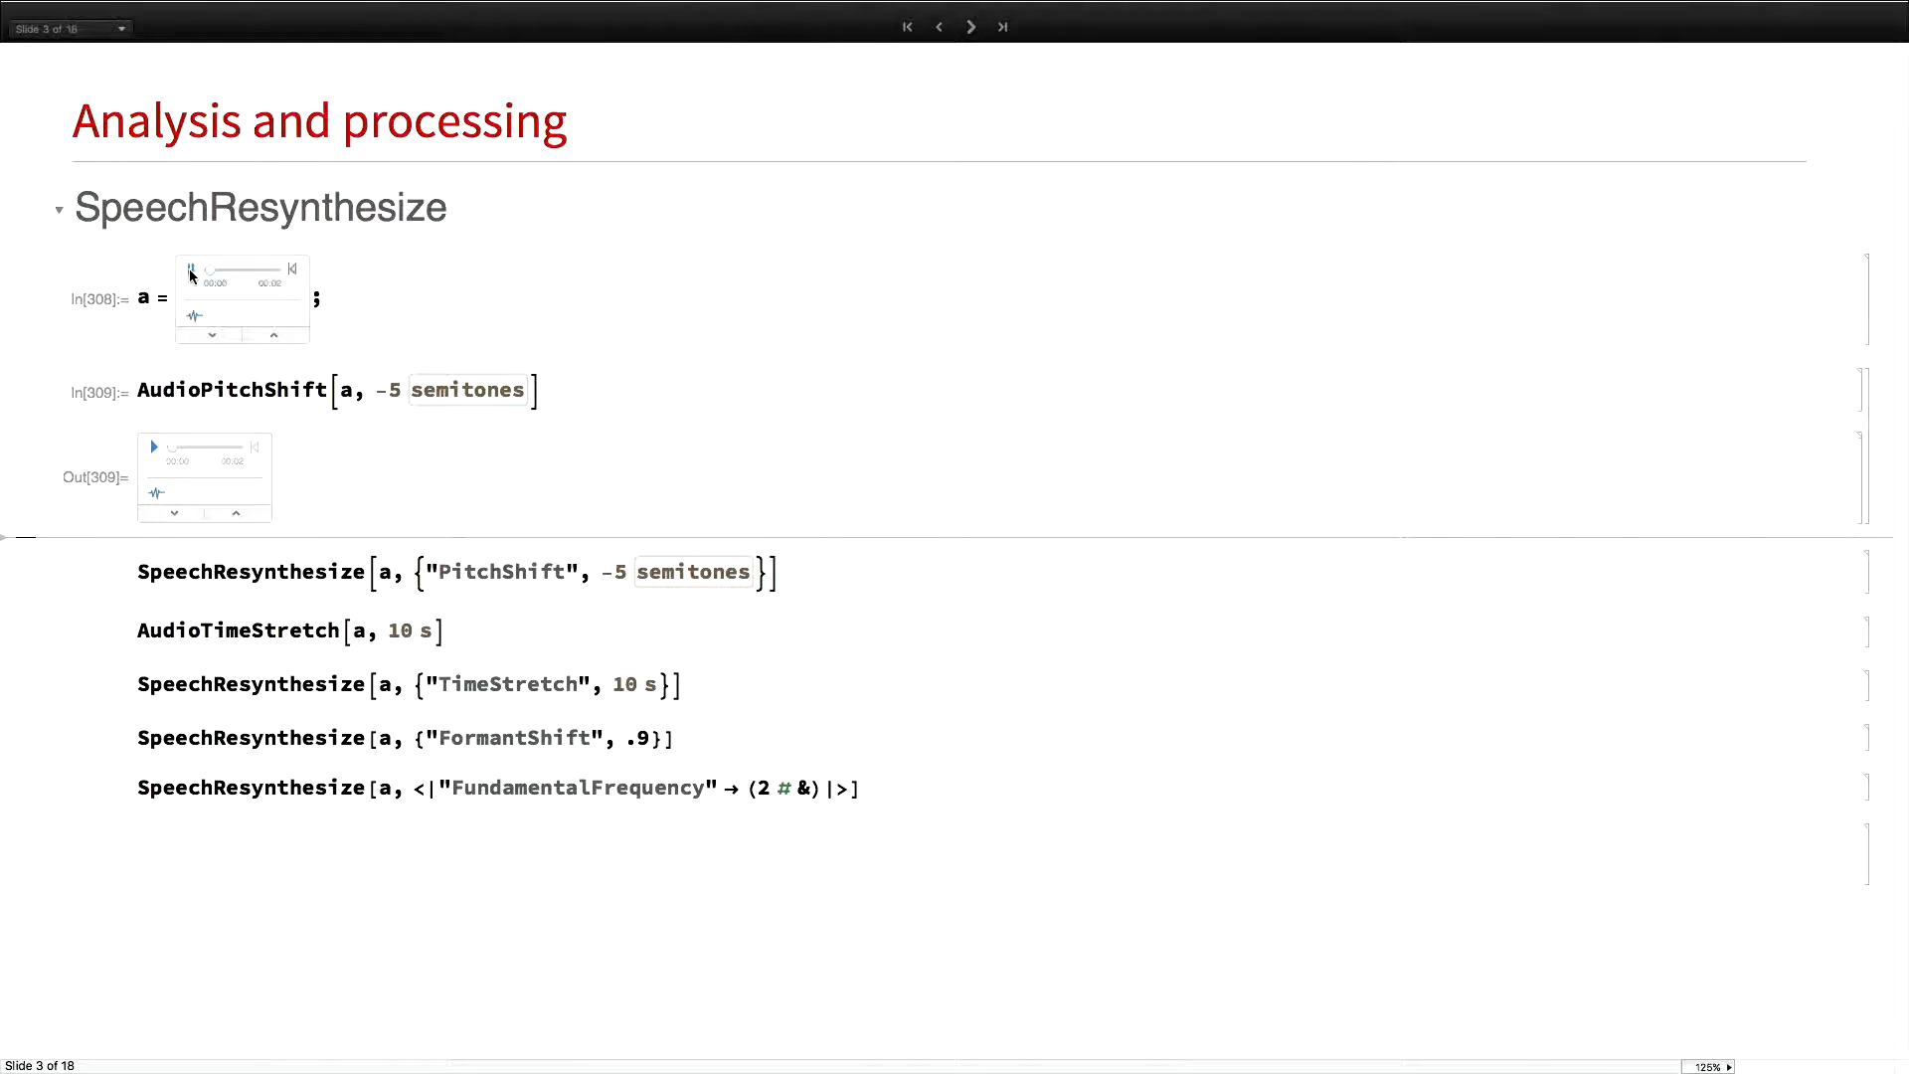
# Play original recording a and its five-semitone pitch-shifted version
pyautogui.click(191, 269)
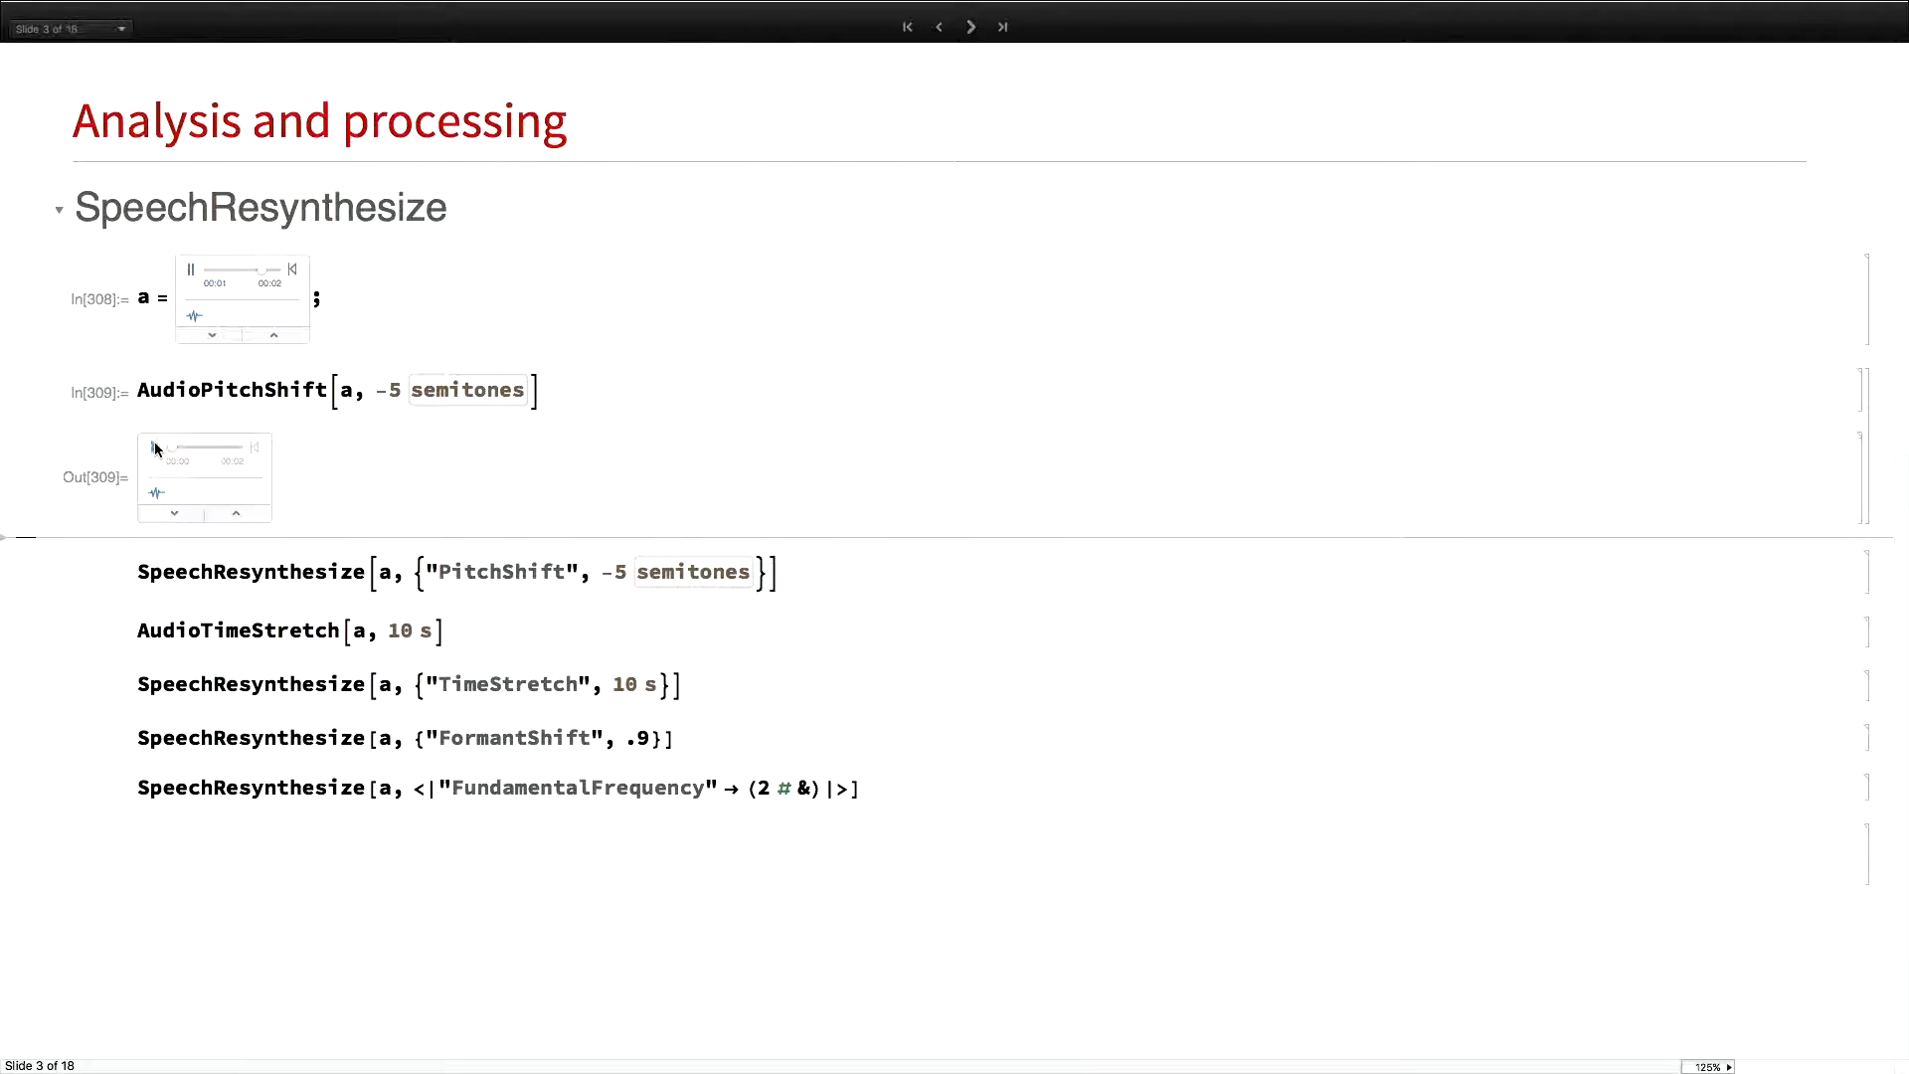
pyautogui.moveTo(468, 389)
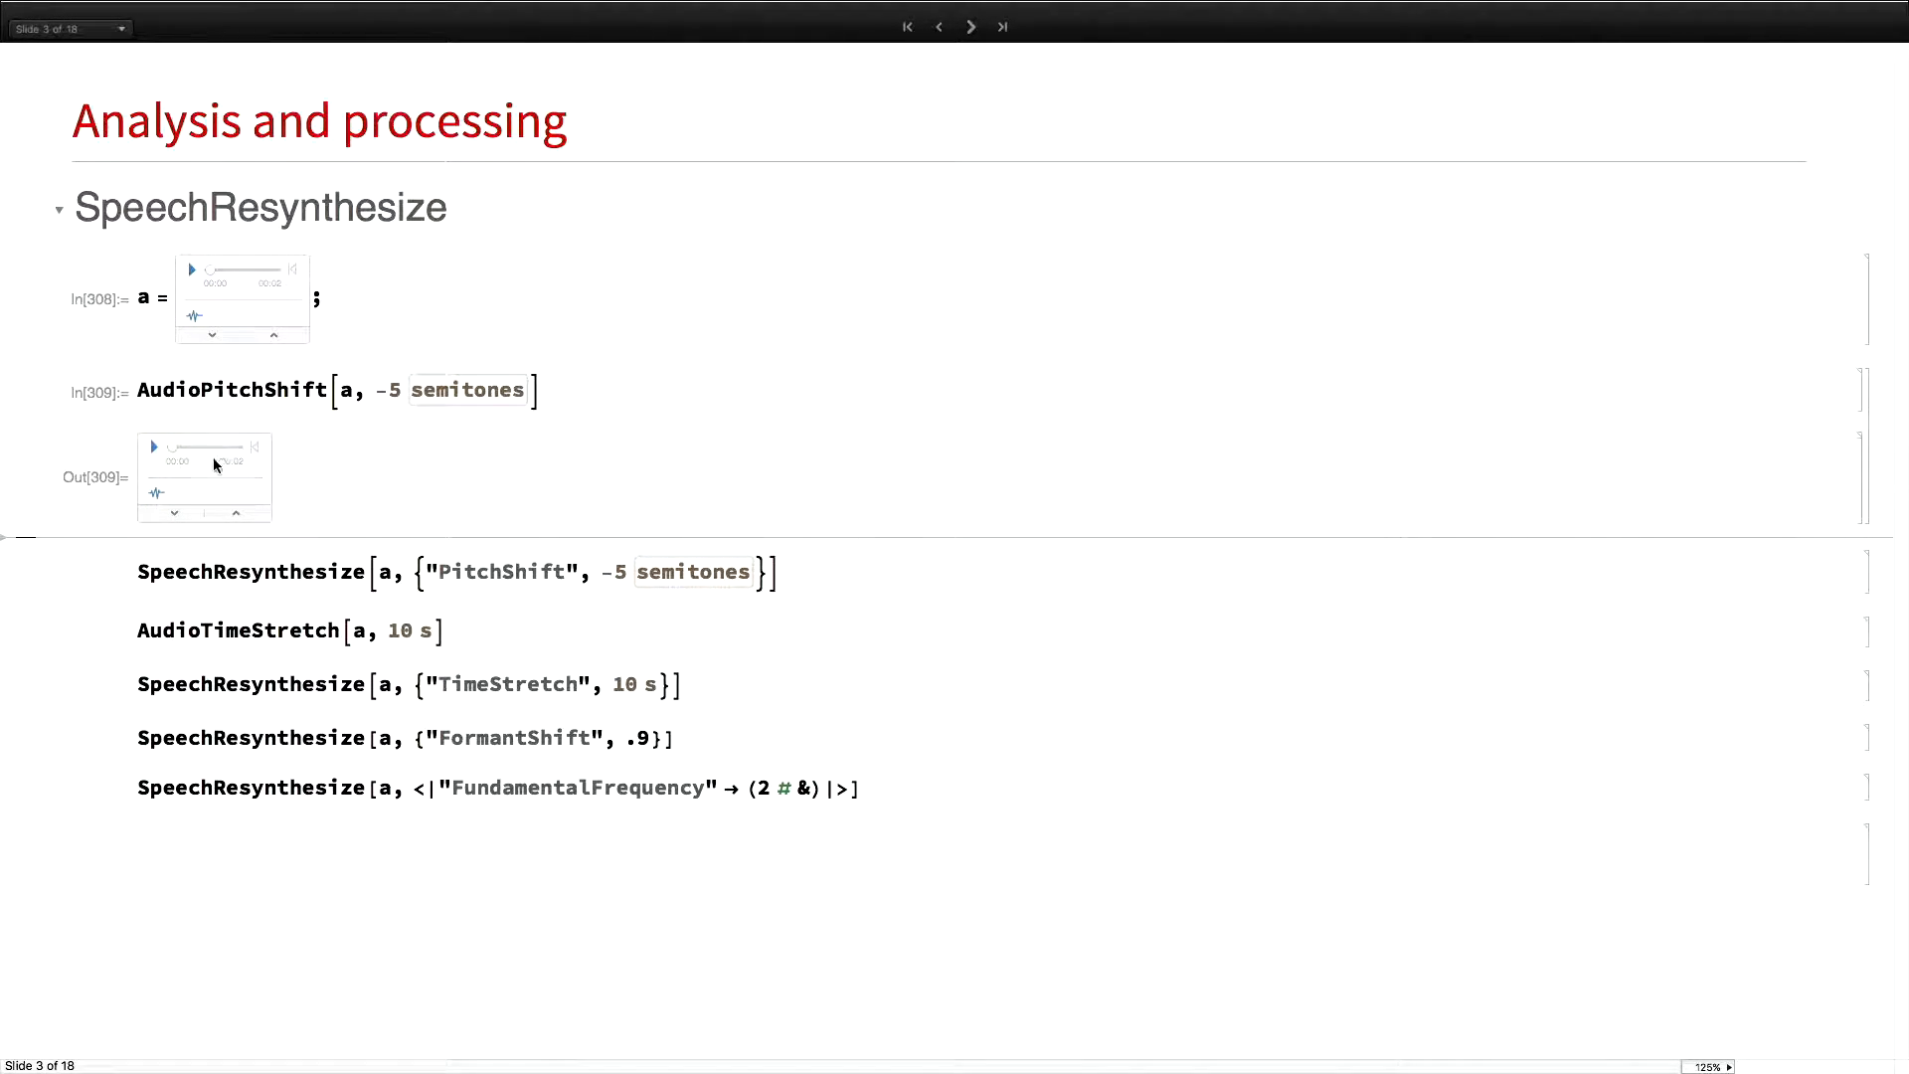
pyautogui.click(153, 447)
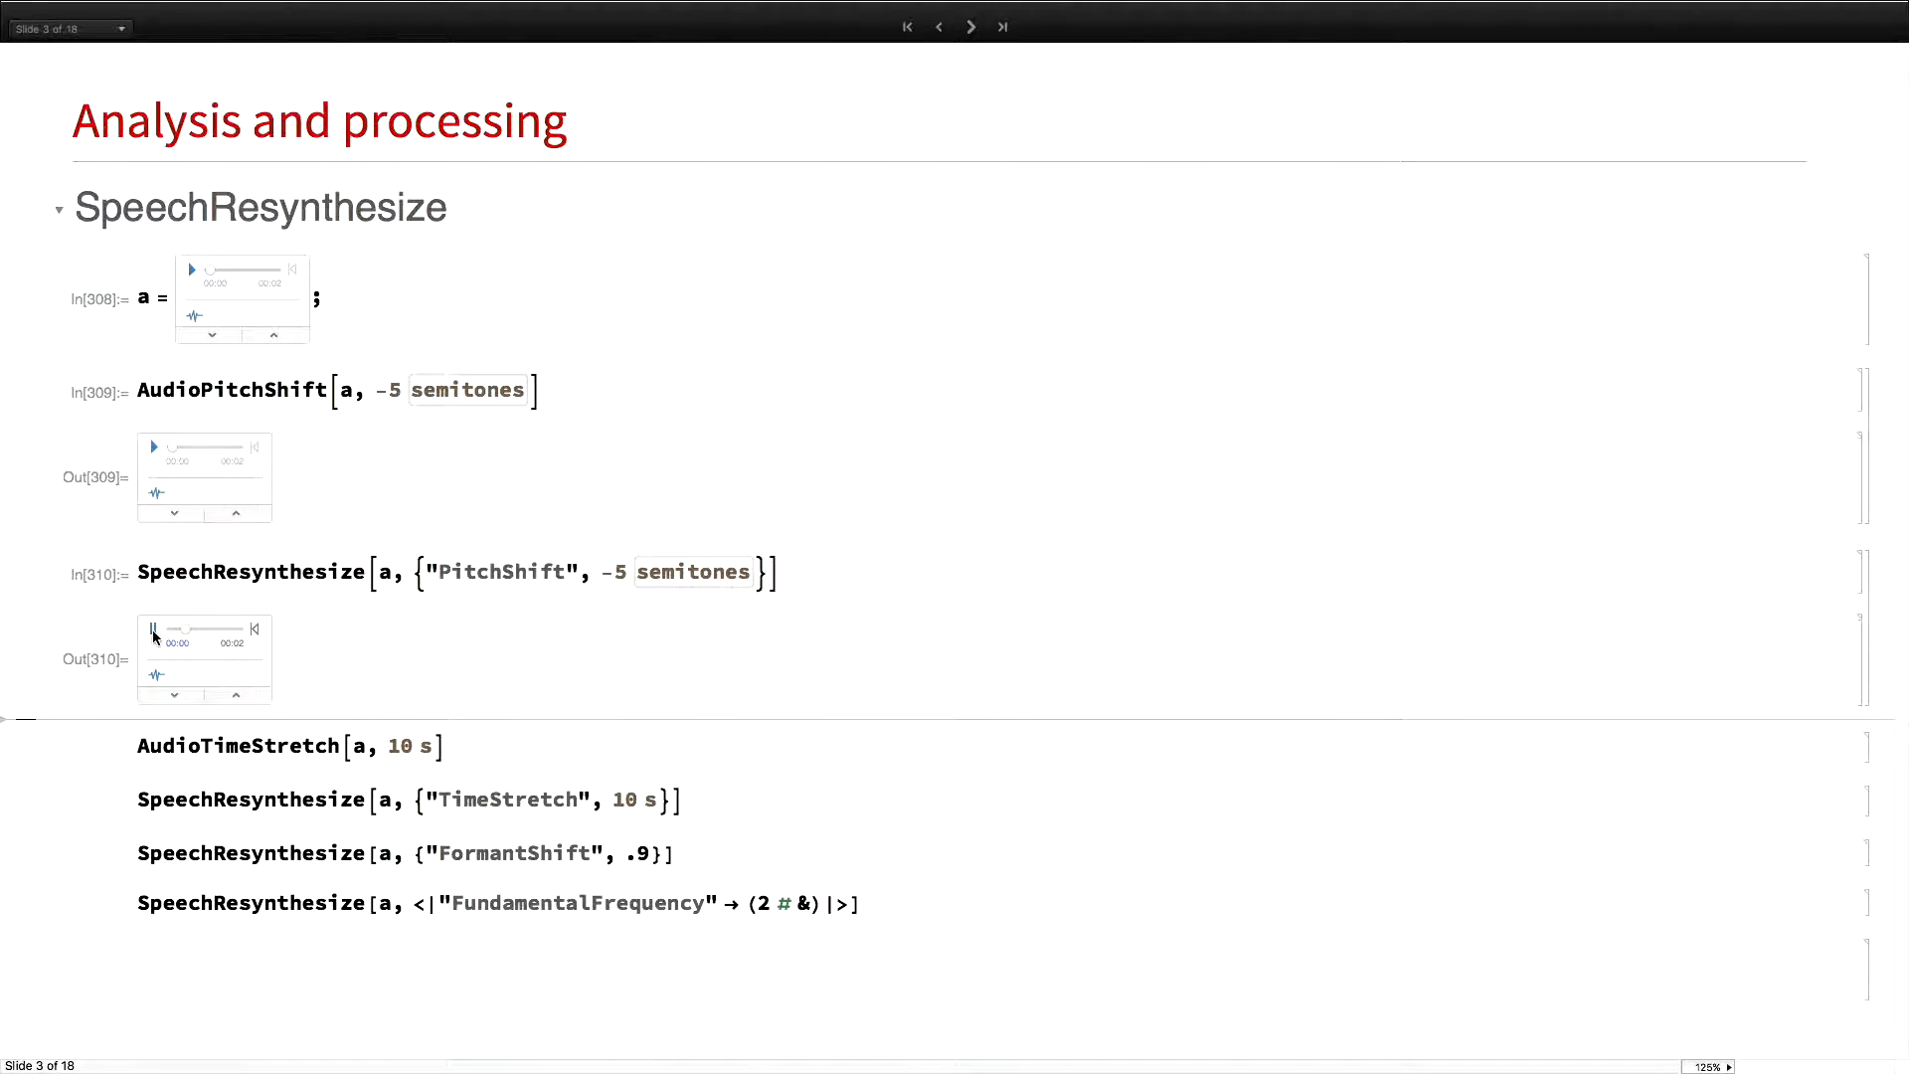
# Replay recording a, set the resynthesis pitch shift to -12 semitones, and play it
pyautogui.click(155, 629)
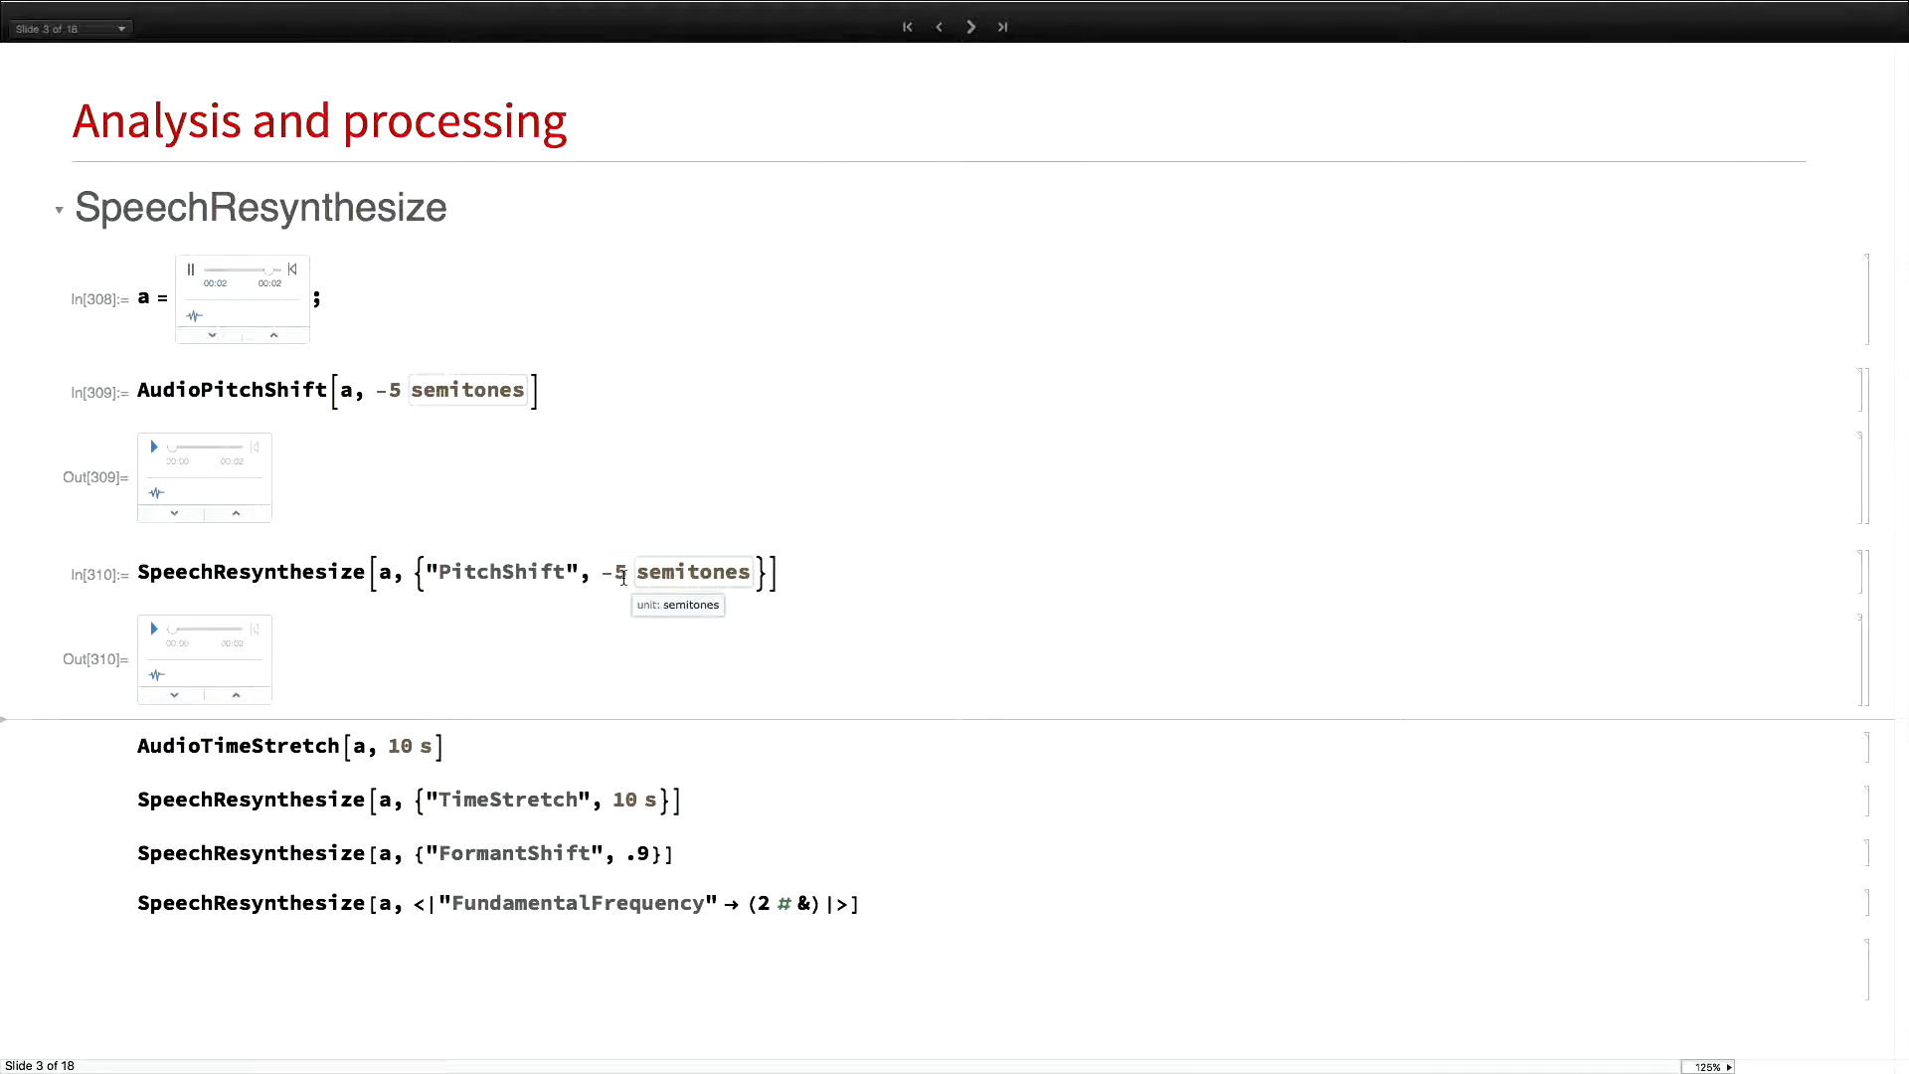
pyautogui.write('12')
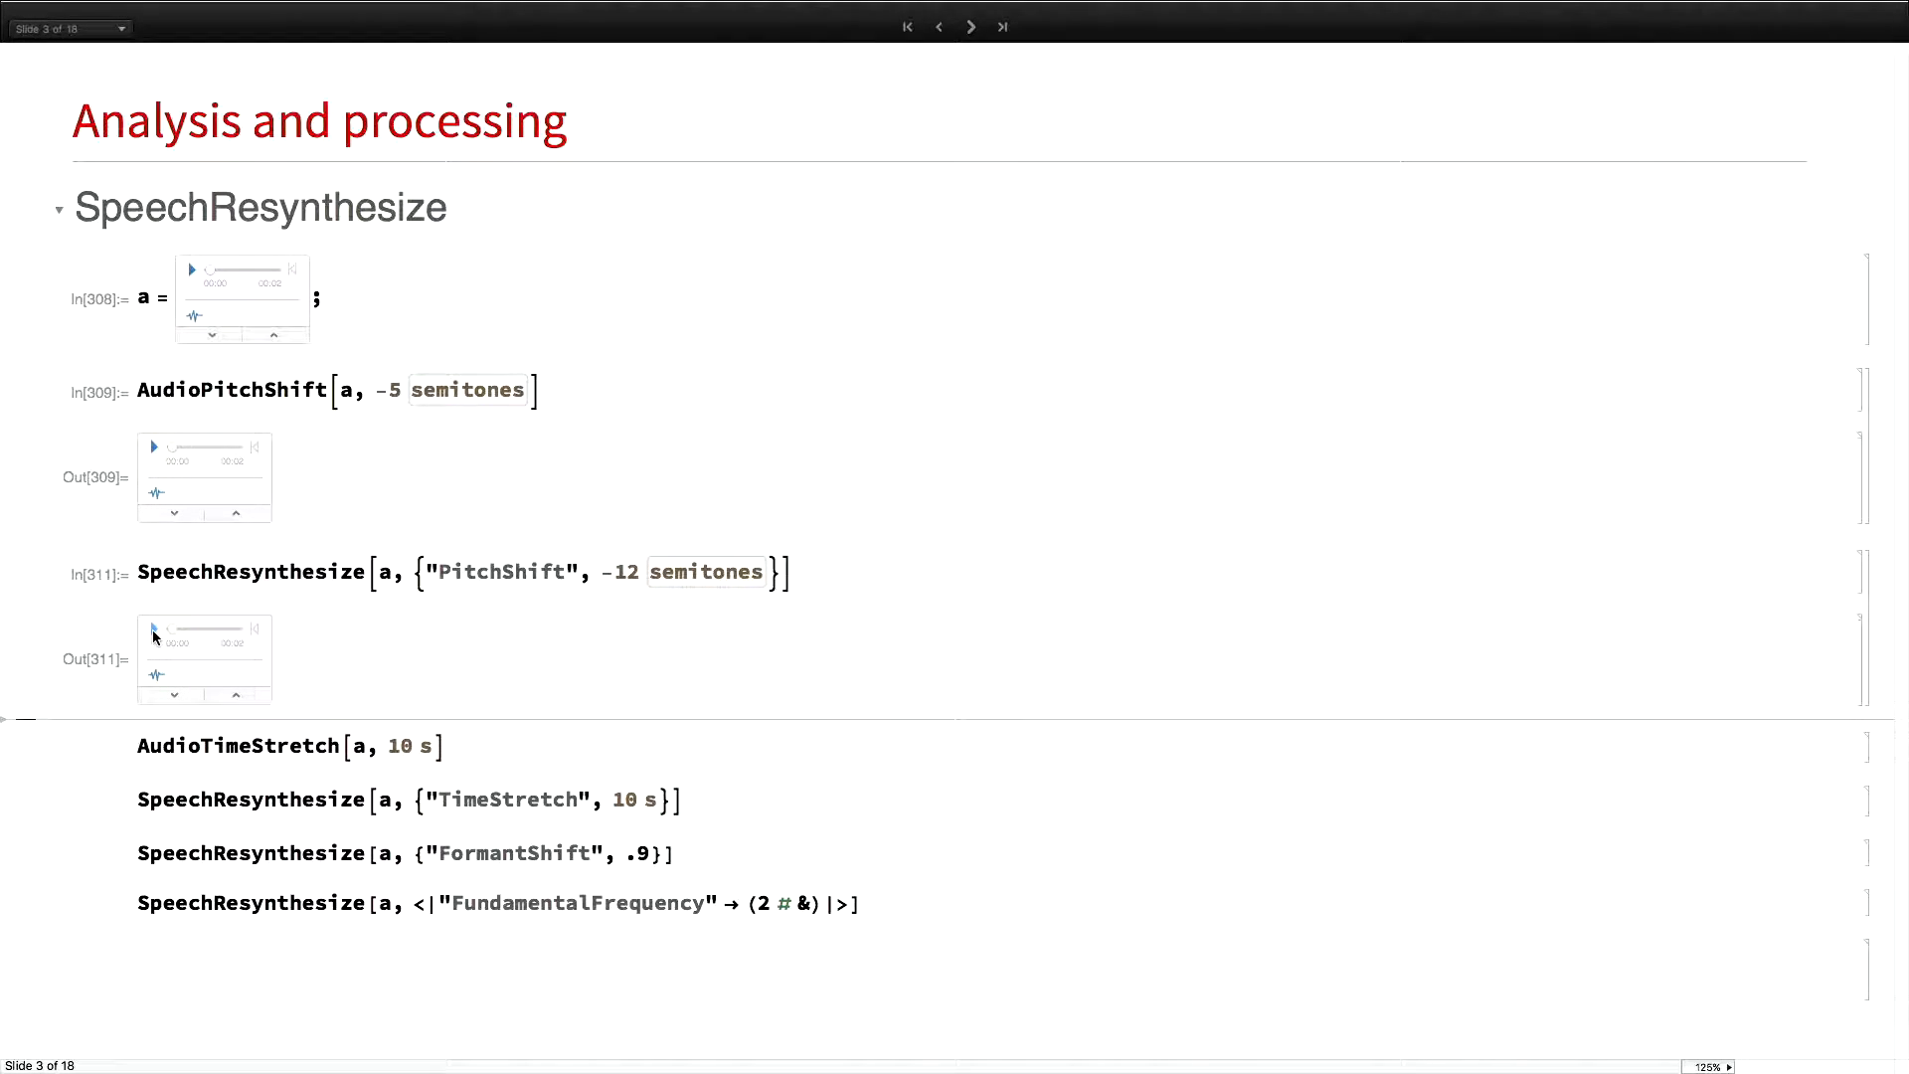
pyautogui.click(153, 629)
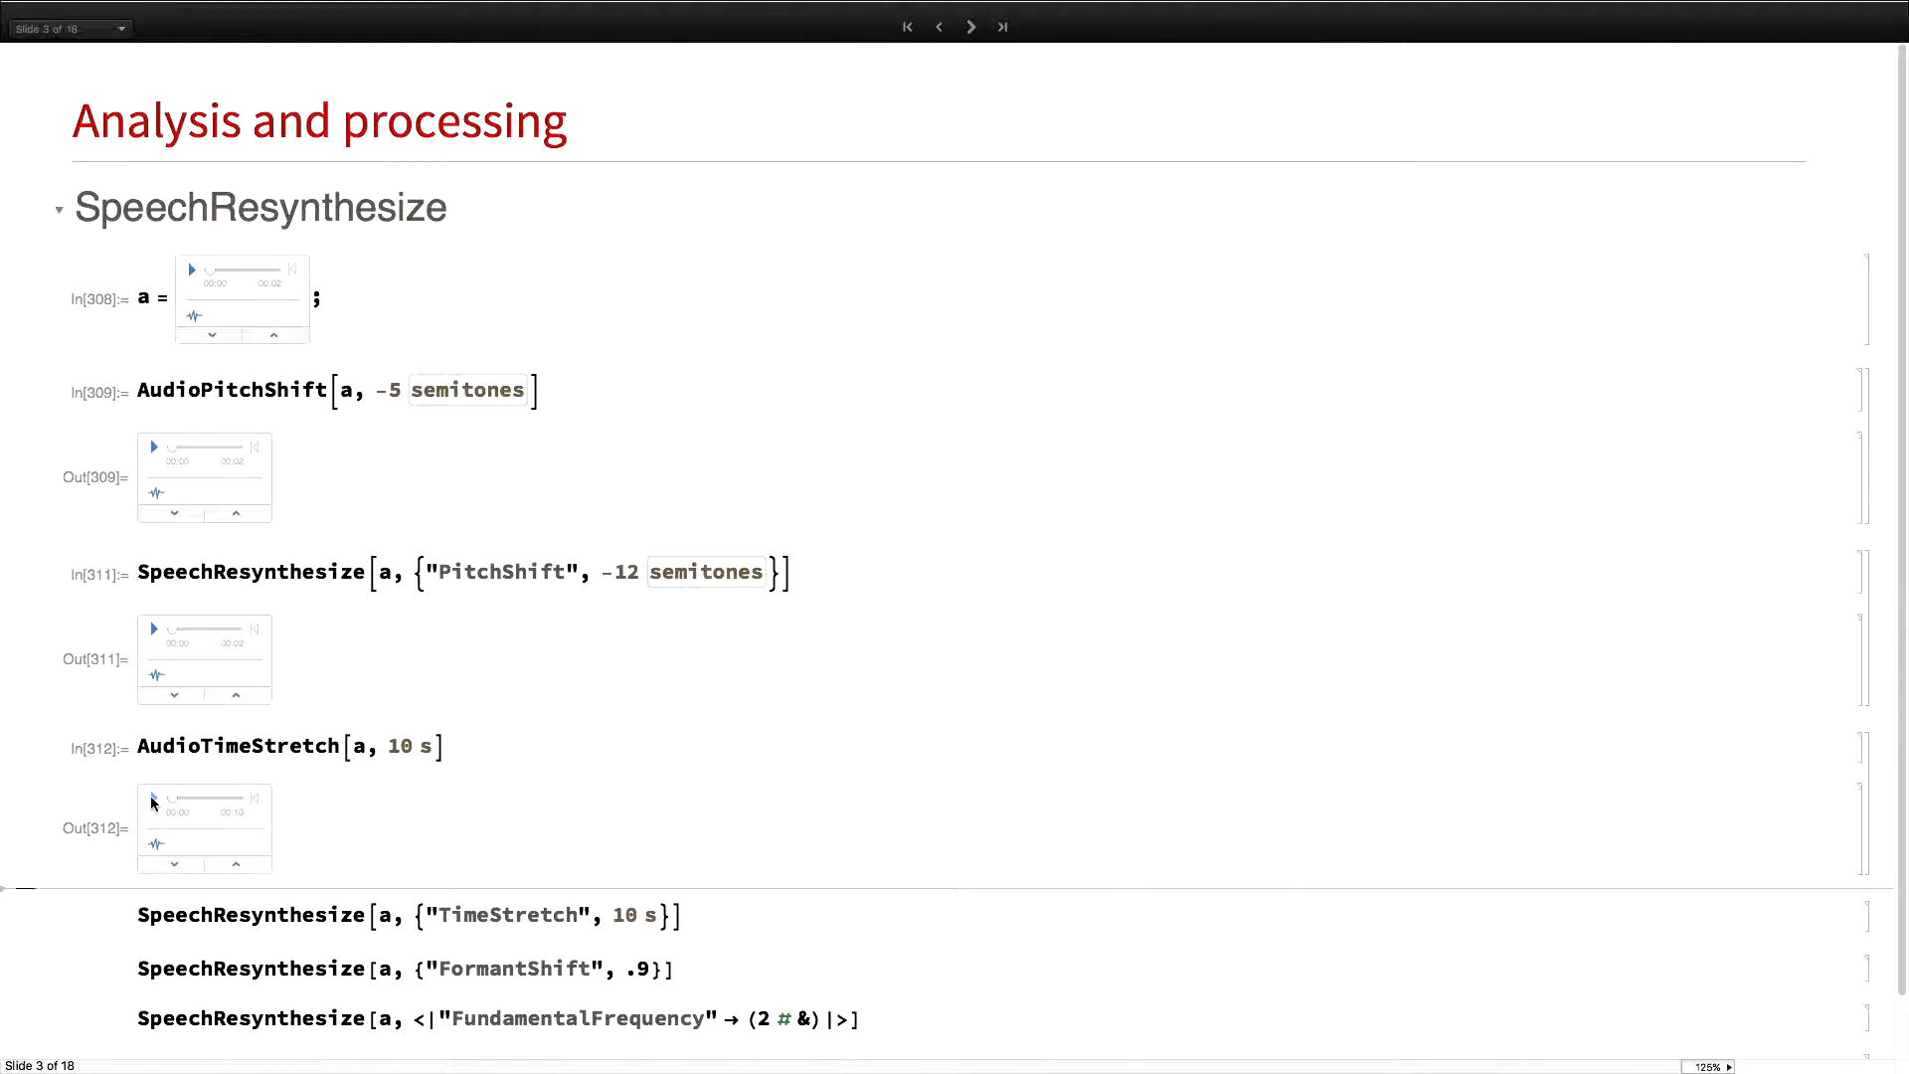
# Play the 10-second AudioTimeStretch output and the resynthesized 10-second stretch
pyautogui.click(153, 797)
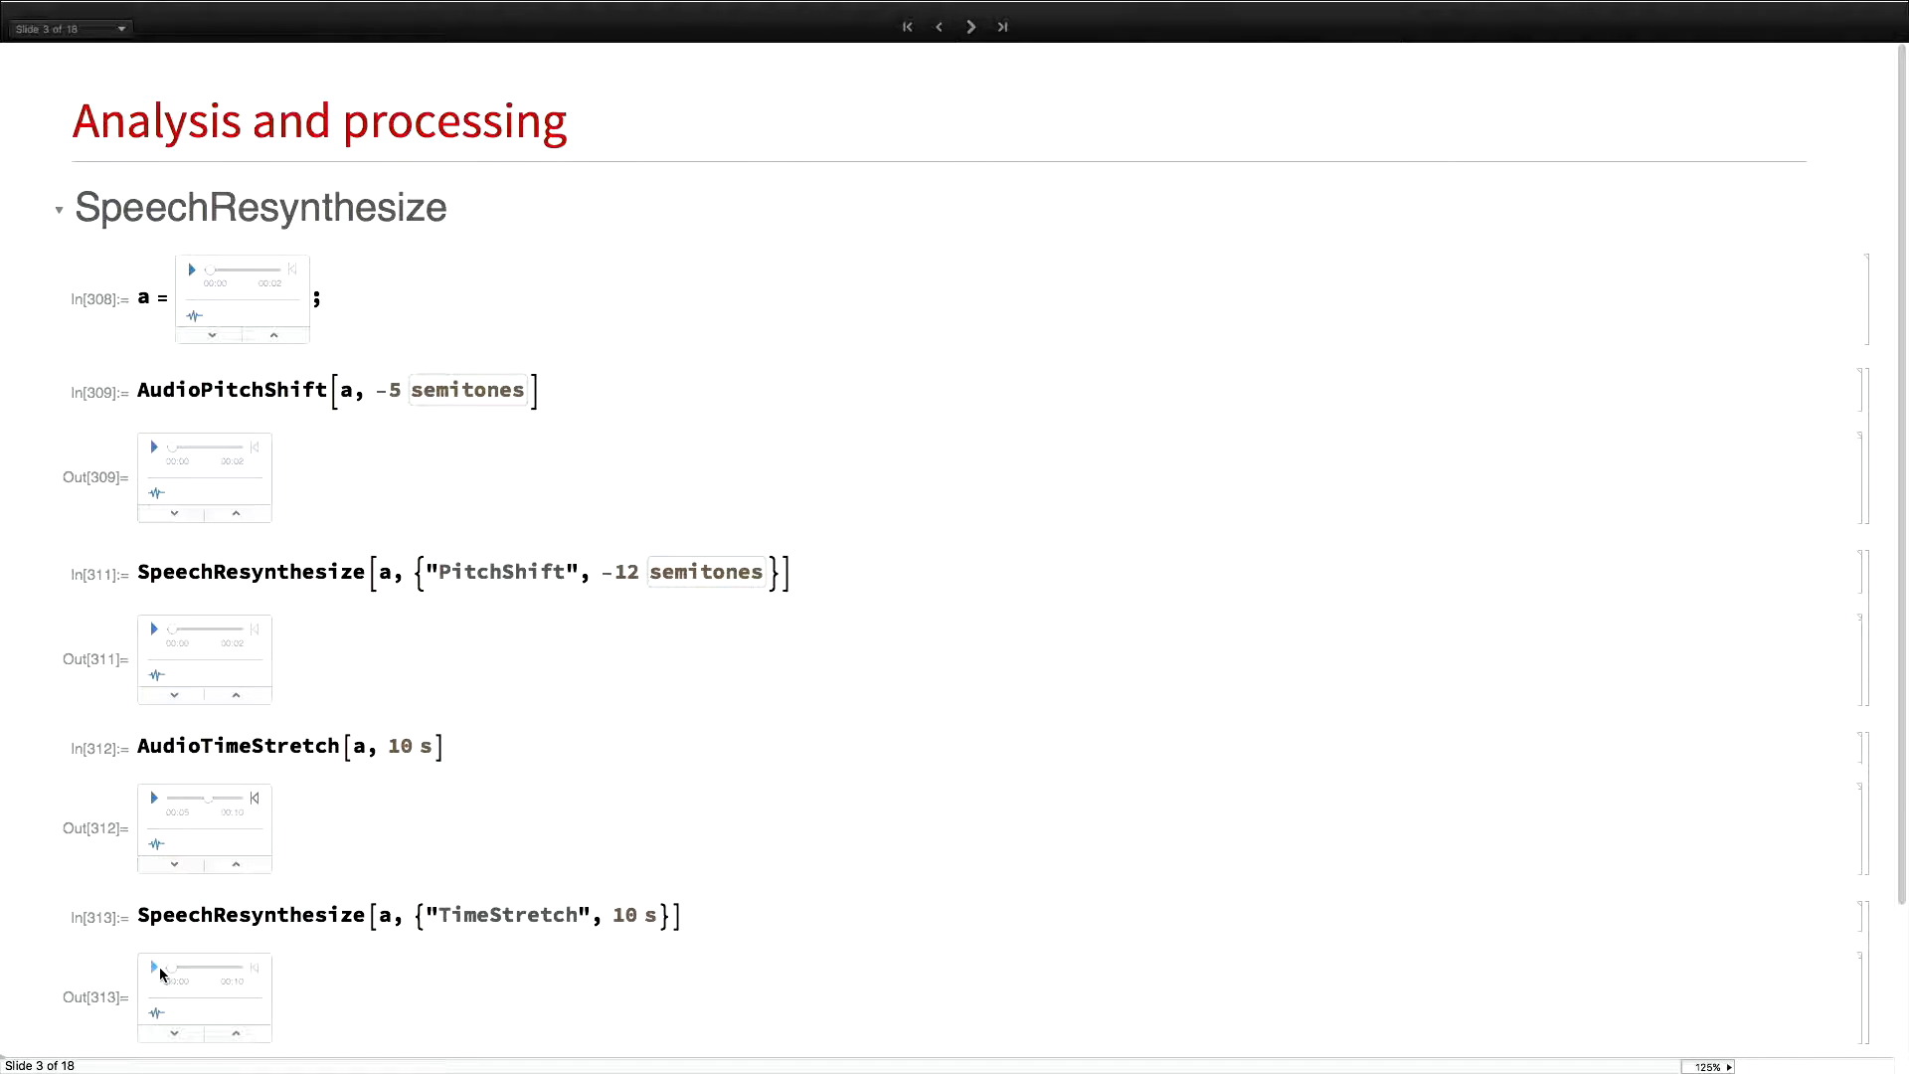
pyautogui.click(153, 966)
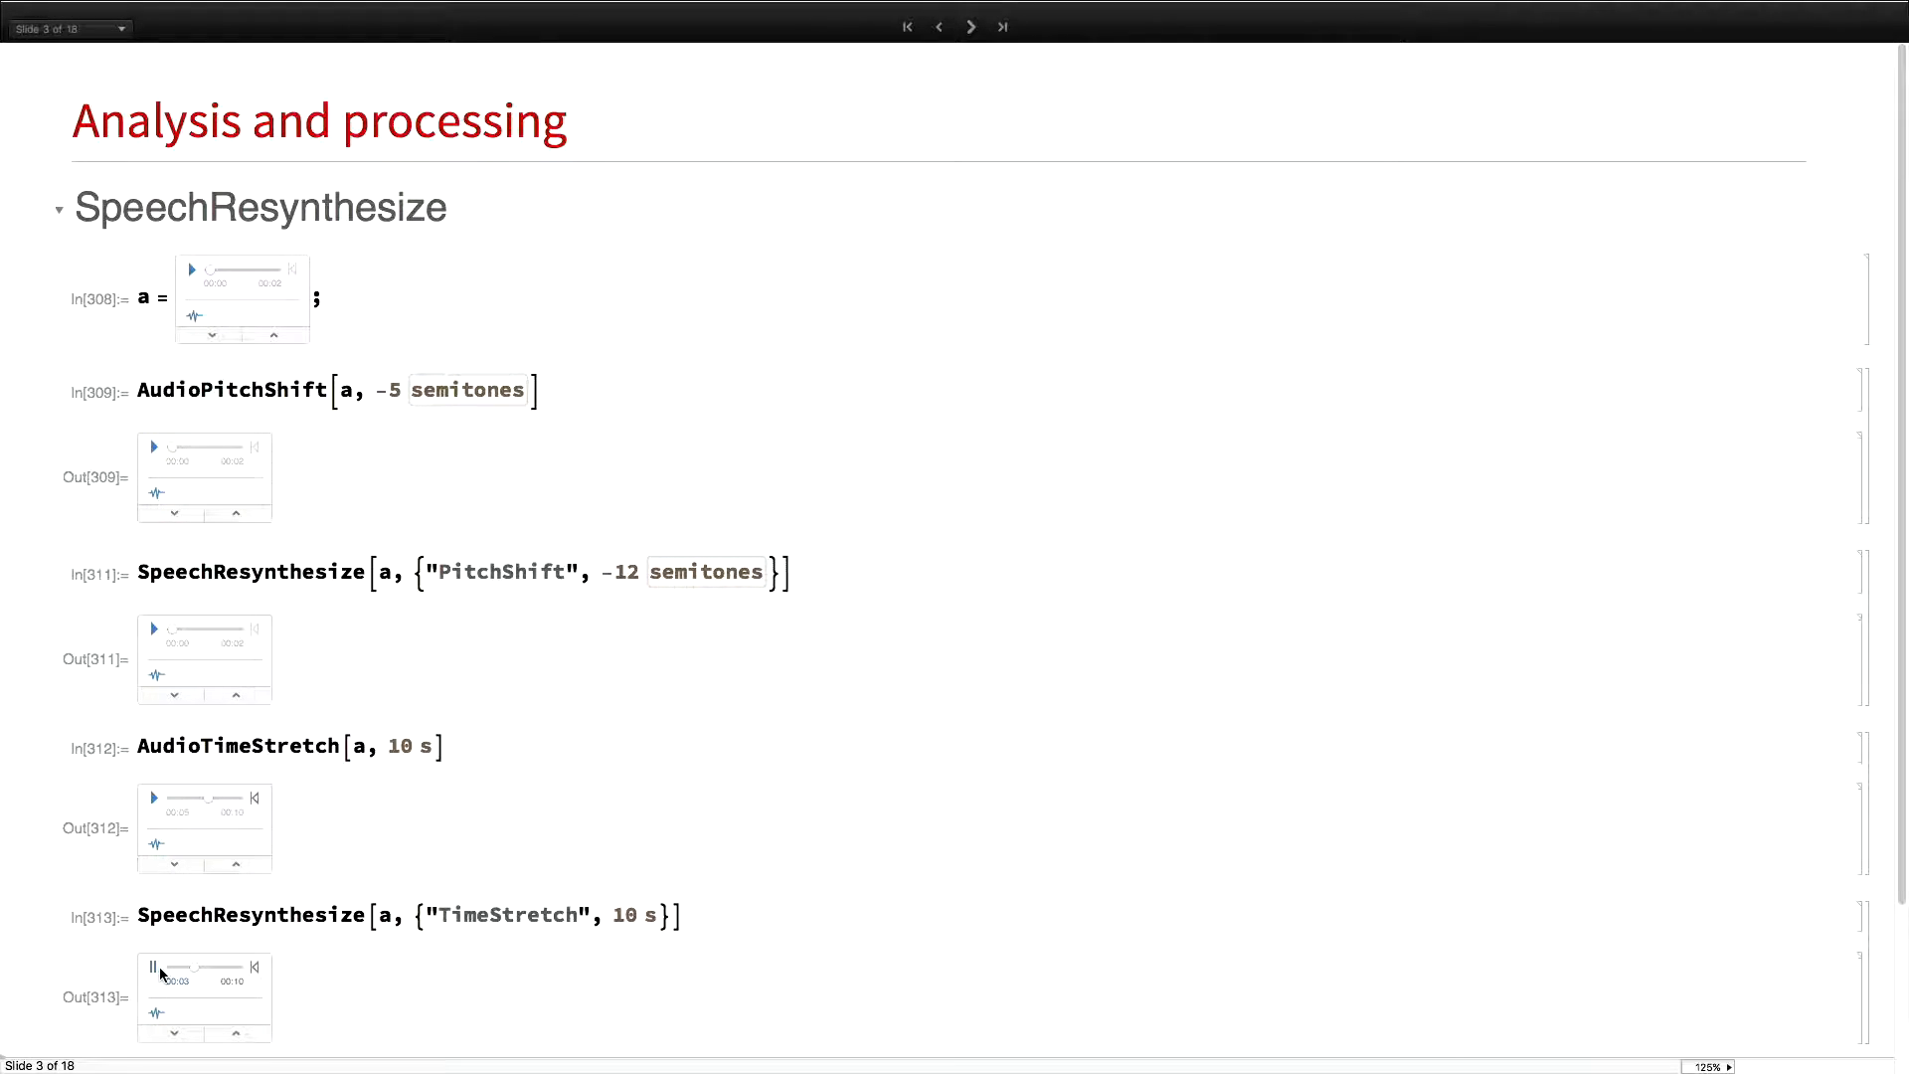
pyautogui.scroll(-3)
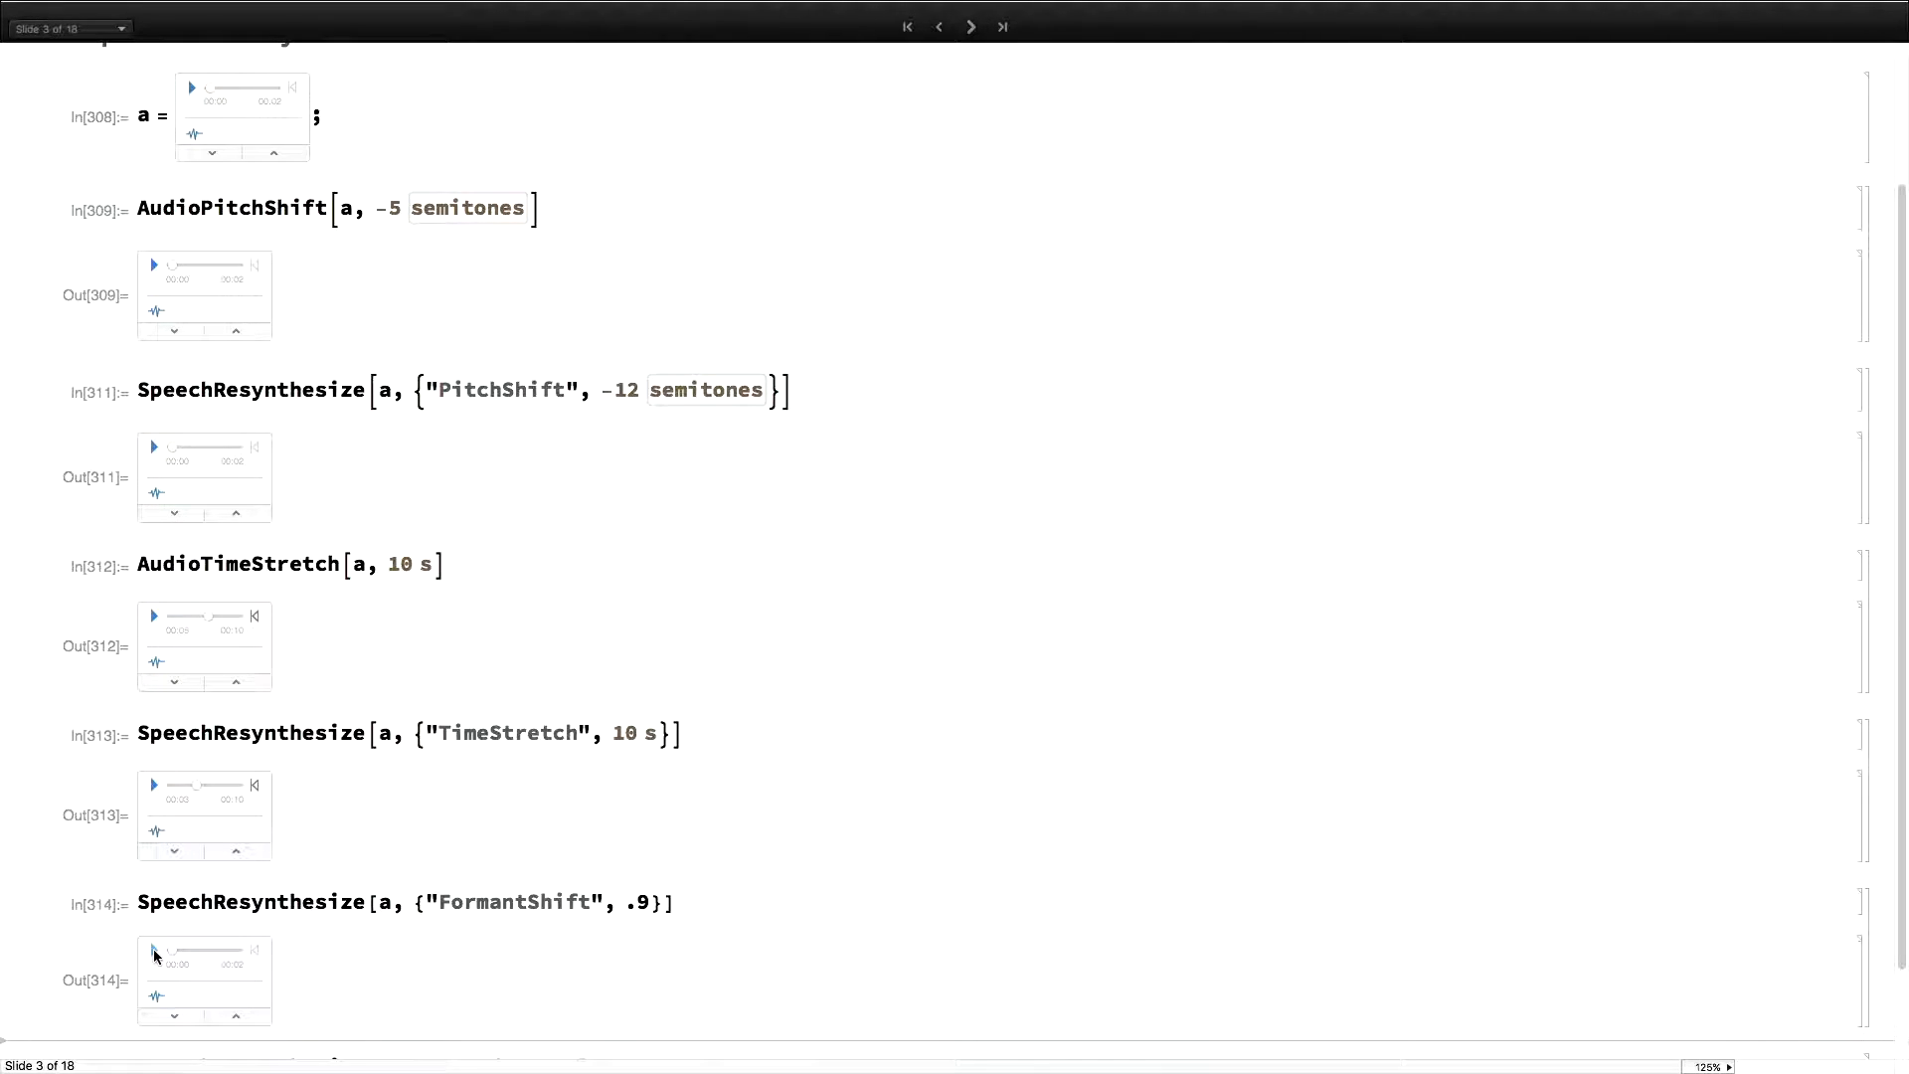
# Change the formant shift to 1.2 and play it, then play the doubled-frequency clip
pyautogui.click(153, 949)
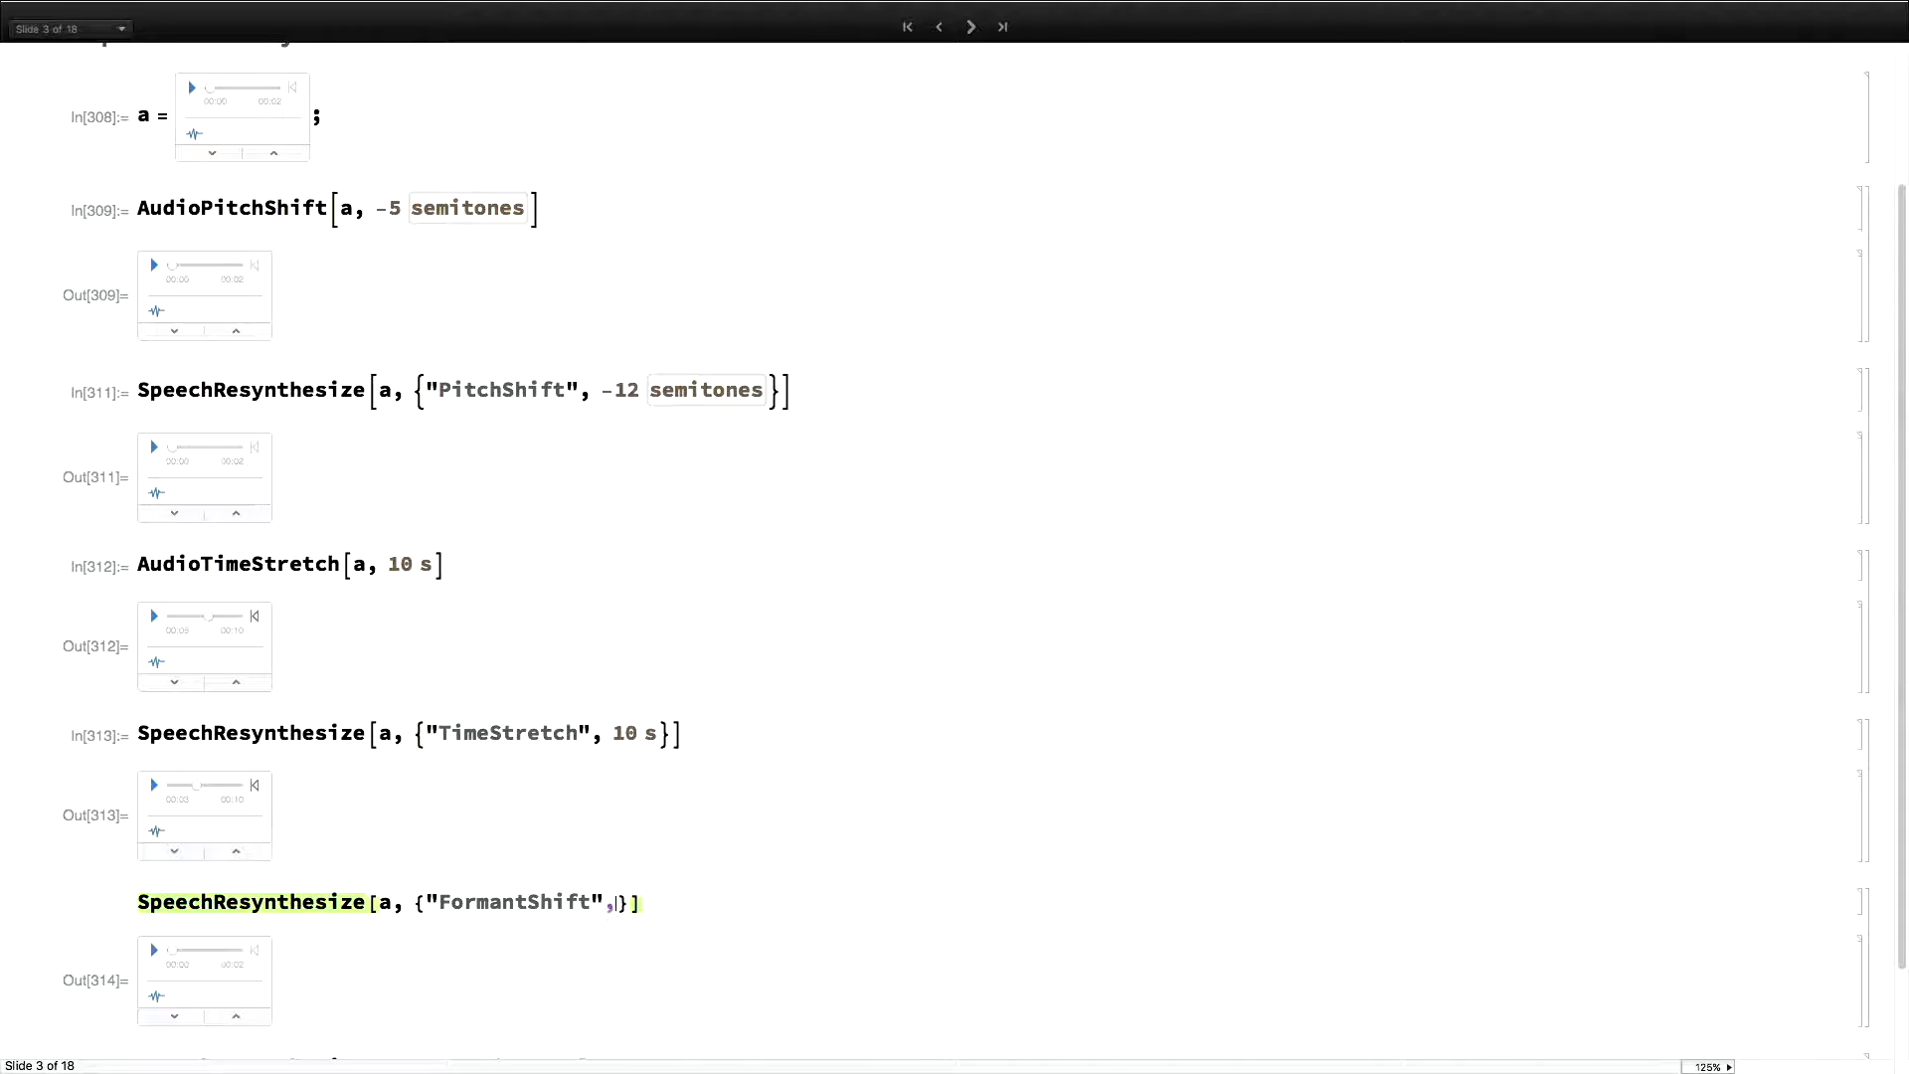
pyautogui.write('1.2')
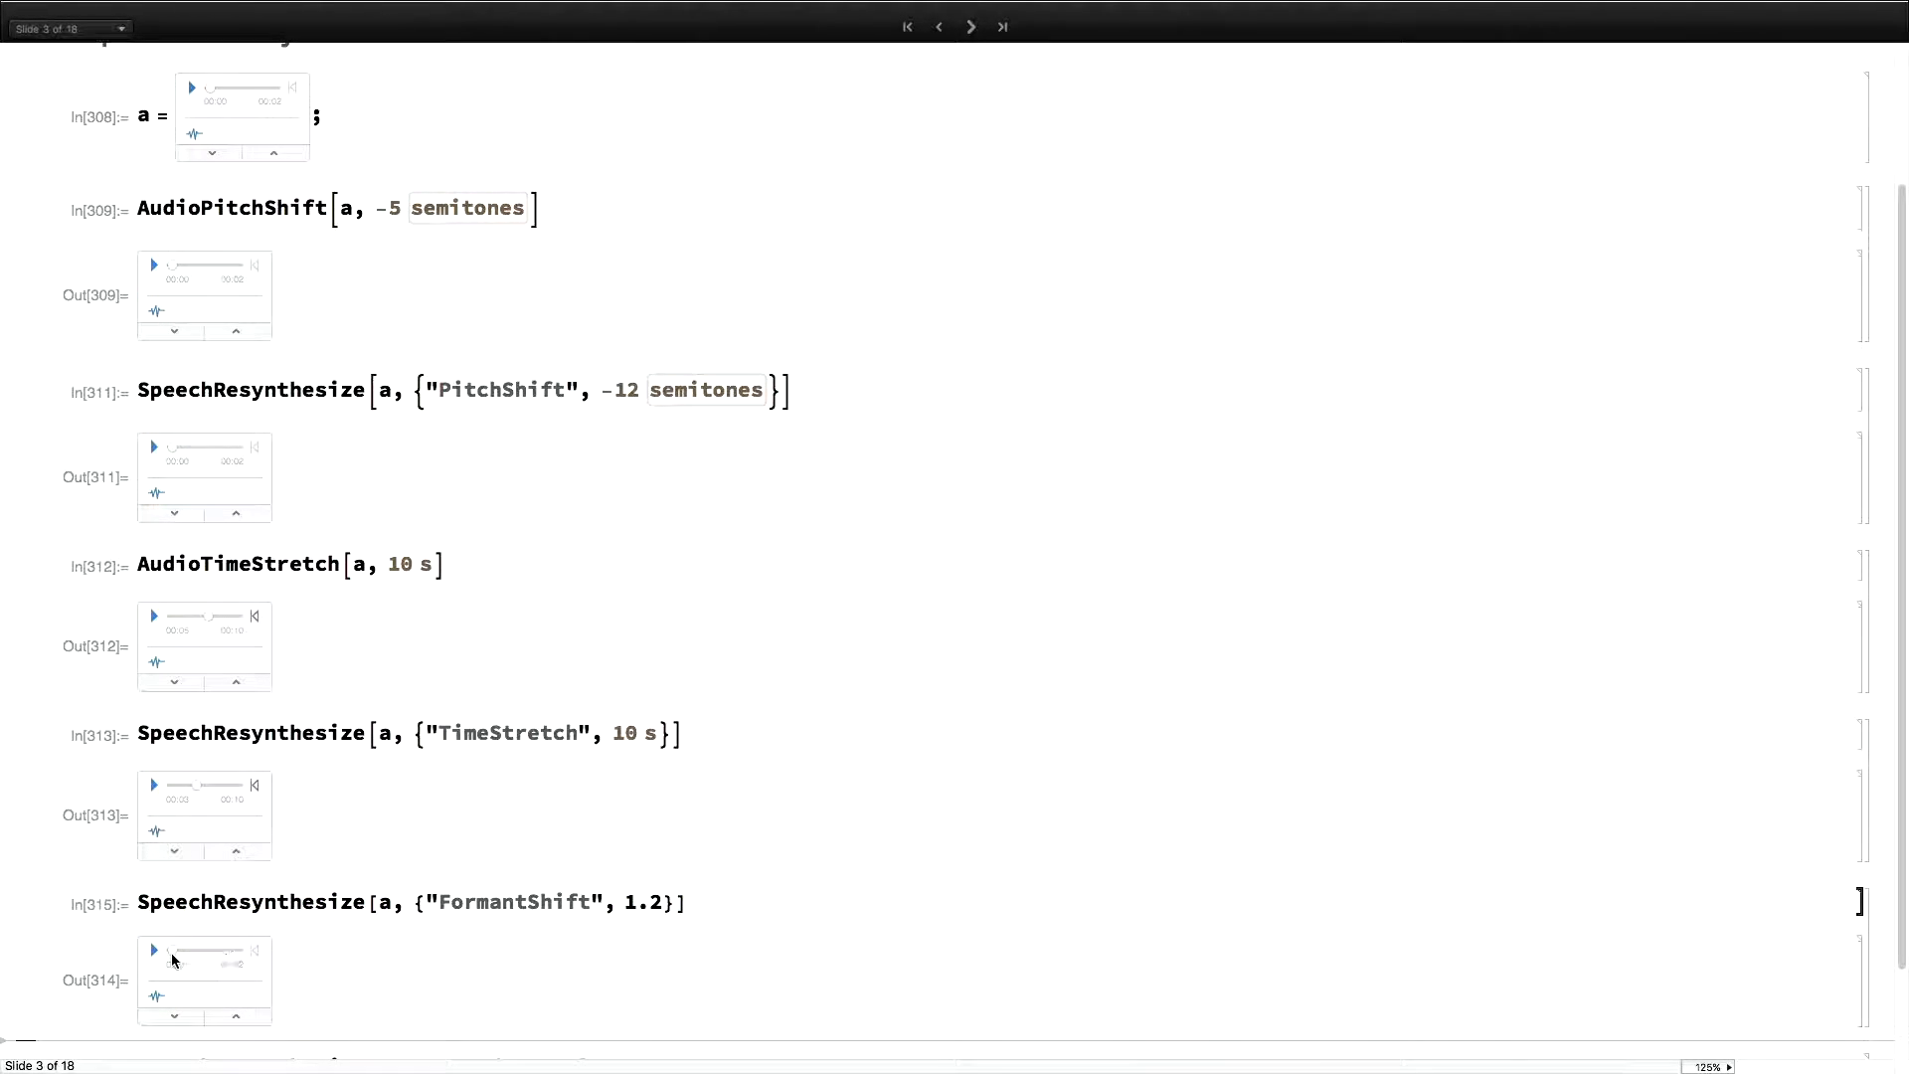
pyautogui.click(153, 950)
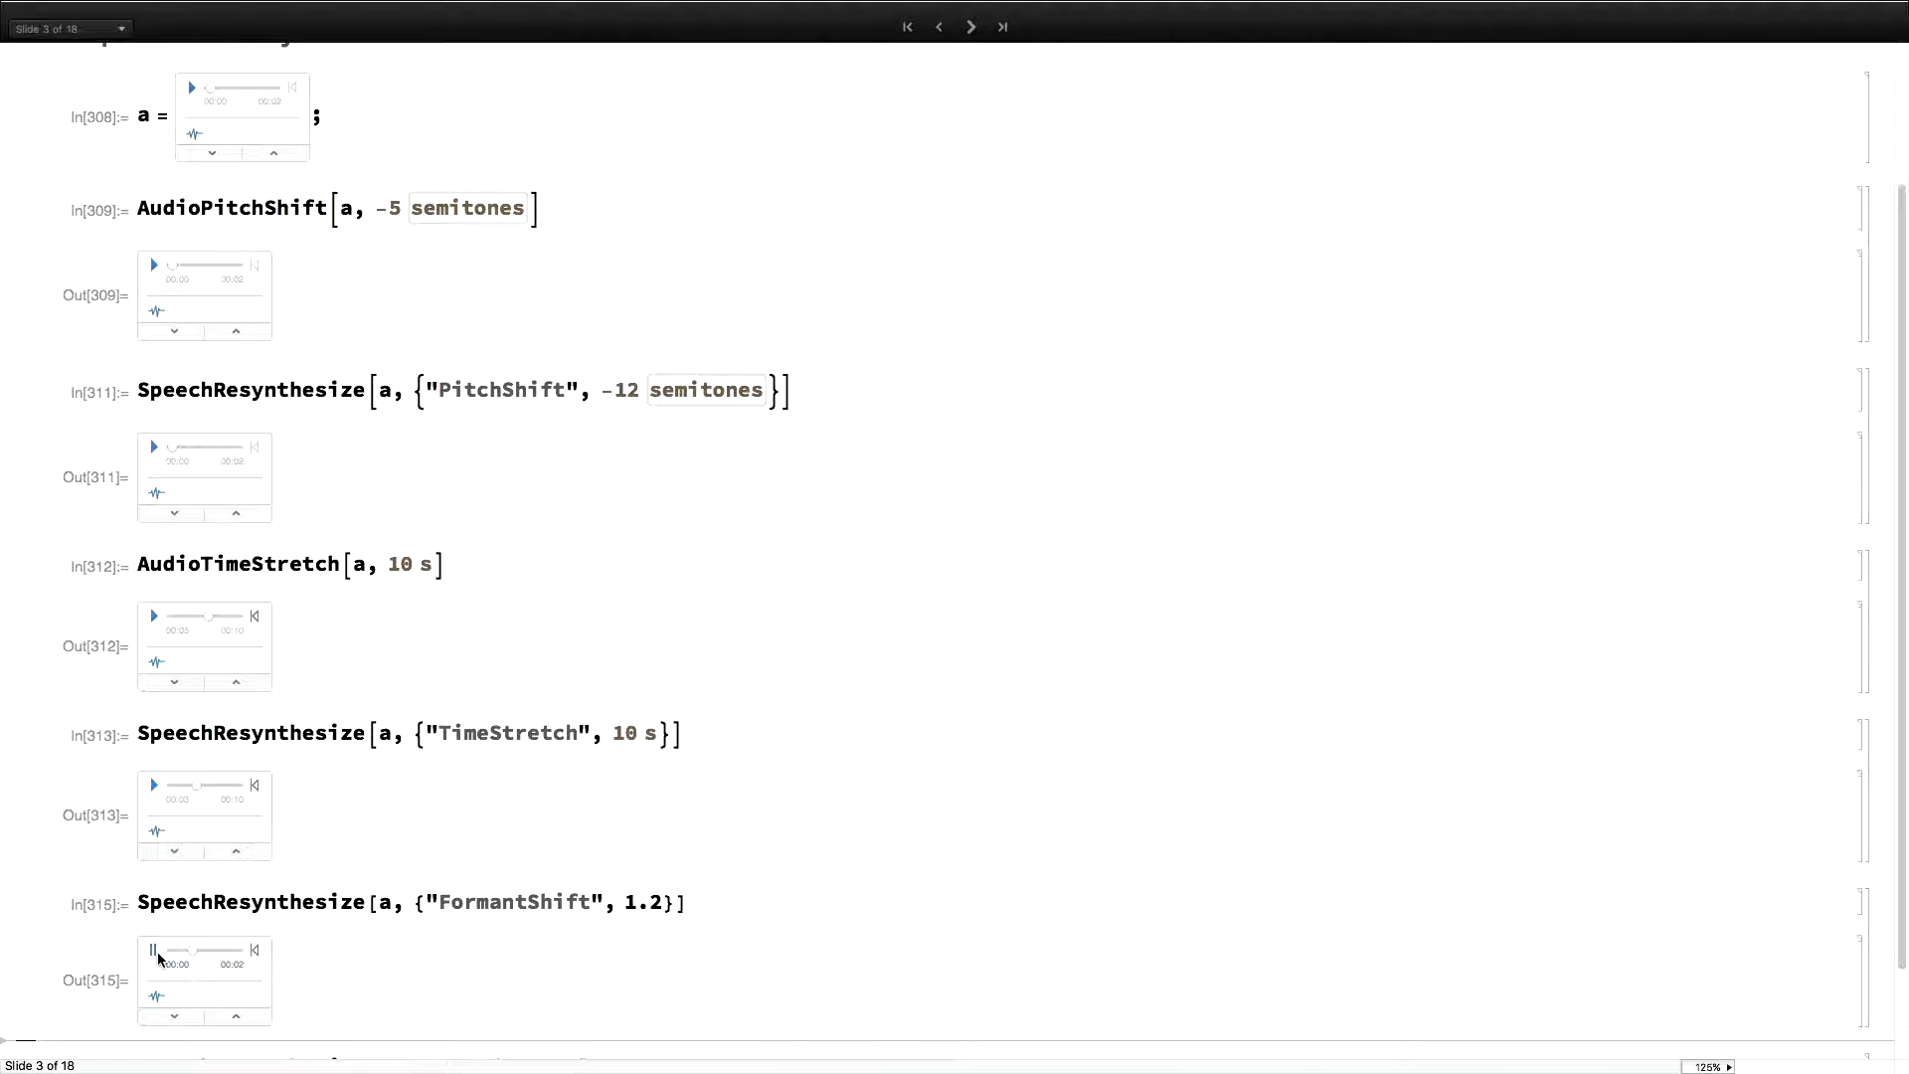
pyautogui.click(151, 950)
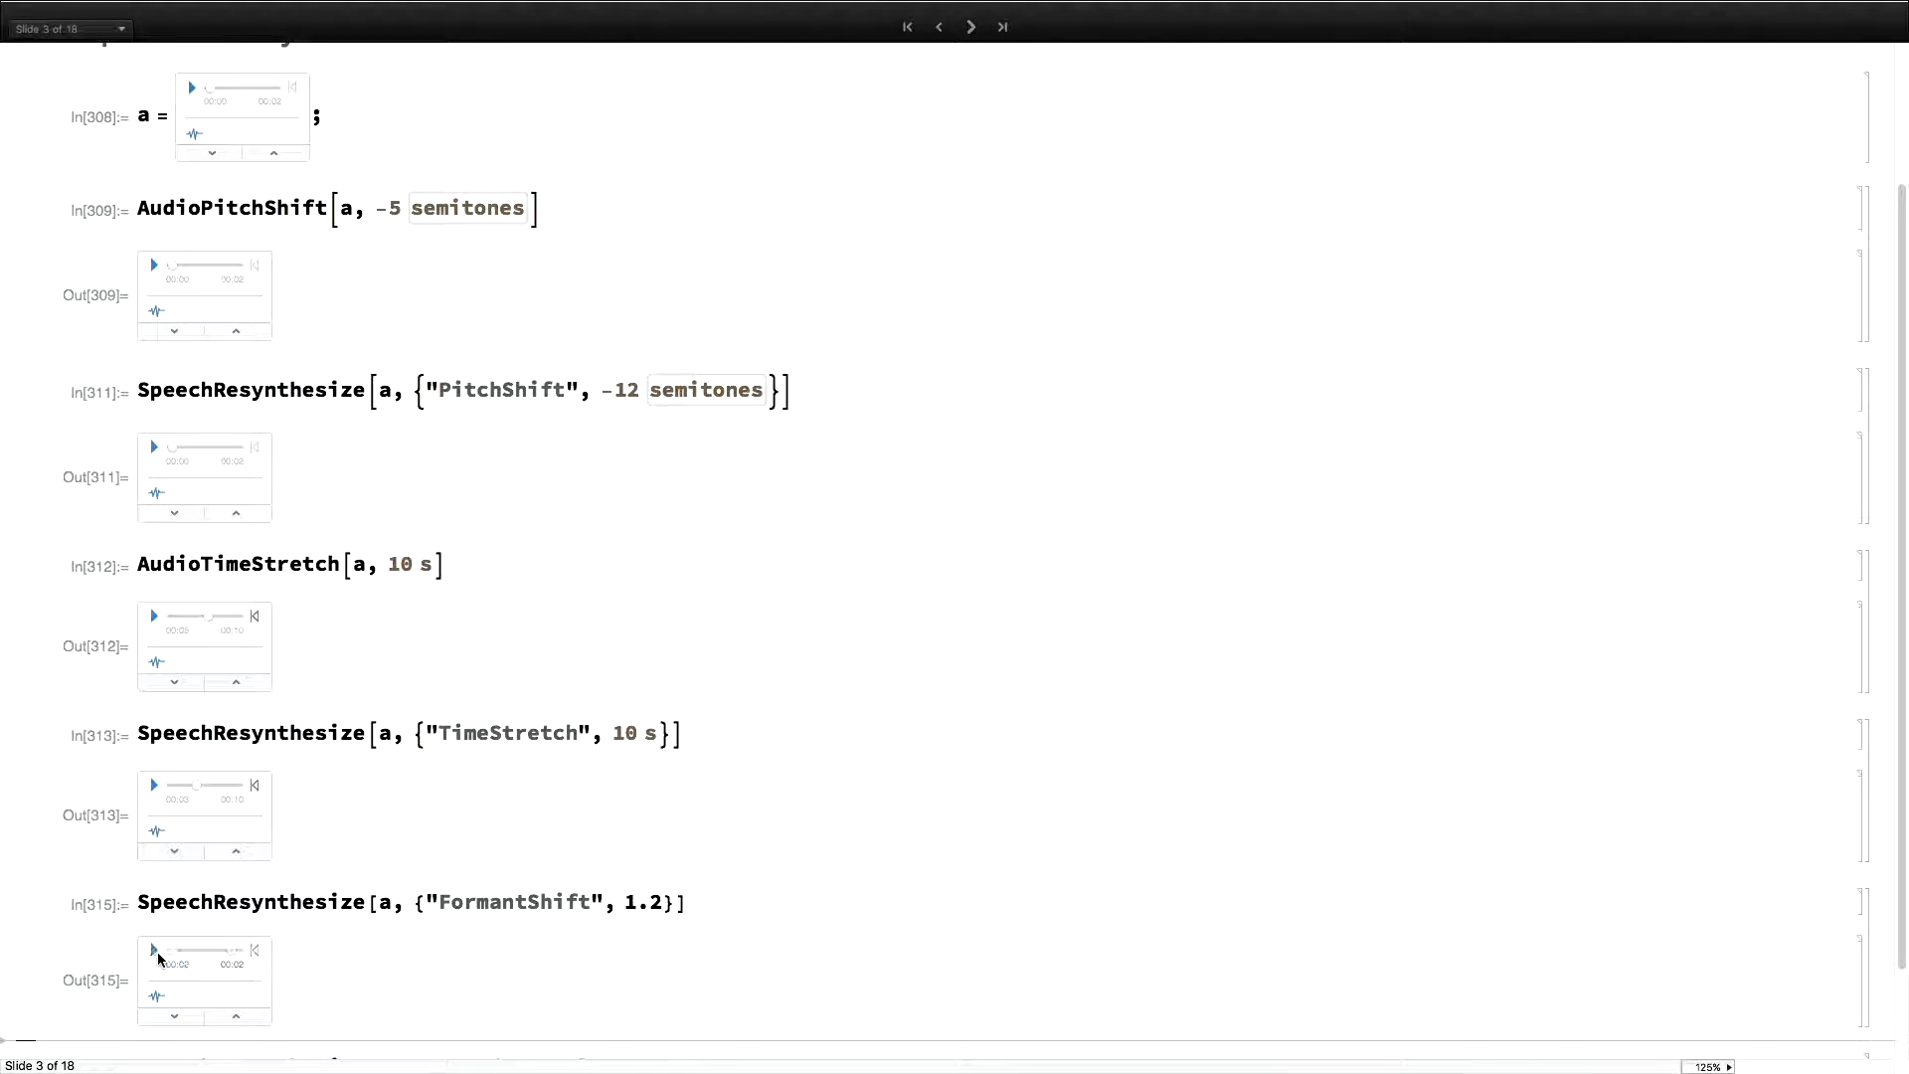
pyautogui.scroll(-3)
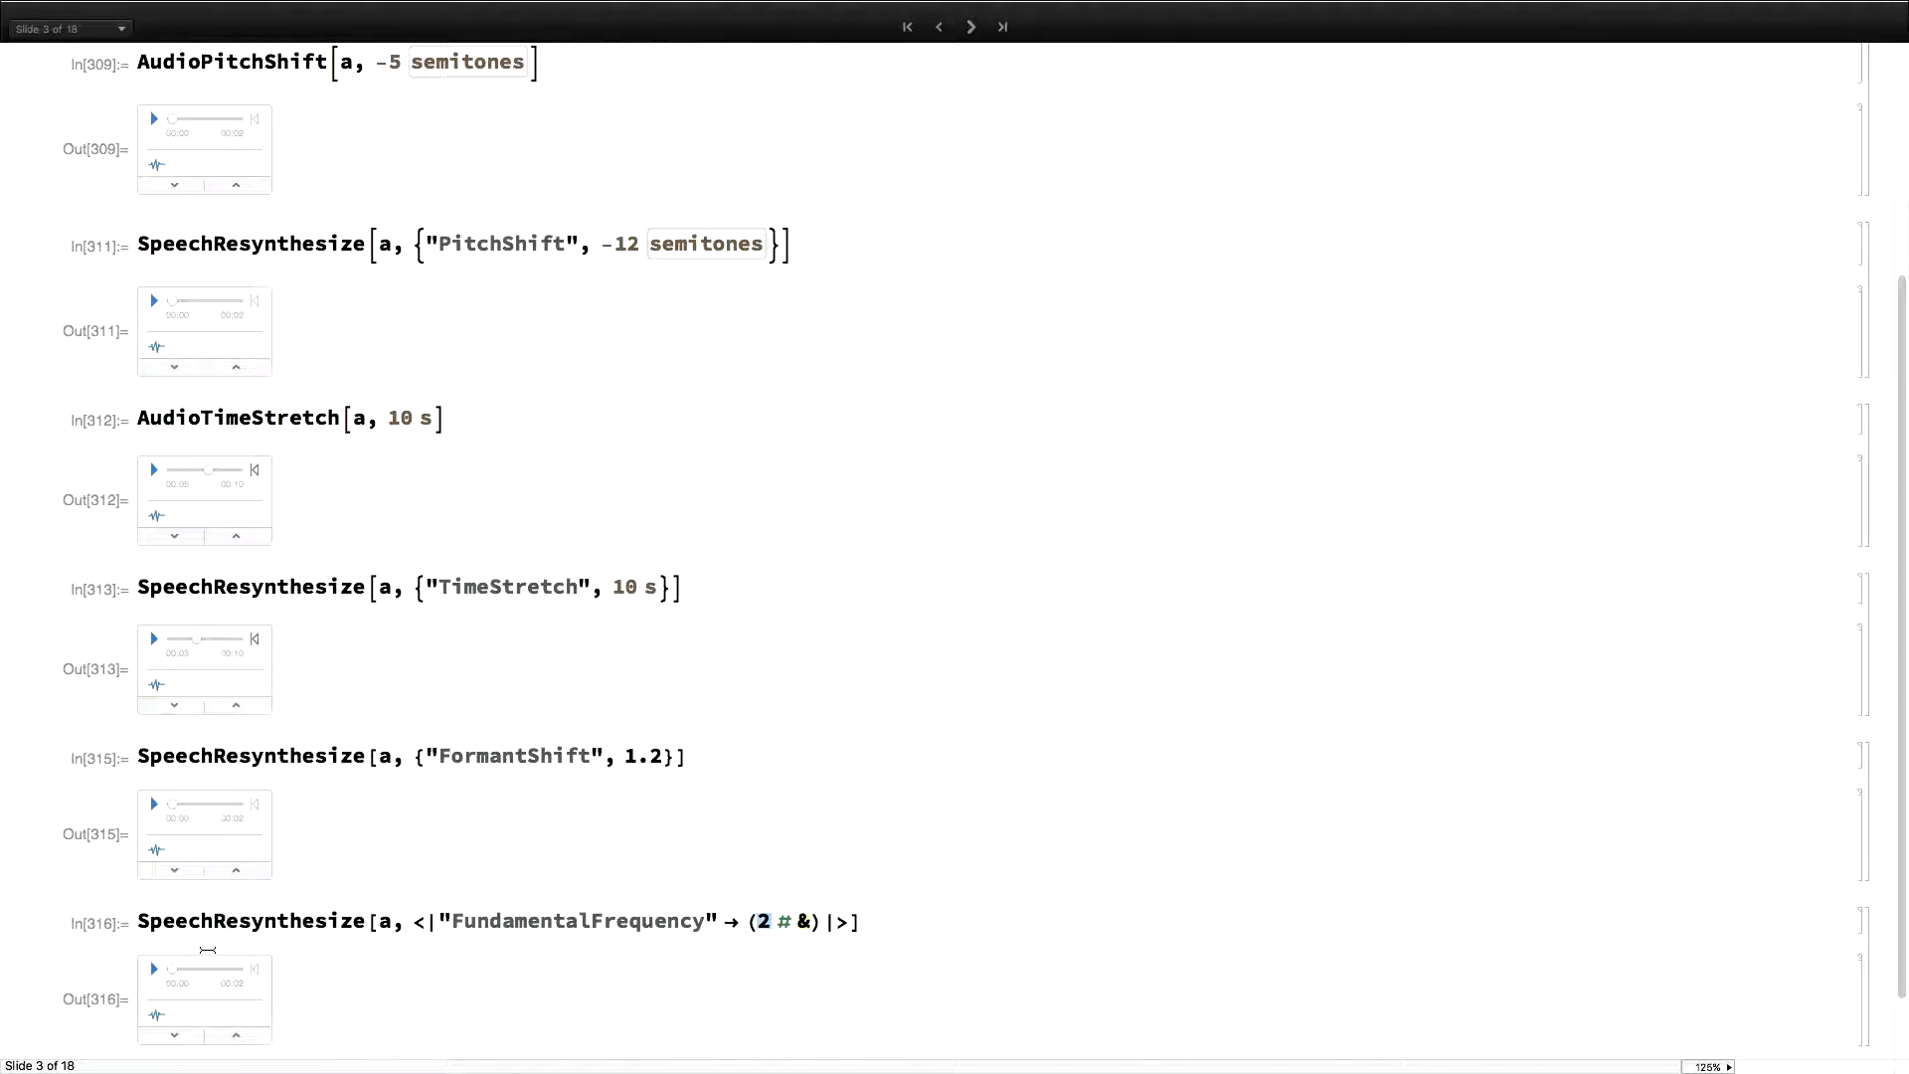
pyautogui.click(153, 970)
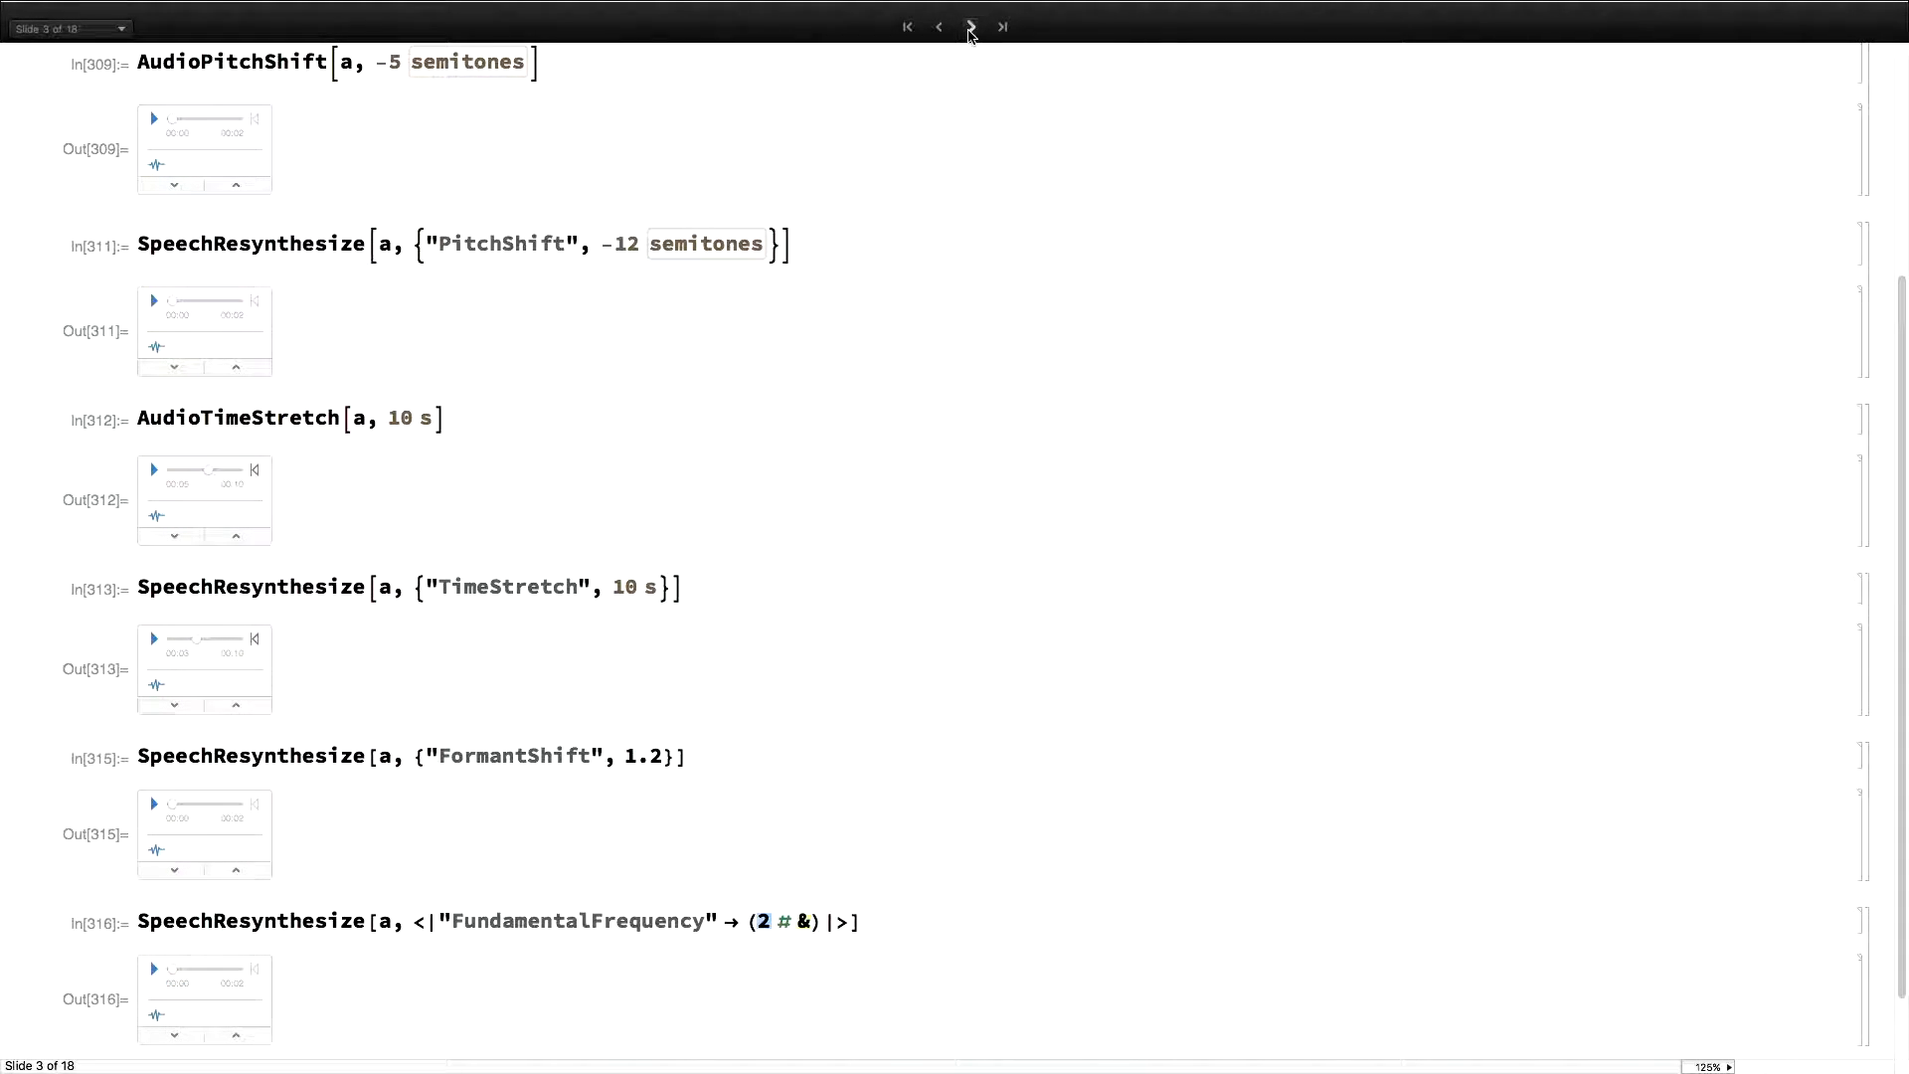
pyautogui.moveTo(970, 26)
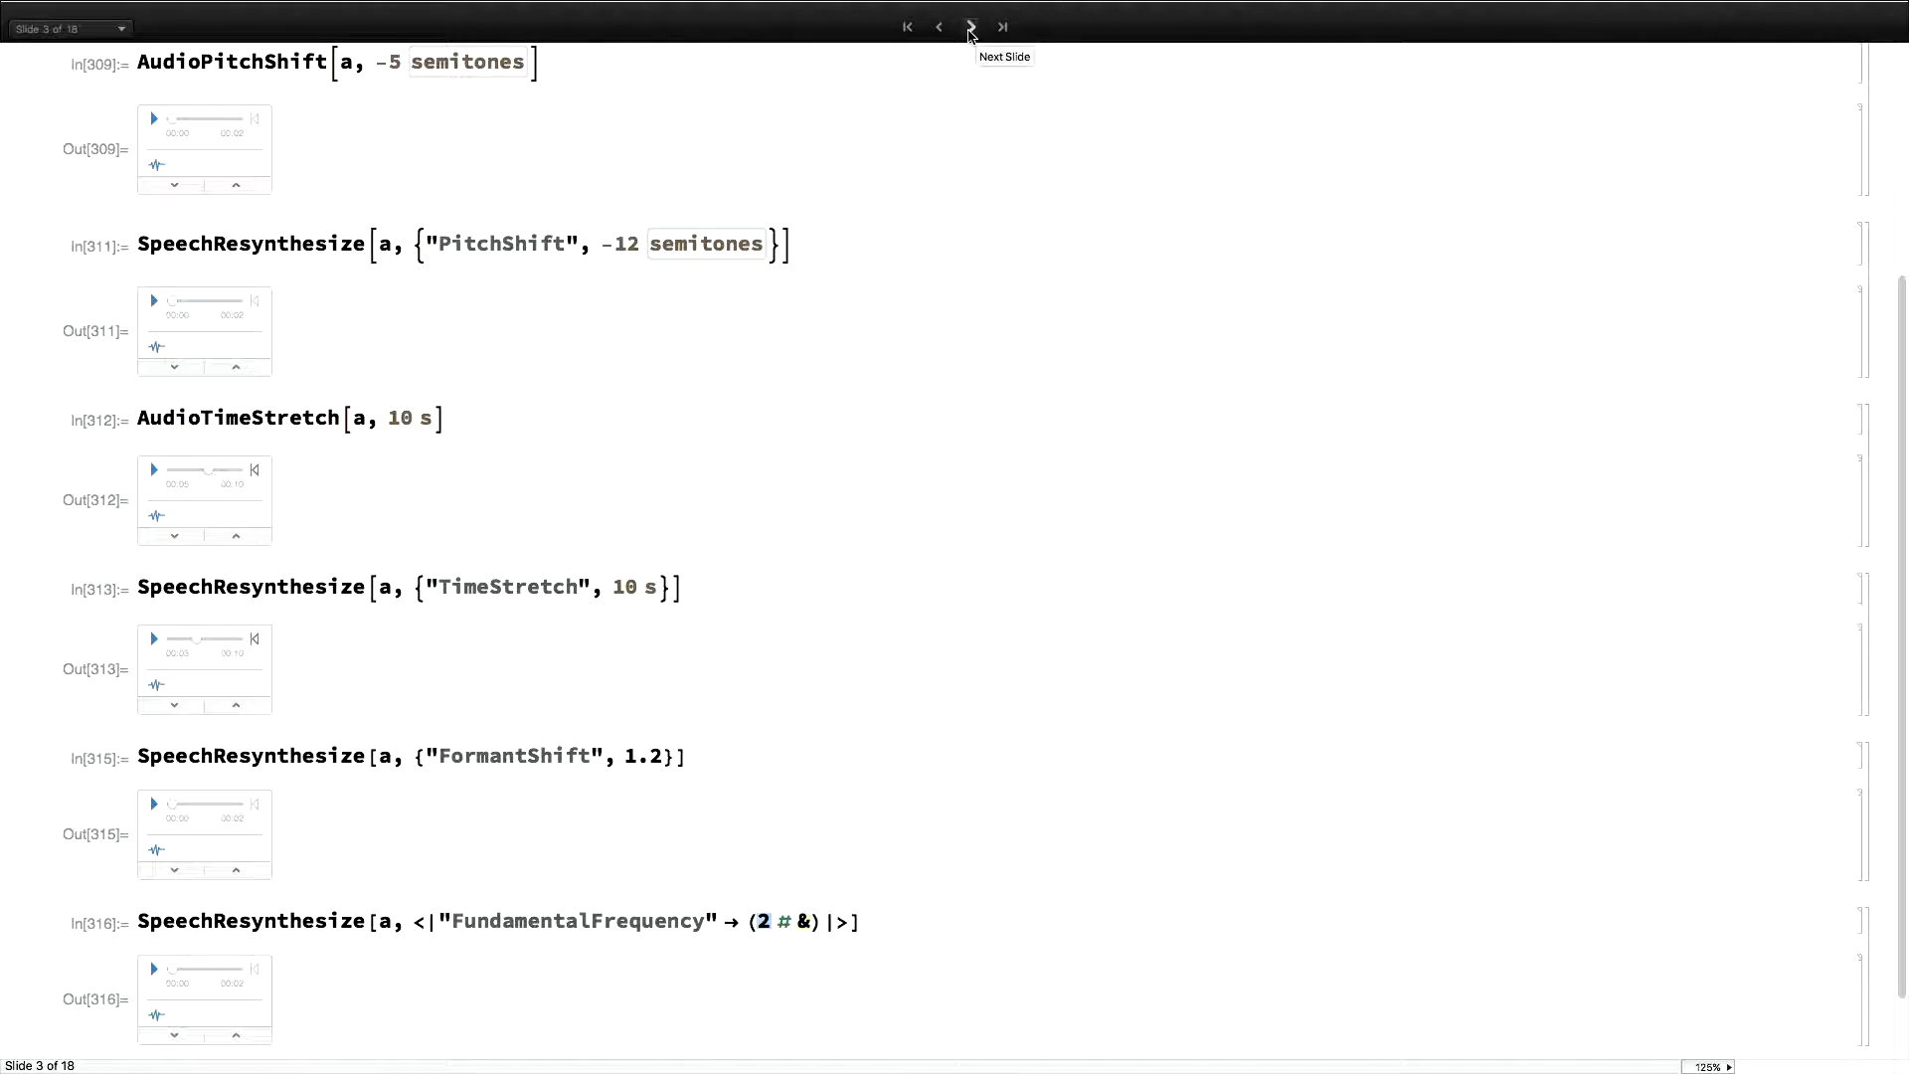
# Go to the SpeechResynthesizeData slide and highlight the SampleRate and PartitionGranularity keys
pyautogui.click(970, 26)
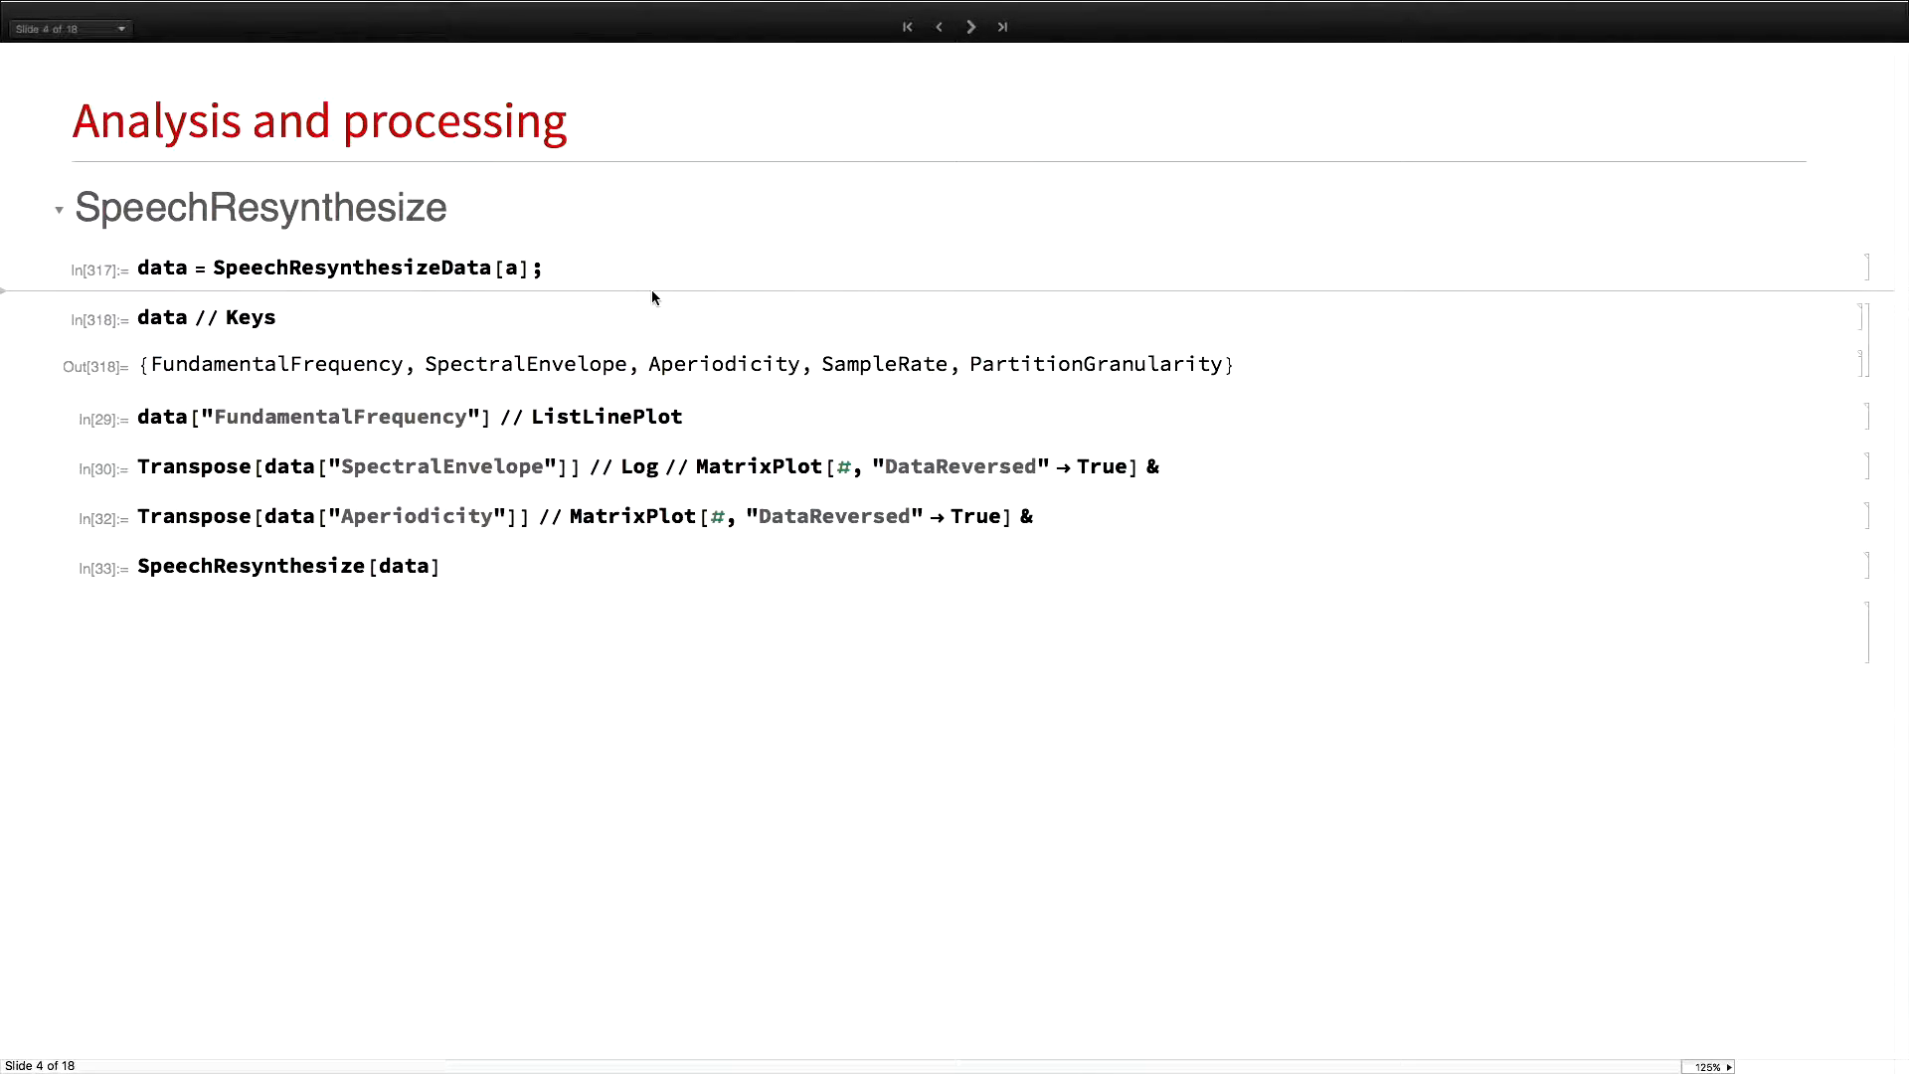
pyautogui.moveTo(825, 363); pyautogui.dragTo(1083, 364)
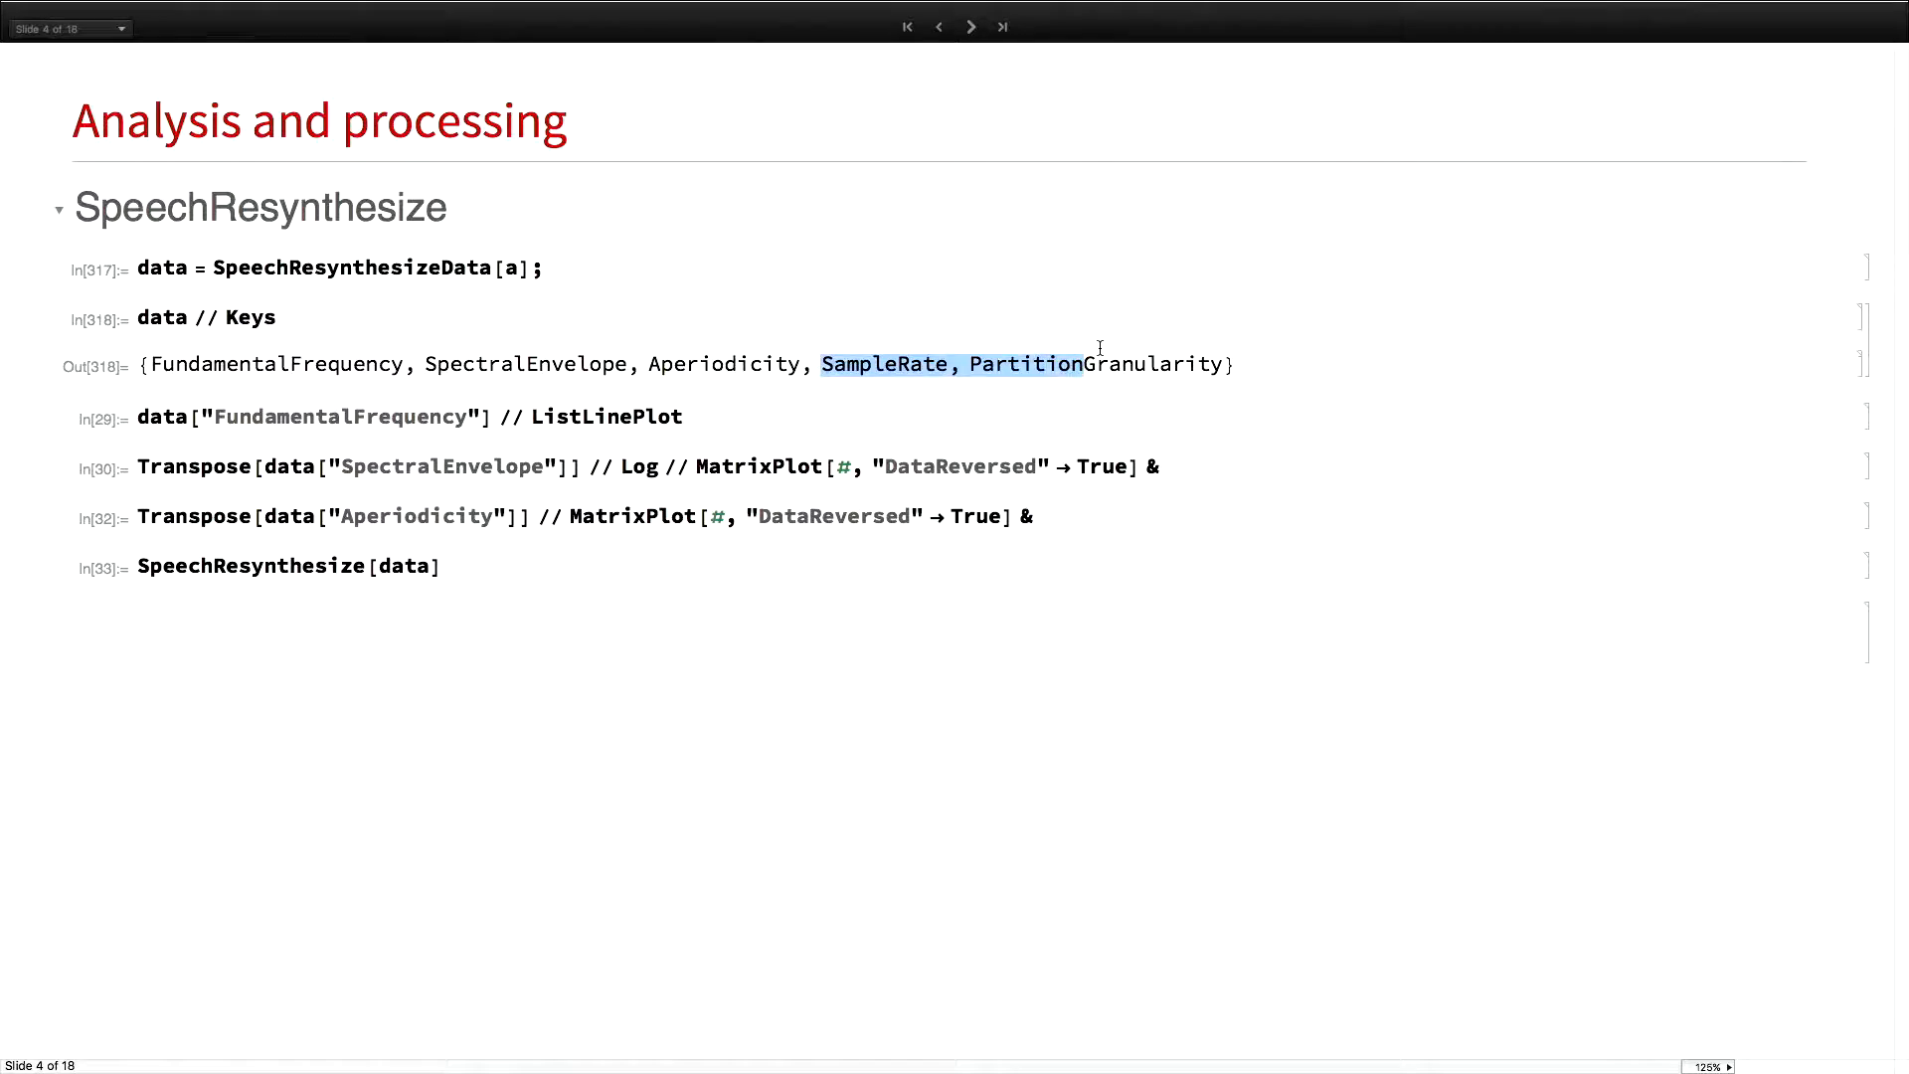
pyautogui.moveTo(1072, 364); pyautogui.dragTo(1230, 364)
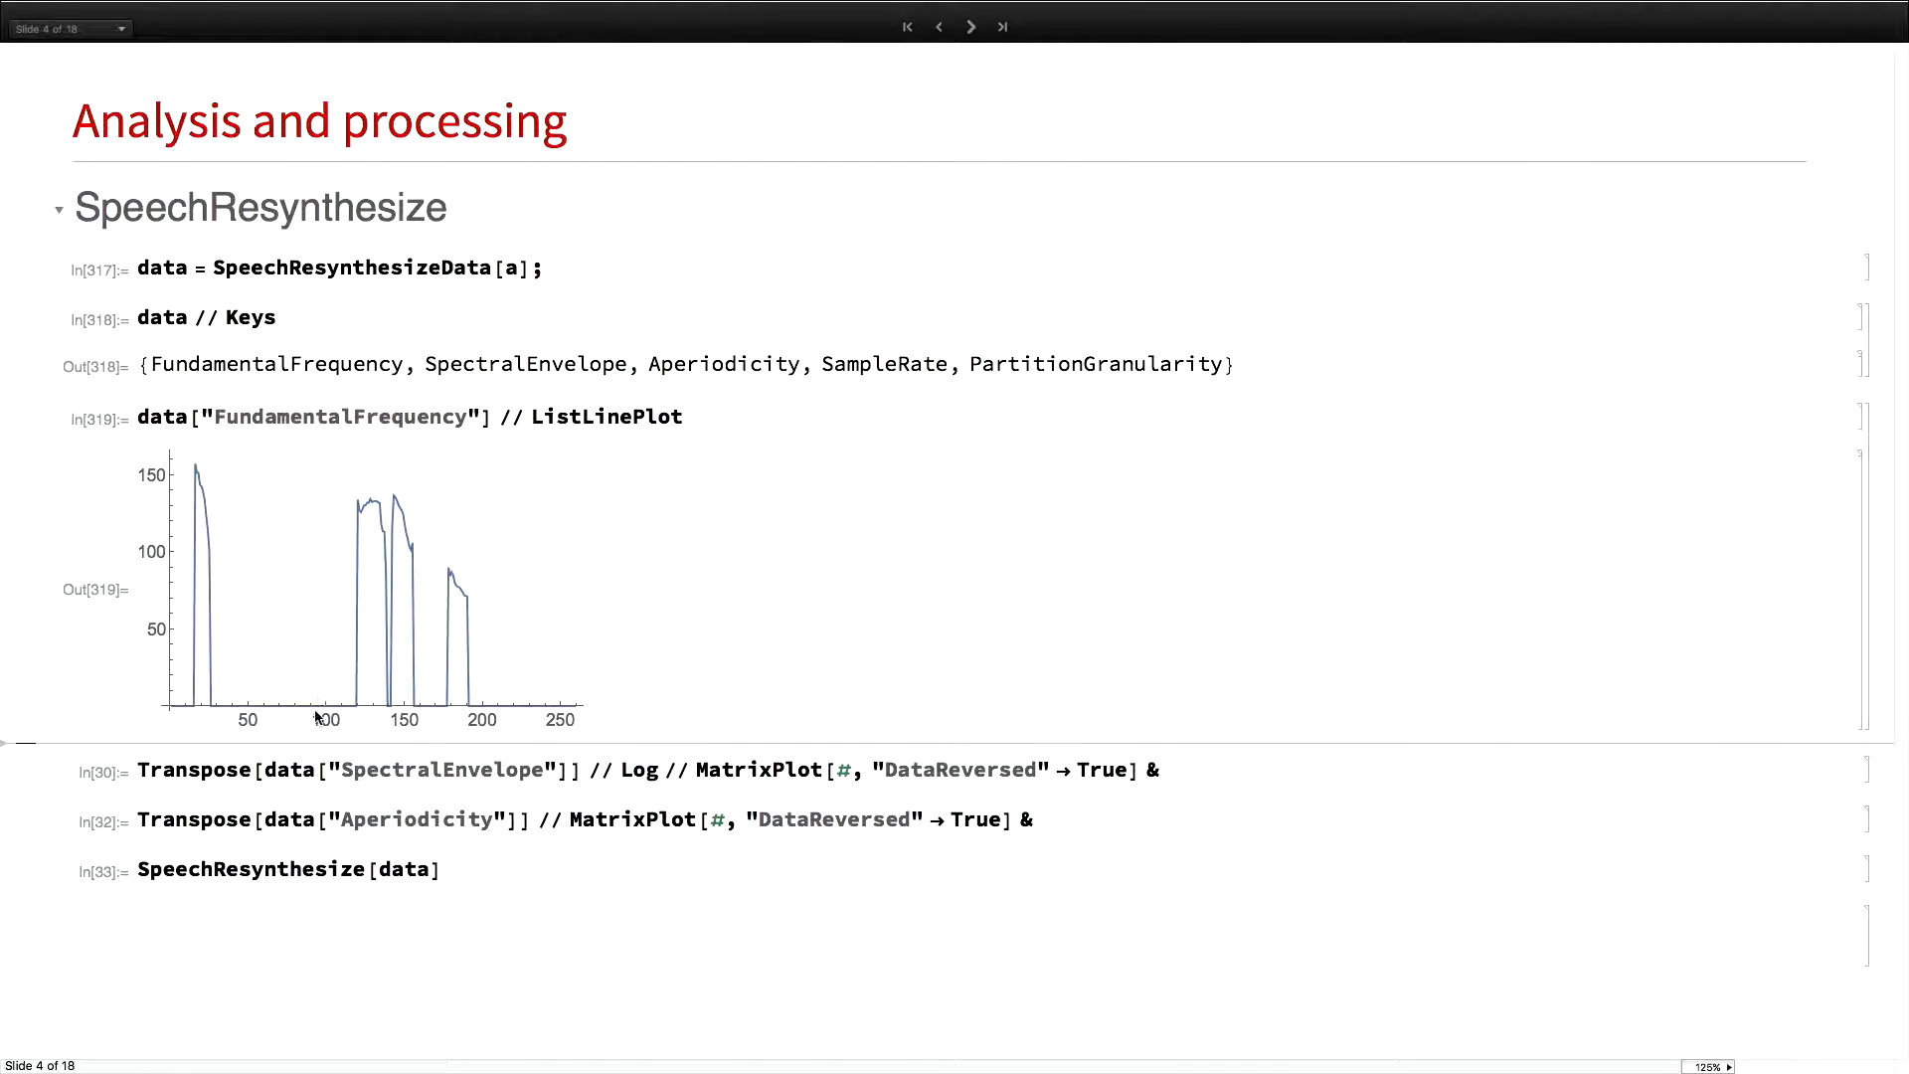
pyautogui.moveTo(233, 536)
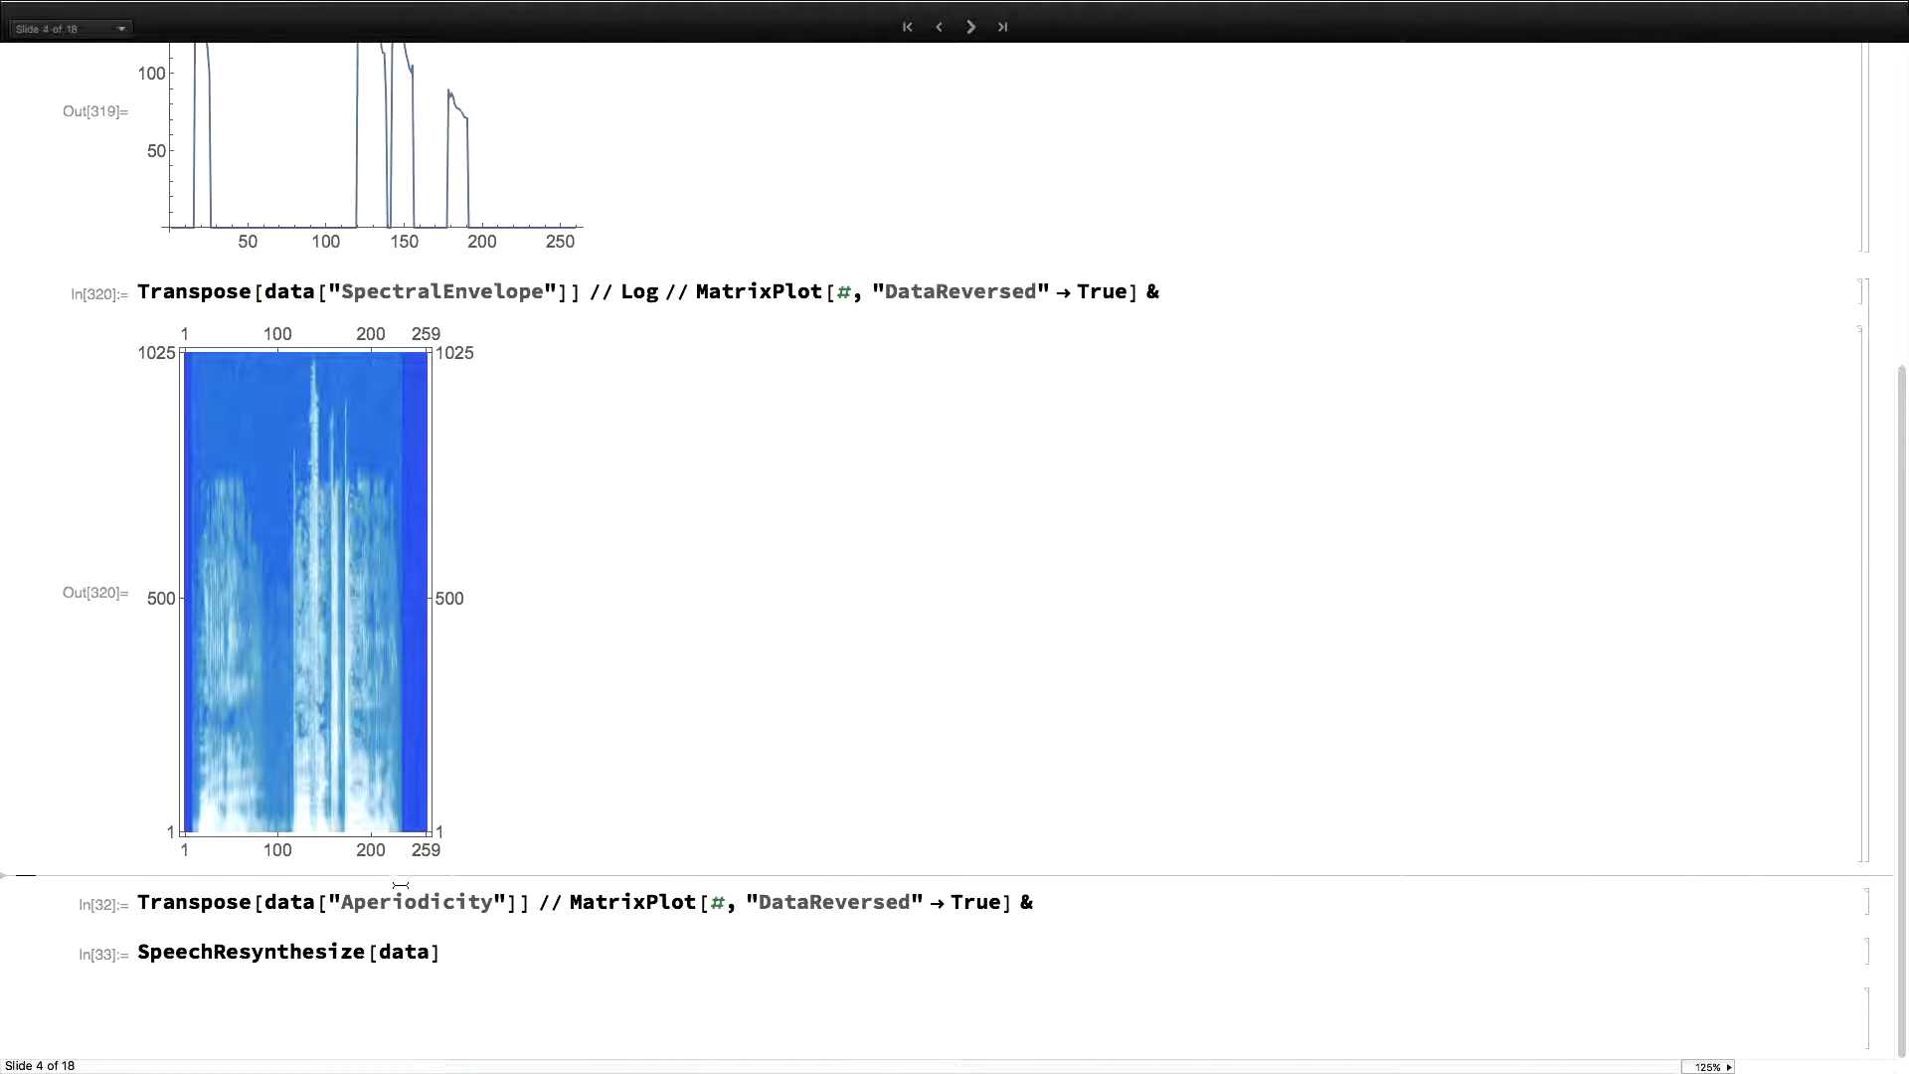
# Scroll past the aperiodicity plot and play the speech resynthesized from data
pyautogui.scroll(-3)
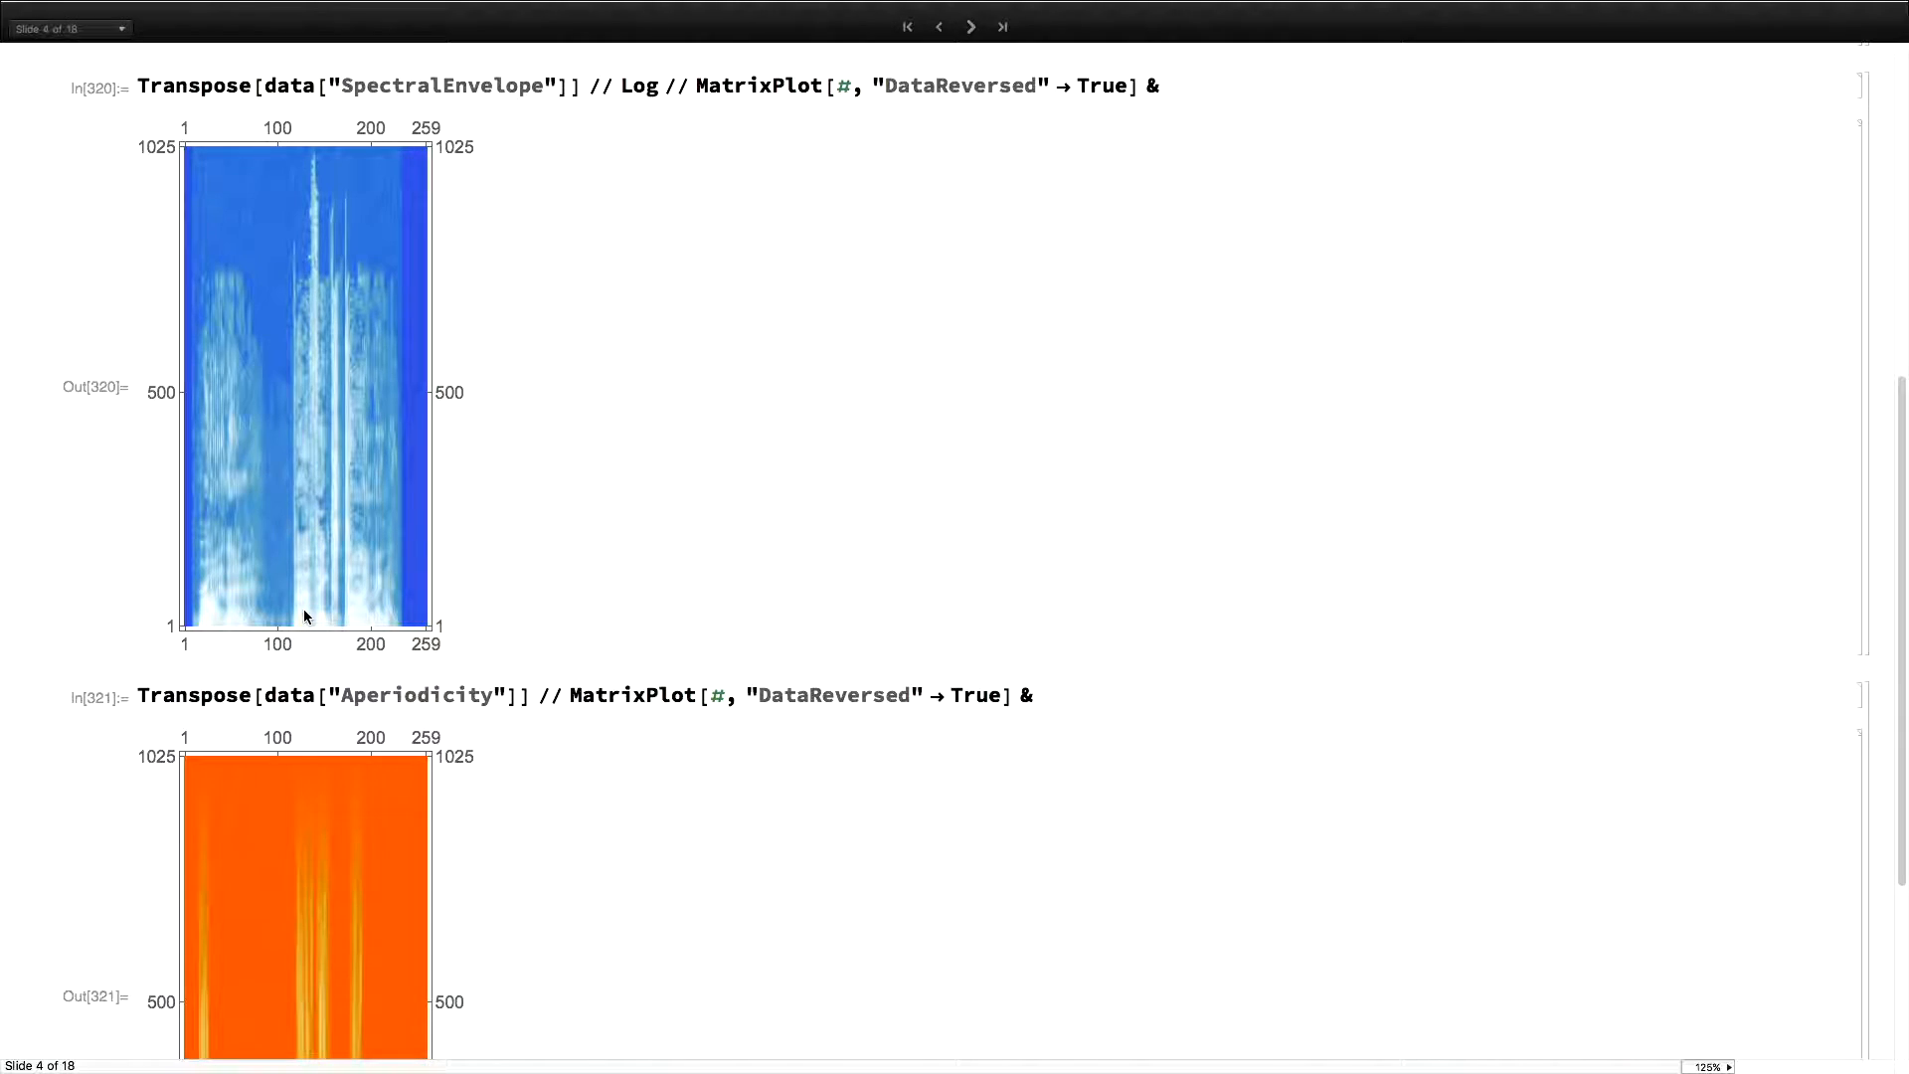
pyautogui.scroll(-3)
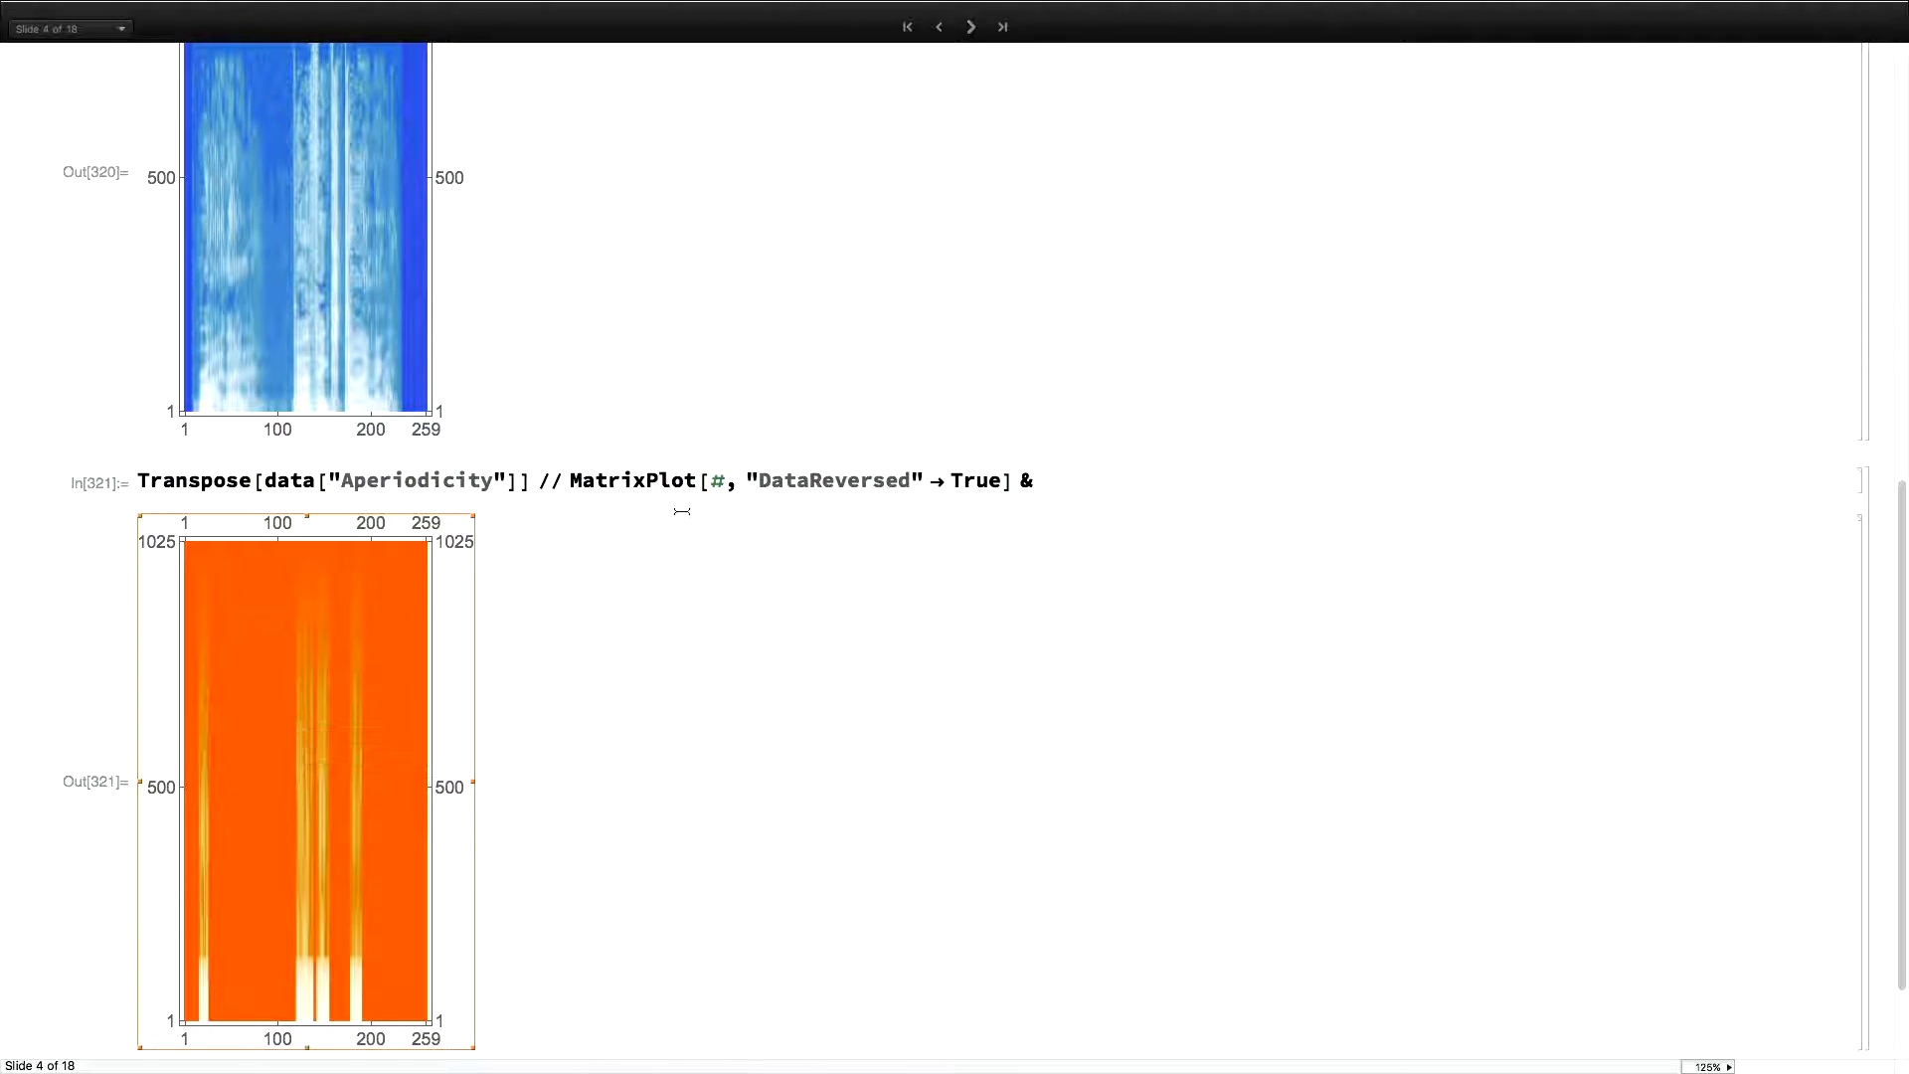
pyautogui.scroll(-3)
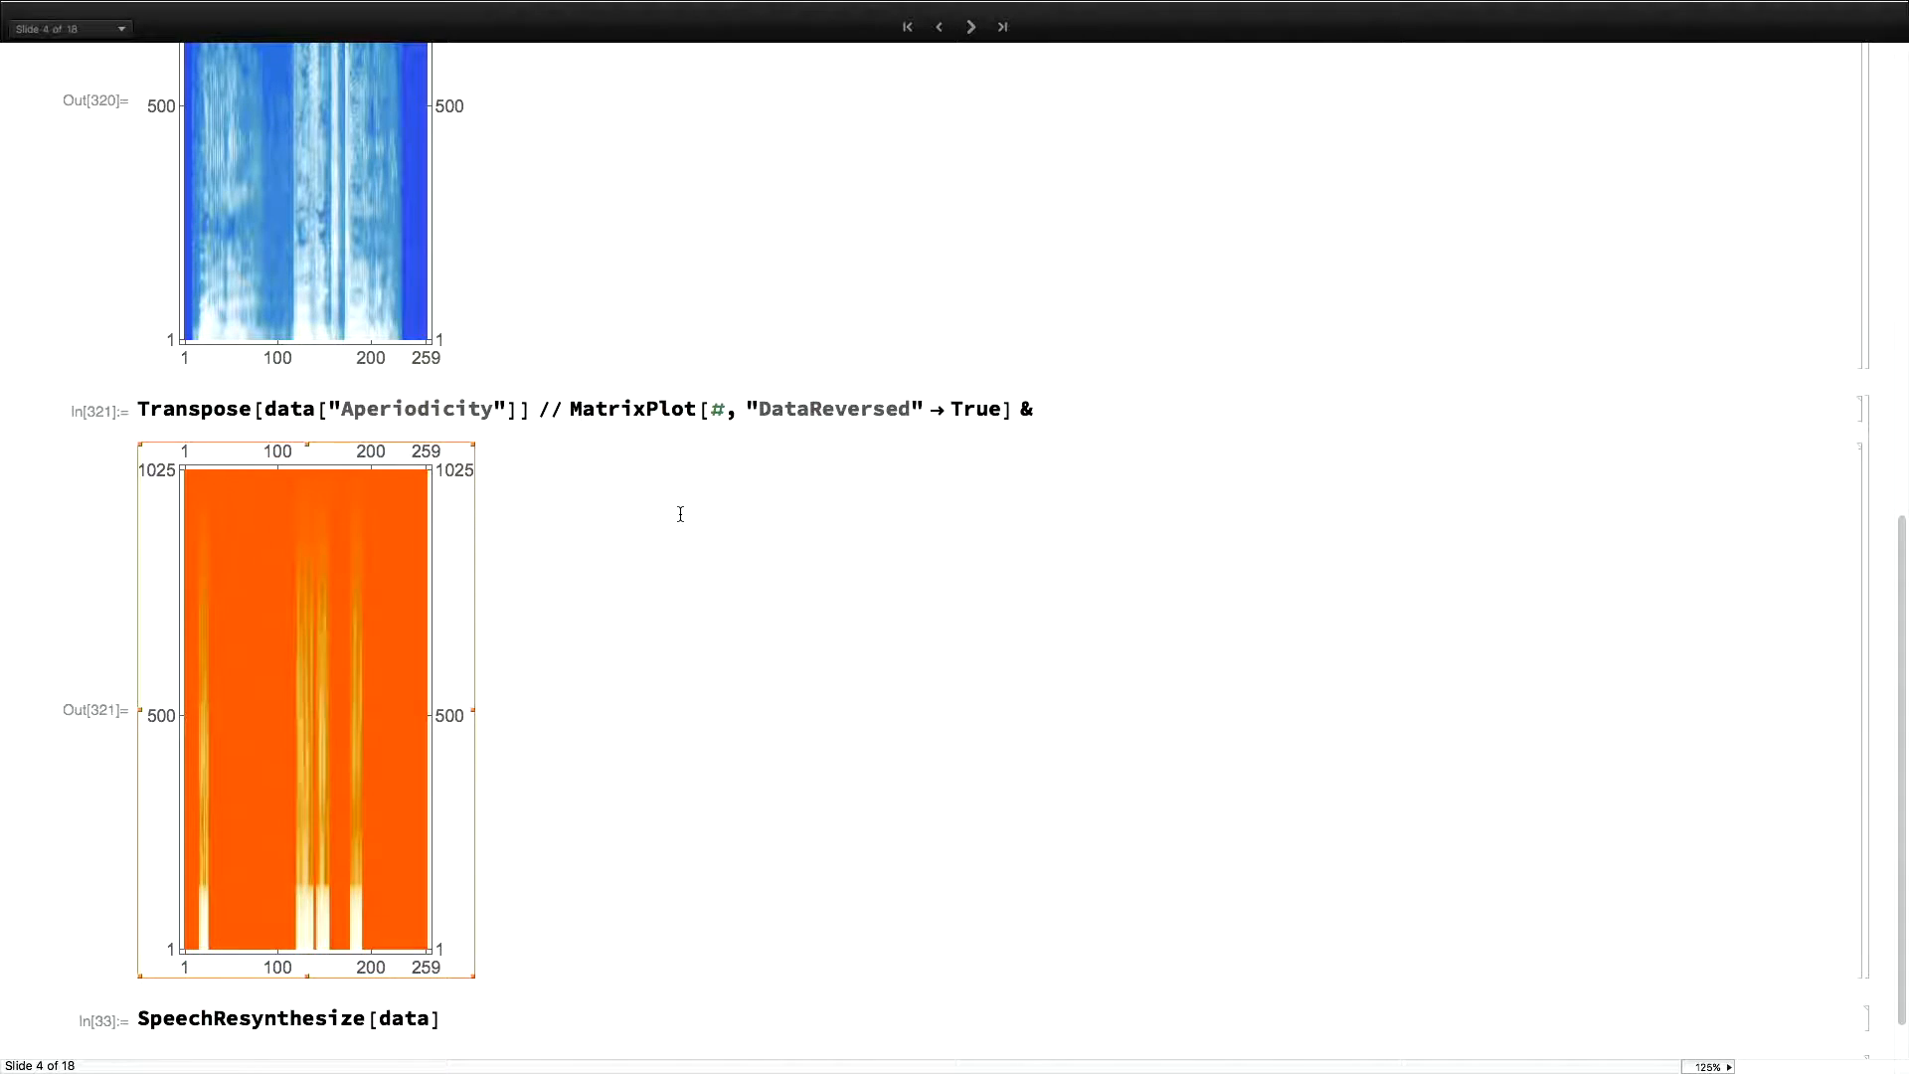
pyautogui.scroll(-3)
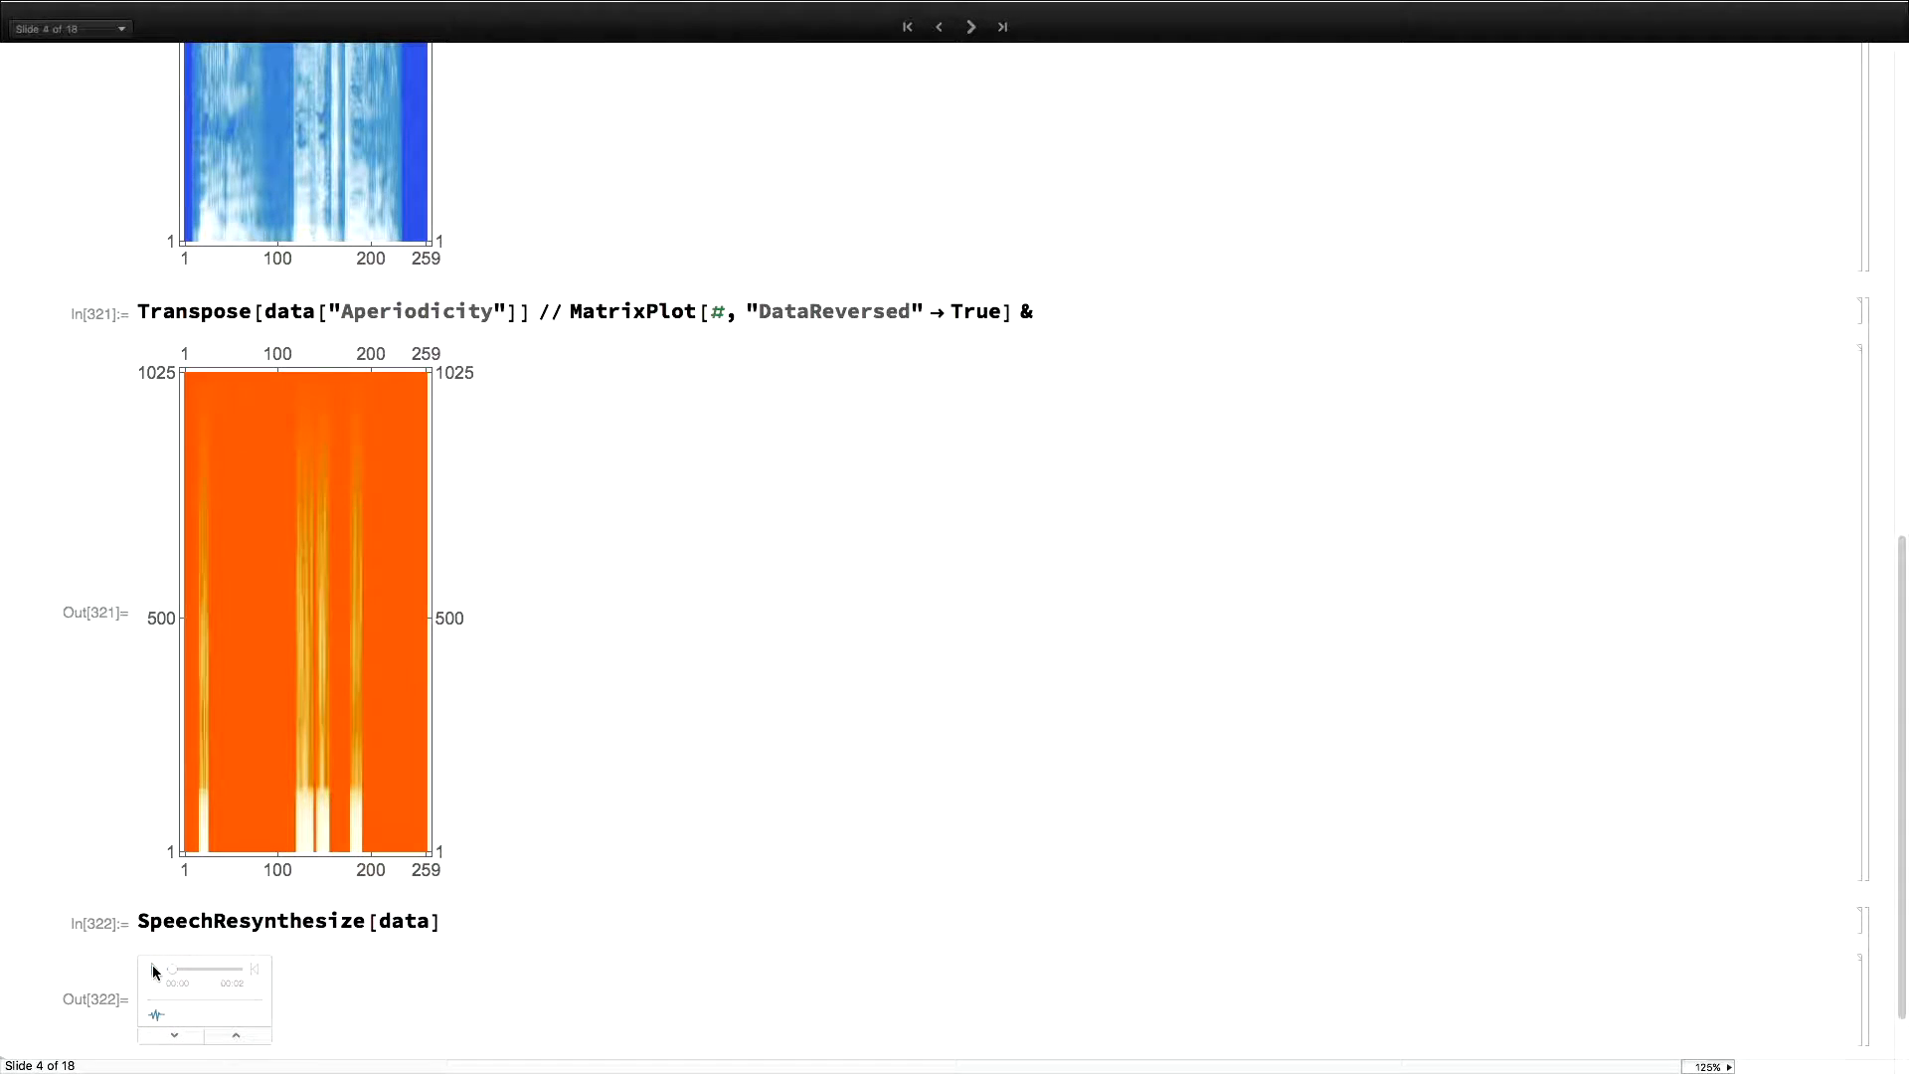
pyautogui.click(156, 969)
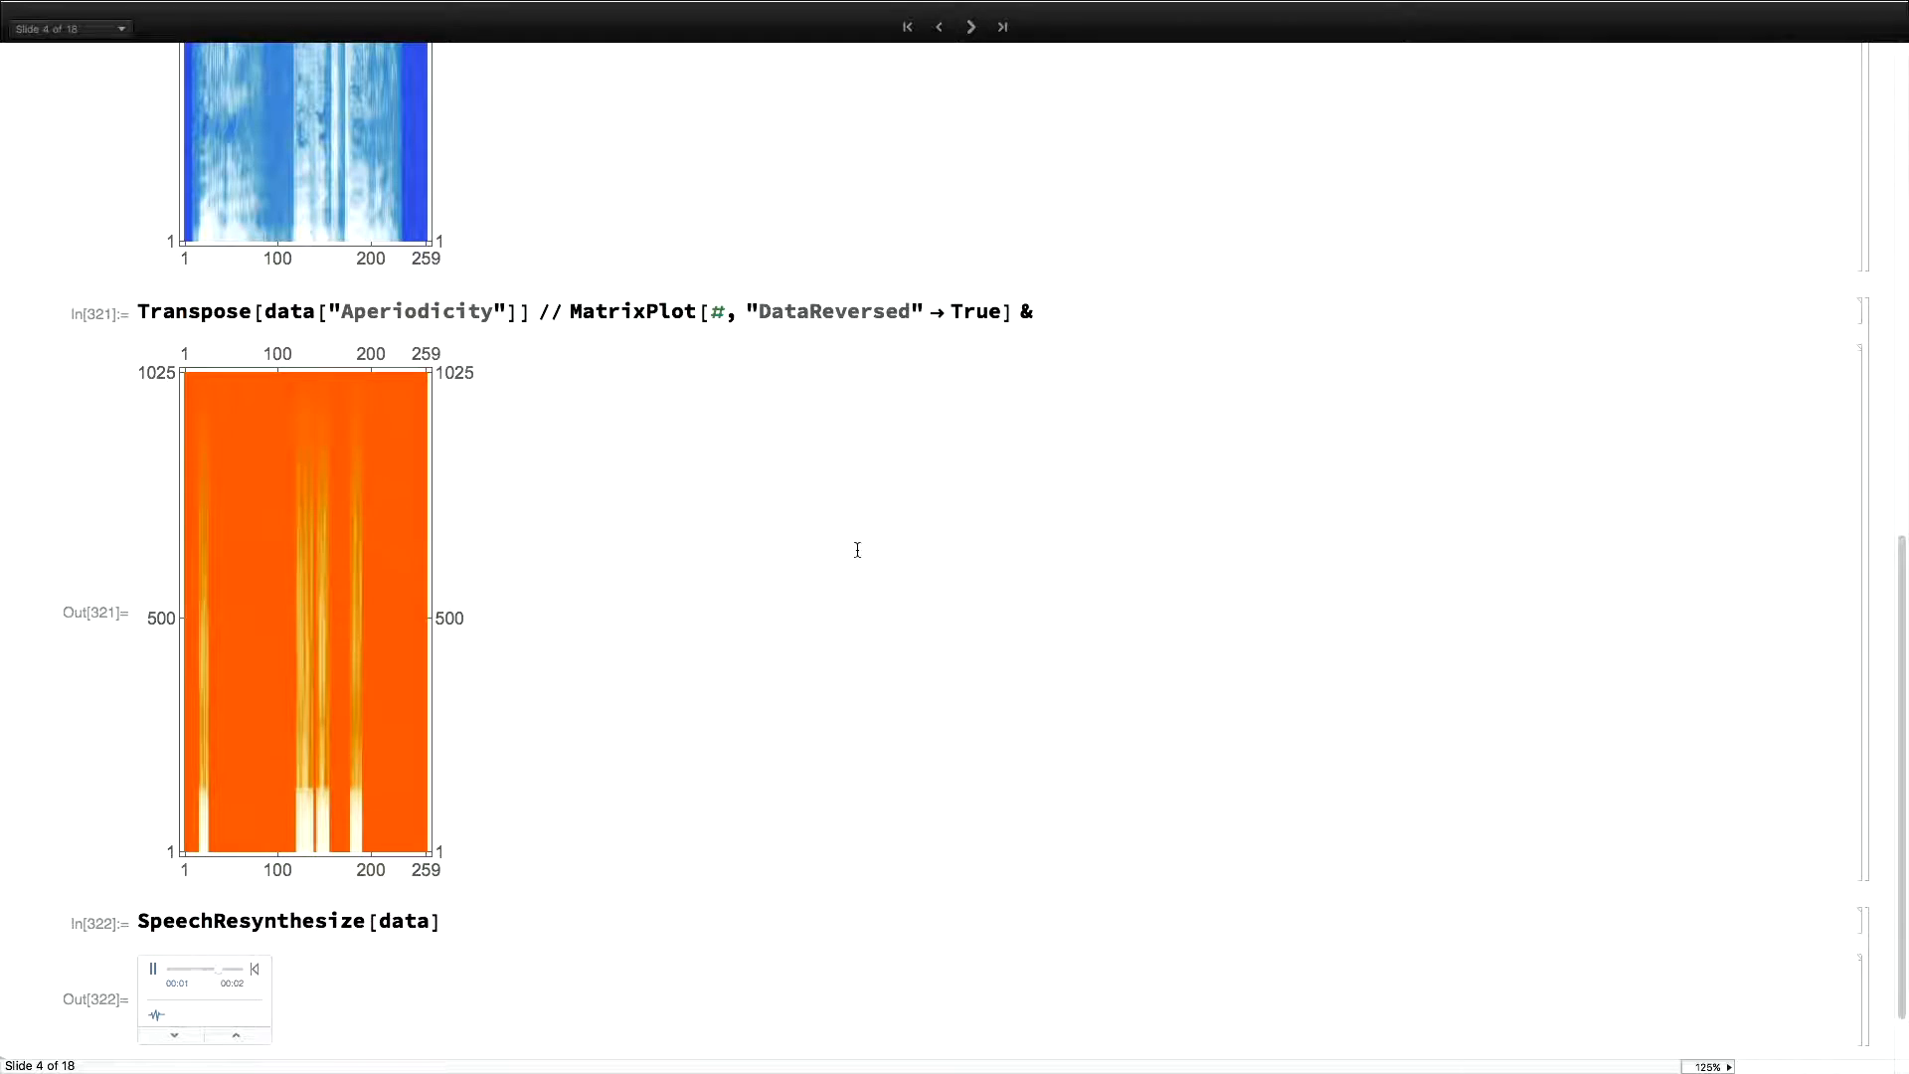
# Advance to the SpeechRecognize slide for transcribing the alice recording
pyautogui.click(970, 26)
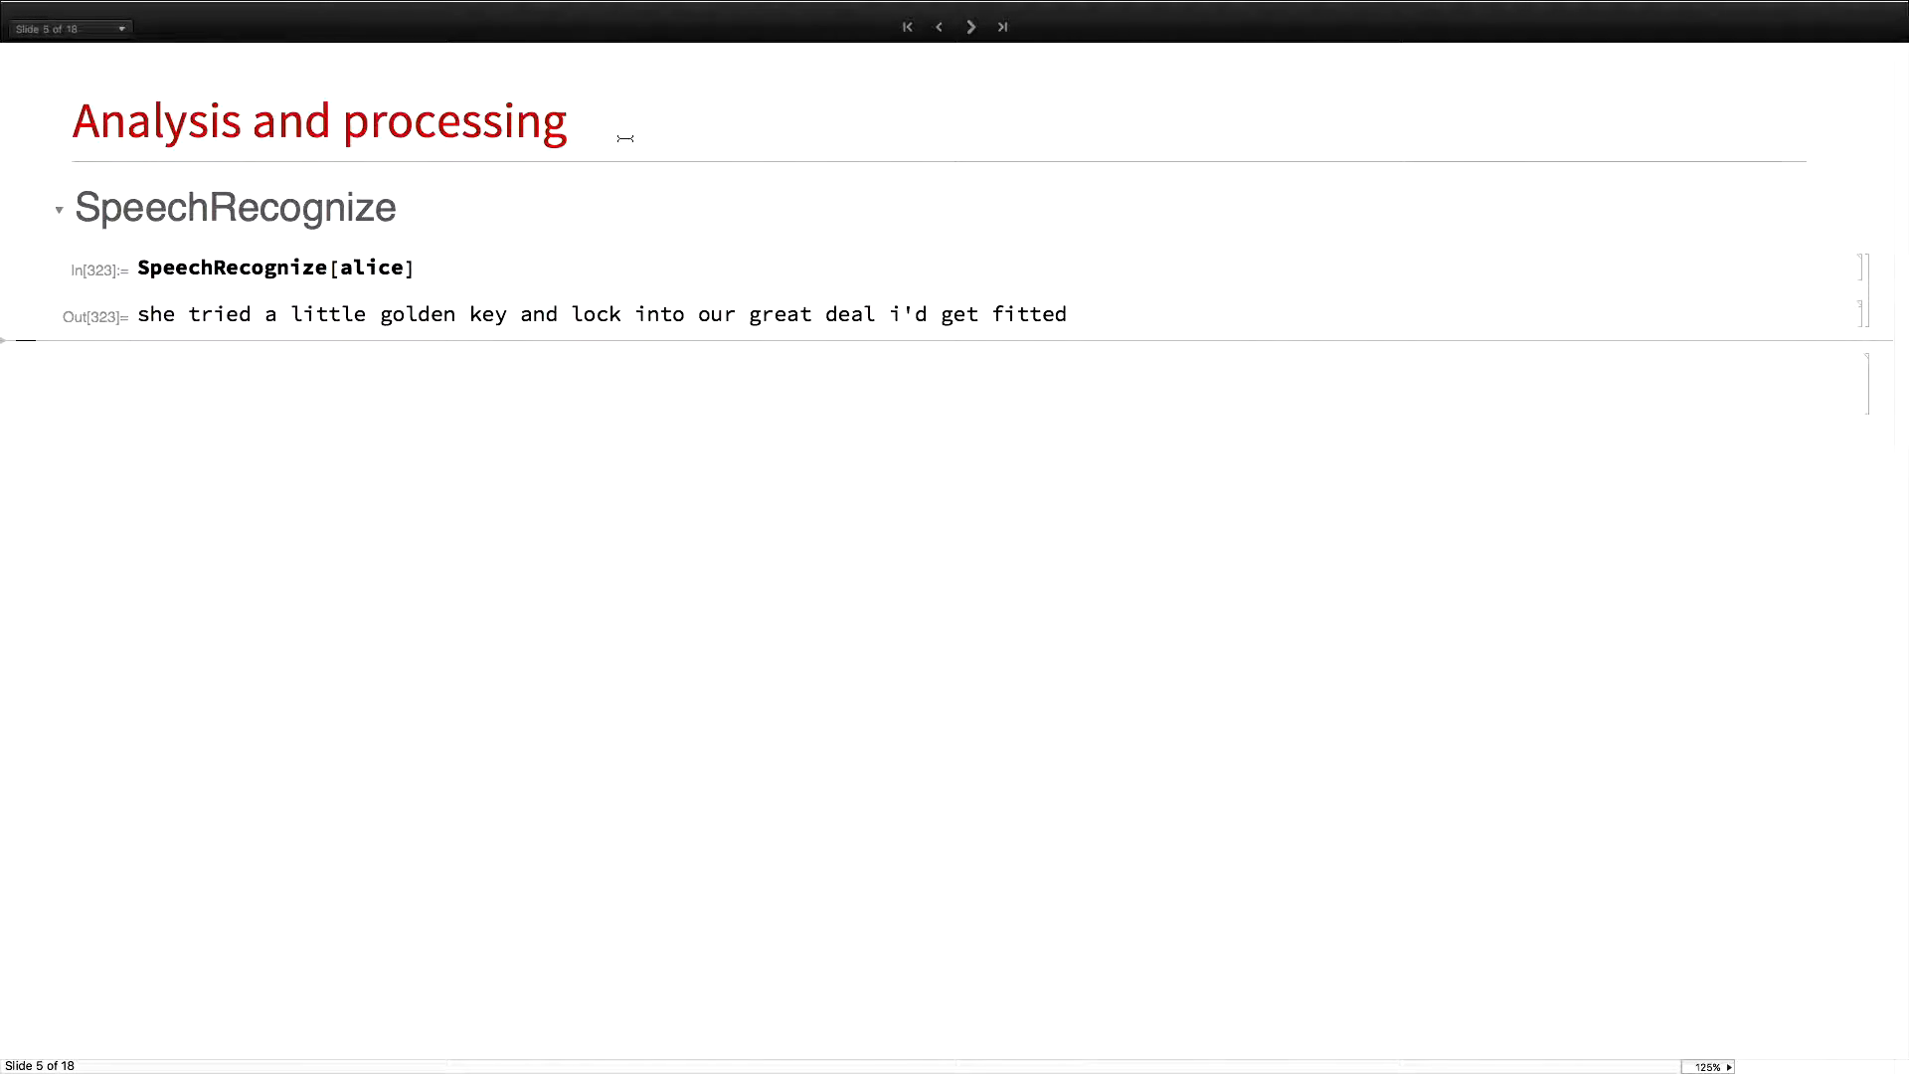
# Advance to the Vowel Diagram slide and scroll down to the vowel recordings cell
pyautogui.click(971, 26)
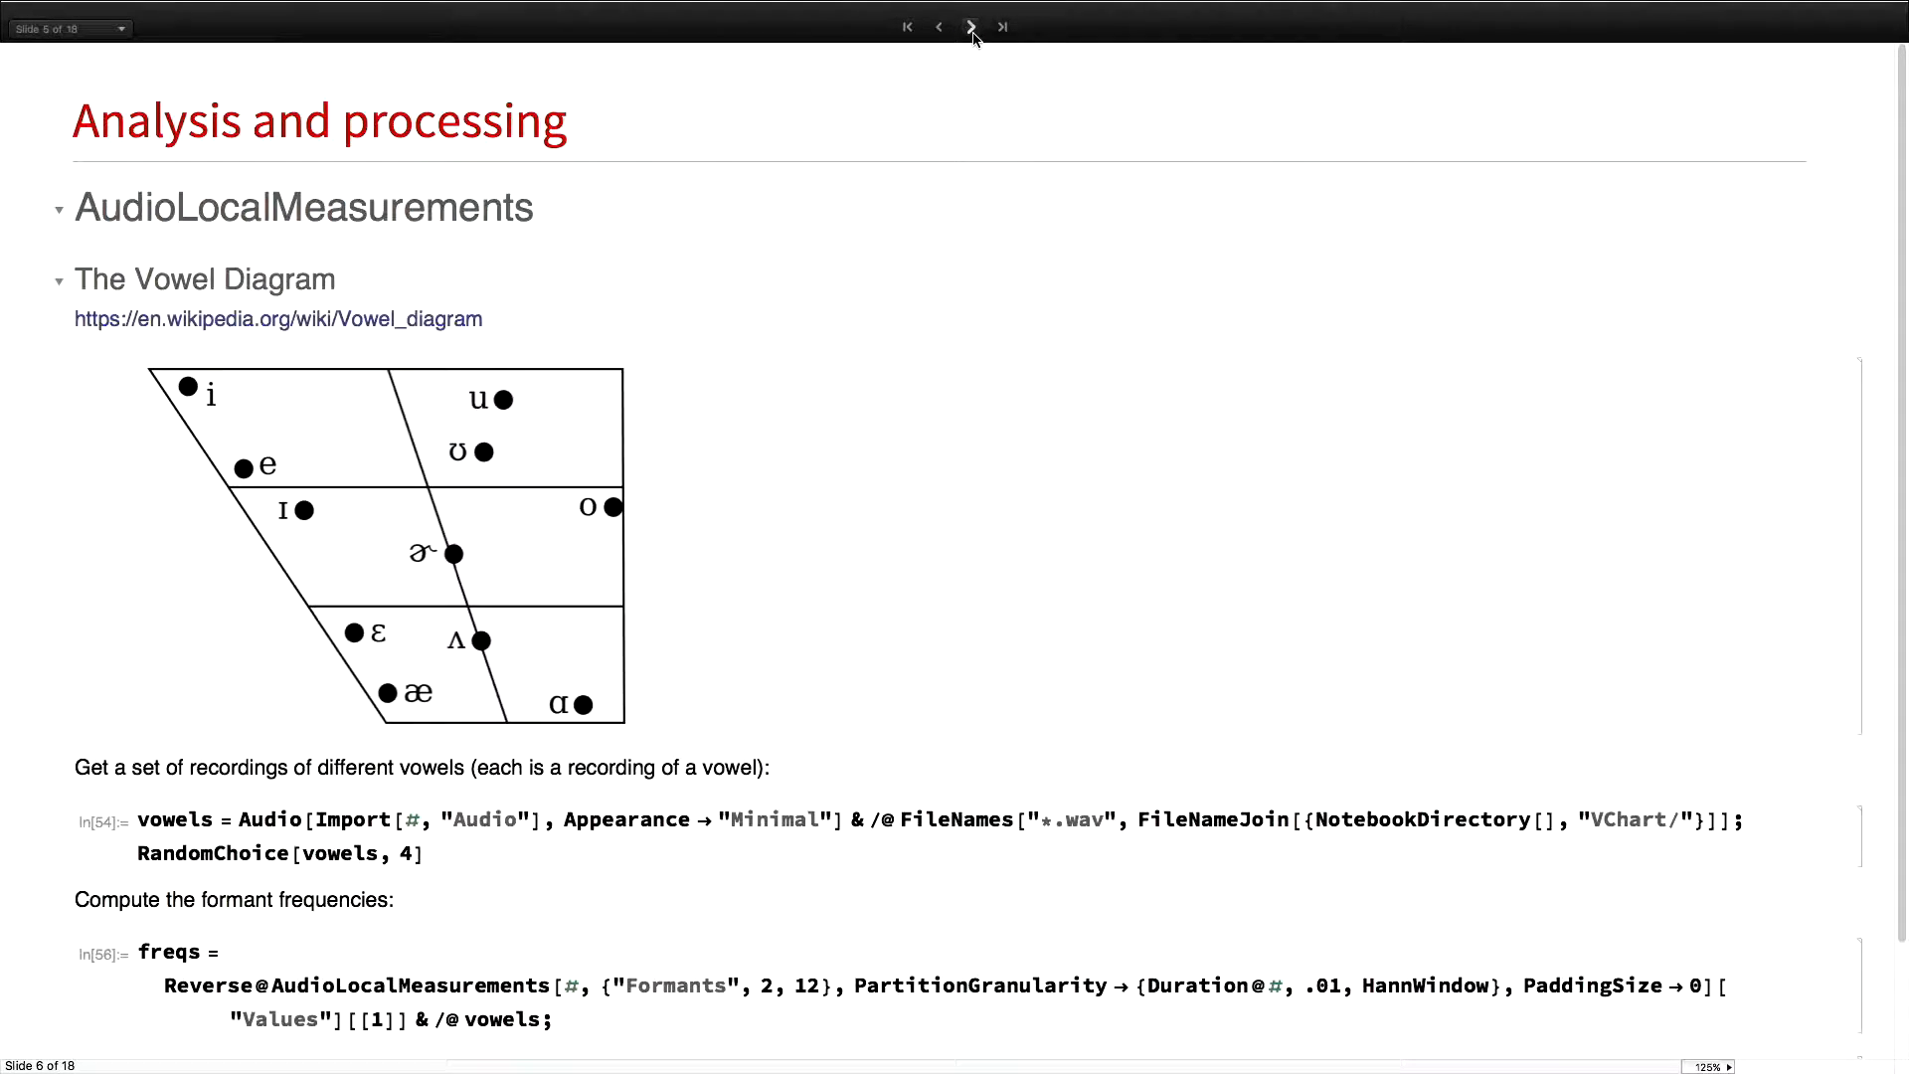
pyautogui.scroll(-3)
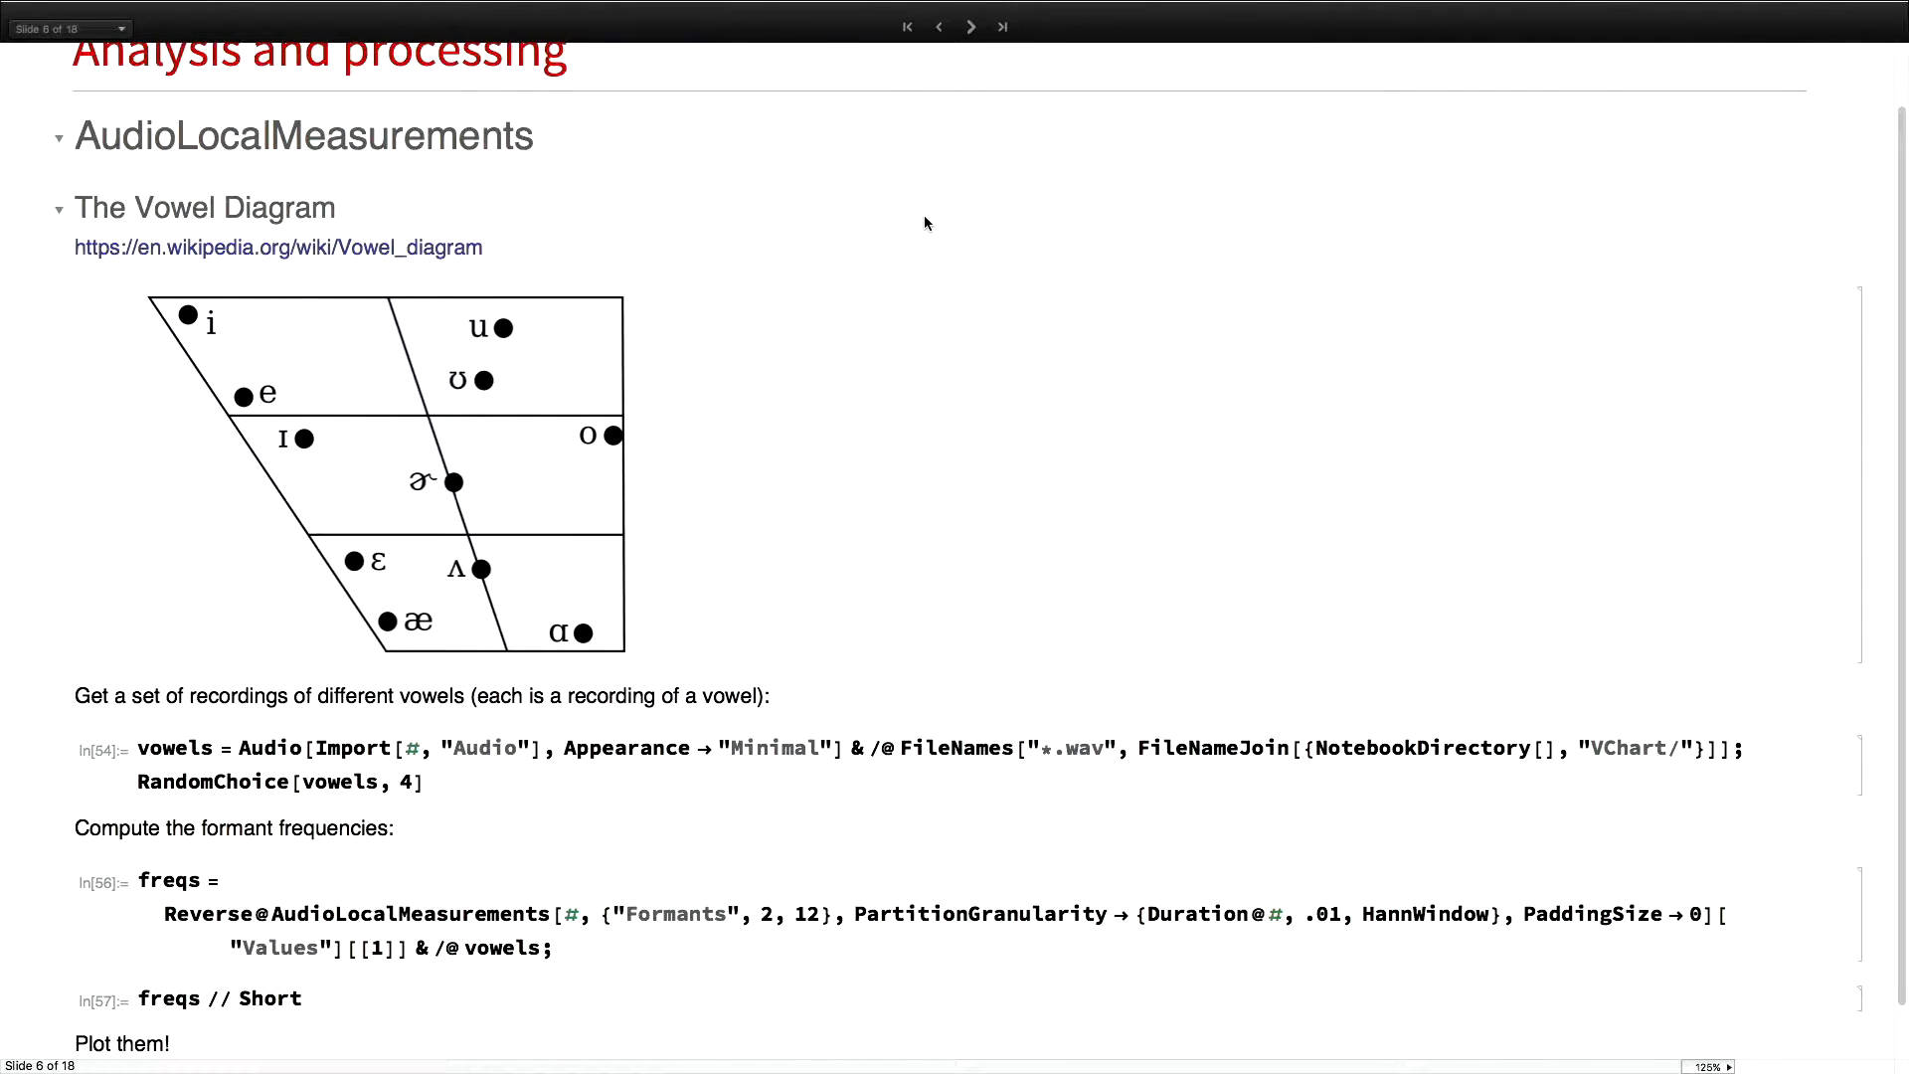
pyautogui.scroll(-3)
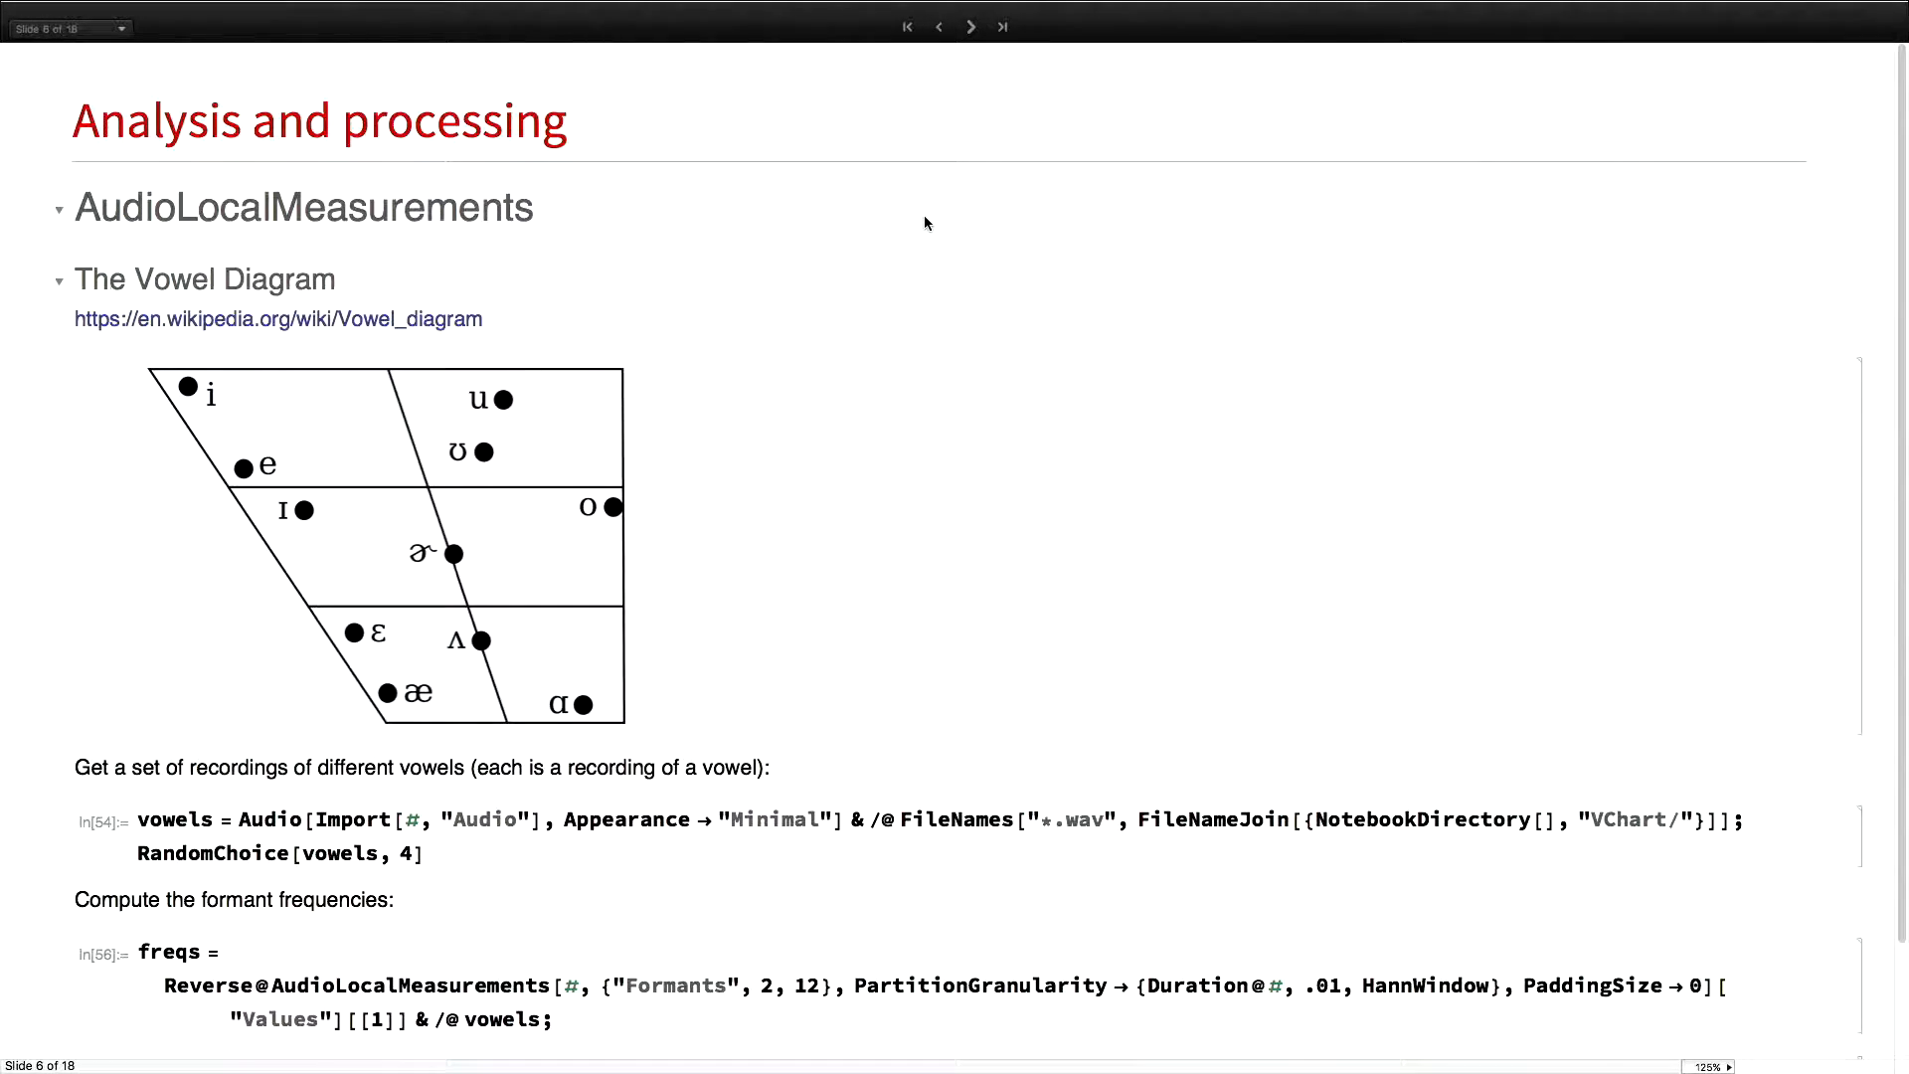
pyautogui.moveTo(558, 535)
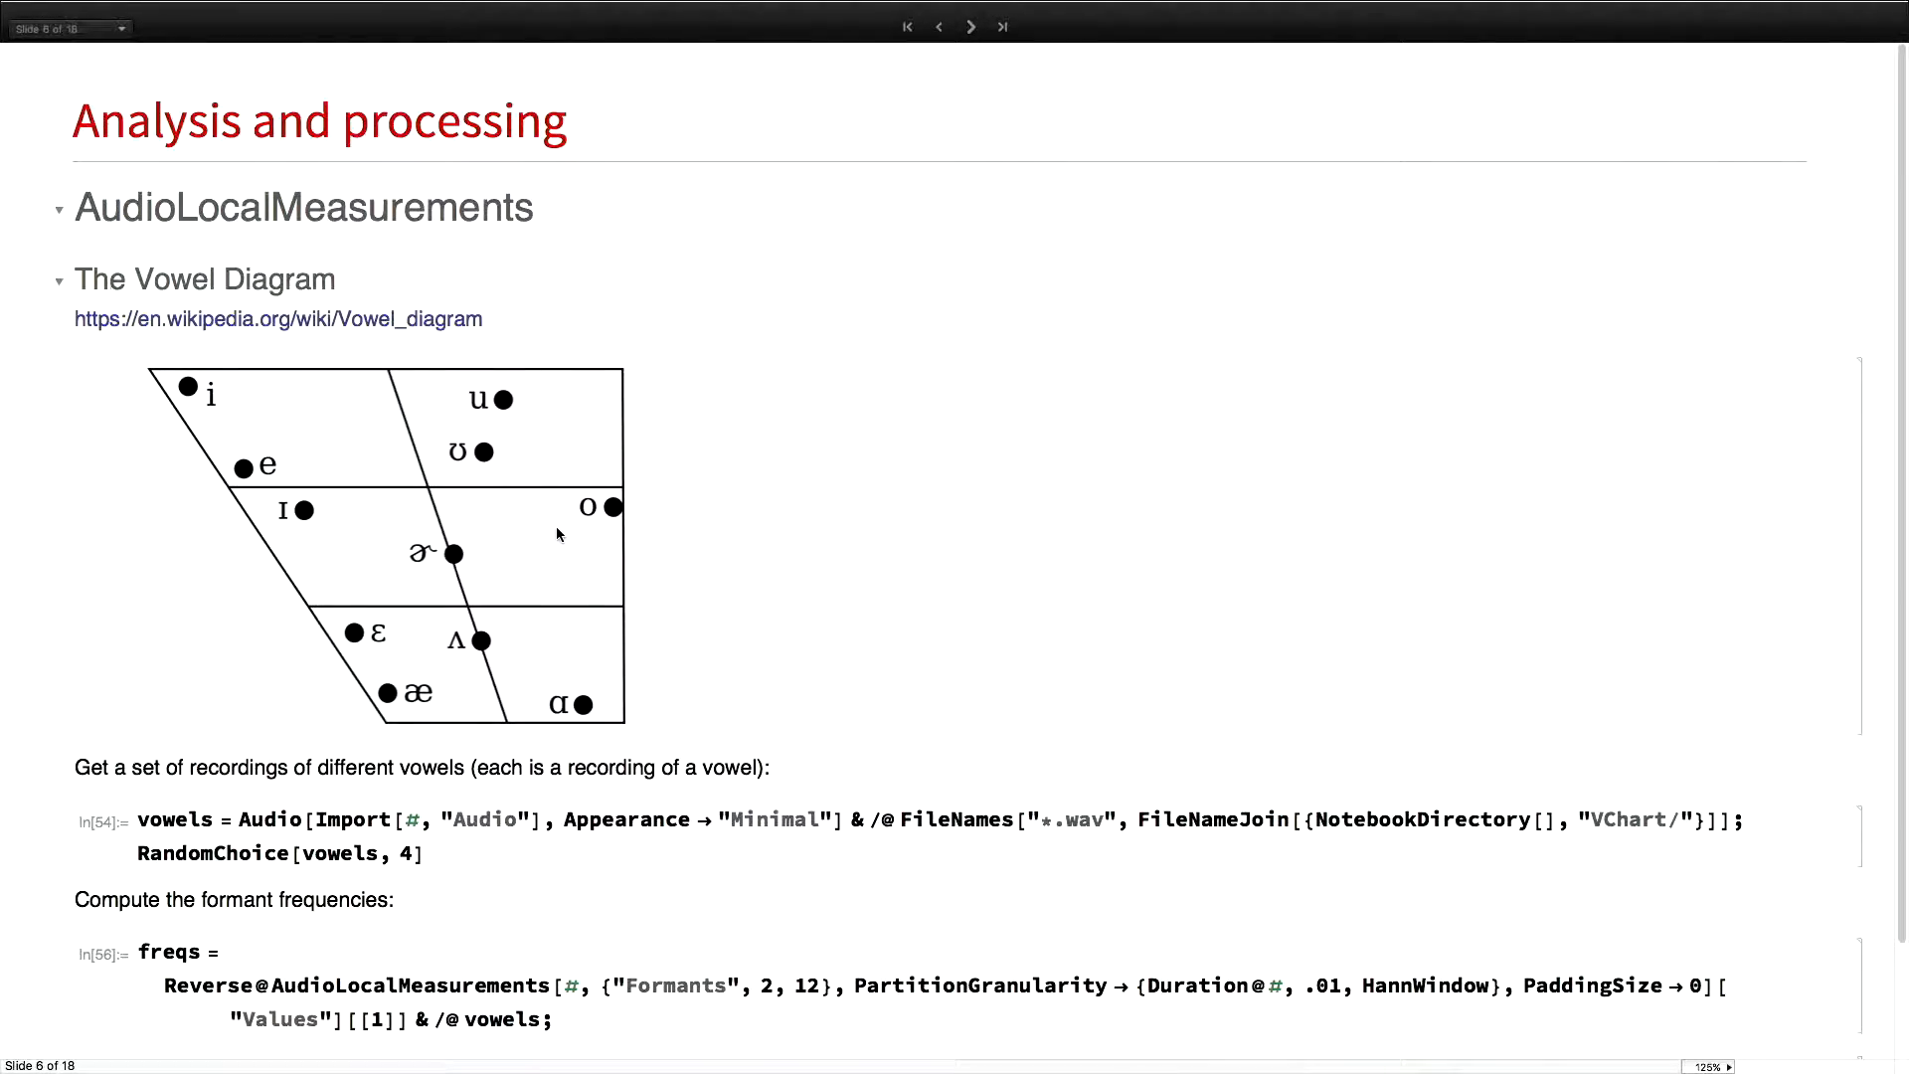
pyautogui.moveTo(478, 694)
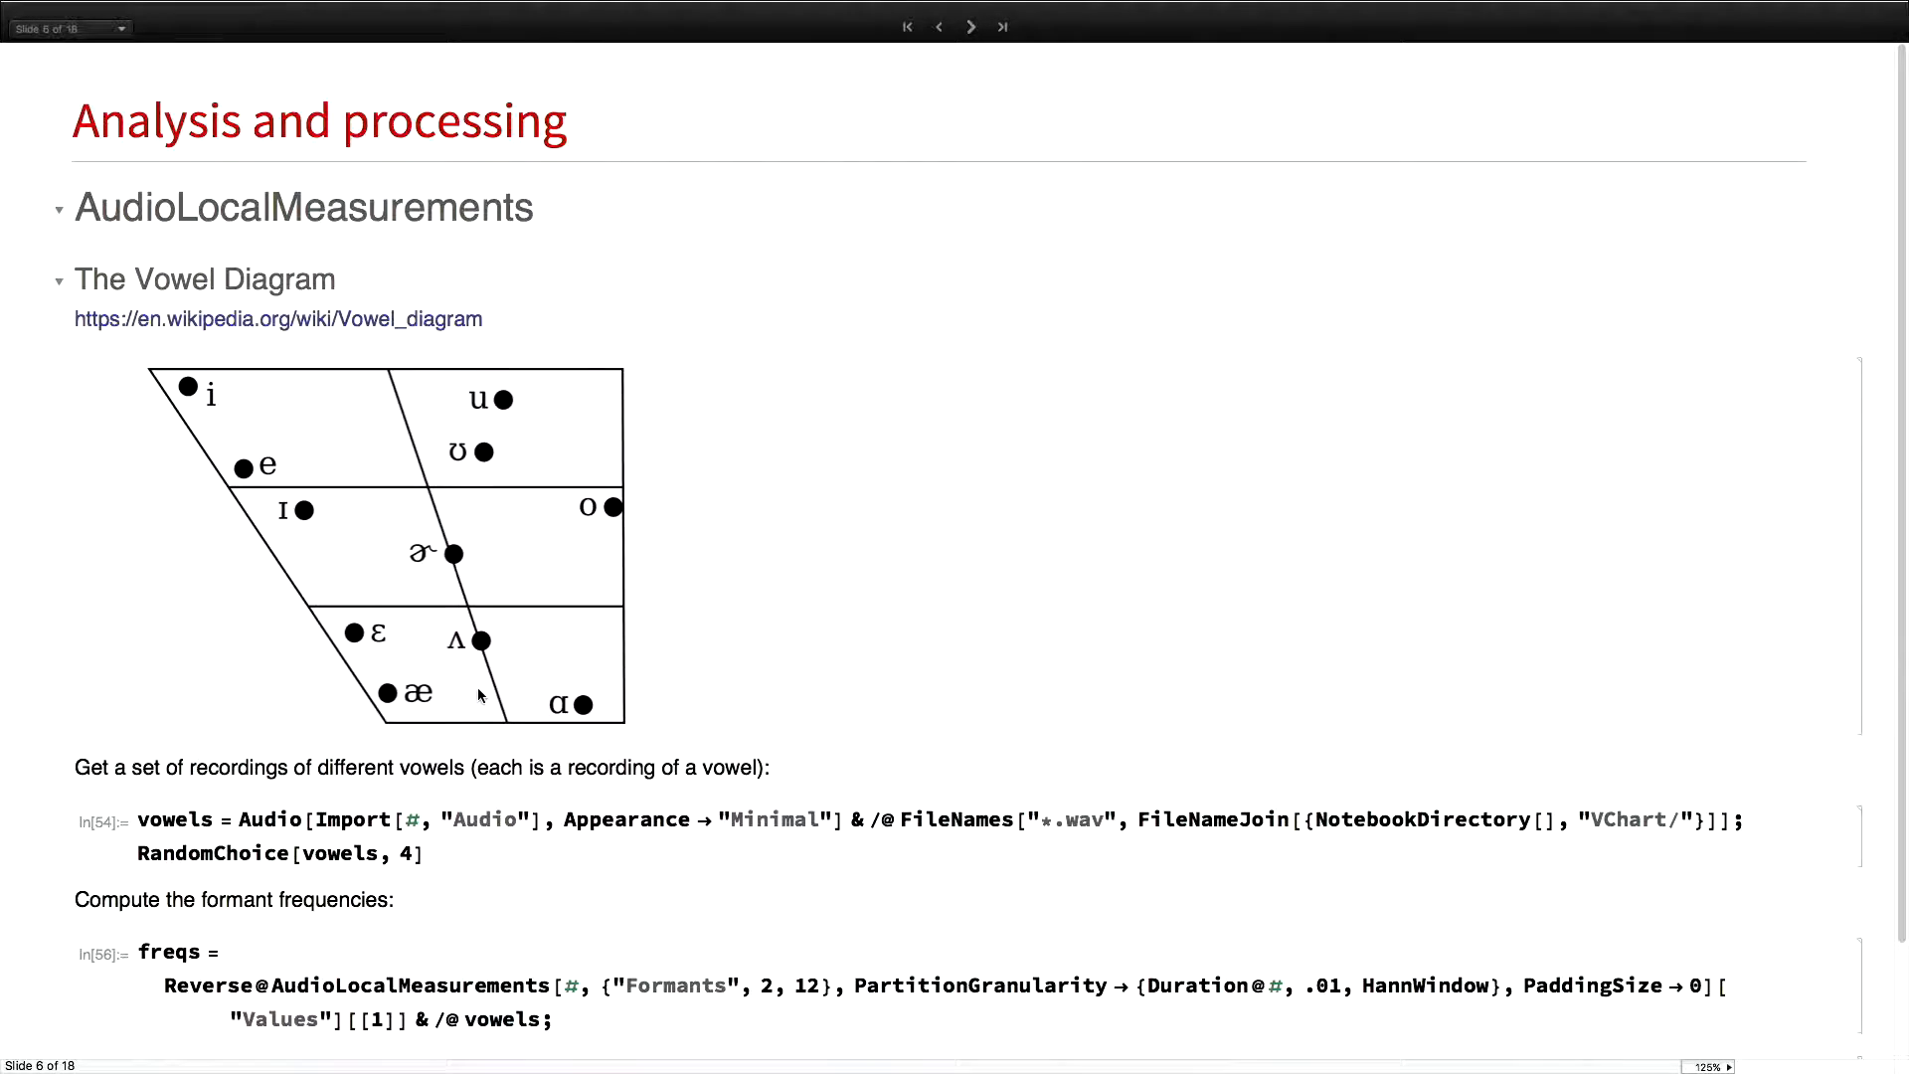
pyautogui.moveTo(278, 445)
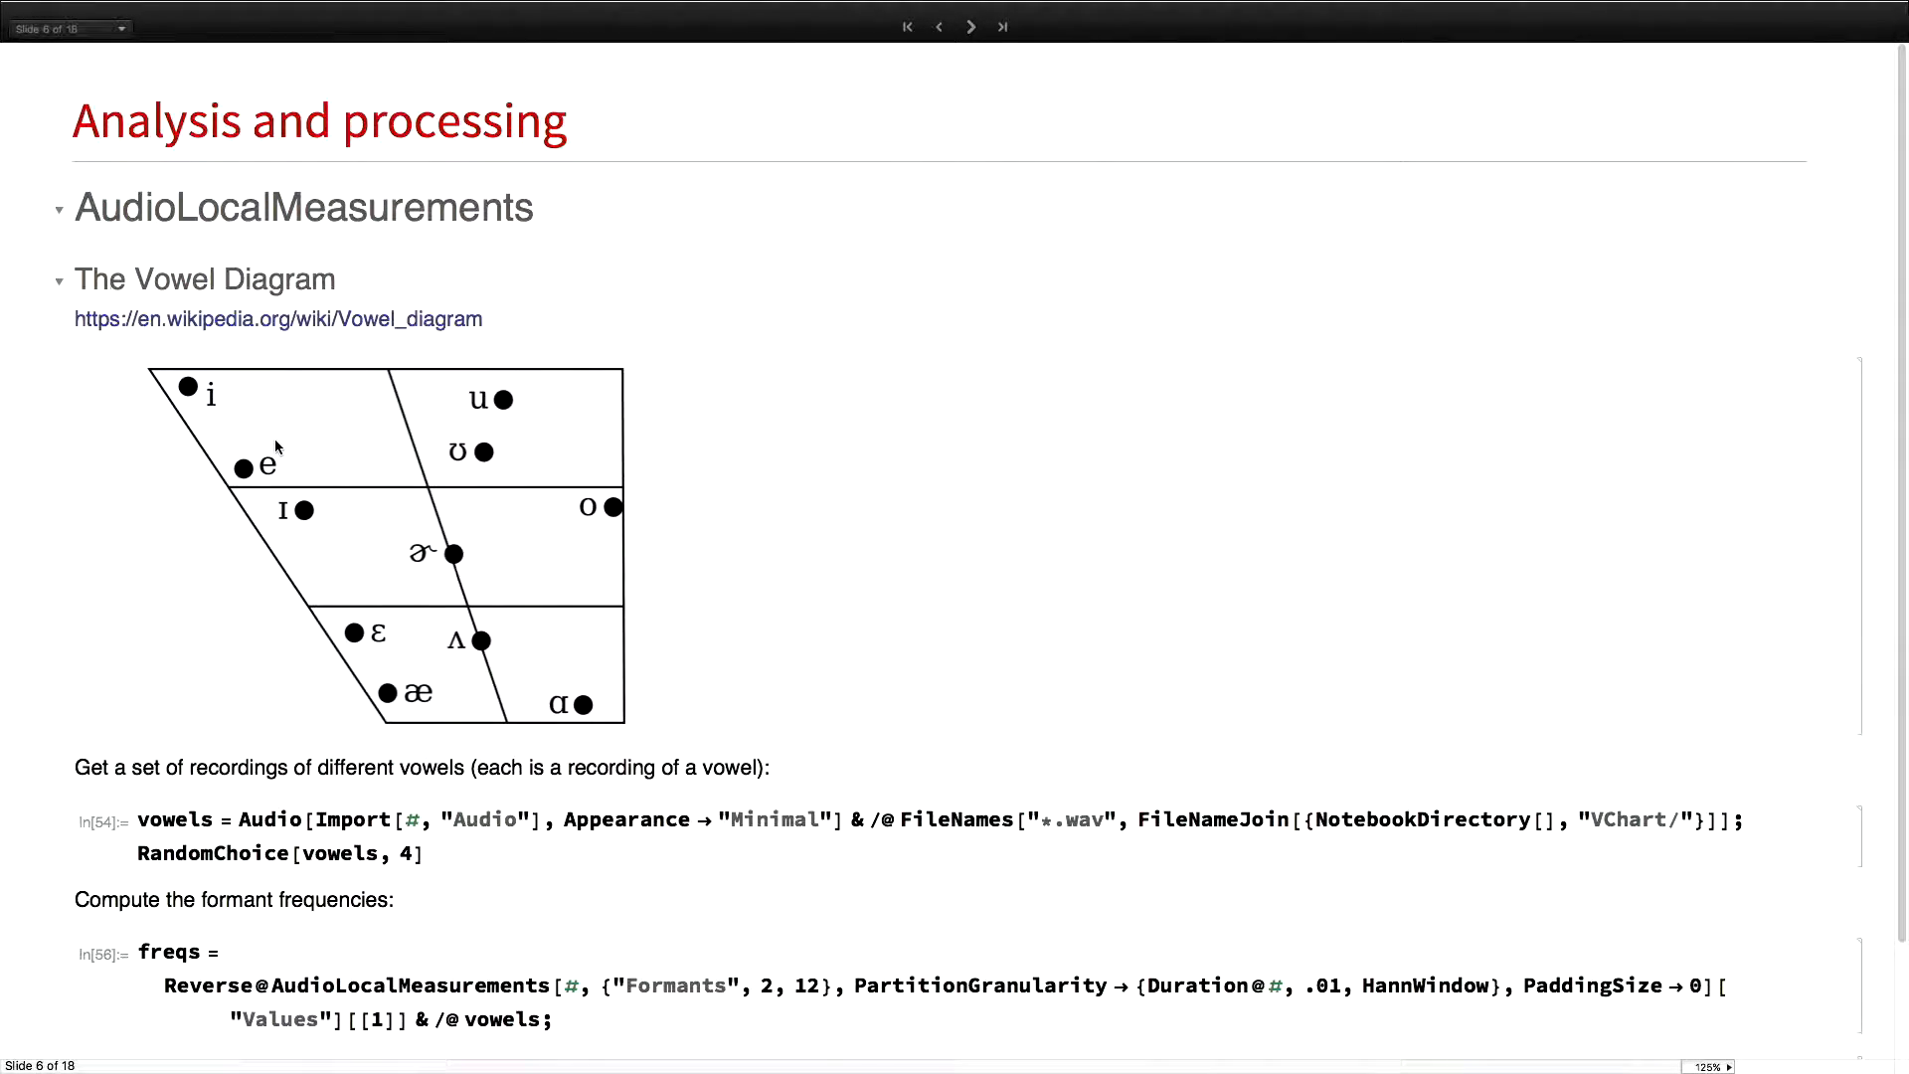
pyautogui.moveTo(316, 444)
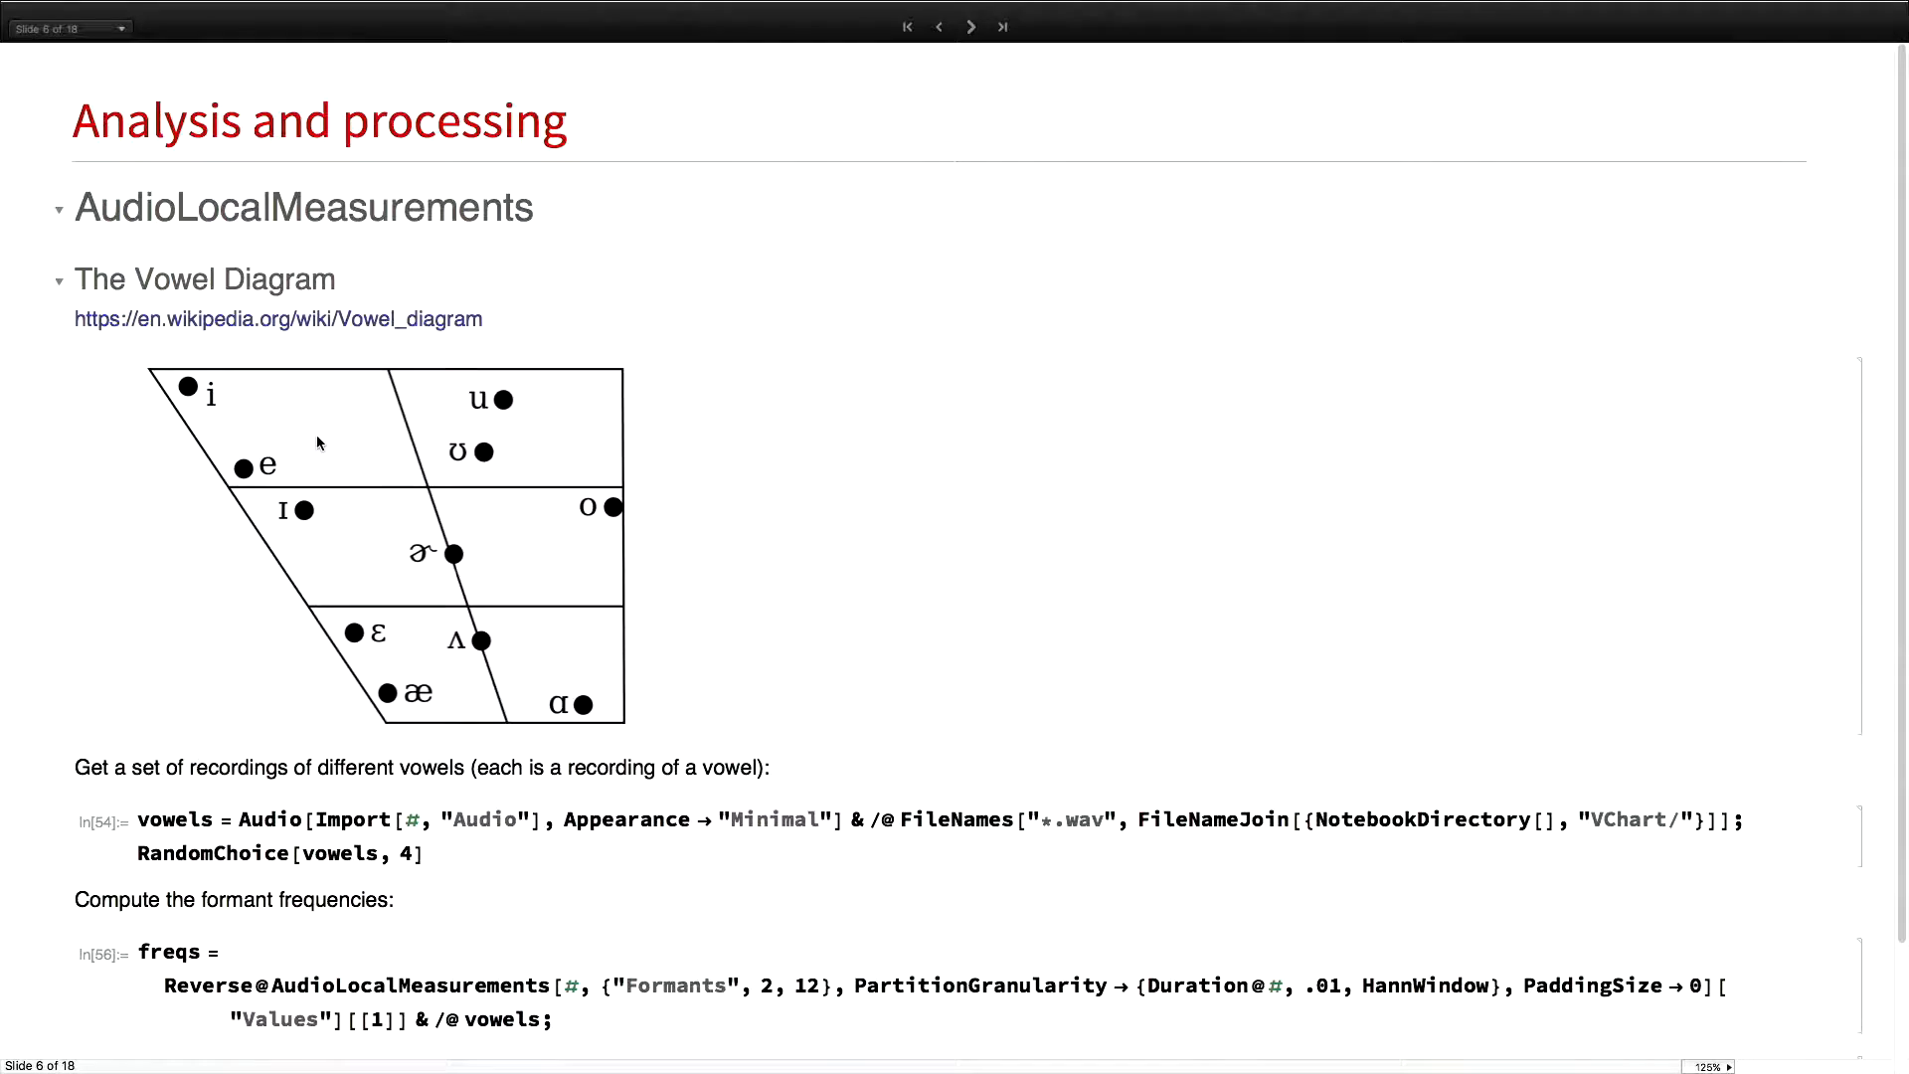
pyautogui.moveTo(584, 375)
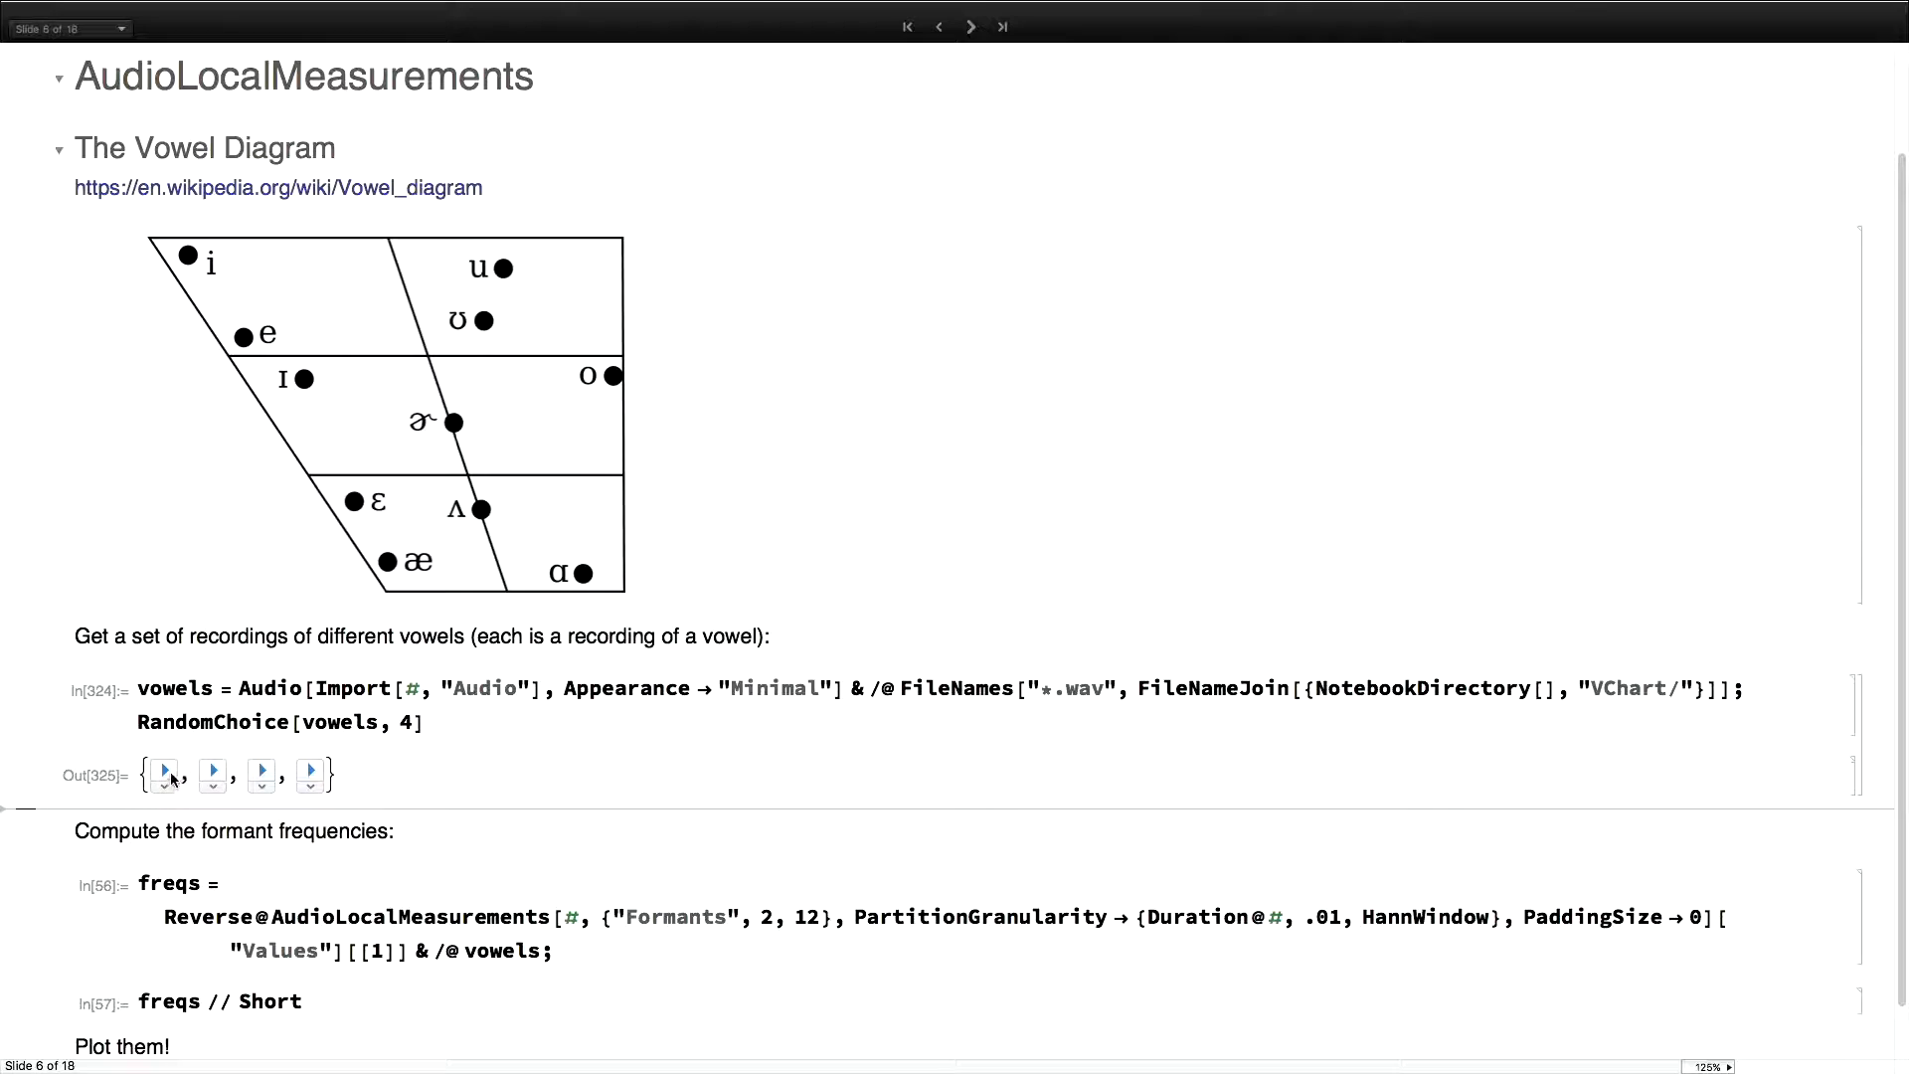
# Play a sampled vowel recording and highlight the AudioLocalMeasurements arguments and Formants property
pyautogui.click(211, 771)
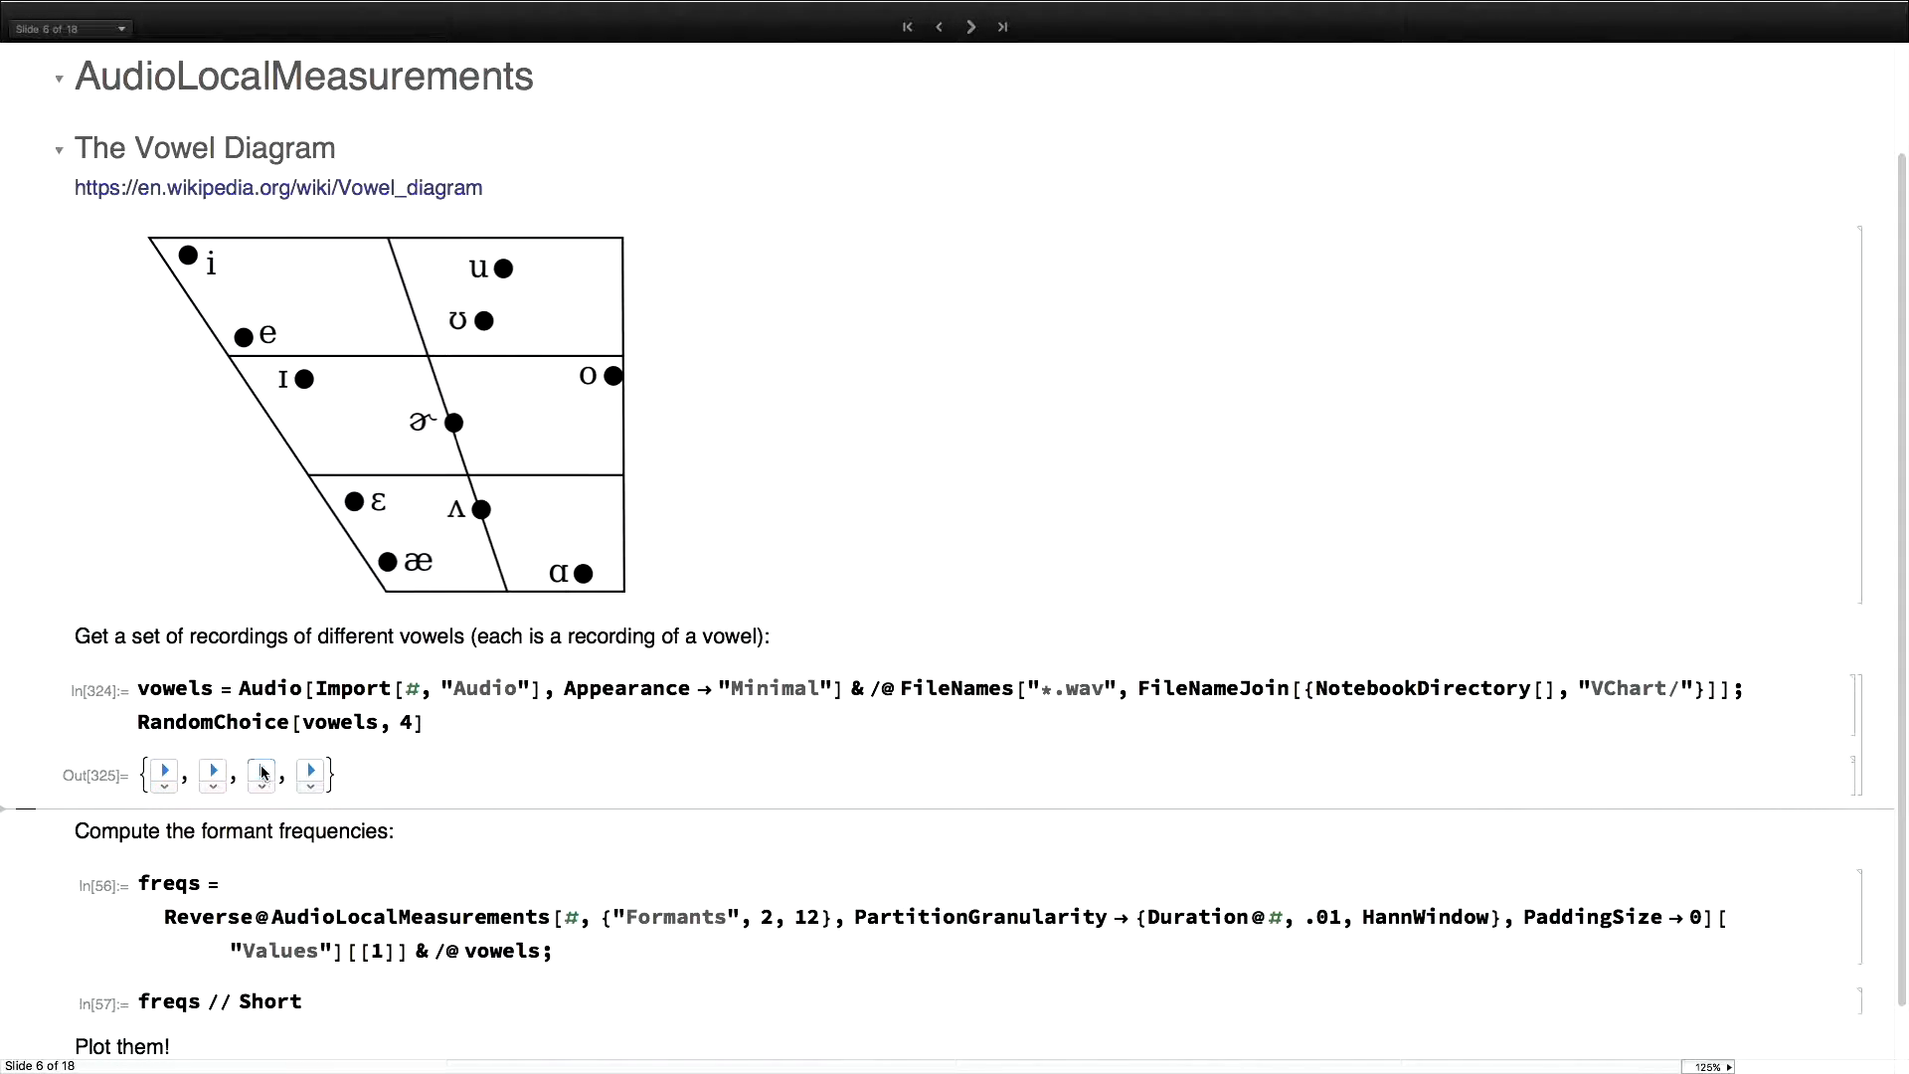
pyautogui.scroll(-3)
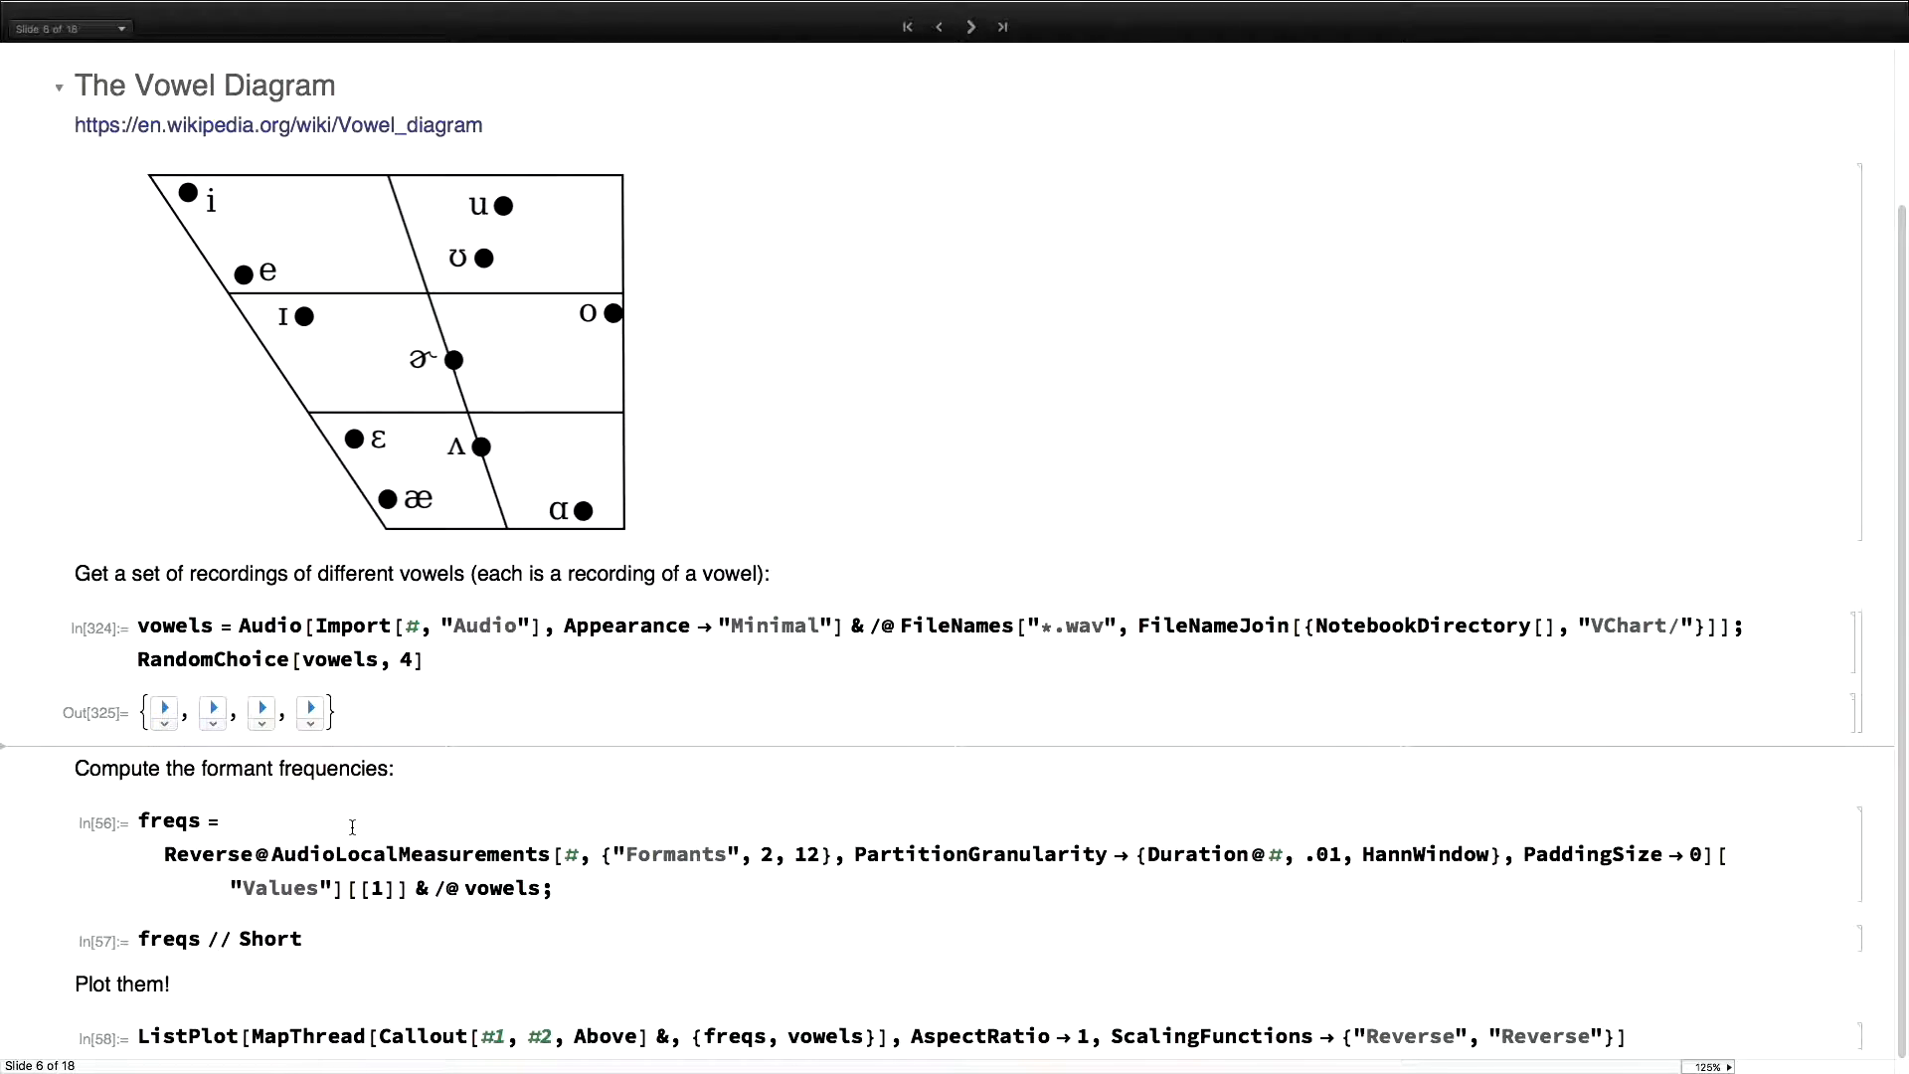
pyautogui.doubleClick(207, 853)
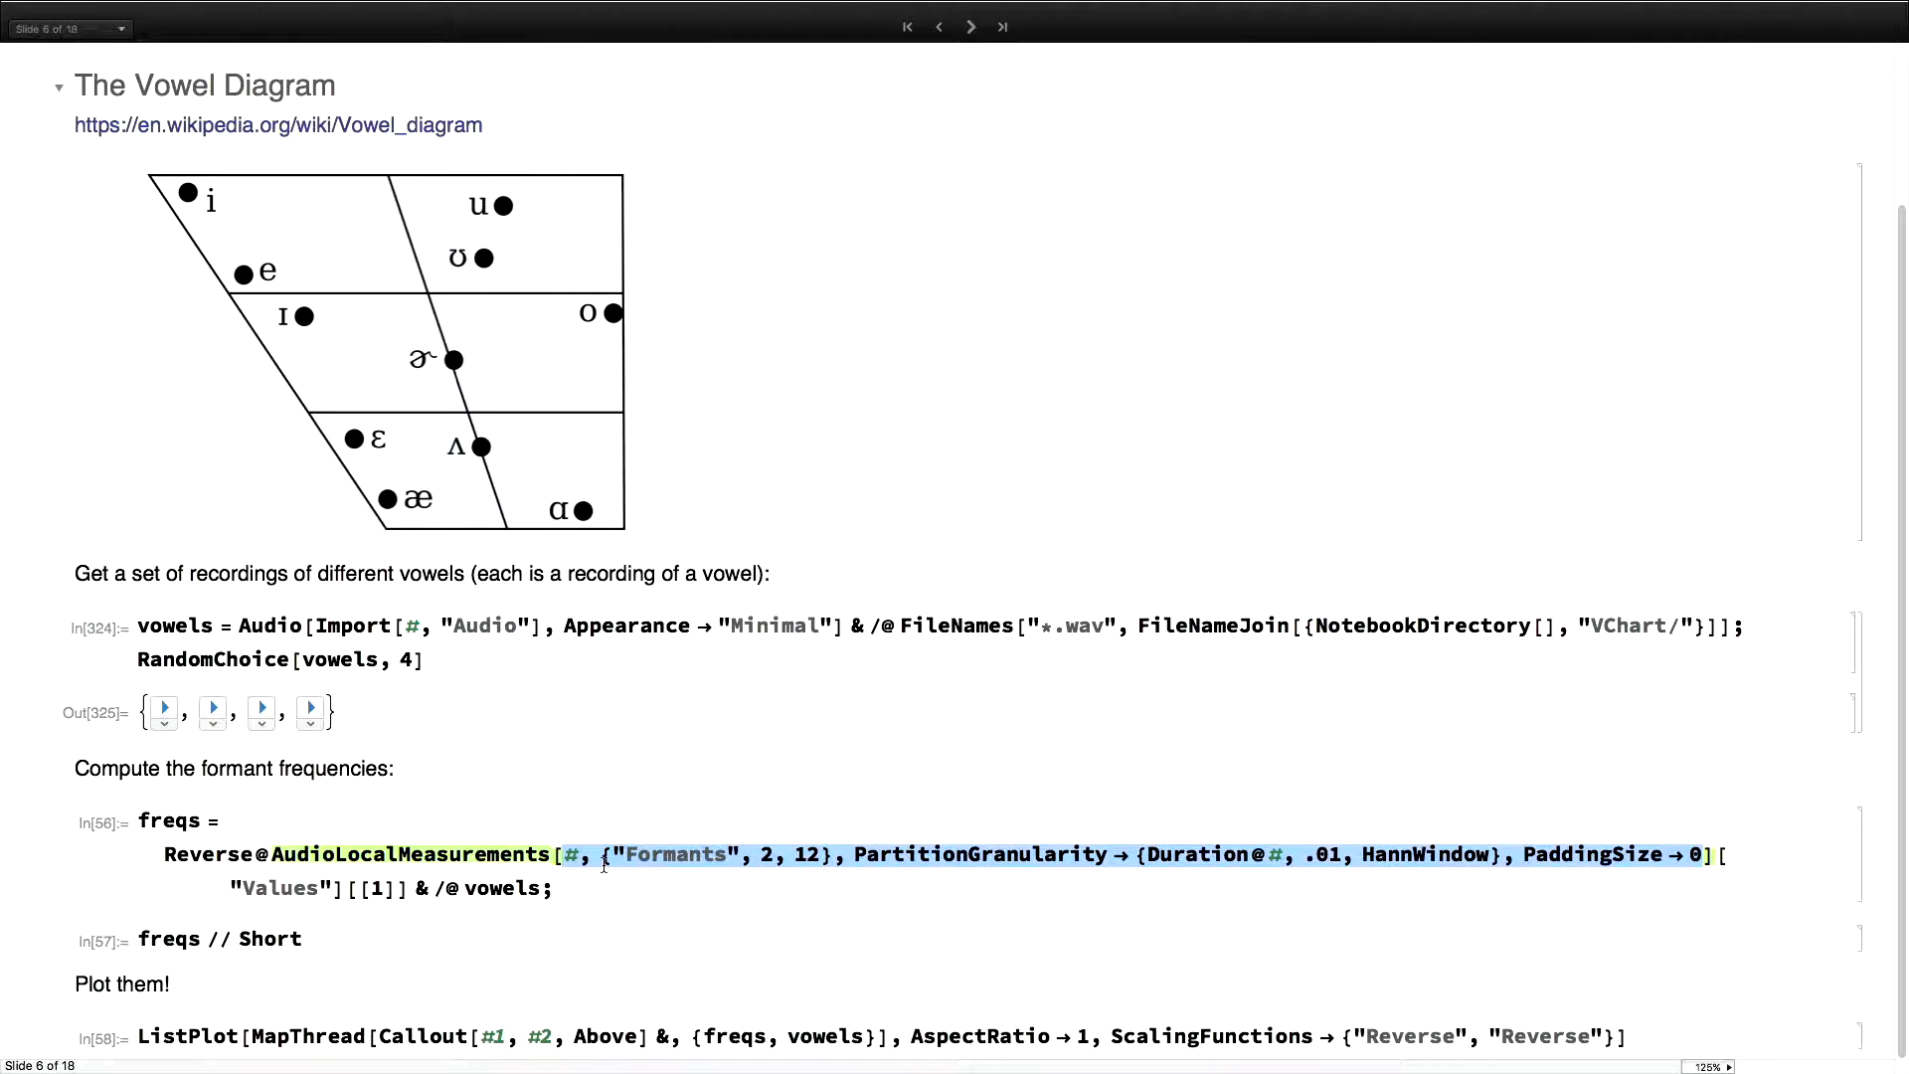
pyautogui.doubleClick(671, 853)
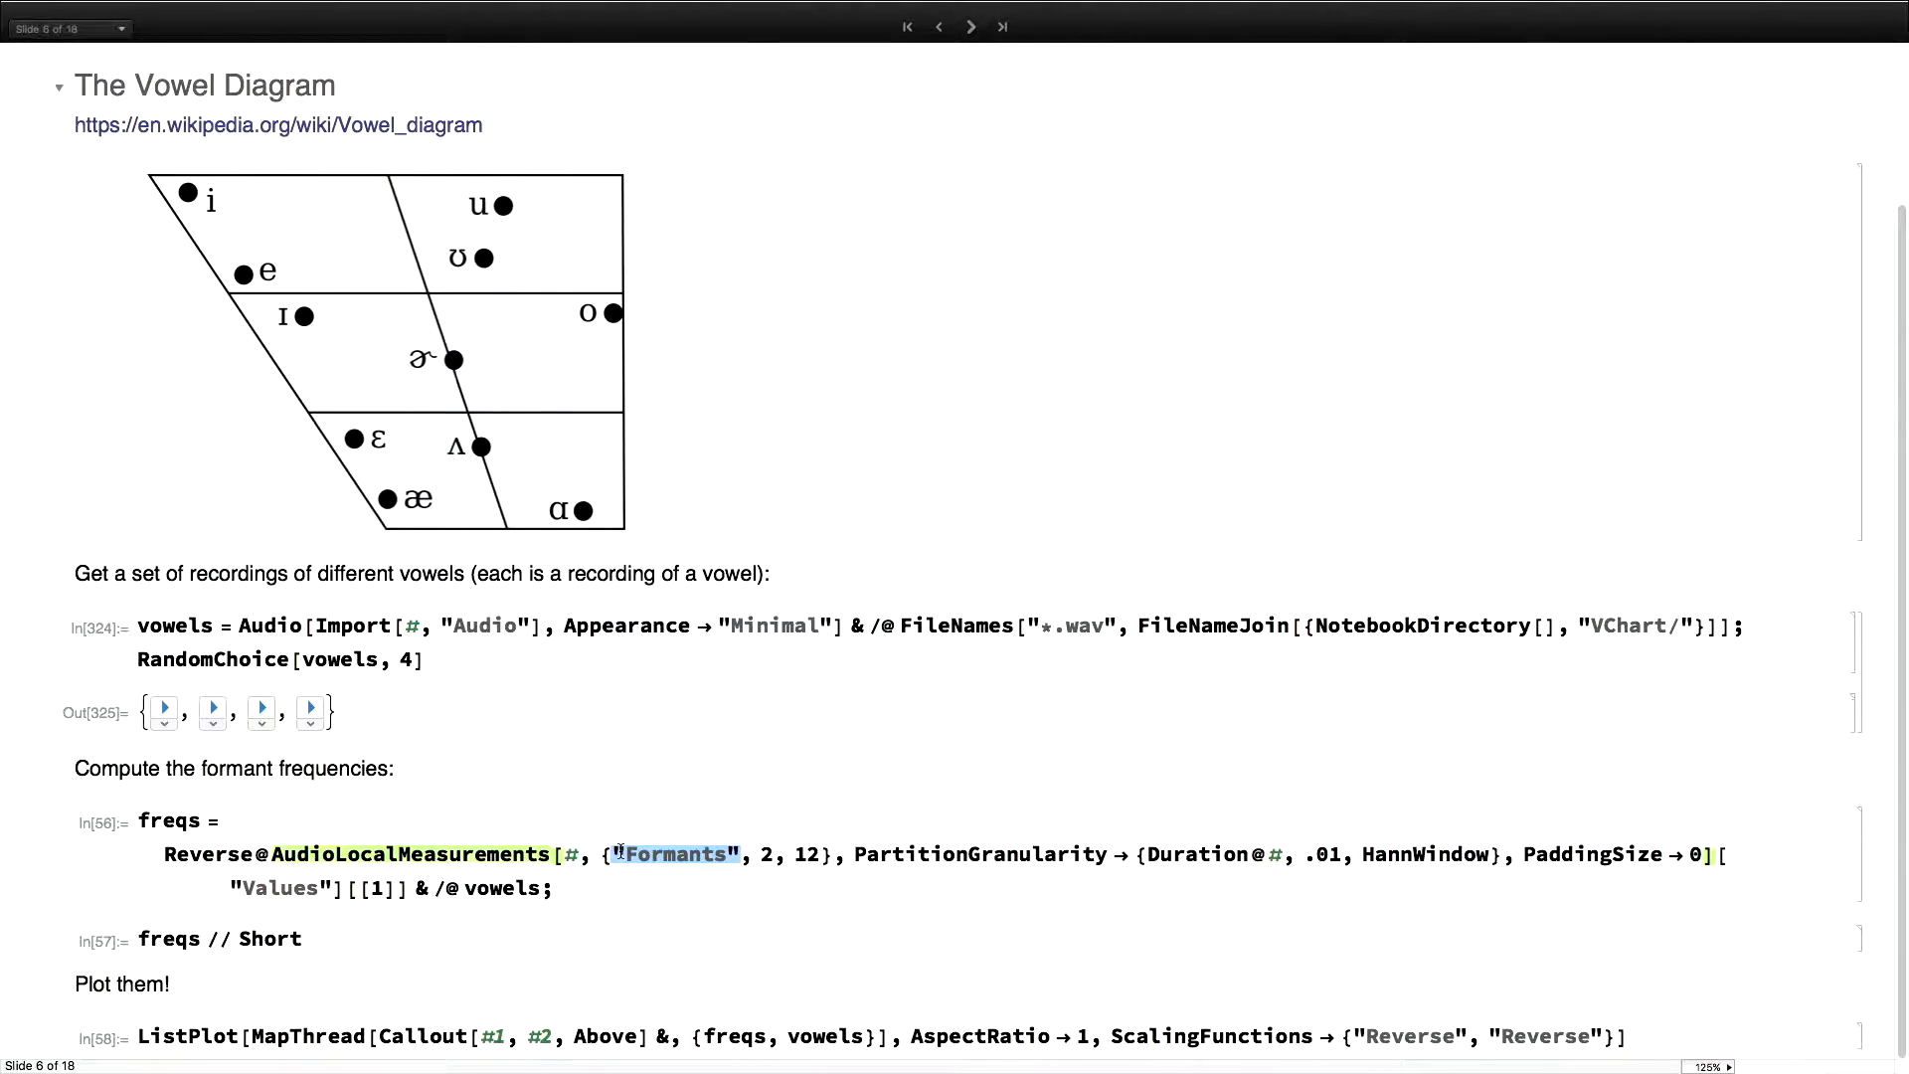
pyautogui.click(553, 888)
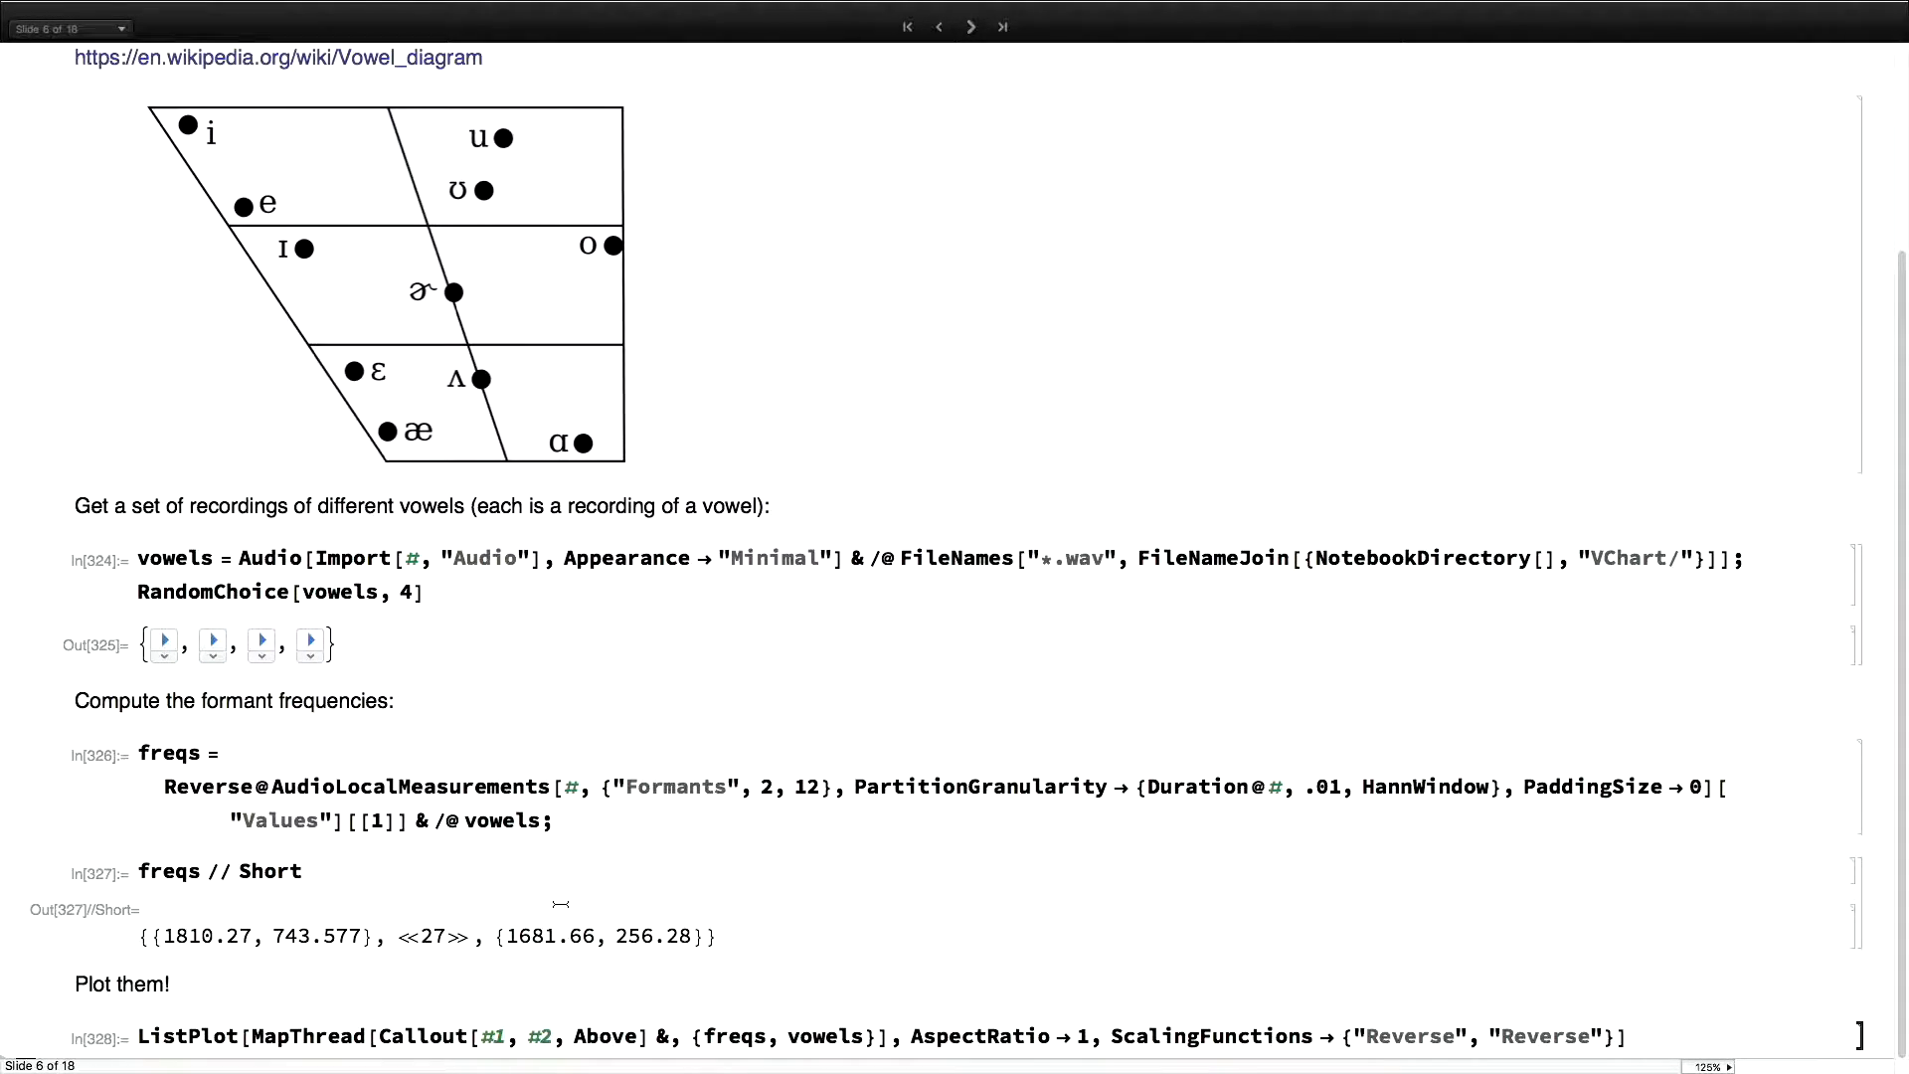
# Scroll through the reversed-axis vowel formant chart of playable clips
pyautogui.scroll(-3)
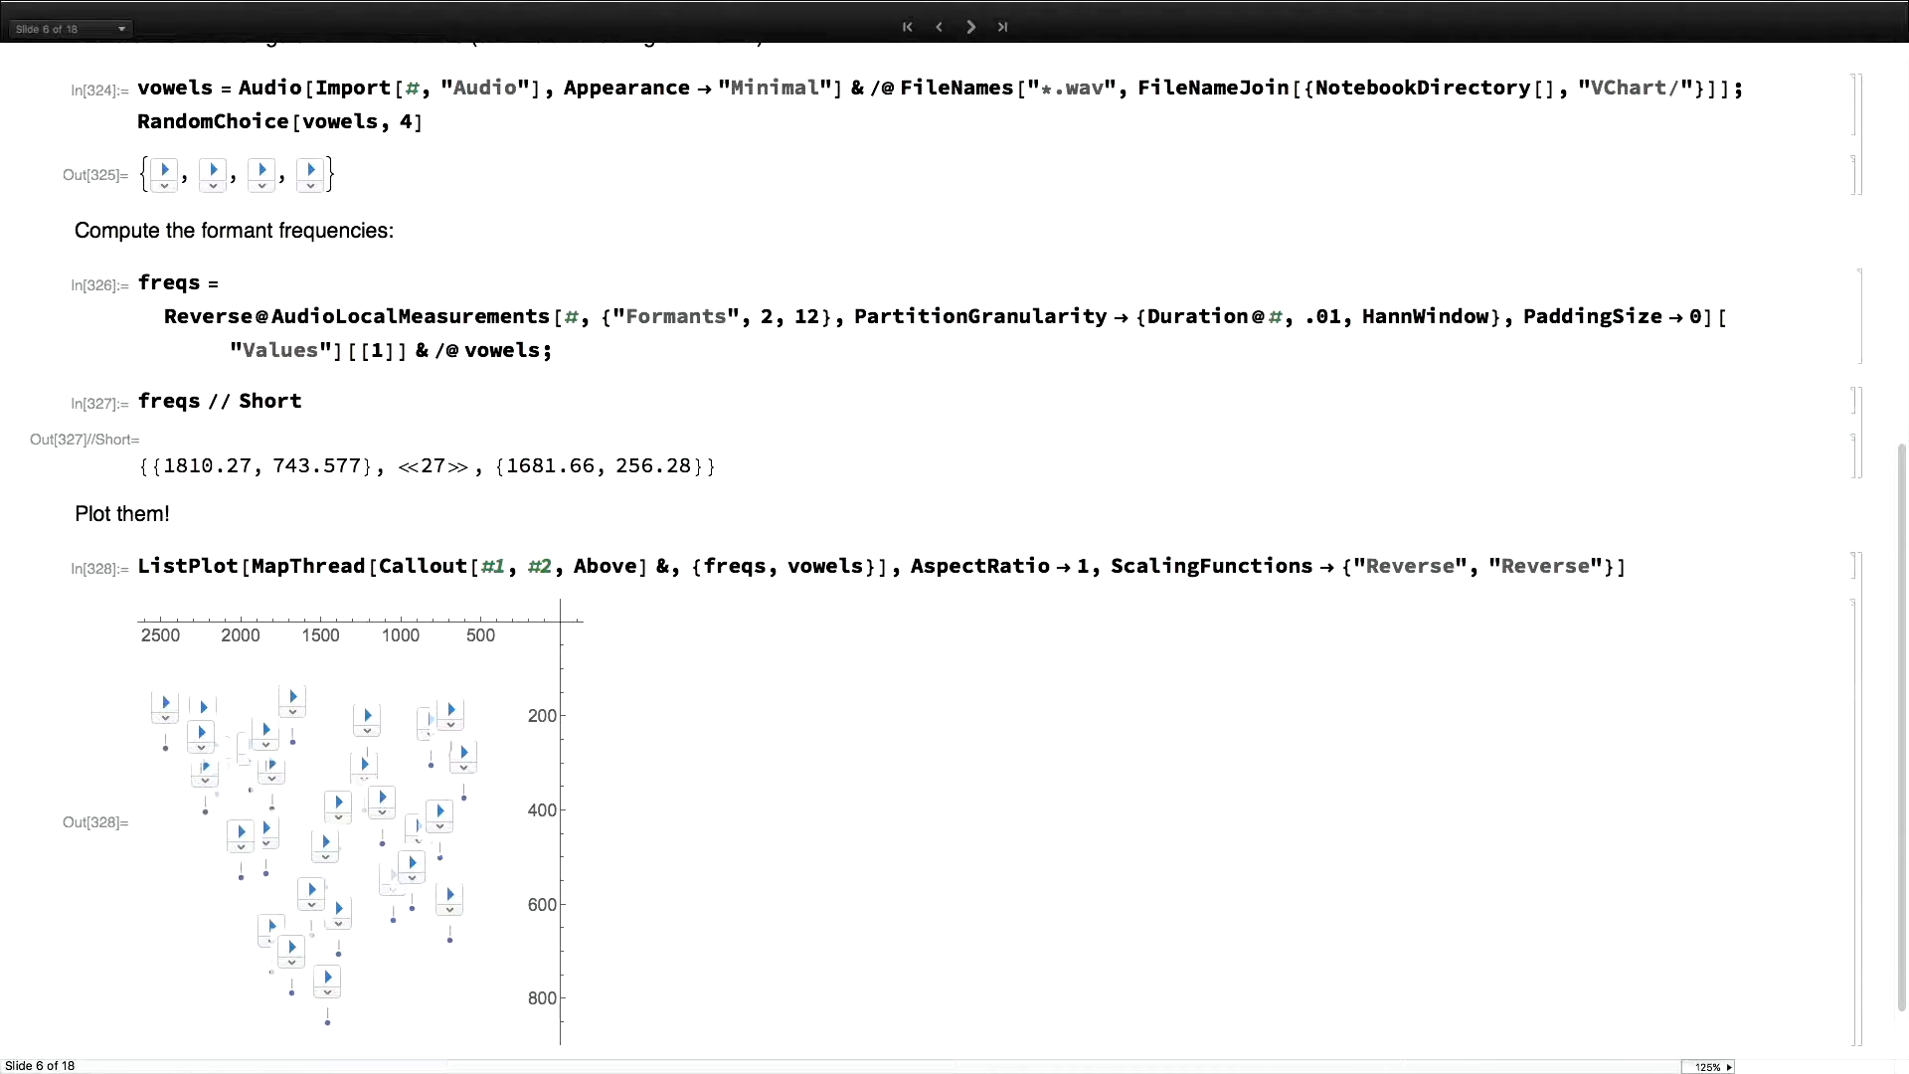
pyautogui.scroll(-3)
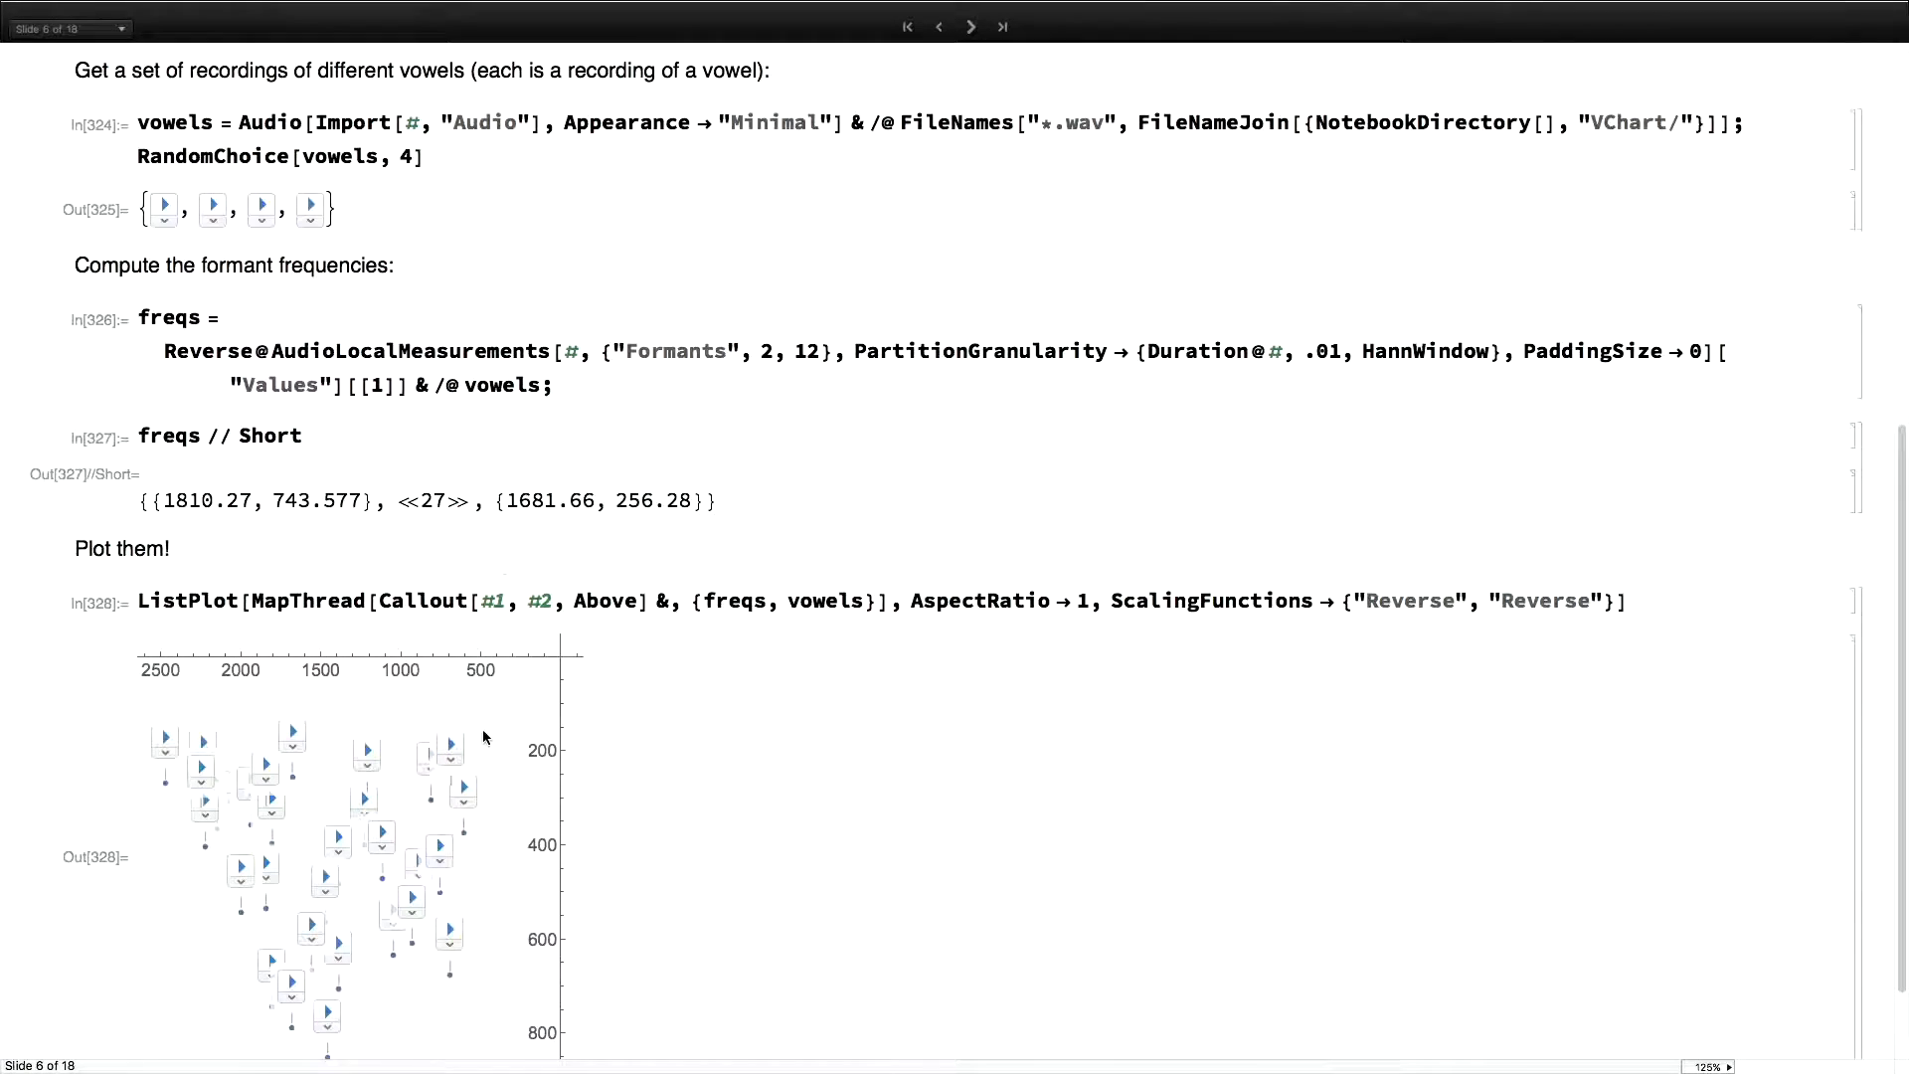
pyautogui.moveTo(428, 761)
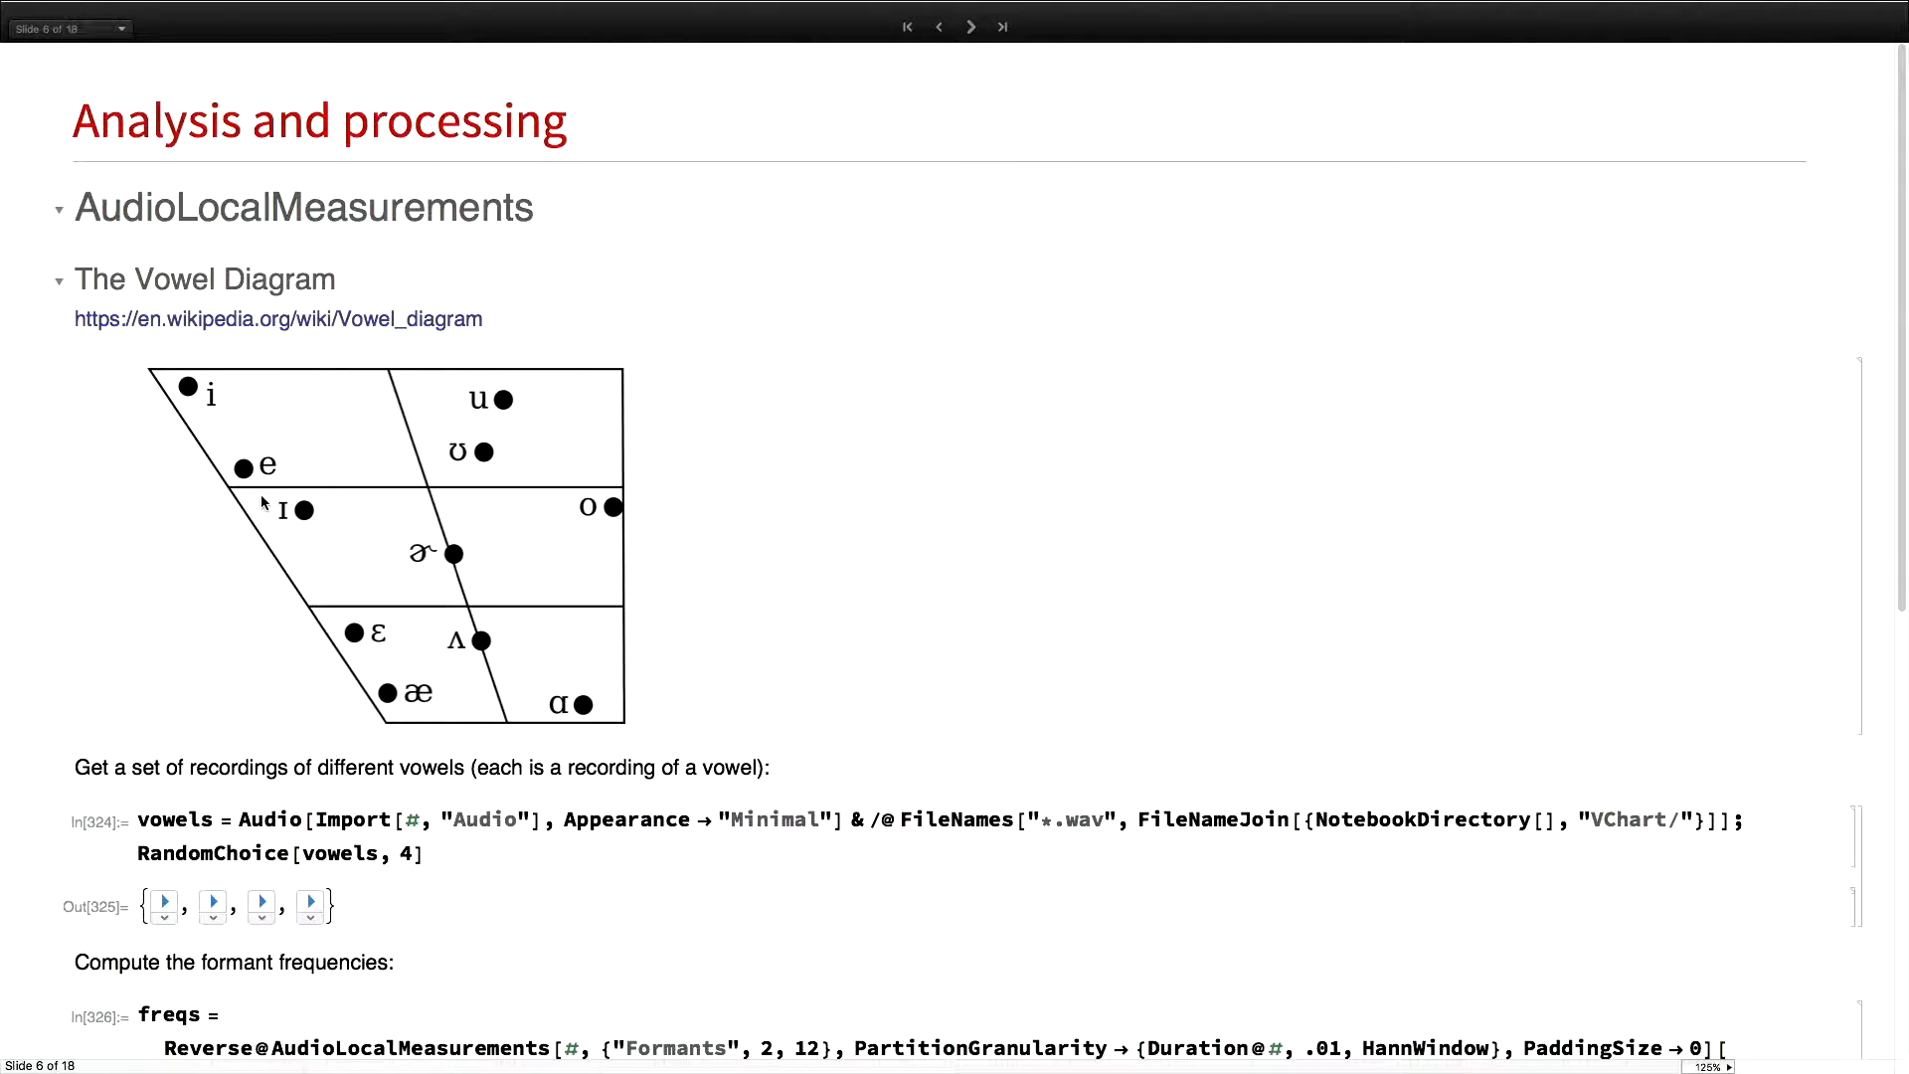
pyautogui.scroll(-3)
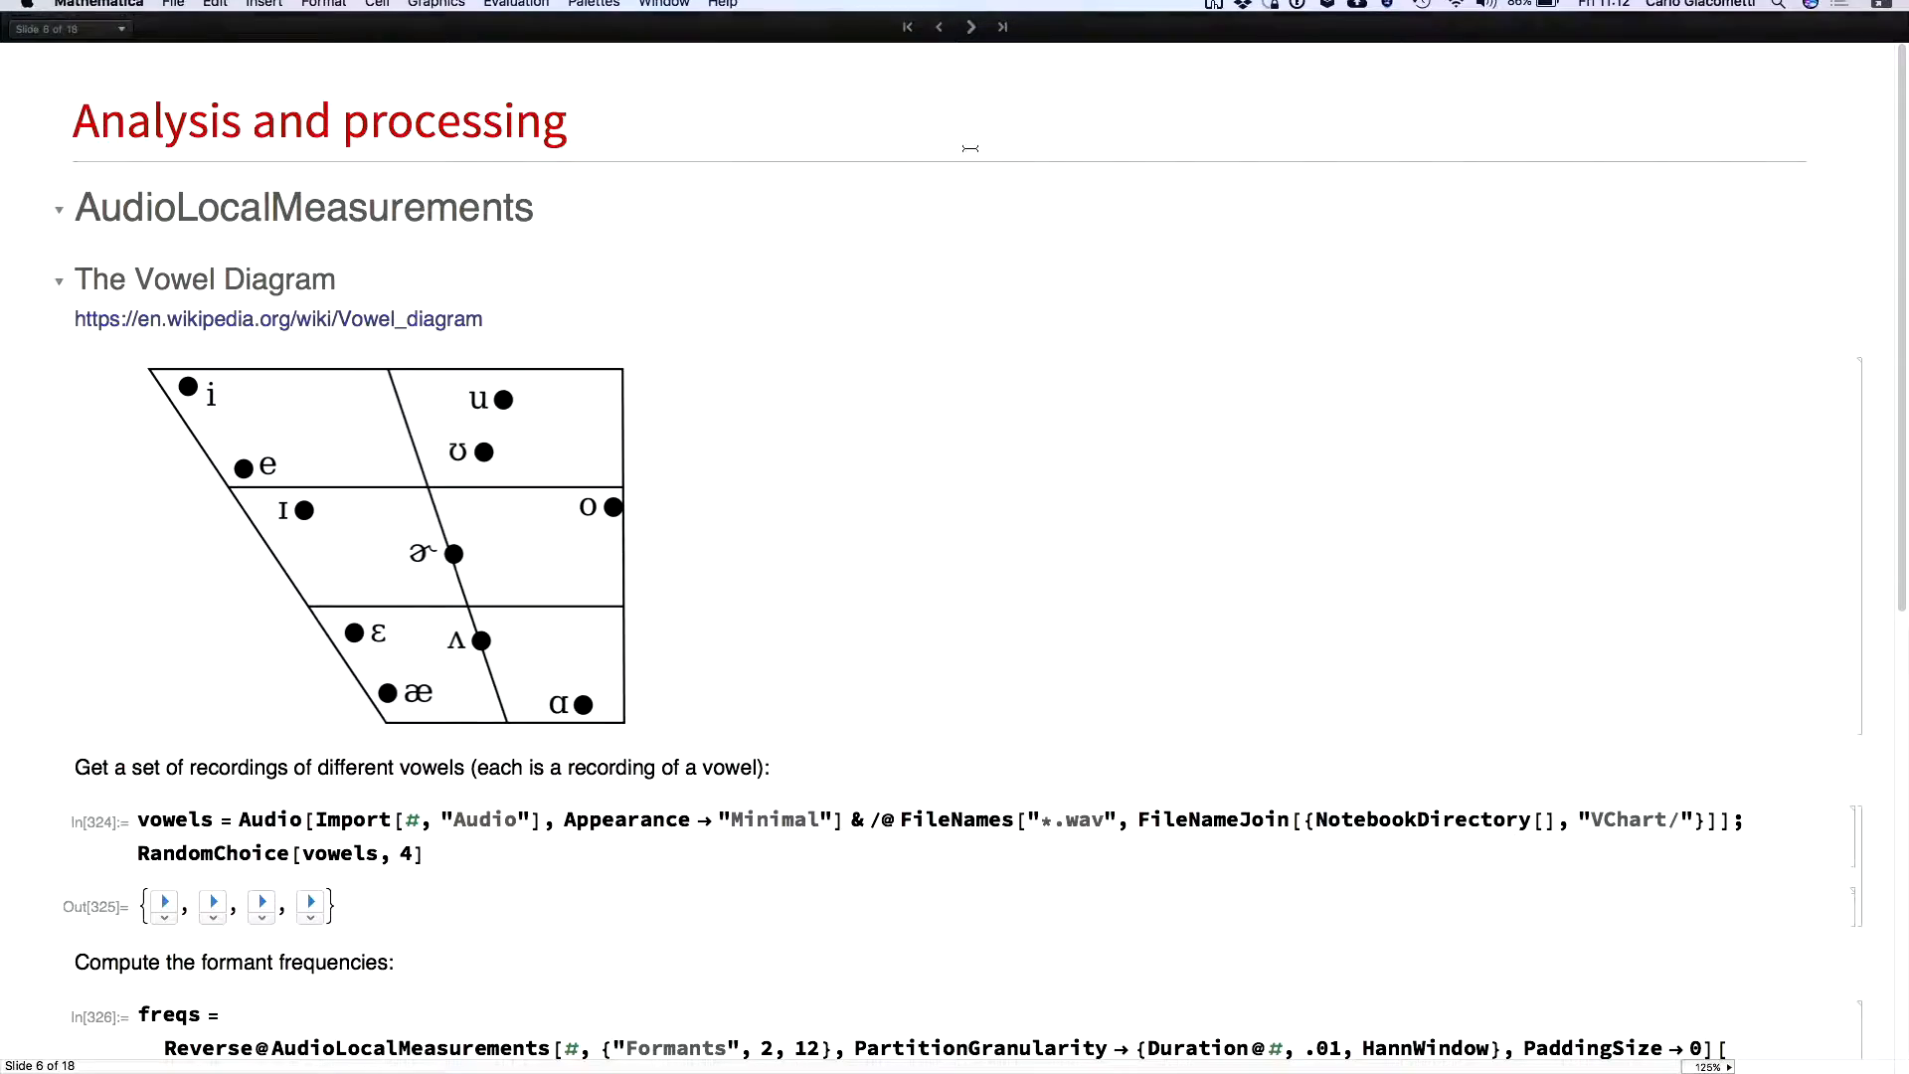
# Advance to the AudioDistance slide and play the first three alice recordings
pyautogui.click(970, 26)
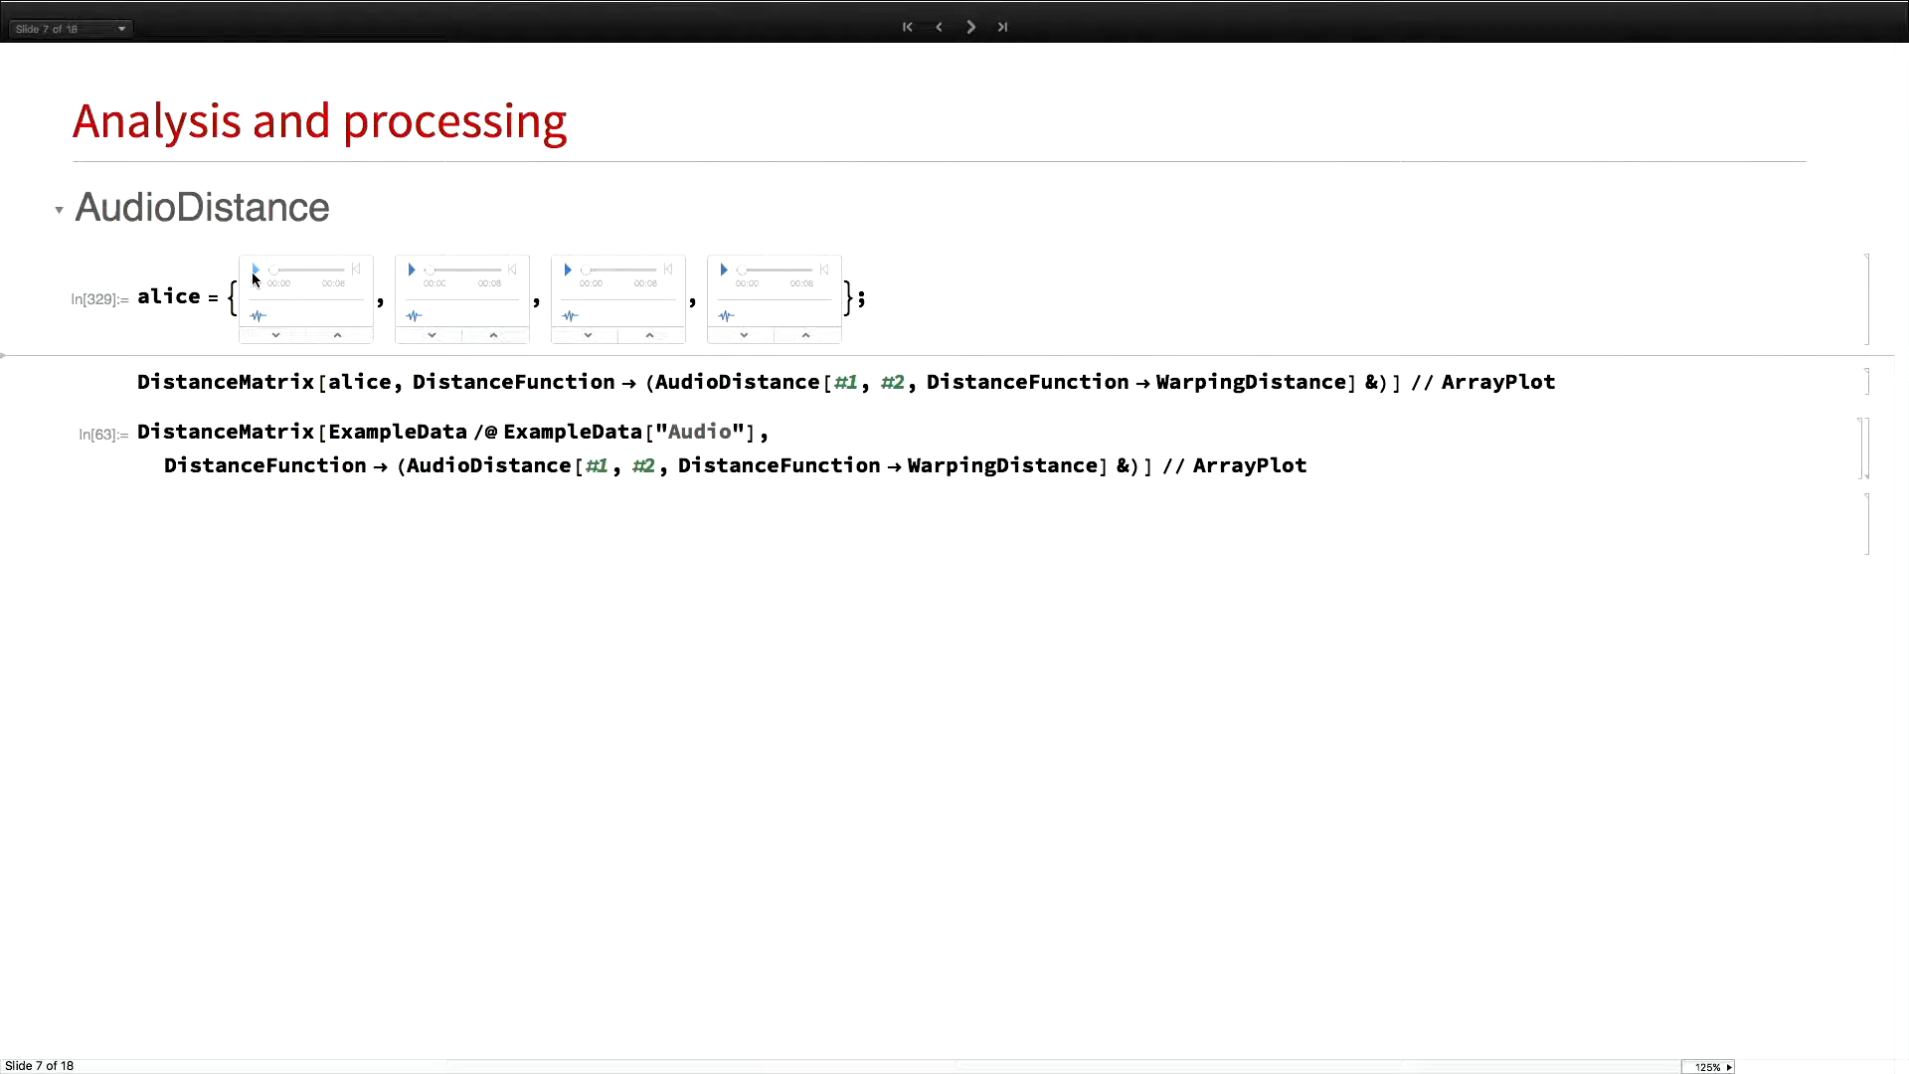
pyautogui.click(253, 269)
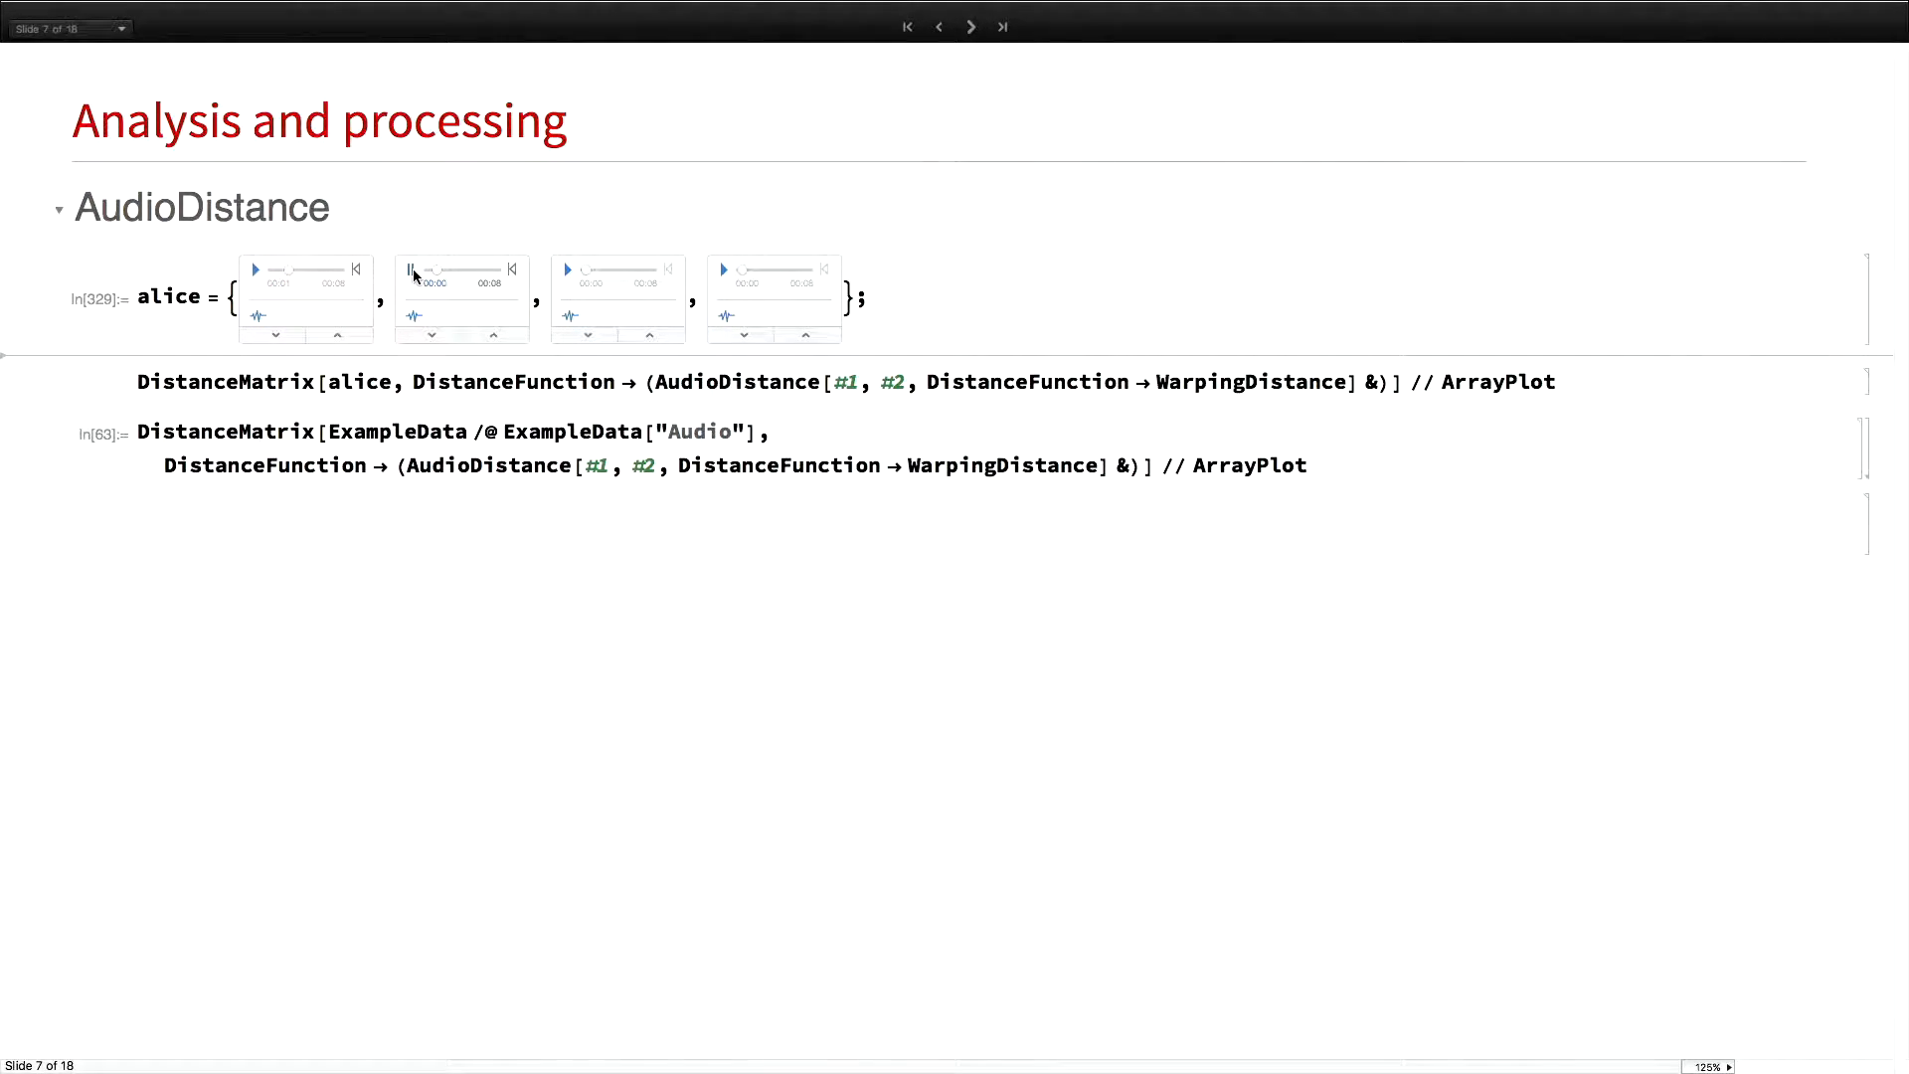
pyautogui.click(411, 270)
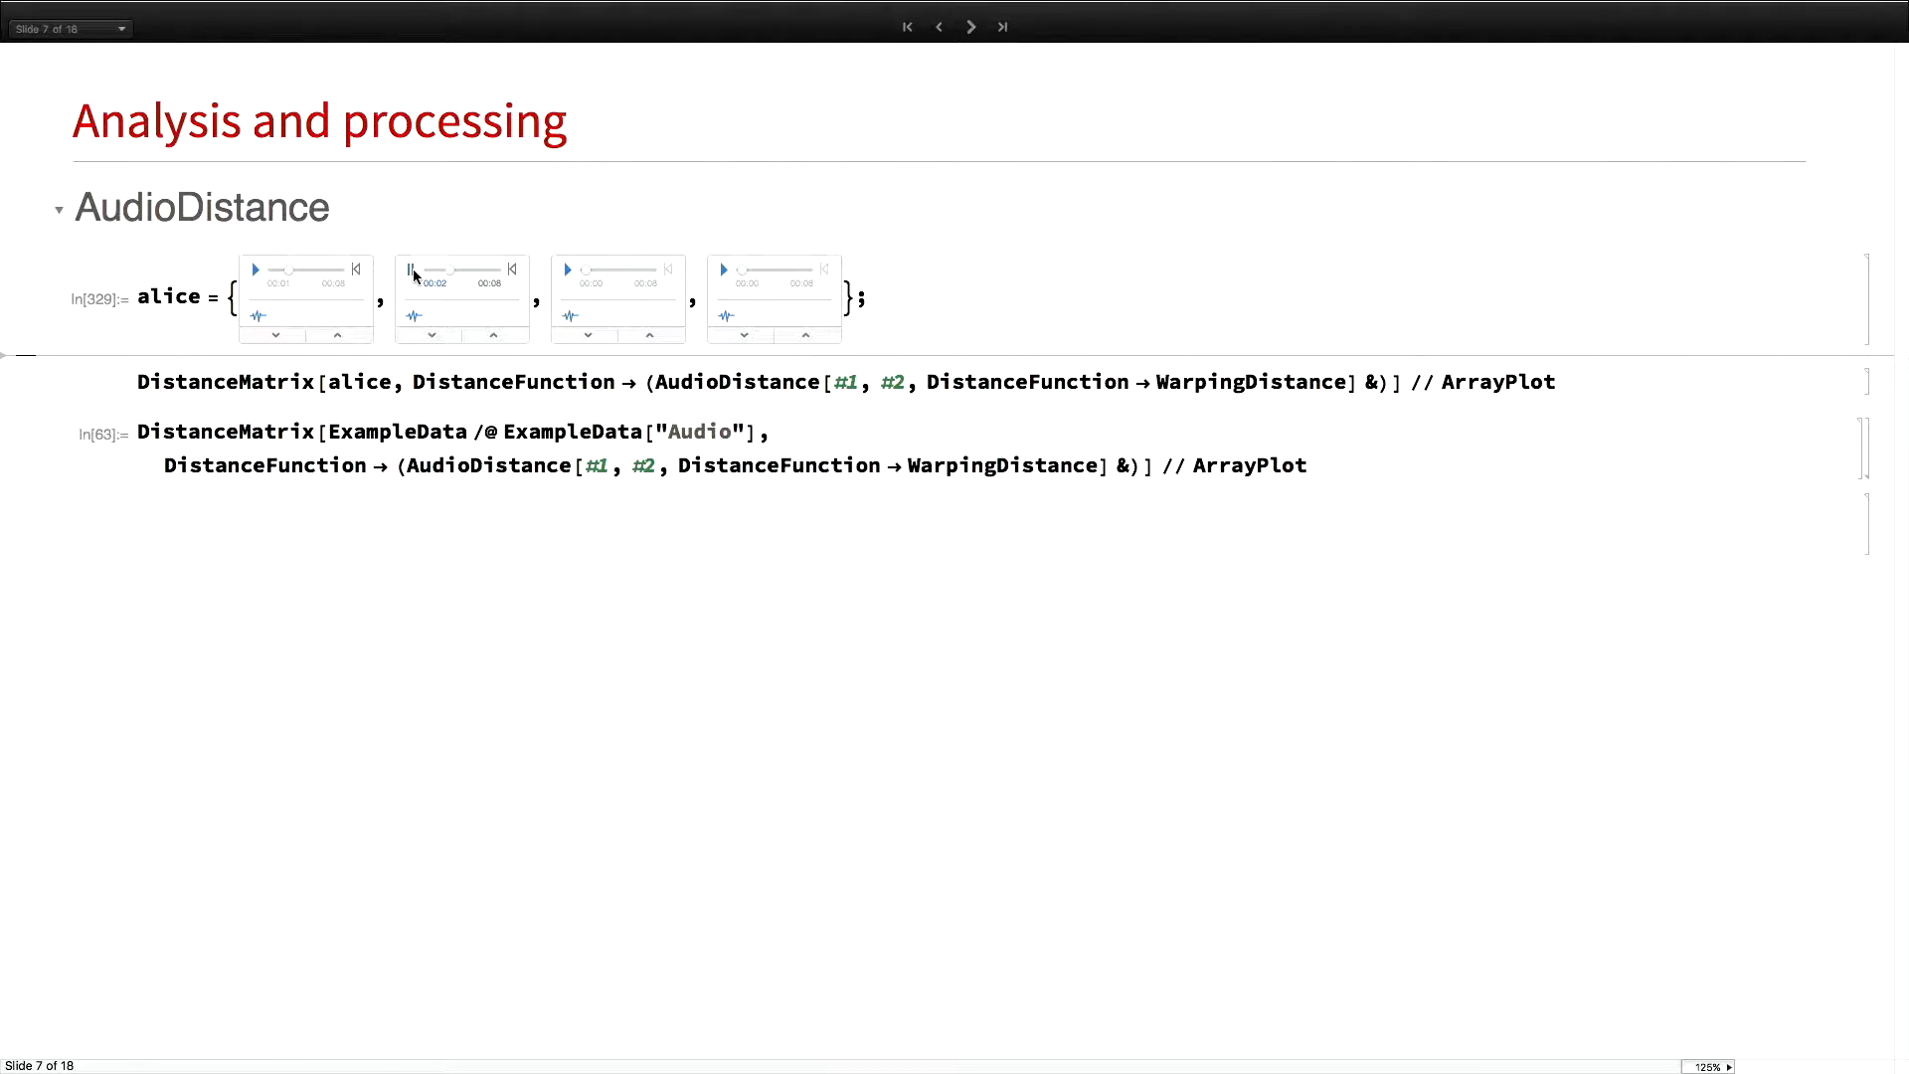
pyautogui.click(568, 270)
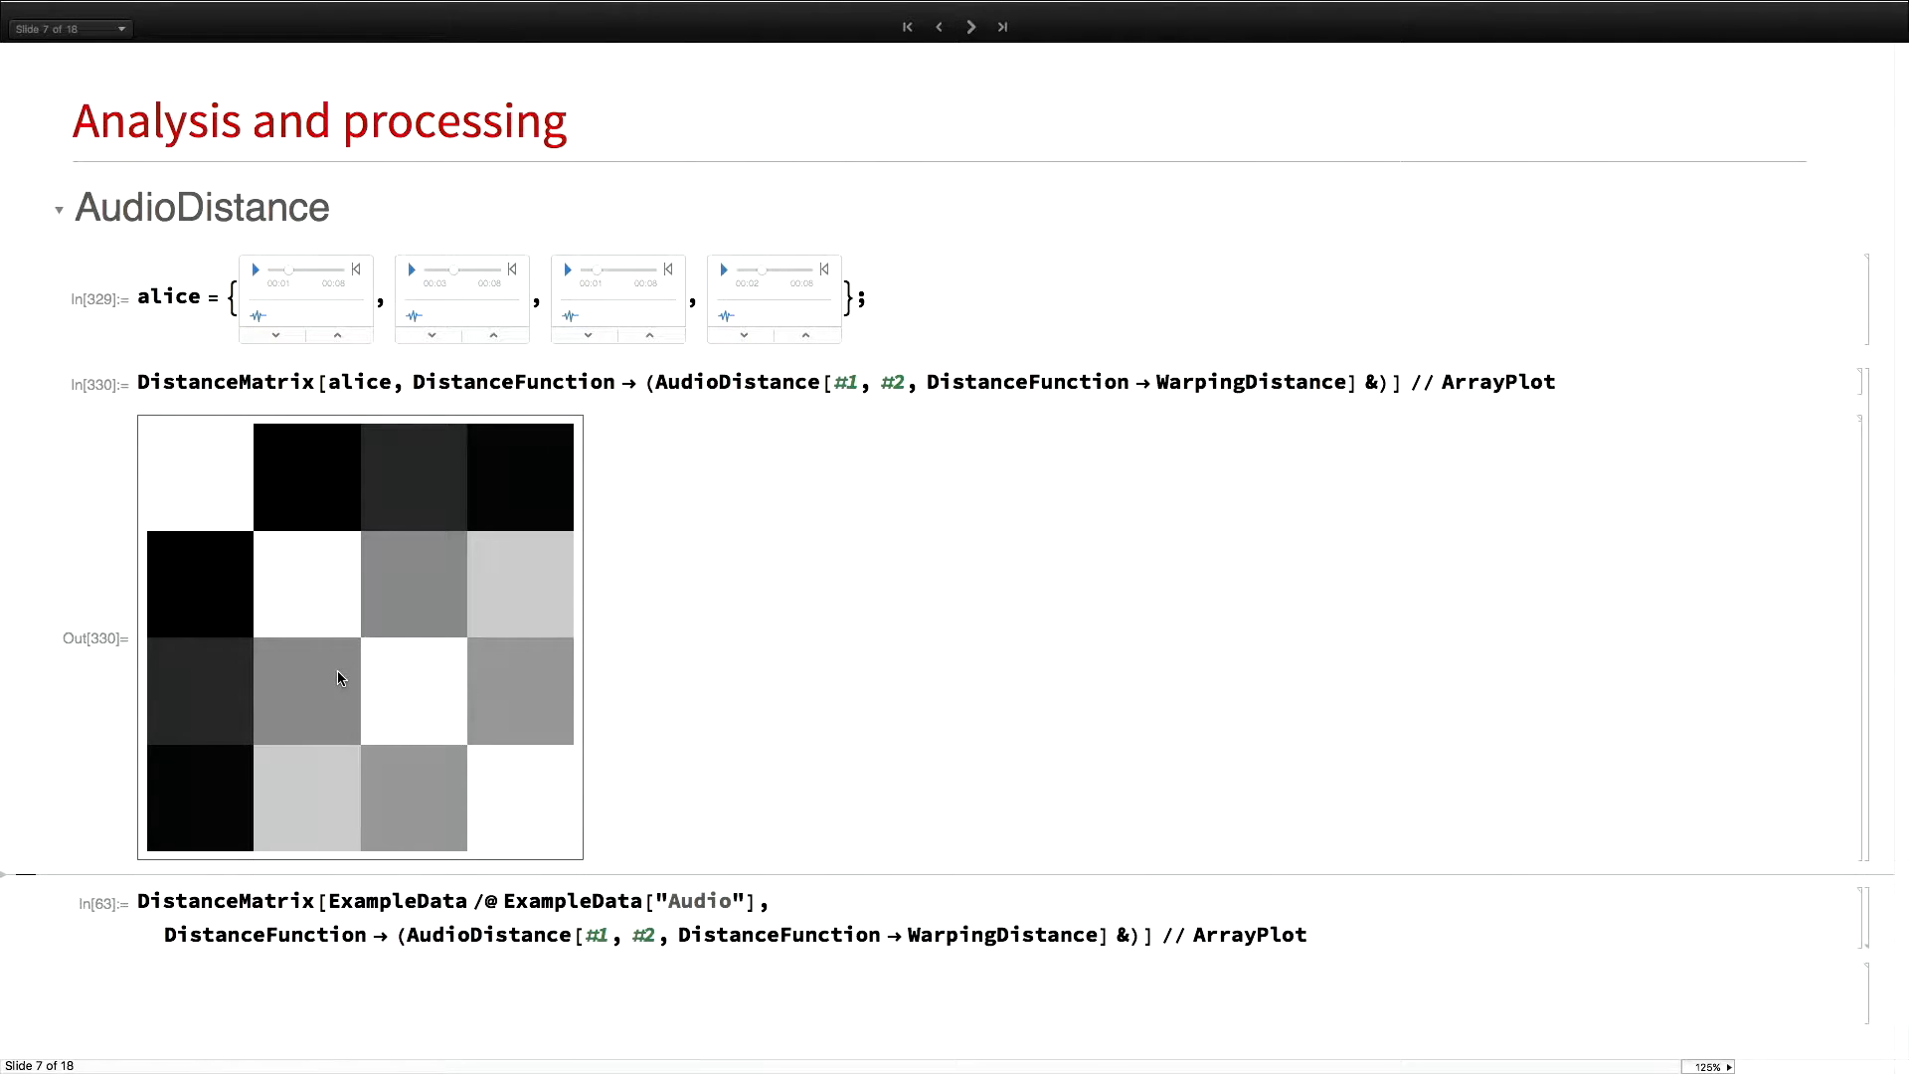
pyautogui.moveTo(204, 815)
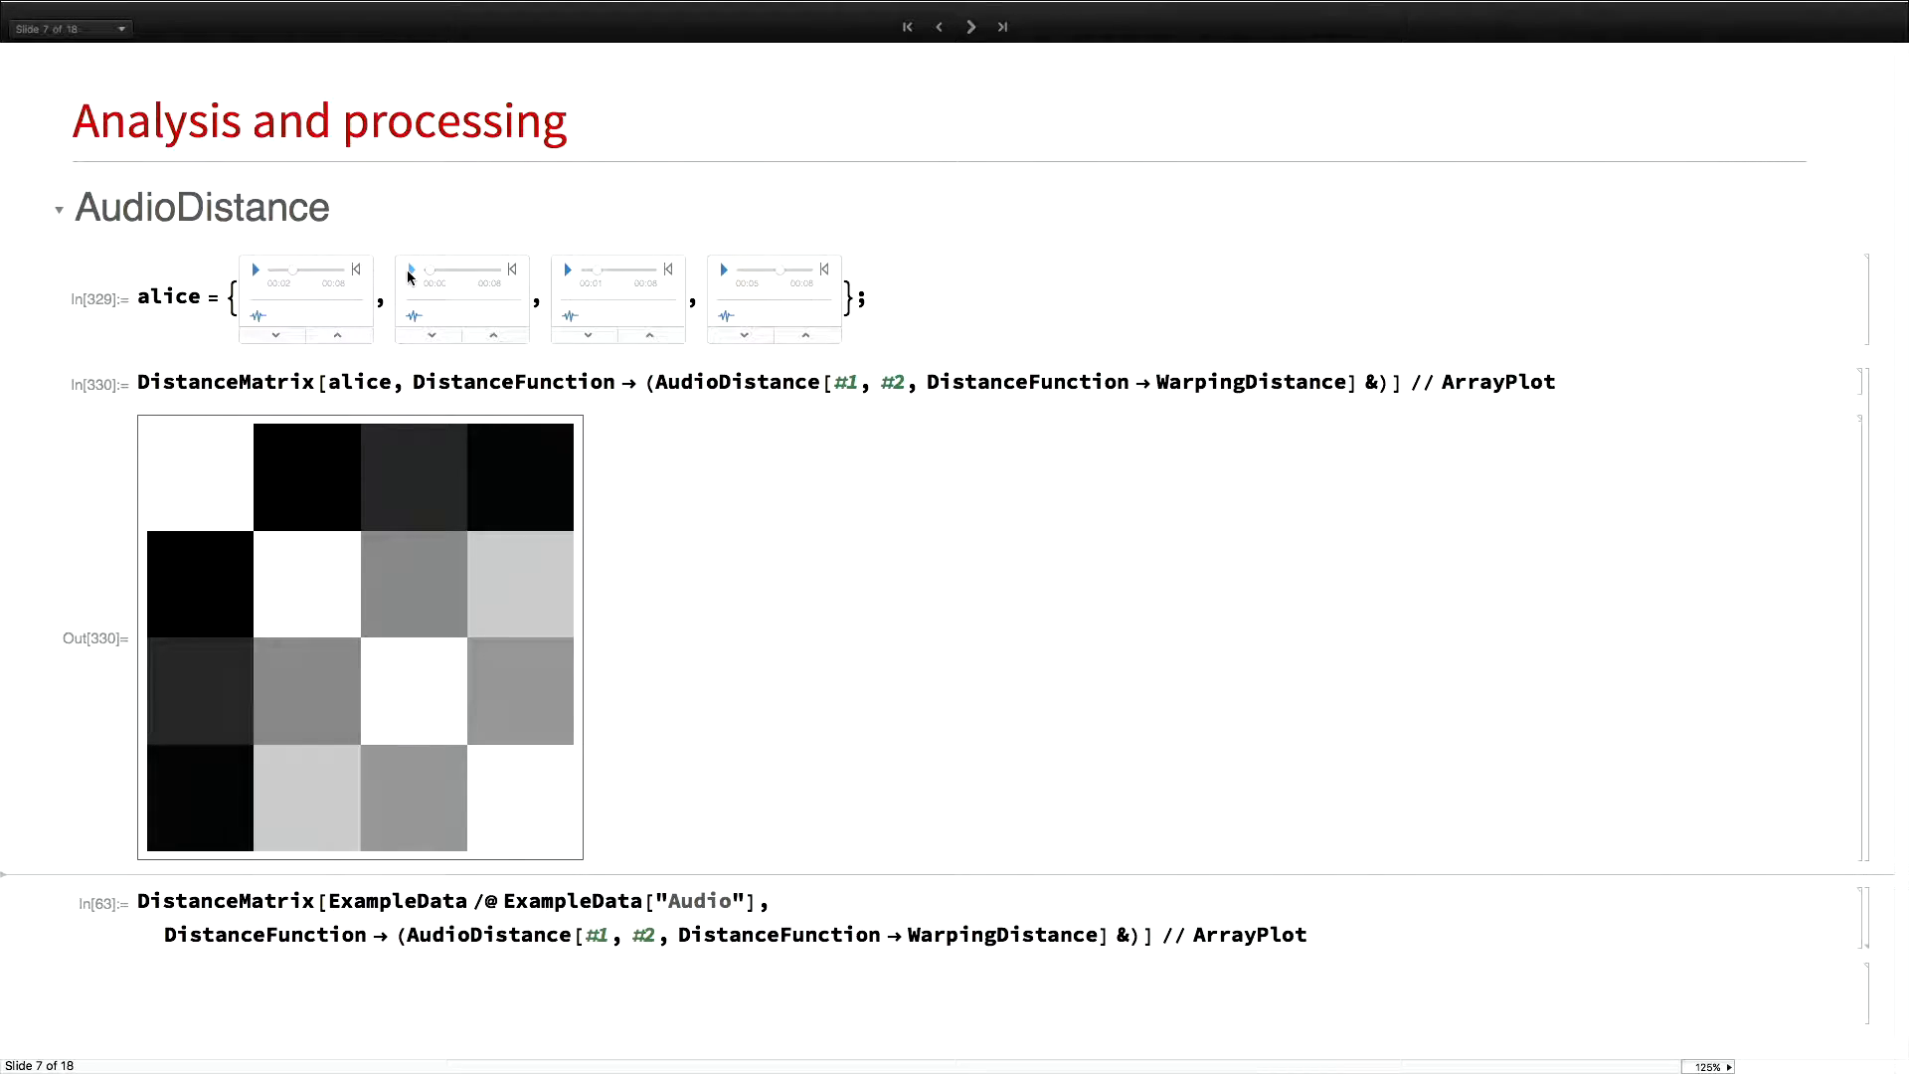
pyautogui.click(411, 269)
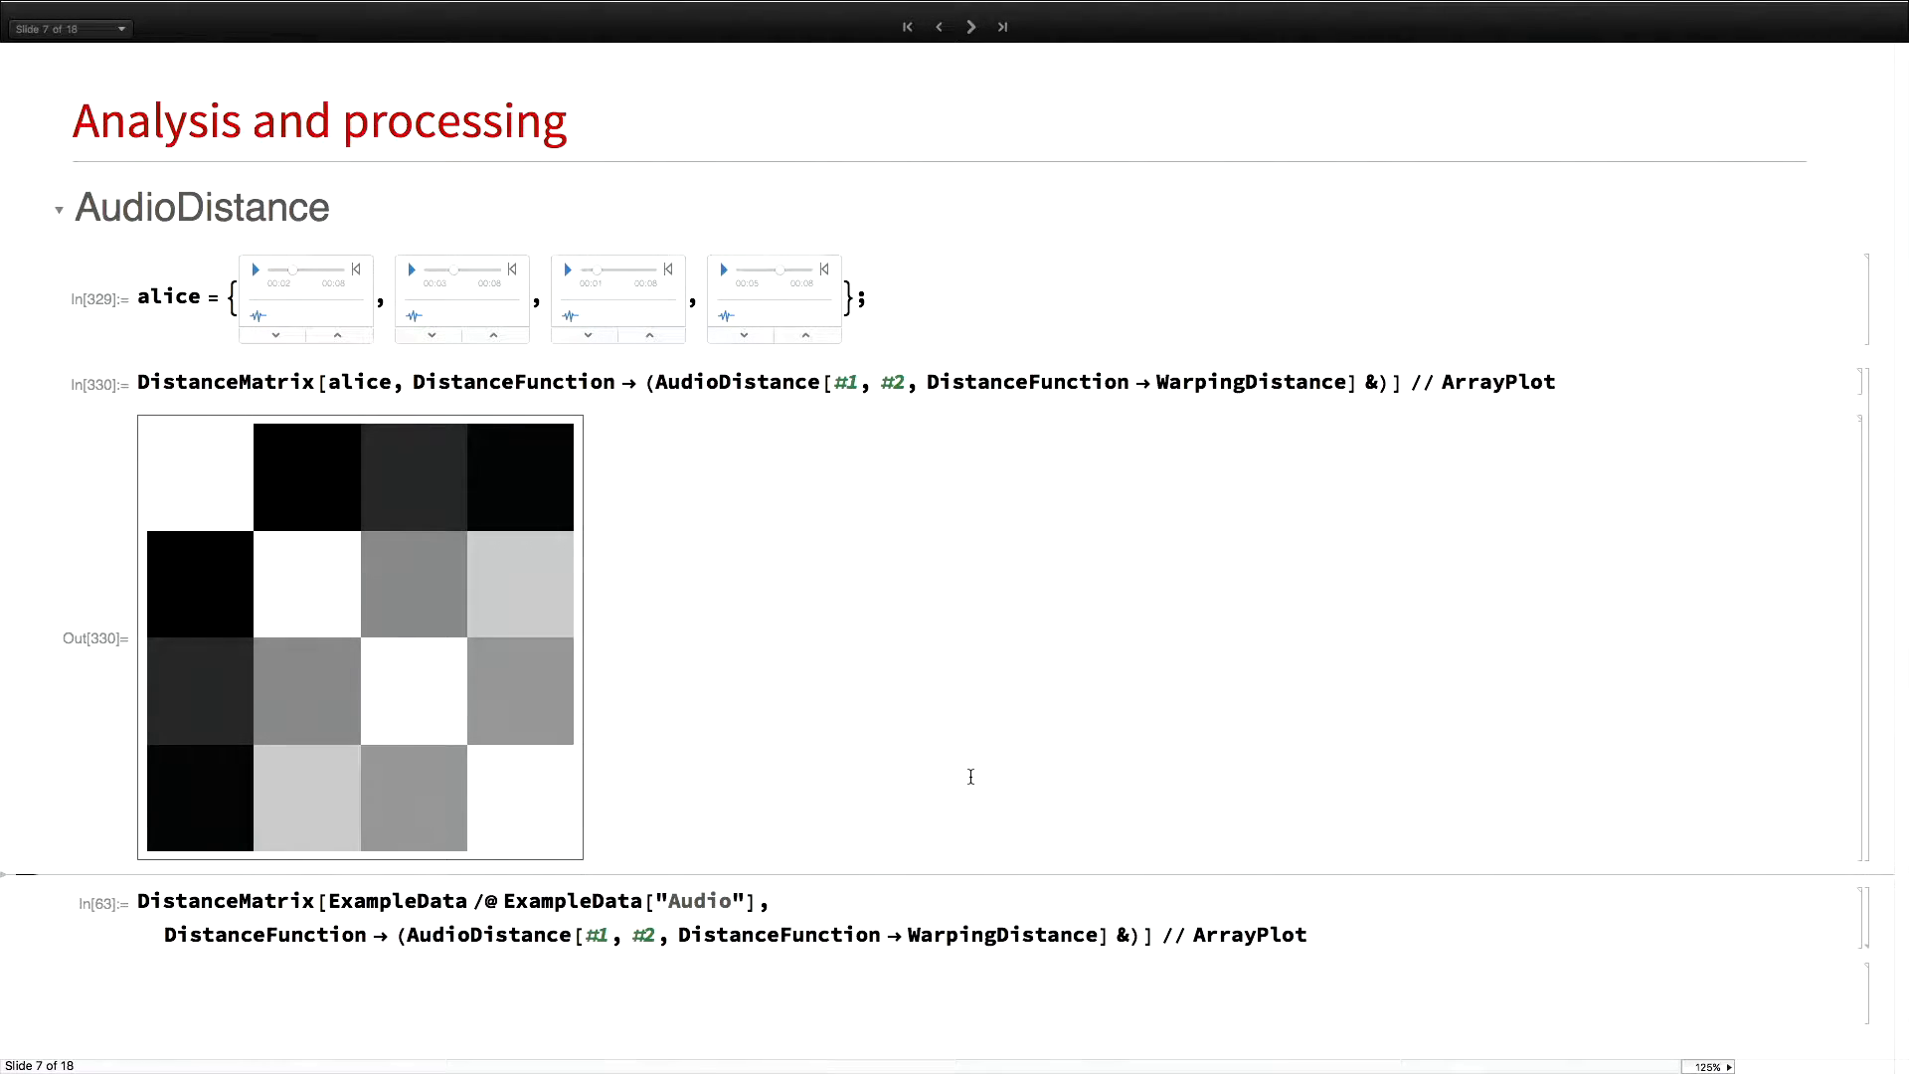
pyautogui.moveTo(1081, 774)
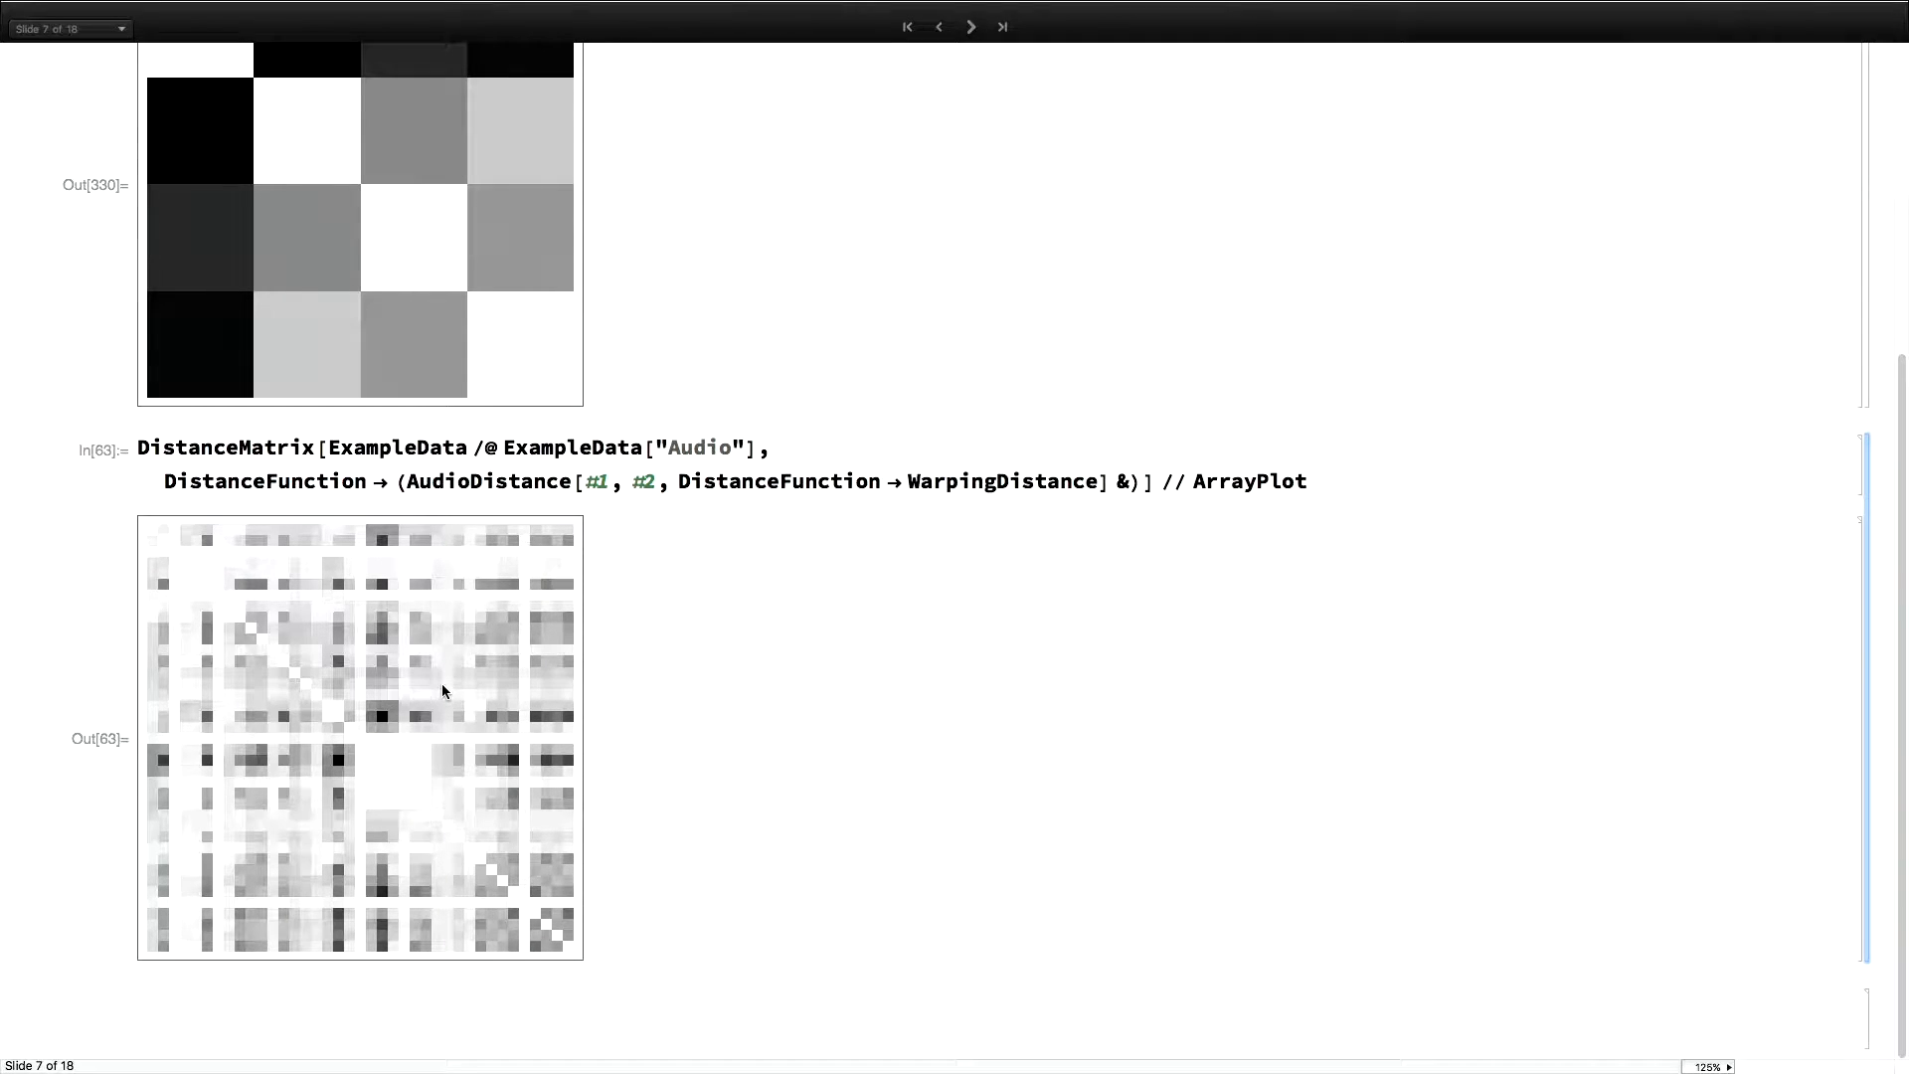
pyautogui.moveTo(434, 587)
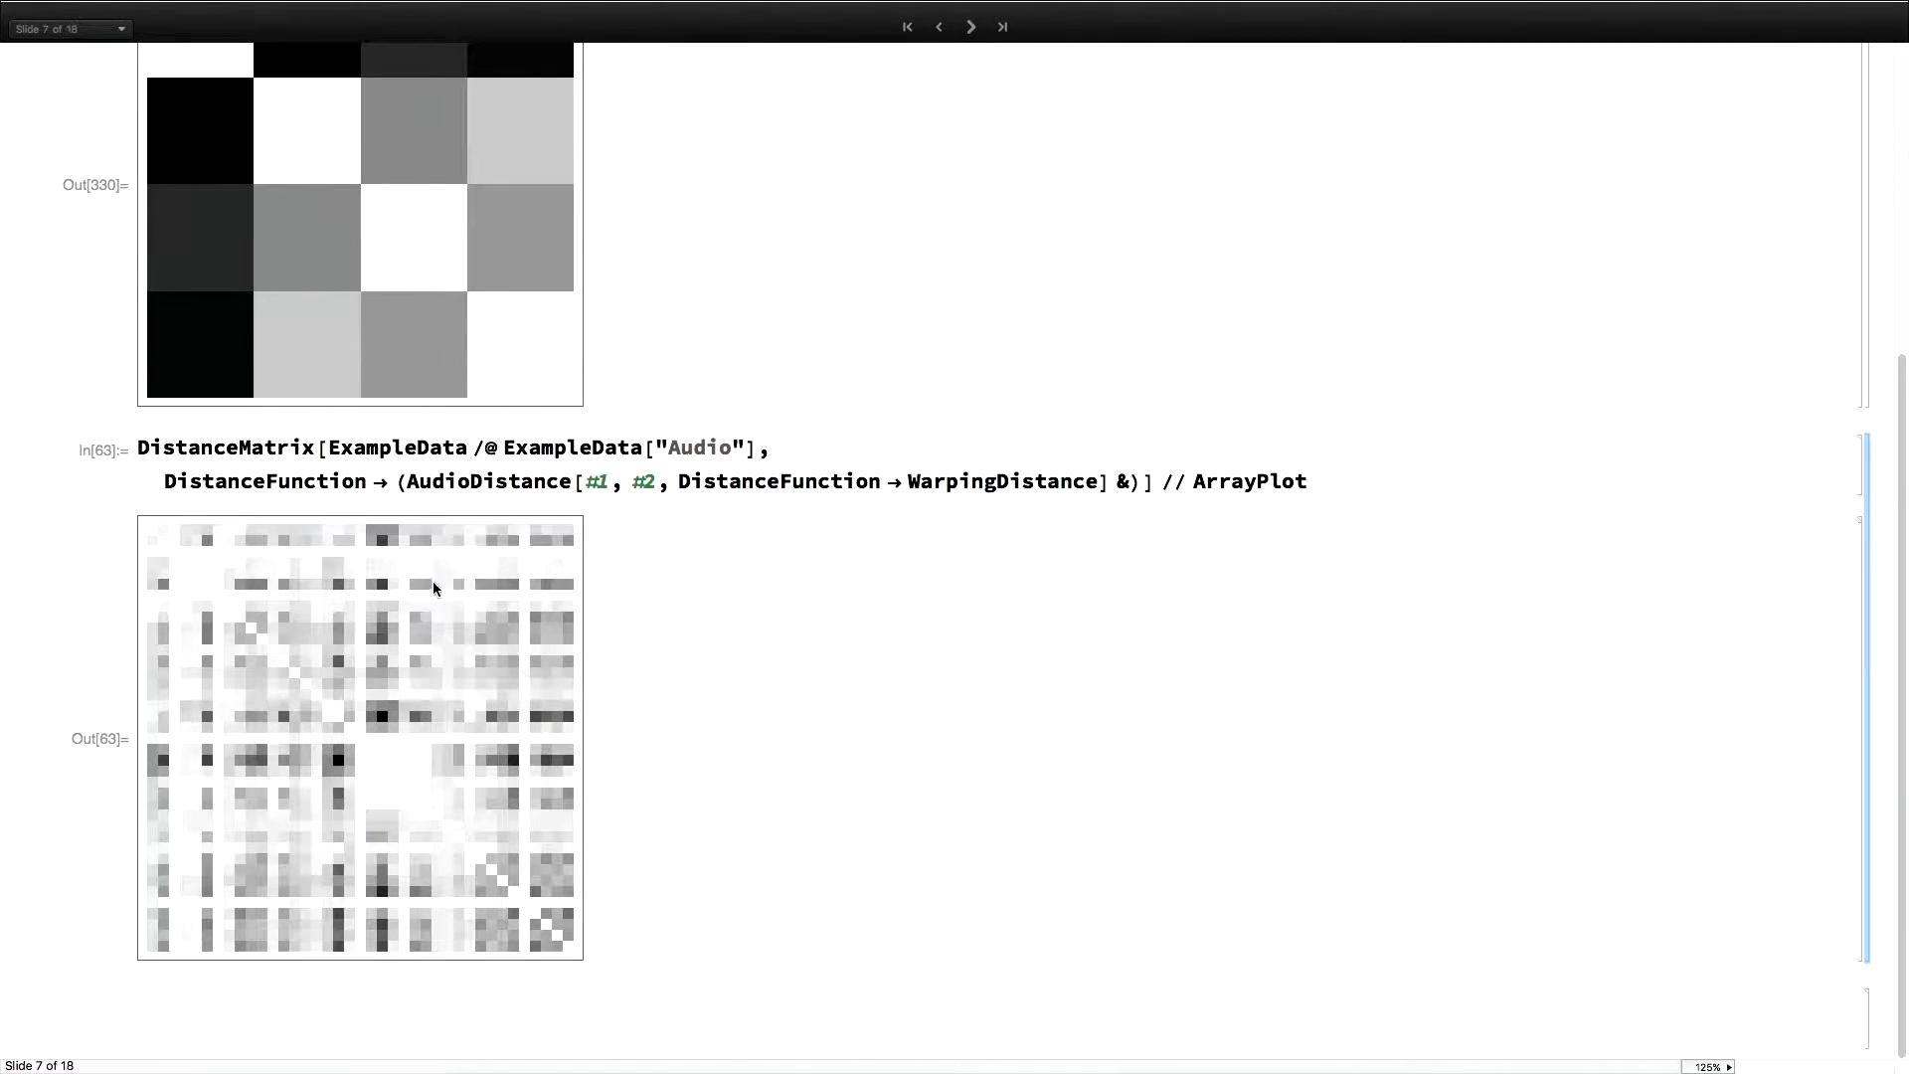
pyautogui.moveTo(206, 707)
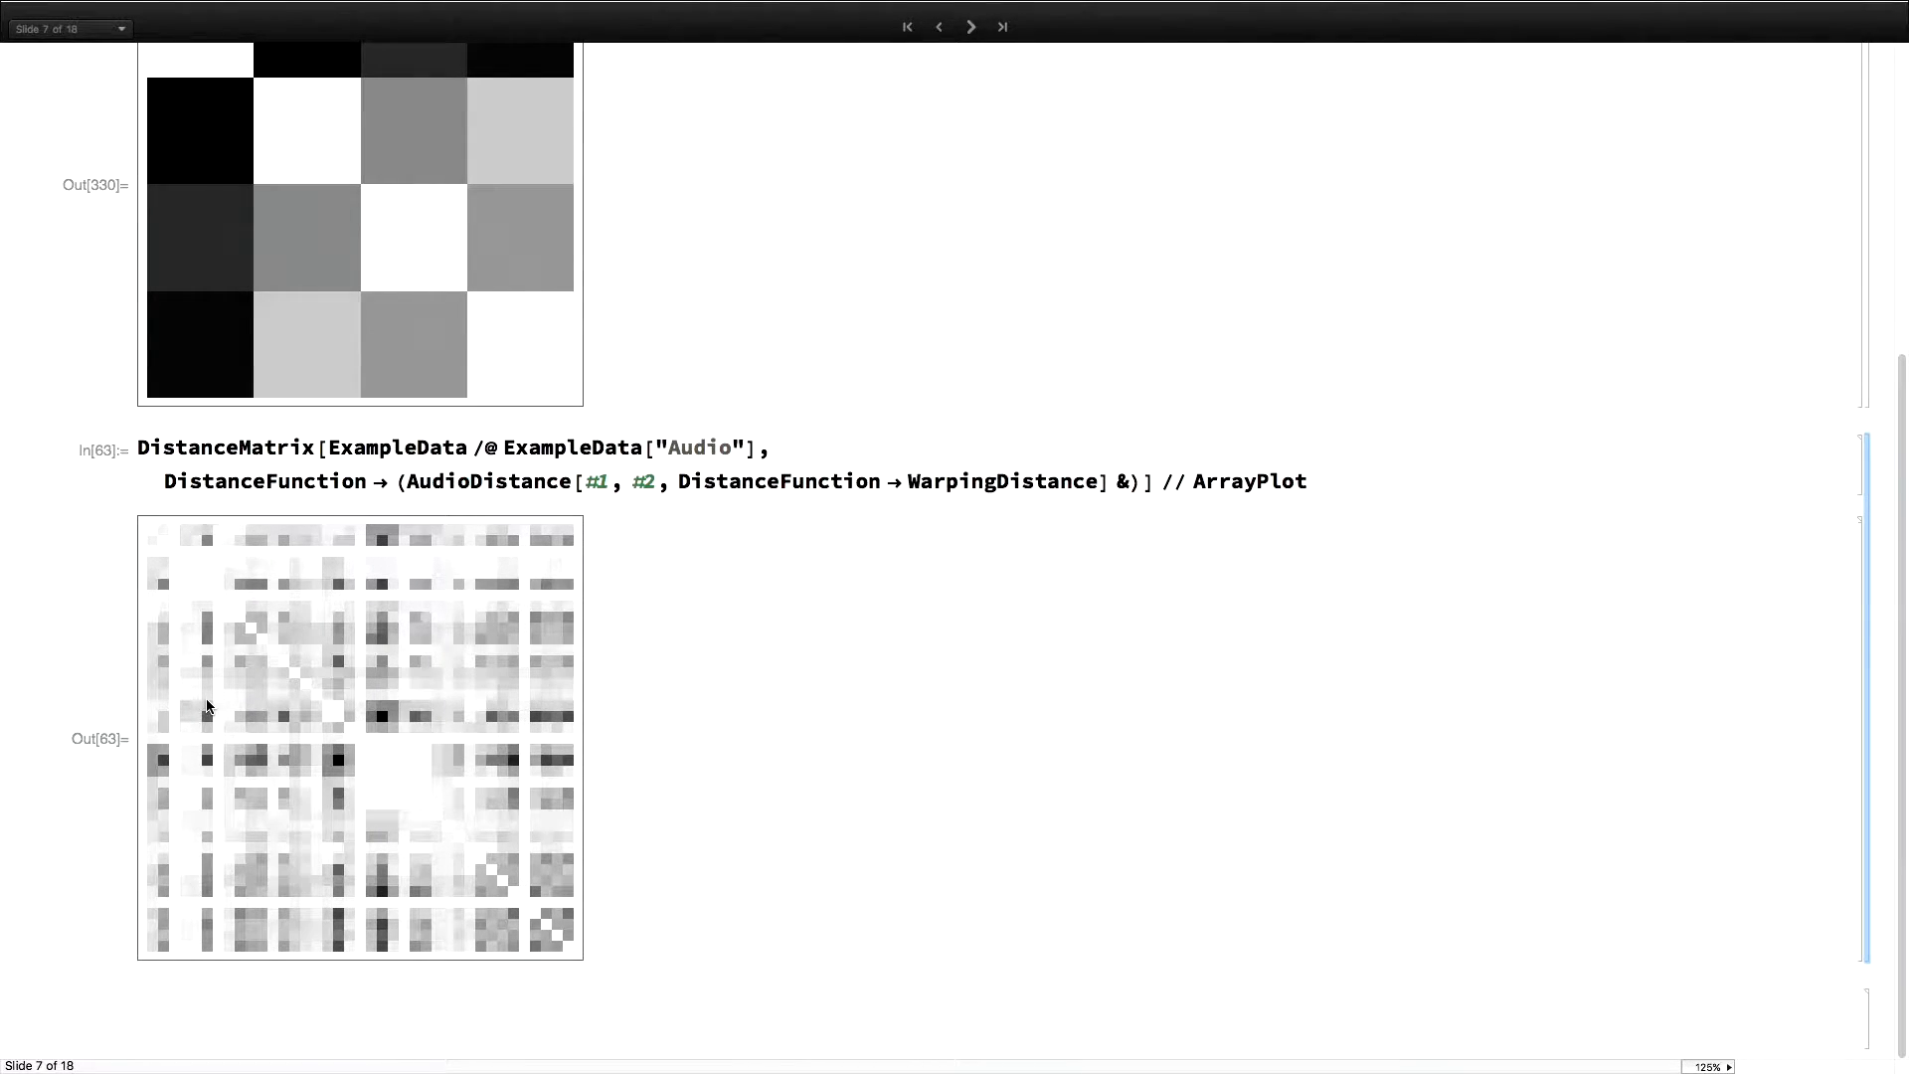
pyautogui.moveTo(362, 626)
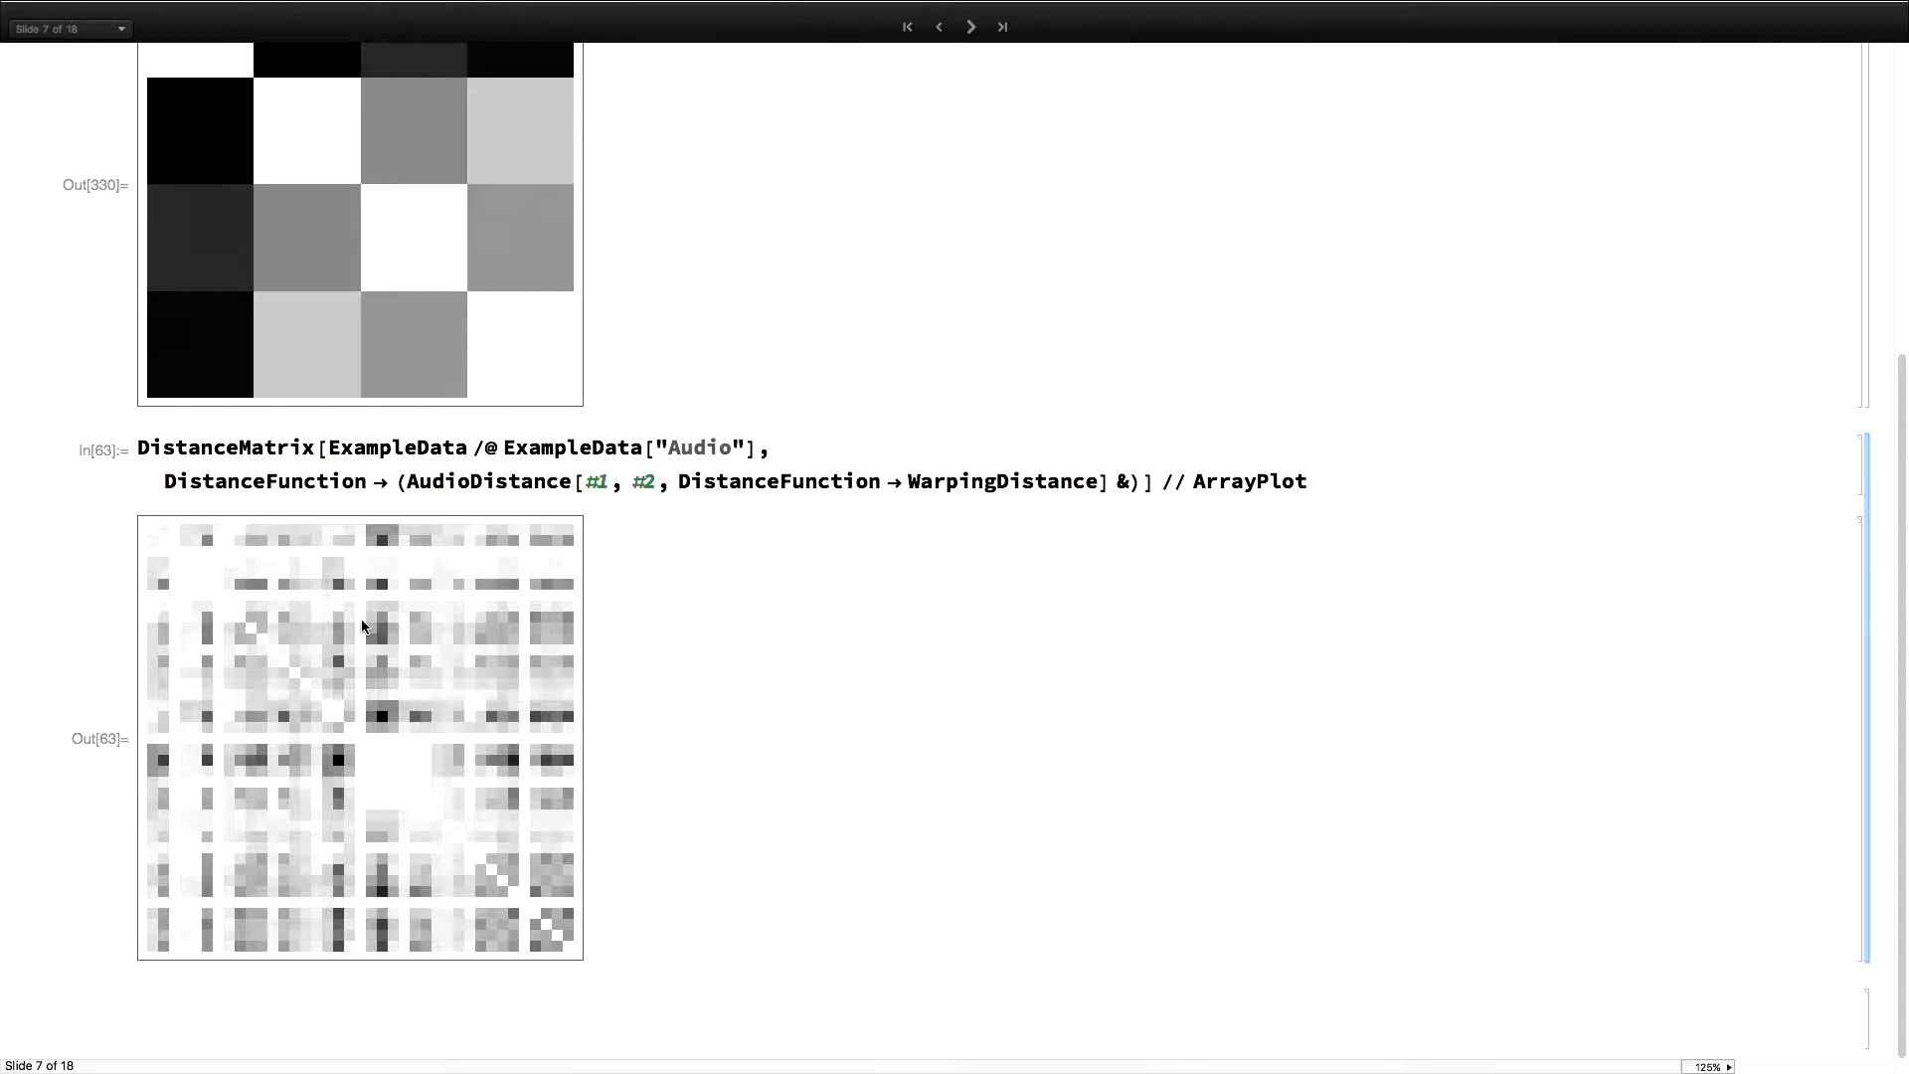
pyautogui.moveTo(546, 771)
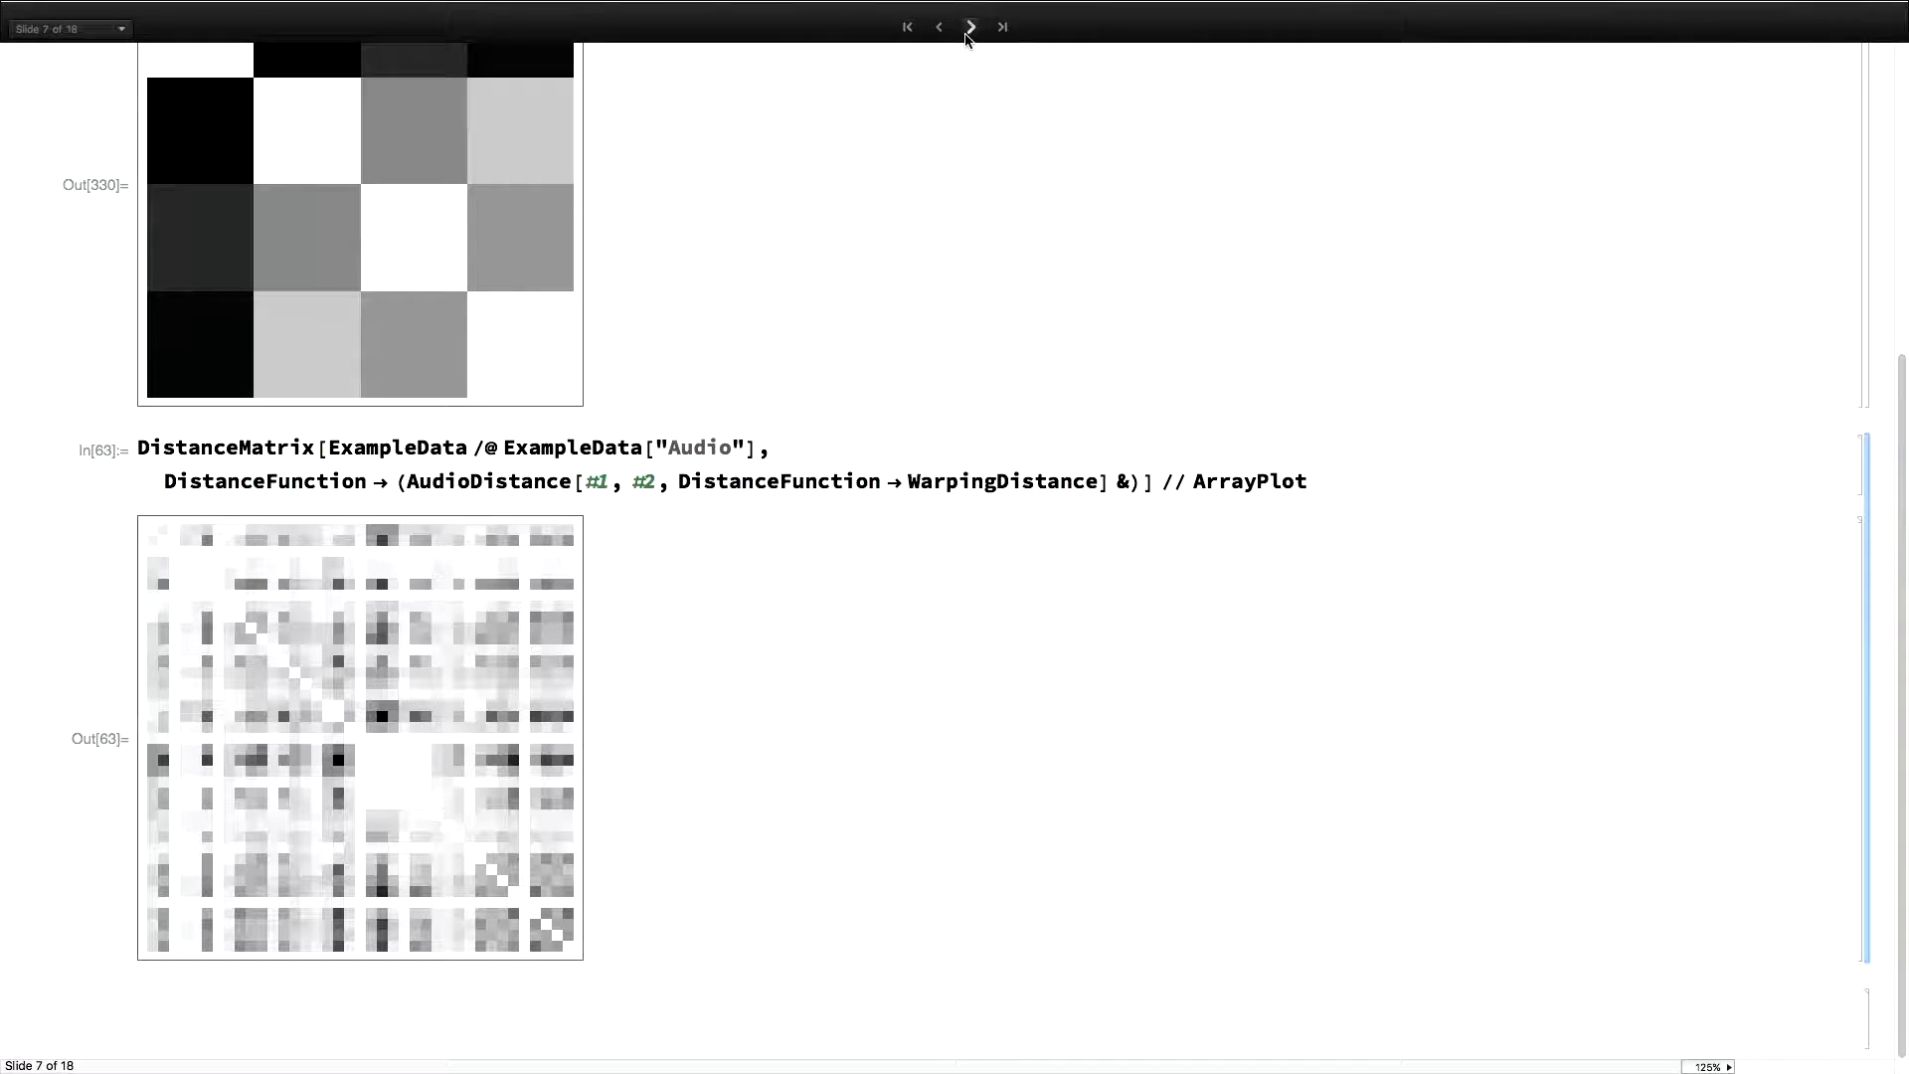
# Advance from the distance-matrix plots to slide 8, Speaker commands
pyautogui.click(970, 27)
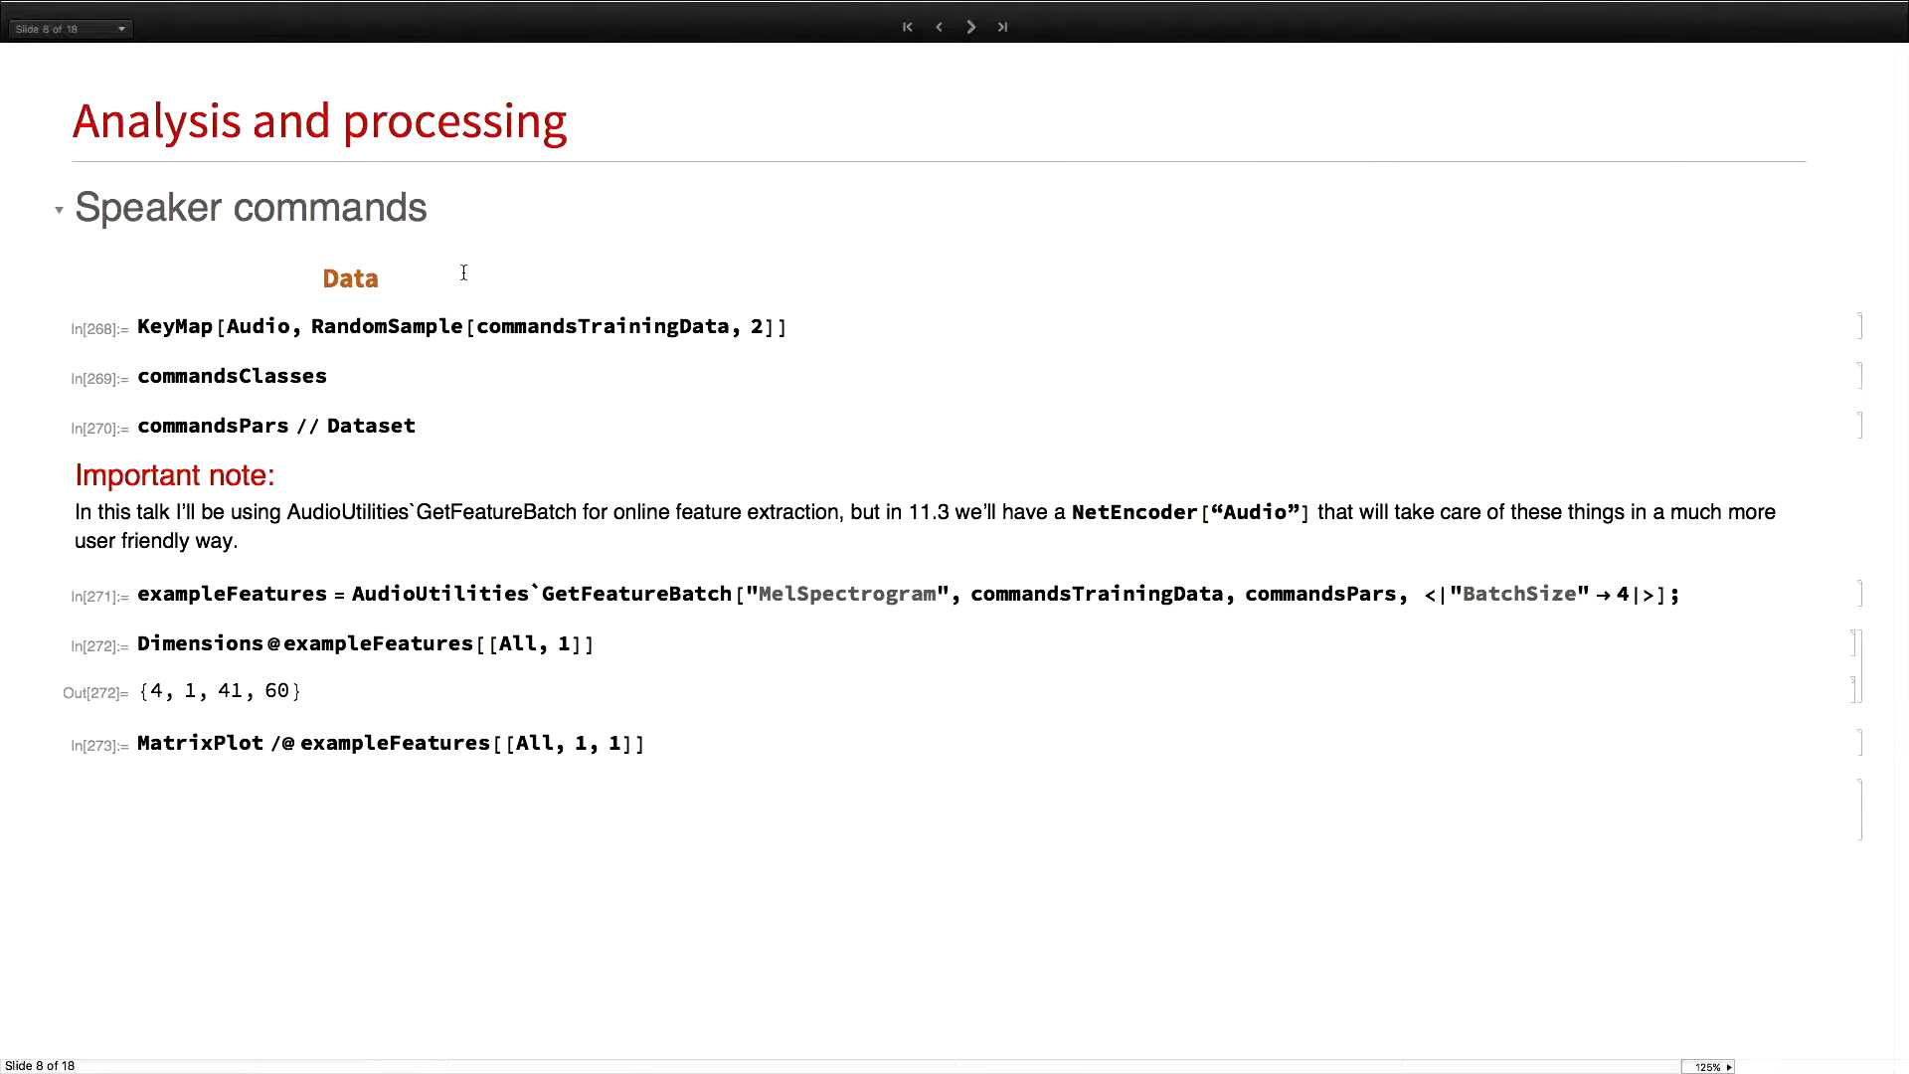
# Select the KeyMap and commandsClasses cells on the Speaker commands slide
pyautogui.click(379, 277)
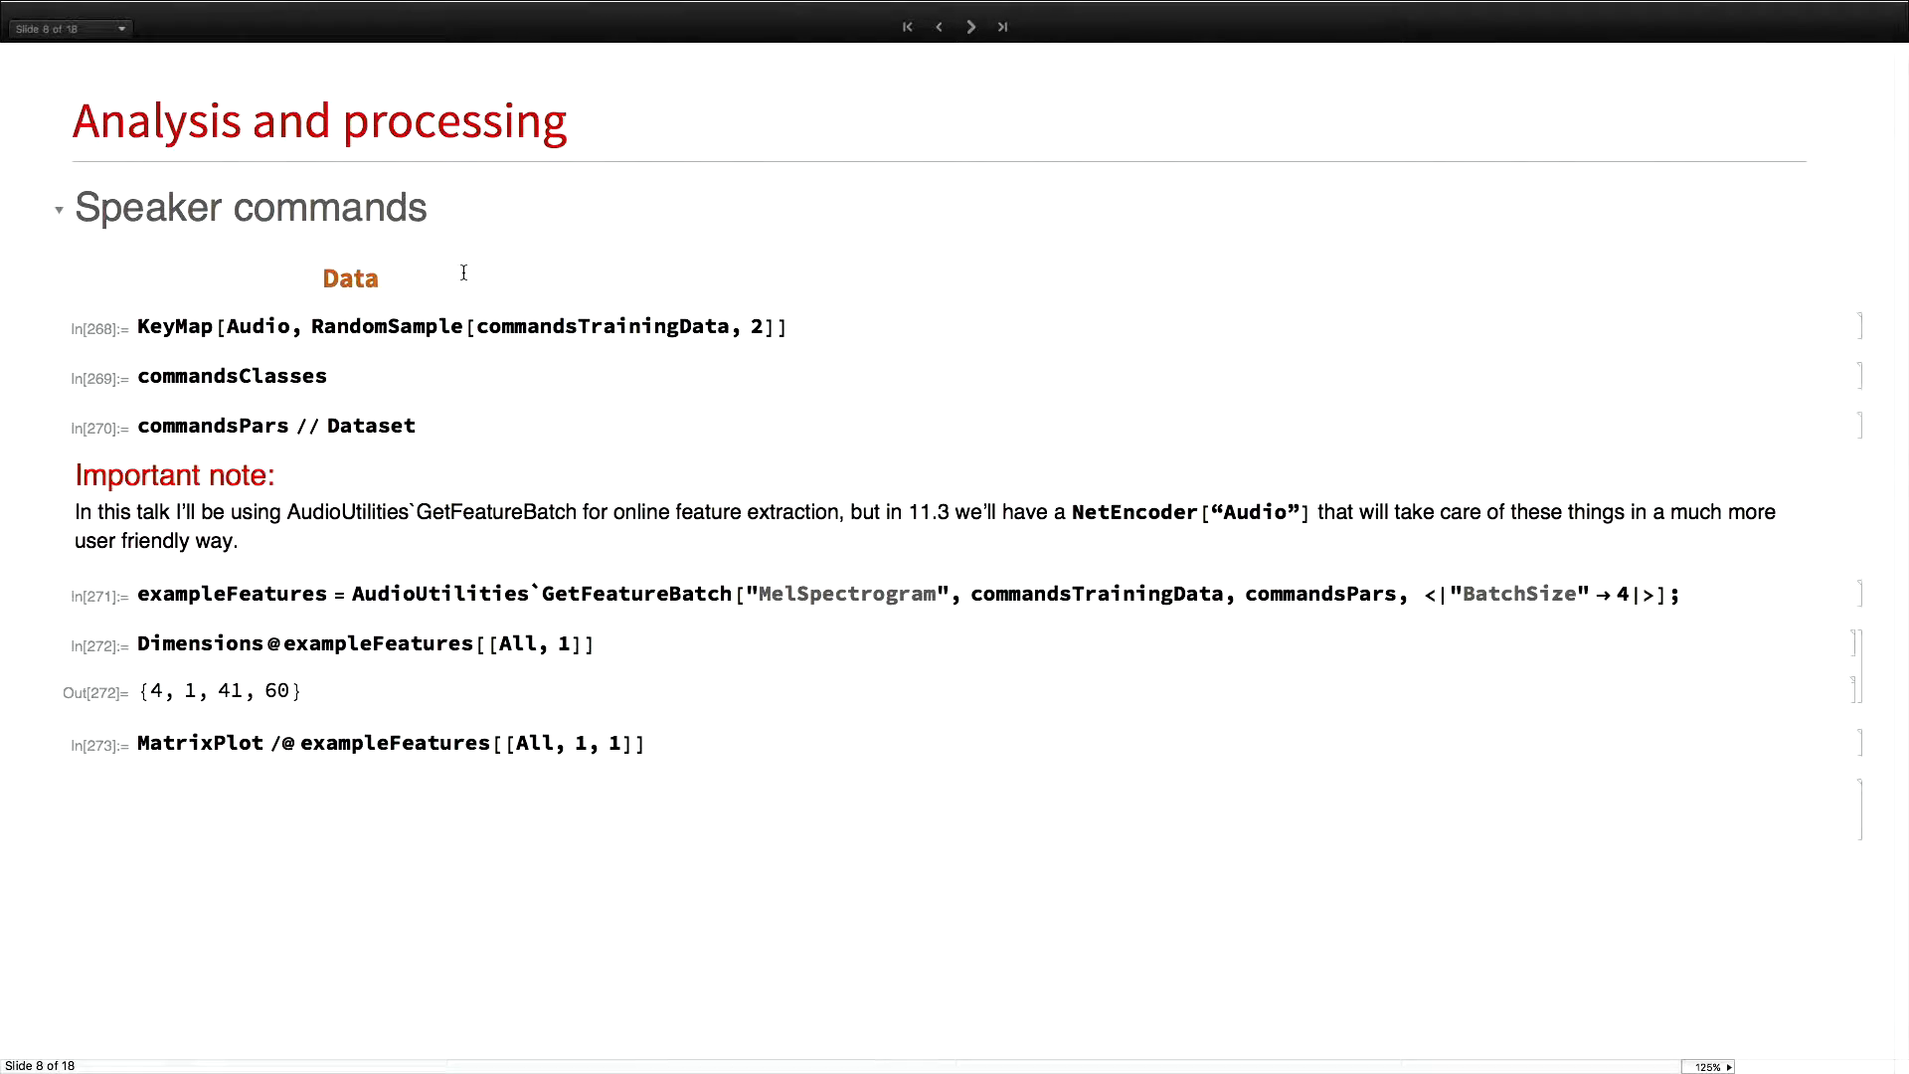
pyautogui.click(380, 277)
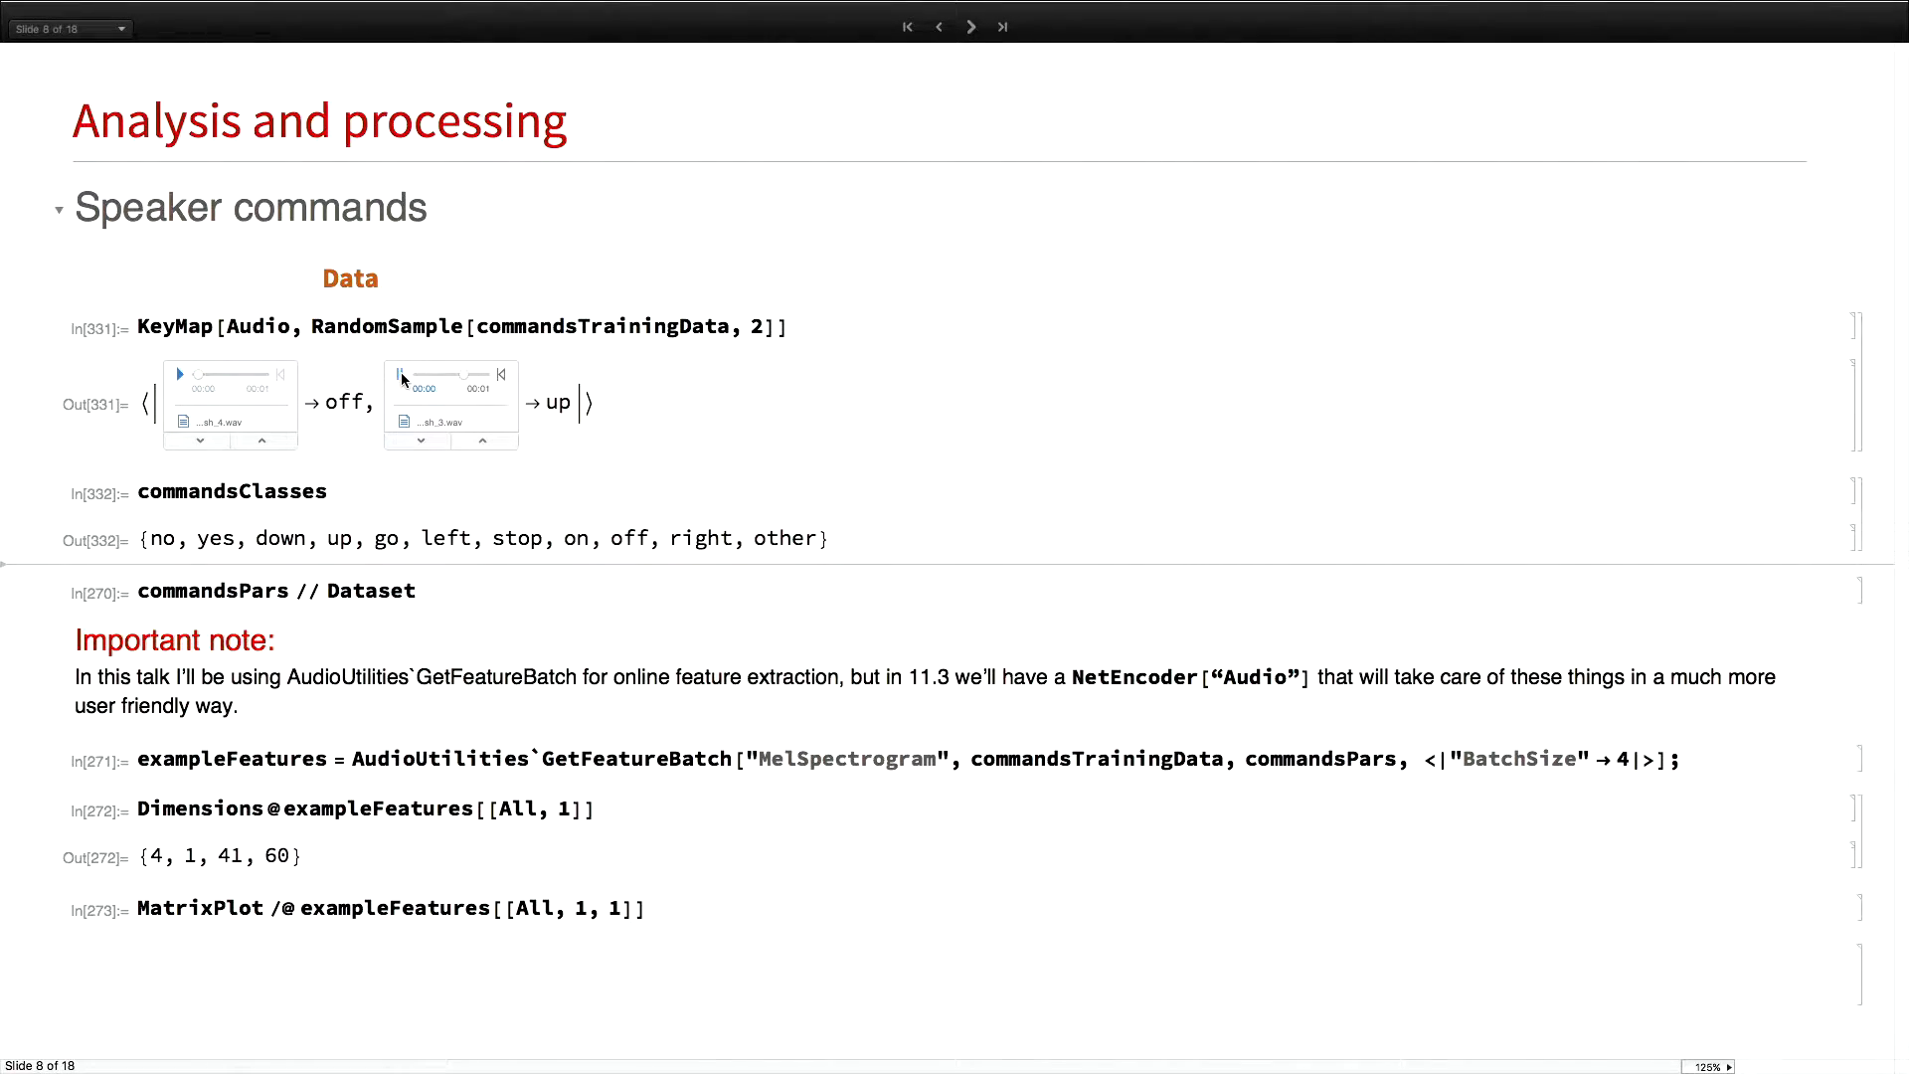
# Rerun the random sample cell and highlight the AudioUtilities`GetFeatureBatch call
pyautogui.click(395, 373)
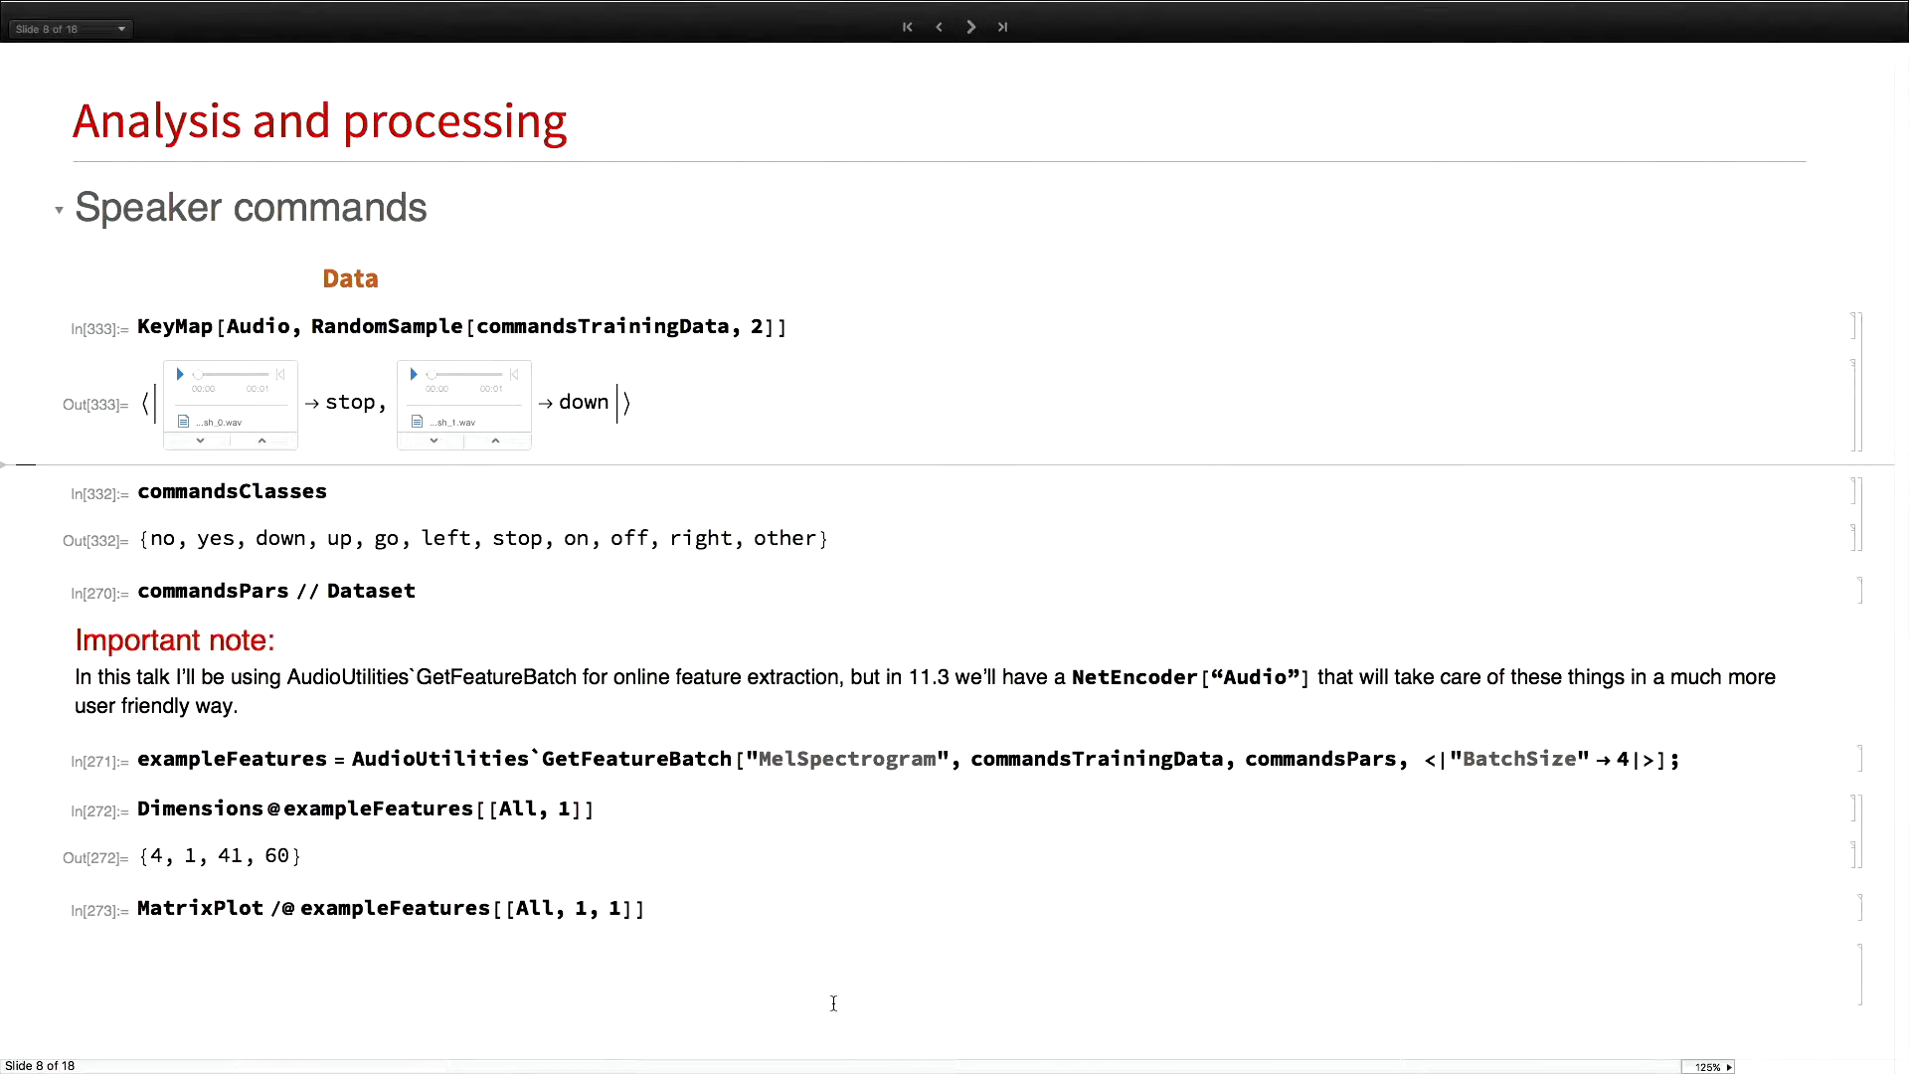
pyautogui.doubleClick(542, 757)
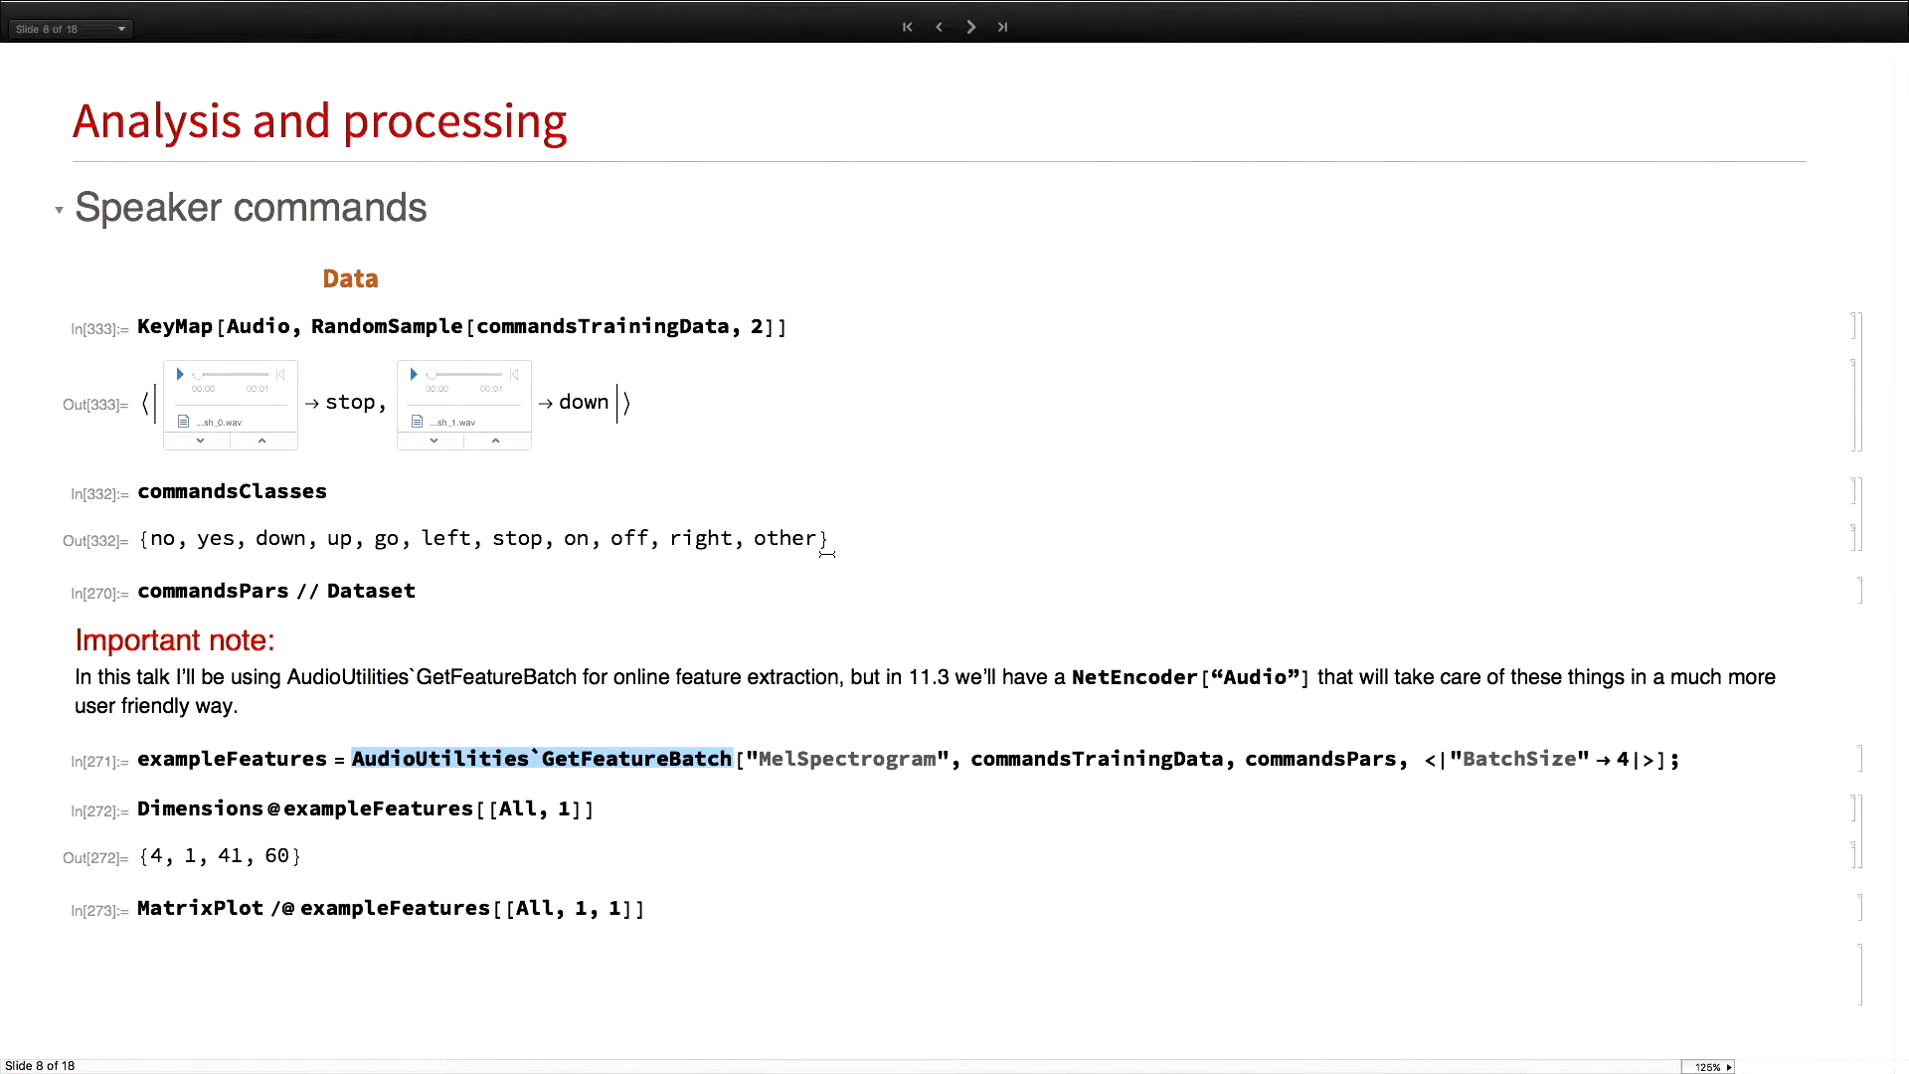
pyautogui.moveTo(1199, 679)
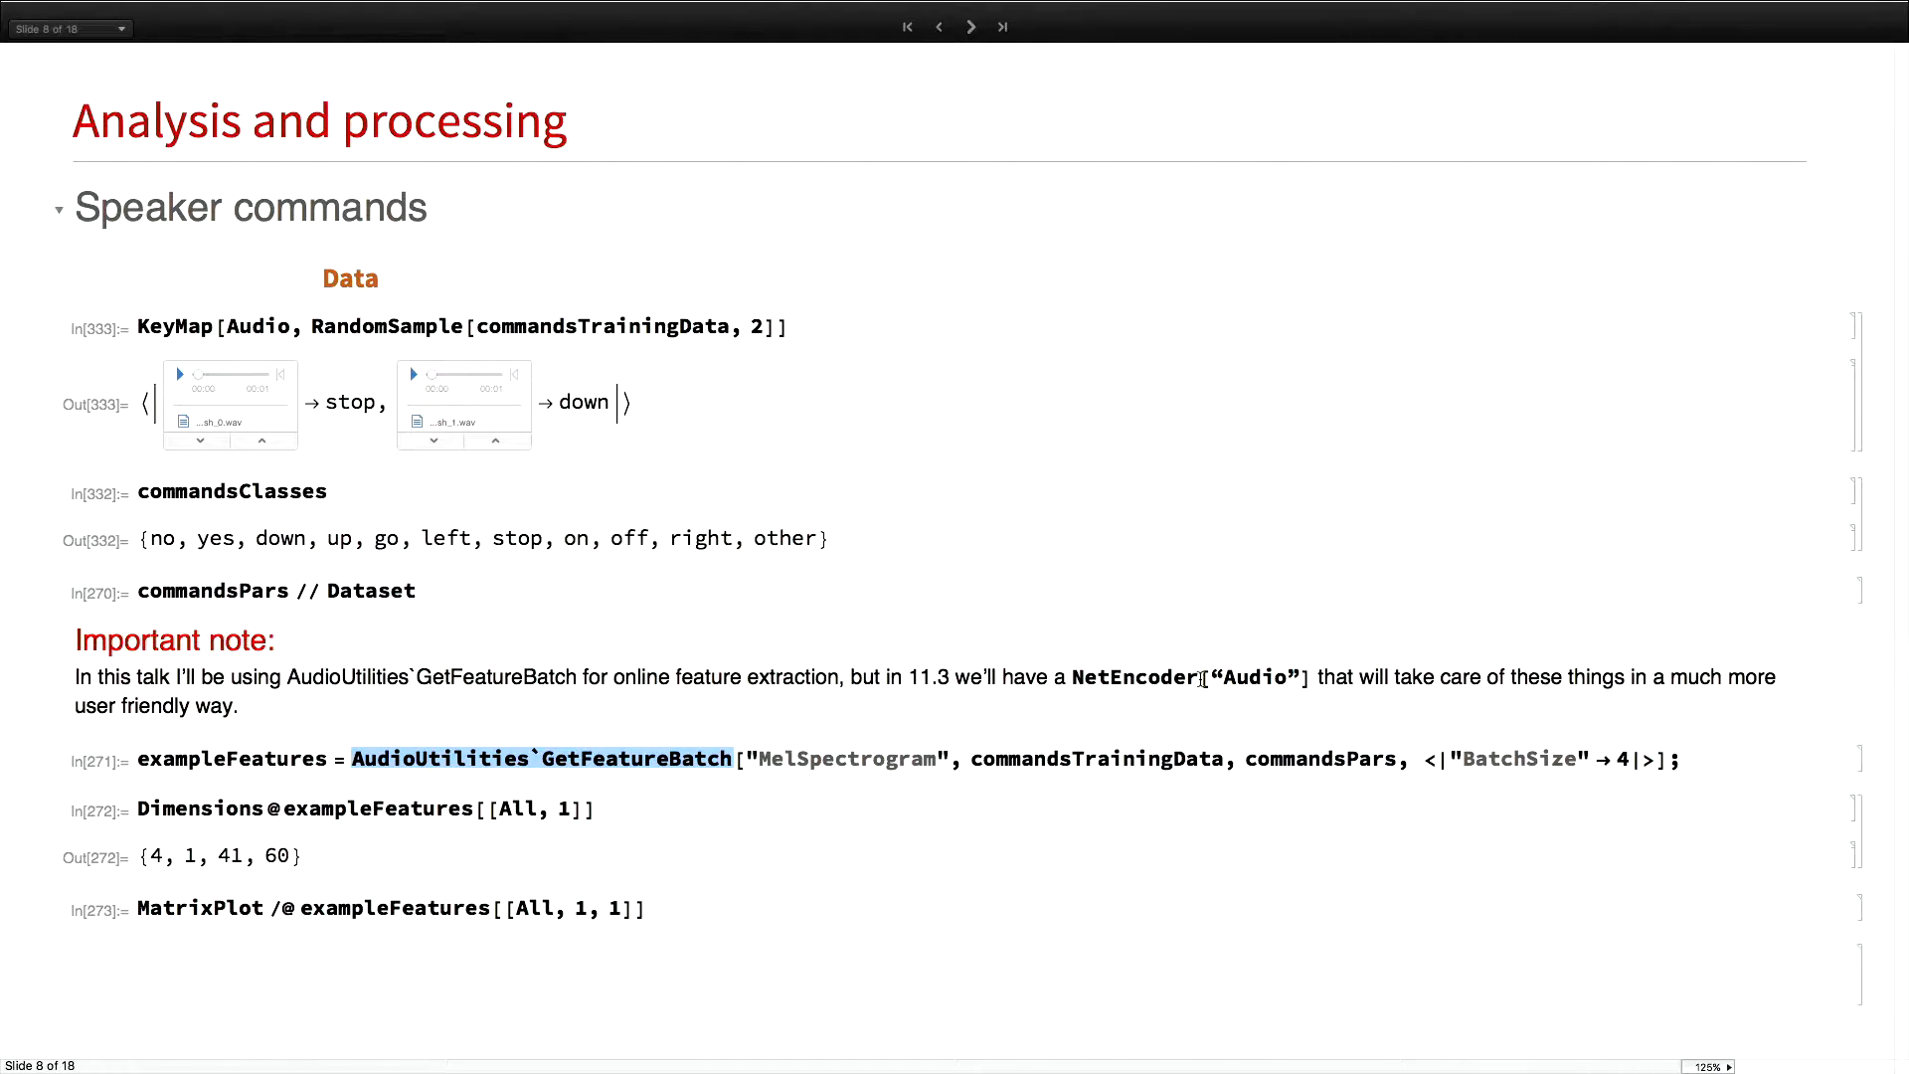
pyautogui.click(1096, 677)
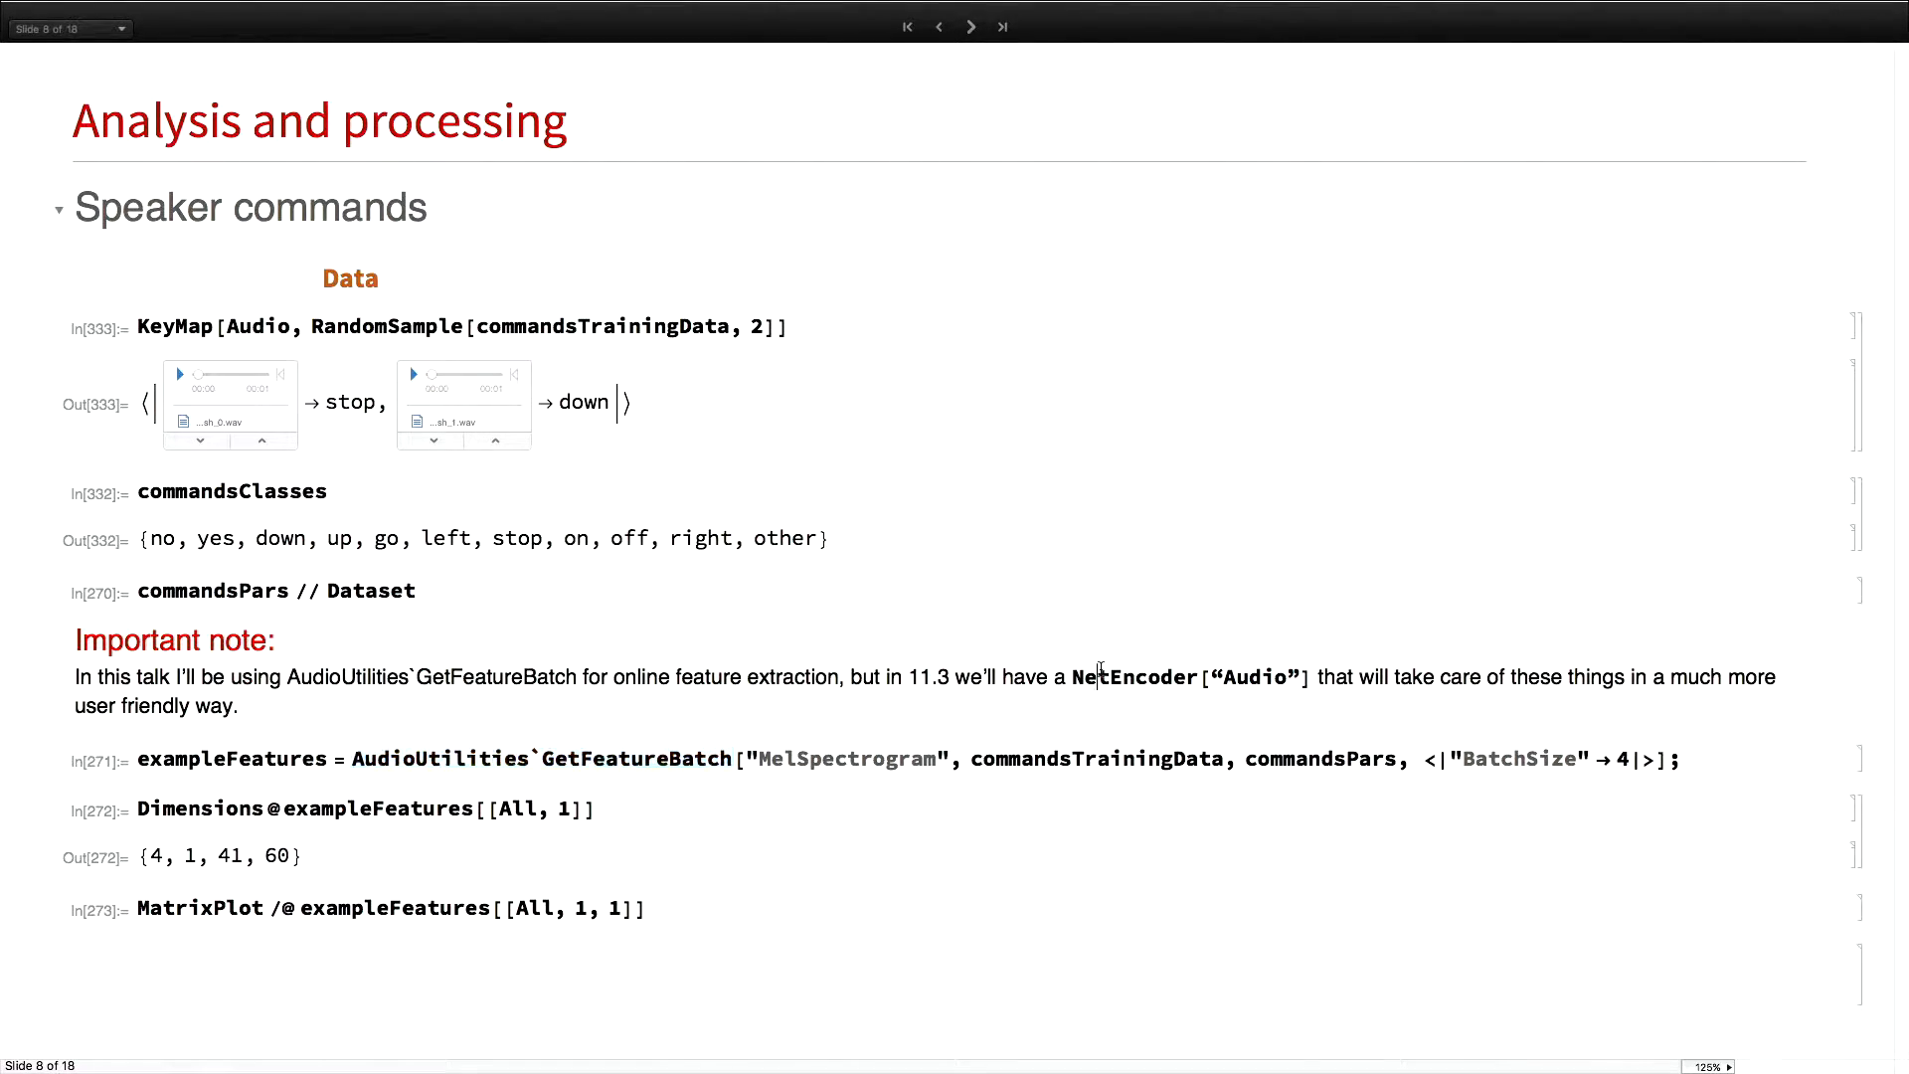
pyautogui.doubleClick(1132, 677)
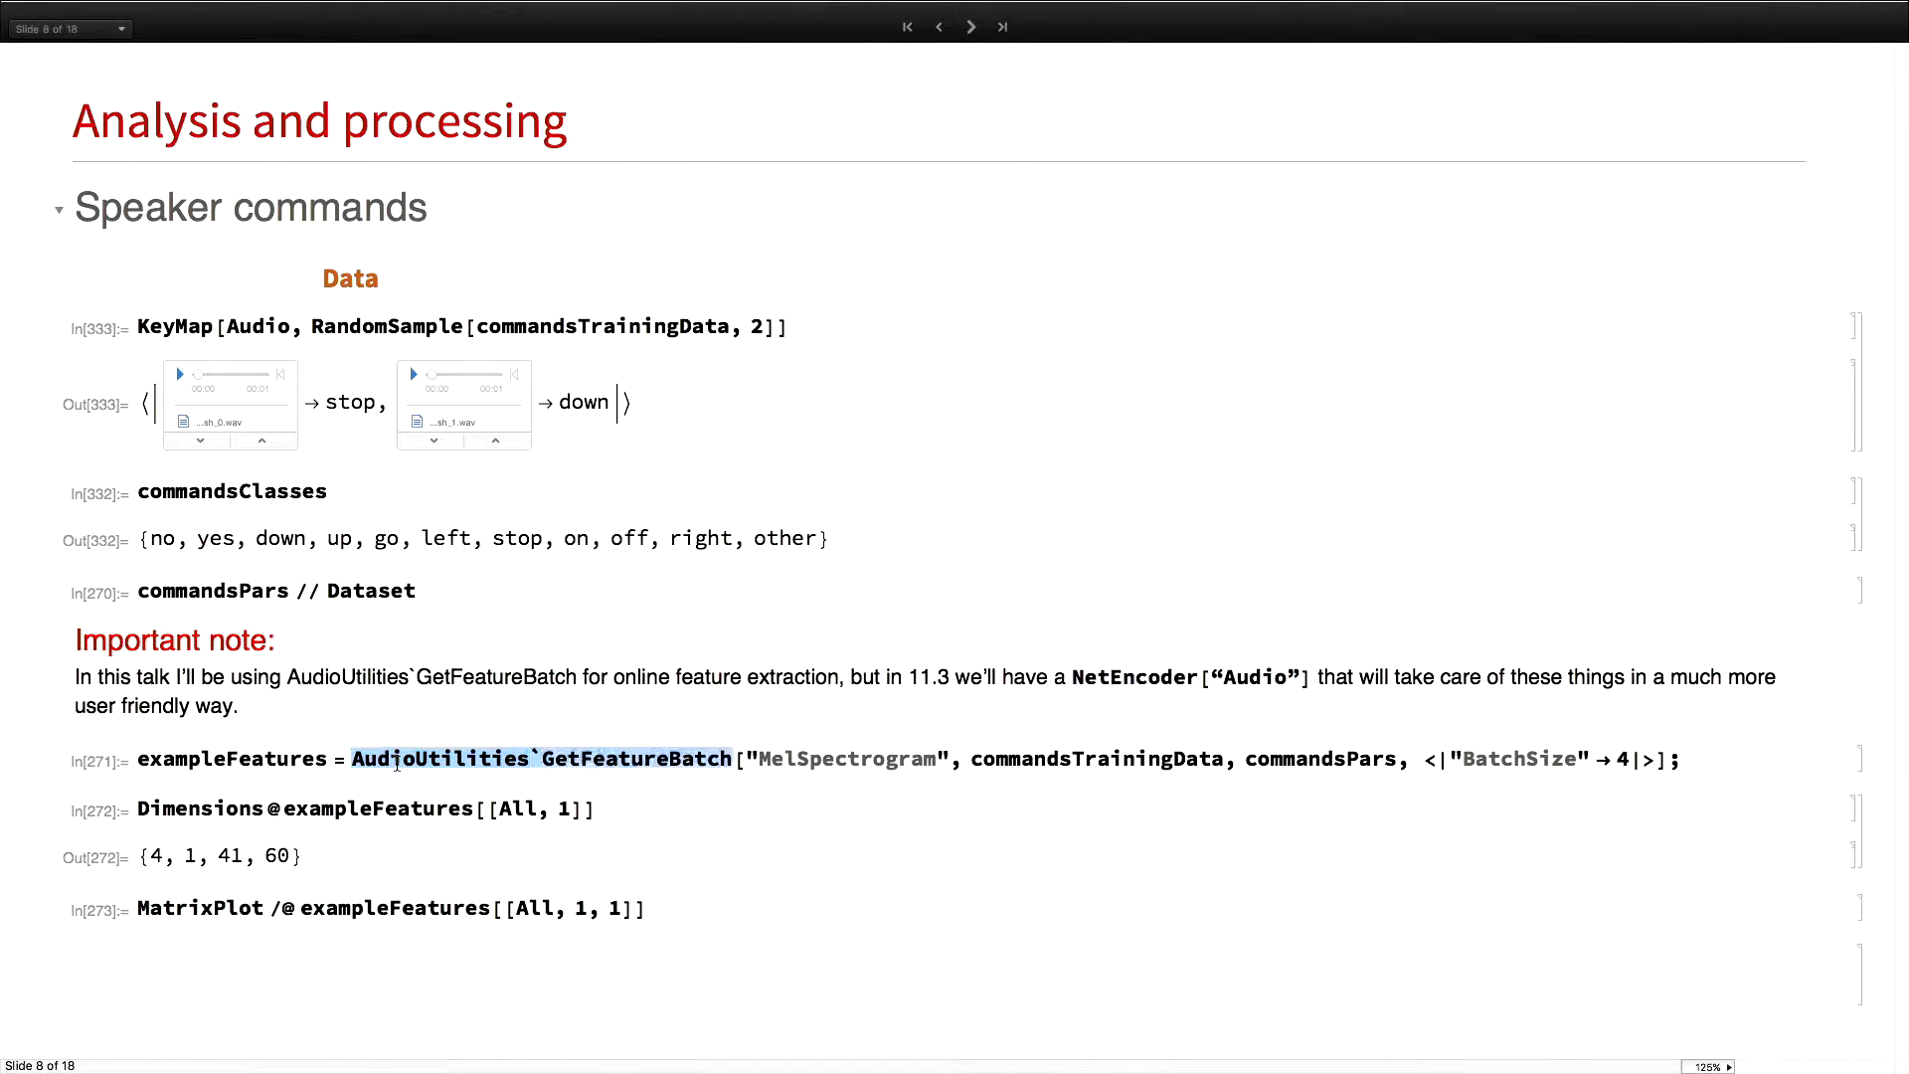
pyautogui.moveTo(353, 757); pyautogui.dragTo(1677, 758)
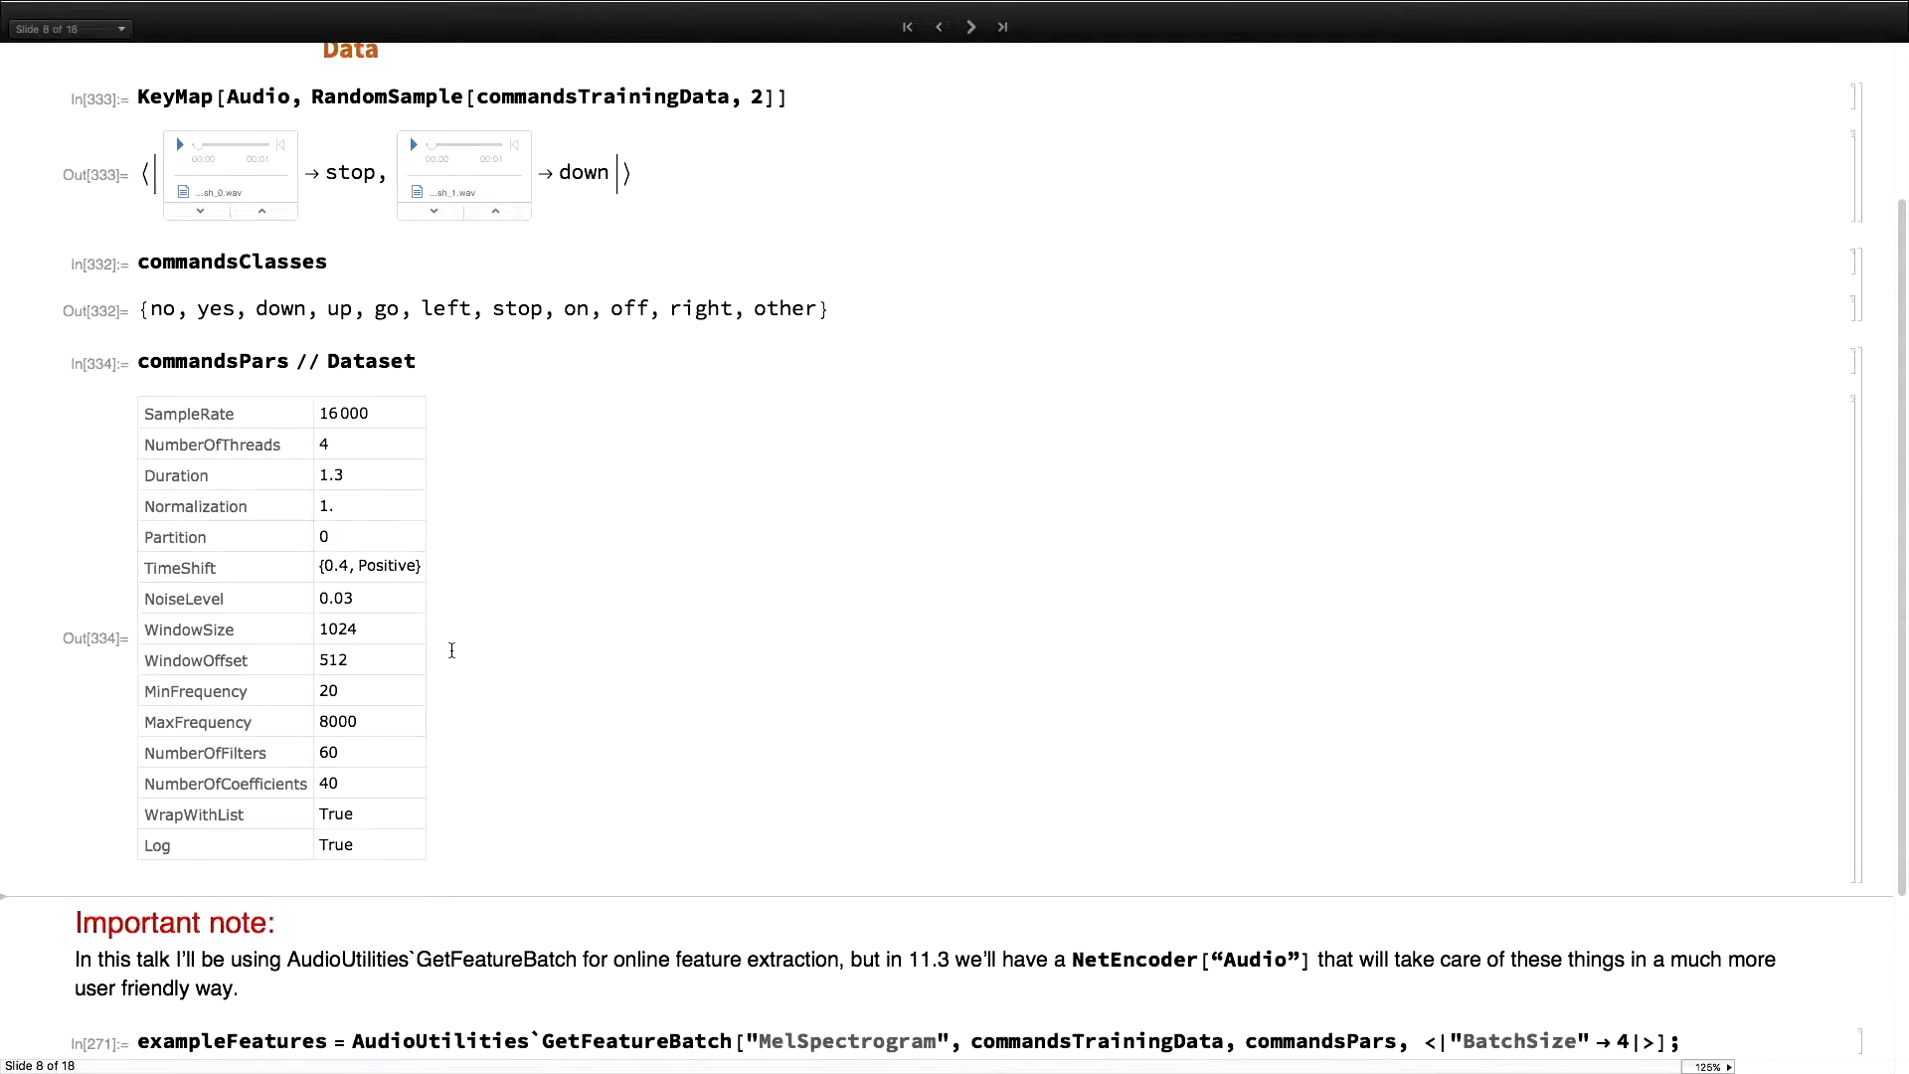
pyautogui.scroll(-3)
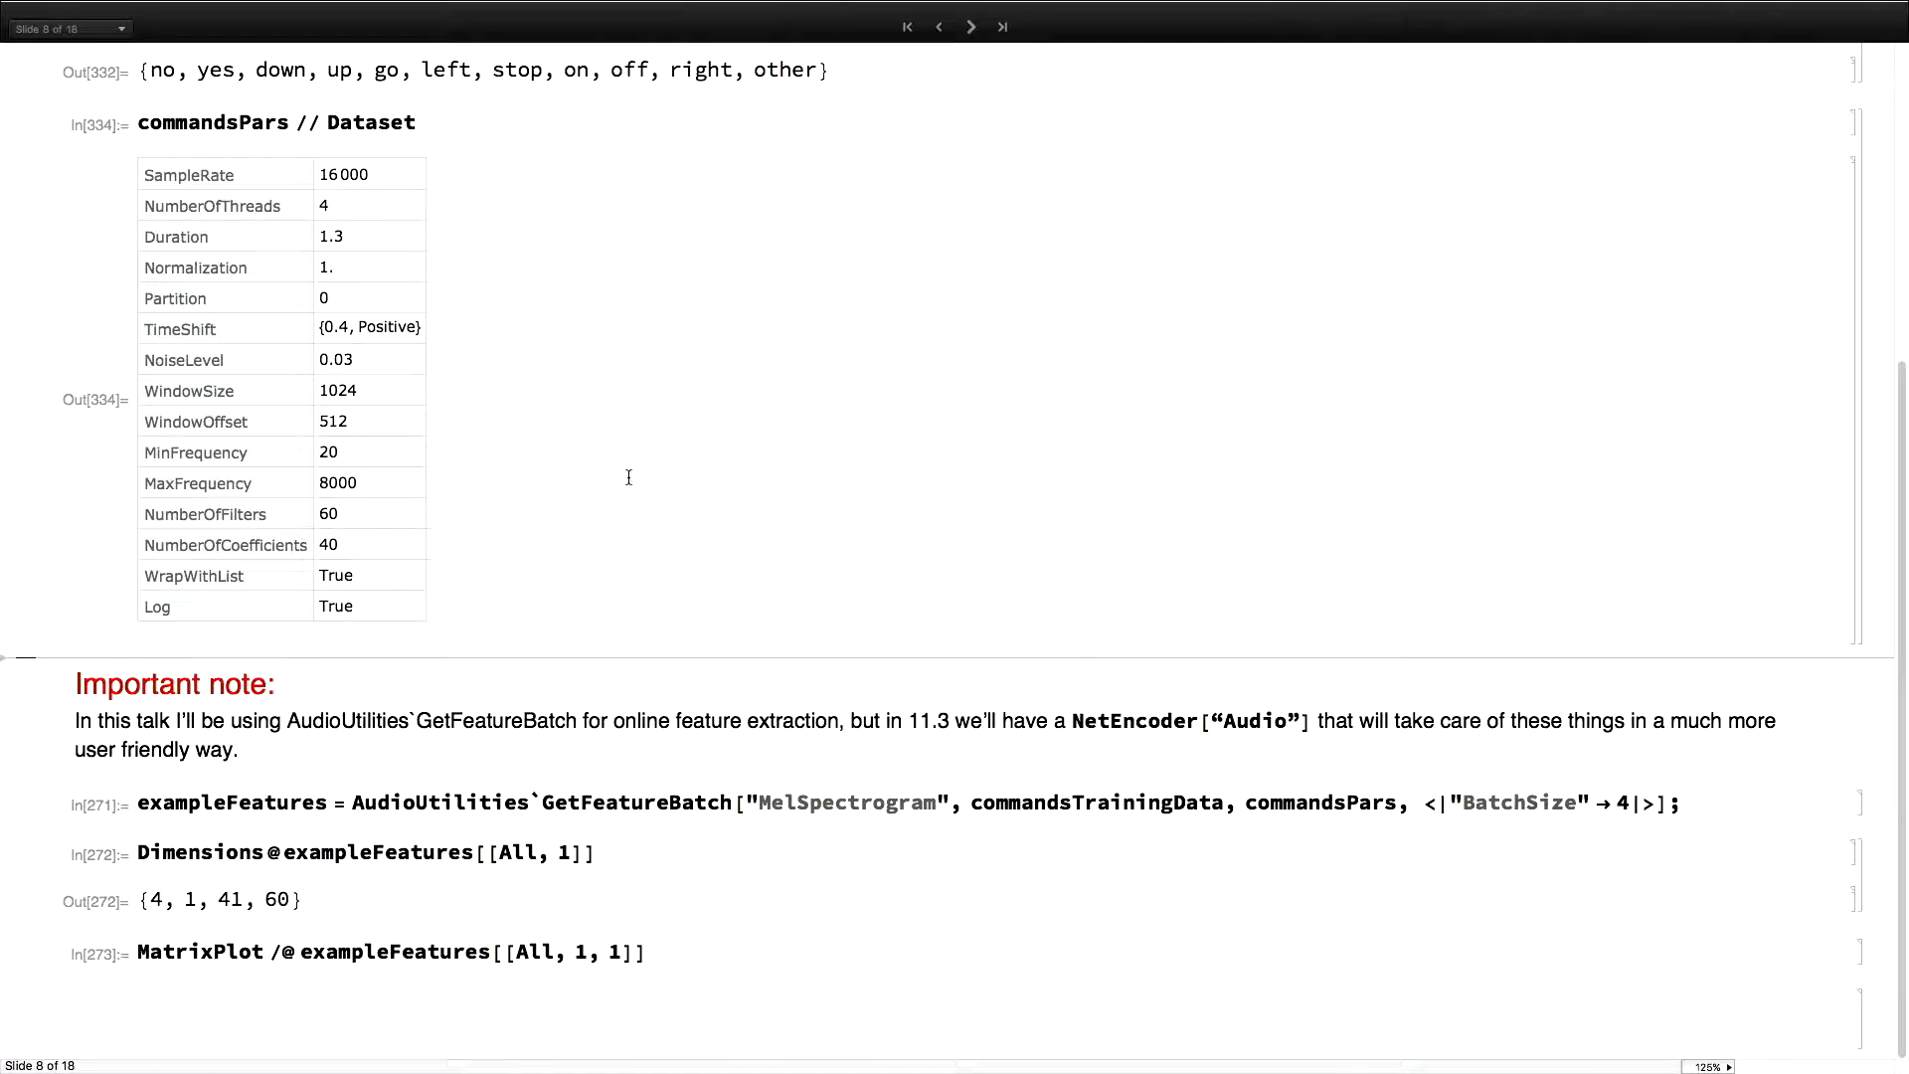
pyautogui.moveTo(384, 454)
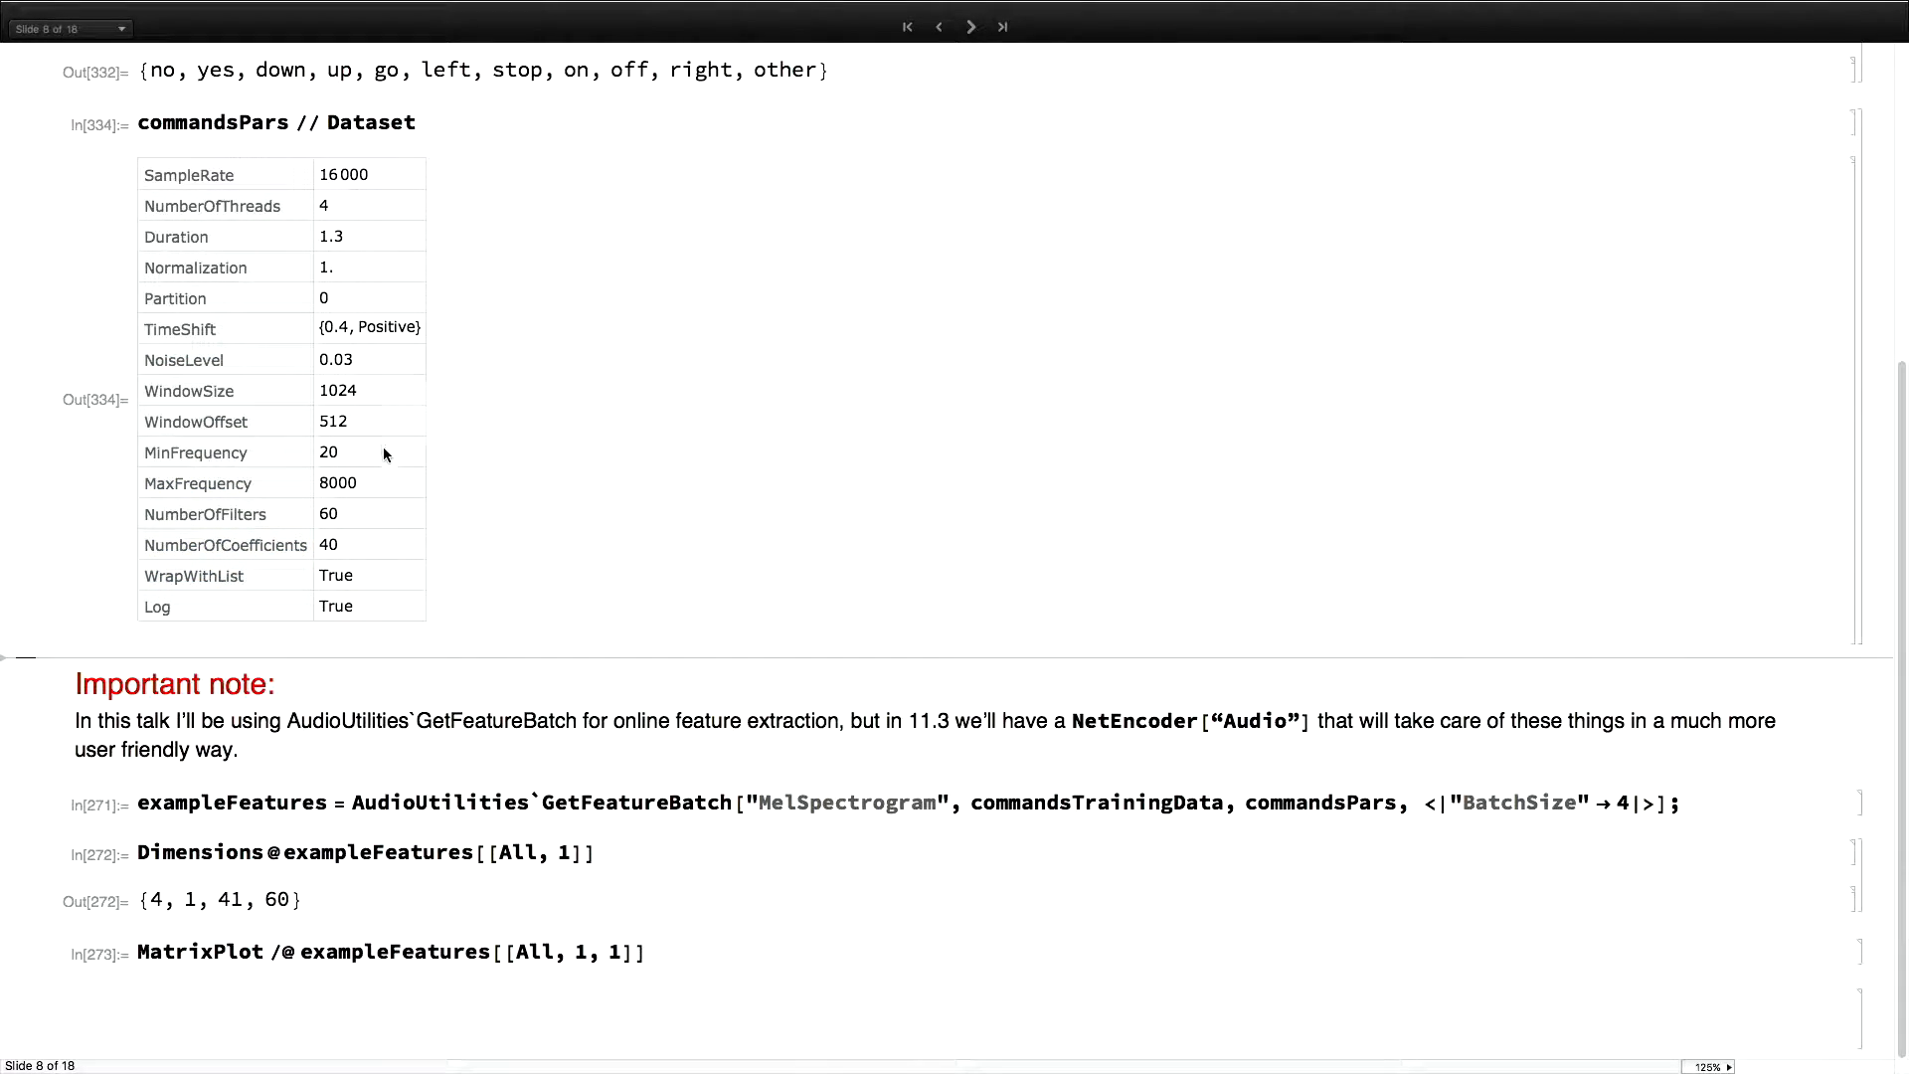
pyautogui.moveTo(408, 490)
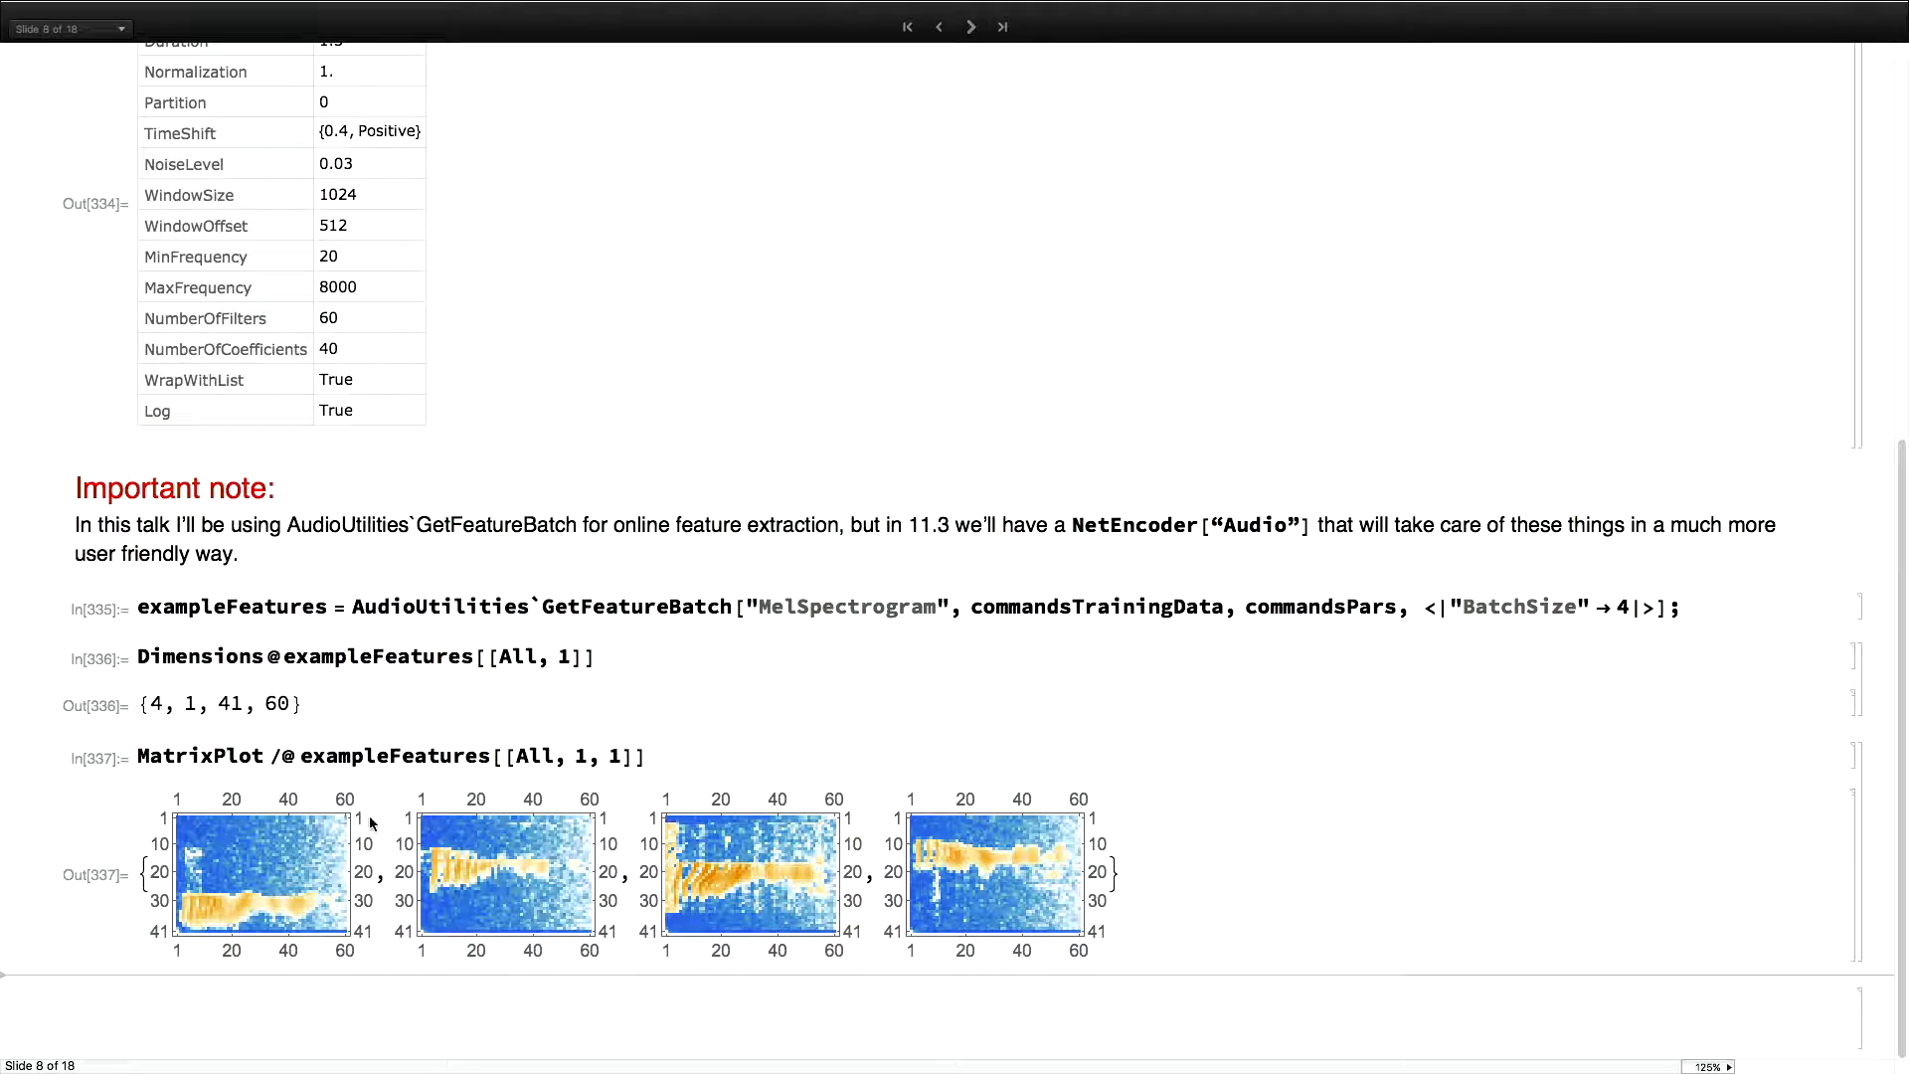
pyautogui.moveTo(1002, 895)
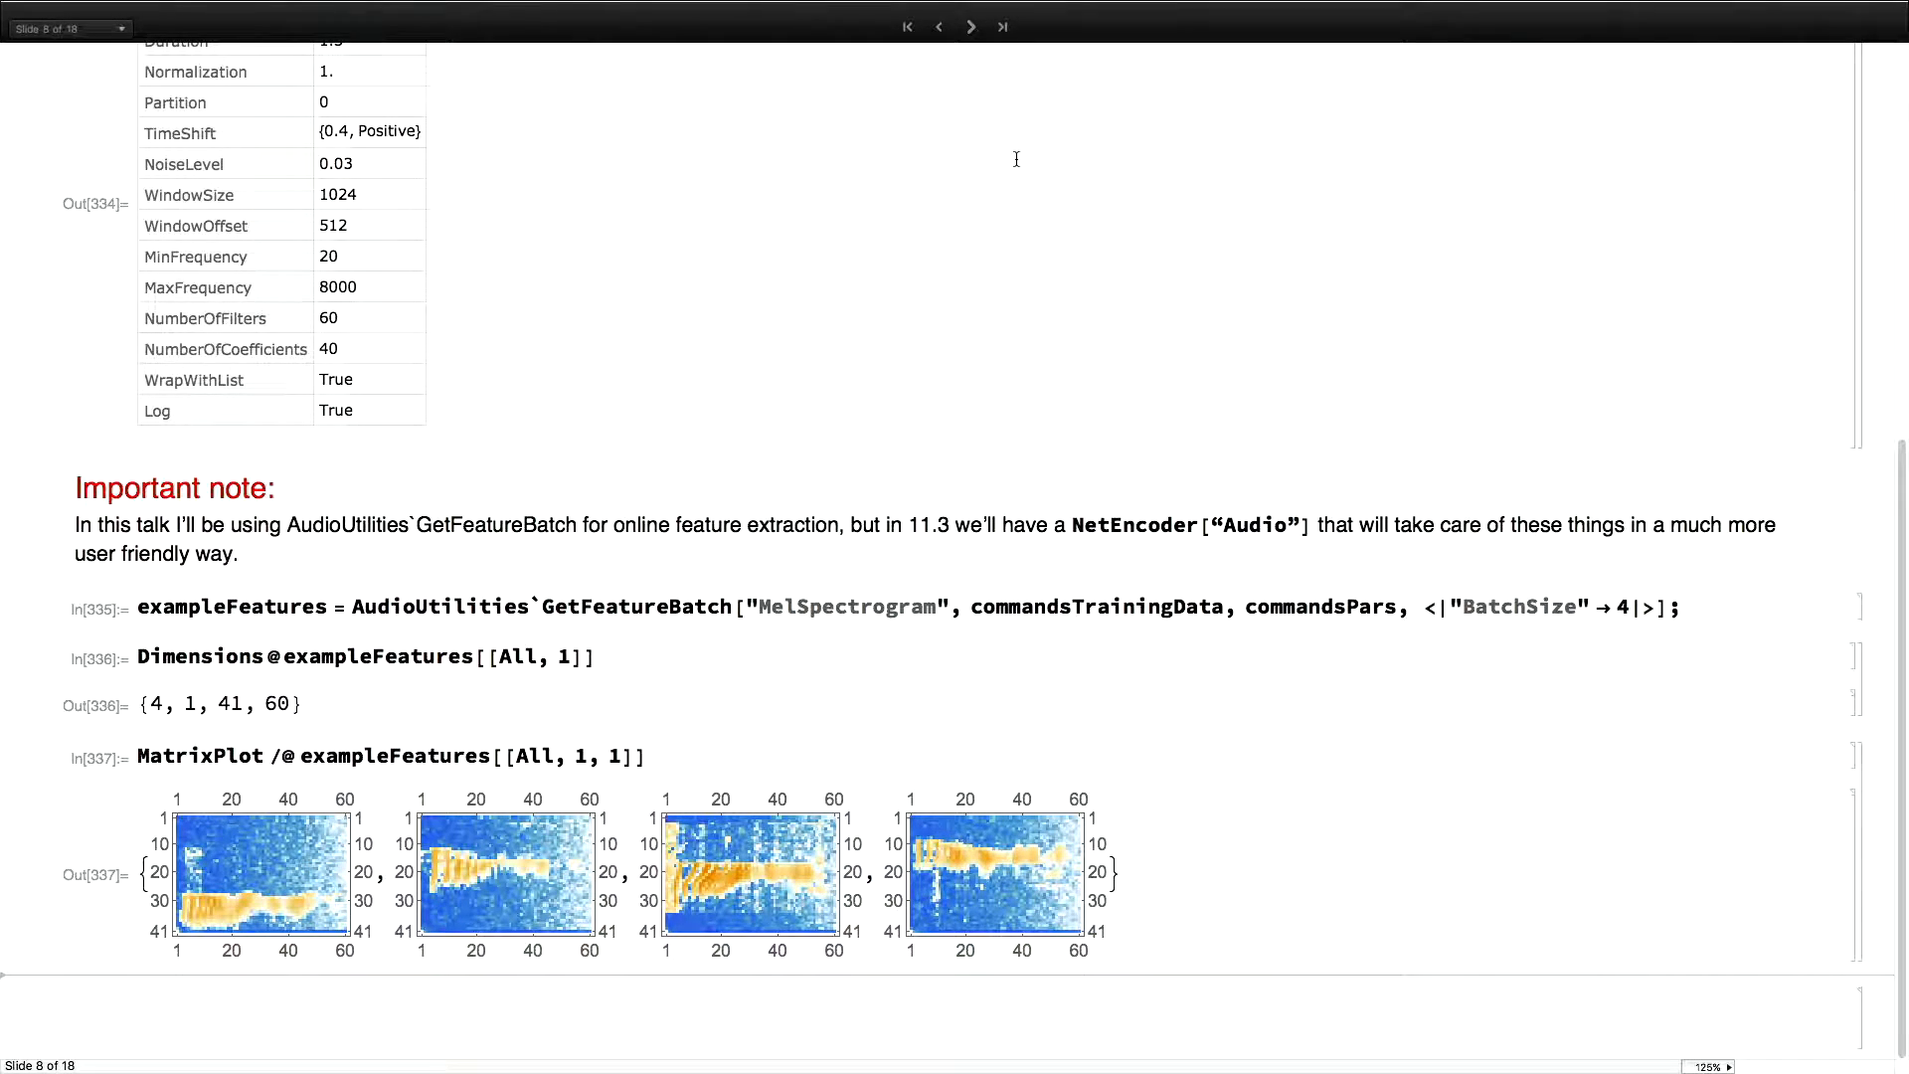
# Advance to the Network slide defining commandsUninitializedNet
pyautogui.click(970, 26)
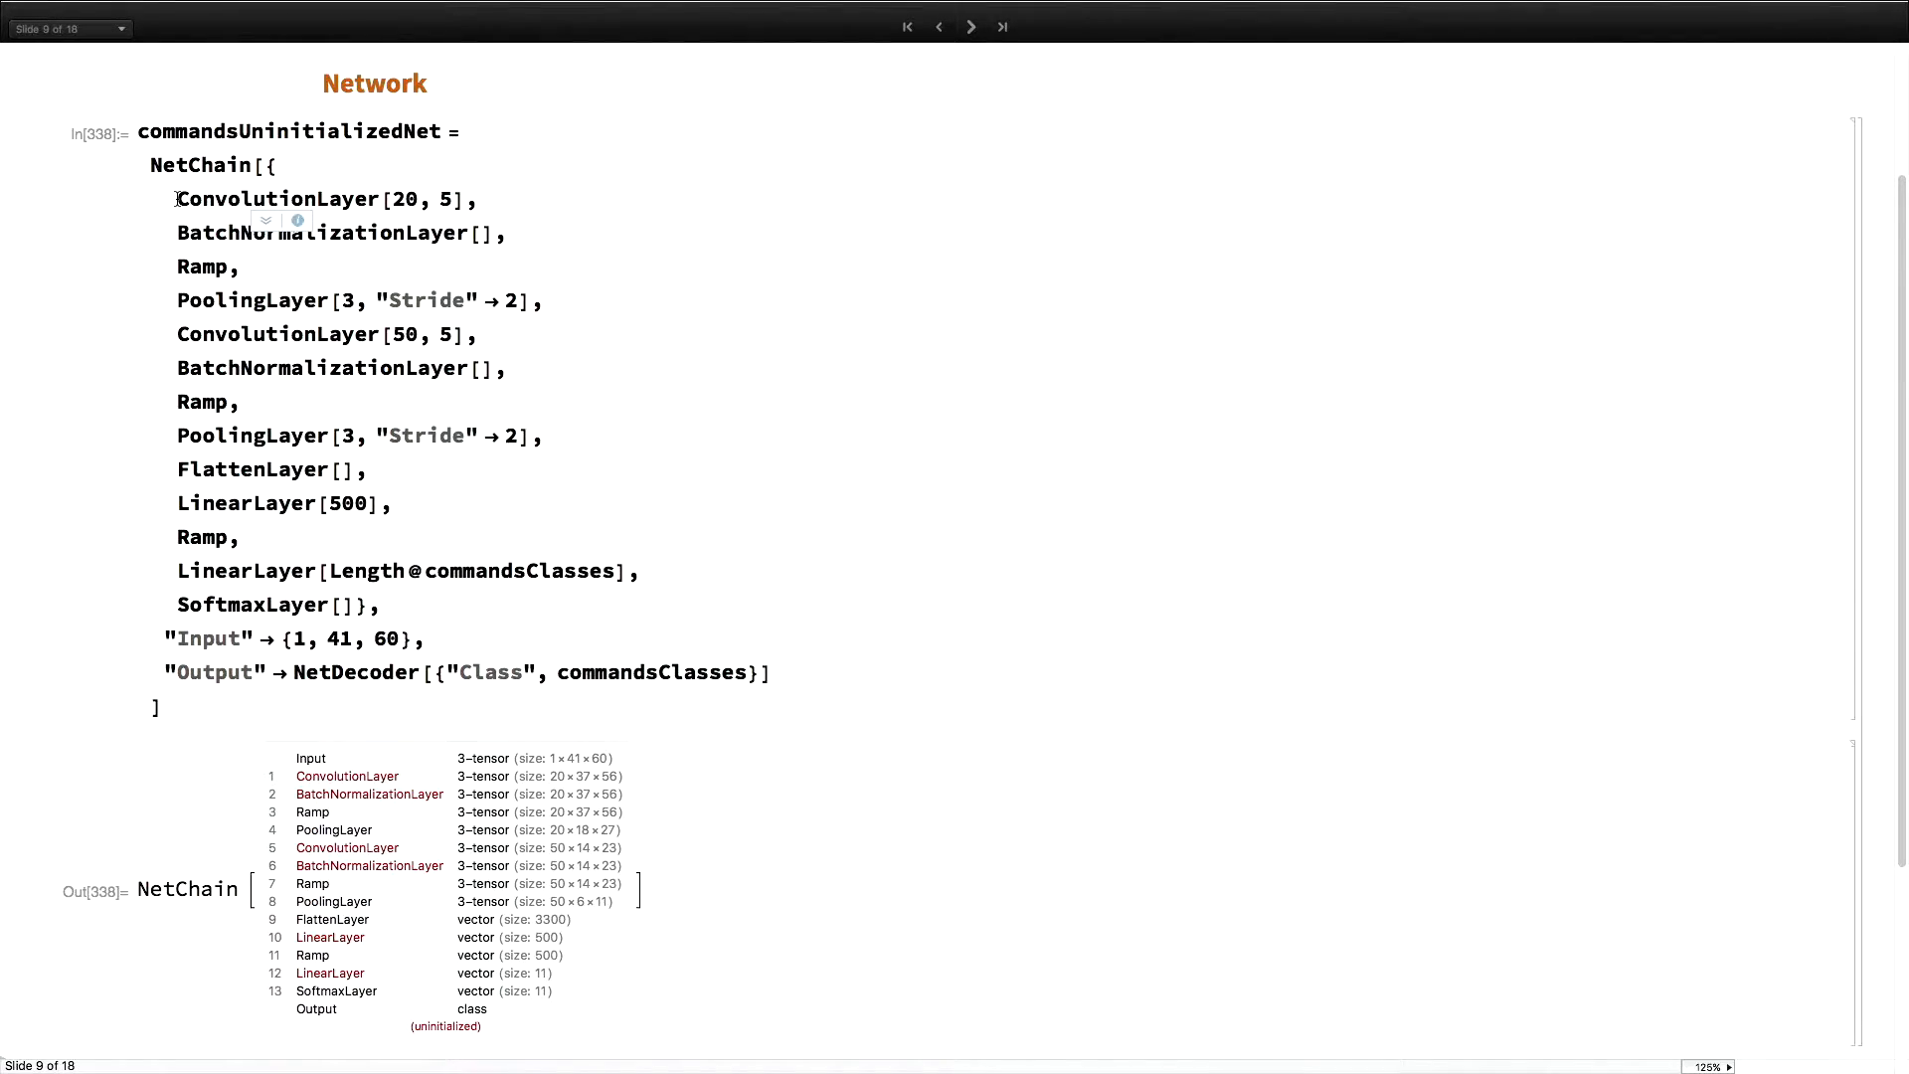
# Highlight the first convolution blocks, scroll to NetTrain, then advance to the pre-trained net slide
pyautogui.moveTo(178, 199); pyautogui.dragTo(239, 401)
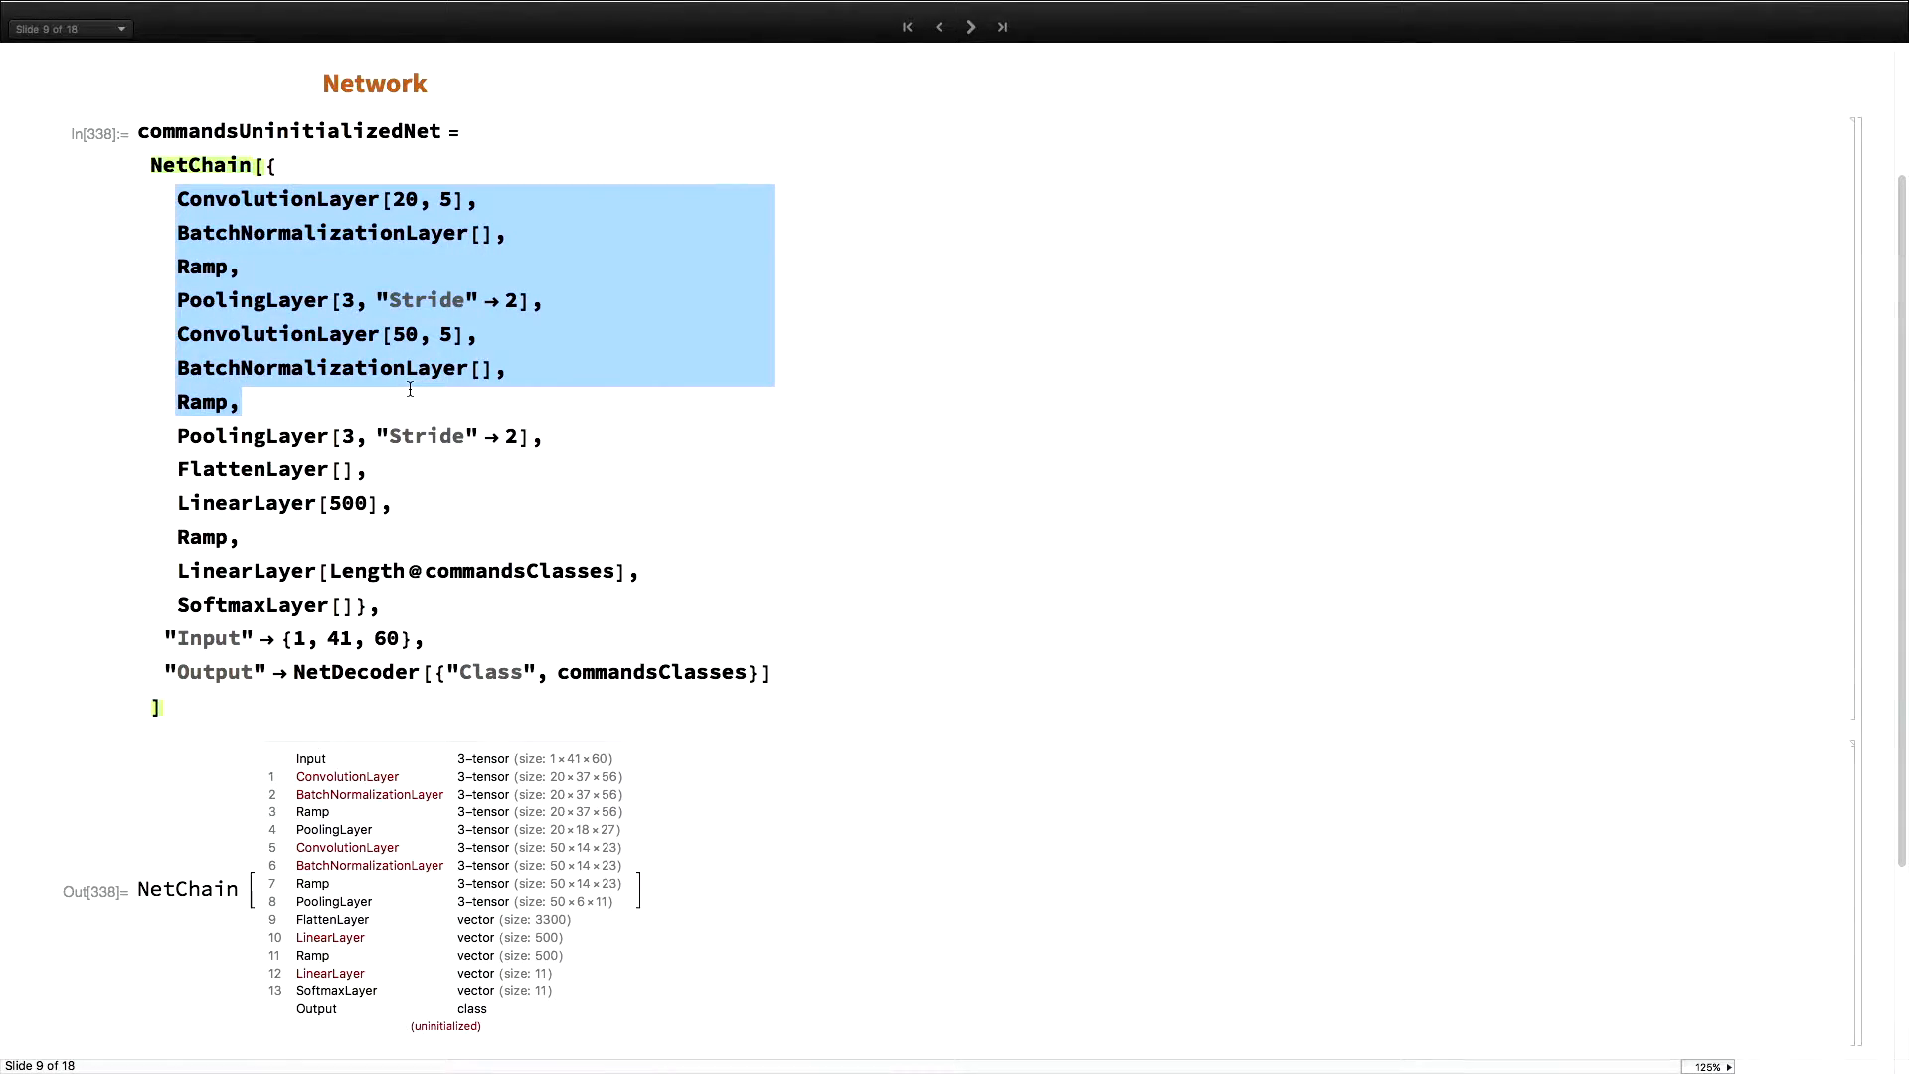
pyautogui.moveTo(315, 260)
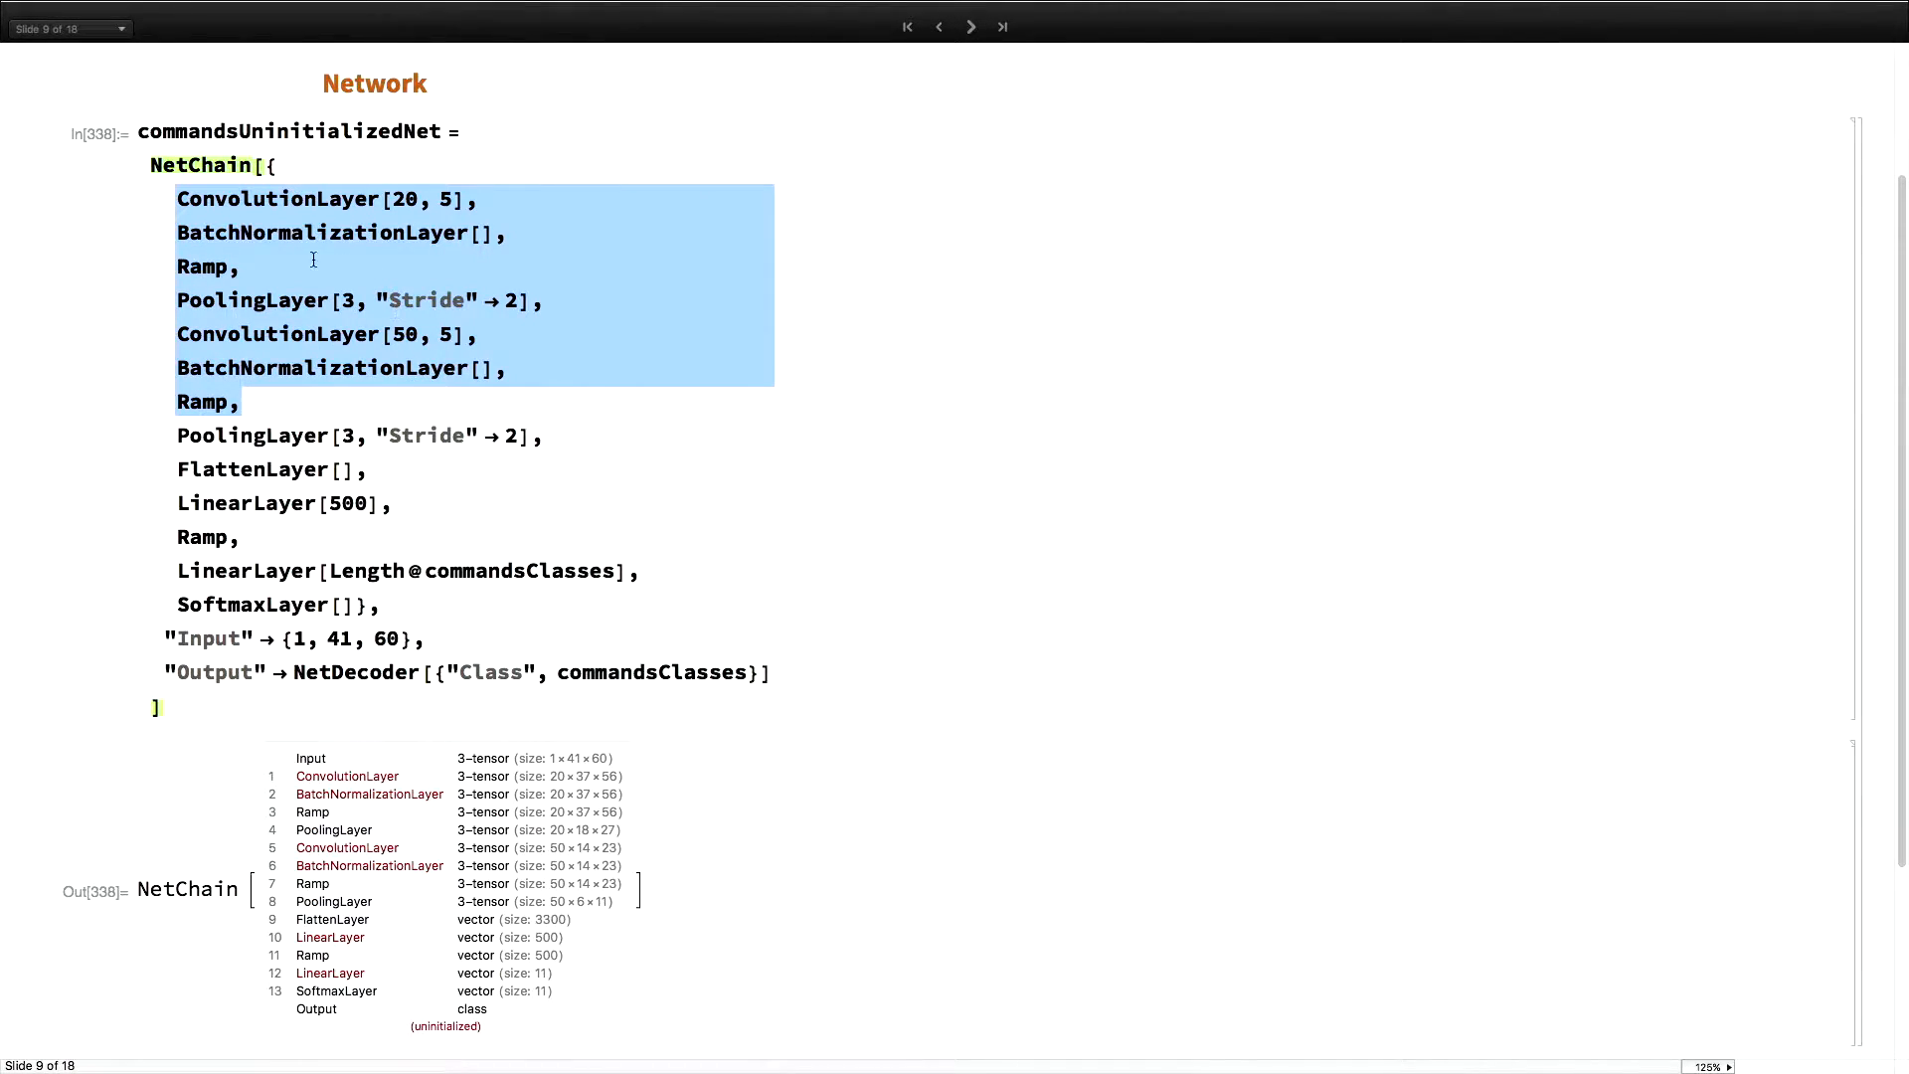
pyautogui.click(311, 259)
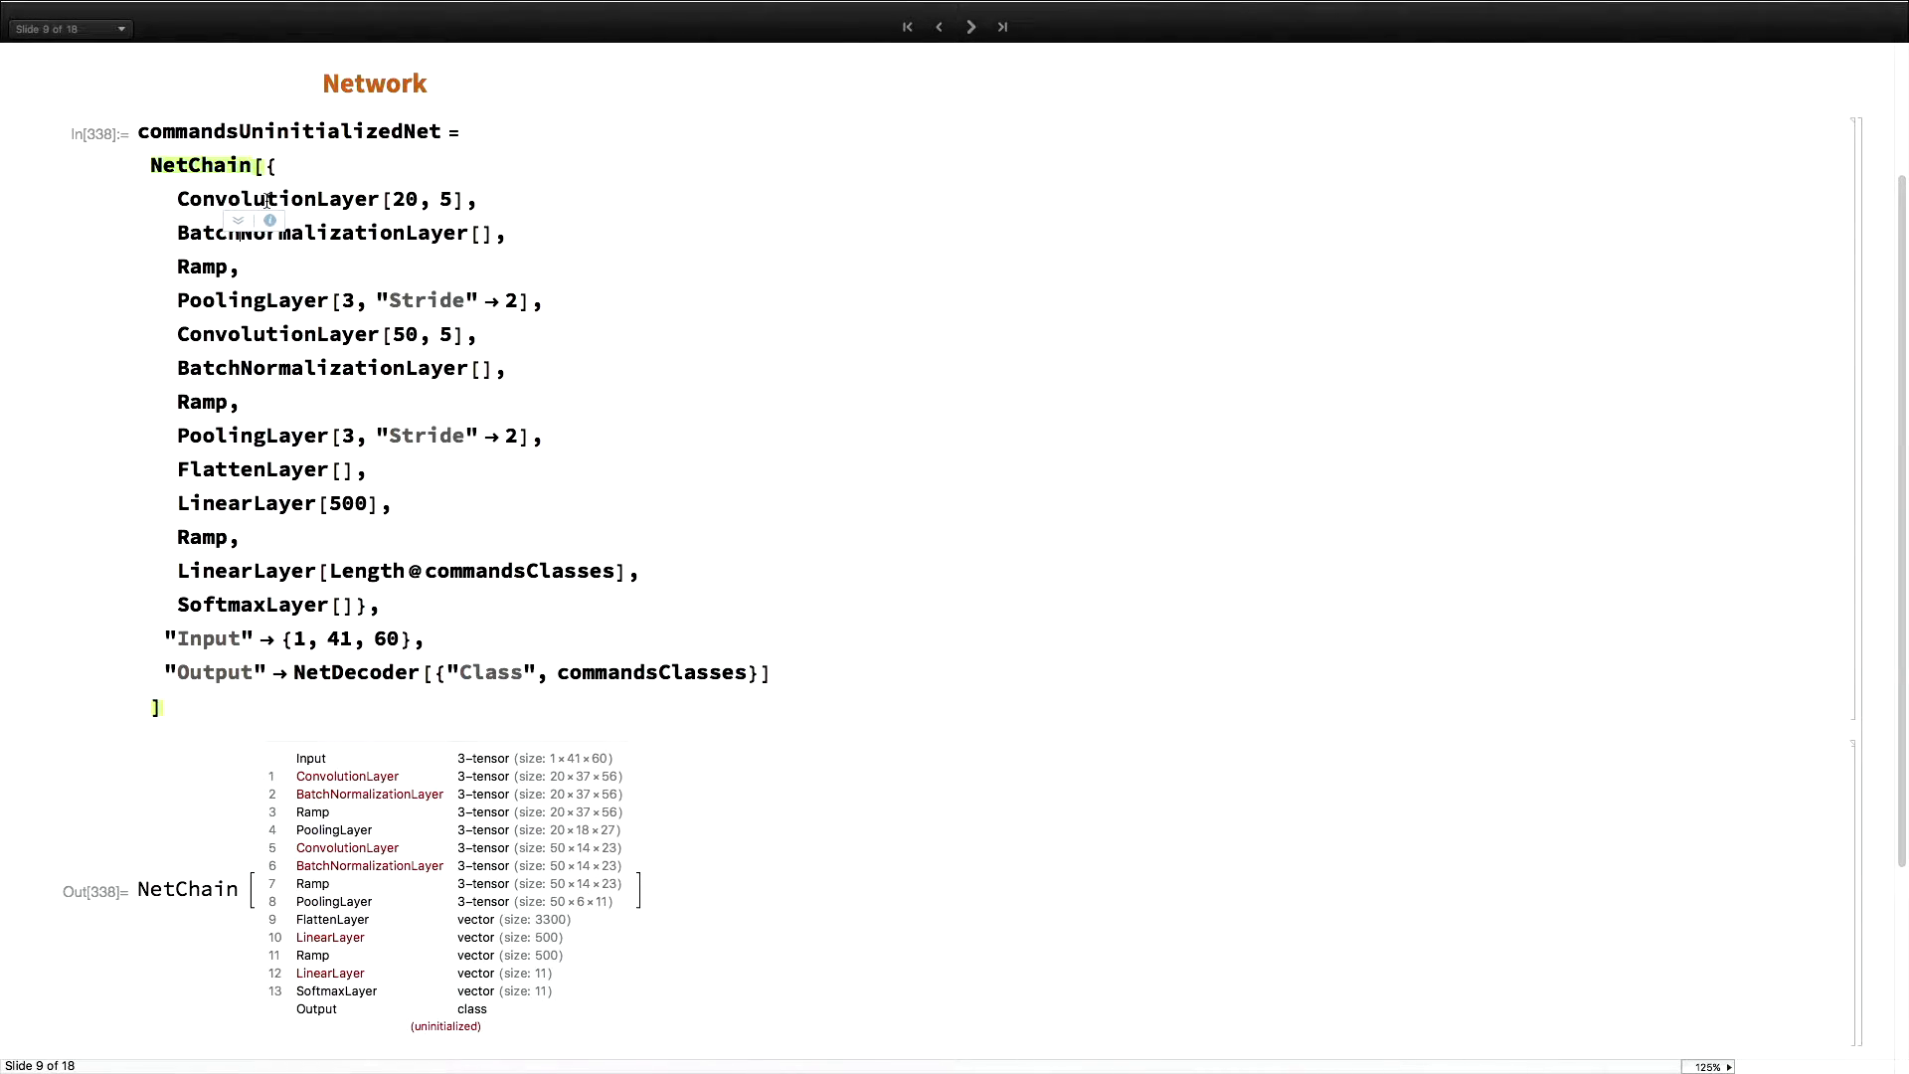
pyautogui.scroll(-3)
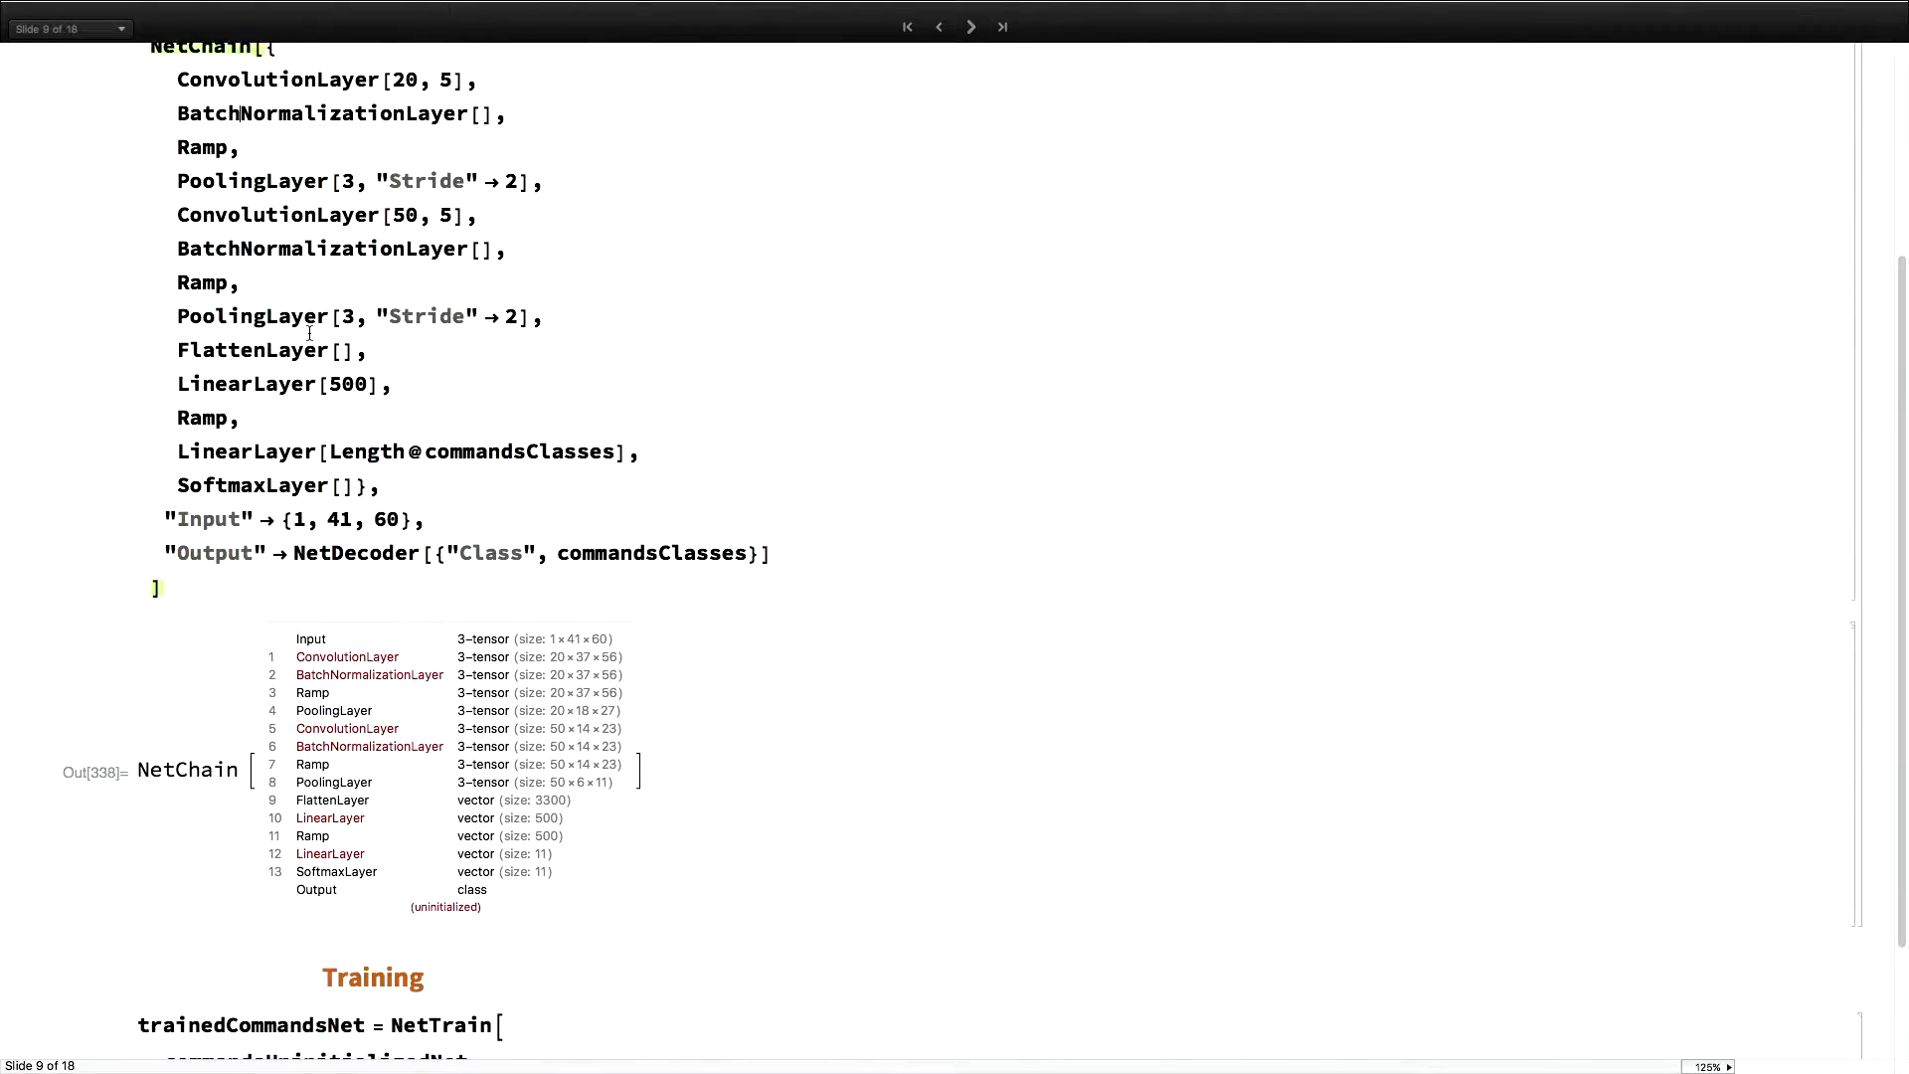
pyautogui.scroll(-3)
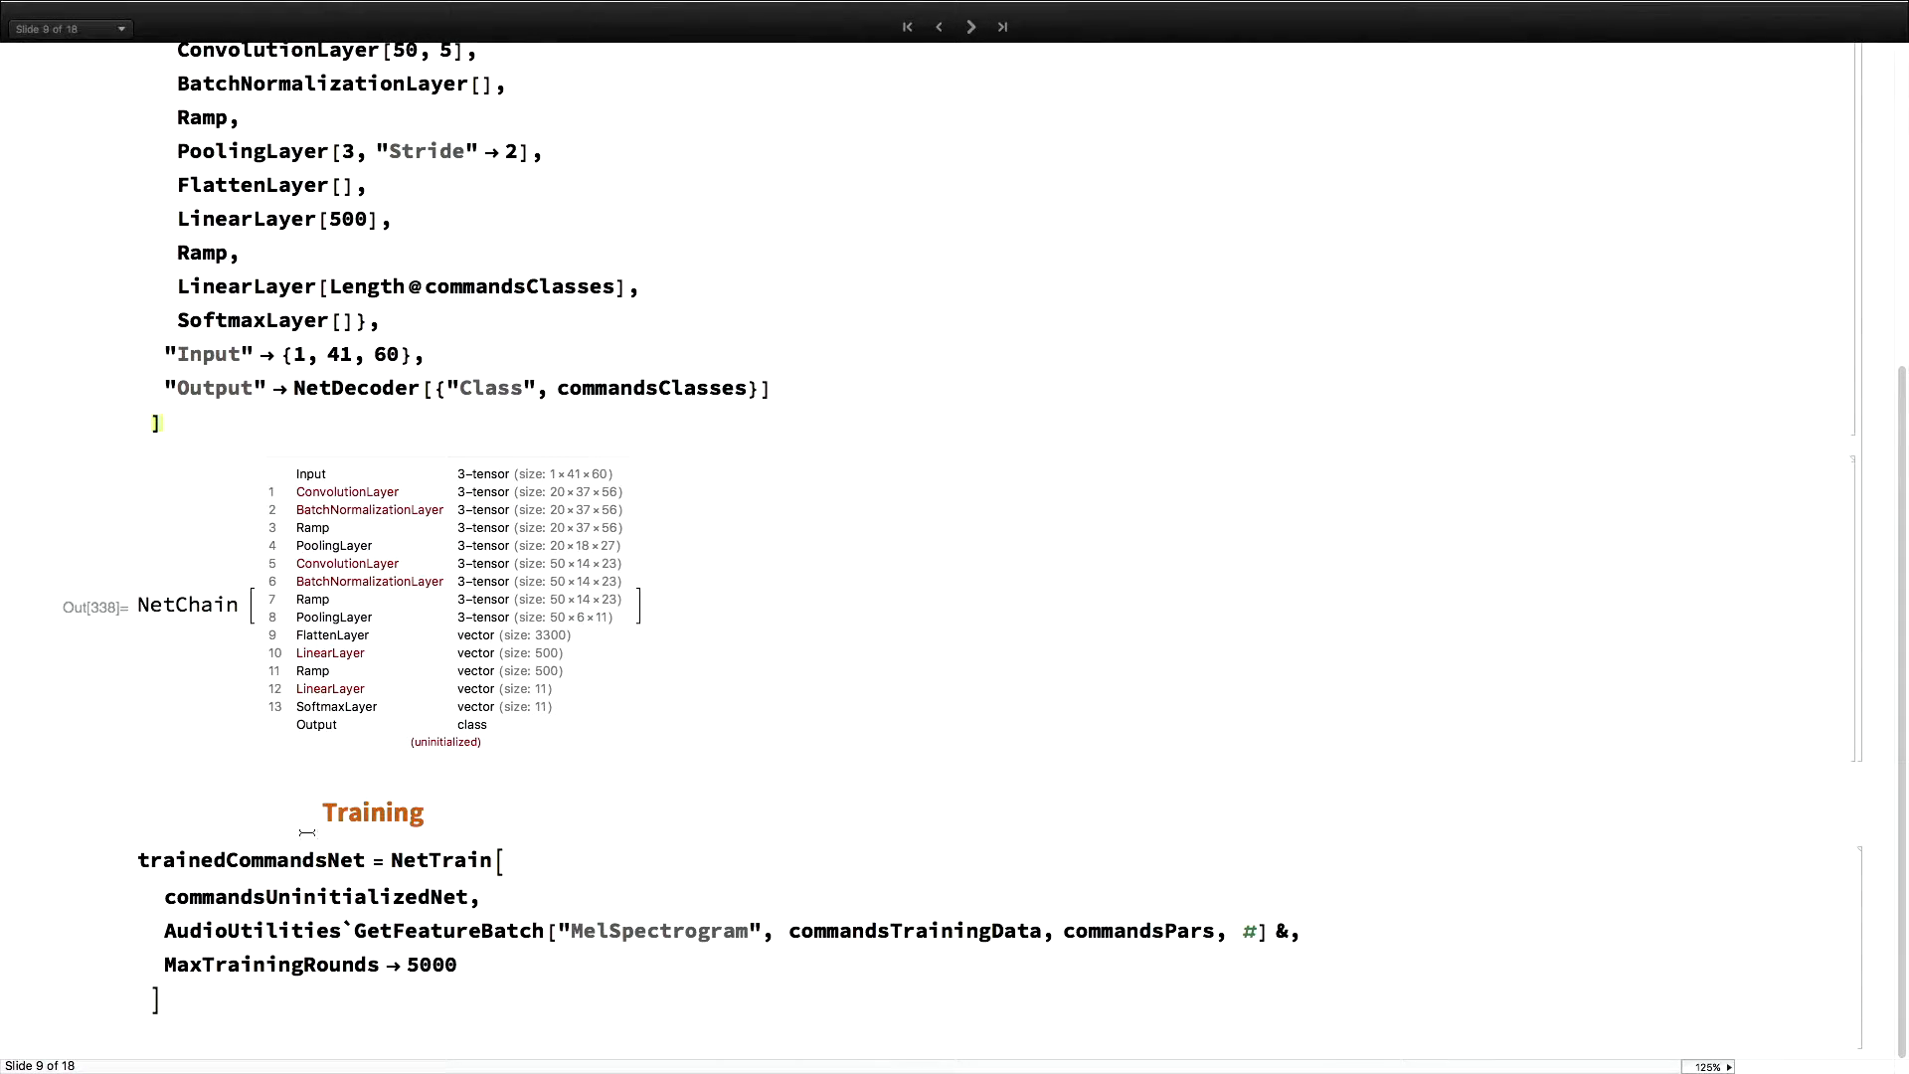
pyautogui.moveTo(322, 925)
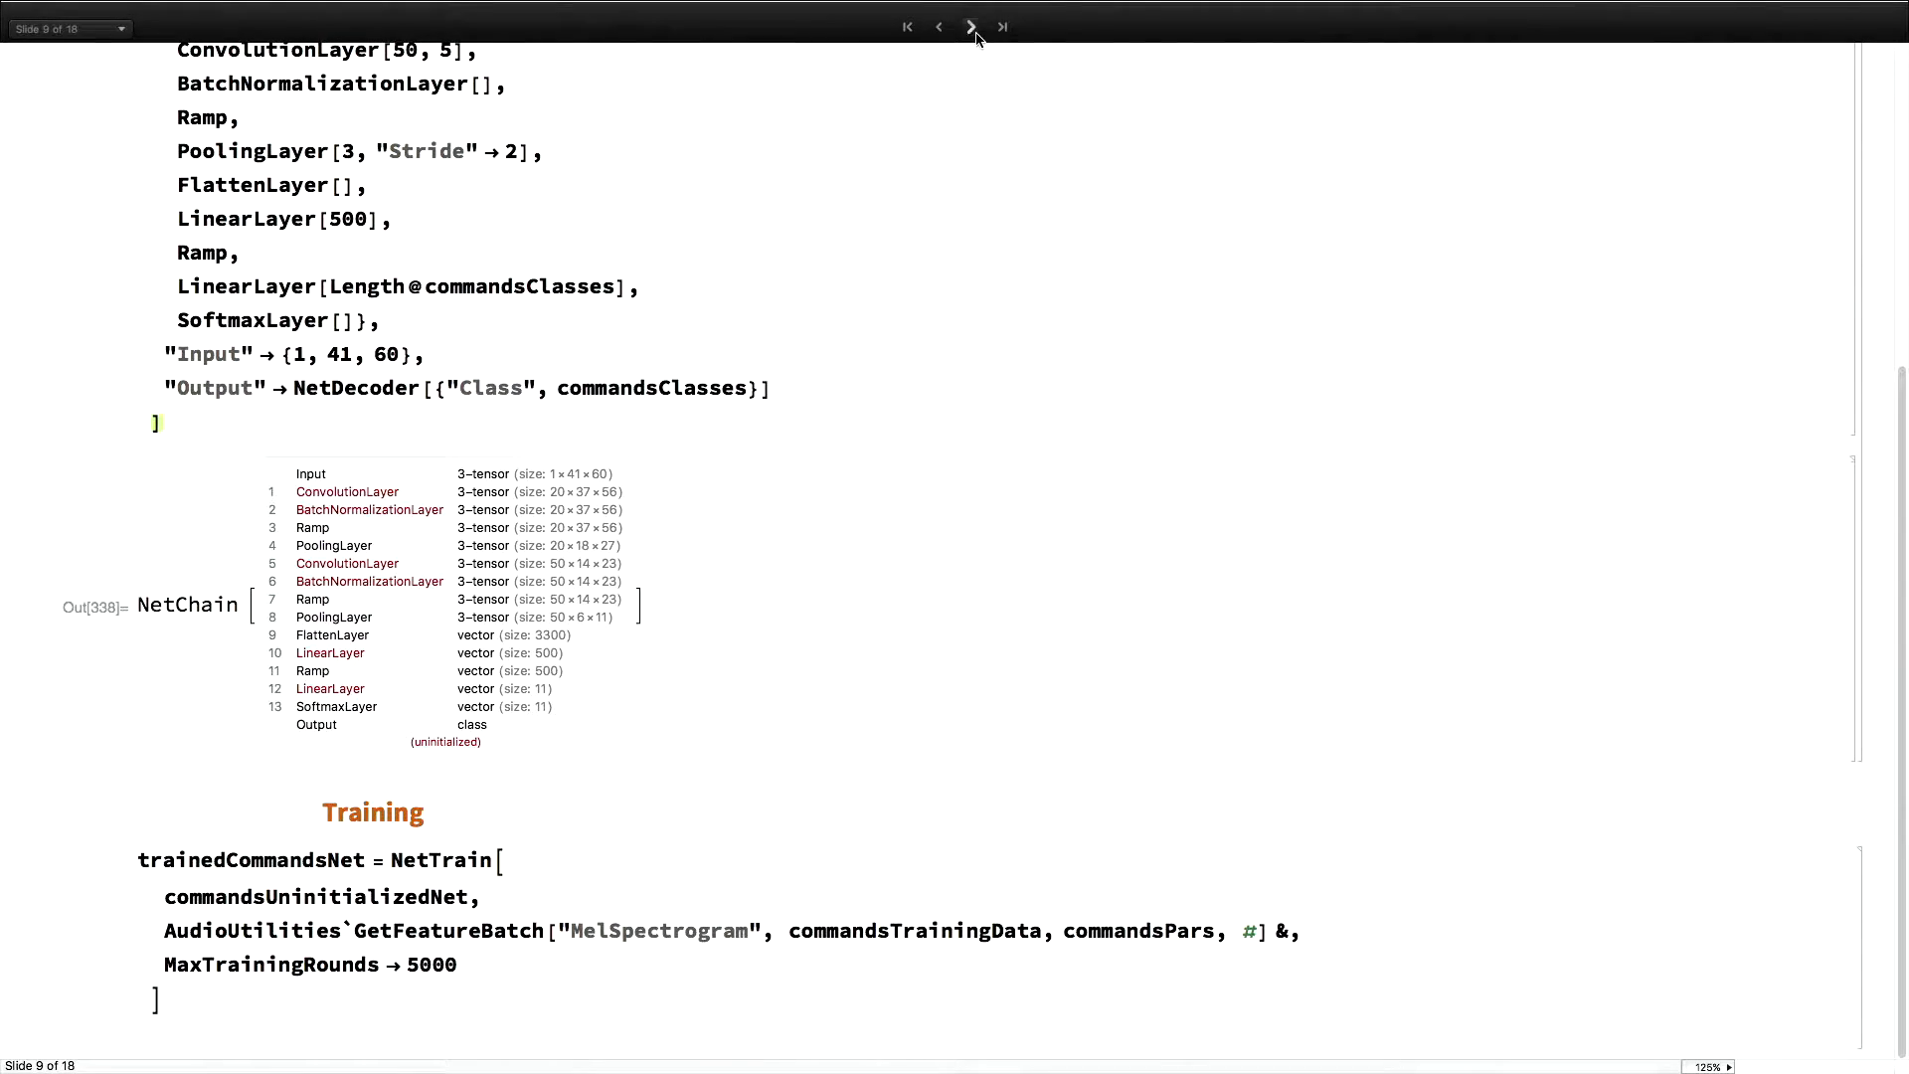
pyautogui.click(970, 27)
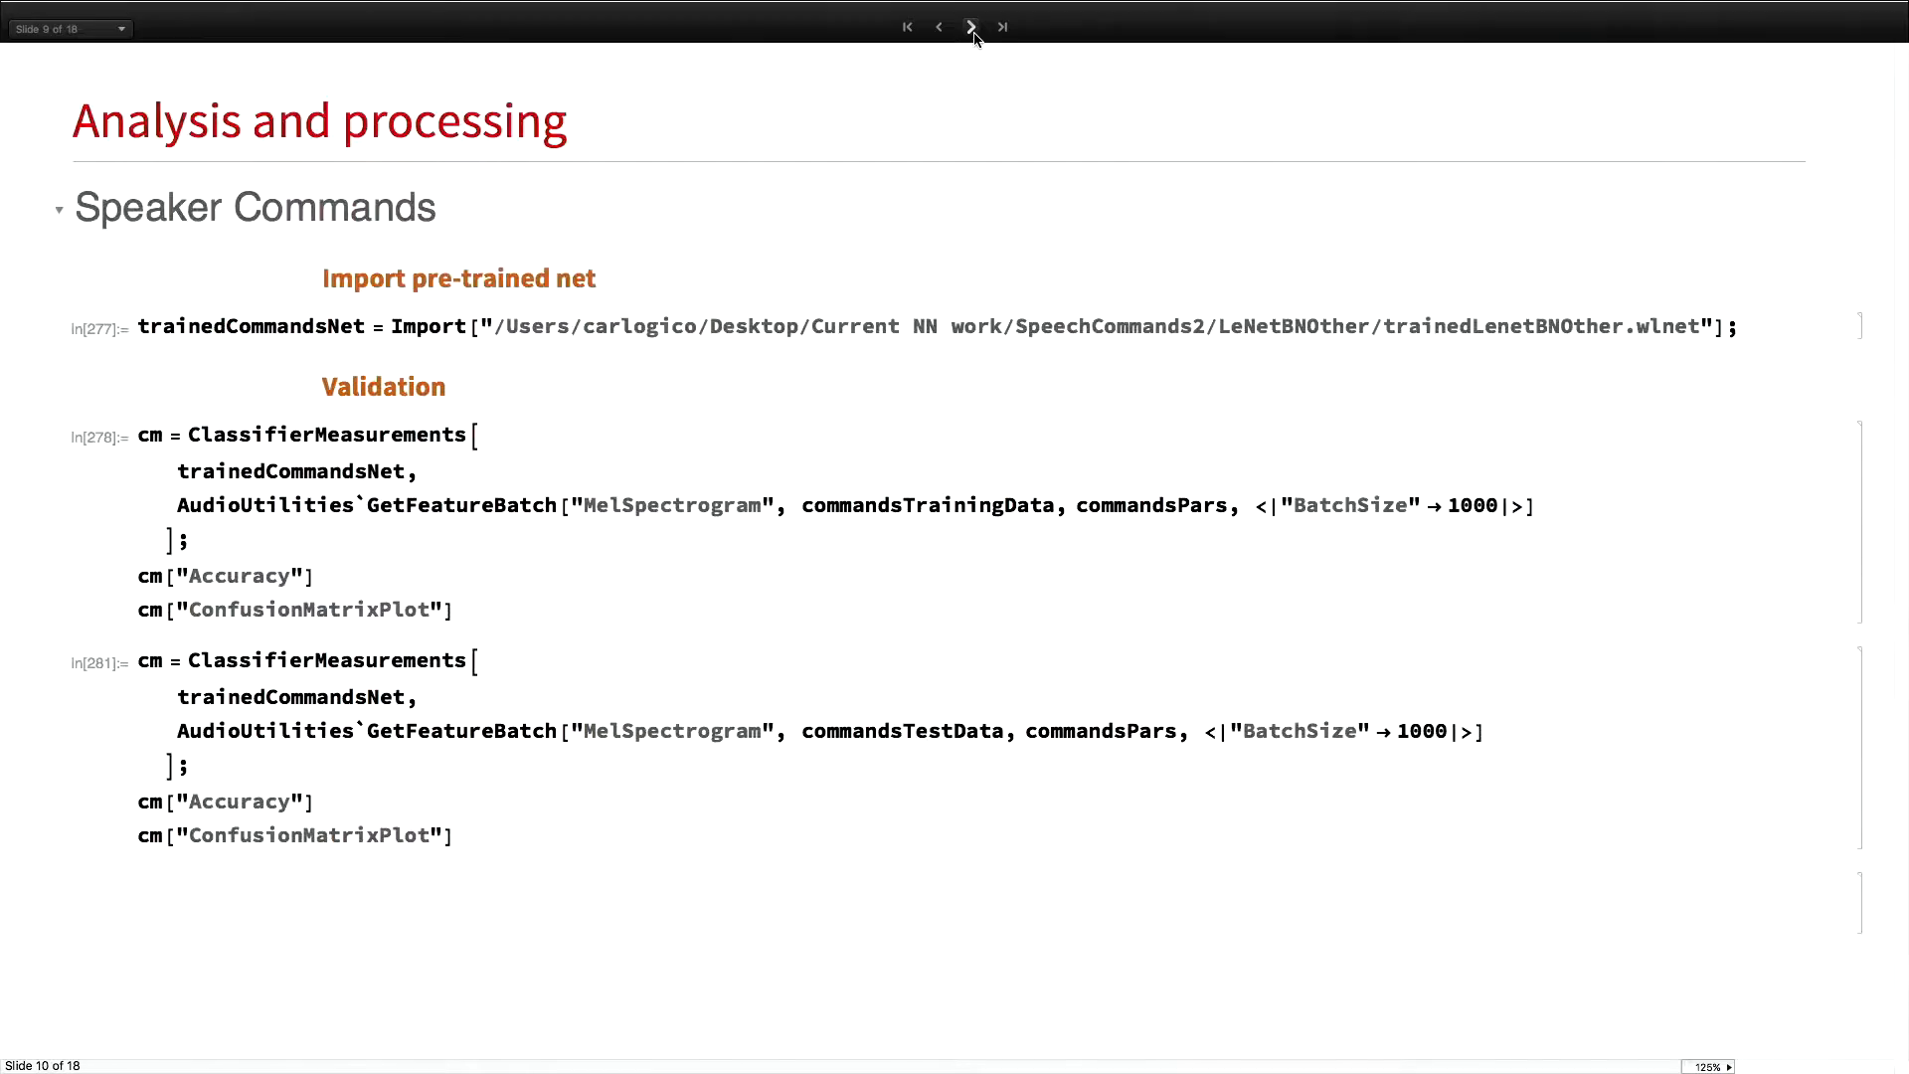
# Run the Import cell and scroll to the 0.91 test accuracy confusion matrix
pyautogui.click(971, 27)
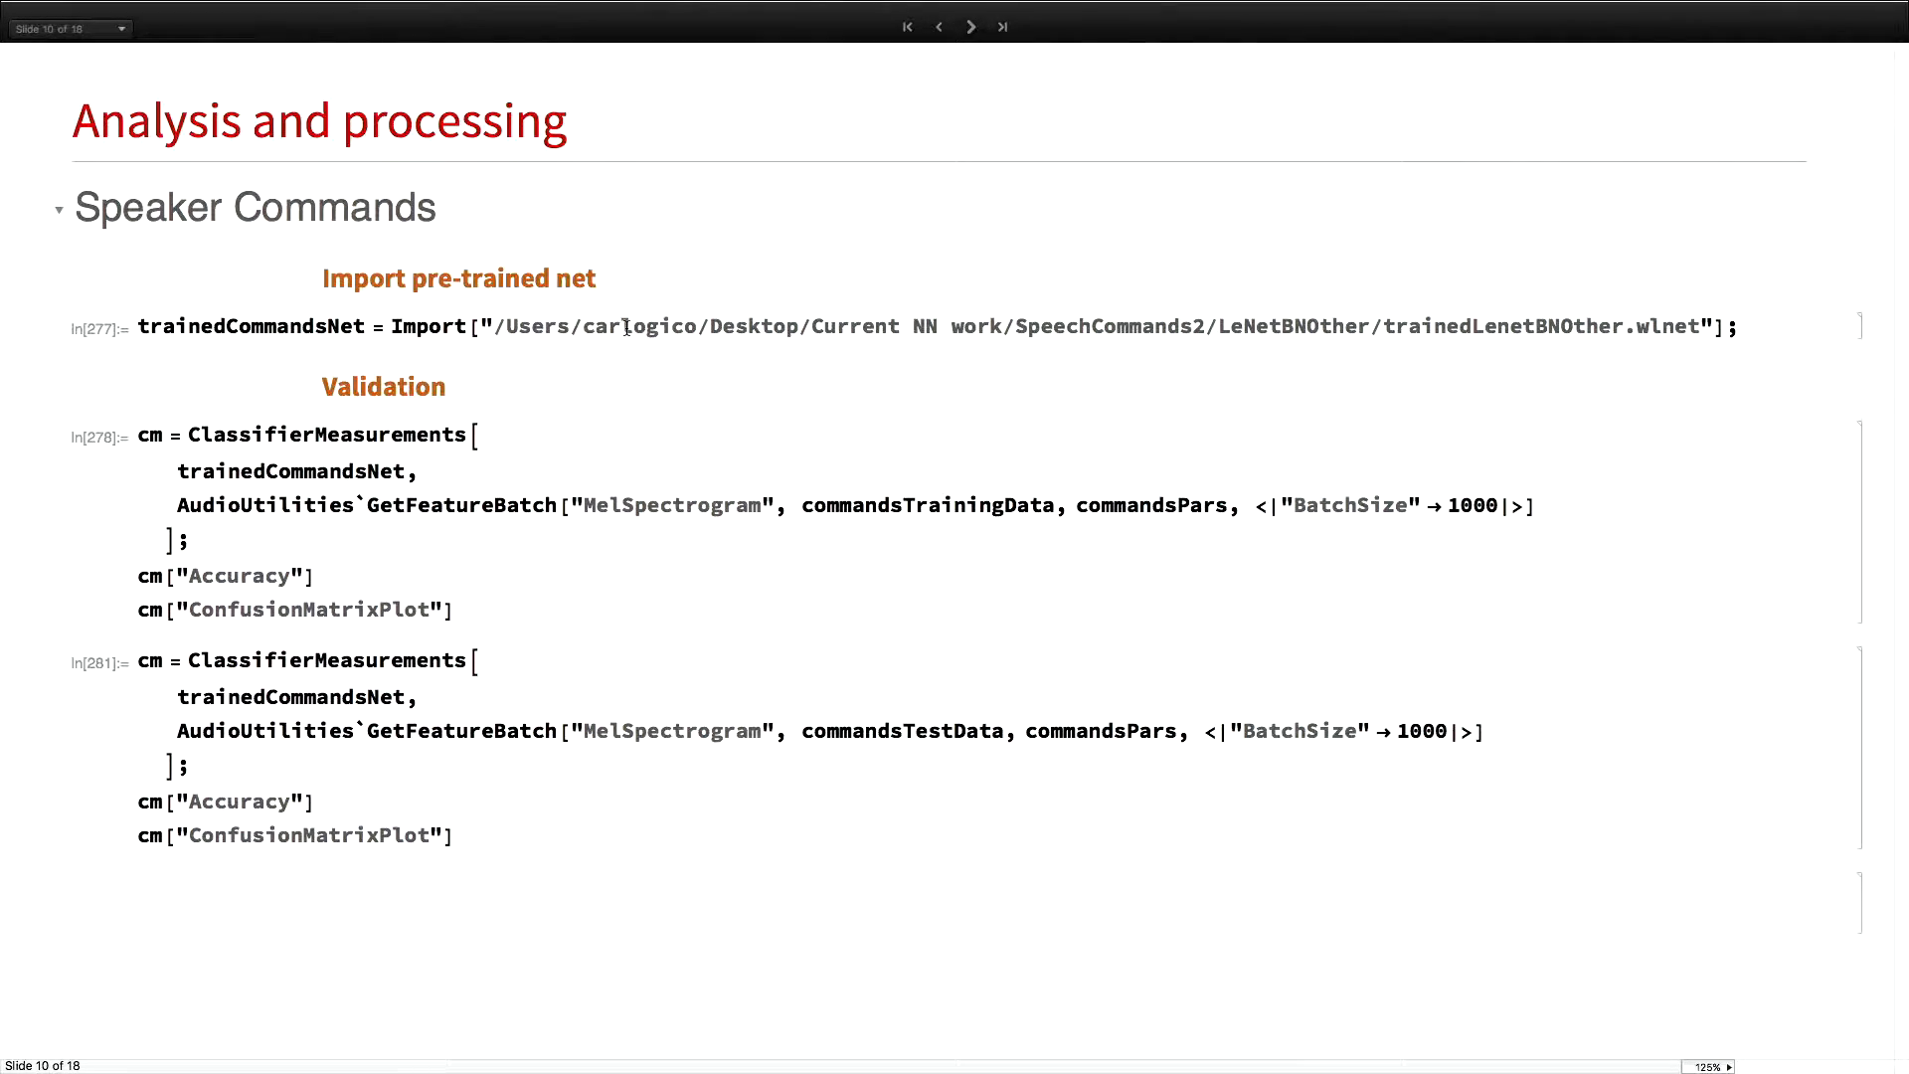
pyautogui.doubleClick(428, 326)
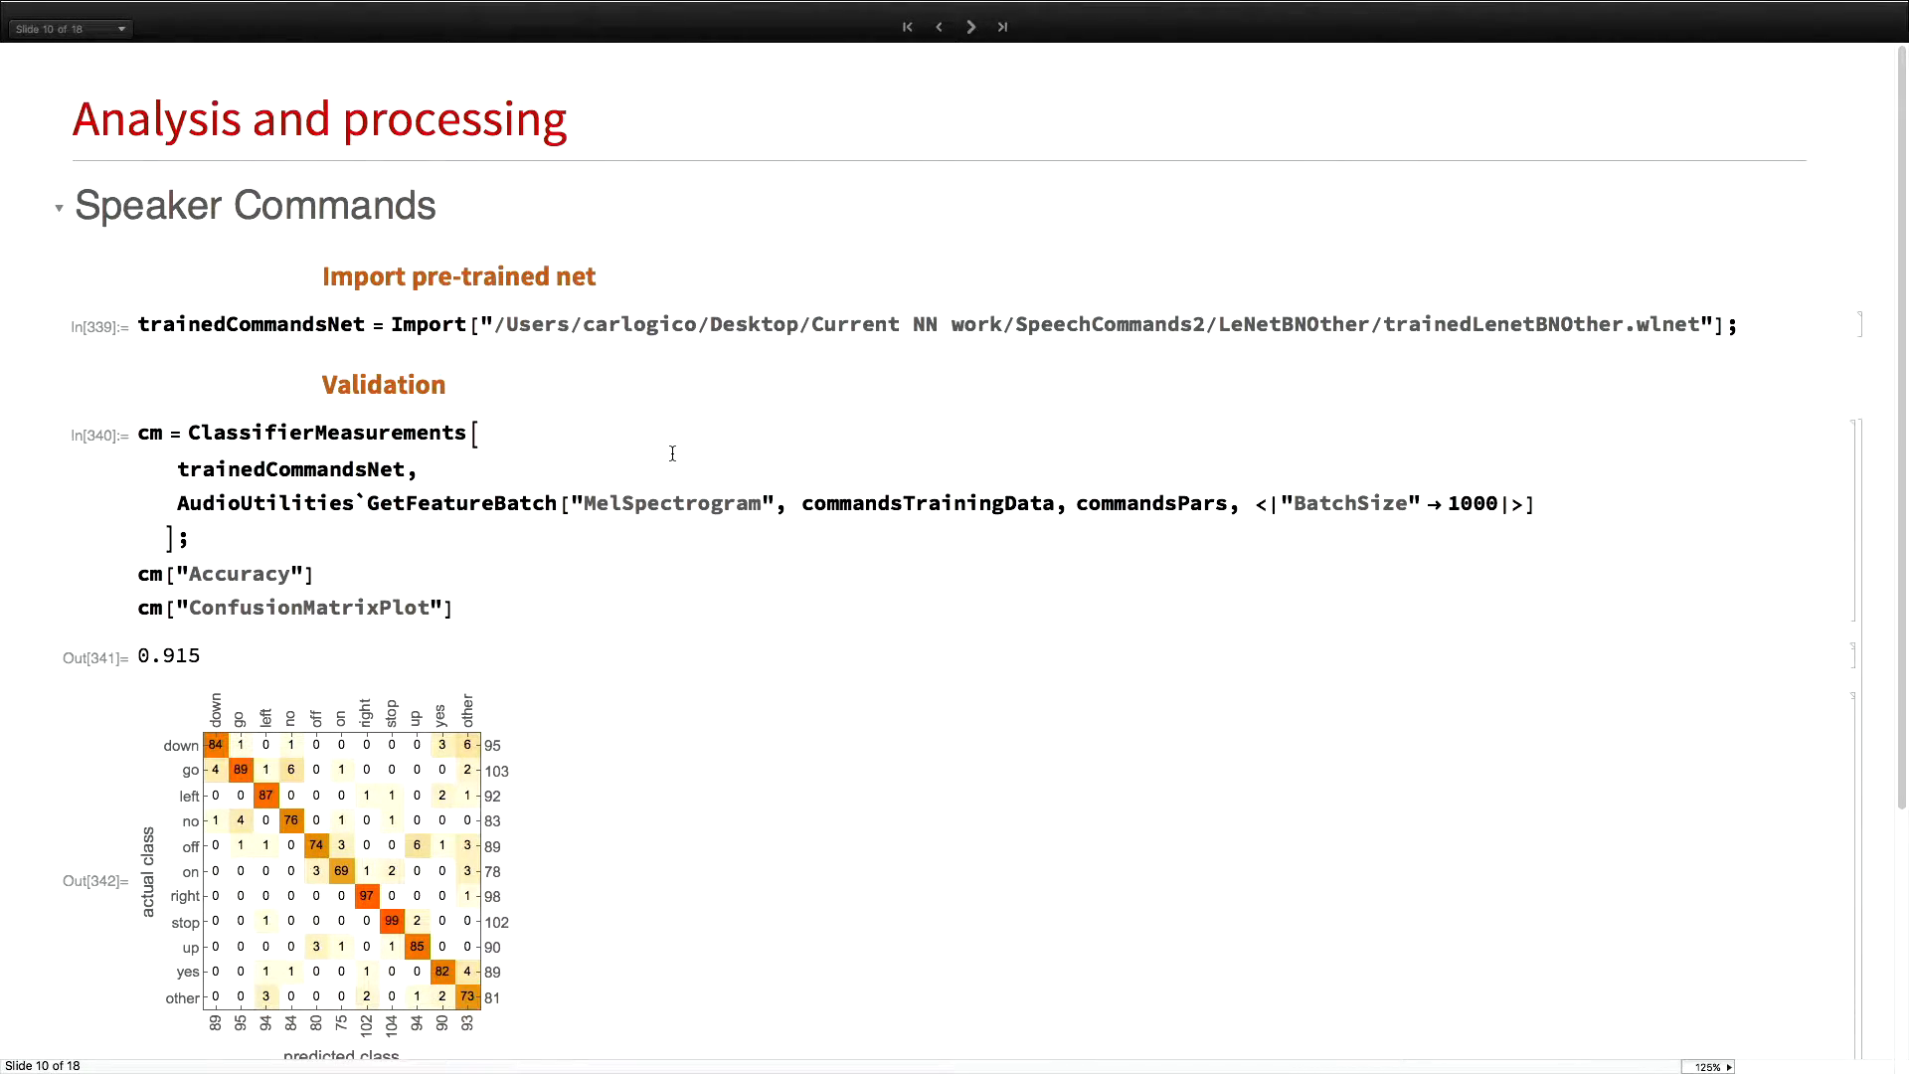
pyautogui.scroll(-3)
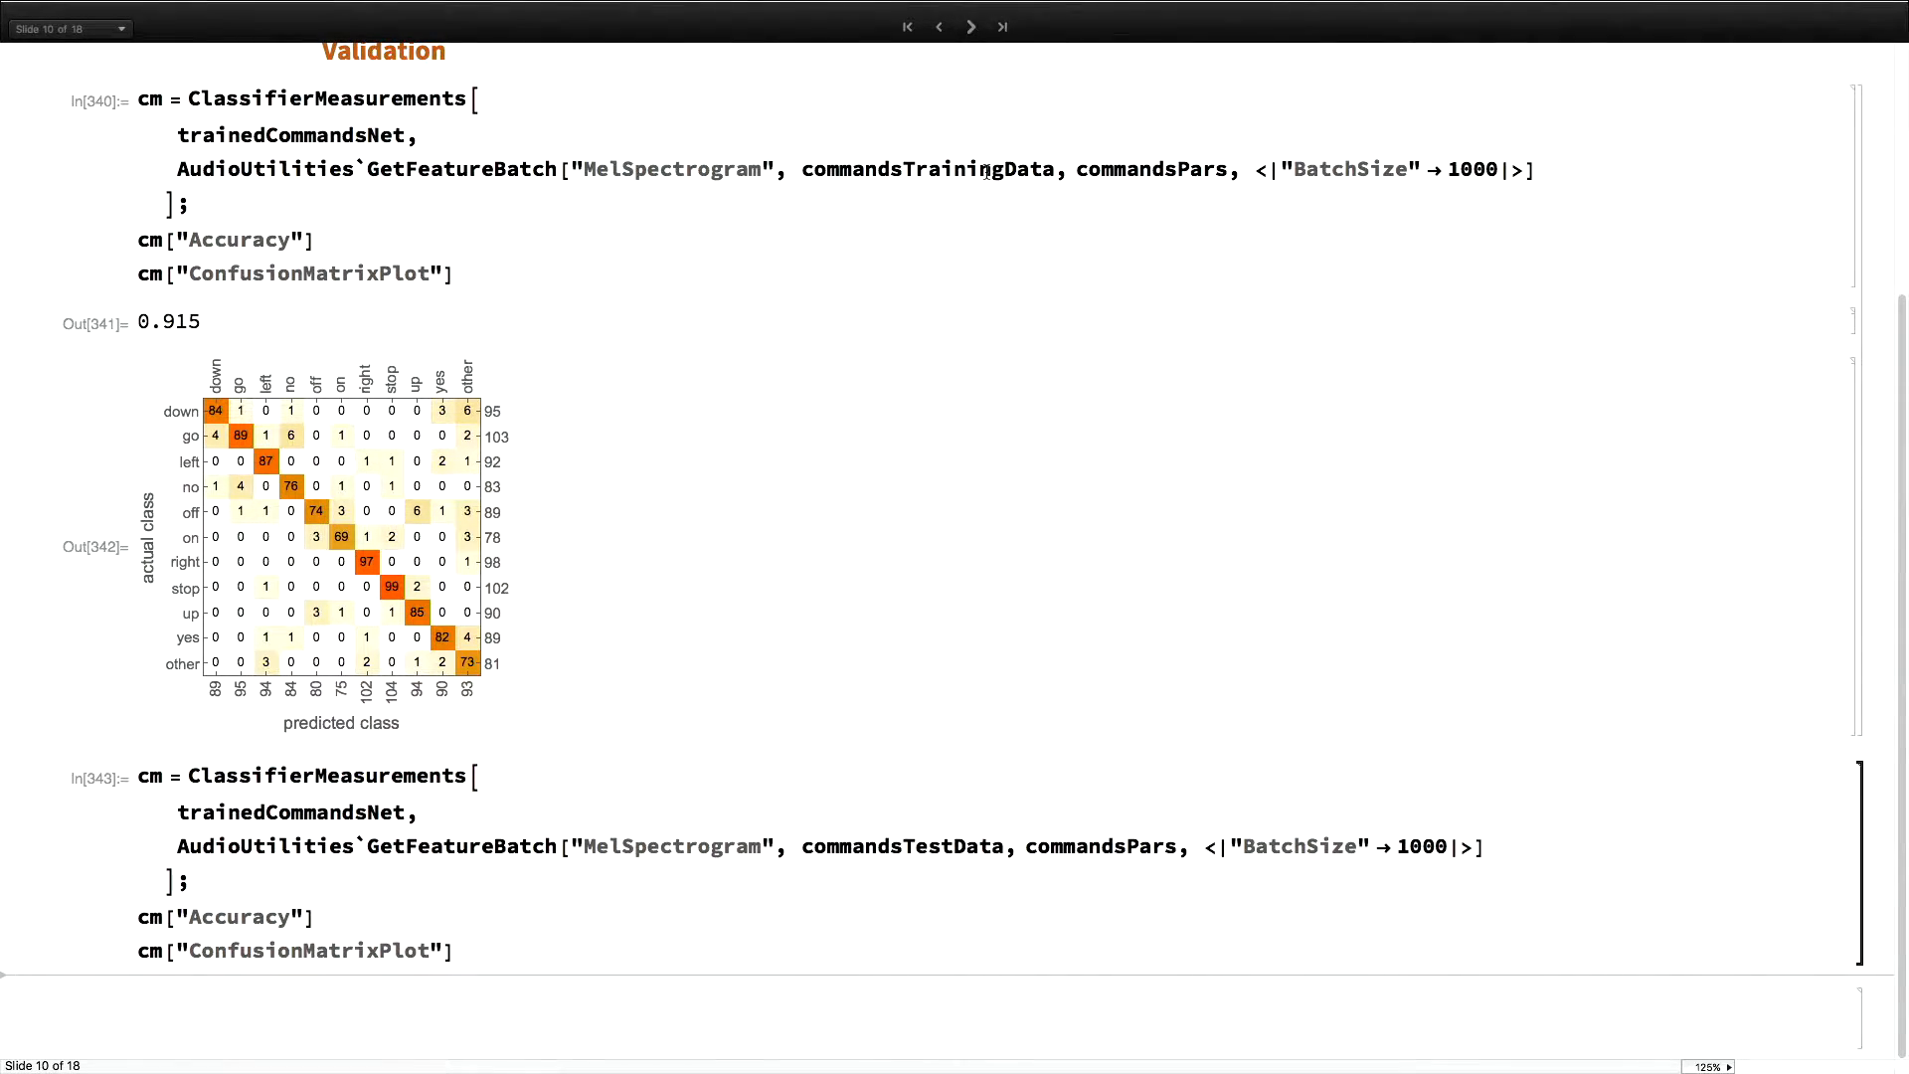
pyautogui.scroll(-3)
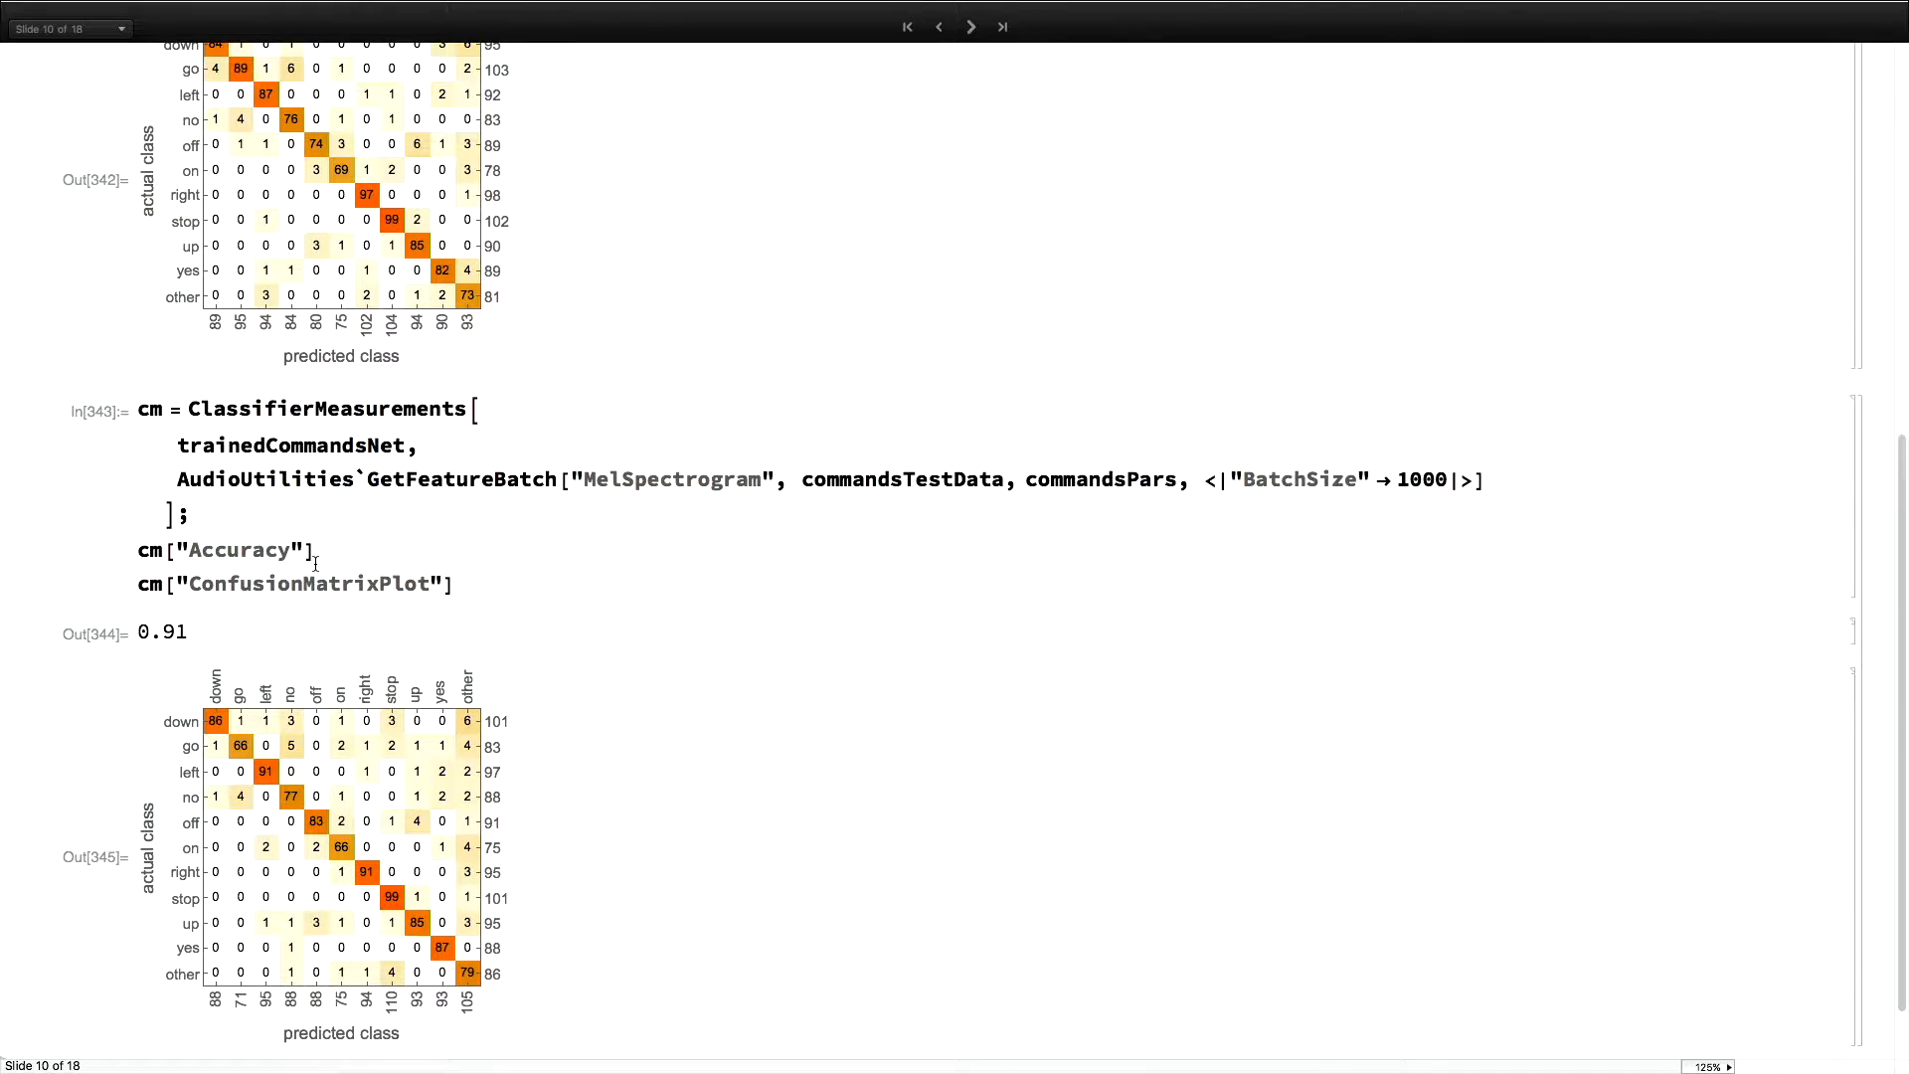
# Select commandsTestData in the test ClassifierMeasurements cell
pyautogui.doubleClick(901, 478)
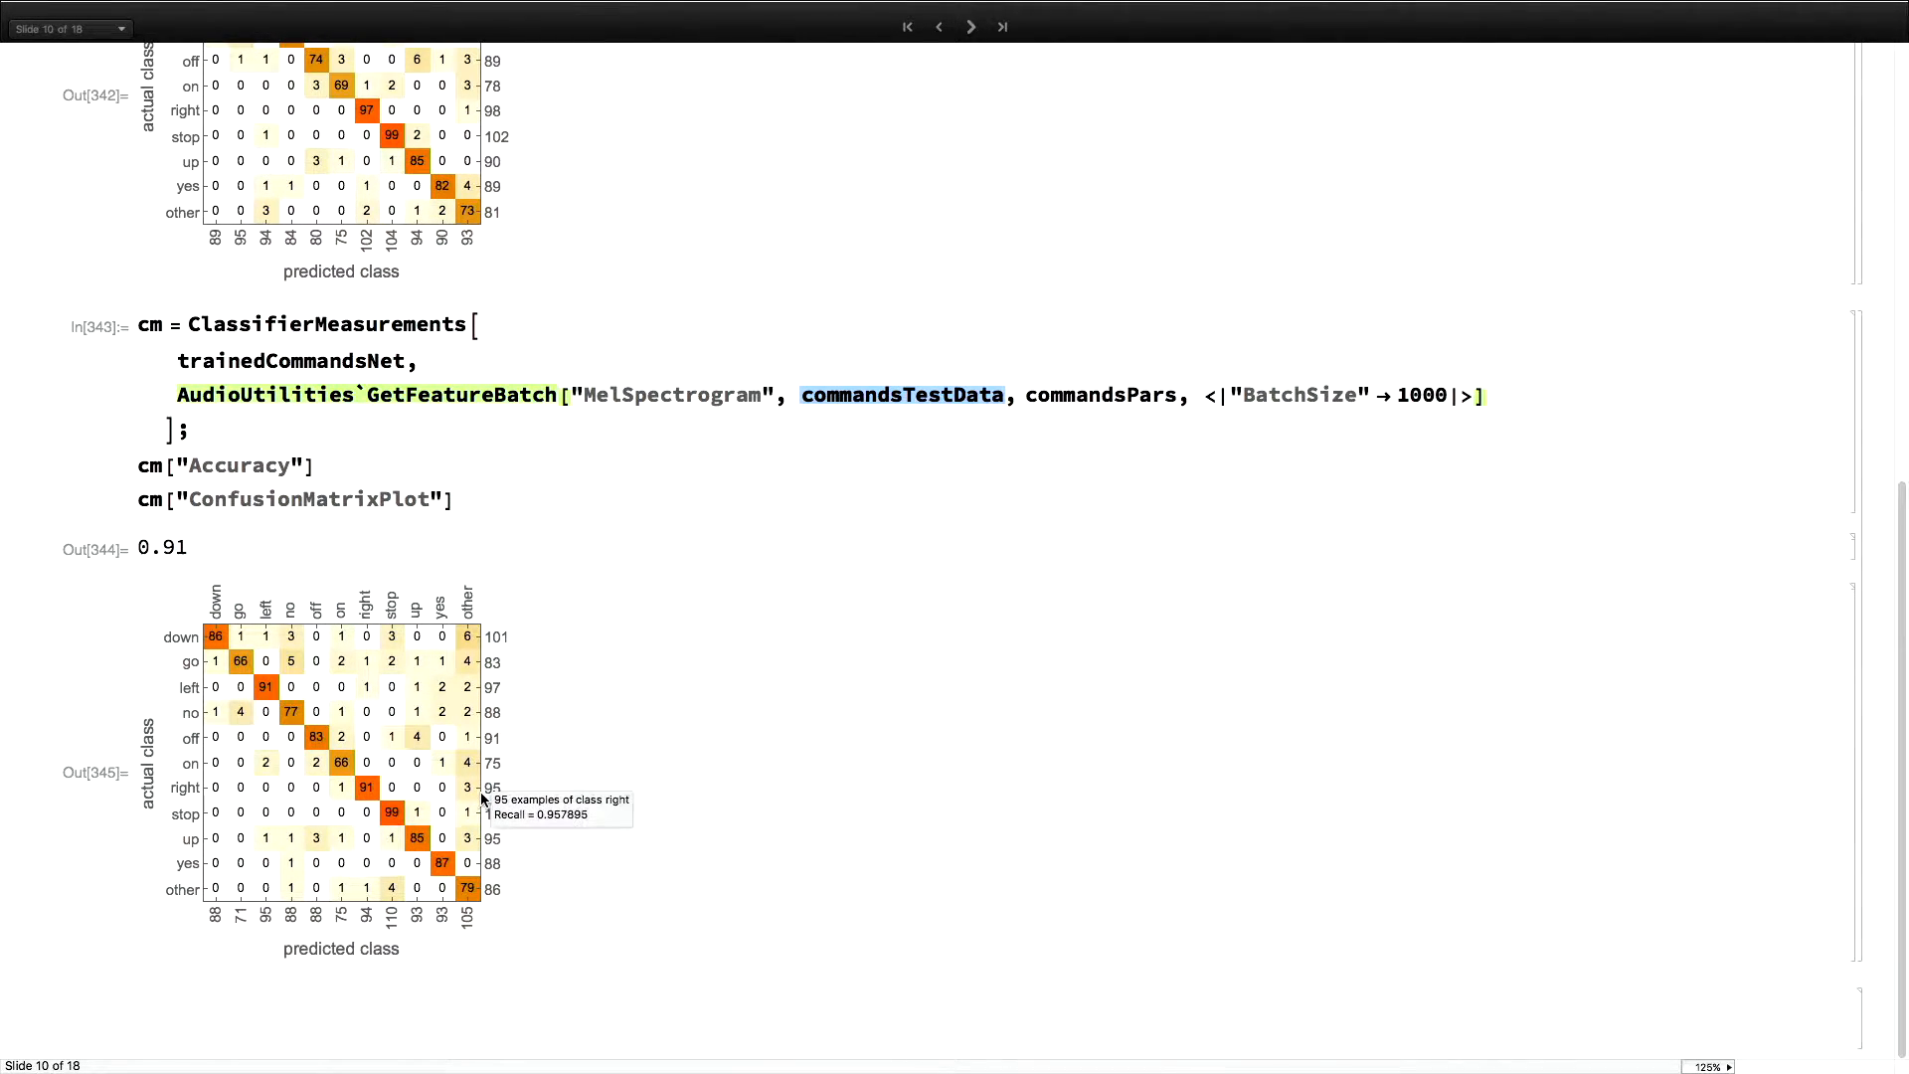
pyautogui.moveTo(466, 889)
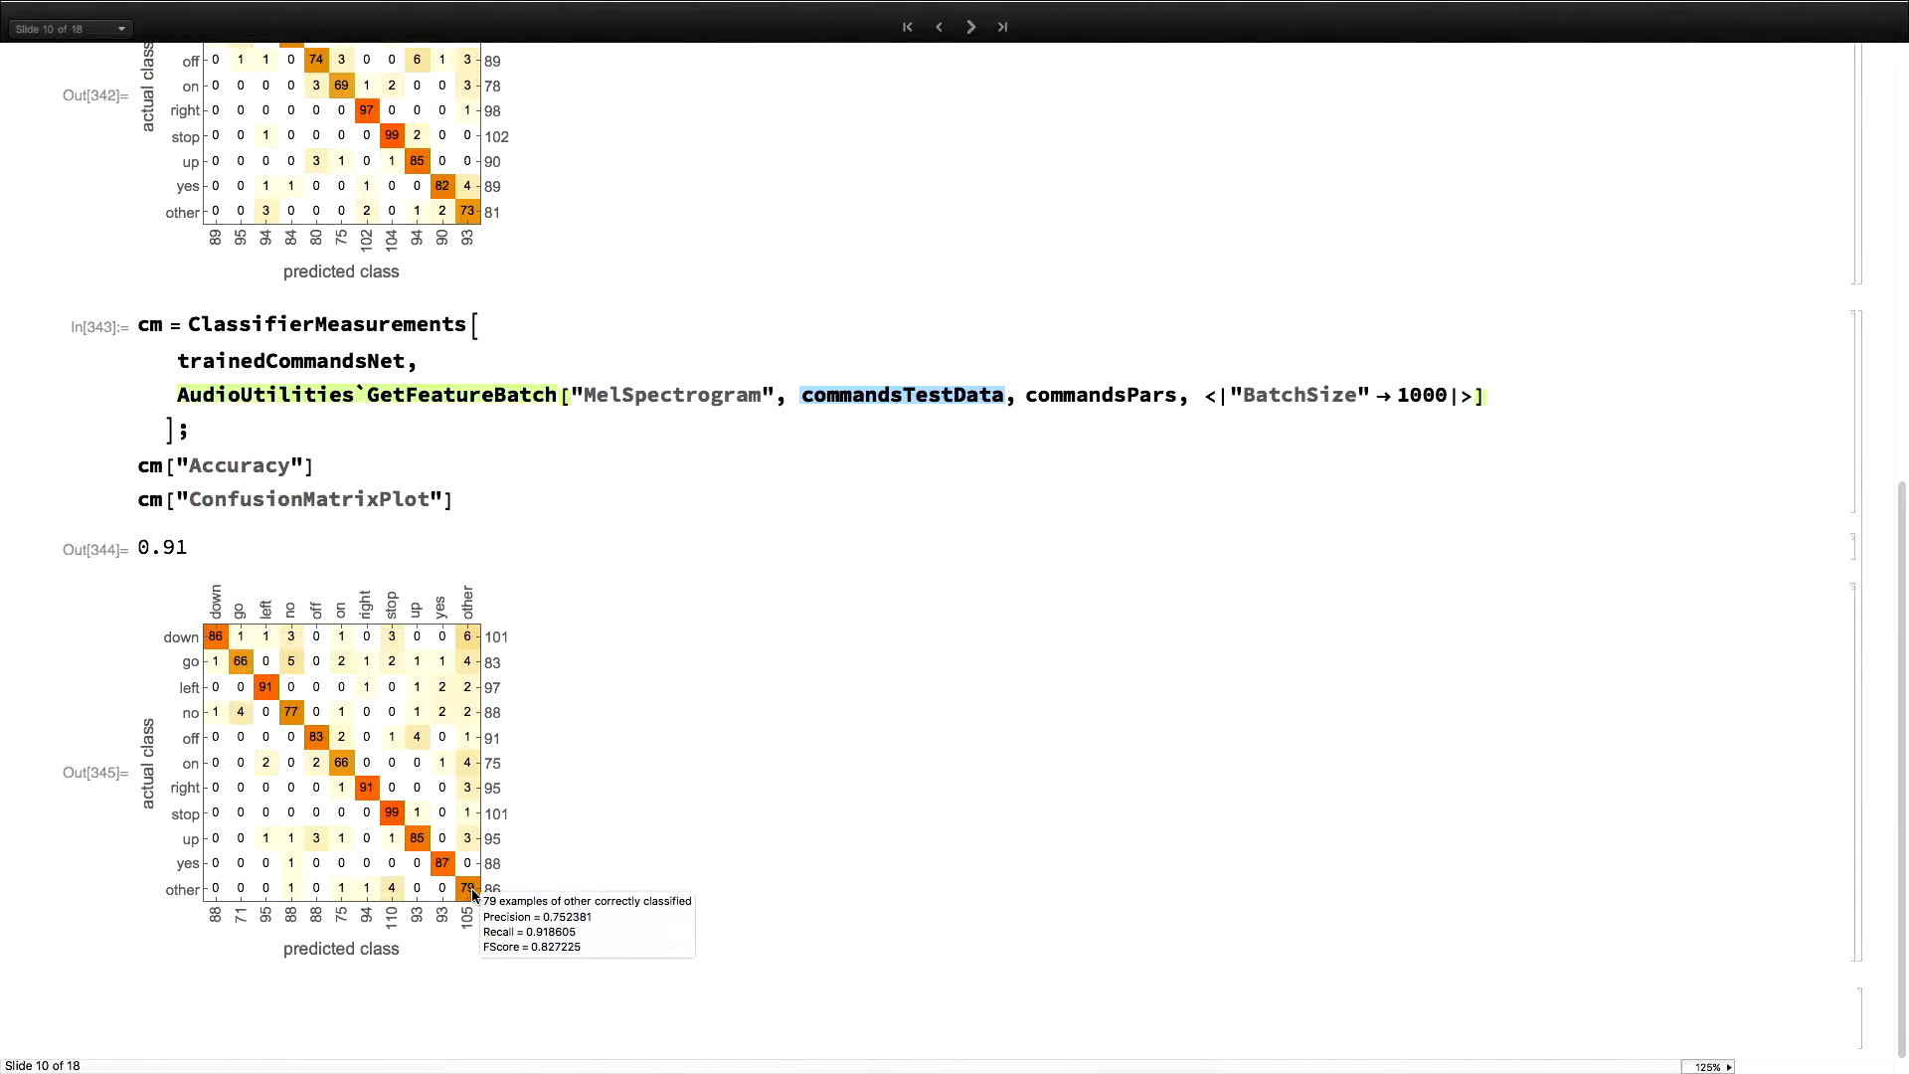
pyautogui.moveTo(167, 779)
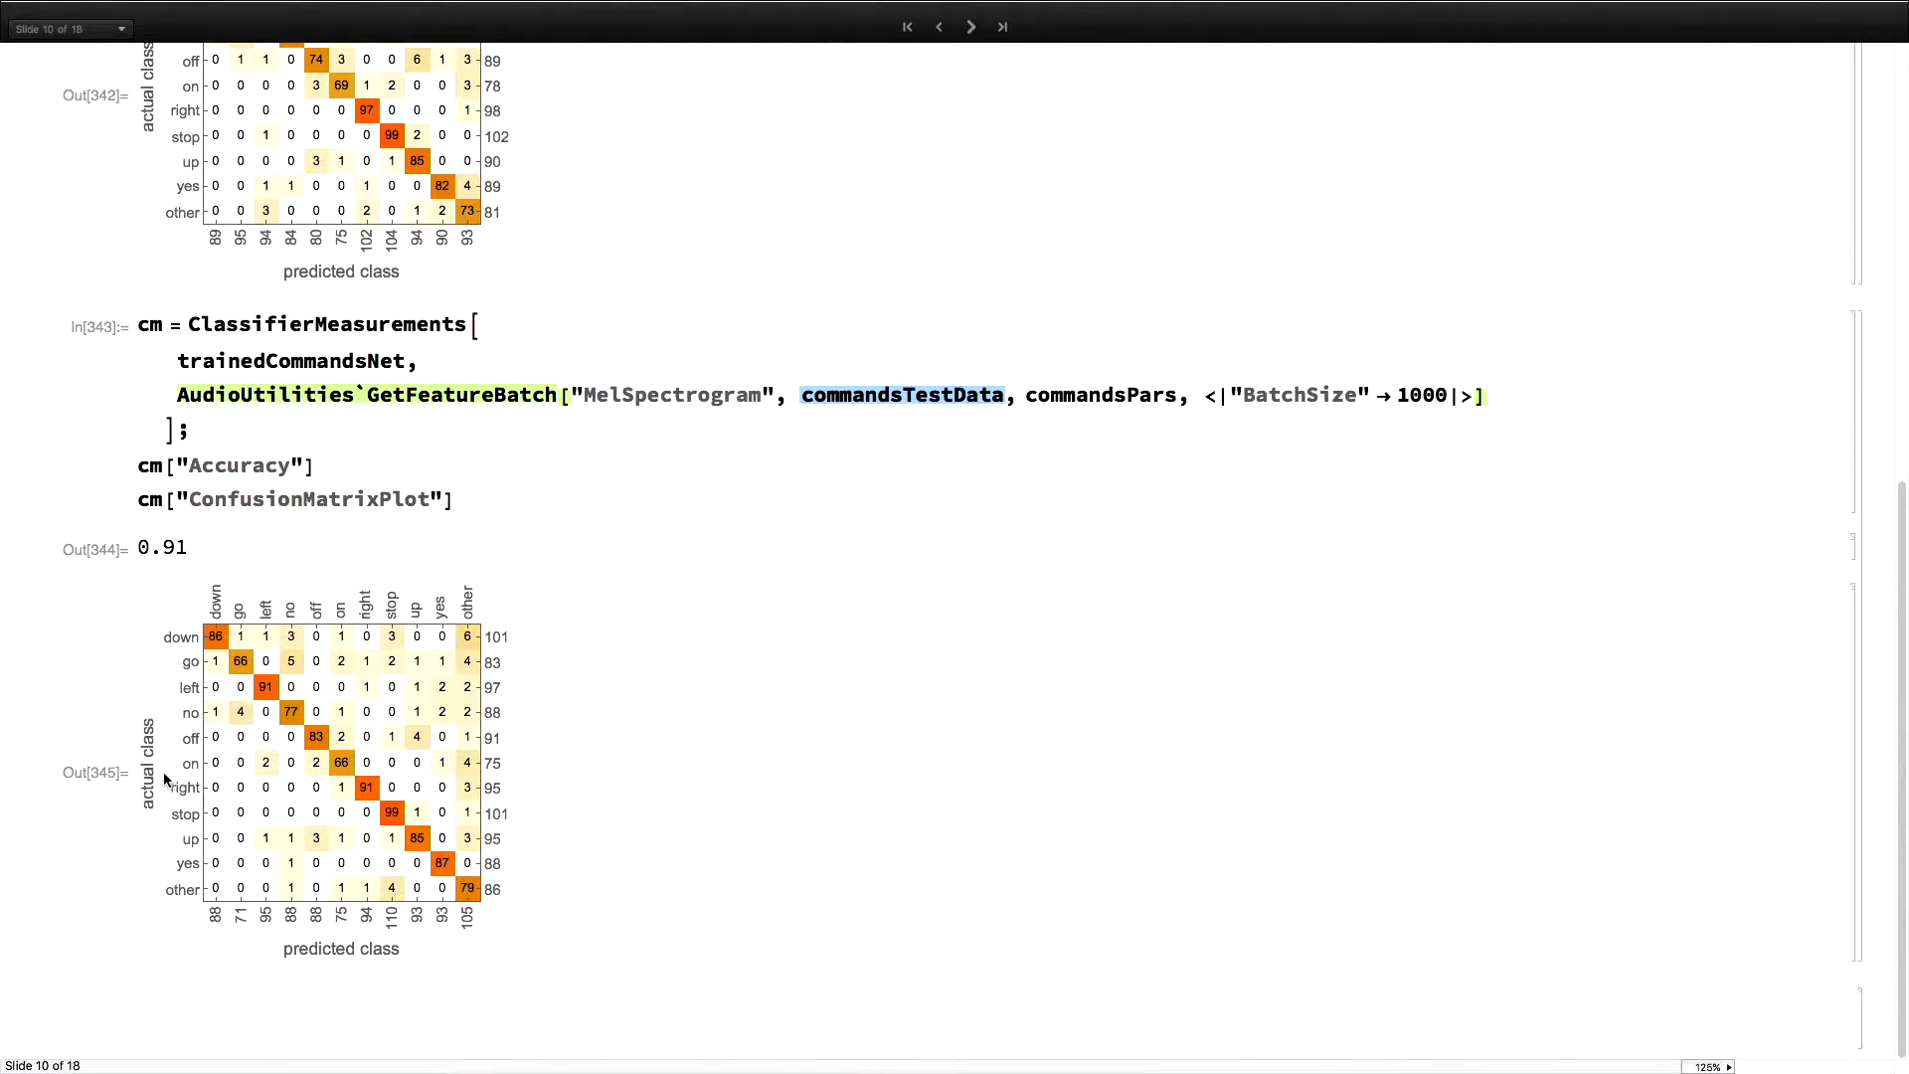
pyautogui.moveTo(465, 889)
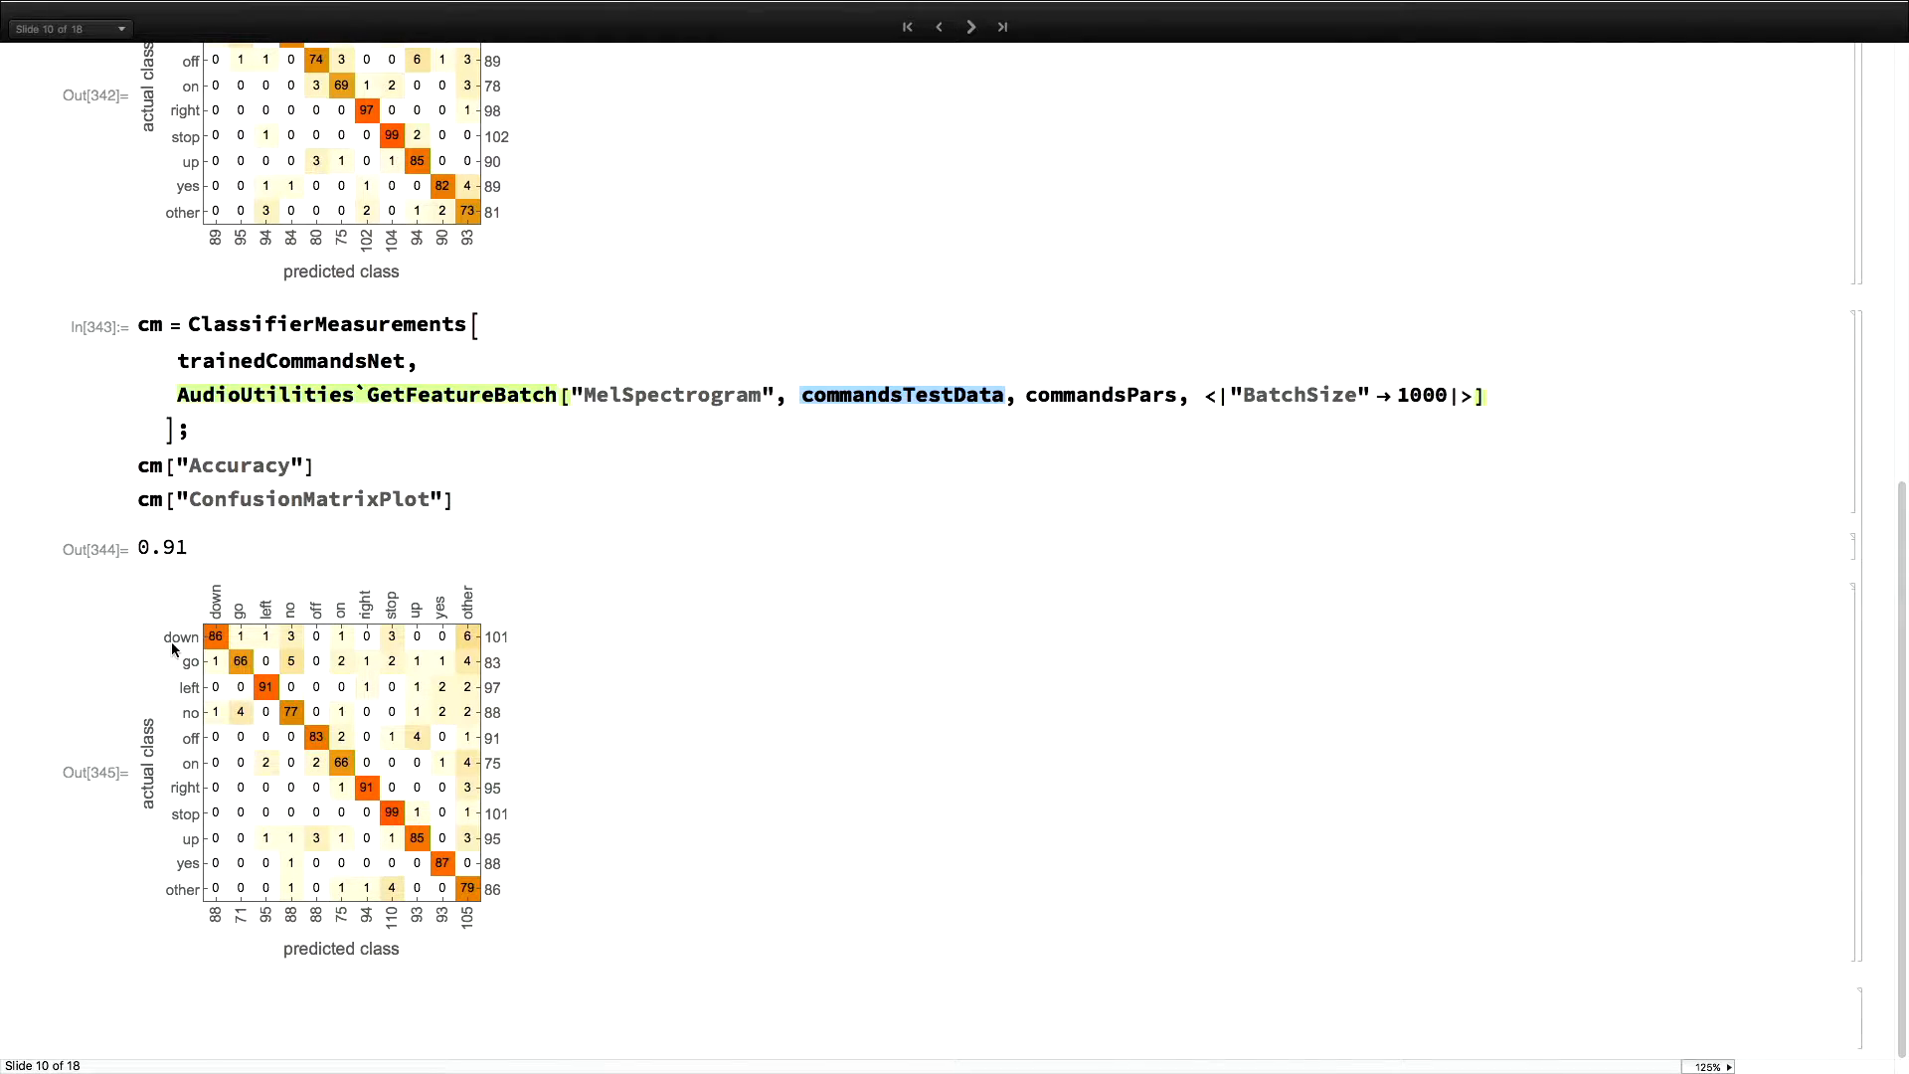
pyautogui.moveTo(186, 856)
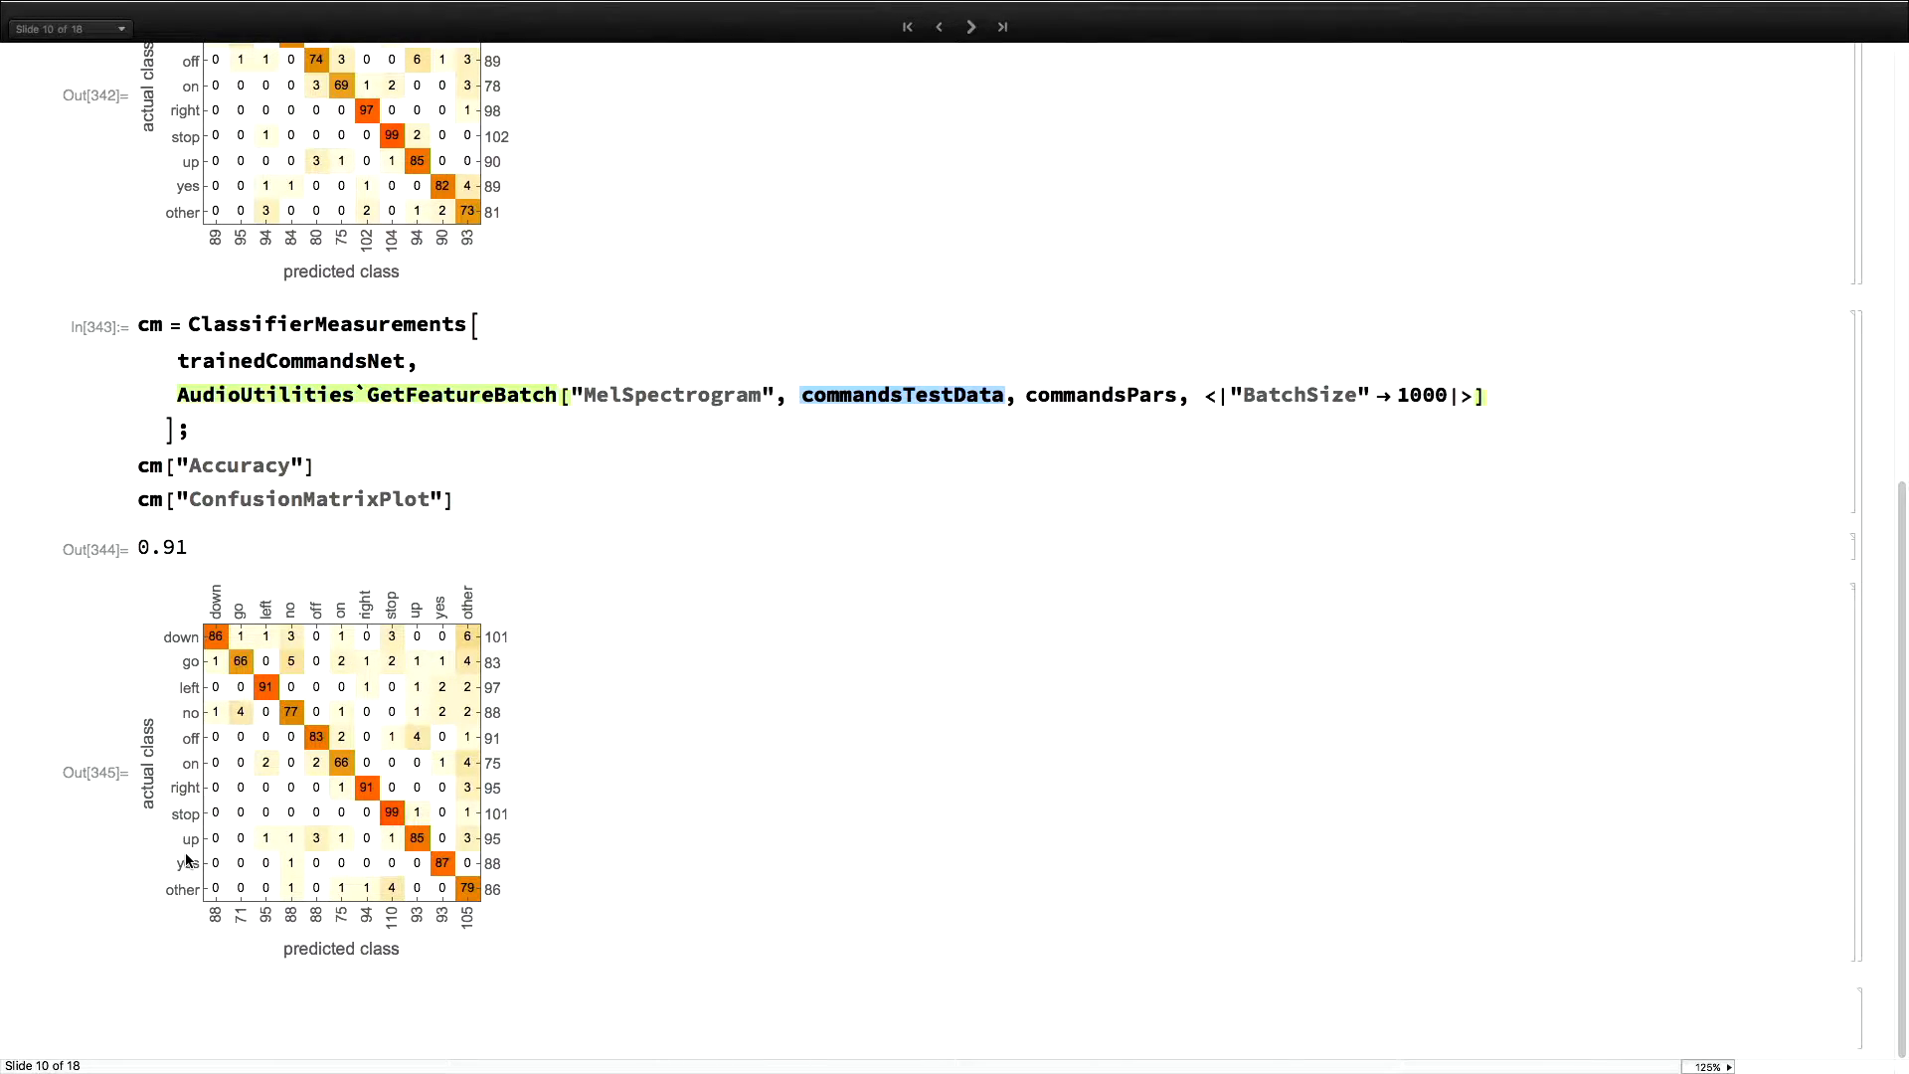
pyautogui.moveTo(466, 838)
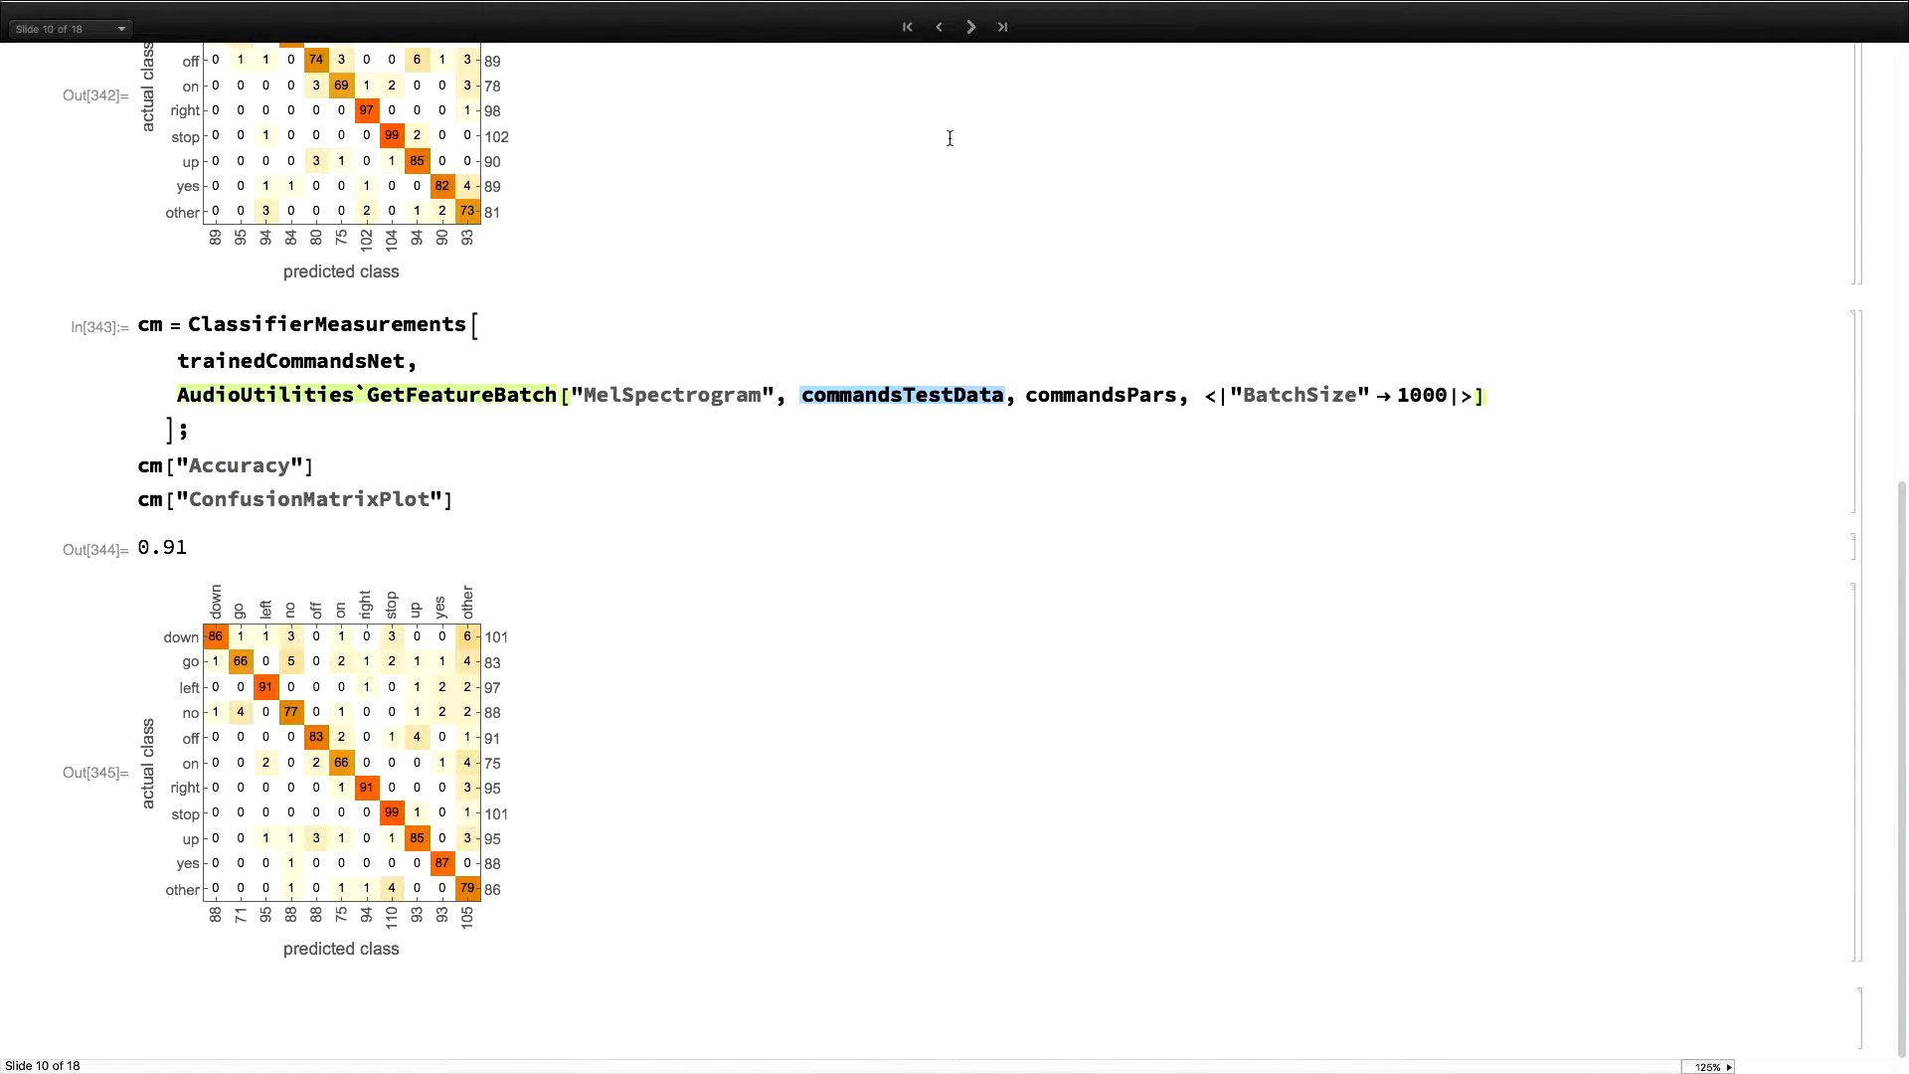
pyautogui.moveTo(1004, 103)
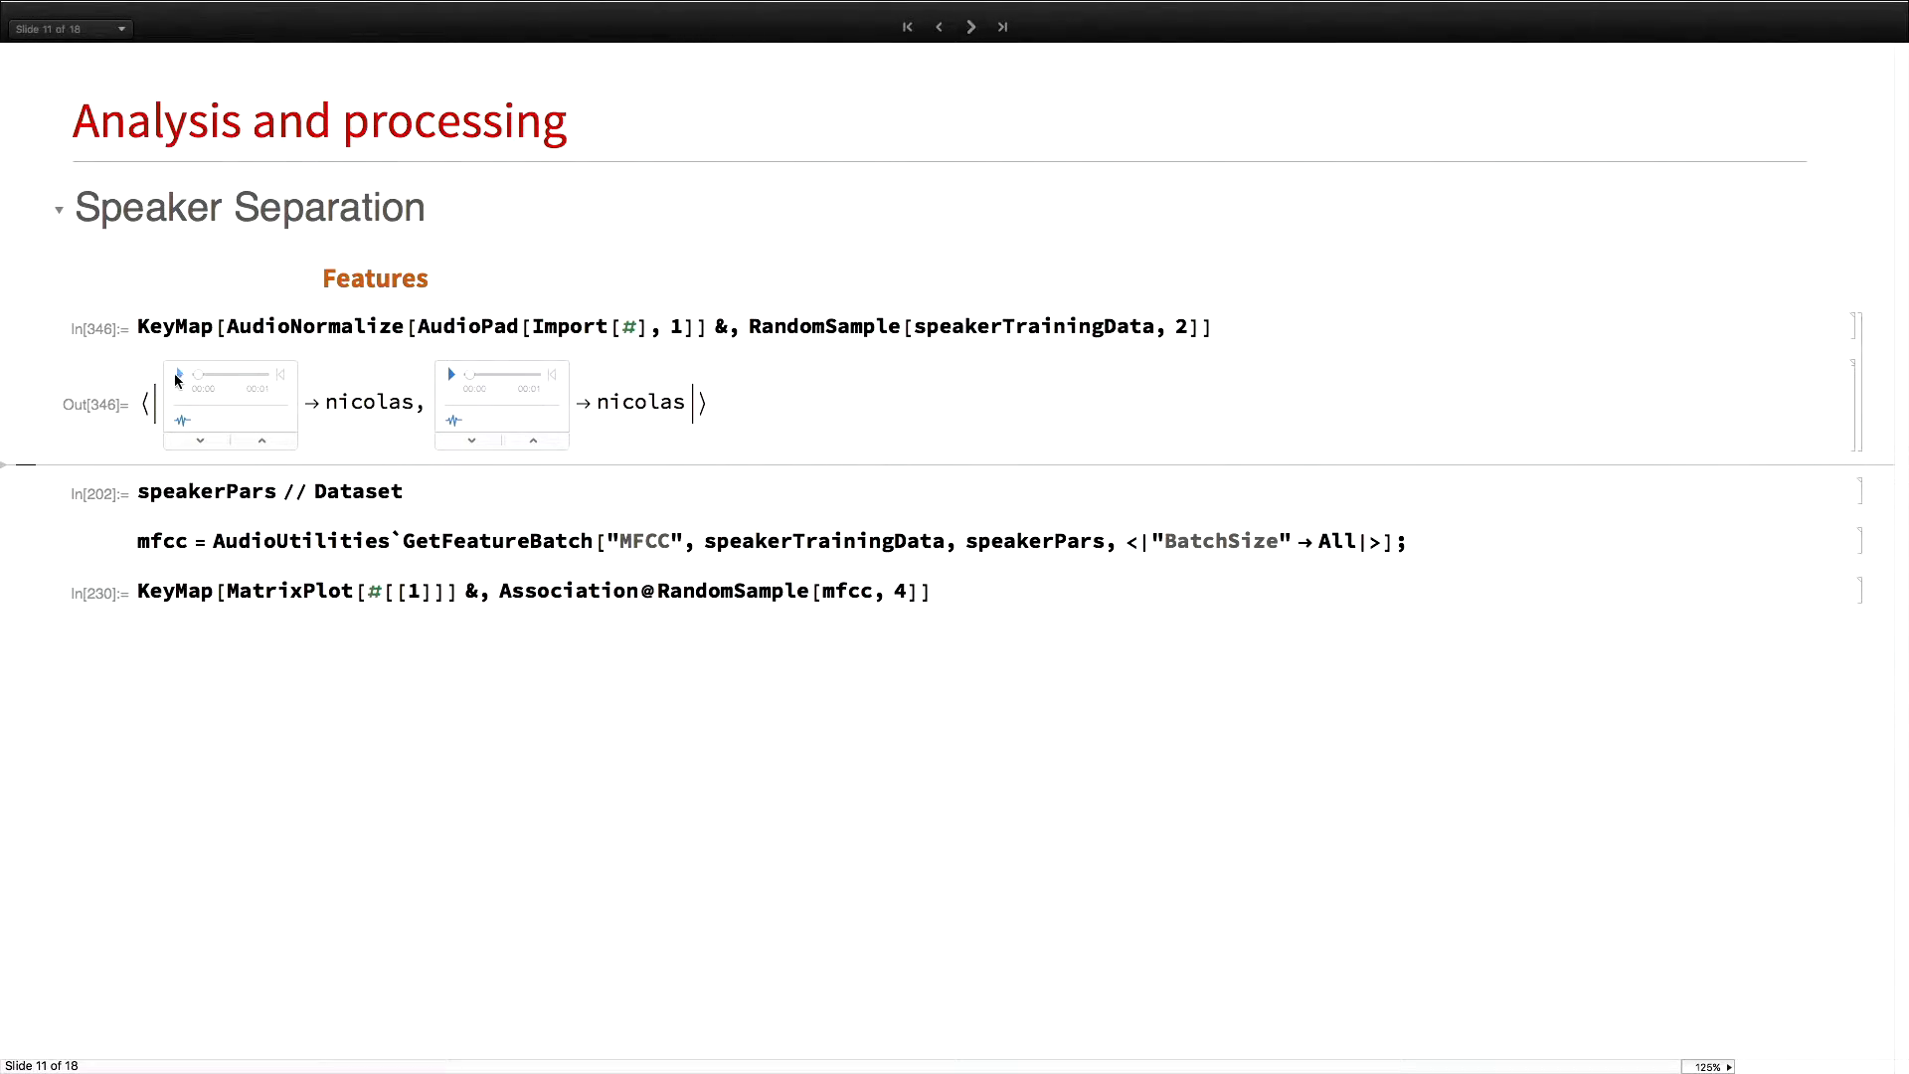
# Play both sampled speaker clips, compute MFCC features, then advance to the Classify slide
pyautogui.click(179, 374)
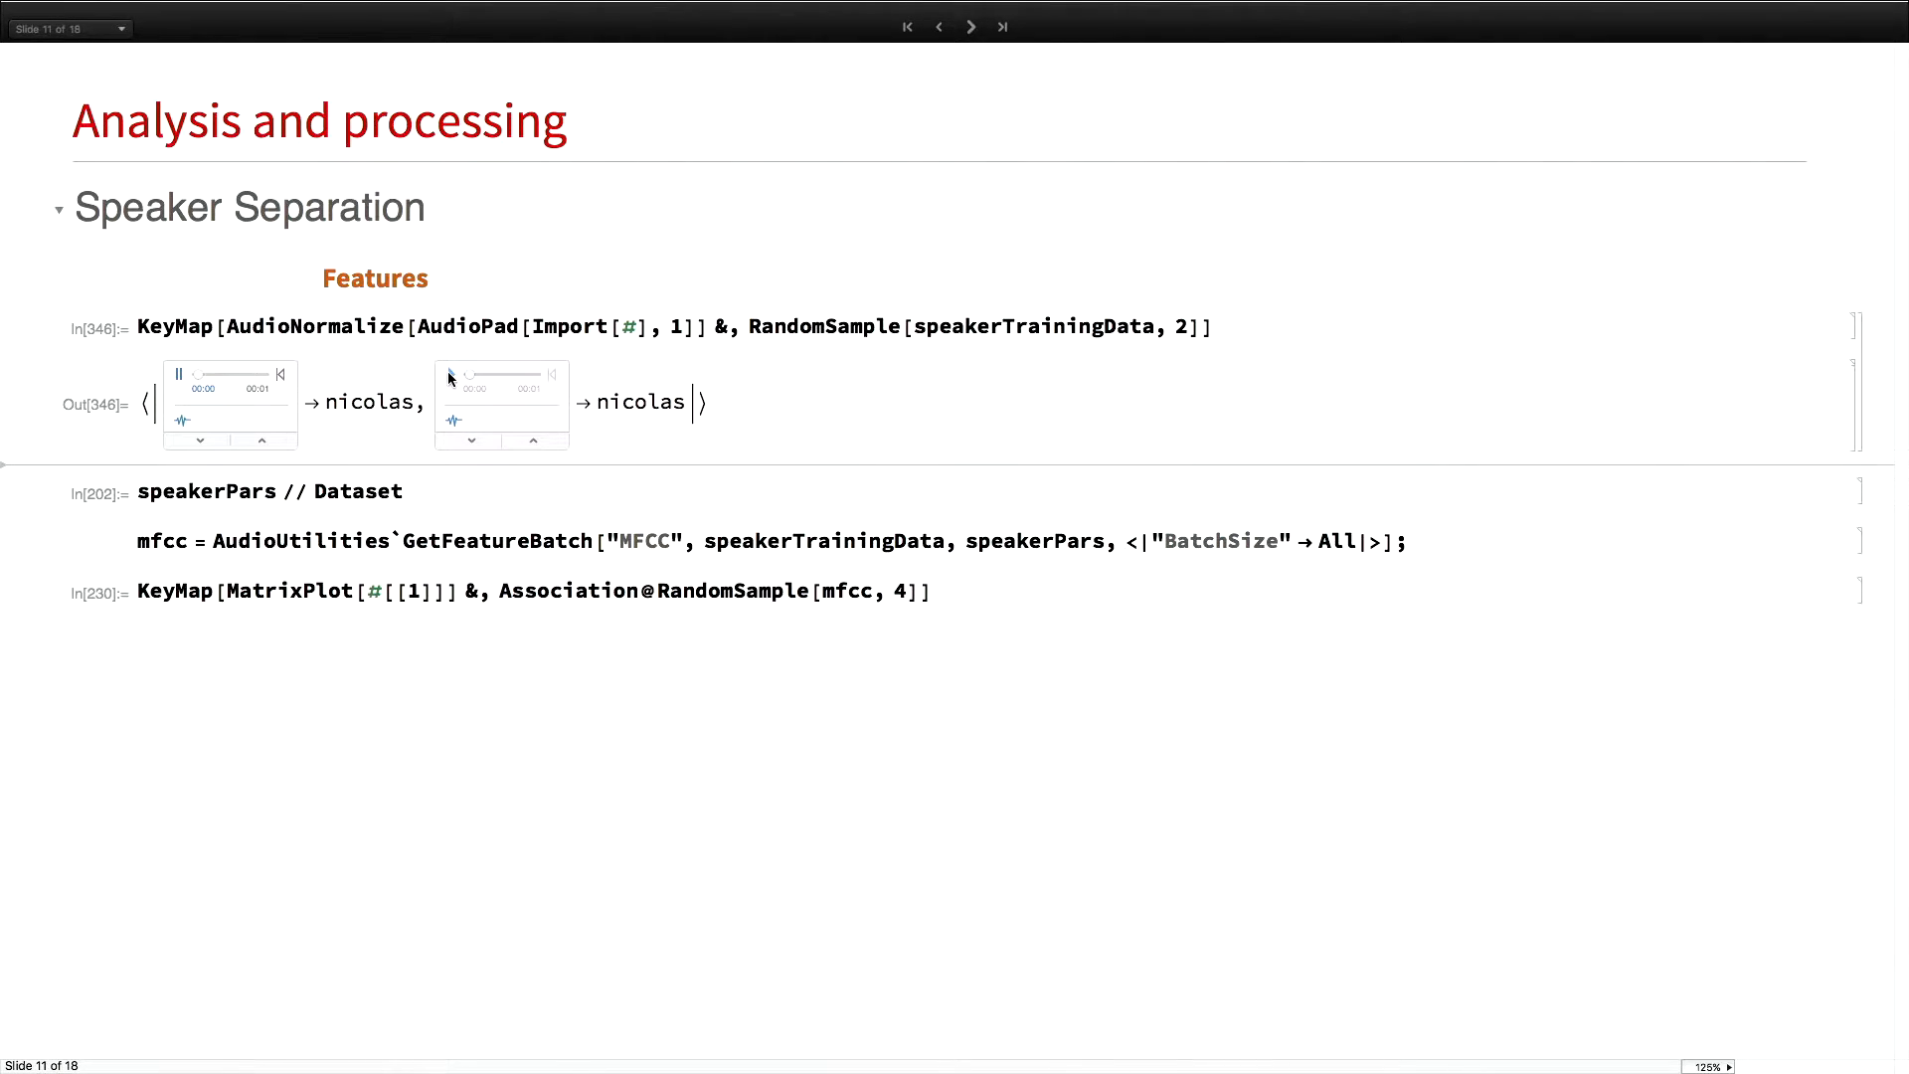
pyautogui.doubleClick(466, 326)
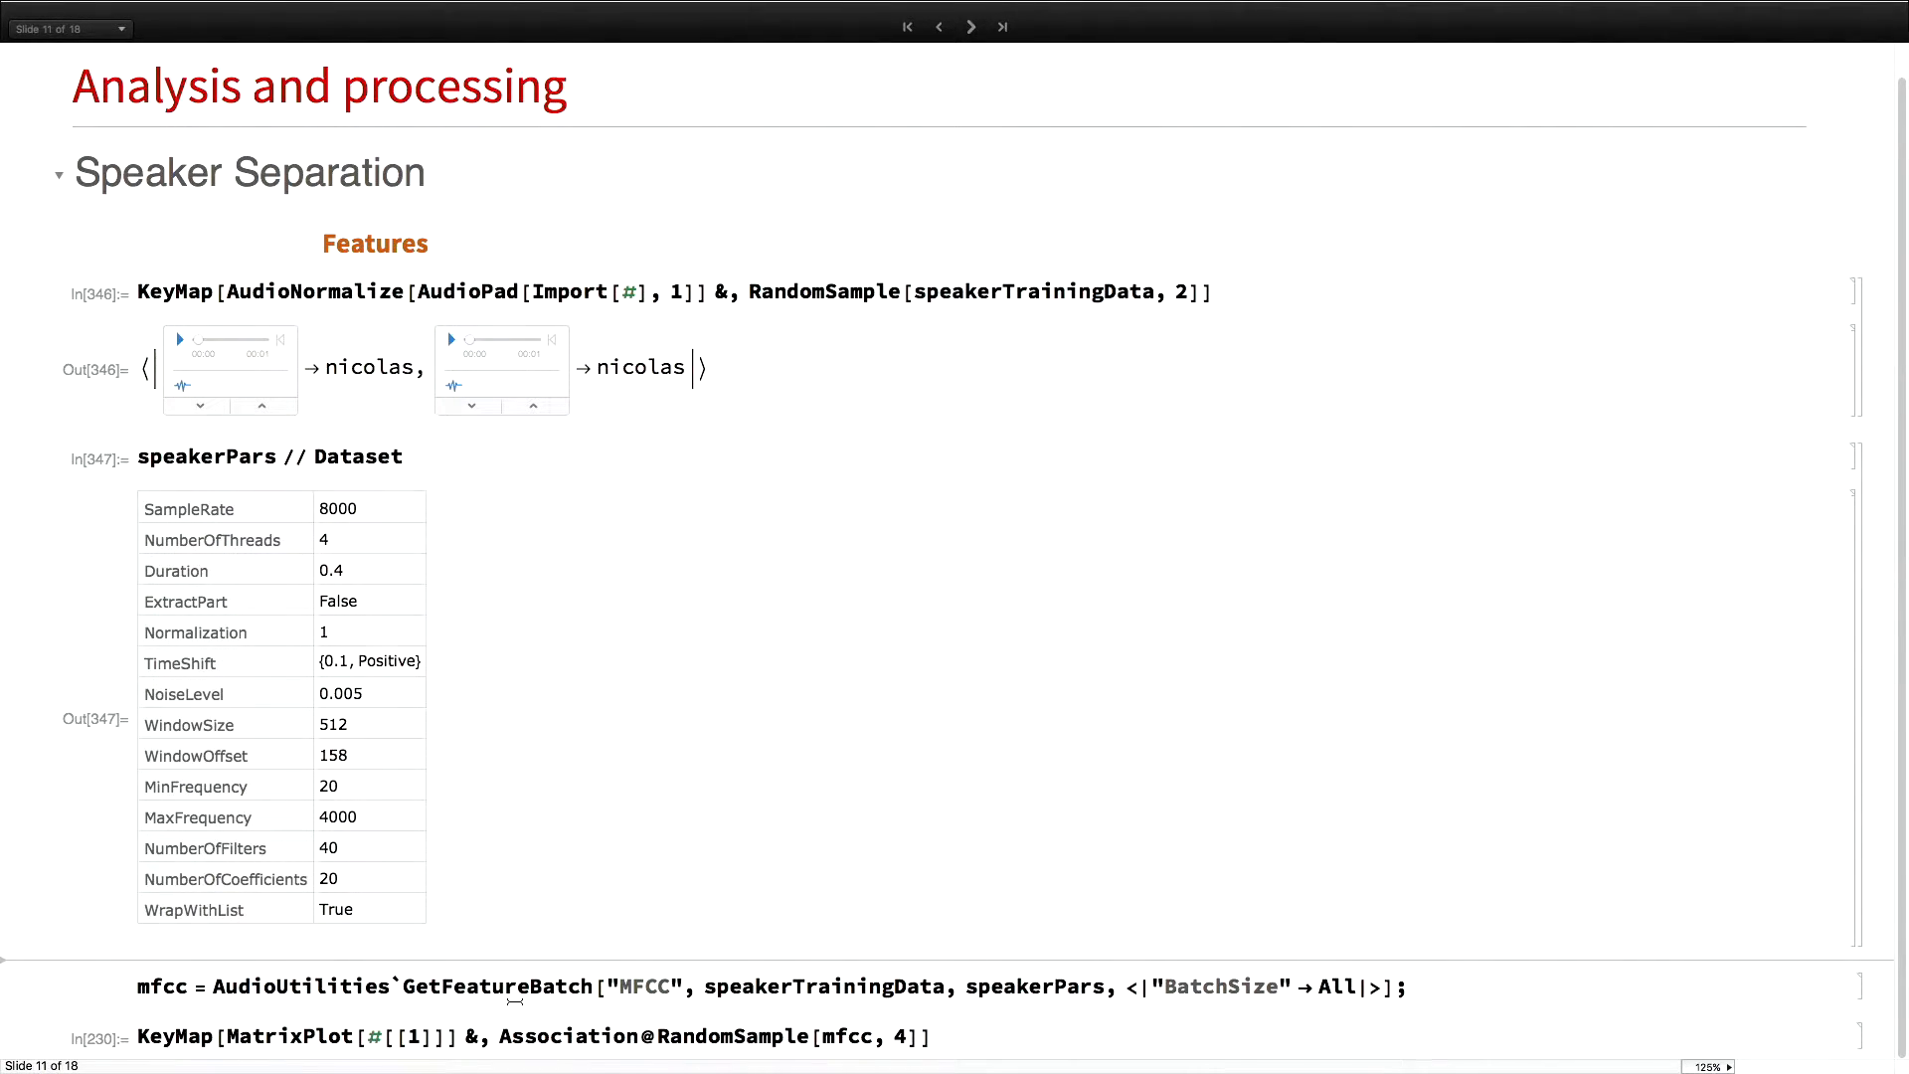
pyautogui.doubleClick(641, 987)
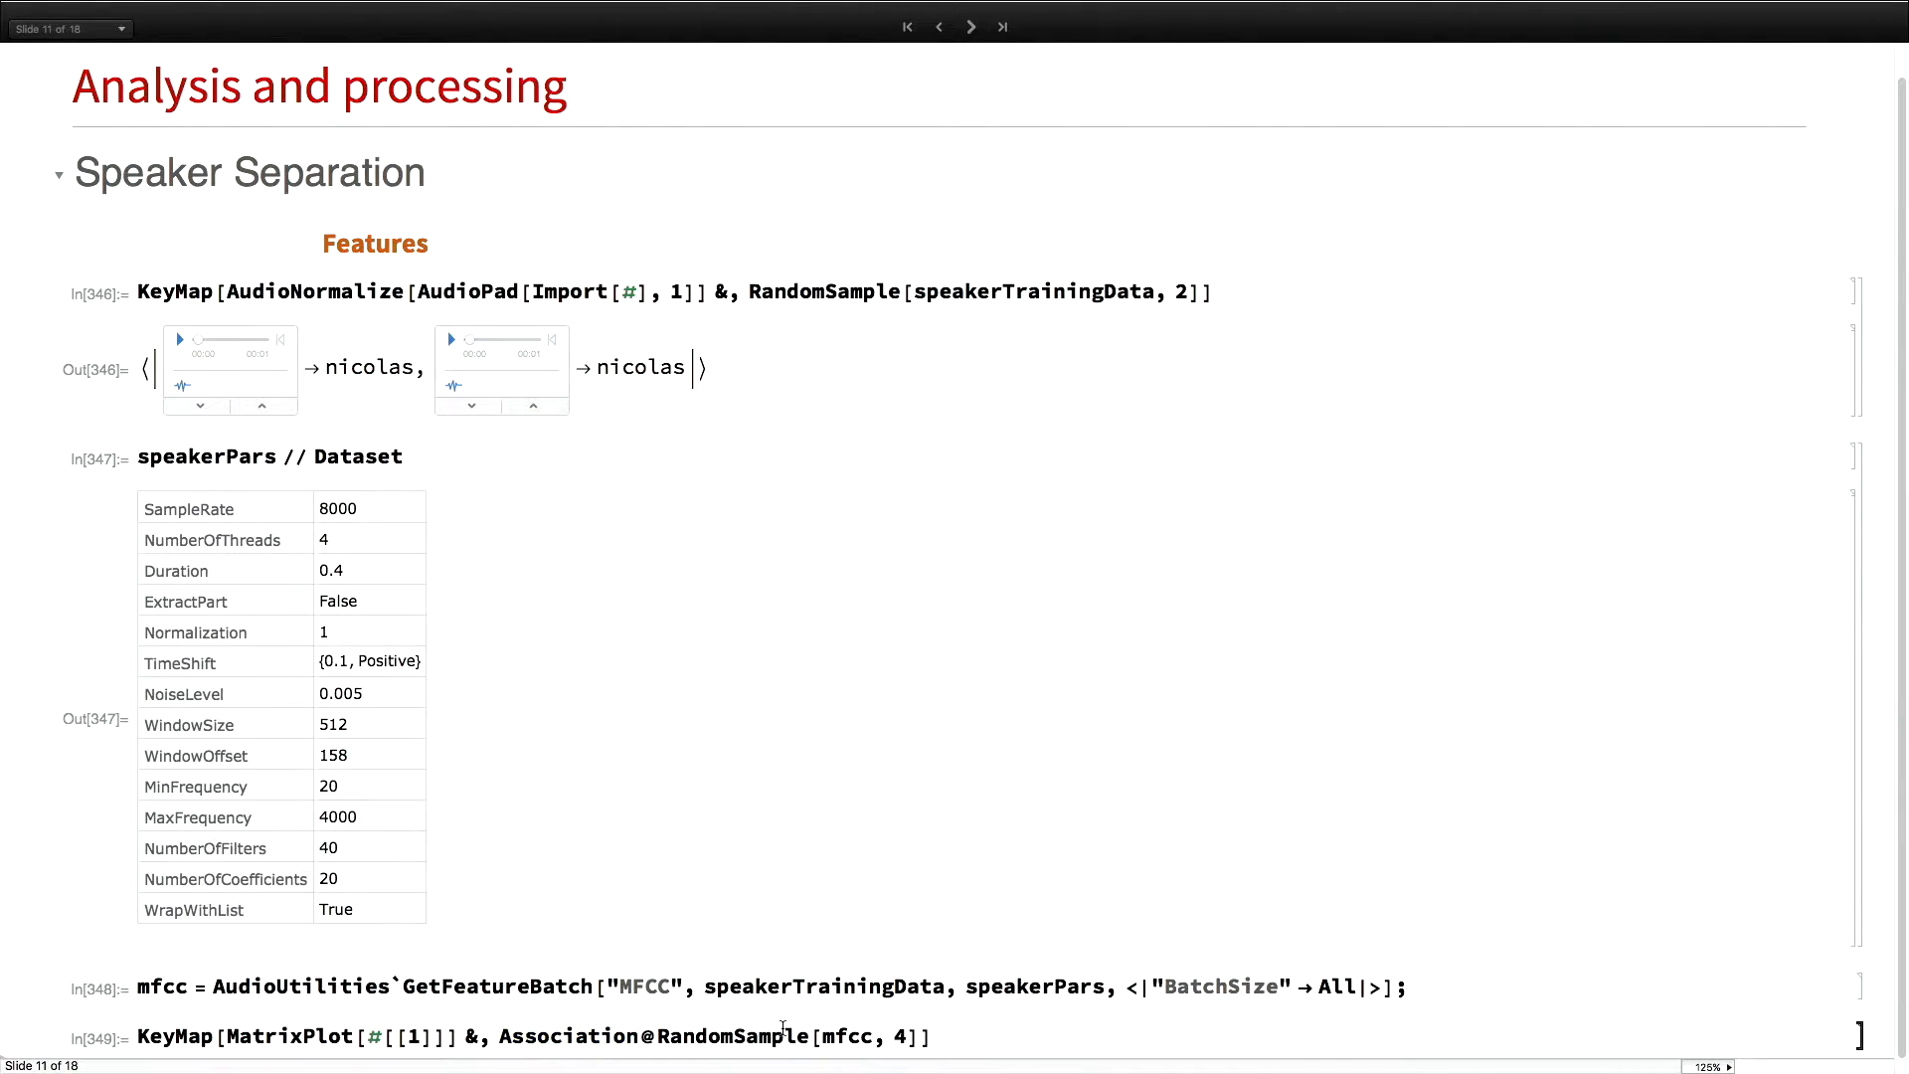
pyautogui.scroll(-3)
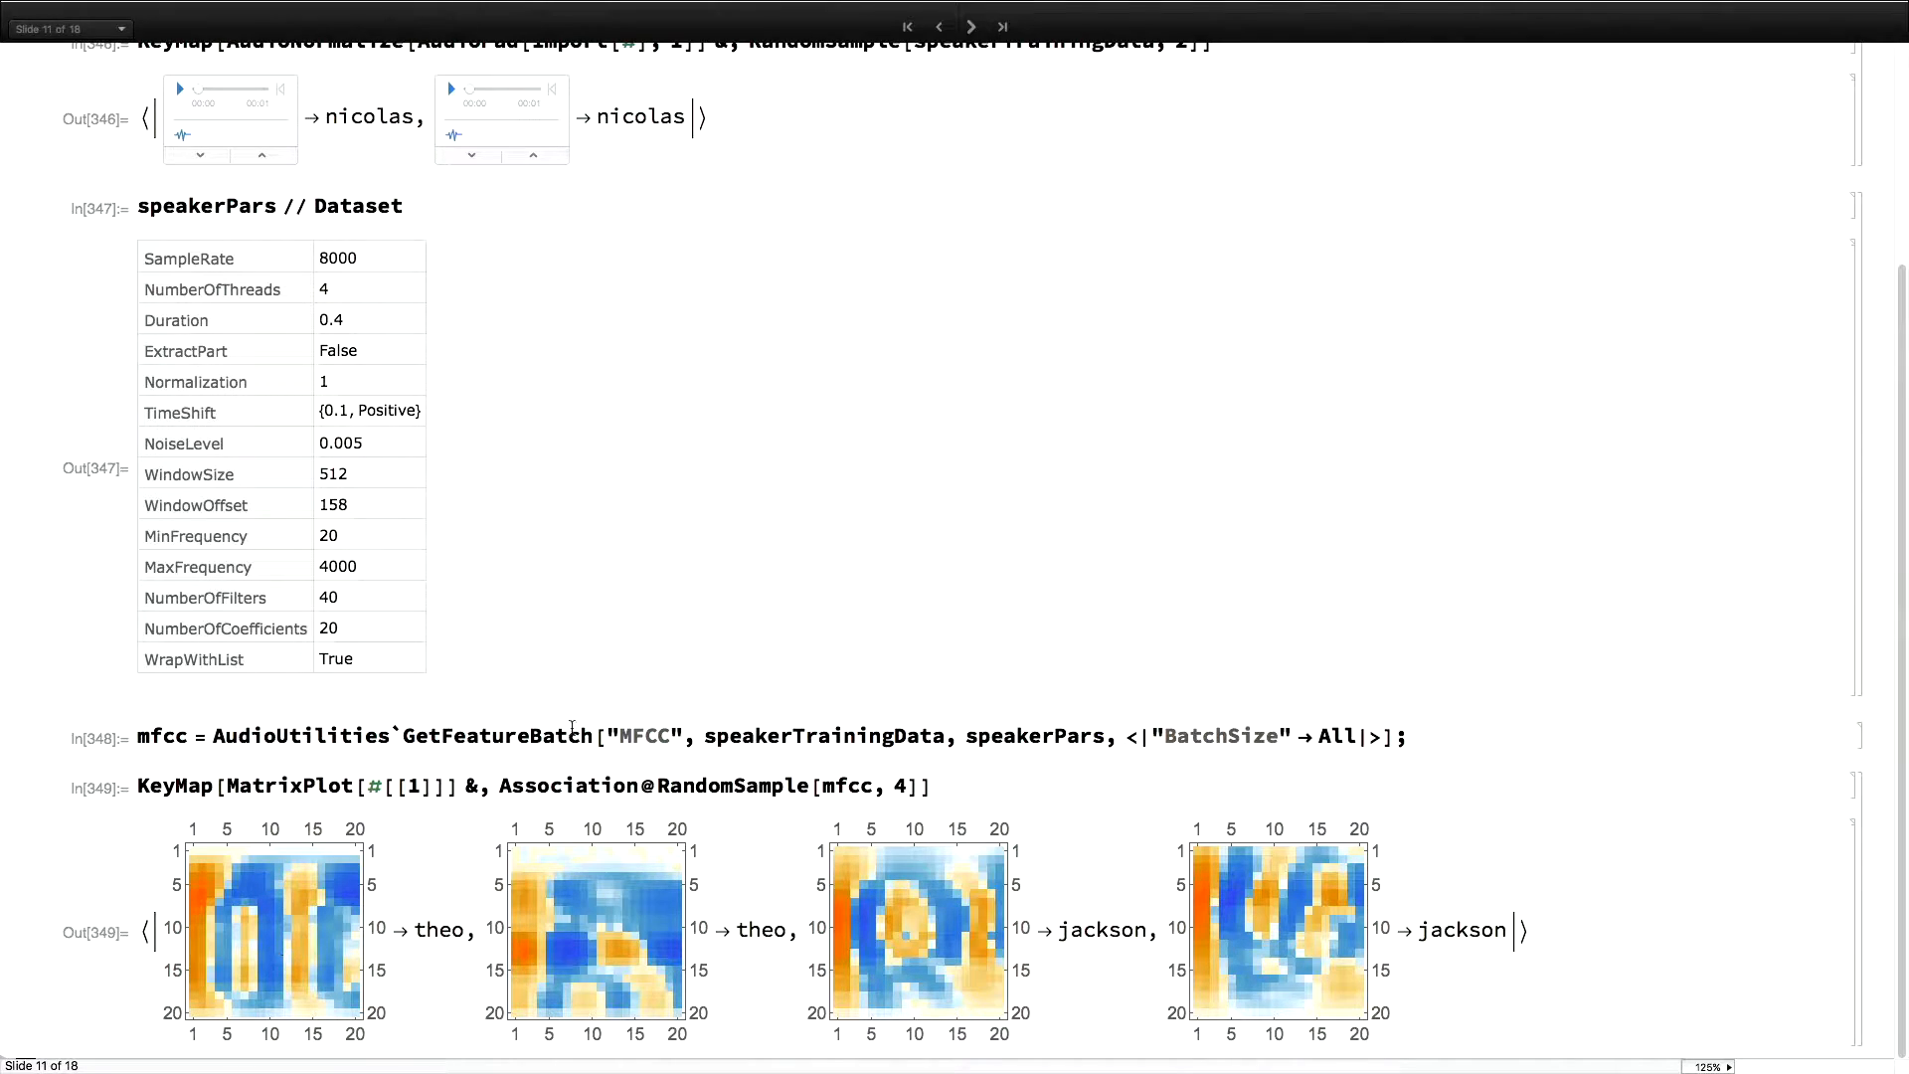
pyautogui.click(971, 27)
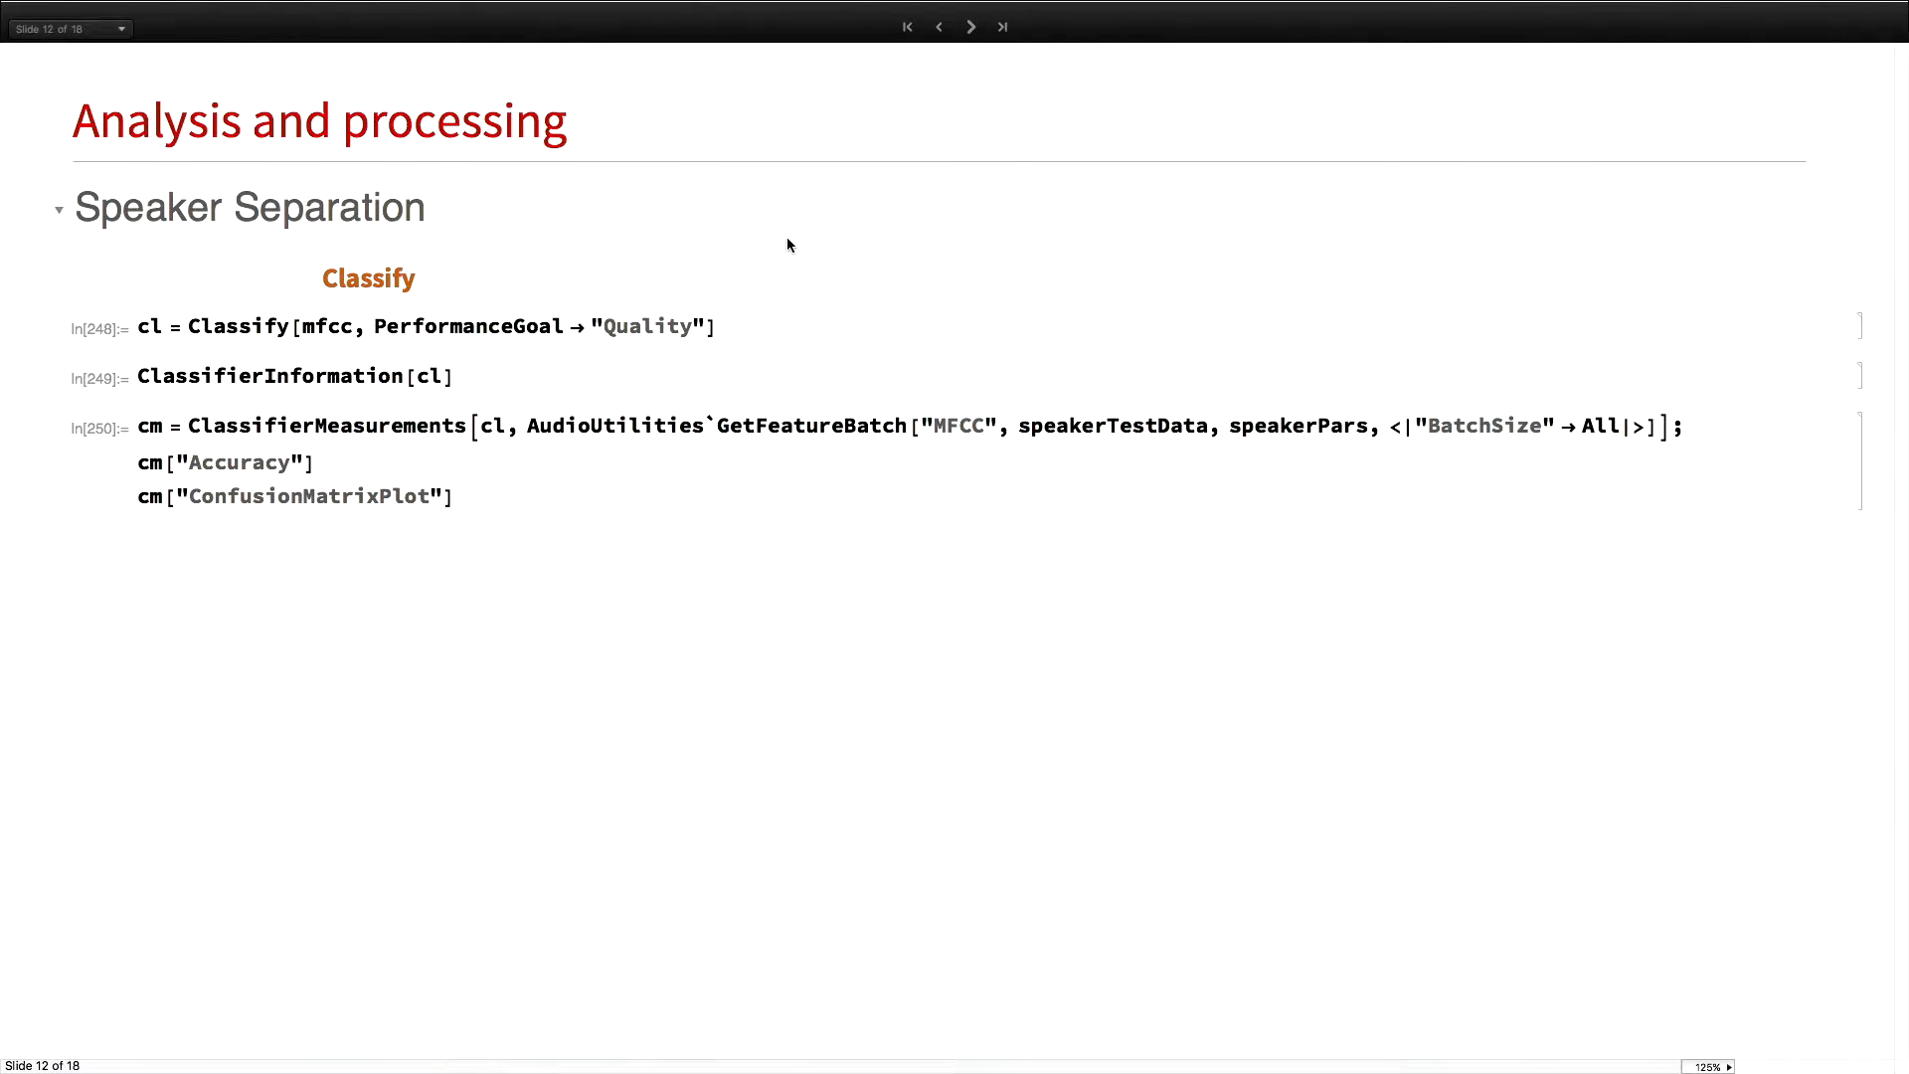
# Train the gradient-boosted speaker classifier on MFCC features, scoring 0.84 accuracy with a confusion matrix
pyautogui.click(937, 27)
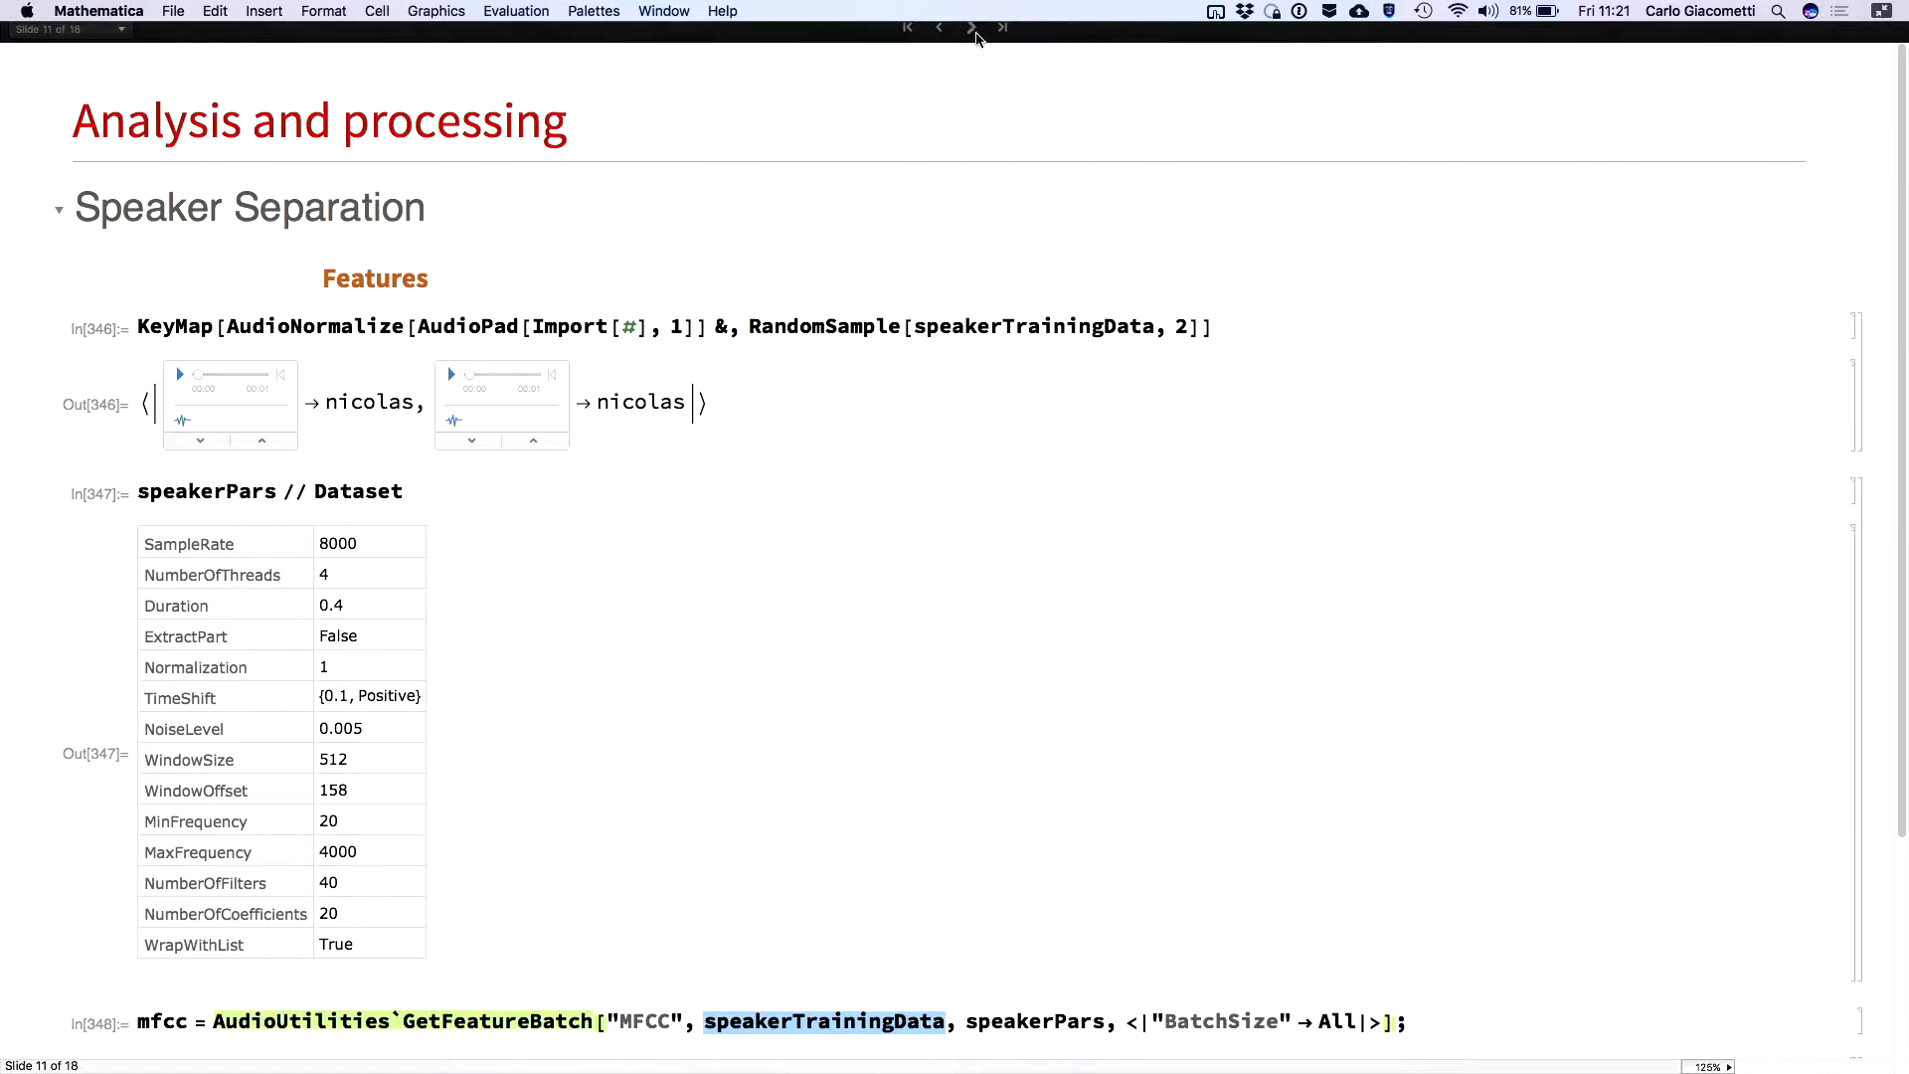
pyautogui.click(970, 27)
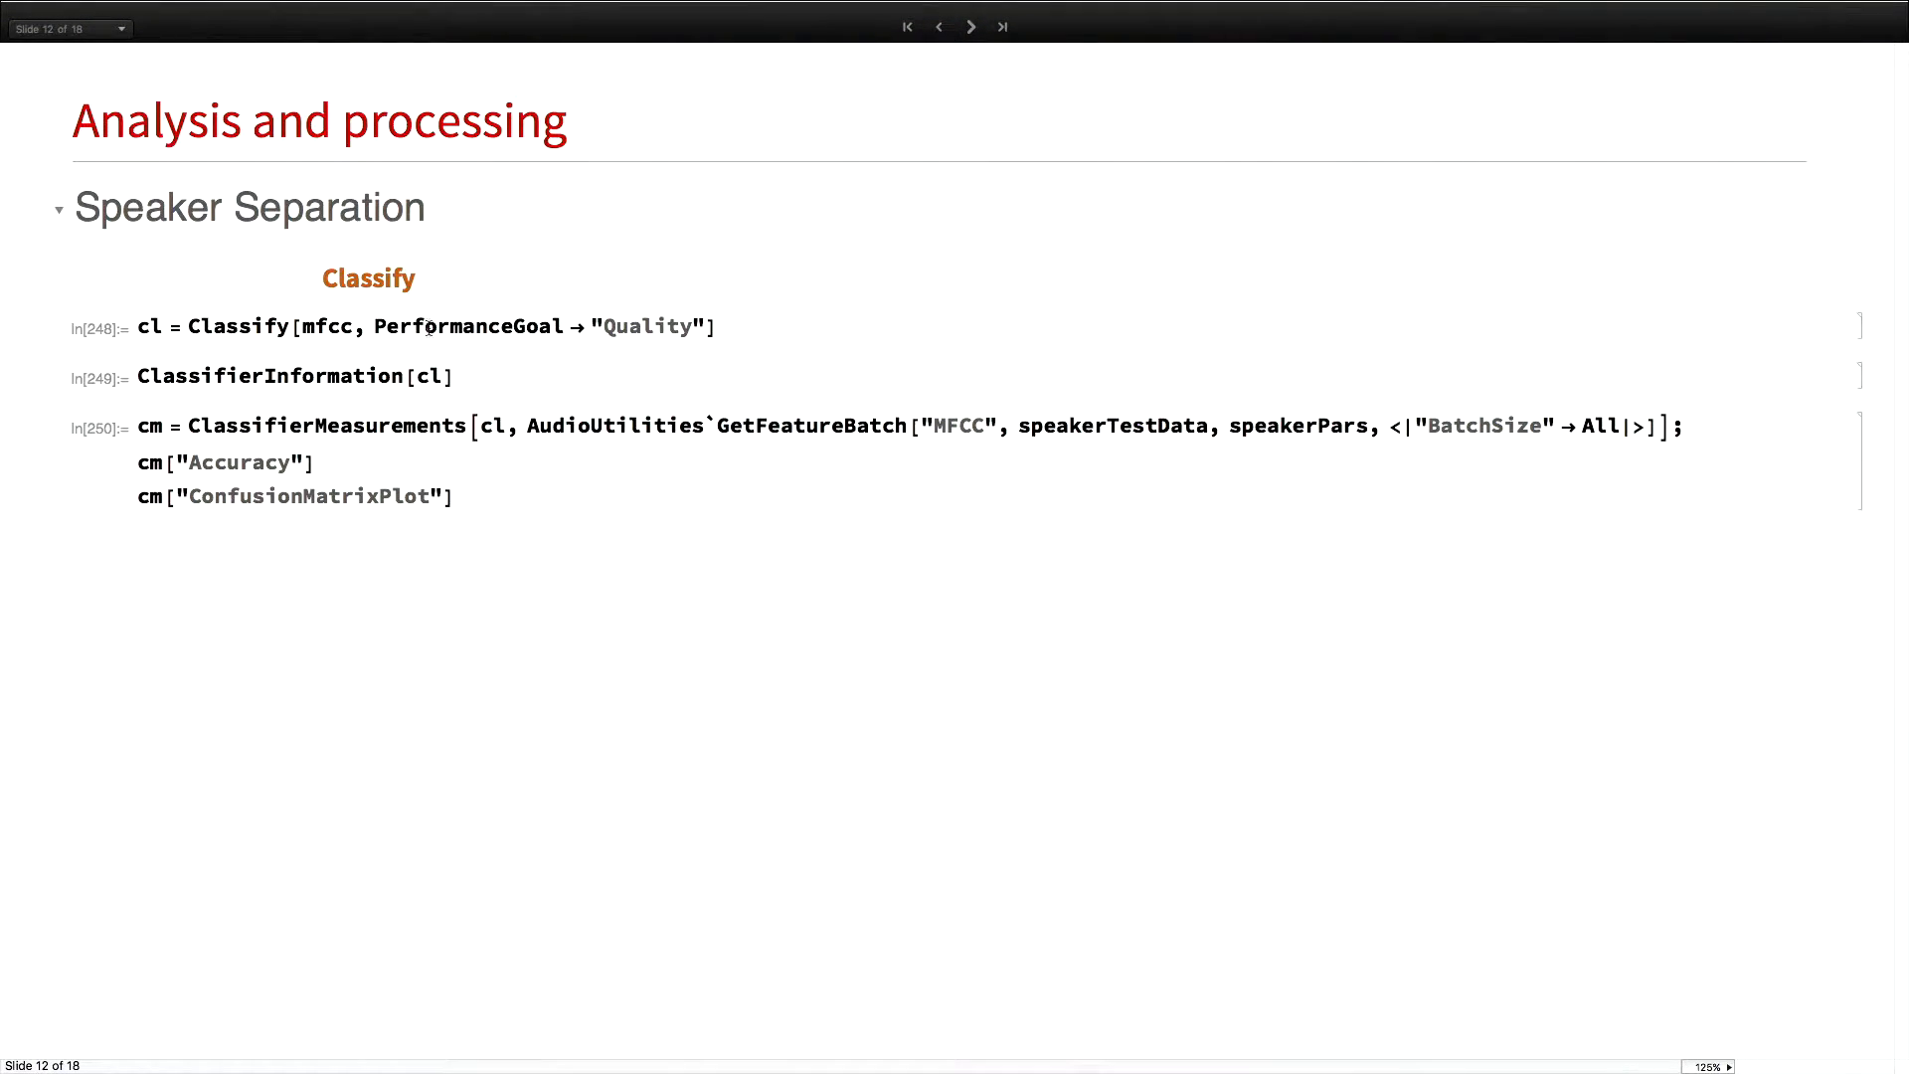
pyautogui.doubleClick(238, 325)
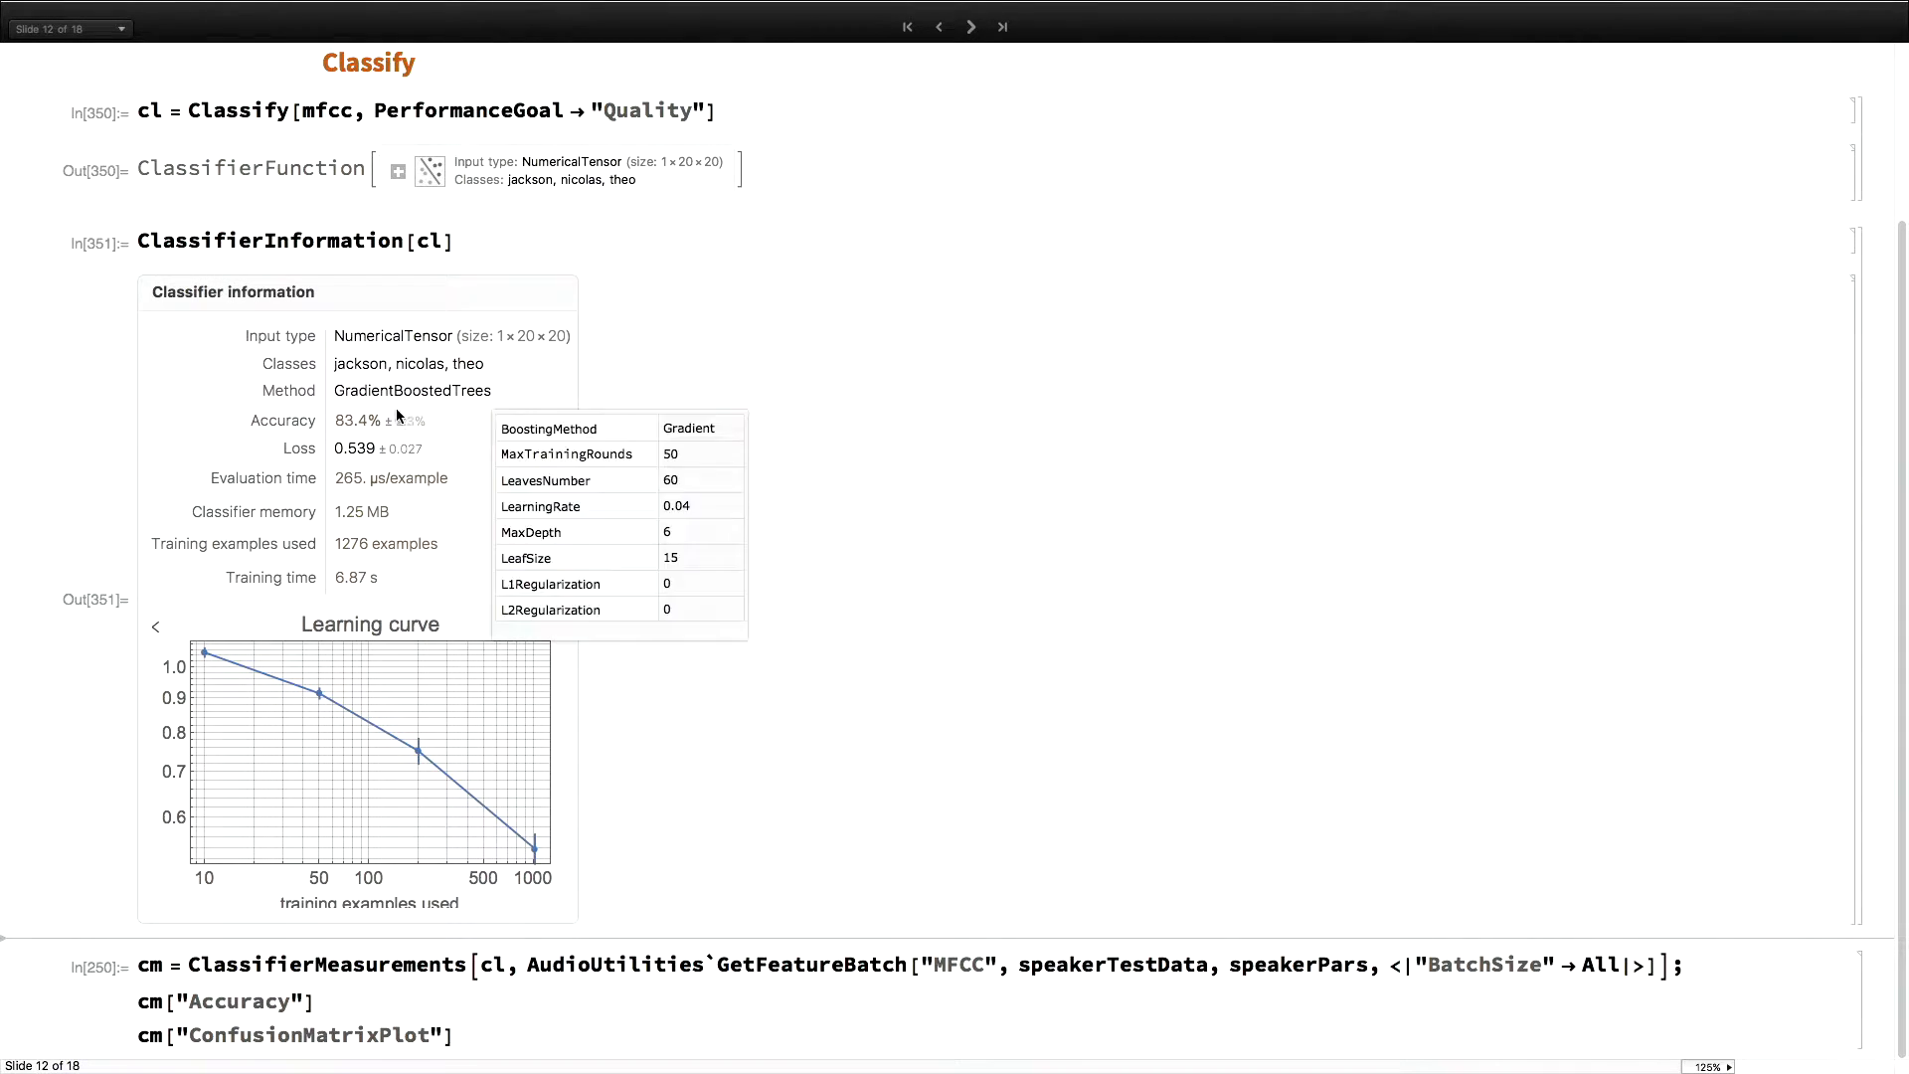
pyautogui.moveTo(368, 521)
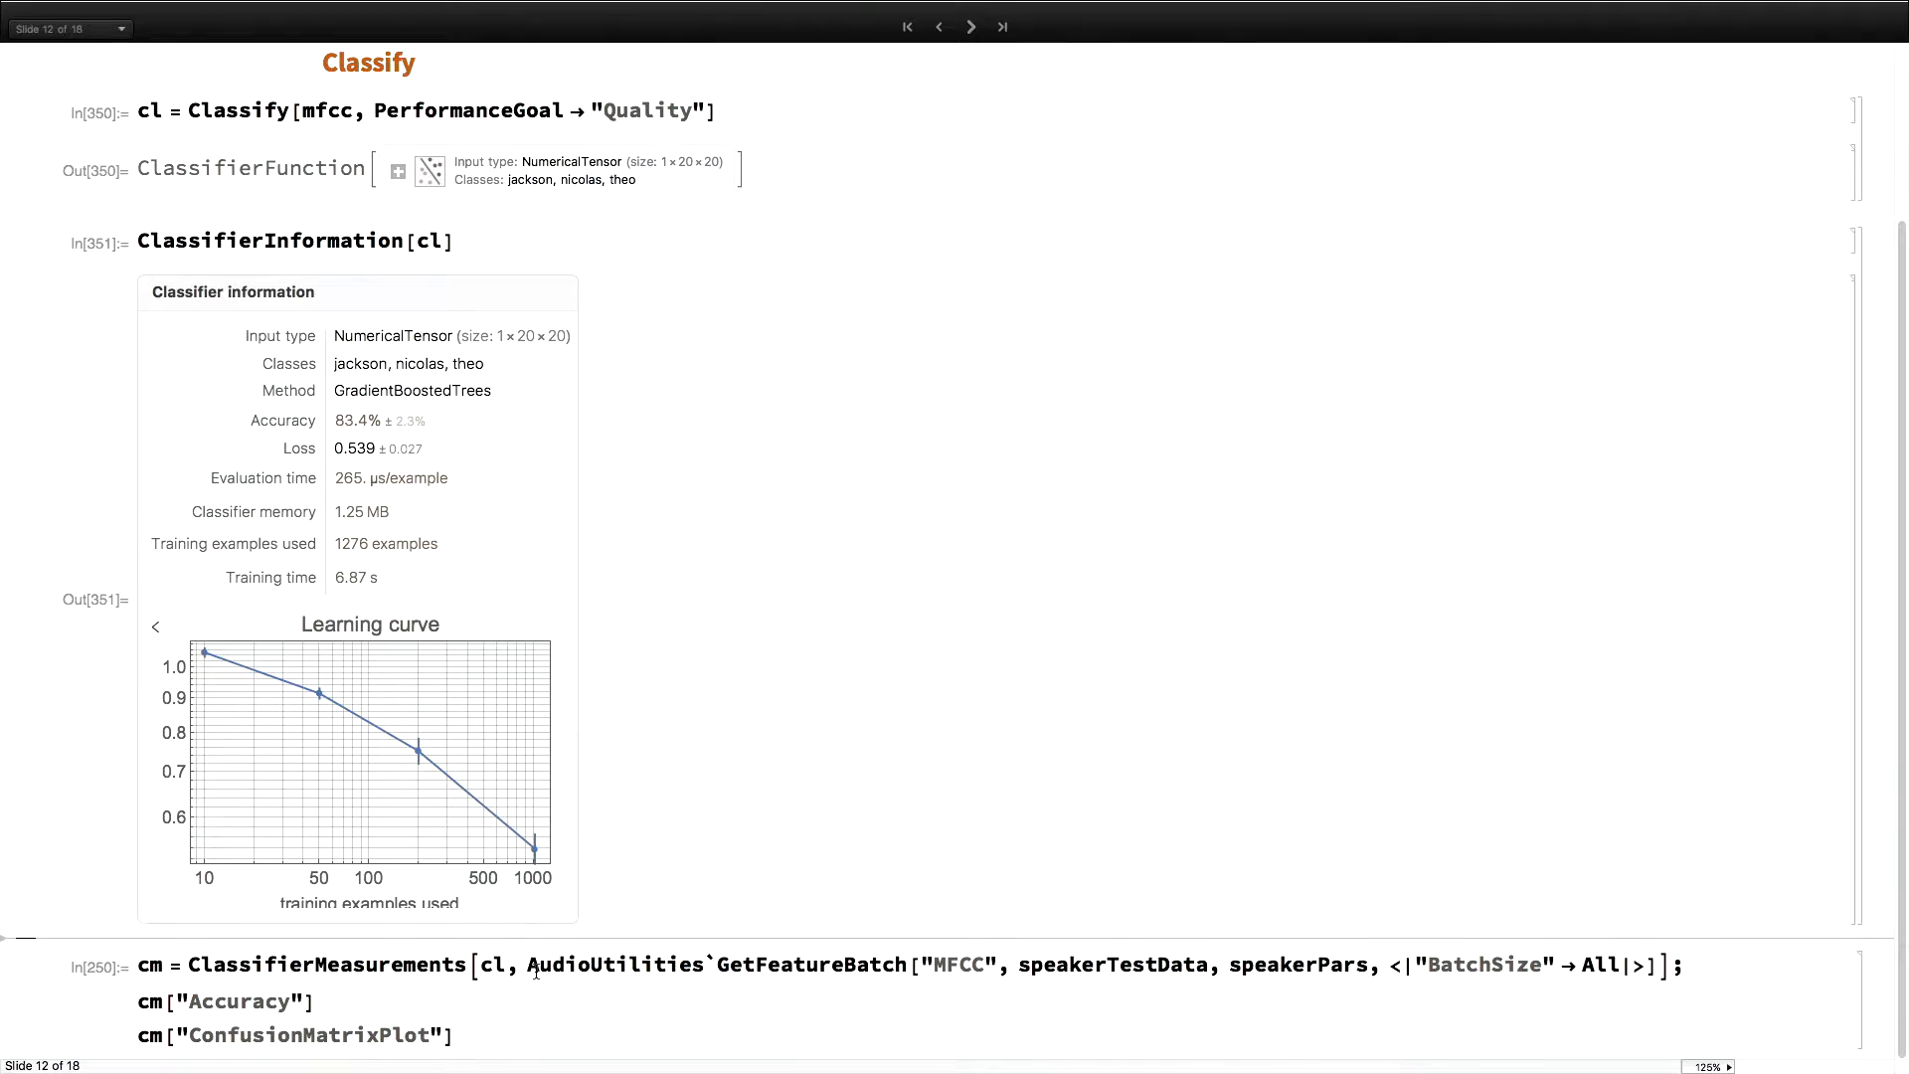
pyautogui.moveTo(547, 1005)
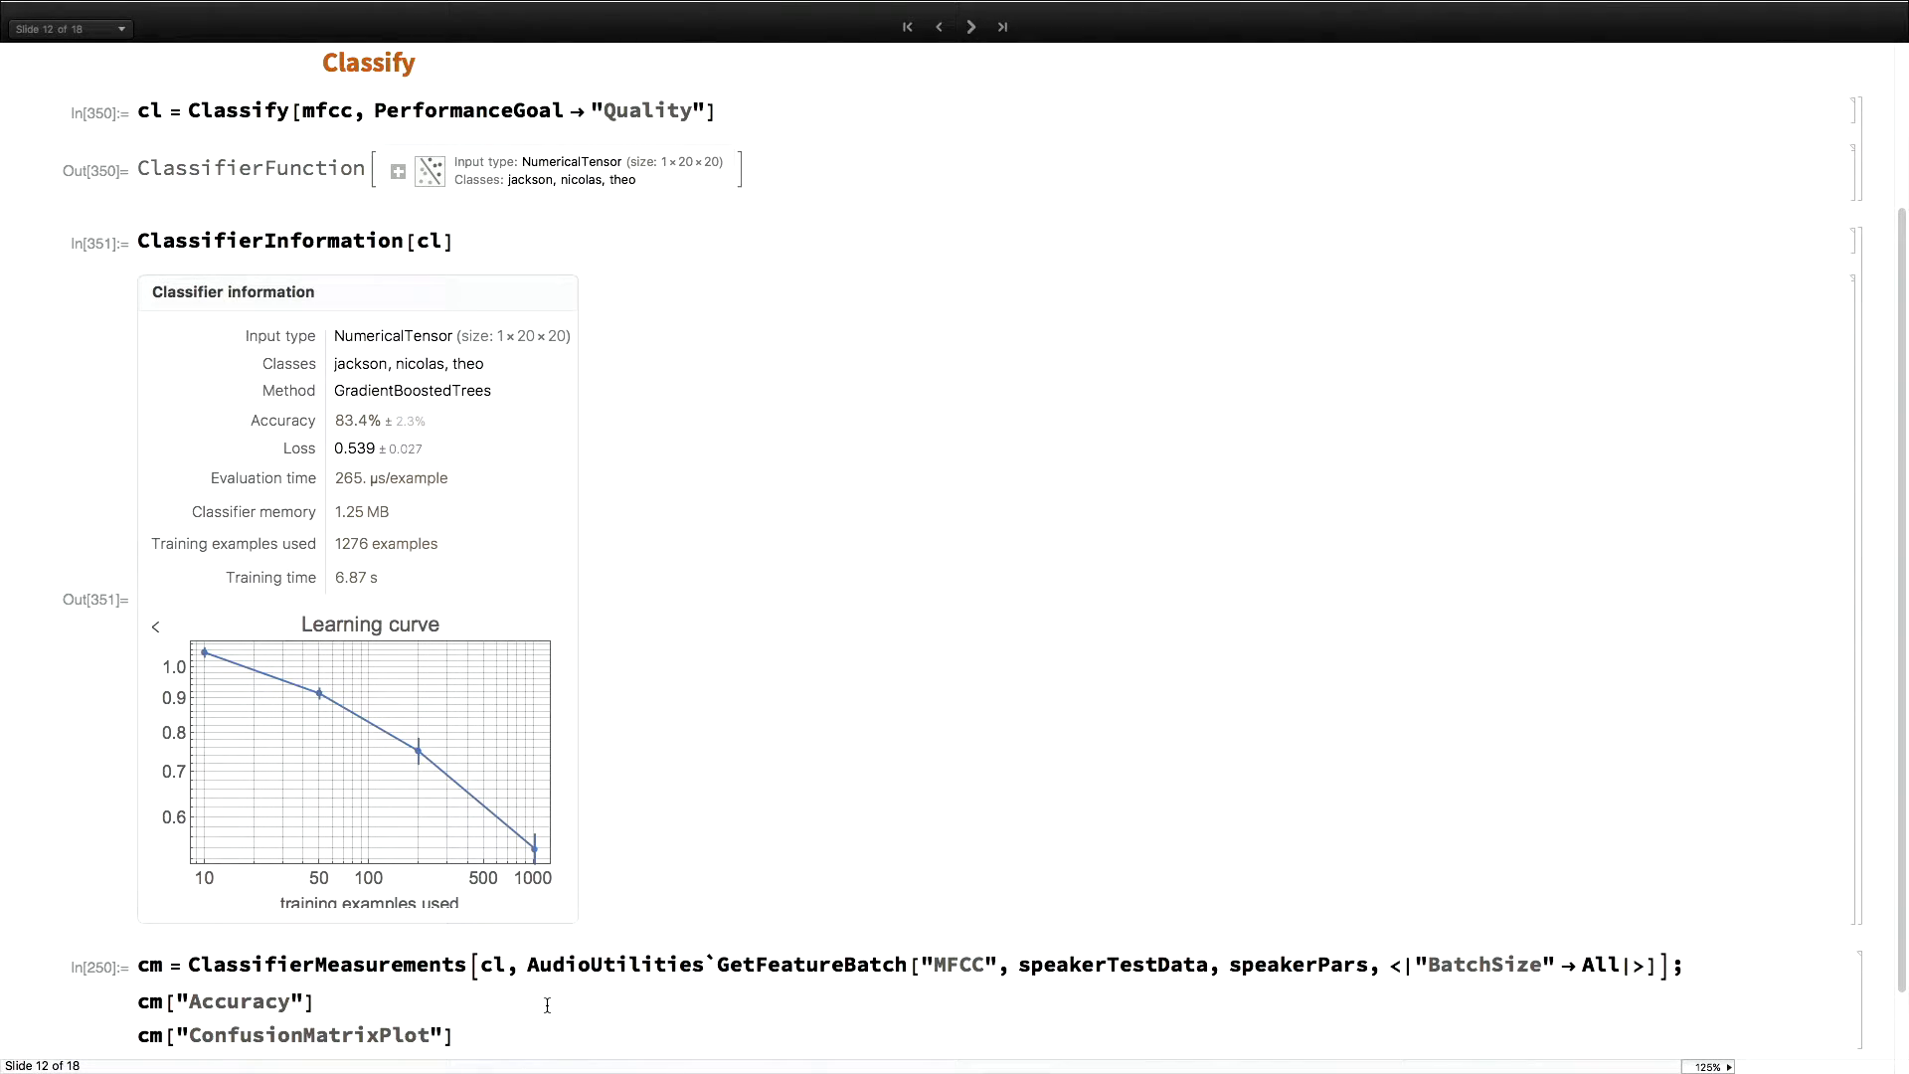
pyautogui.scroll(-3)
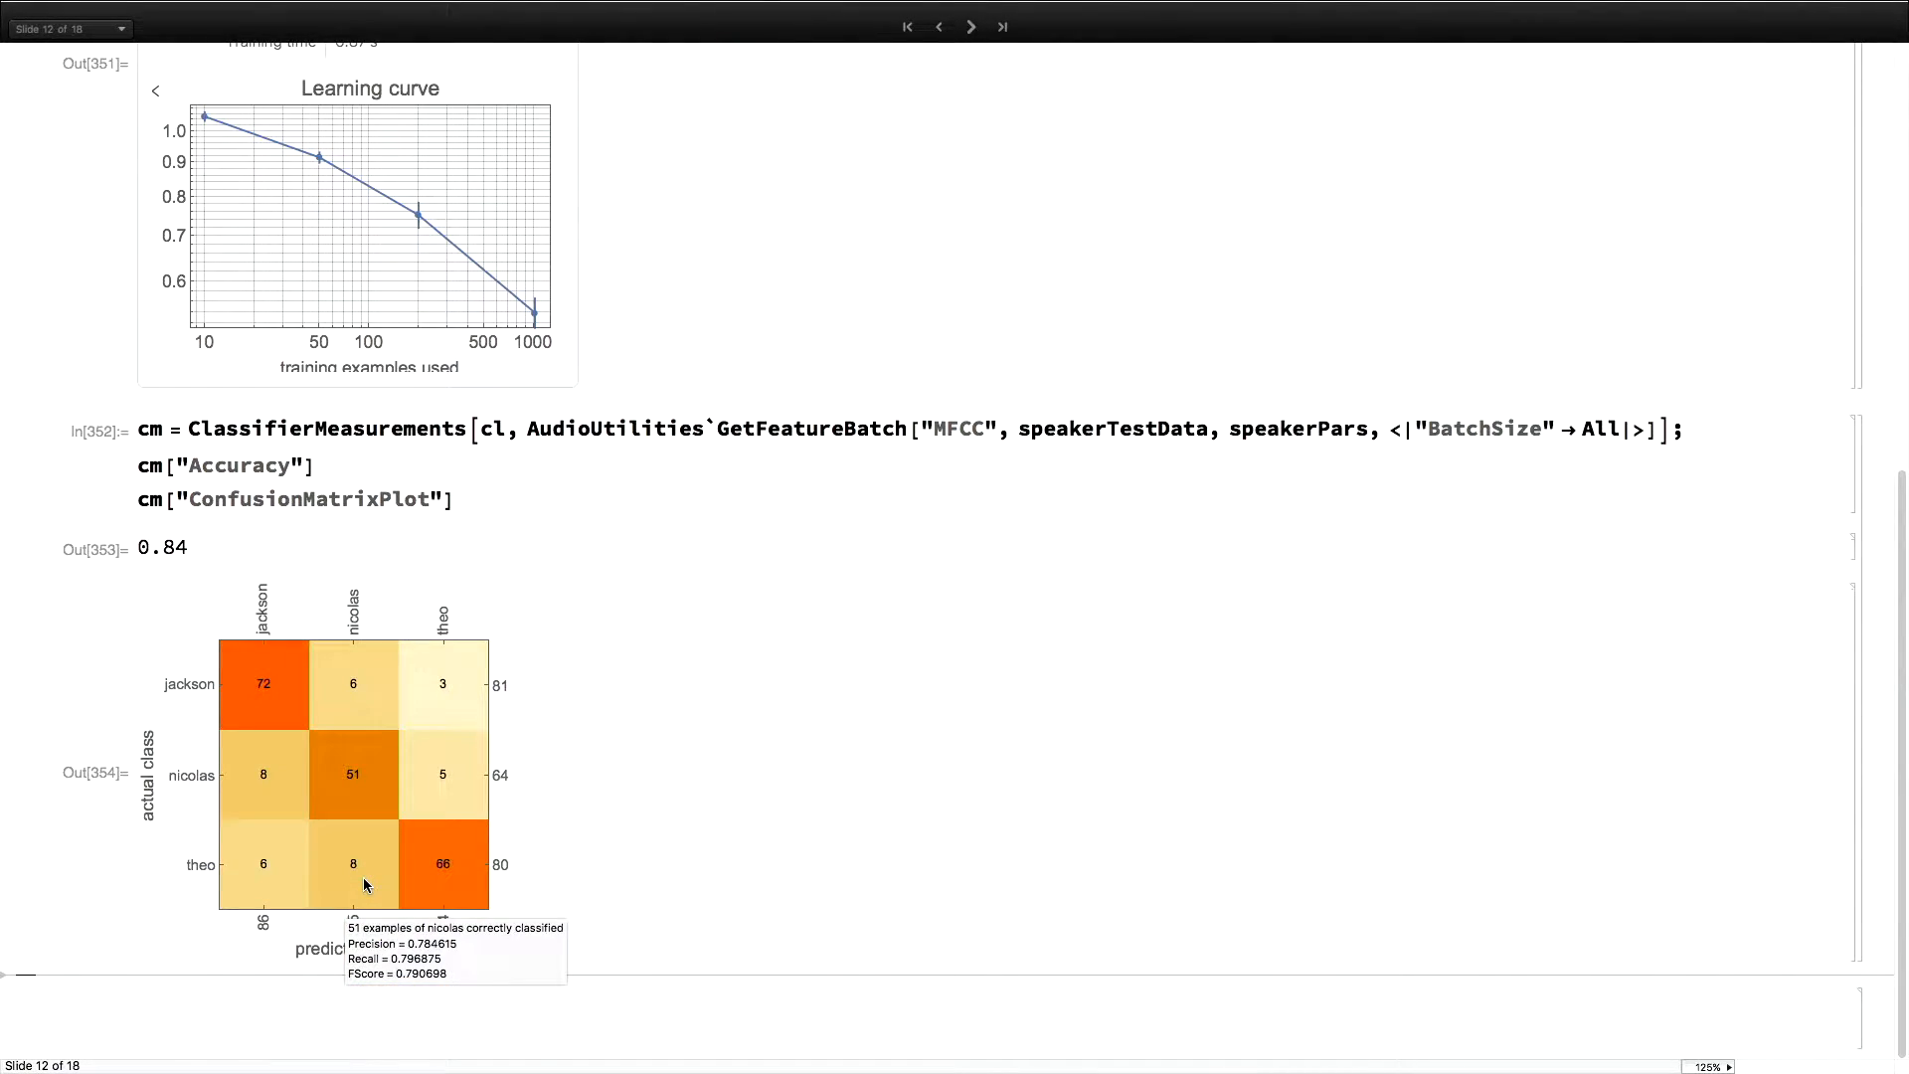
pyautogui.moveTo(971, 69)
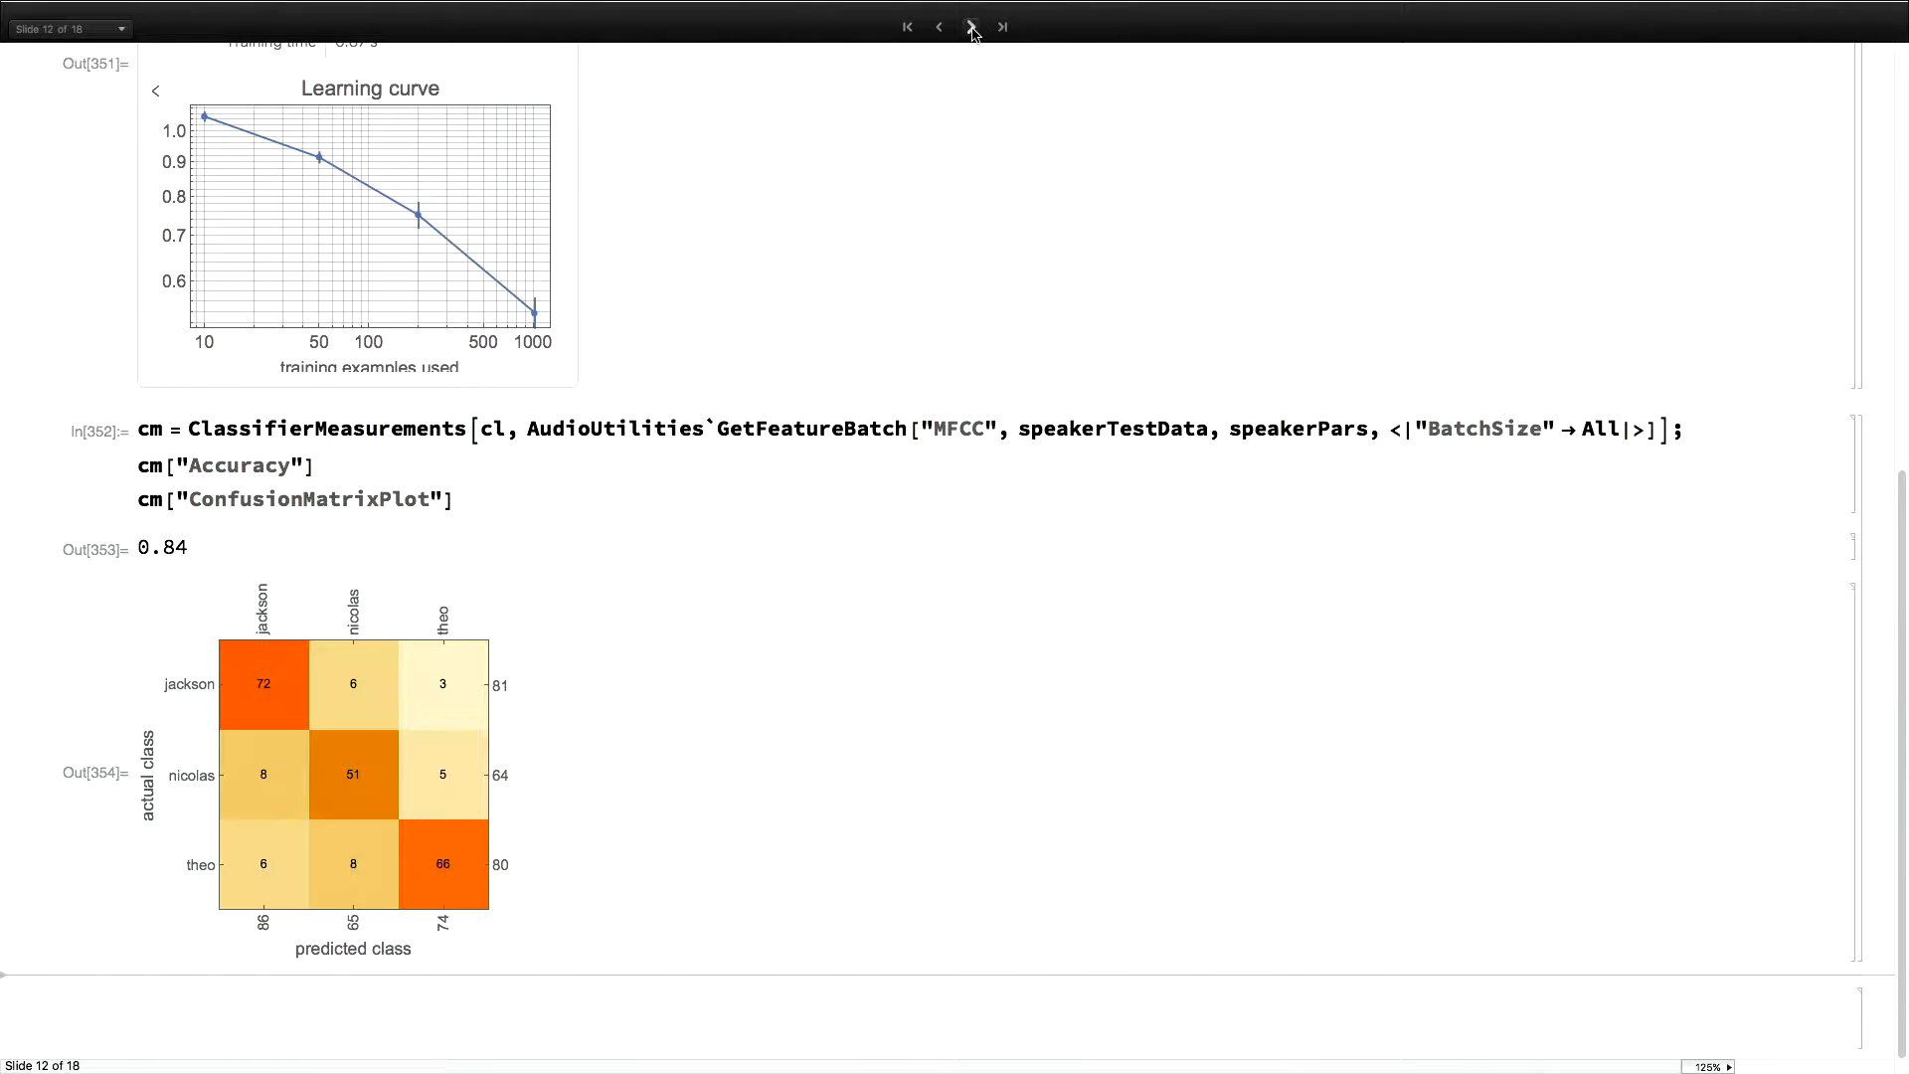
pyautogui.click(970, 27)
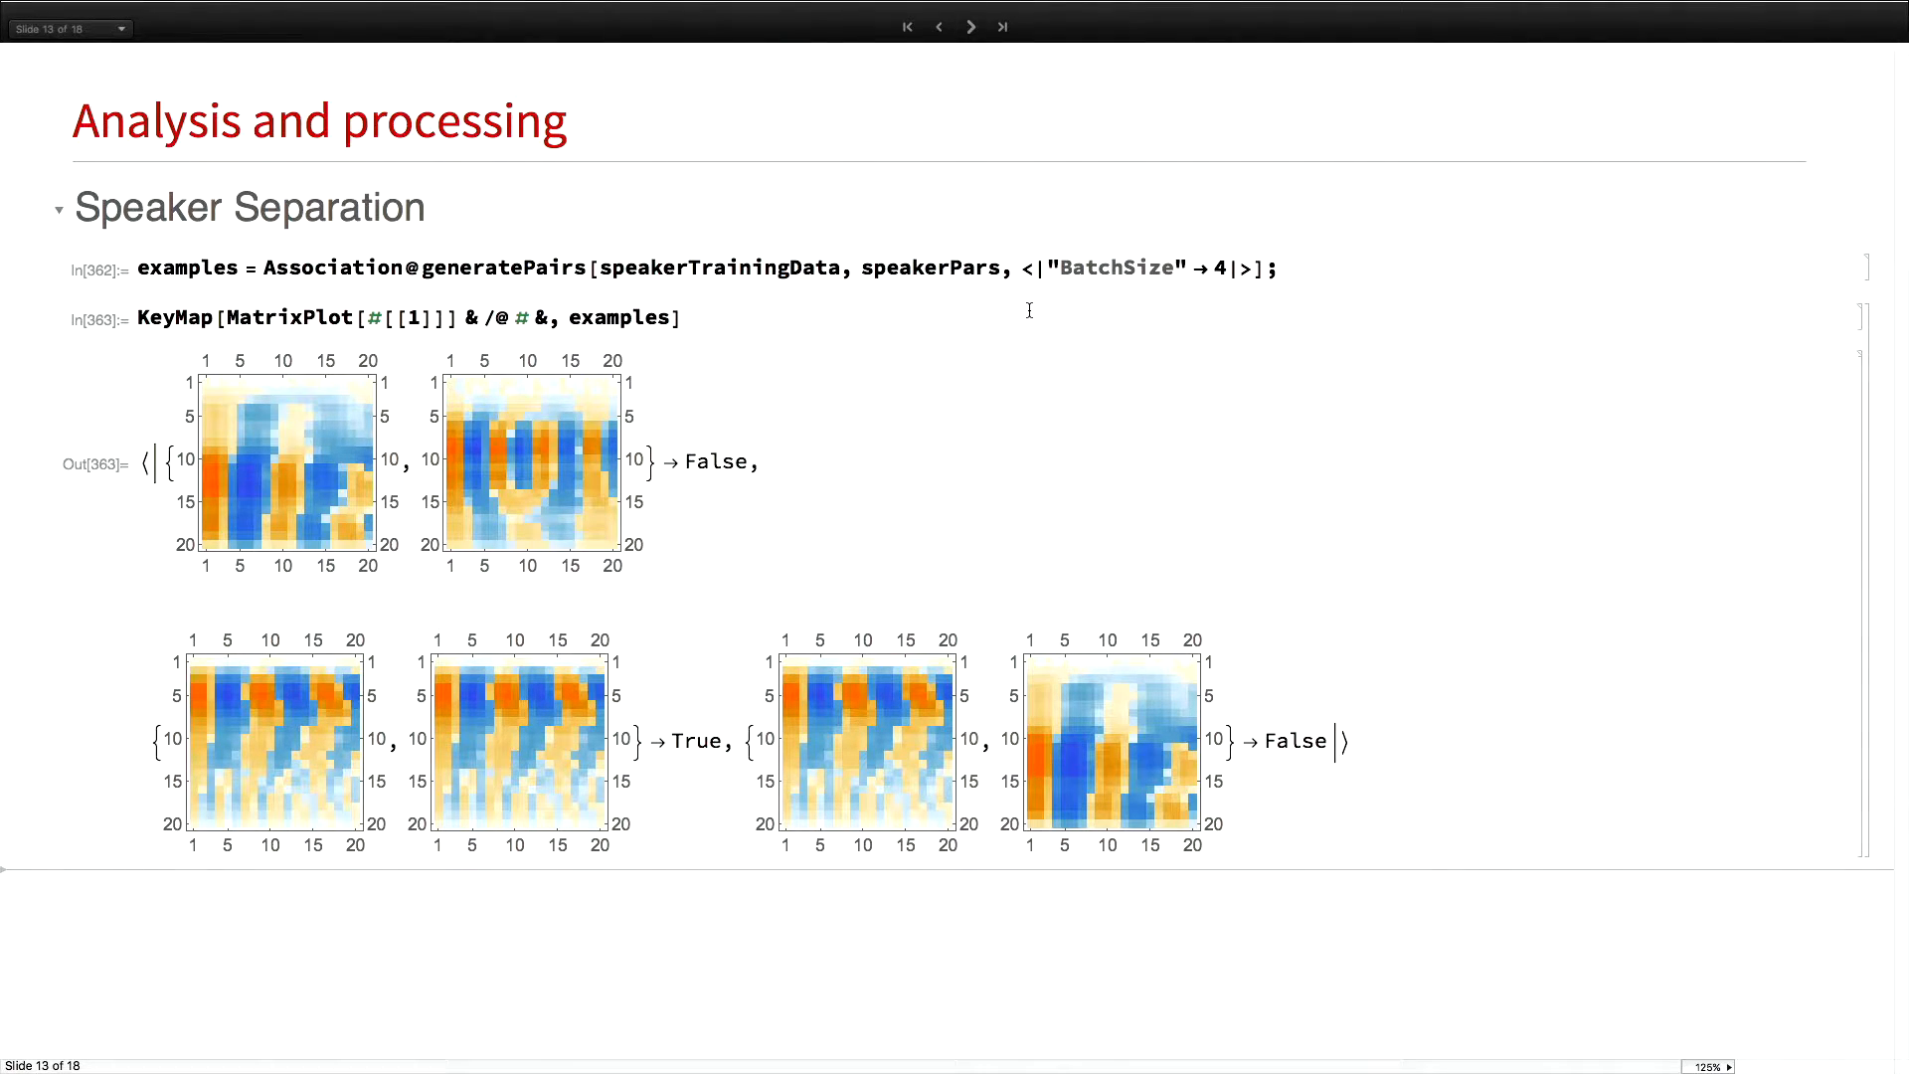
pyautogui.moveTo(314, 530)
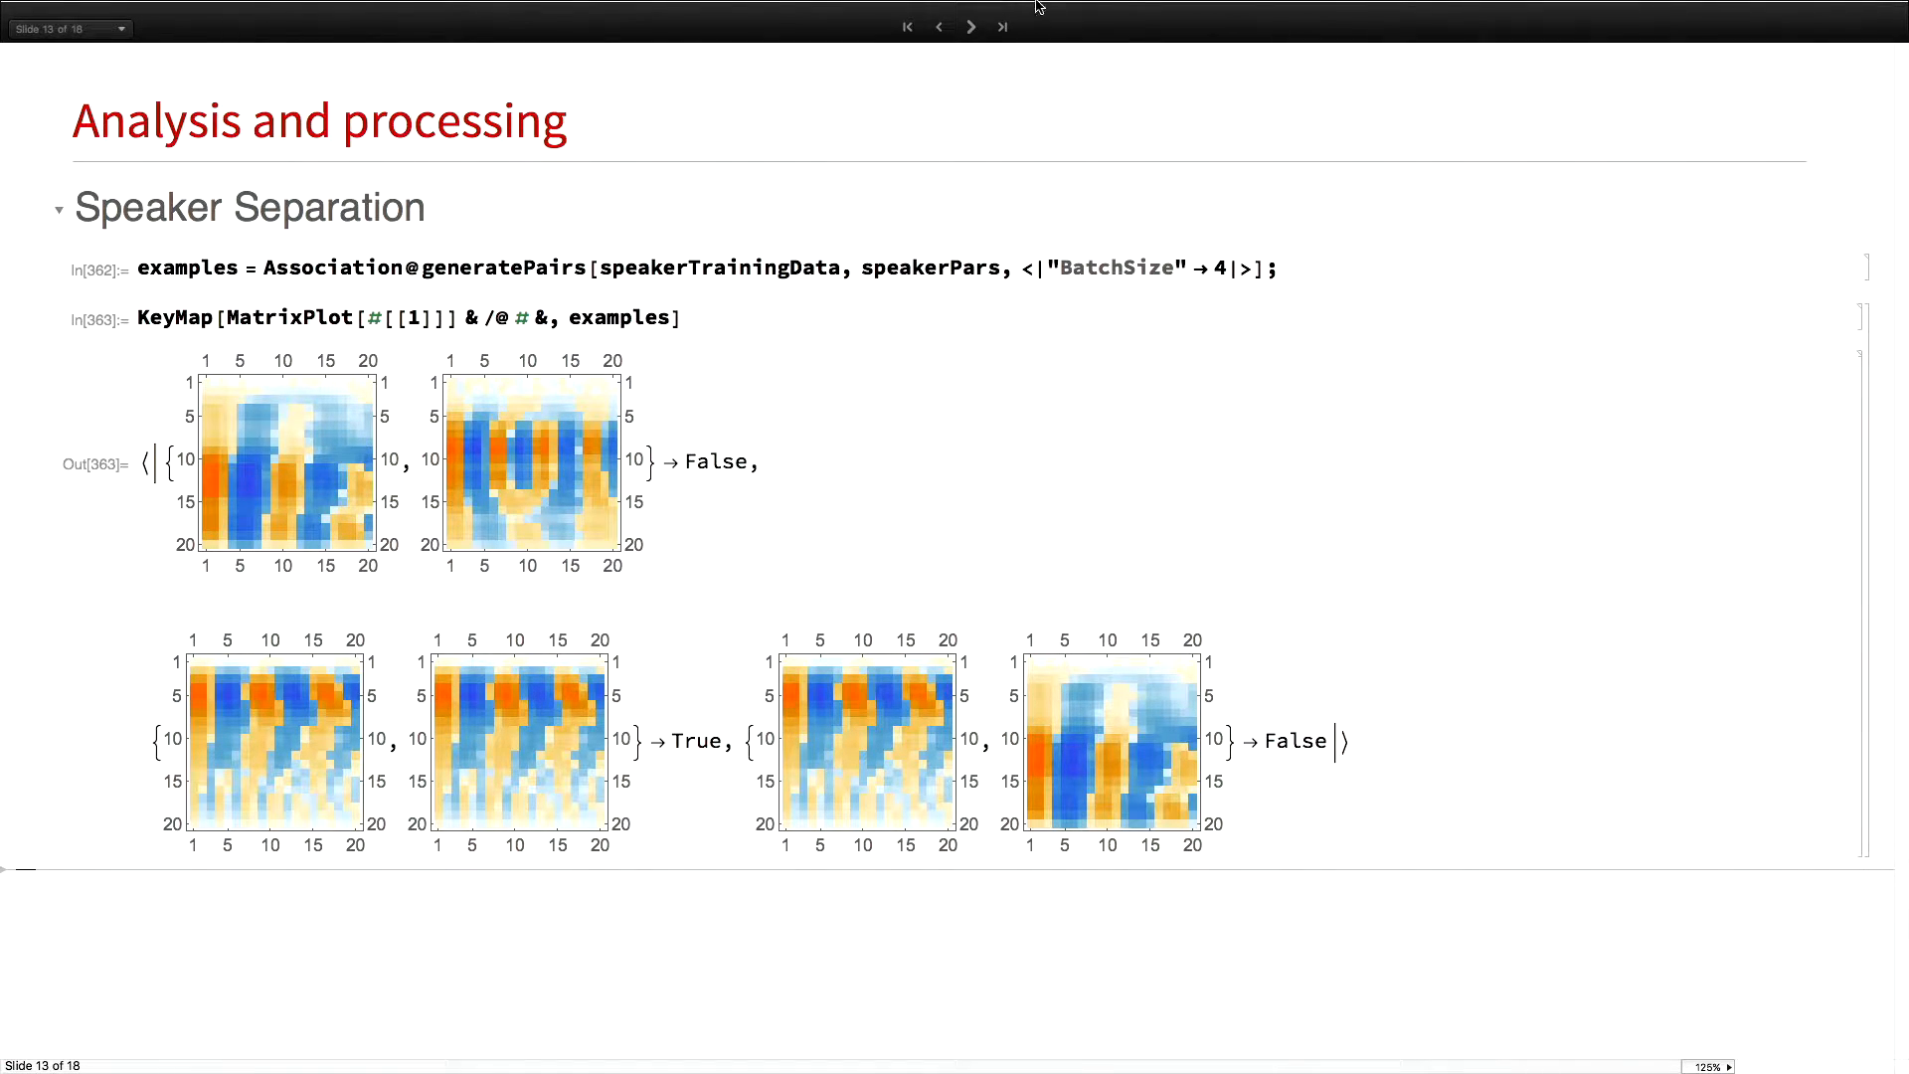
# Define the single-speaker convolutional network on the network definition slide
pyautogui.click(971, 26)
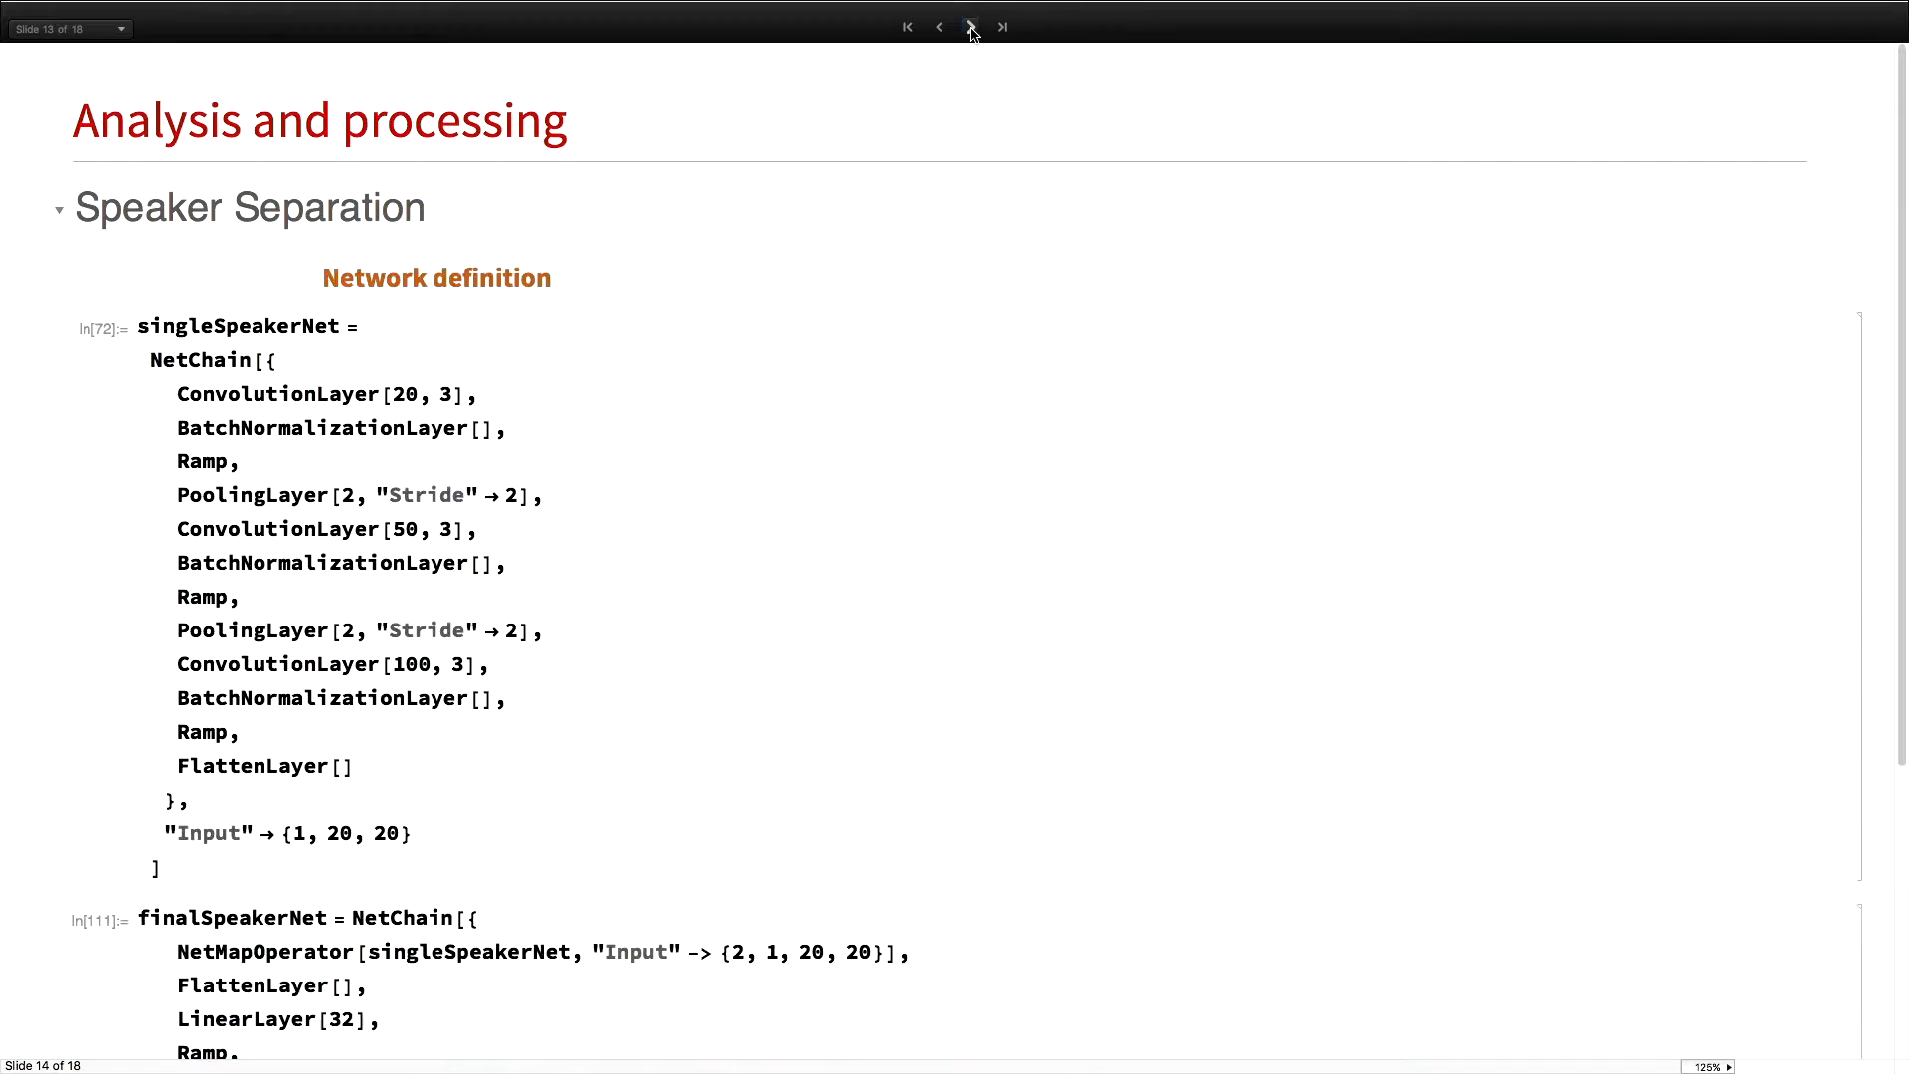
pyautogui.click(970, 27)
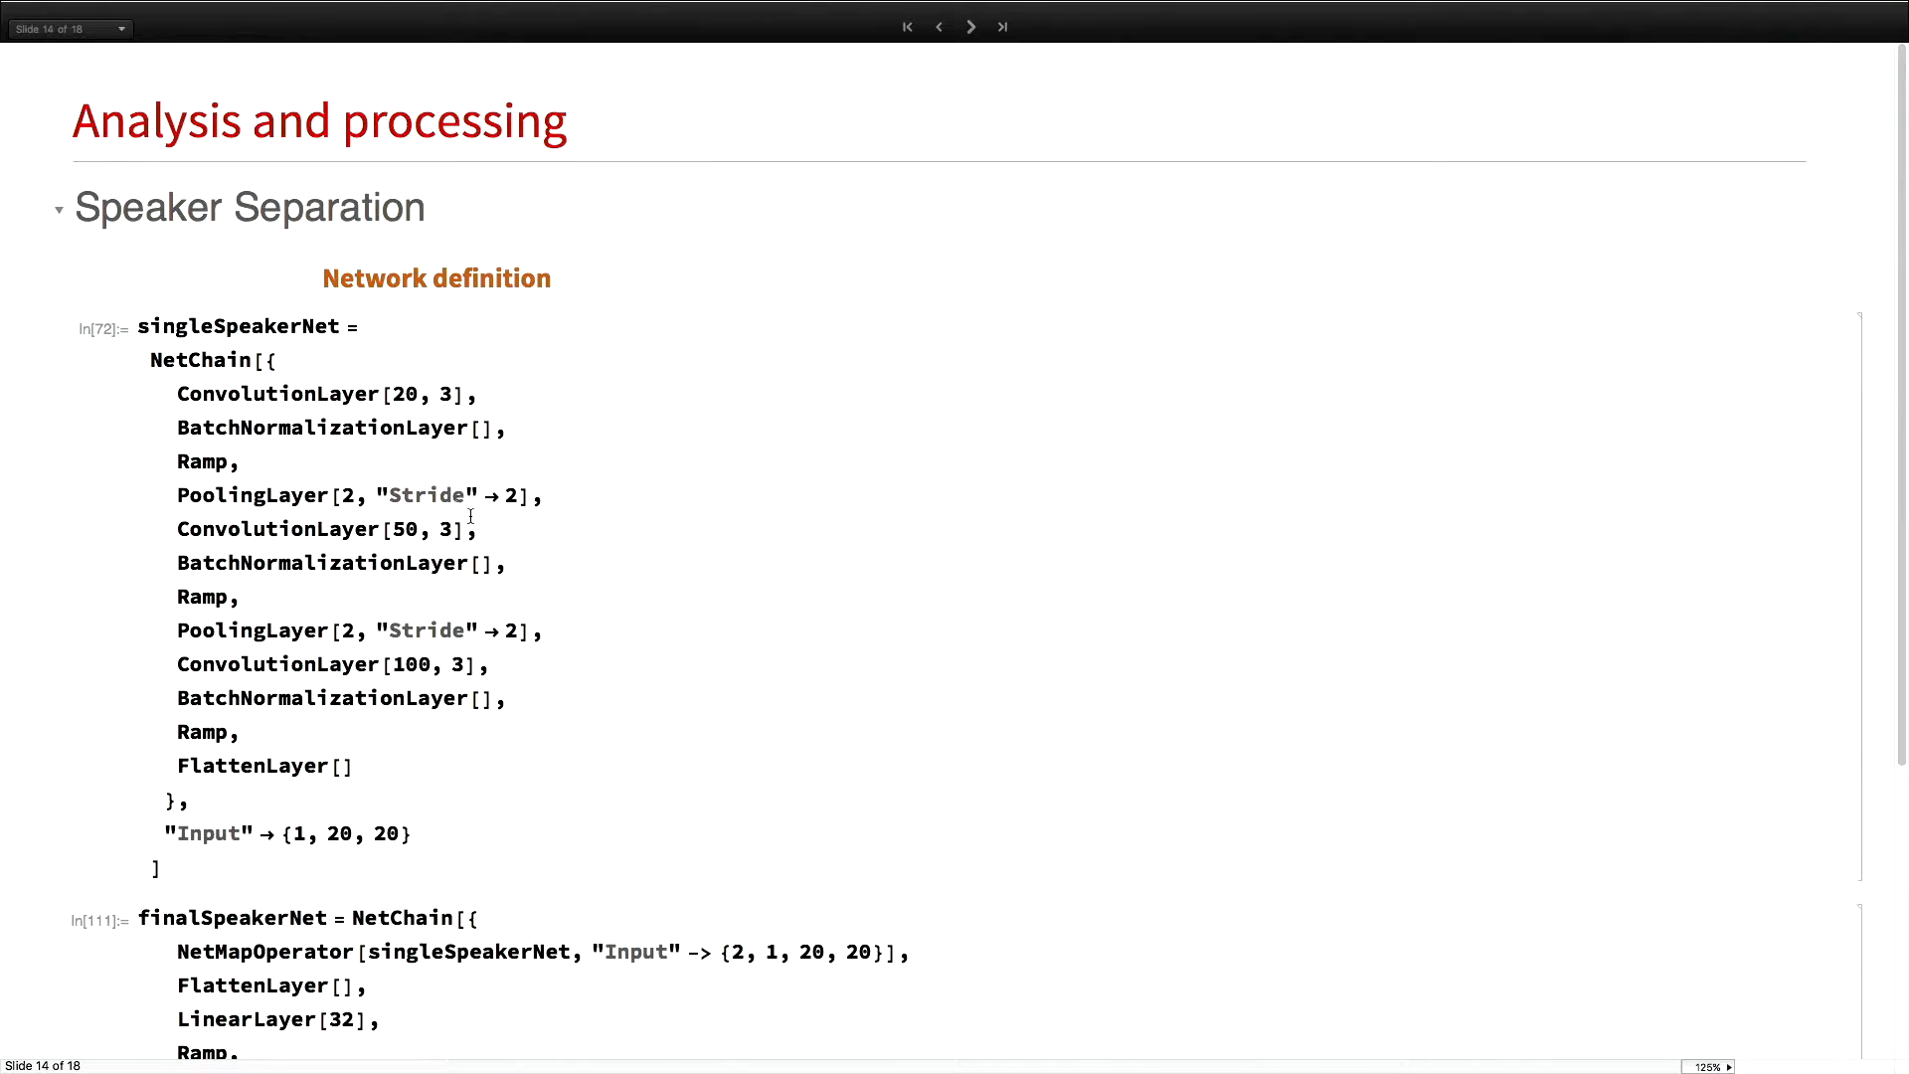
pyautogui.moveTo(326, 378)
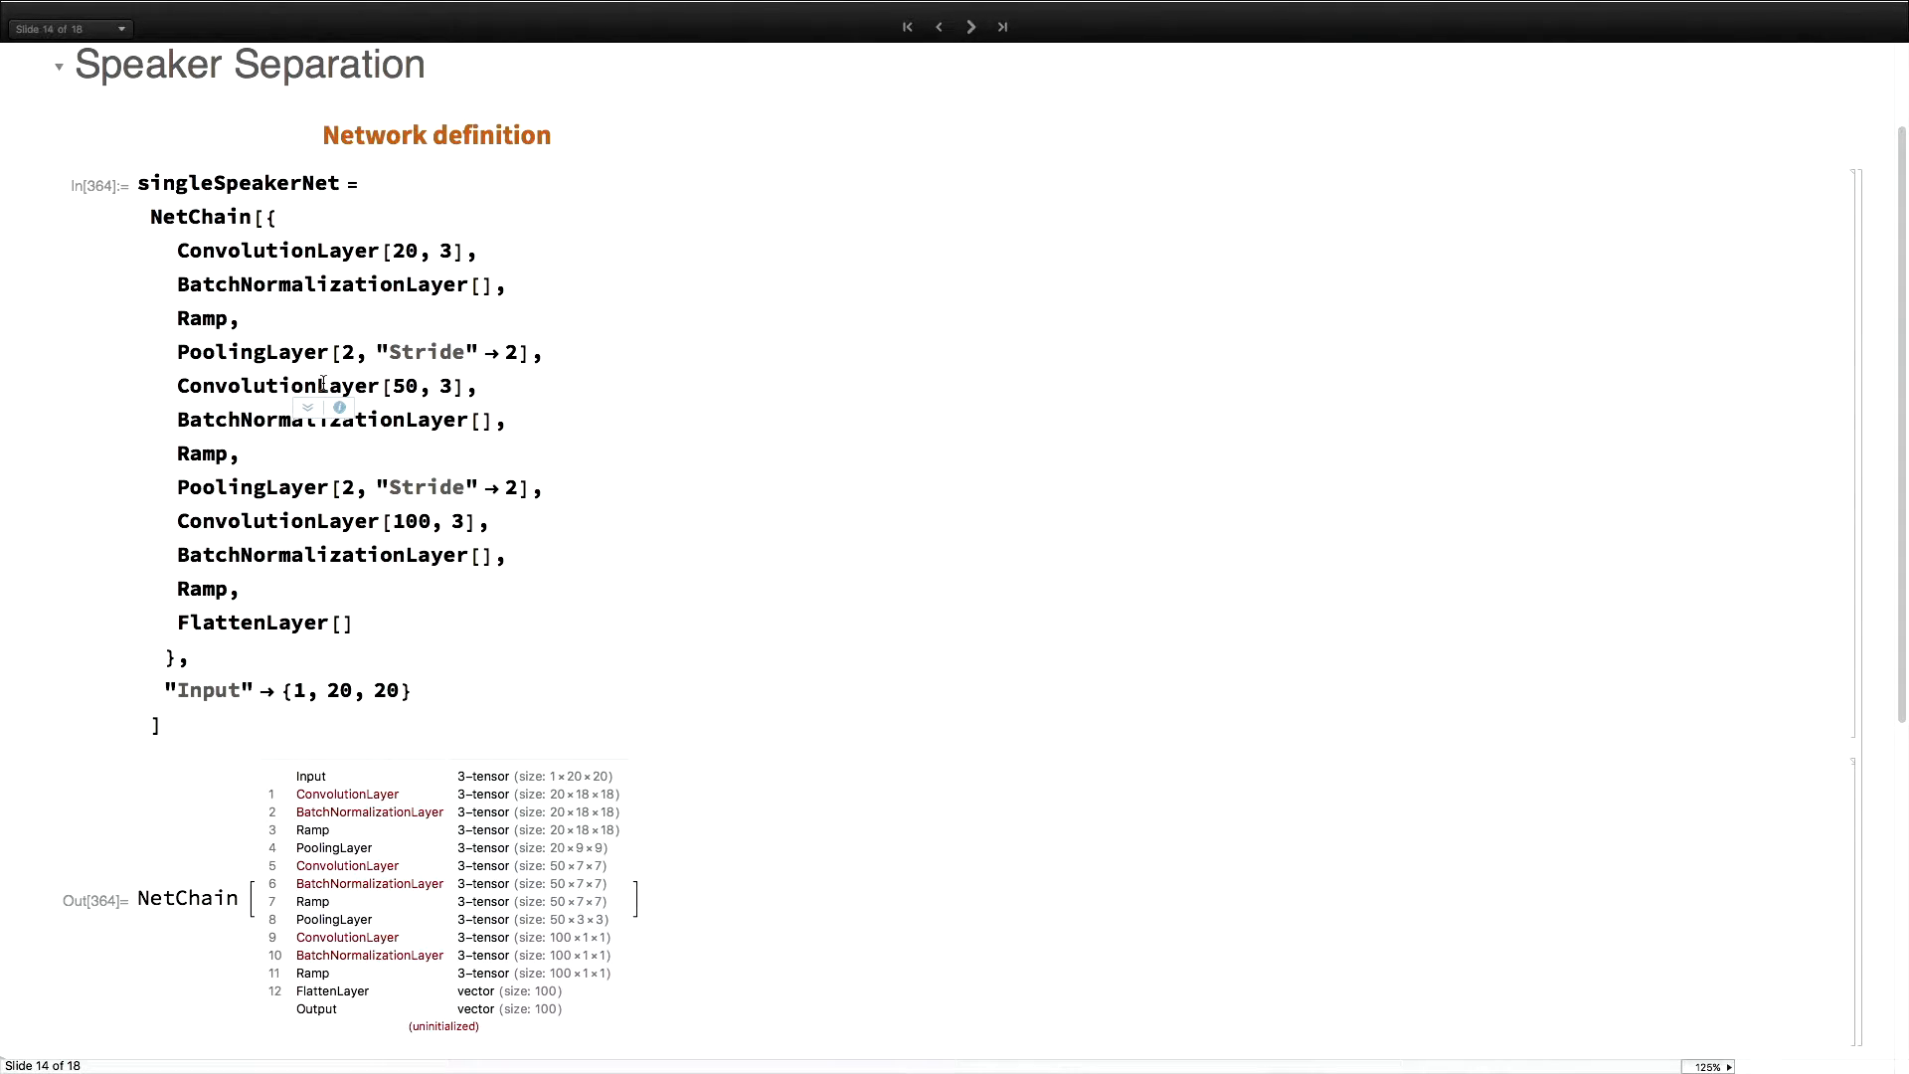
pyautogui.scroll(-3)
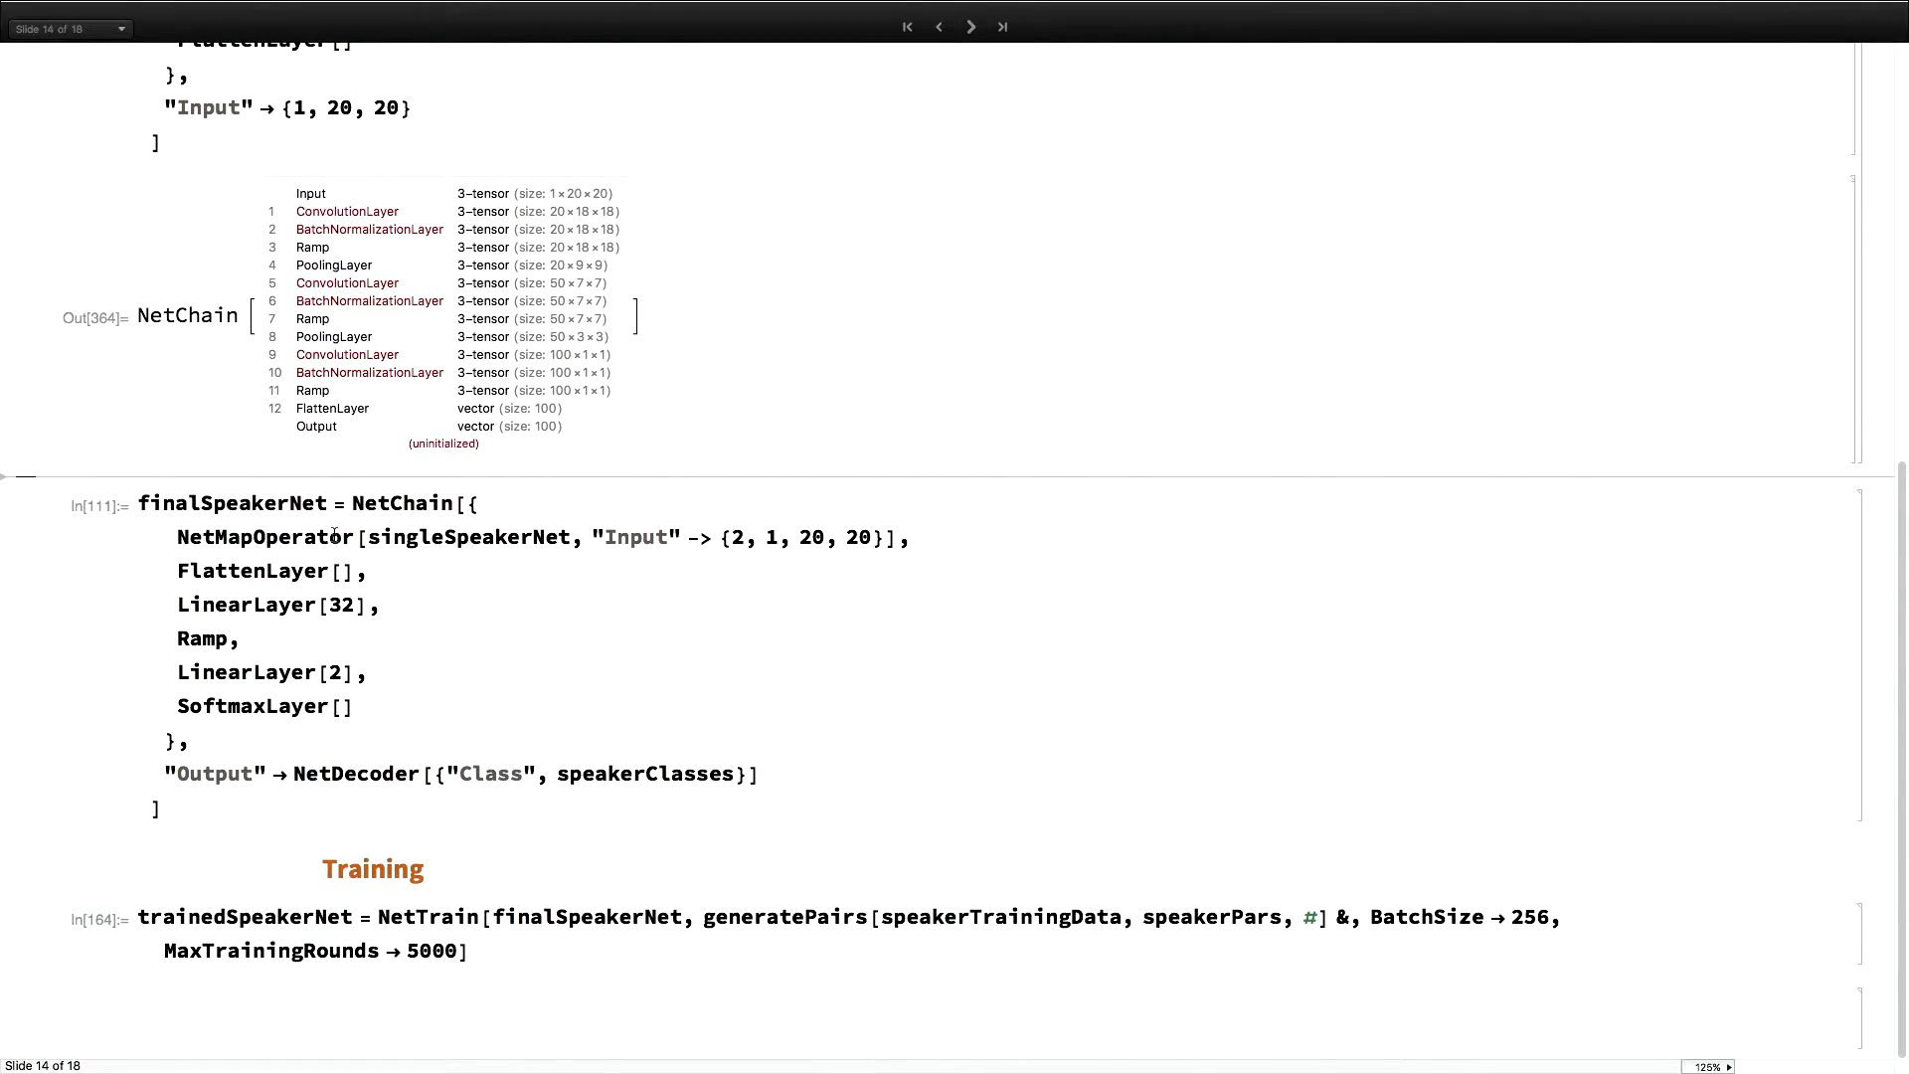
# Evaluate finalSpeakerNet as a NetChain over clip pairs and expand its NetMapOperator layer
pyautogui.doubleClick(264, 536)
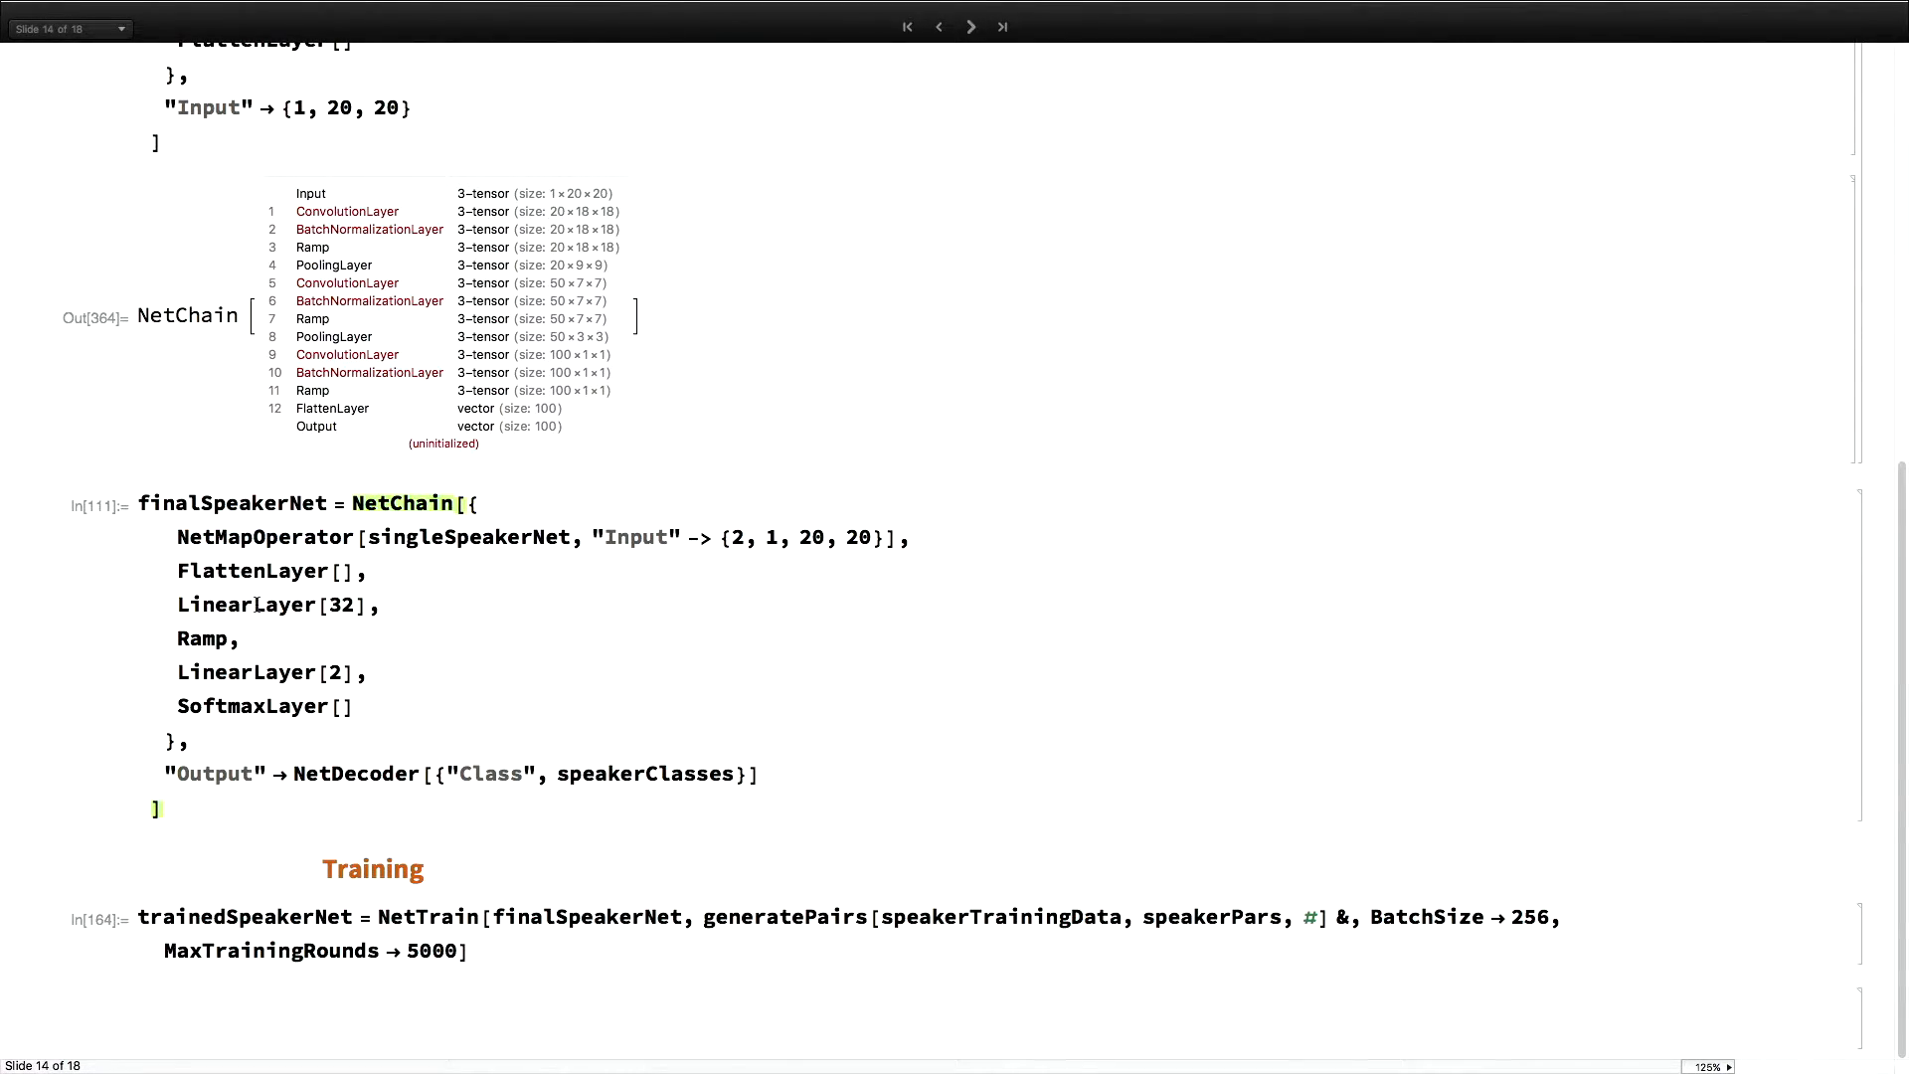
pyautogui.click(251, 603)
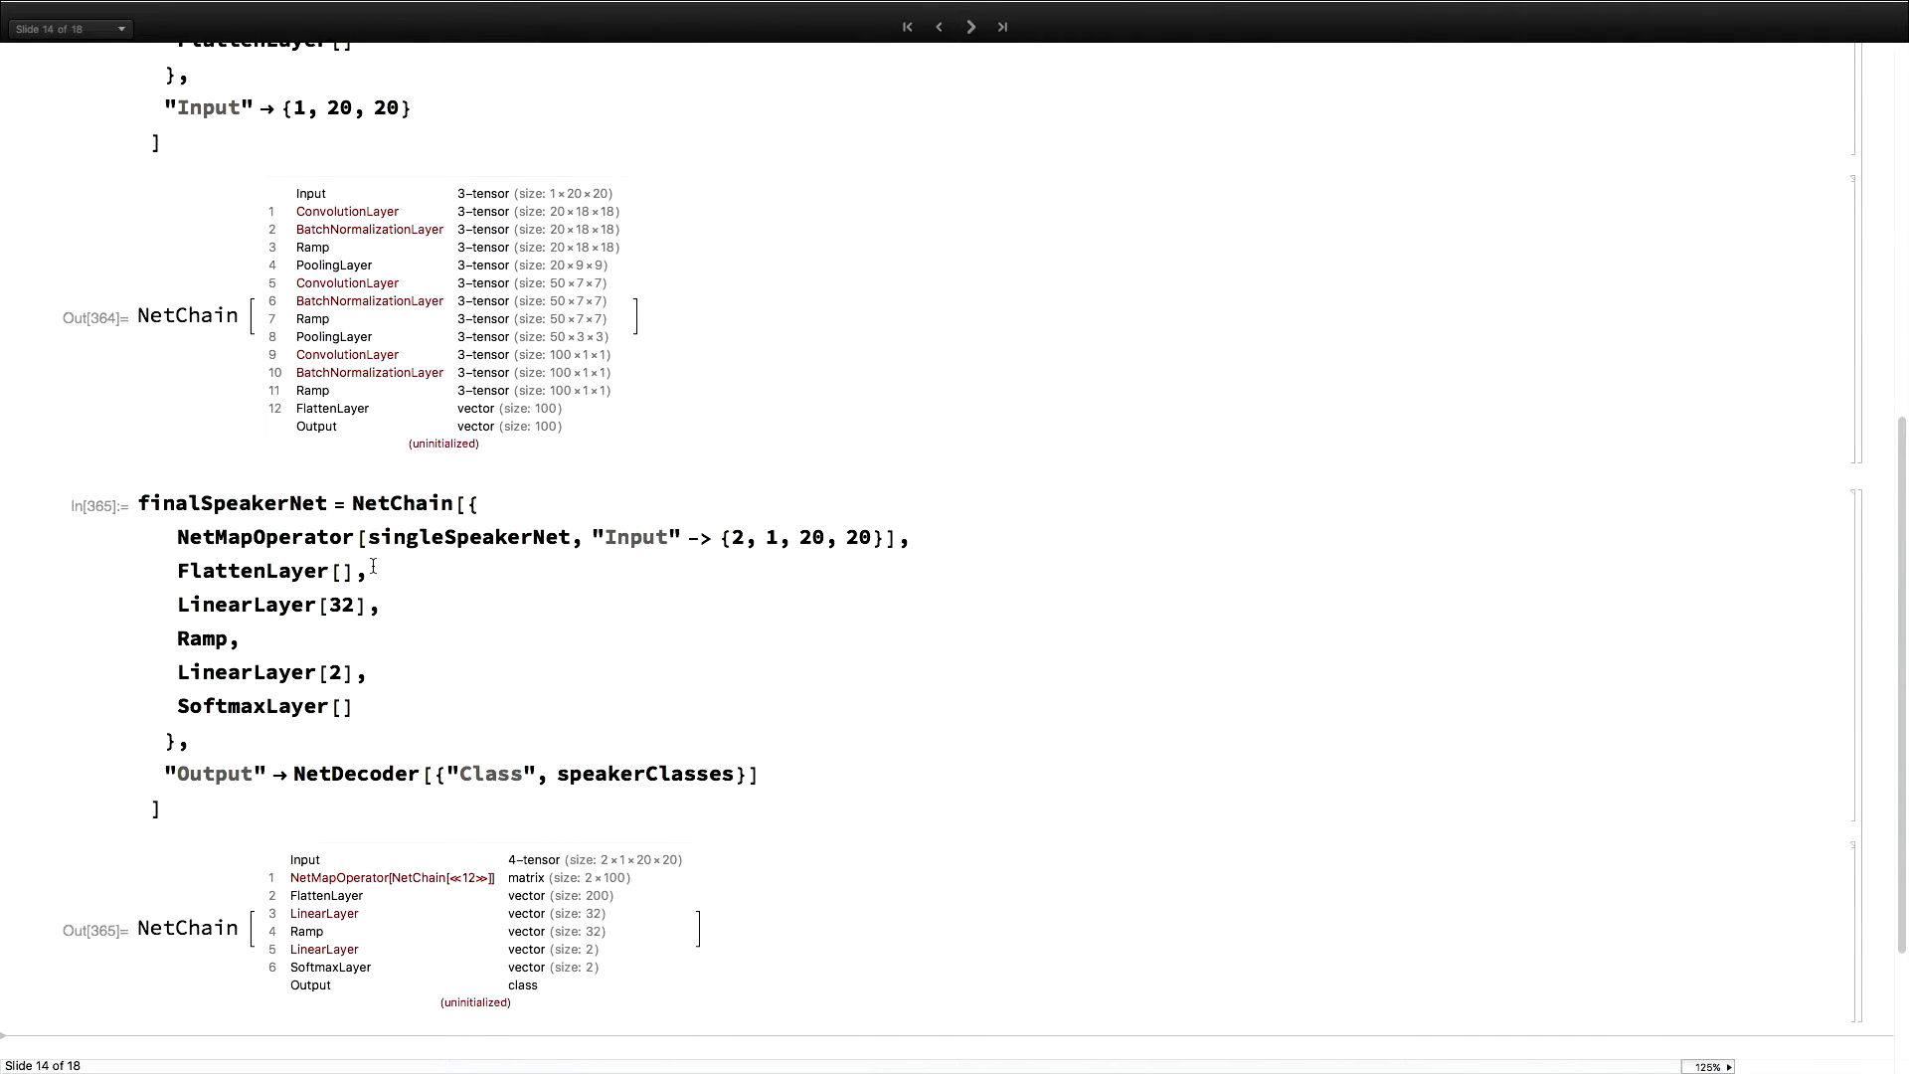
pyautogui.scroll(-3)
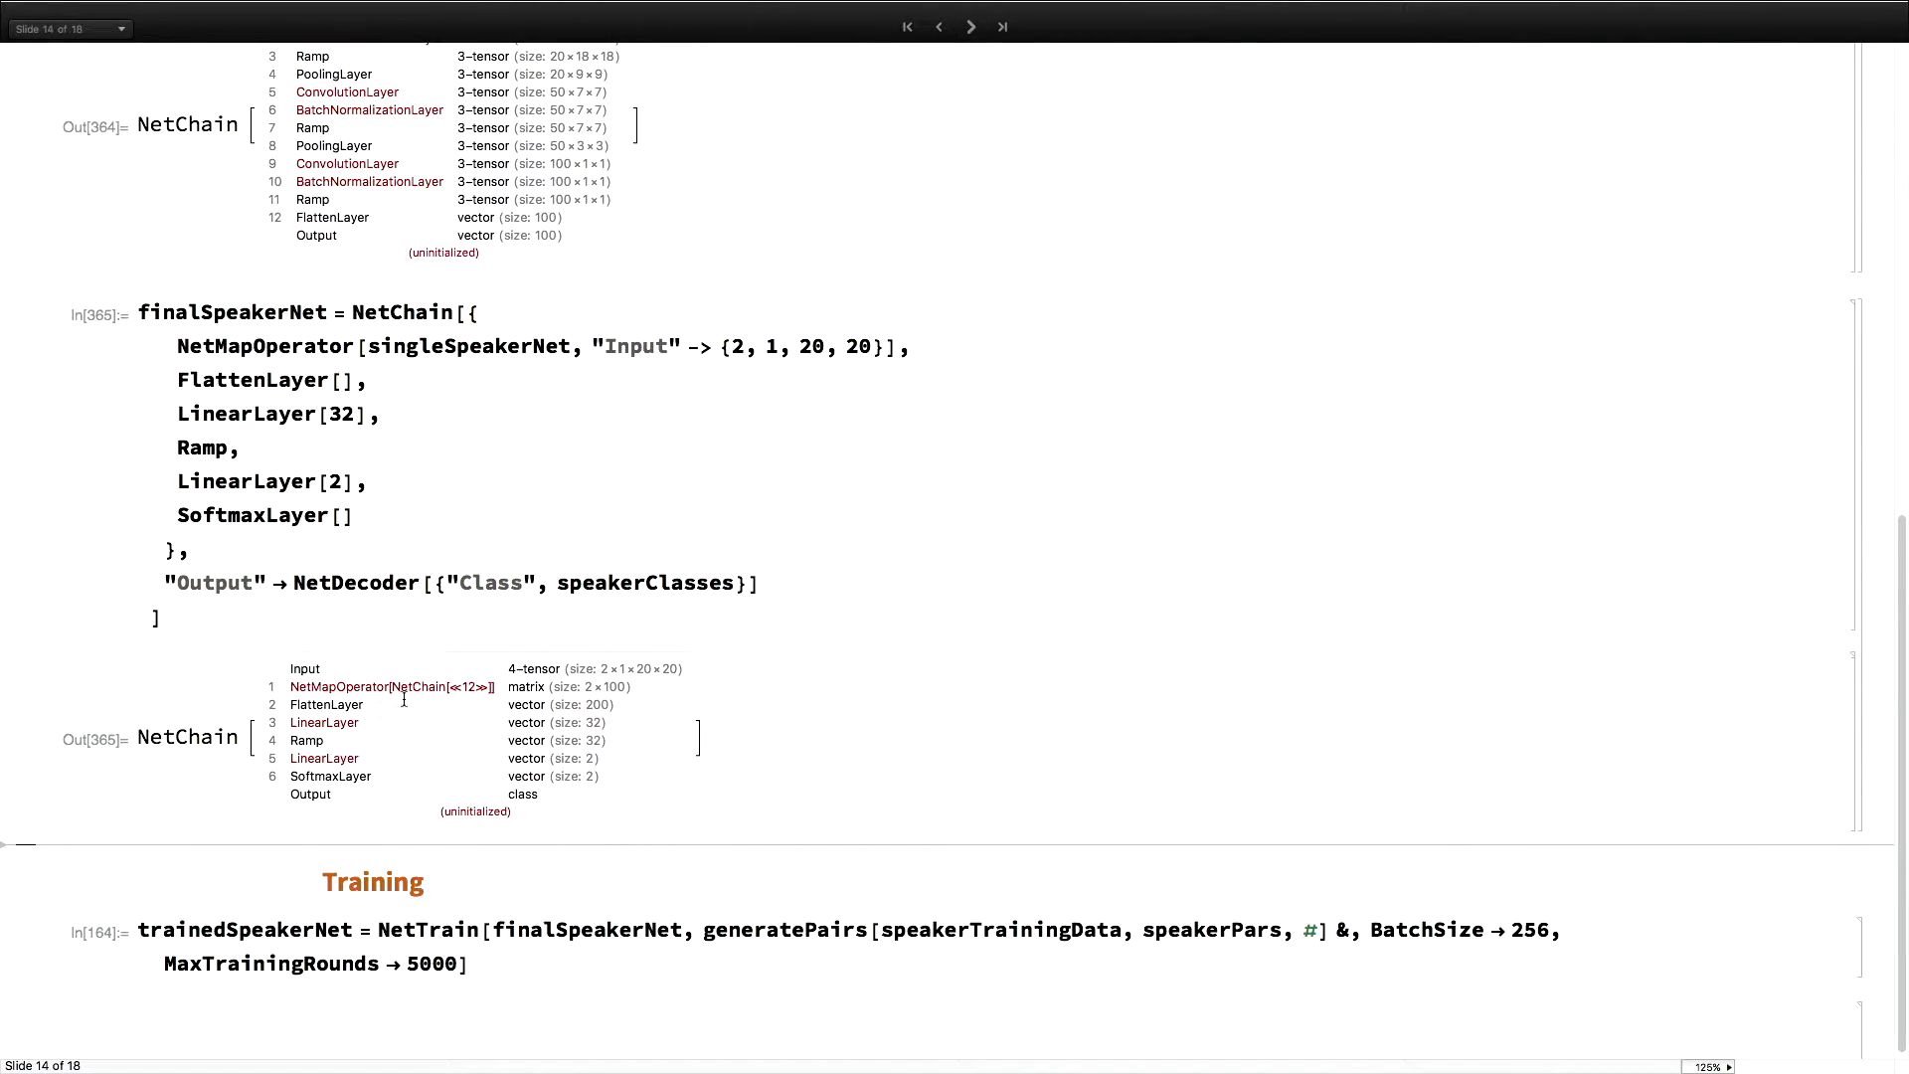
pyautogui.moveTo(396, 692)
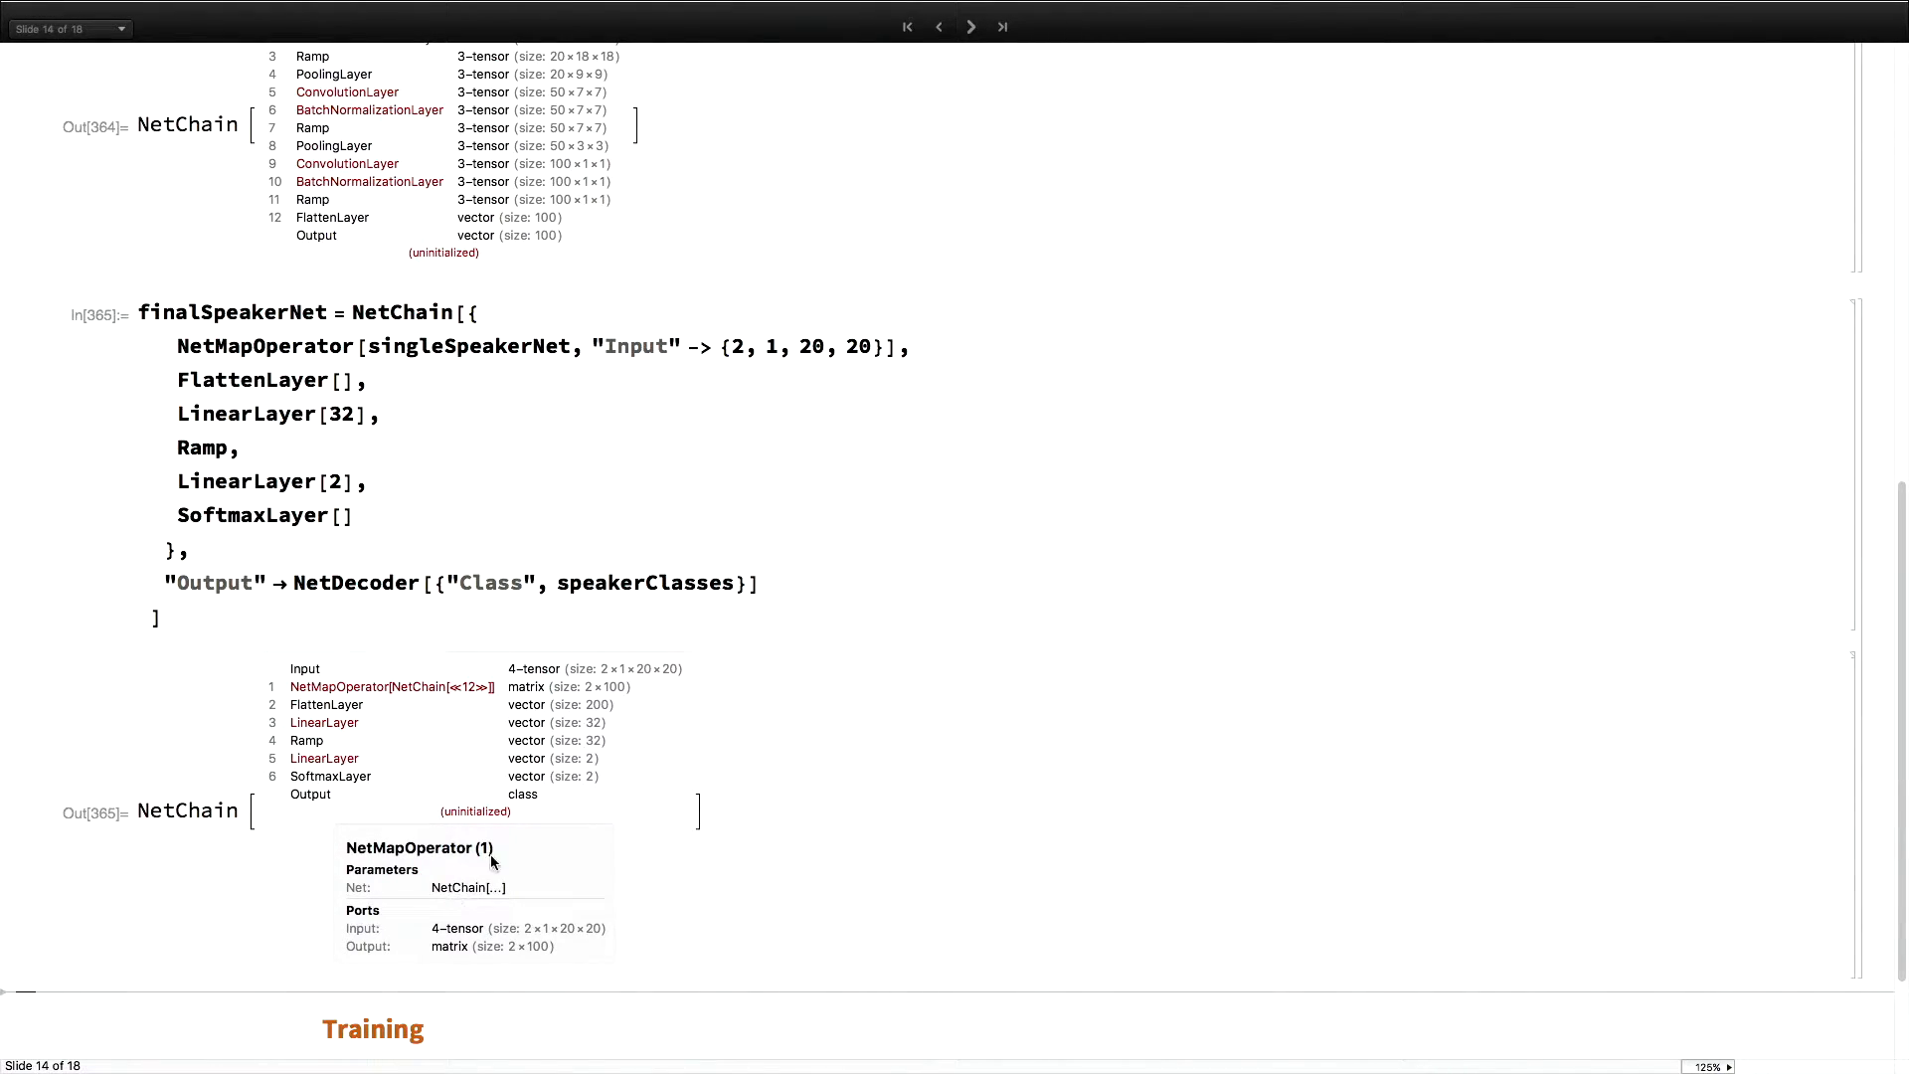
pyautogui.scroll(-3)
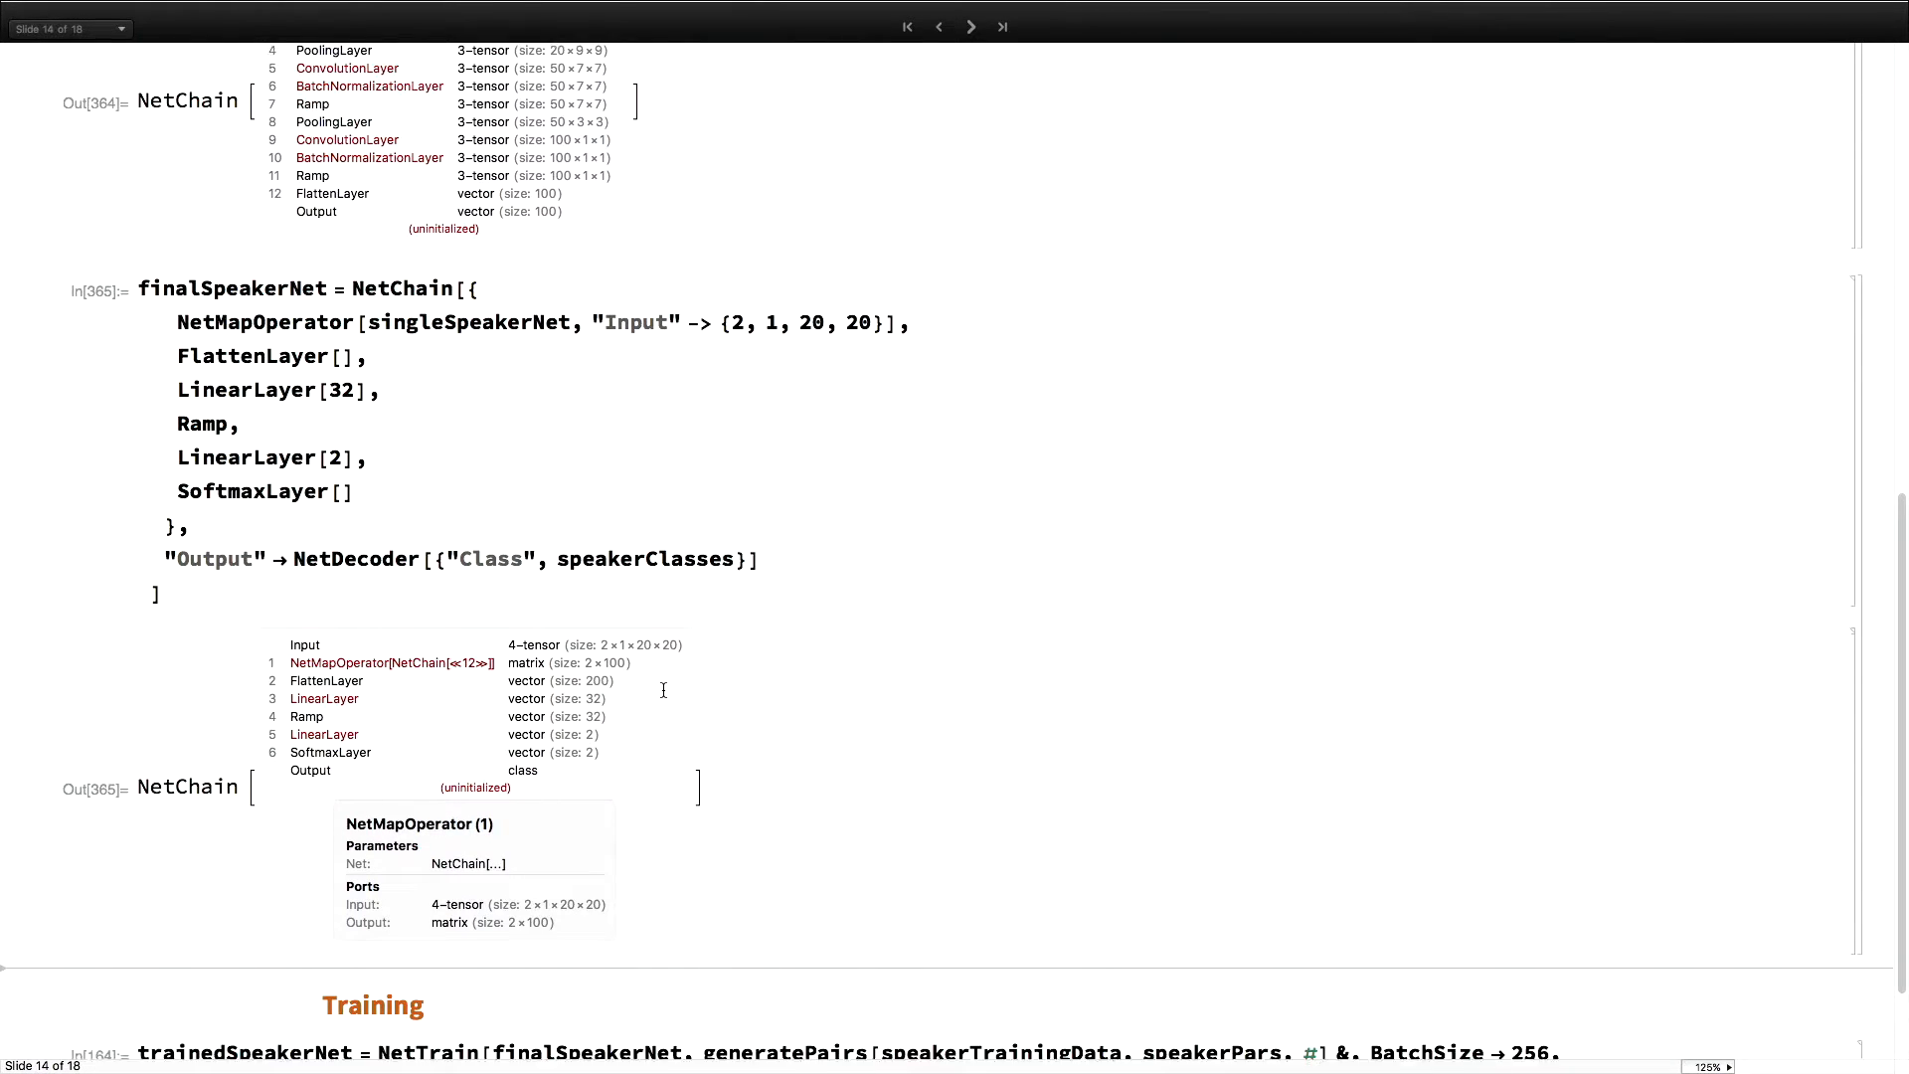
pyautogui.scroll(-3)
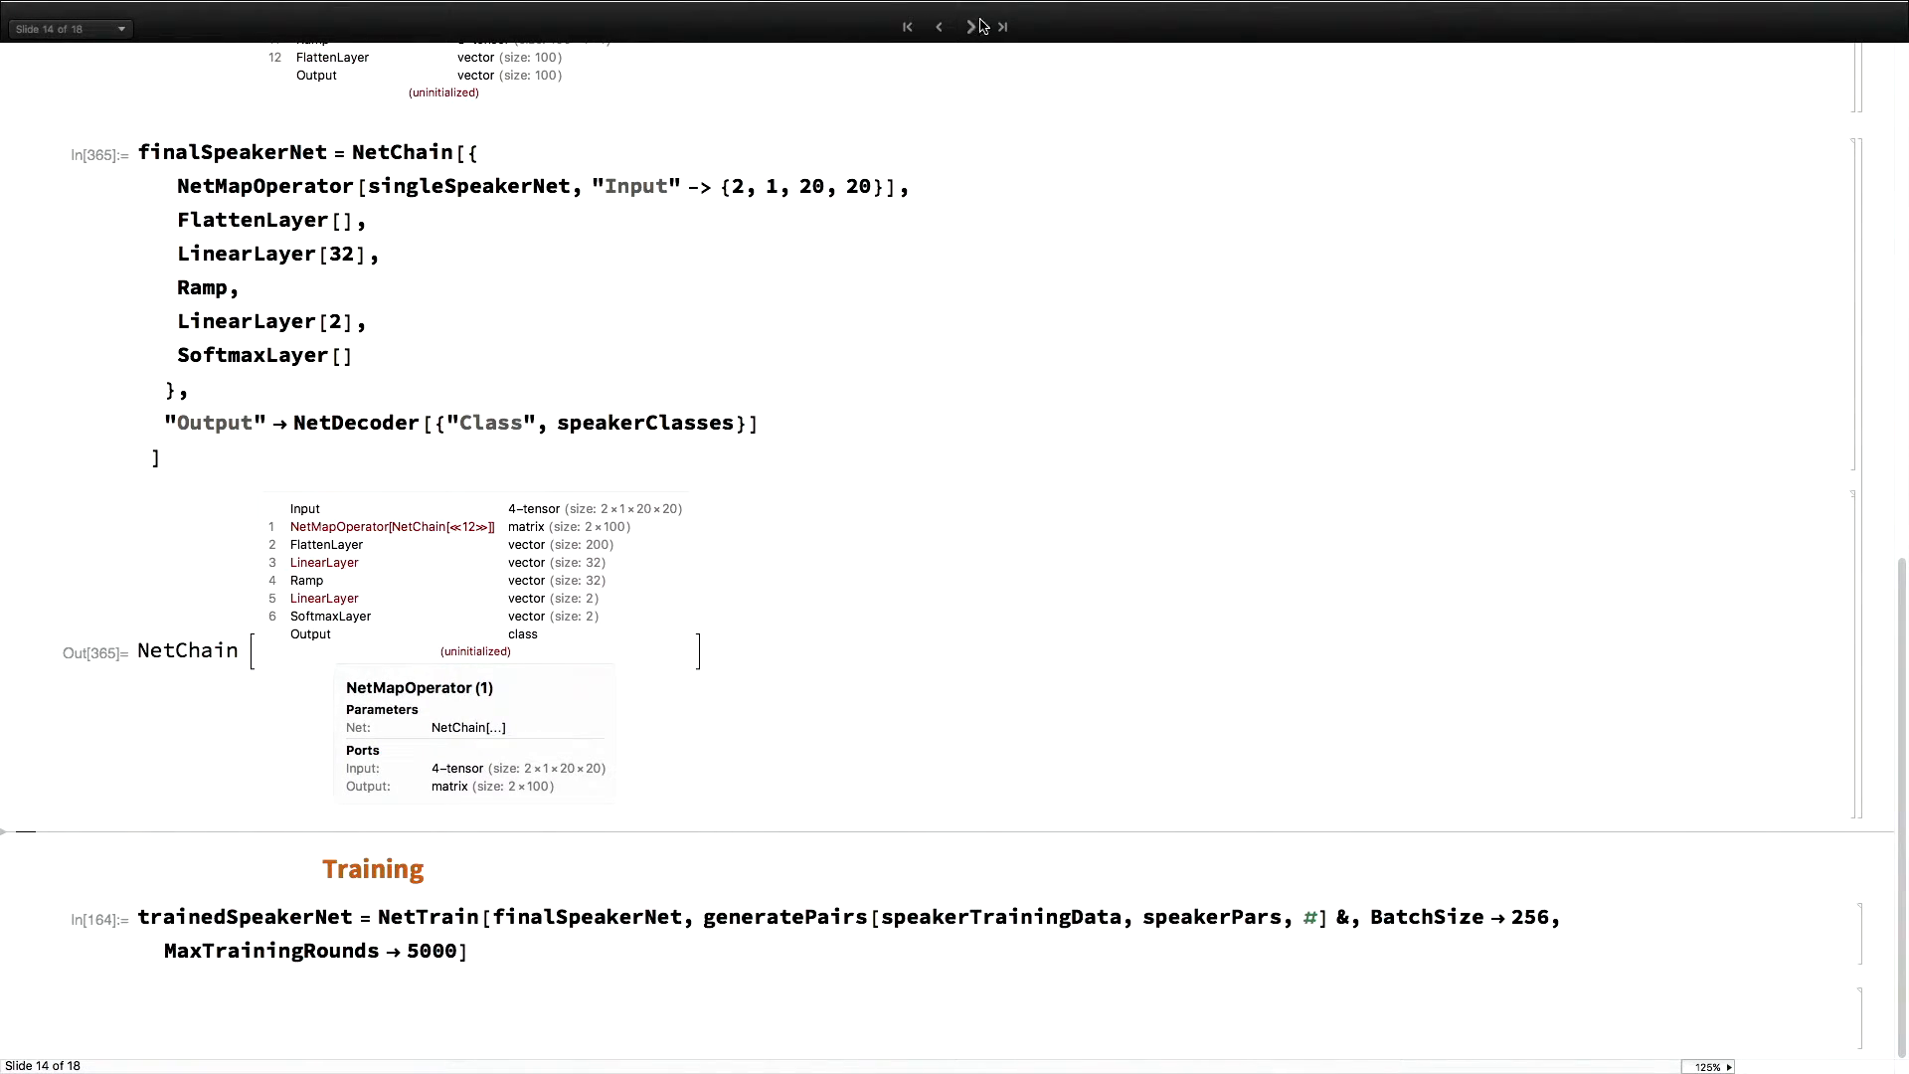
# Validate the imported speaker-pair net: 0.996 training and 0.924 test accuracy with confusion matrices
pyautogui.click(970, 26)
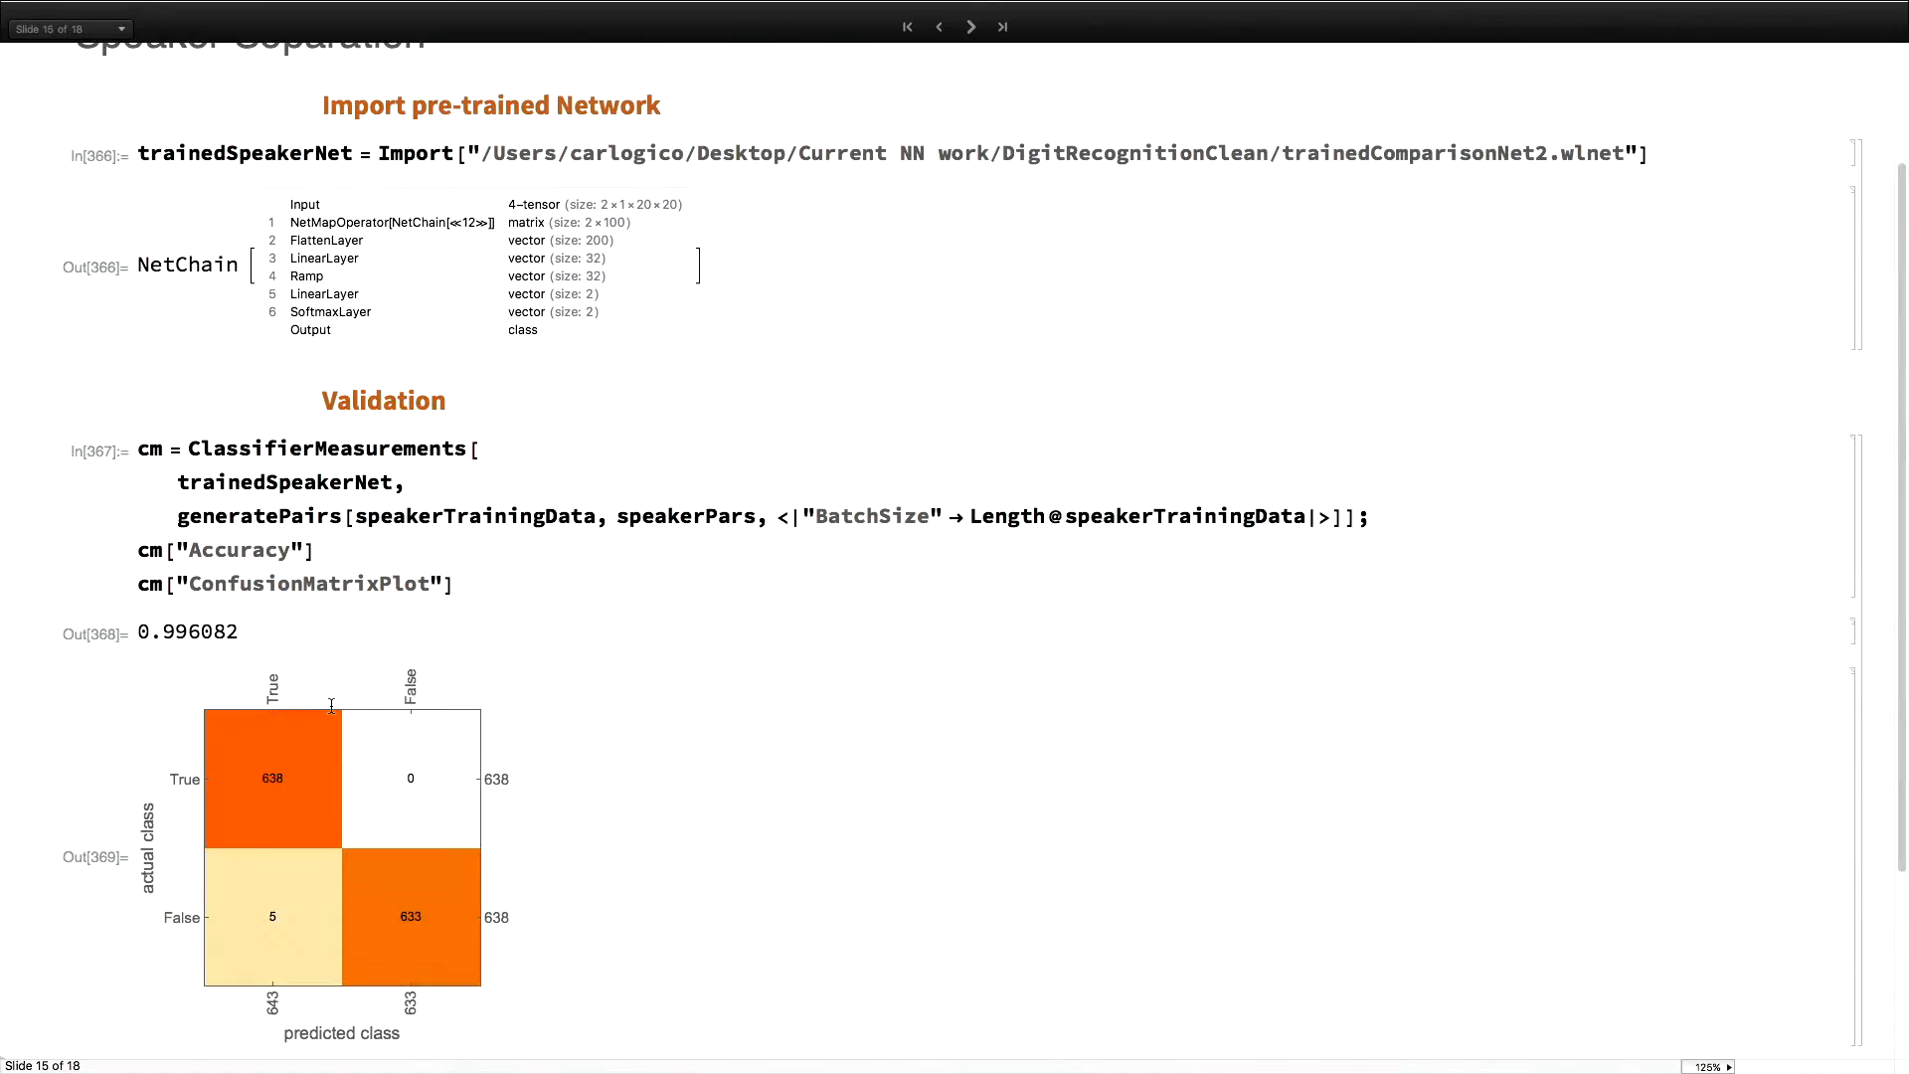
pyautogui.moveTo(411, 748)
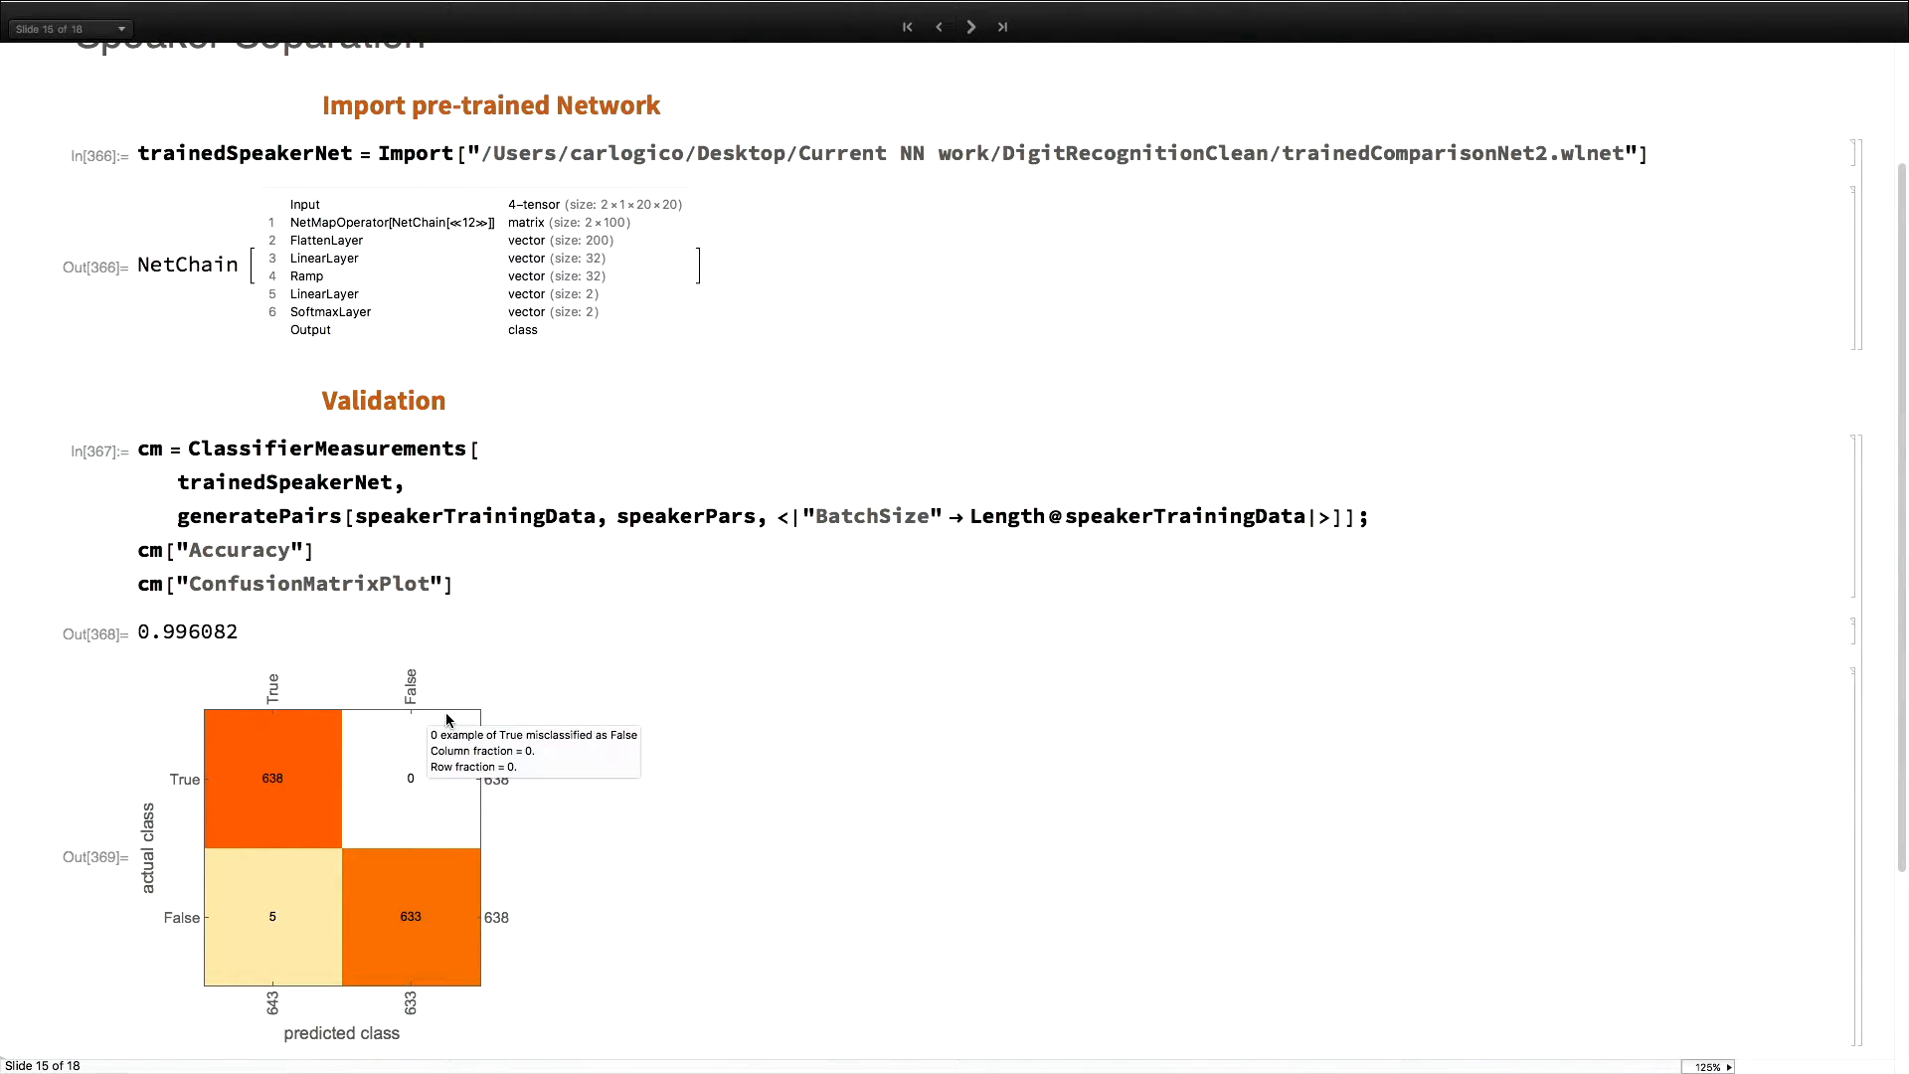
pyautogui.scroll(-3)
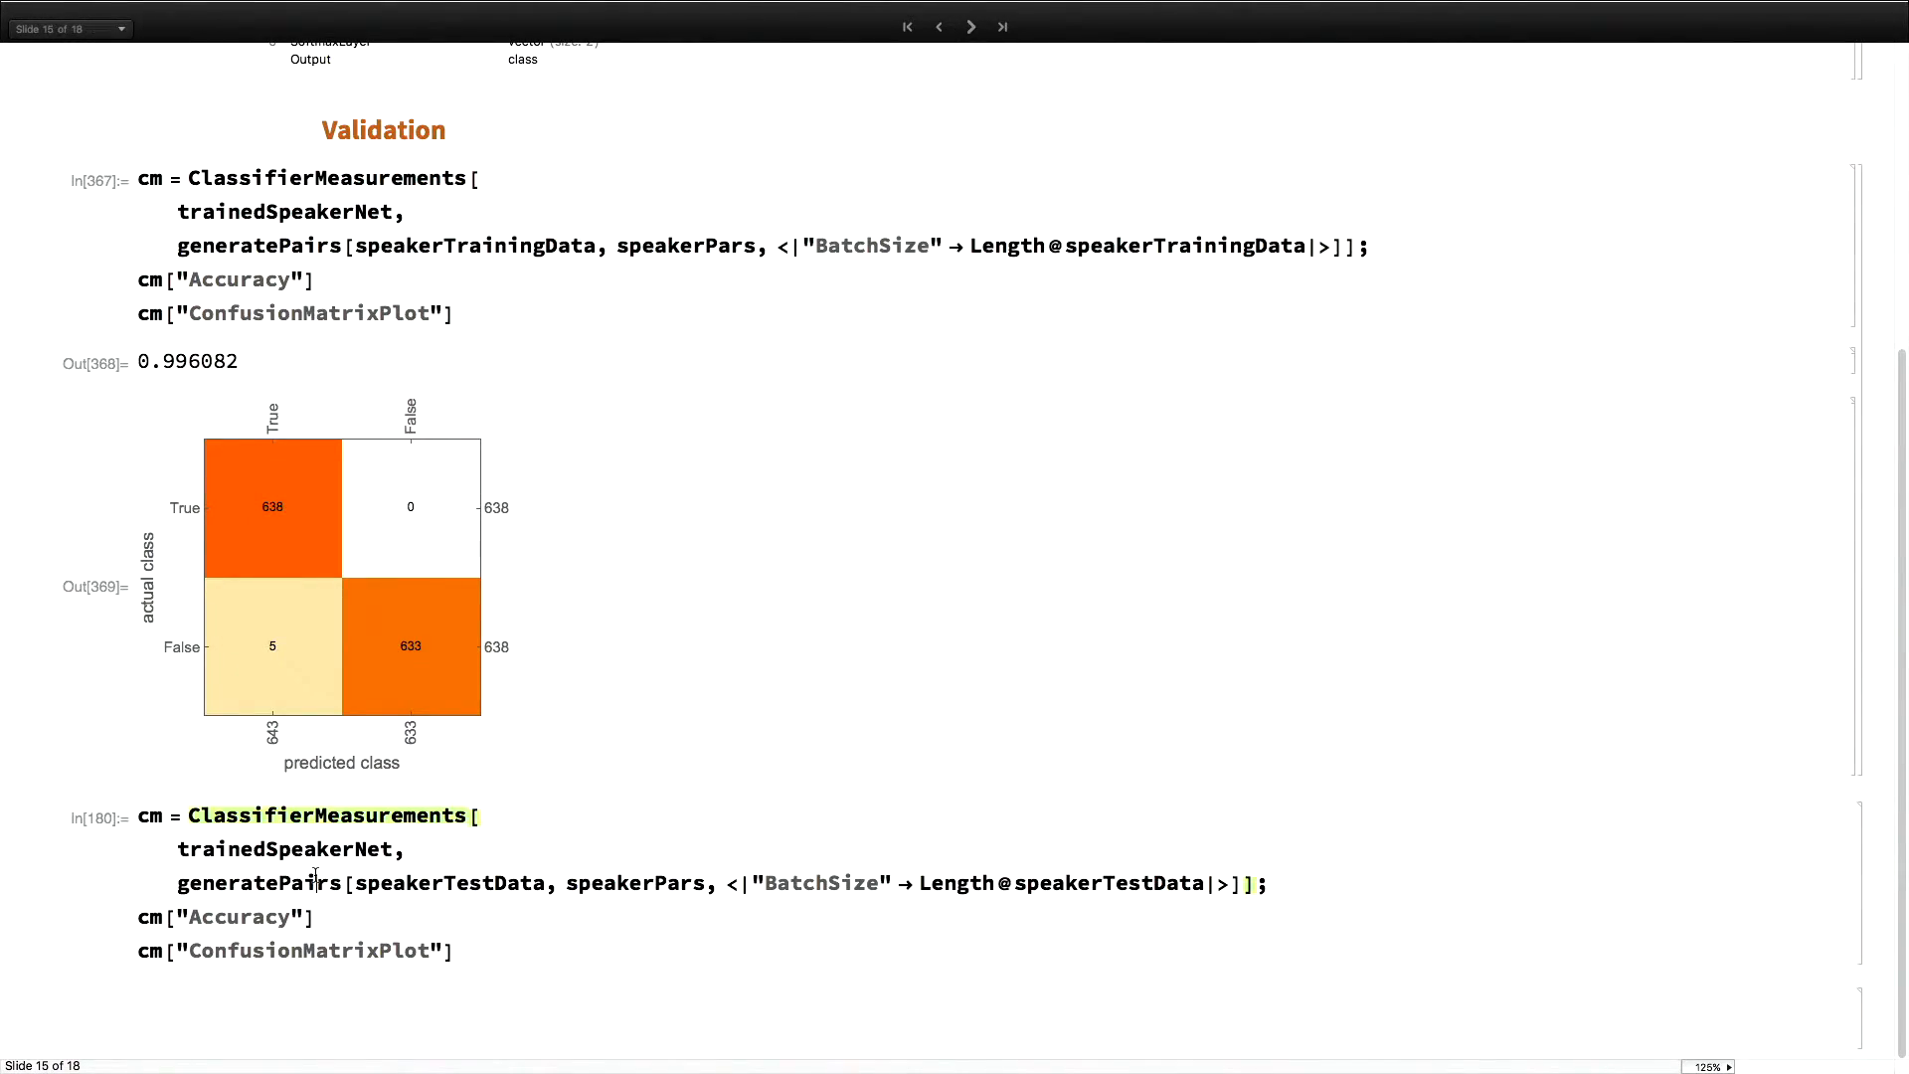
pyautogui.scroll(-3)
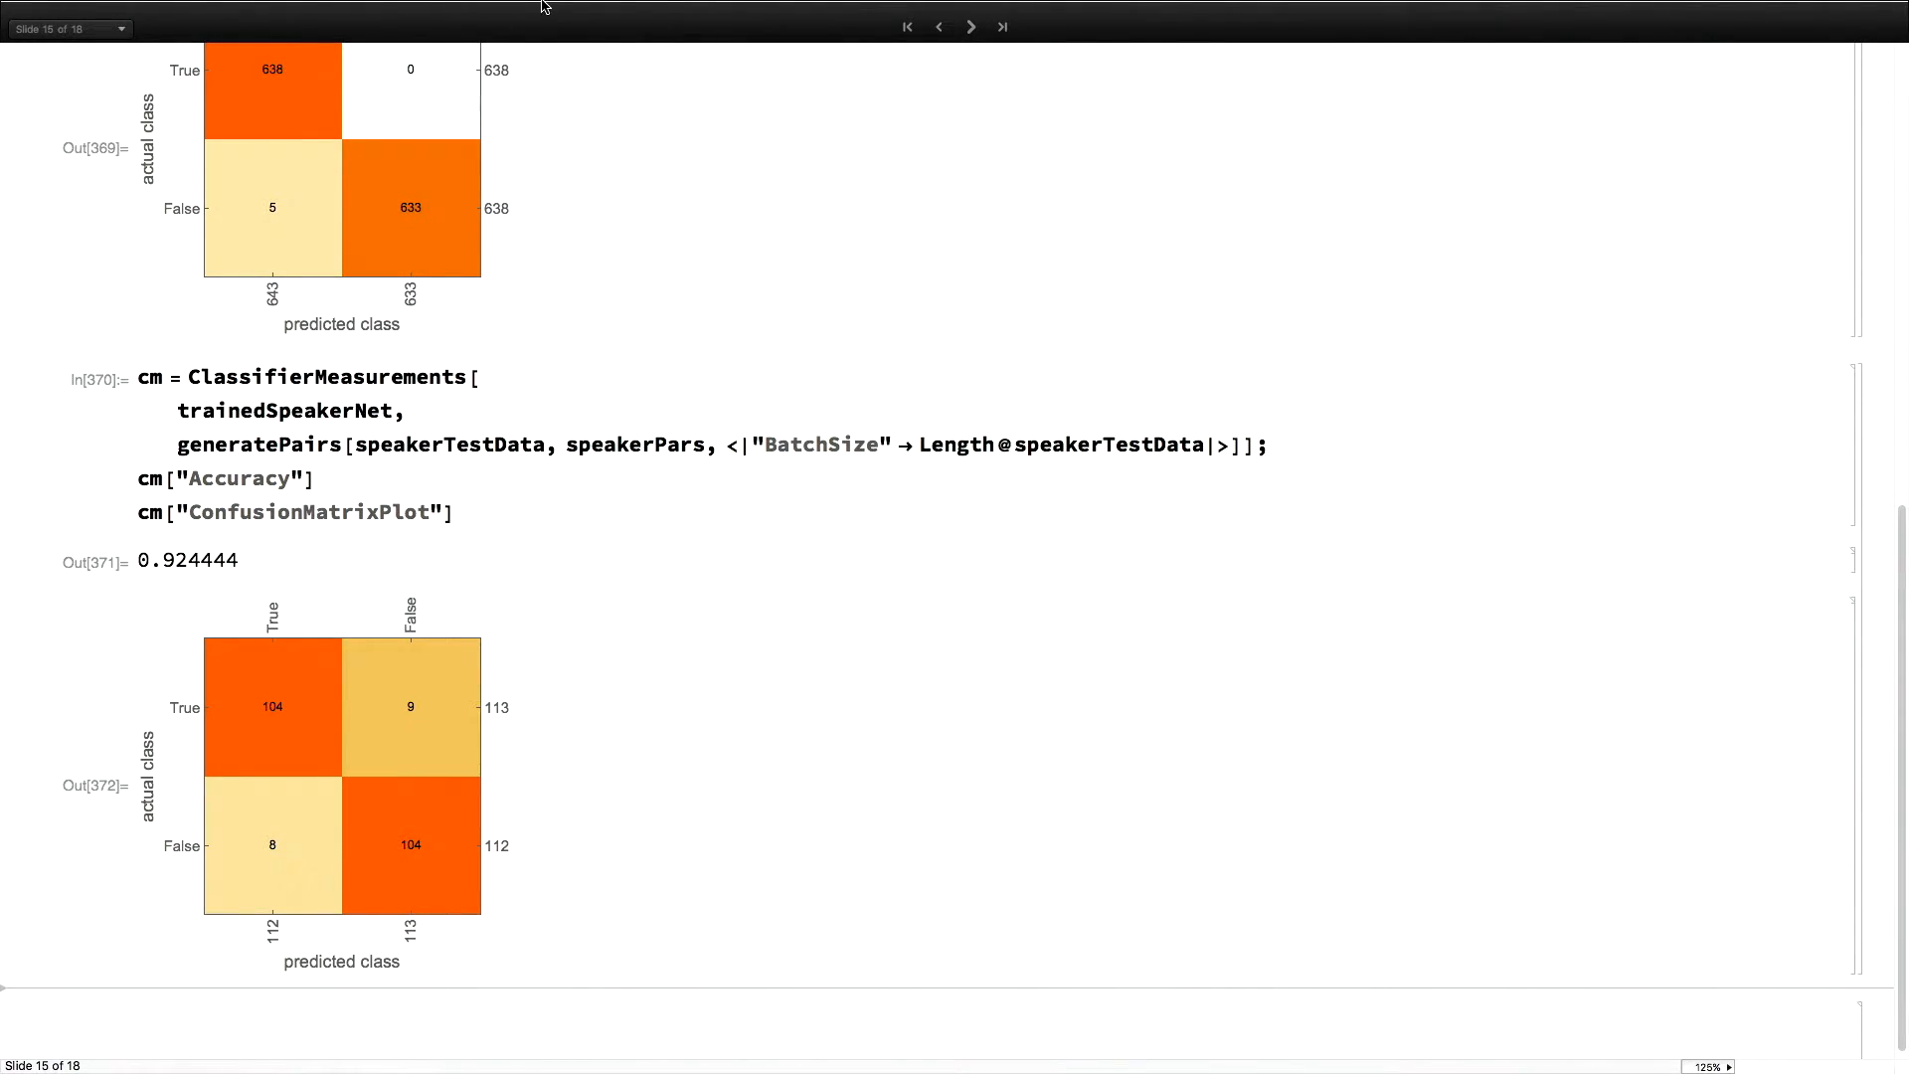
pyautogui.moveTo(905, 126)
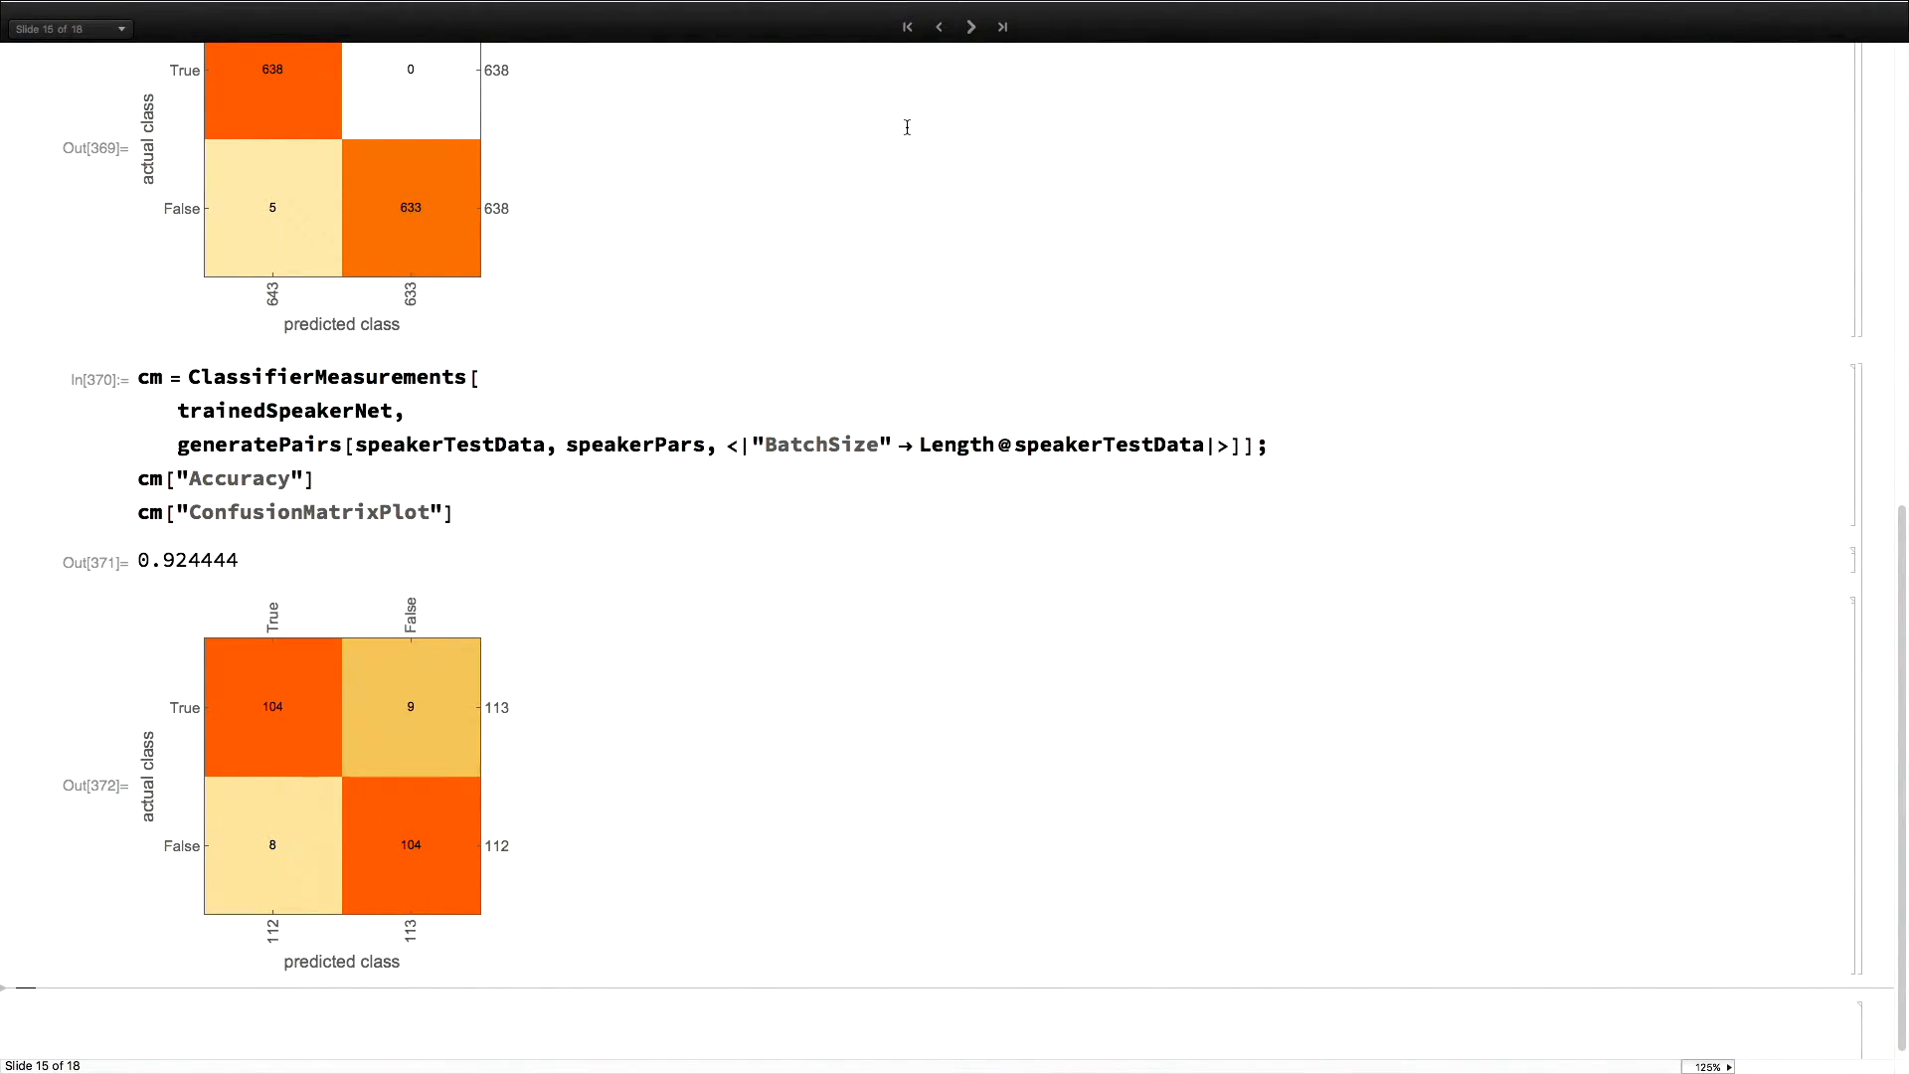
# Advance to the speaker separation slide with the single-net extraction
pyautogui.click(970, 27)
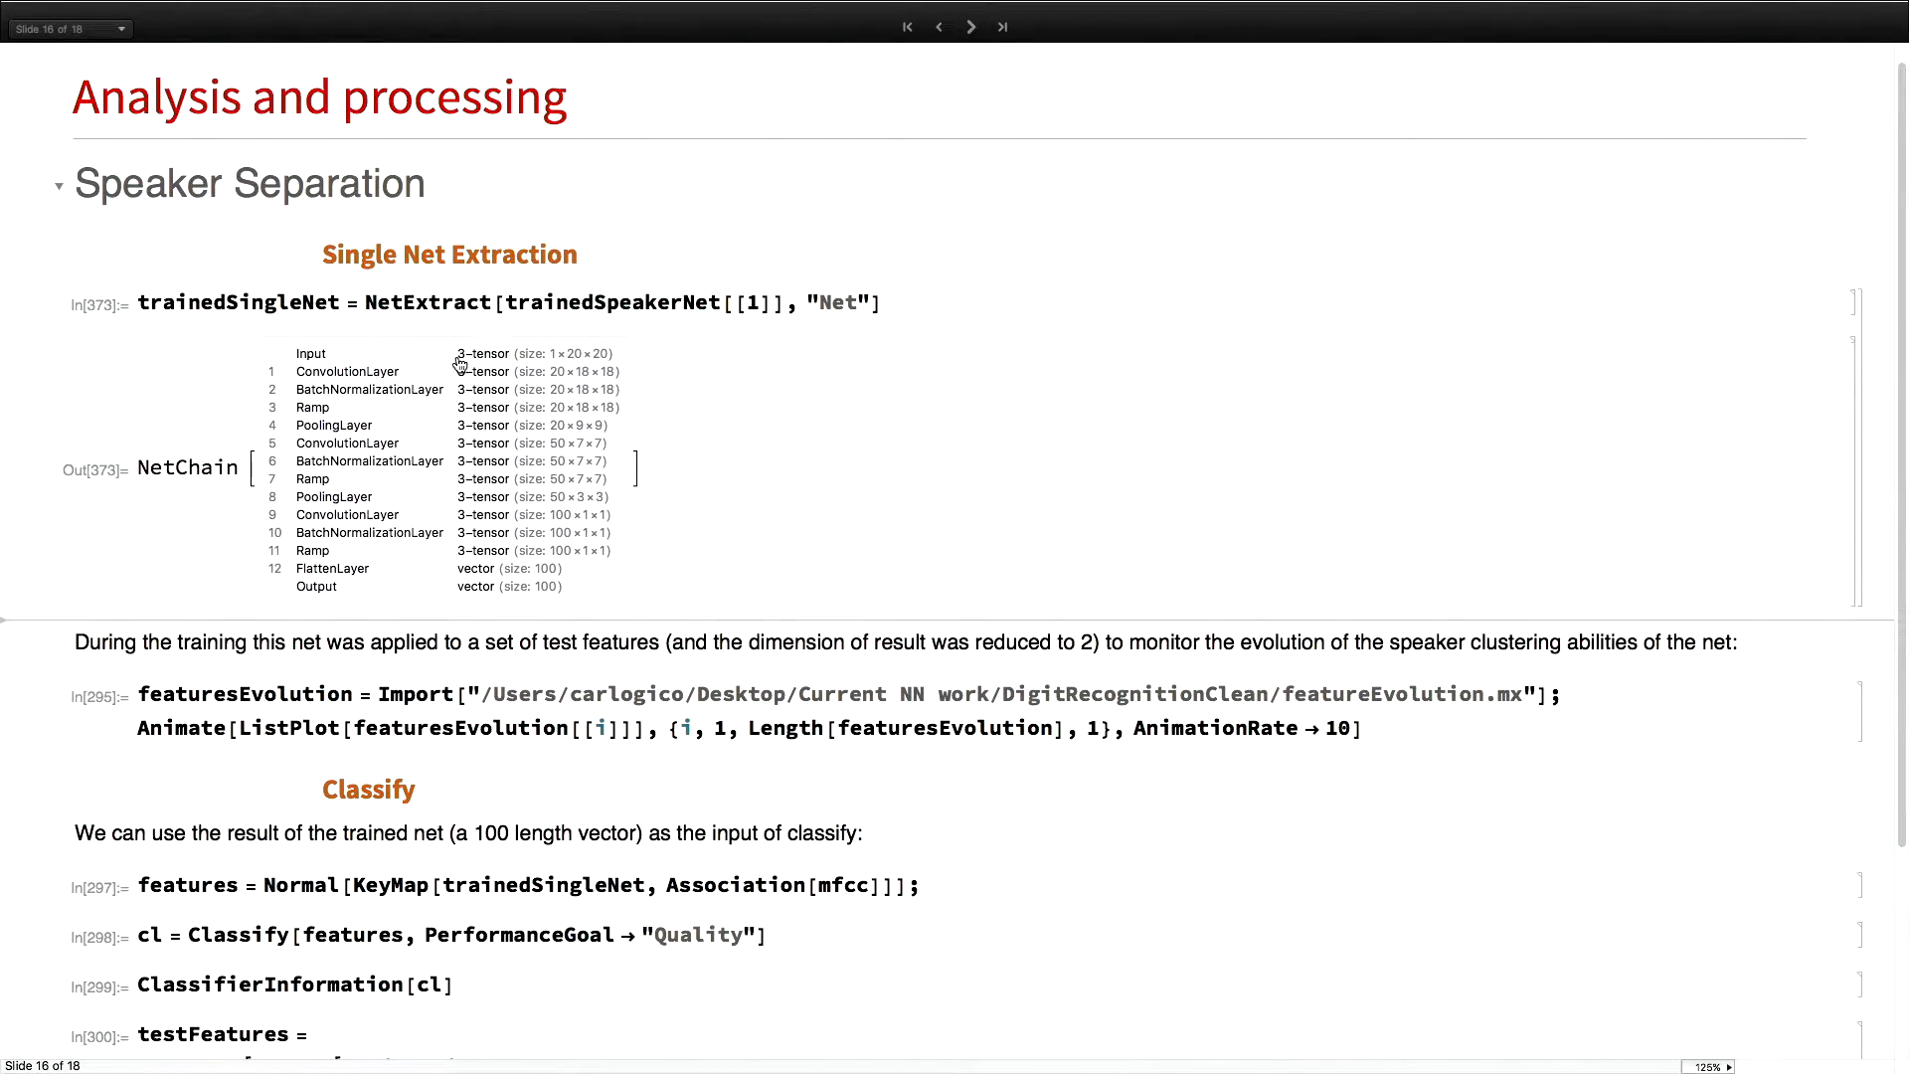
pyautogui.moveTo(423, 468)
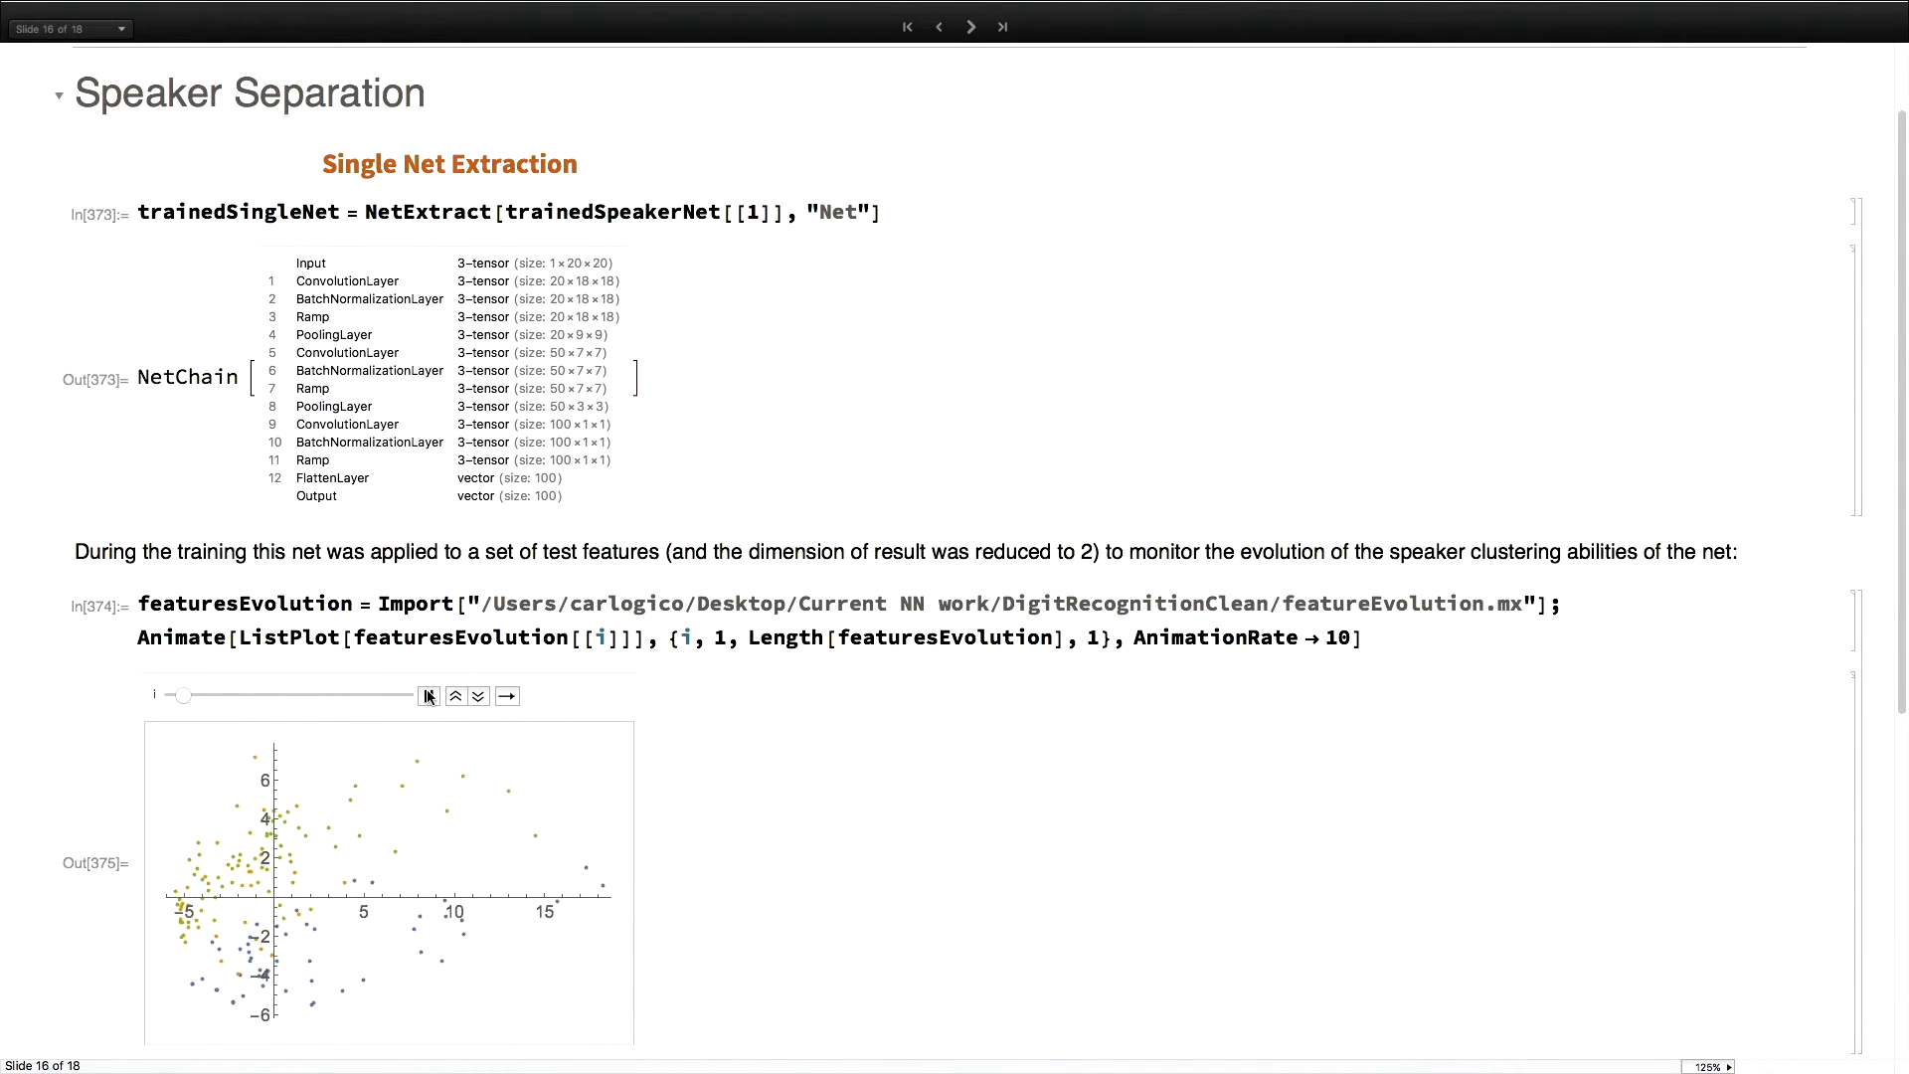
# Pause the feature-evolution animation and rewind it to its first frame
pyautogui.click(428, 695)
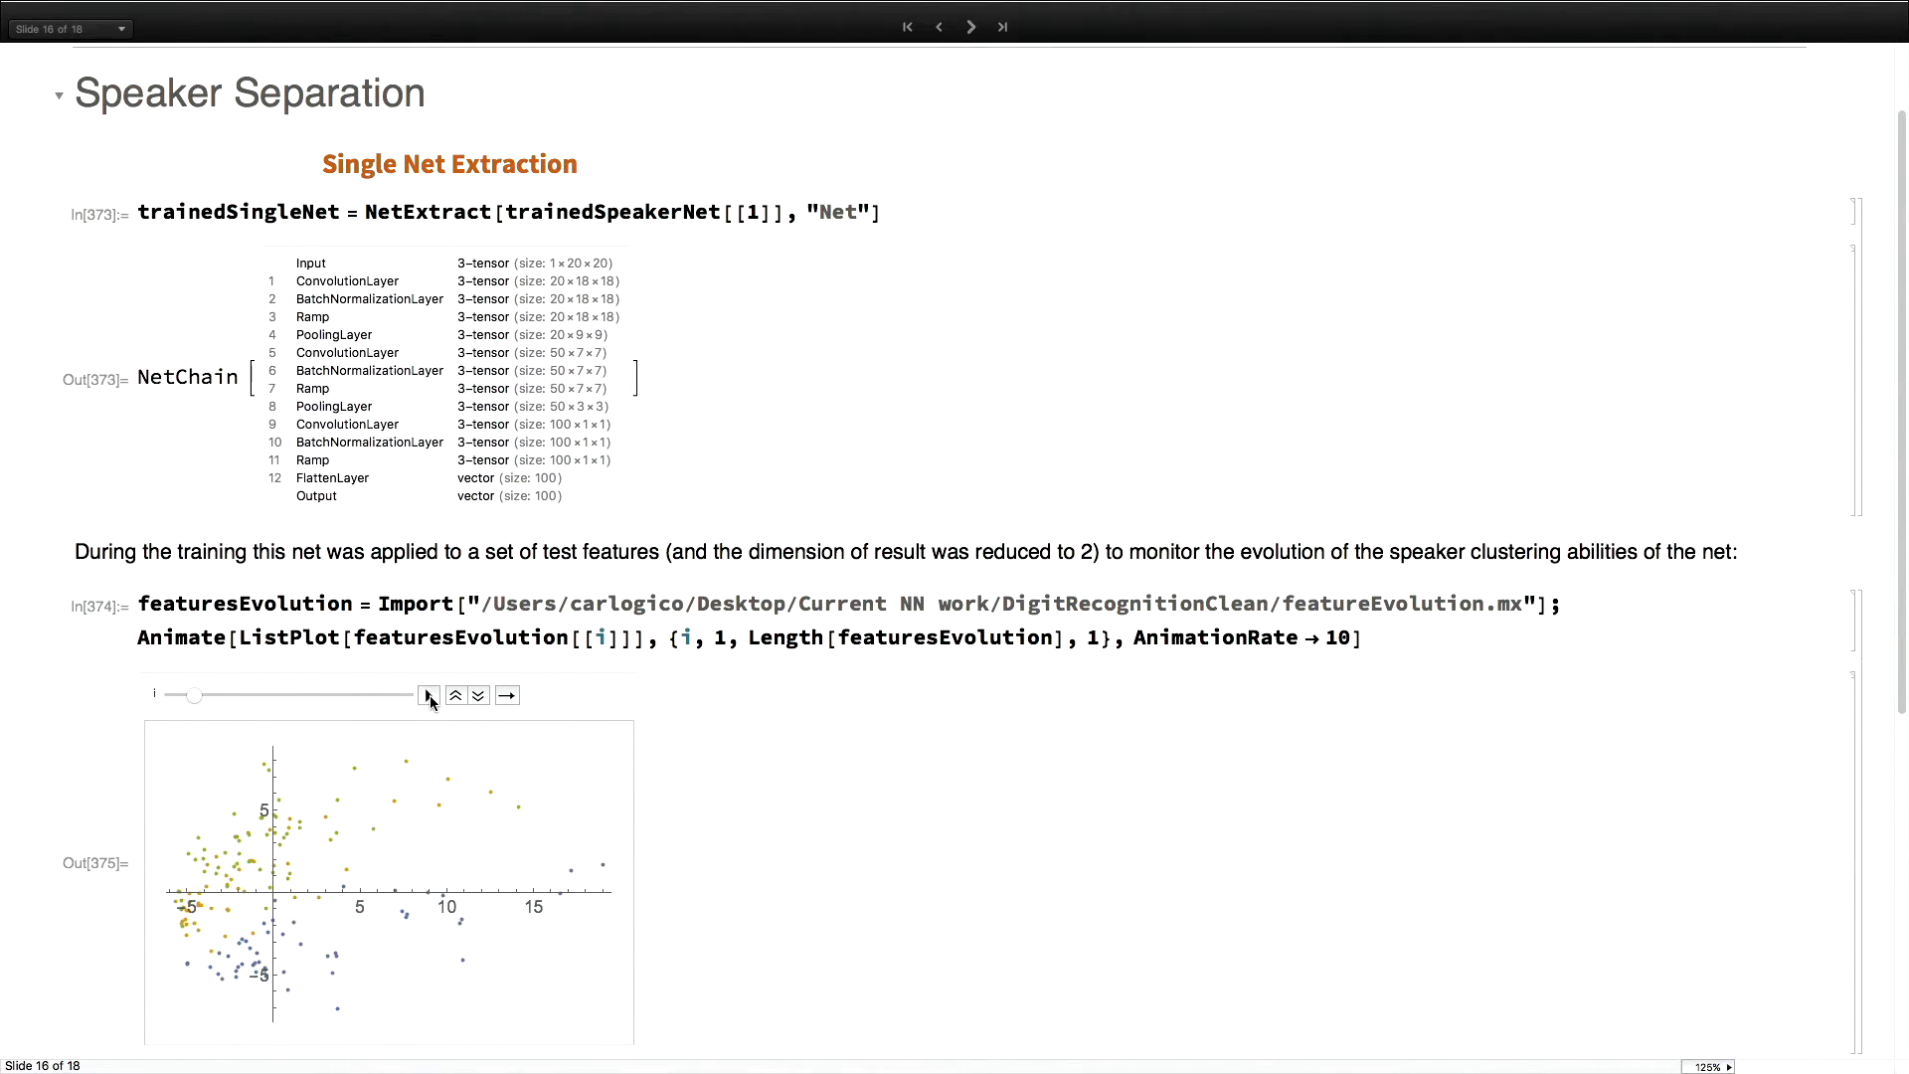
pyautogui.click(428, 695)
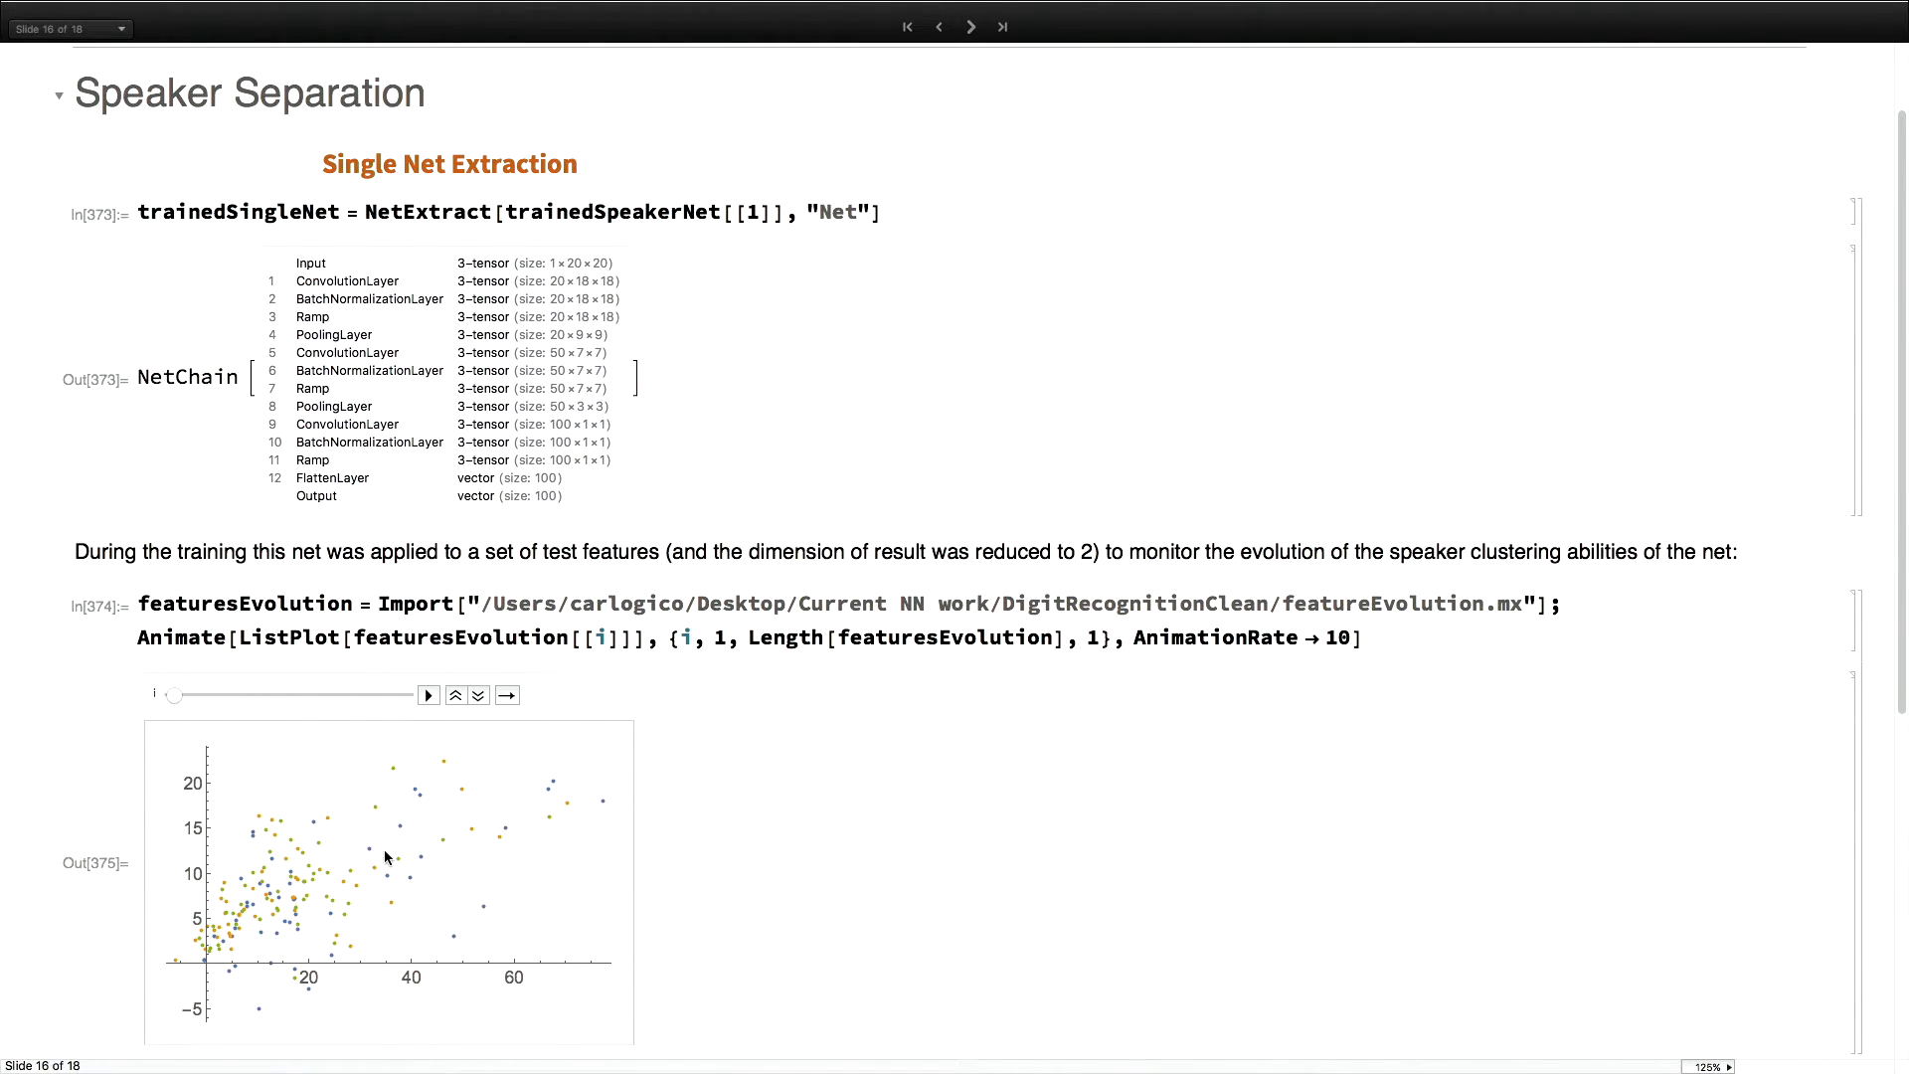
pyautogui.scroll(-3)
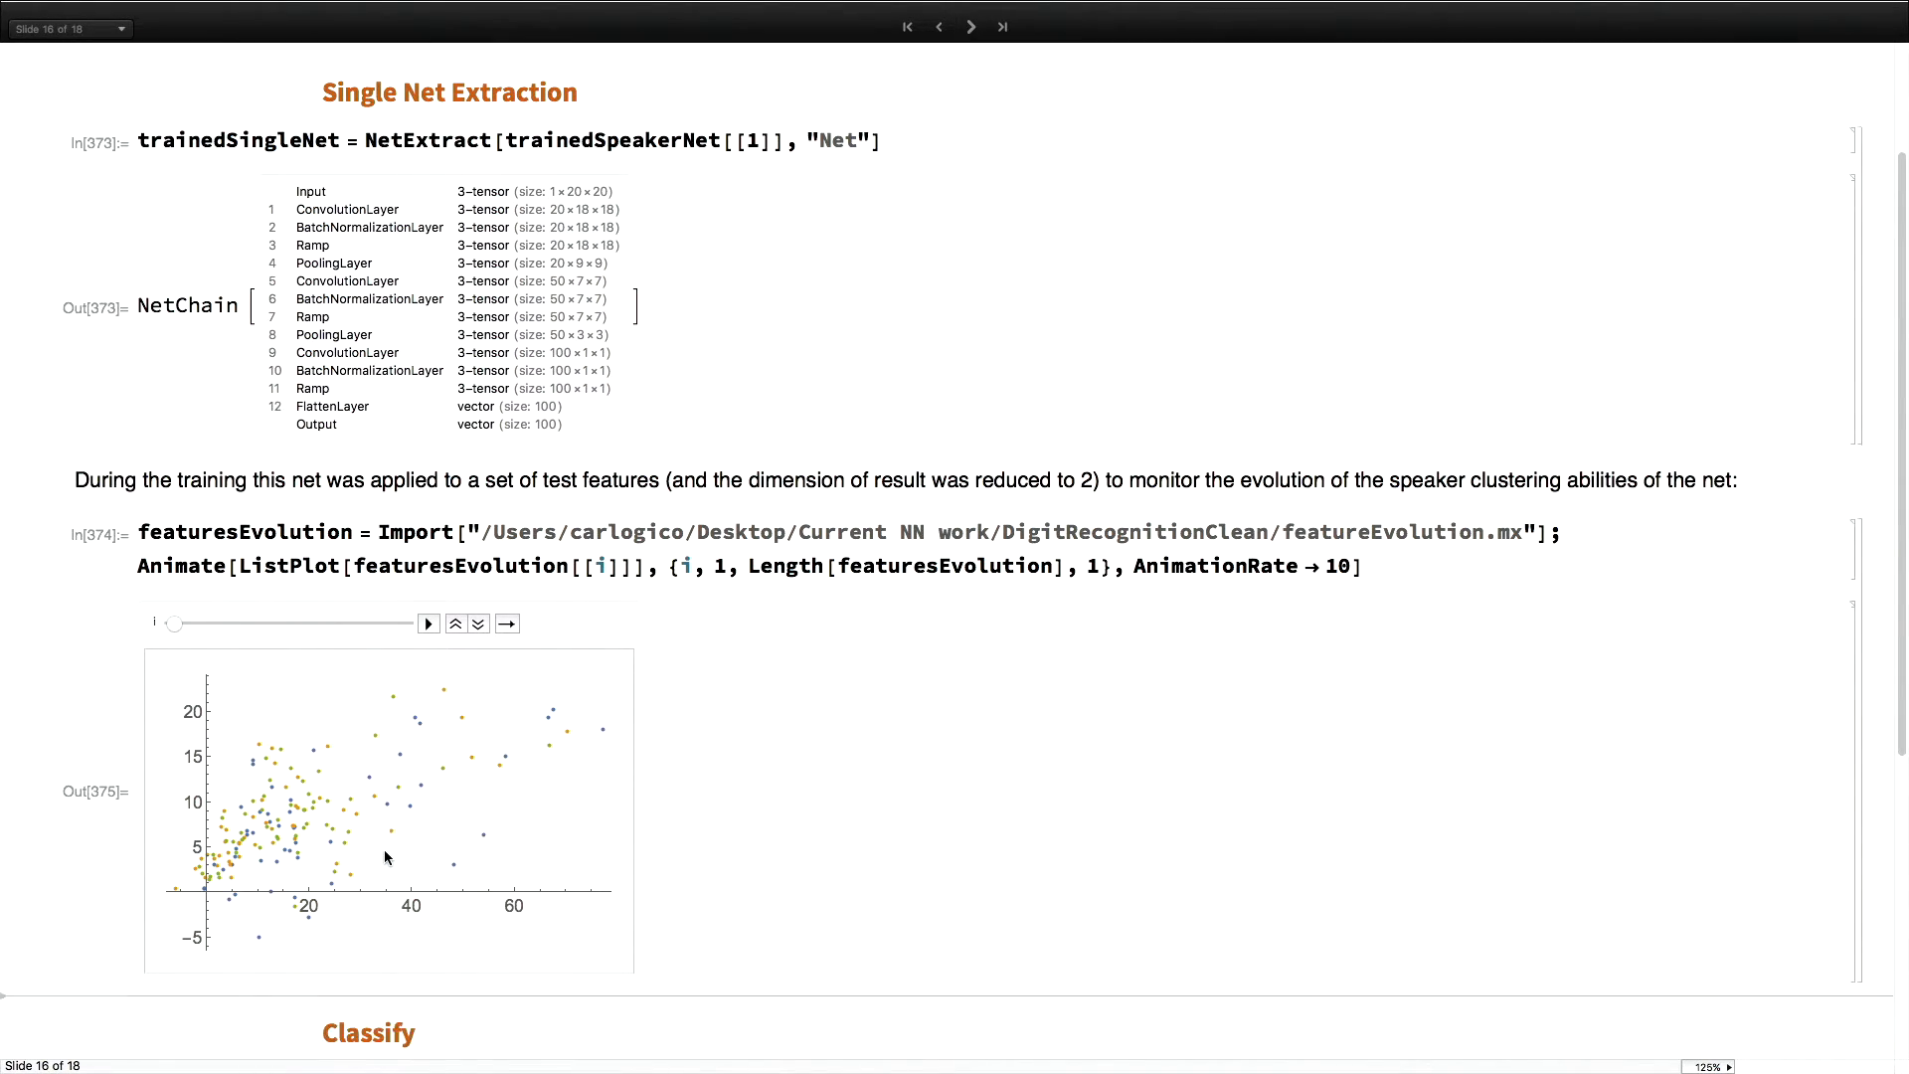
pyautogui.scroll(-3)
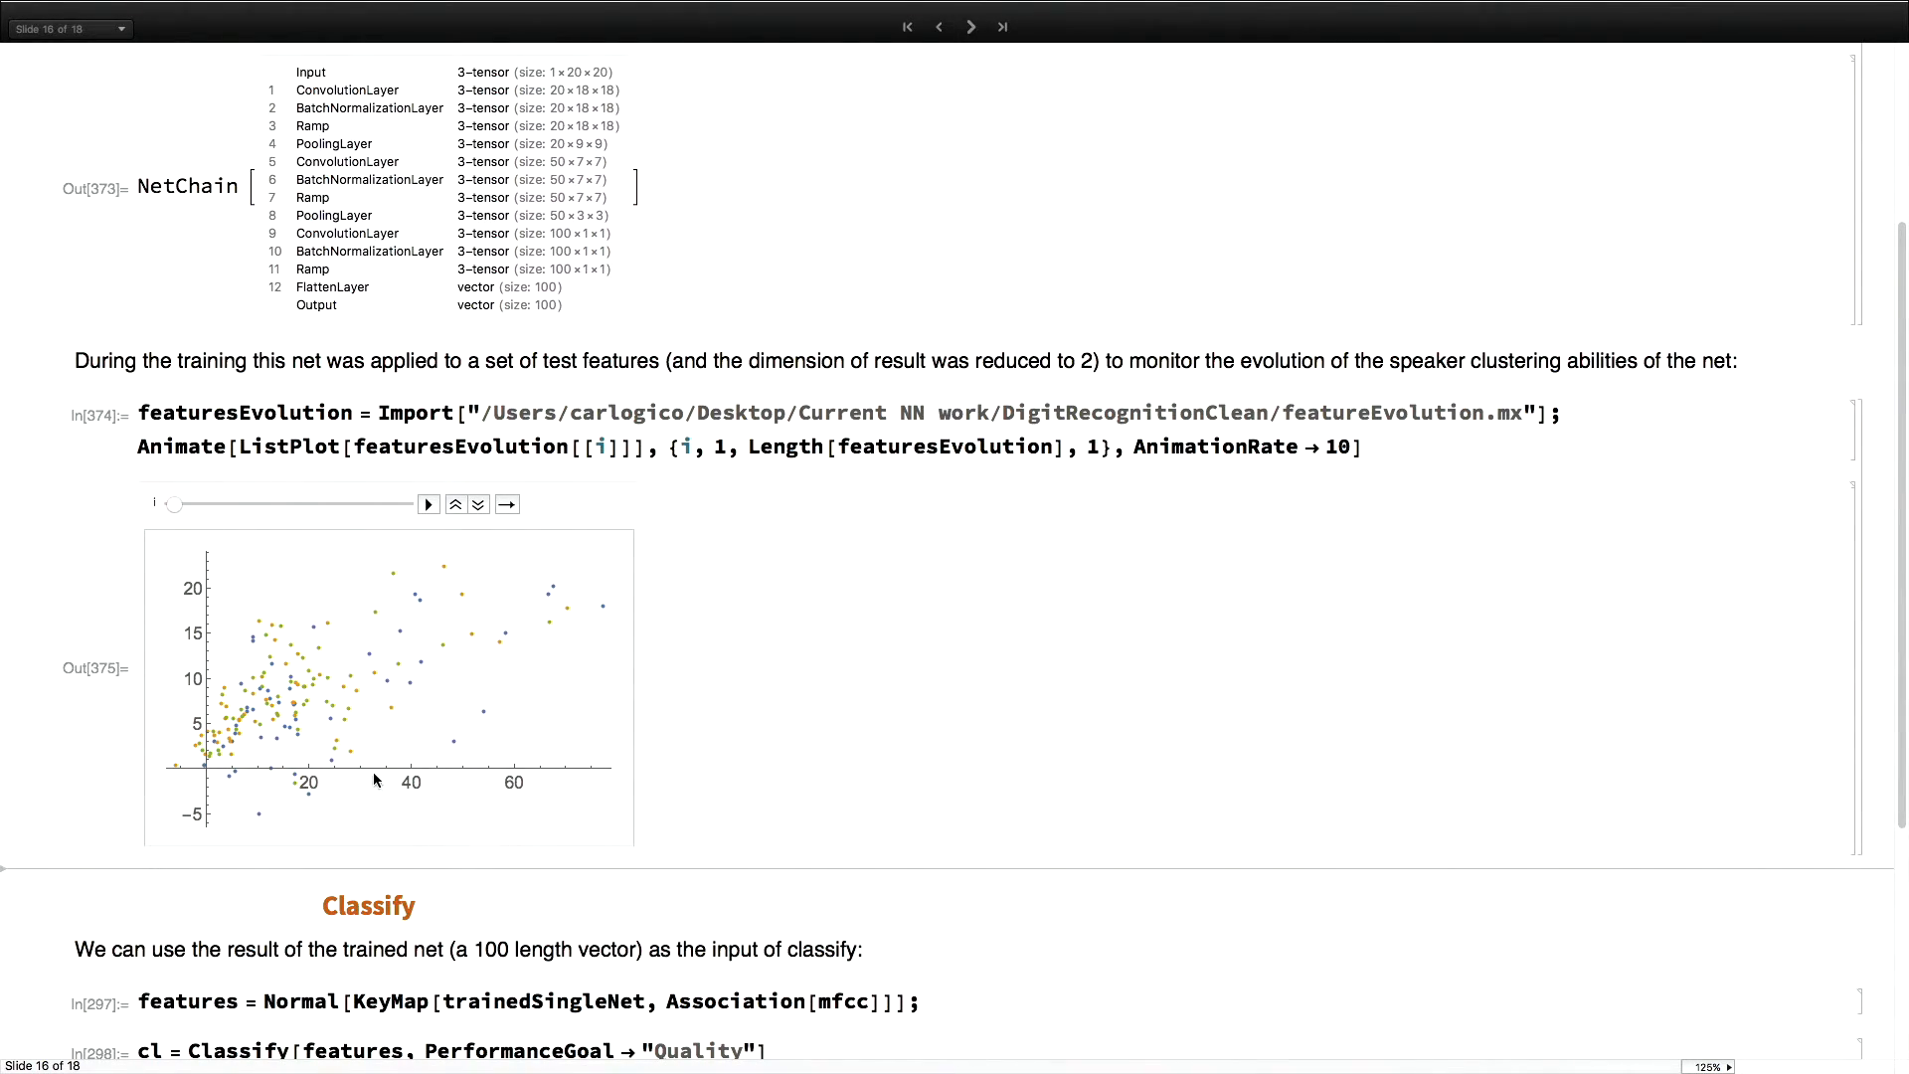
pyautogui.moveTo(177, 776)
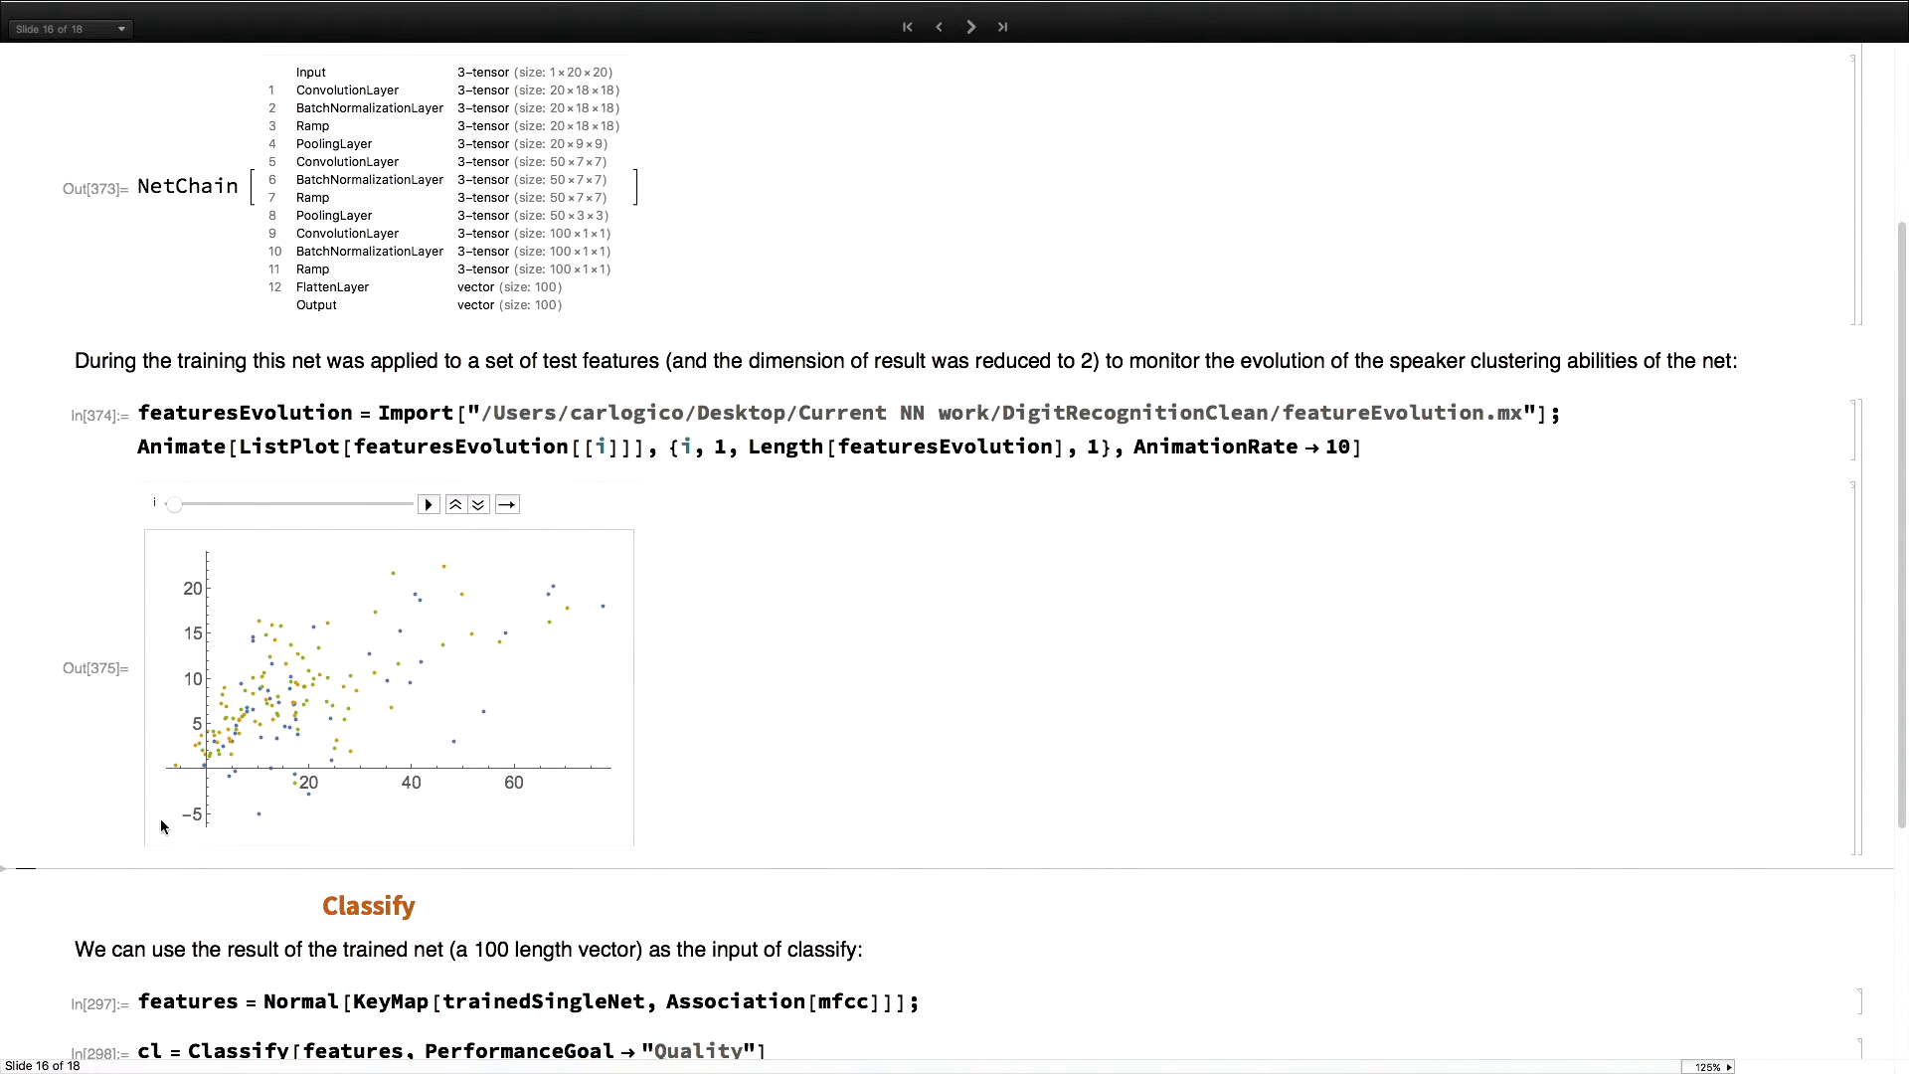
# Play the animation and stop it once the two speaker clusters are clearly separated
pyautogui.click(427, 504)
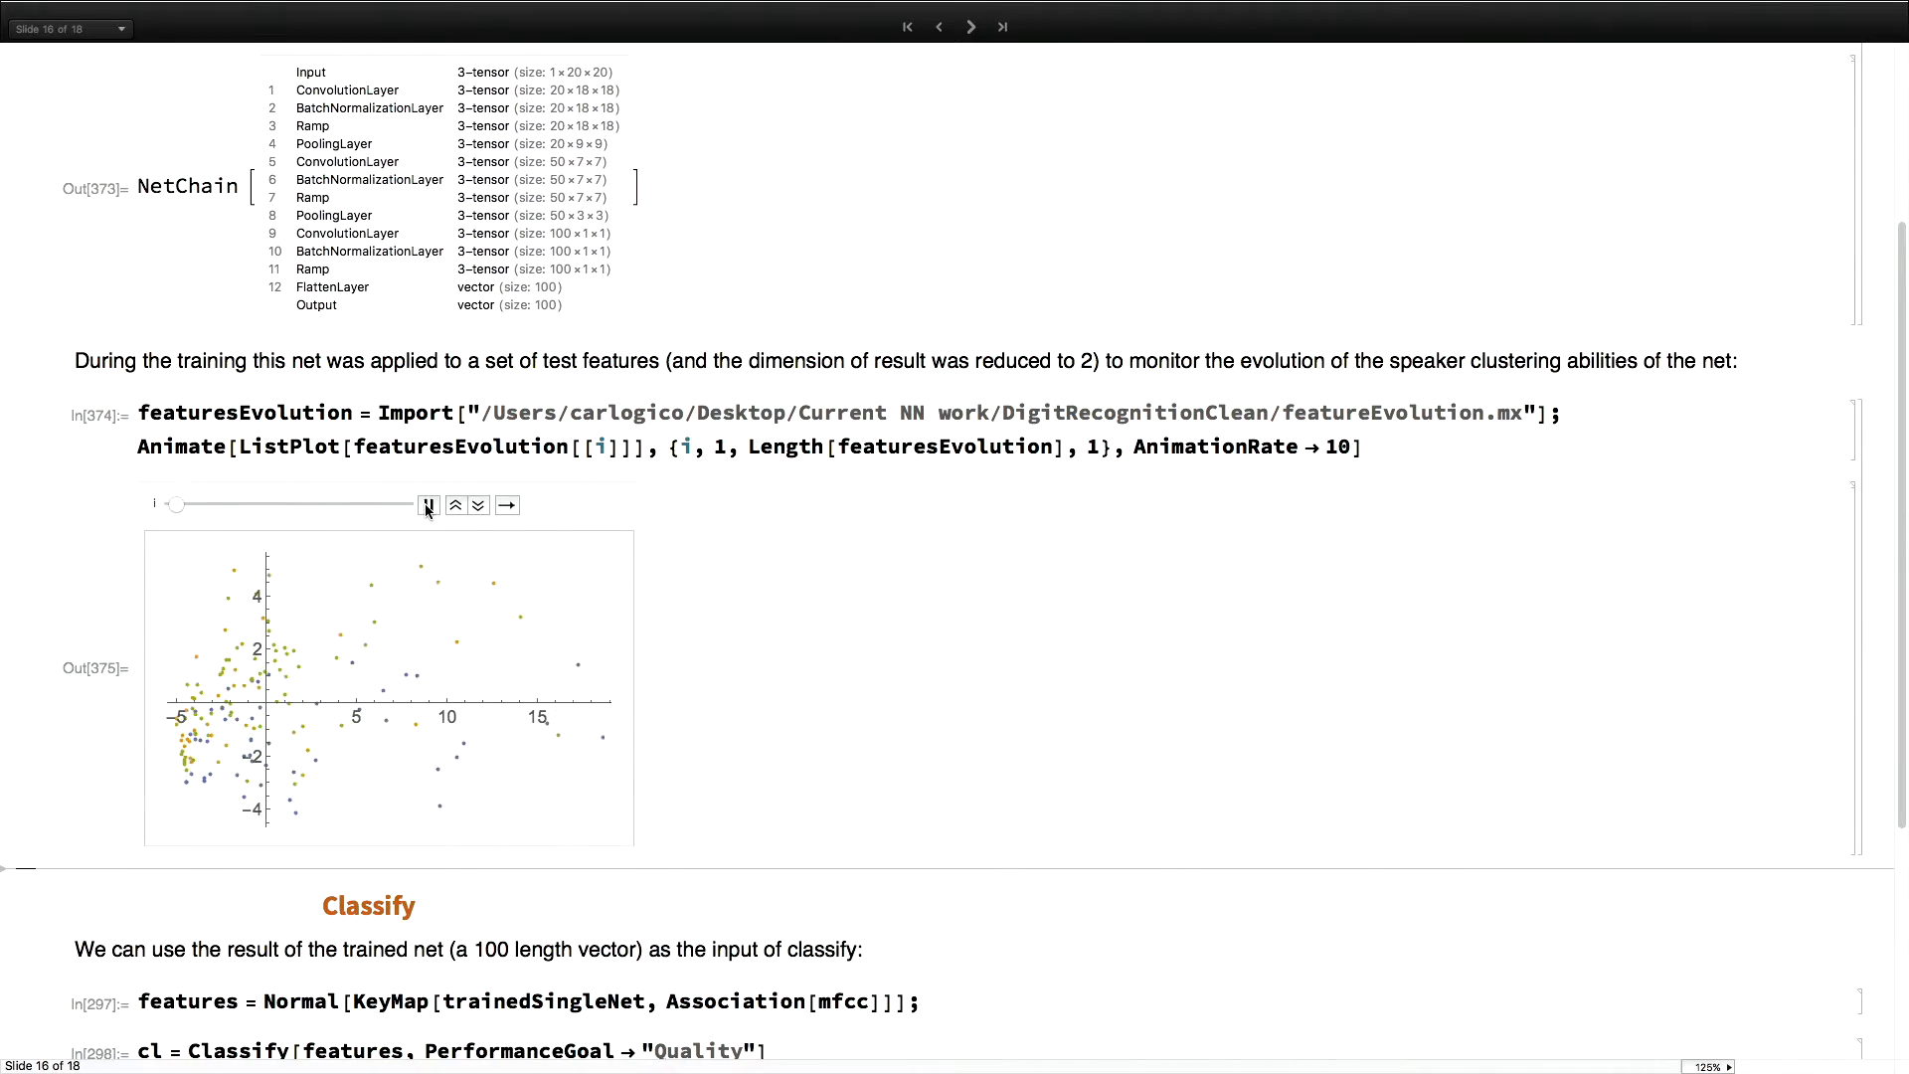
pyautogui.click(428, 504)
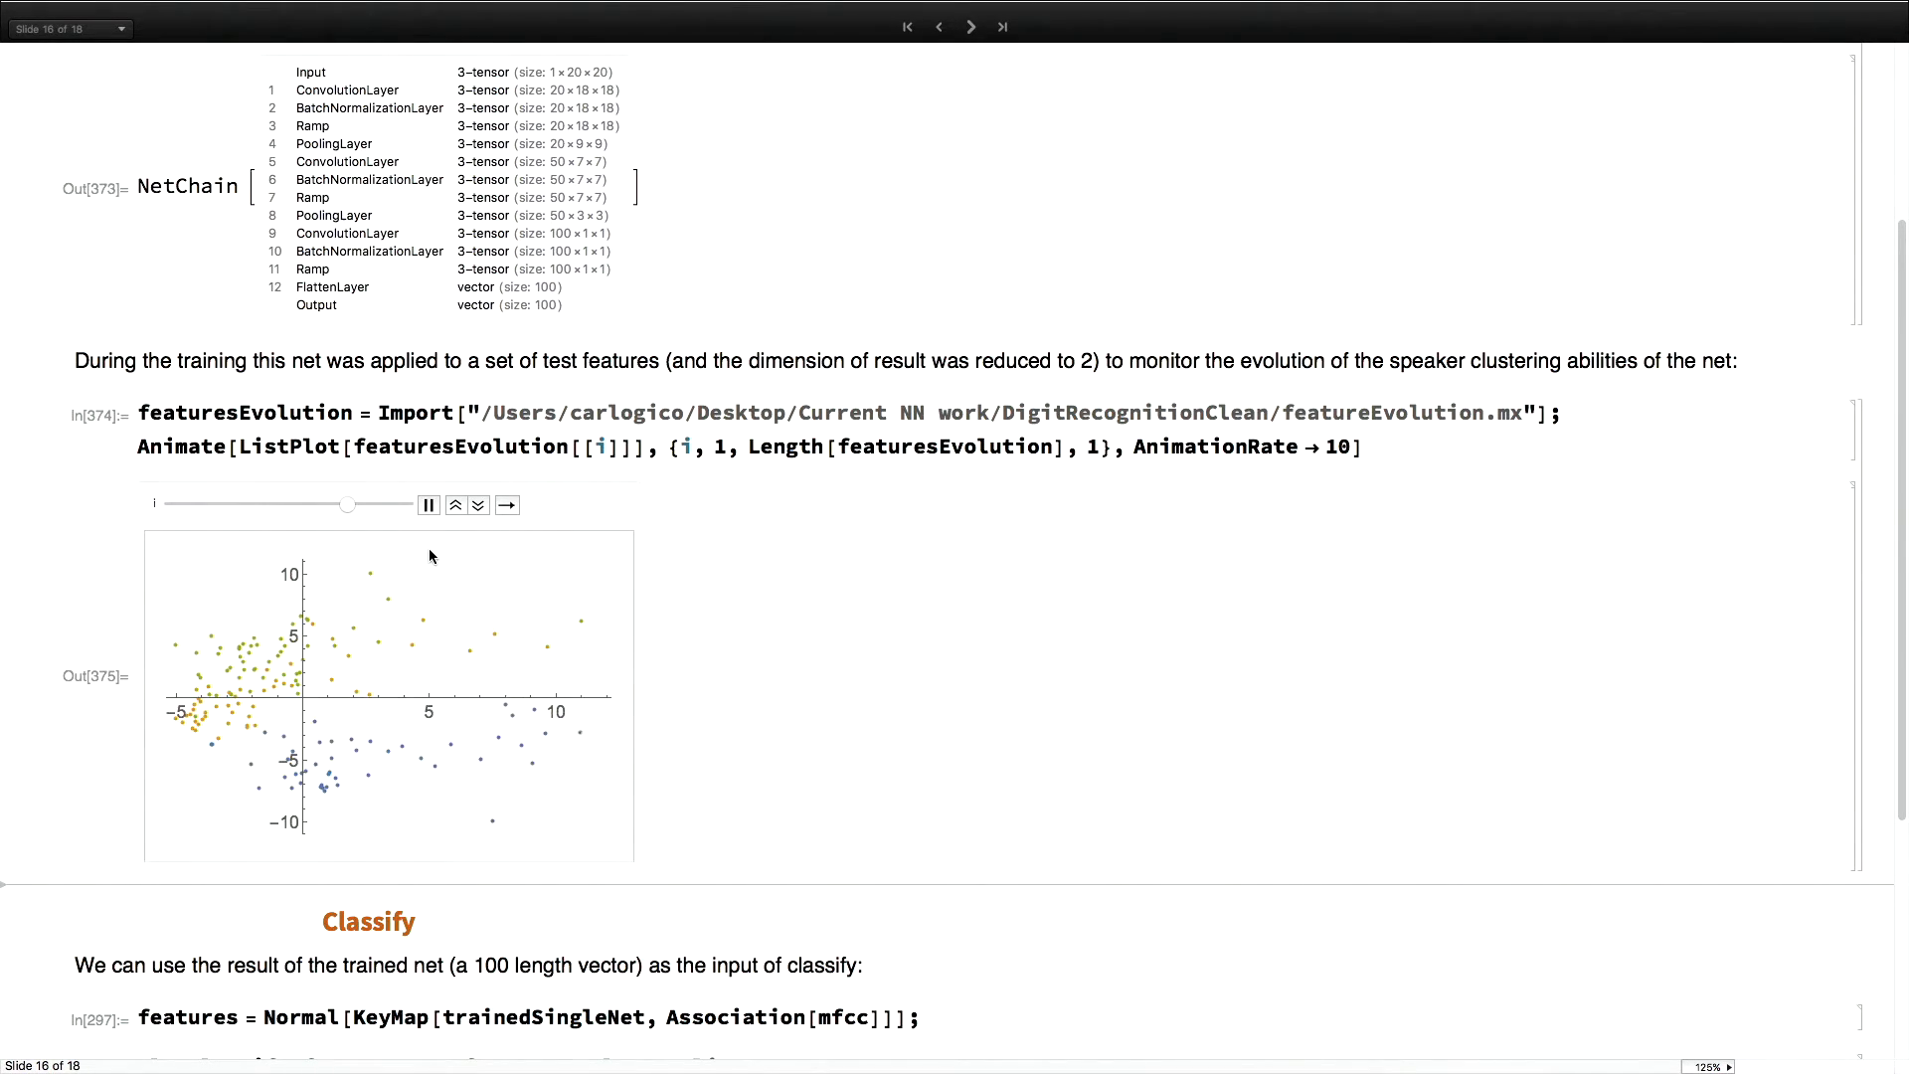
pyautogui.click(428, 505)
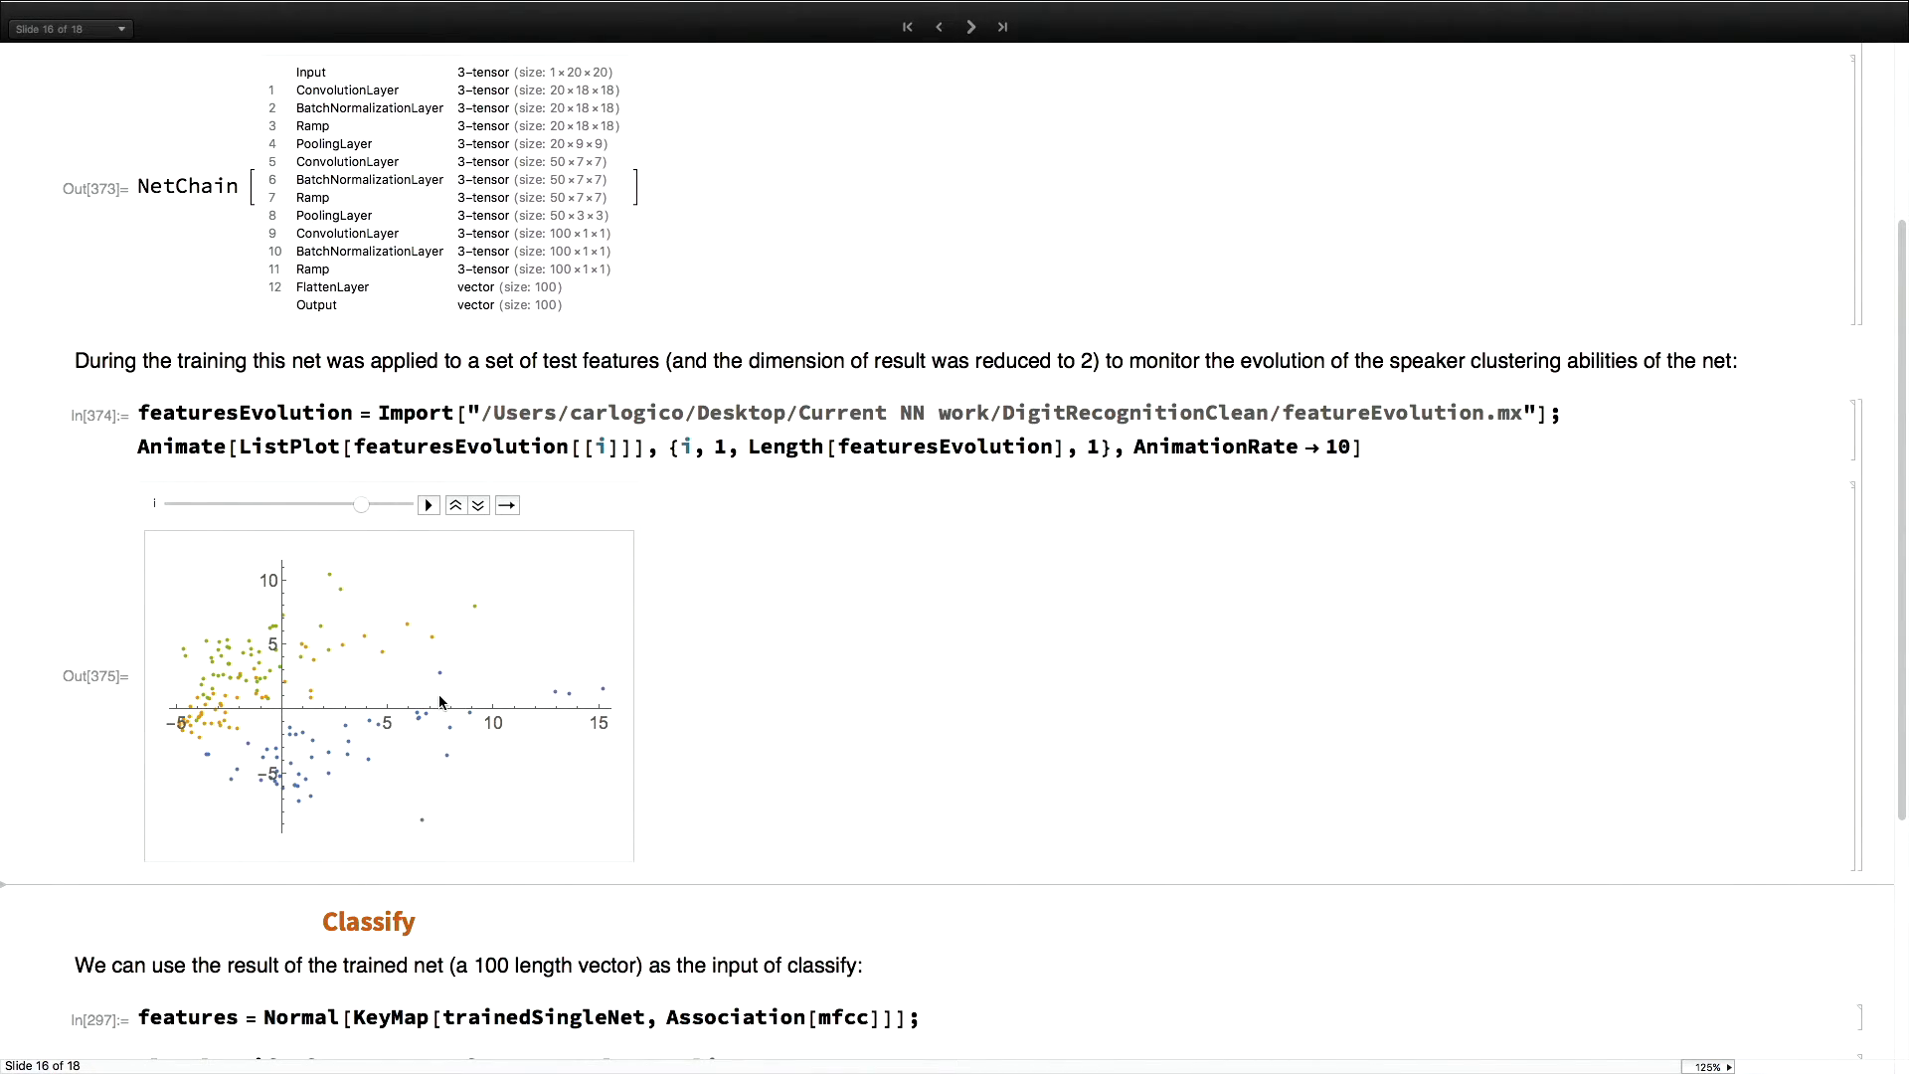
pyautogui.scroll(-3)
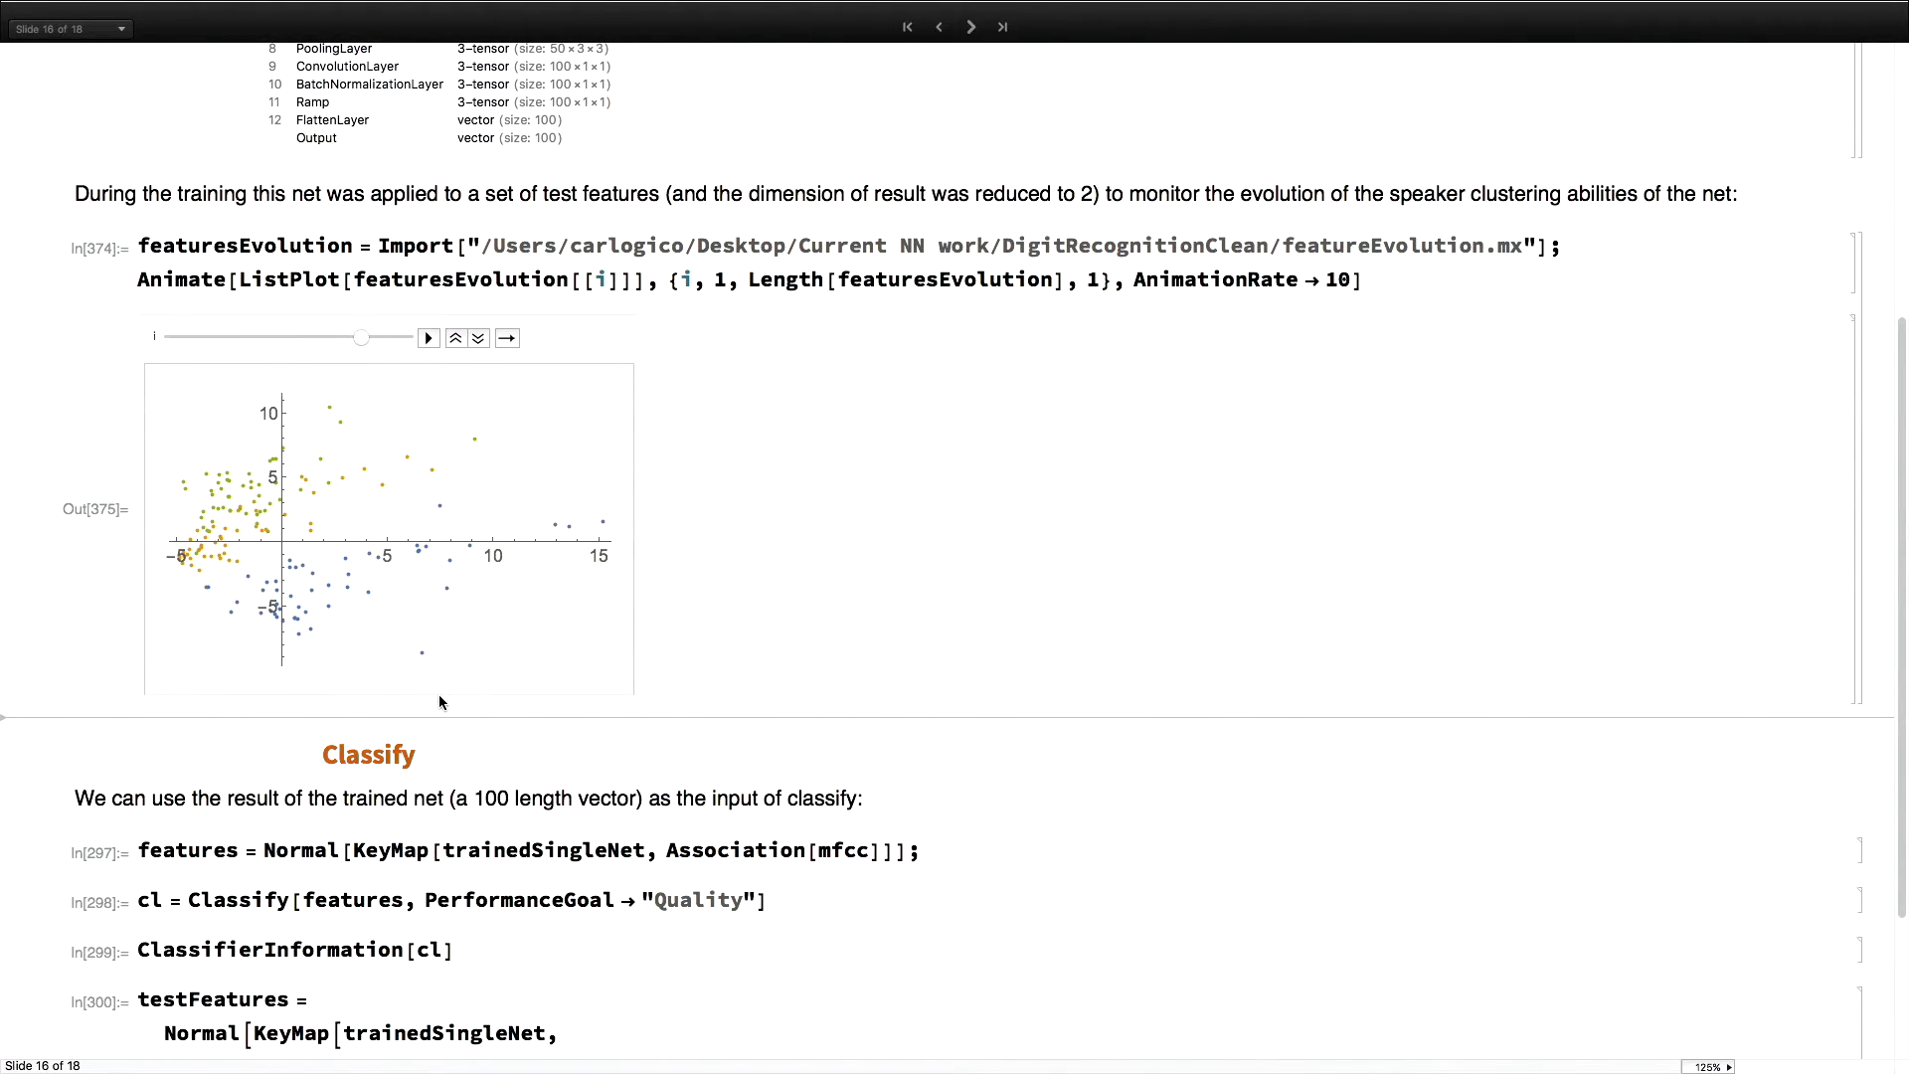
pyautogui.scroll(-3)
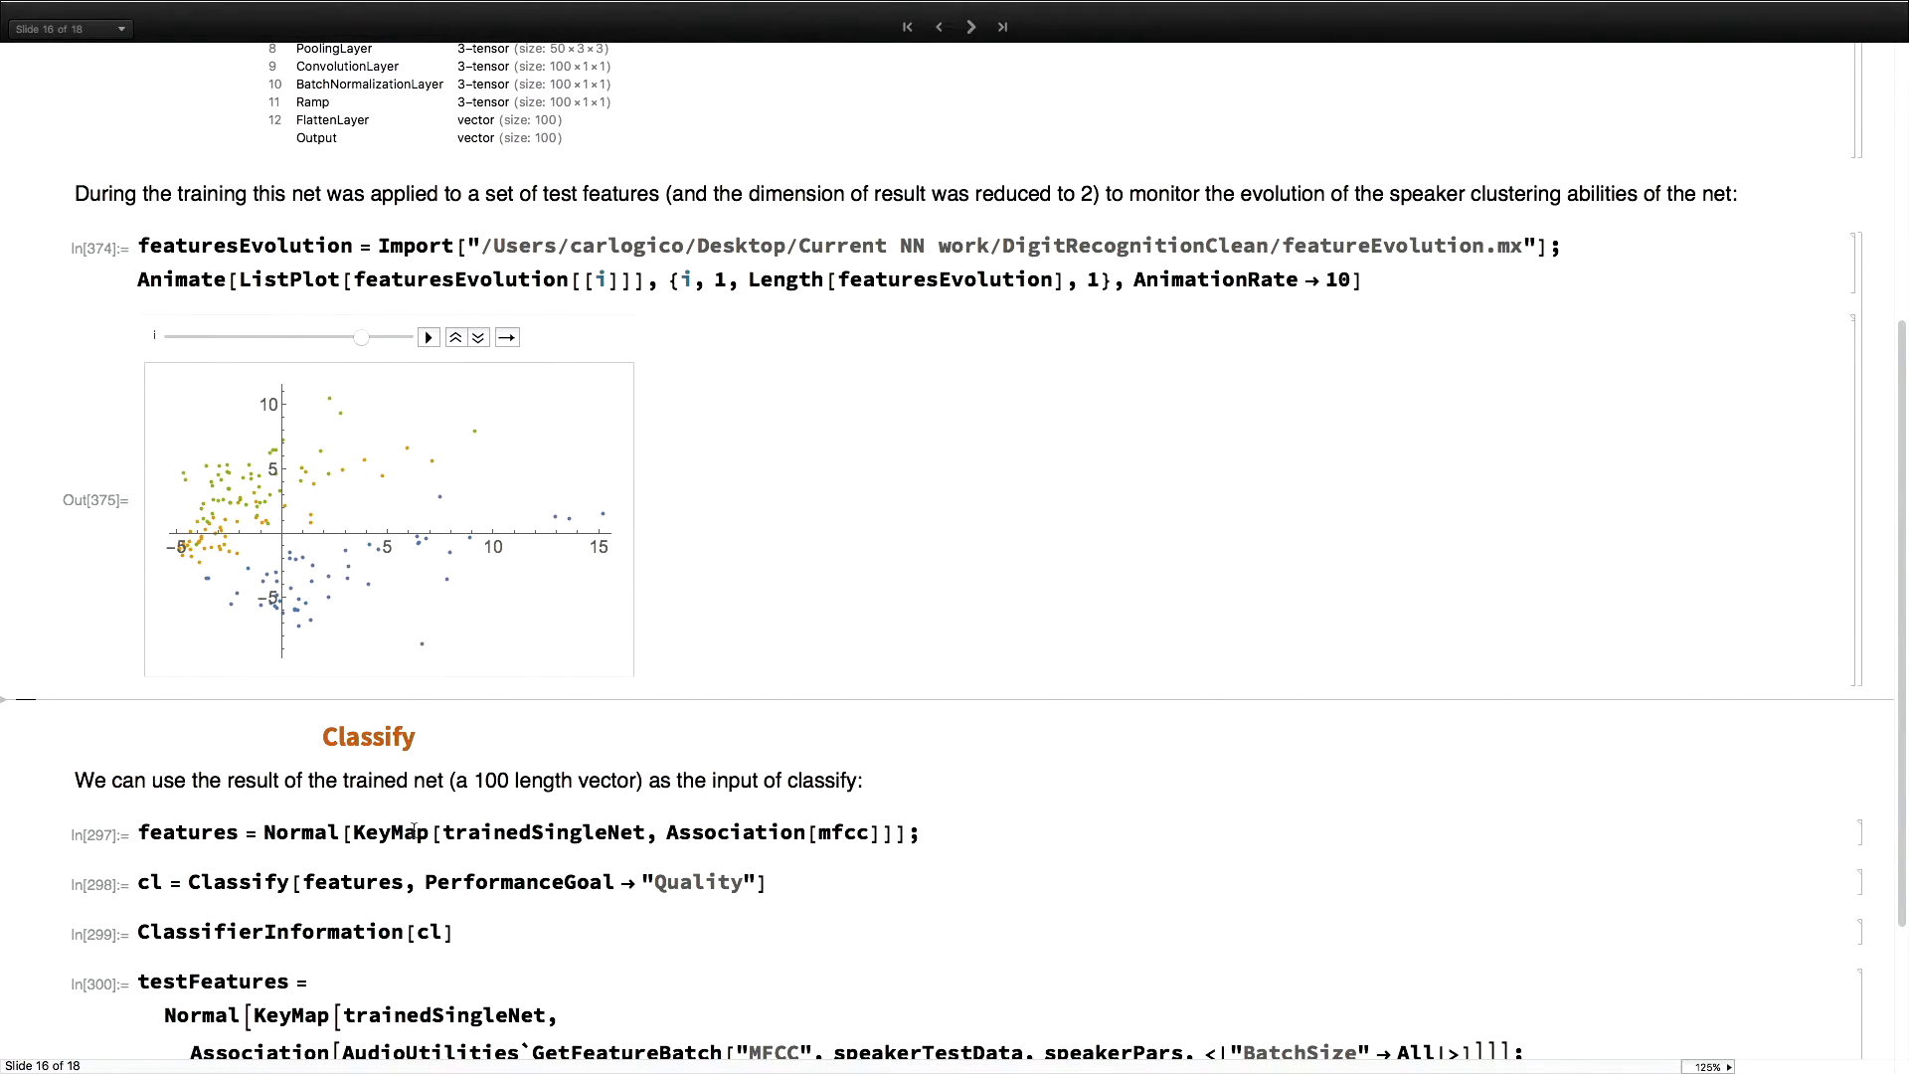
# Select KeyMap in the features definition and type RandomSample to sample two features
pyautogui.doubleClick(299, 831)
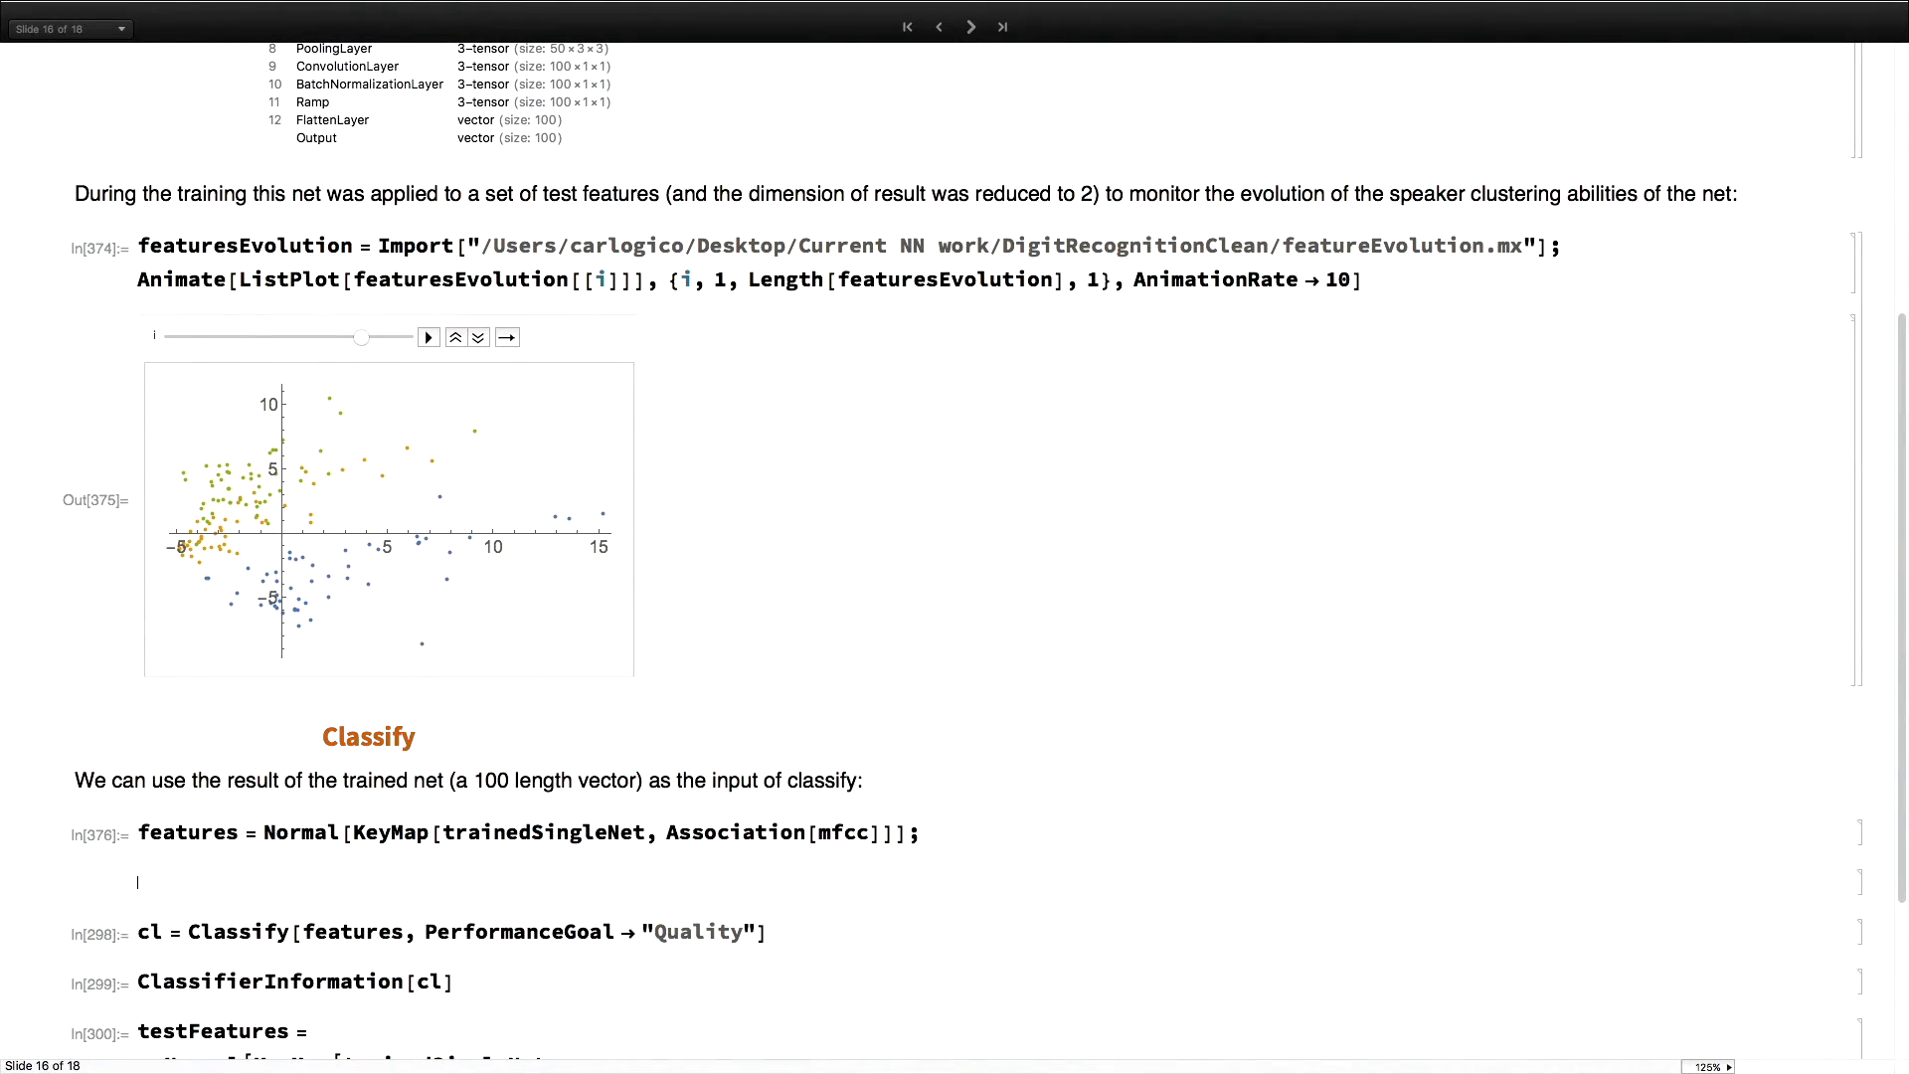
pyautogui.write('RandomSample[features, 2')
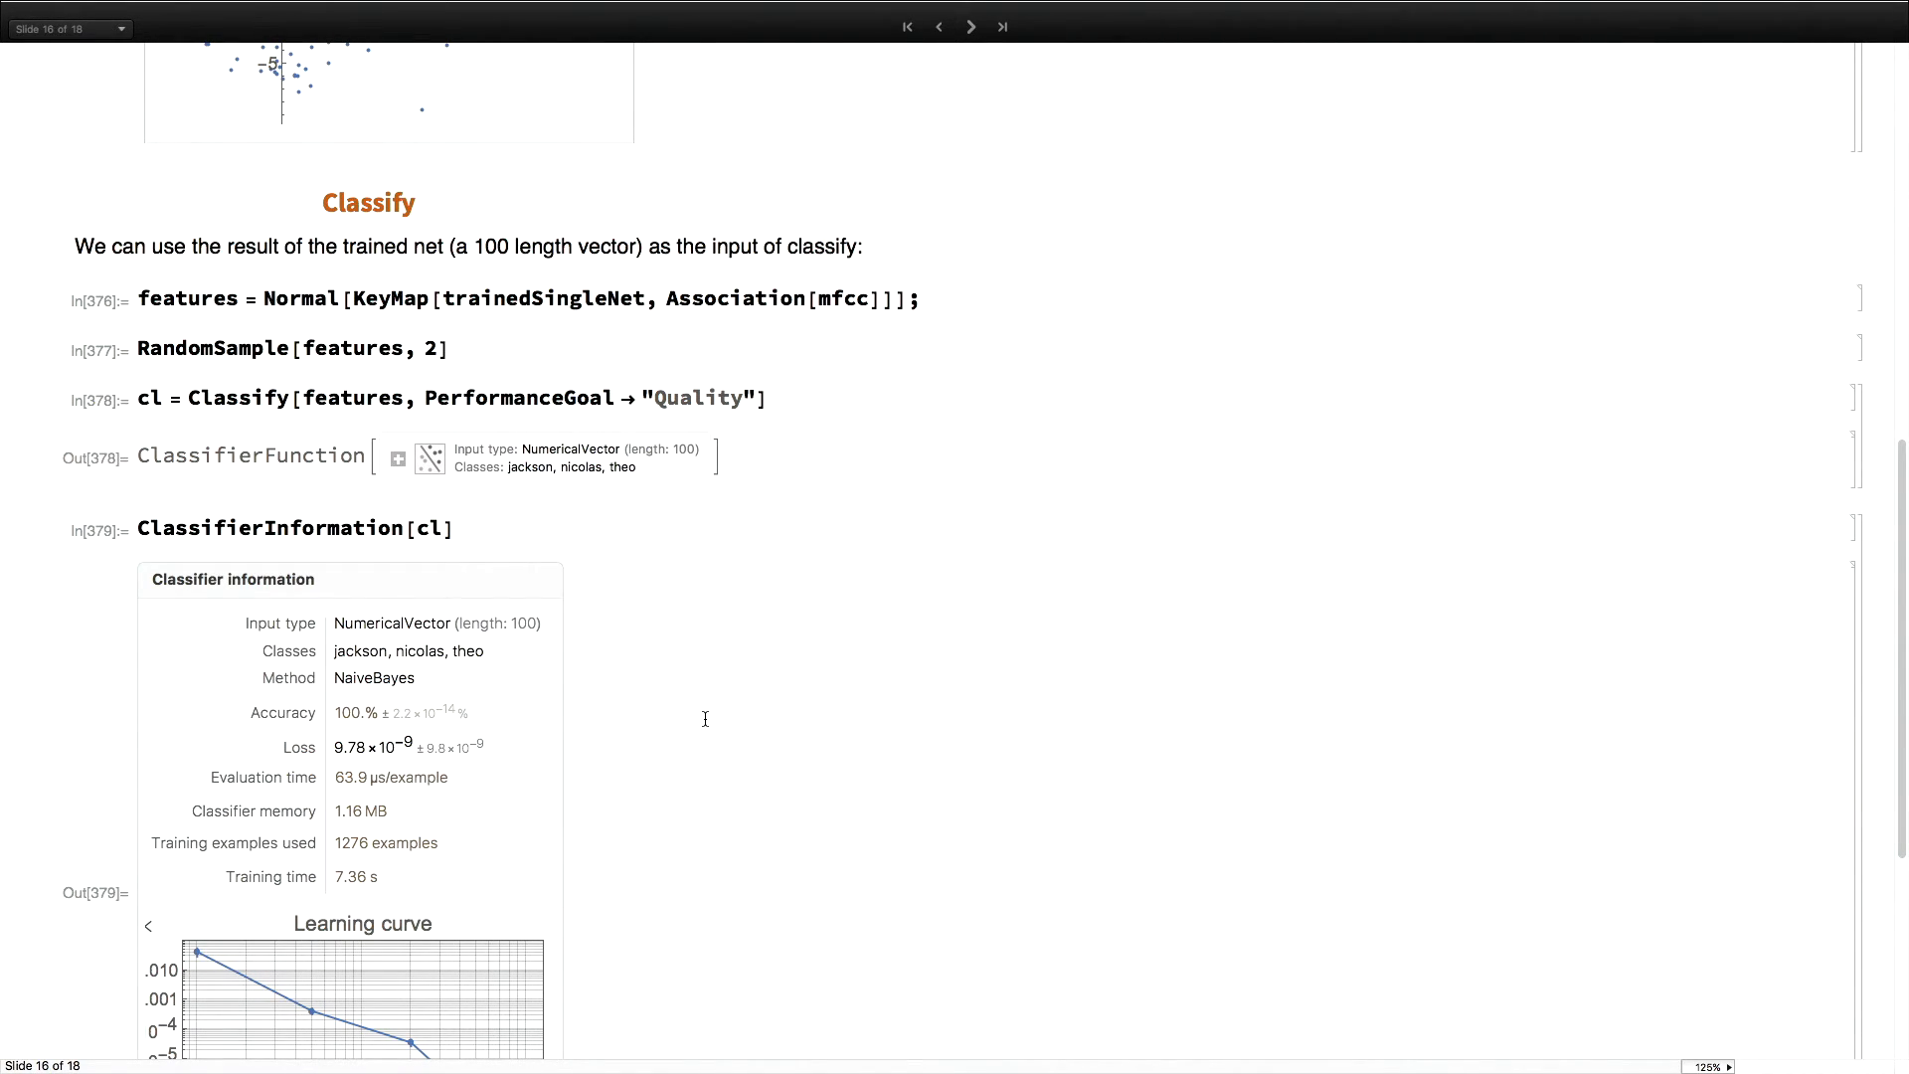
# Measure the classifier on test features: 0.933333 accuracy and a three-speaker confusion matrix
pyautogui.scroll(-3)
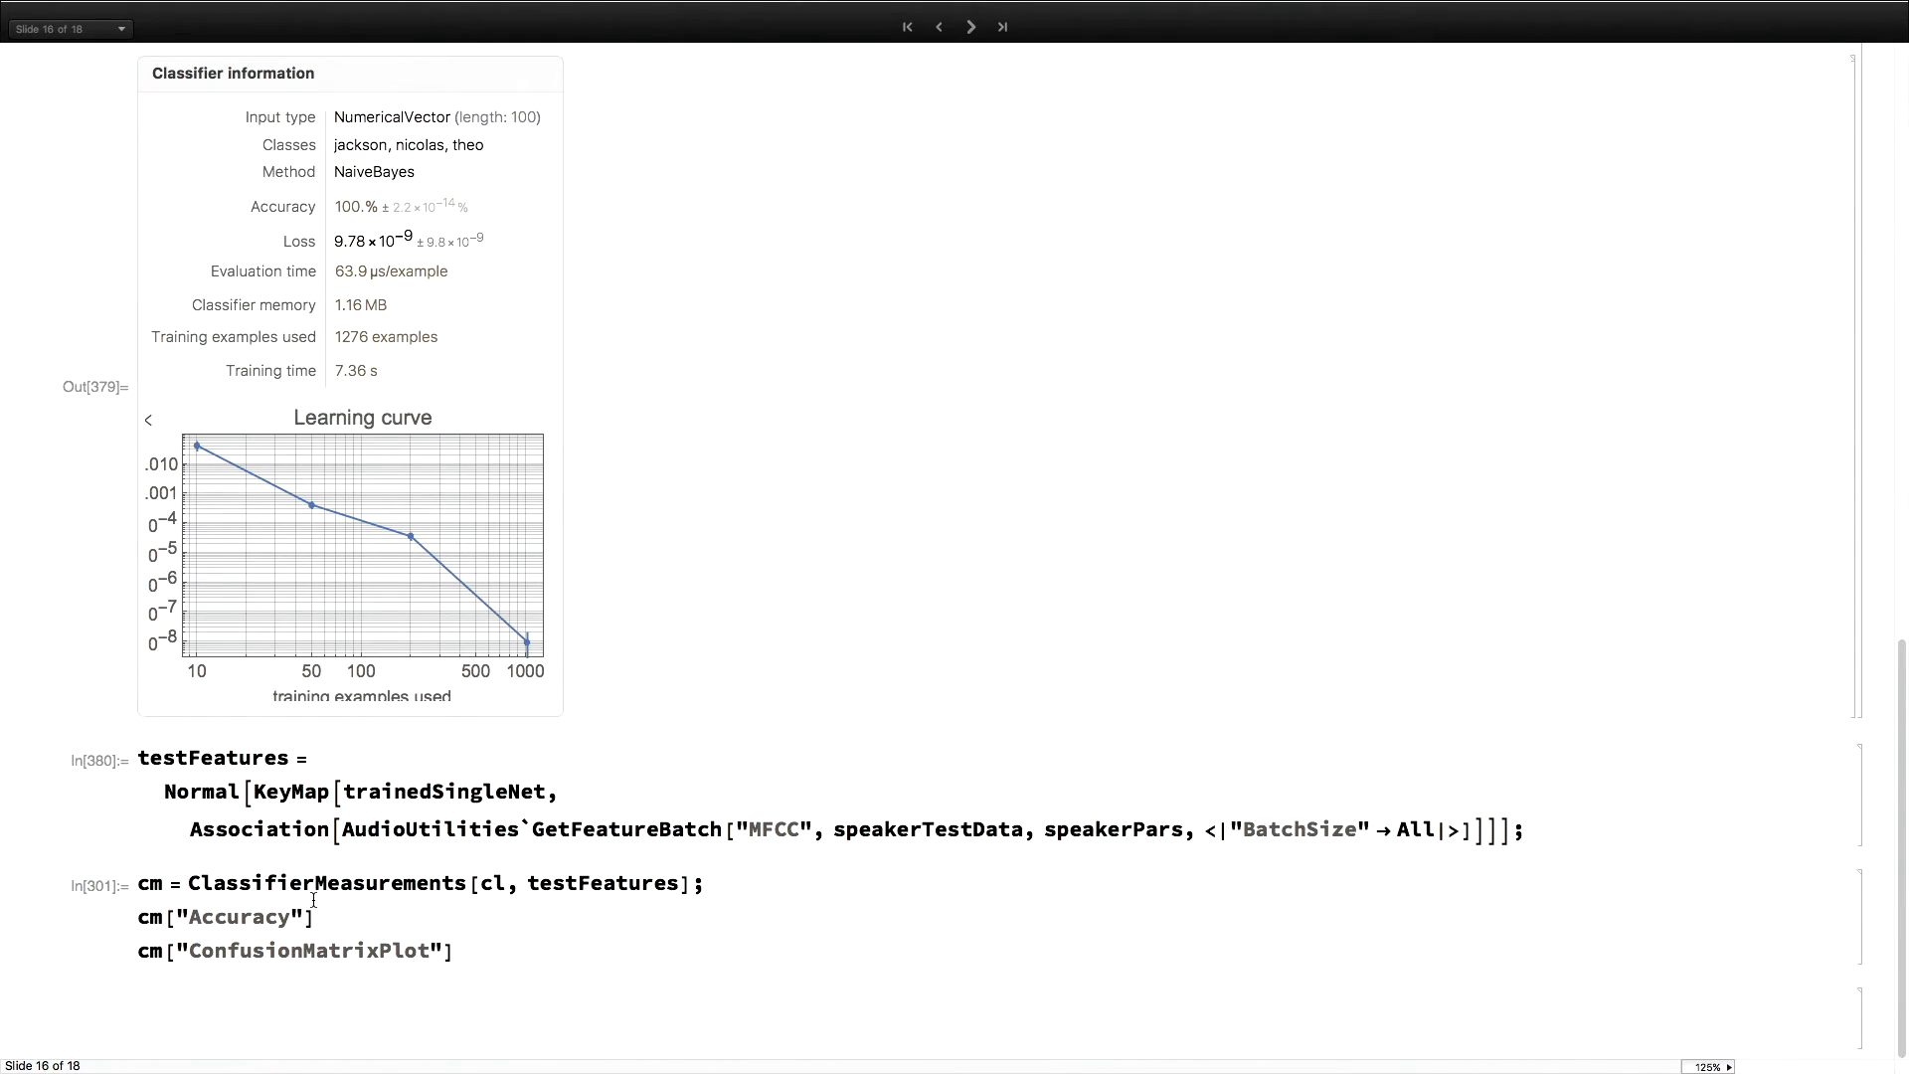
pyautogui.click(318, 915)
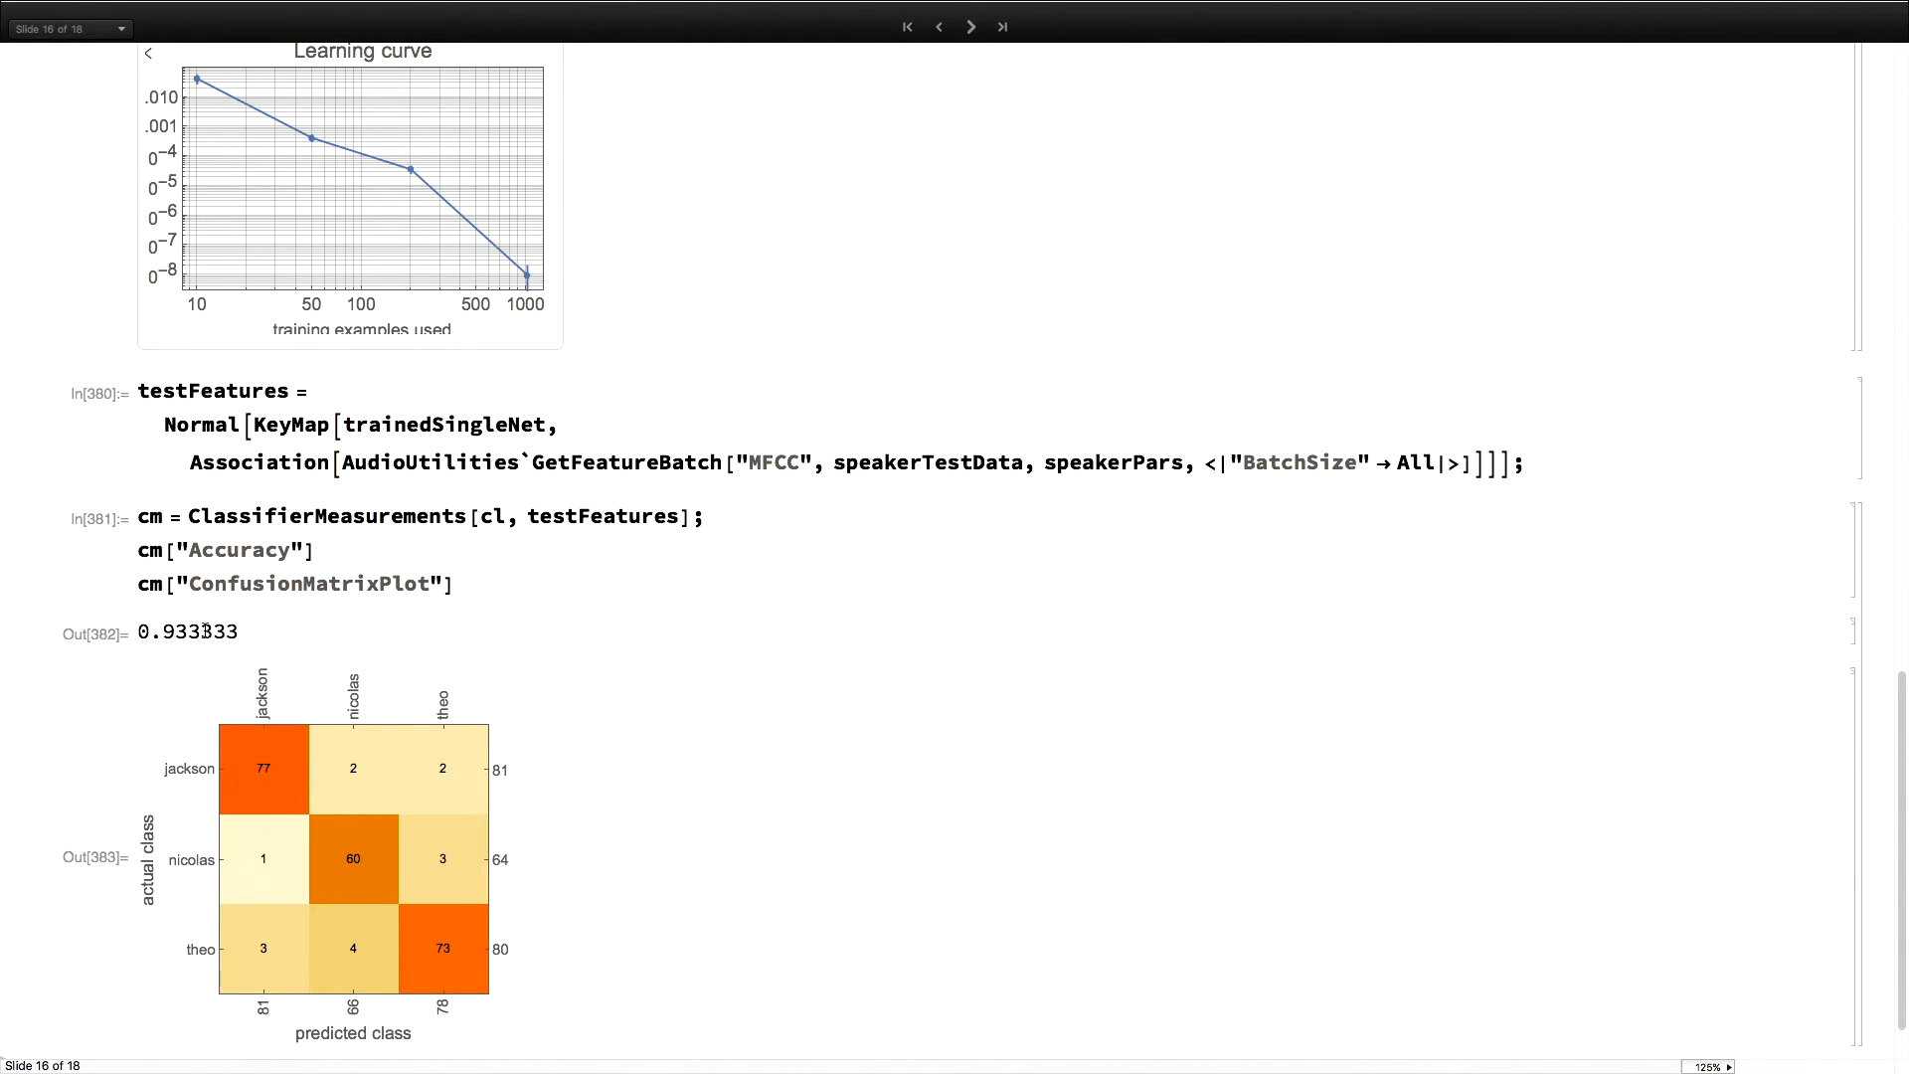
pyautogui.scroll(-3)
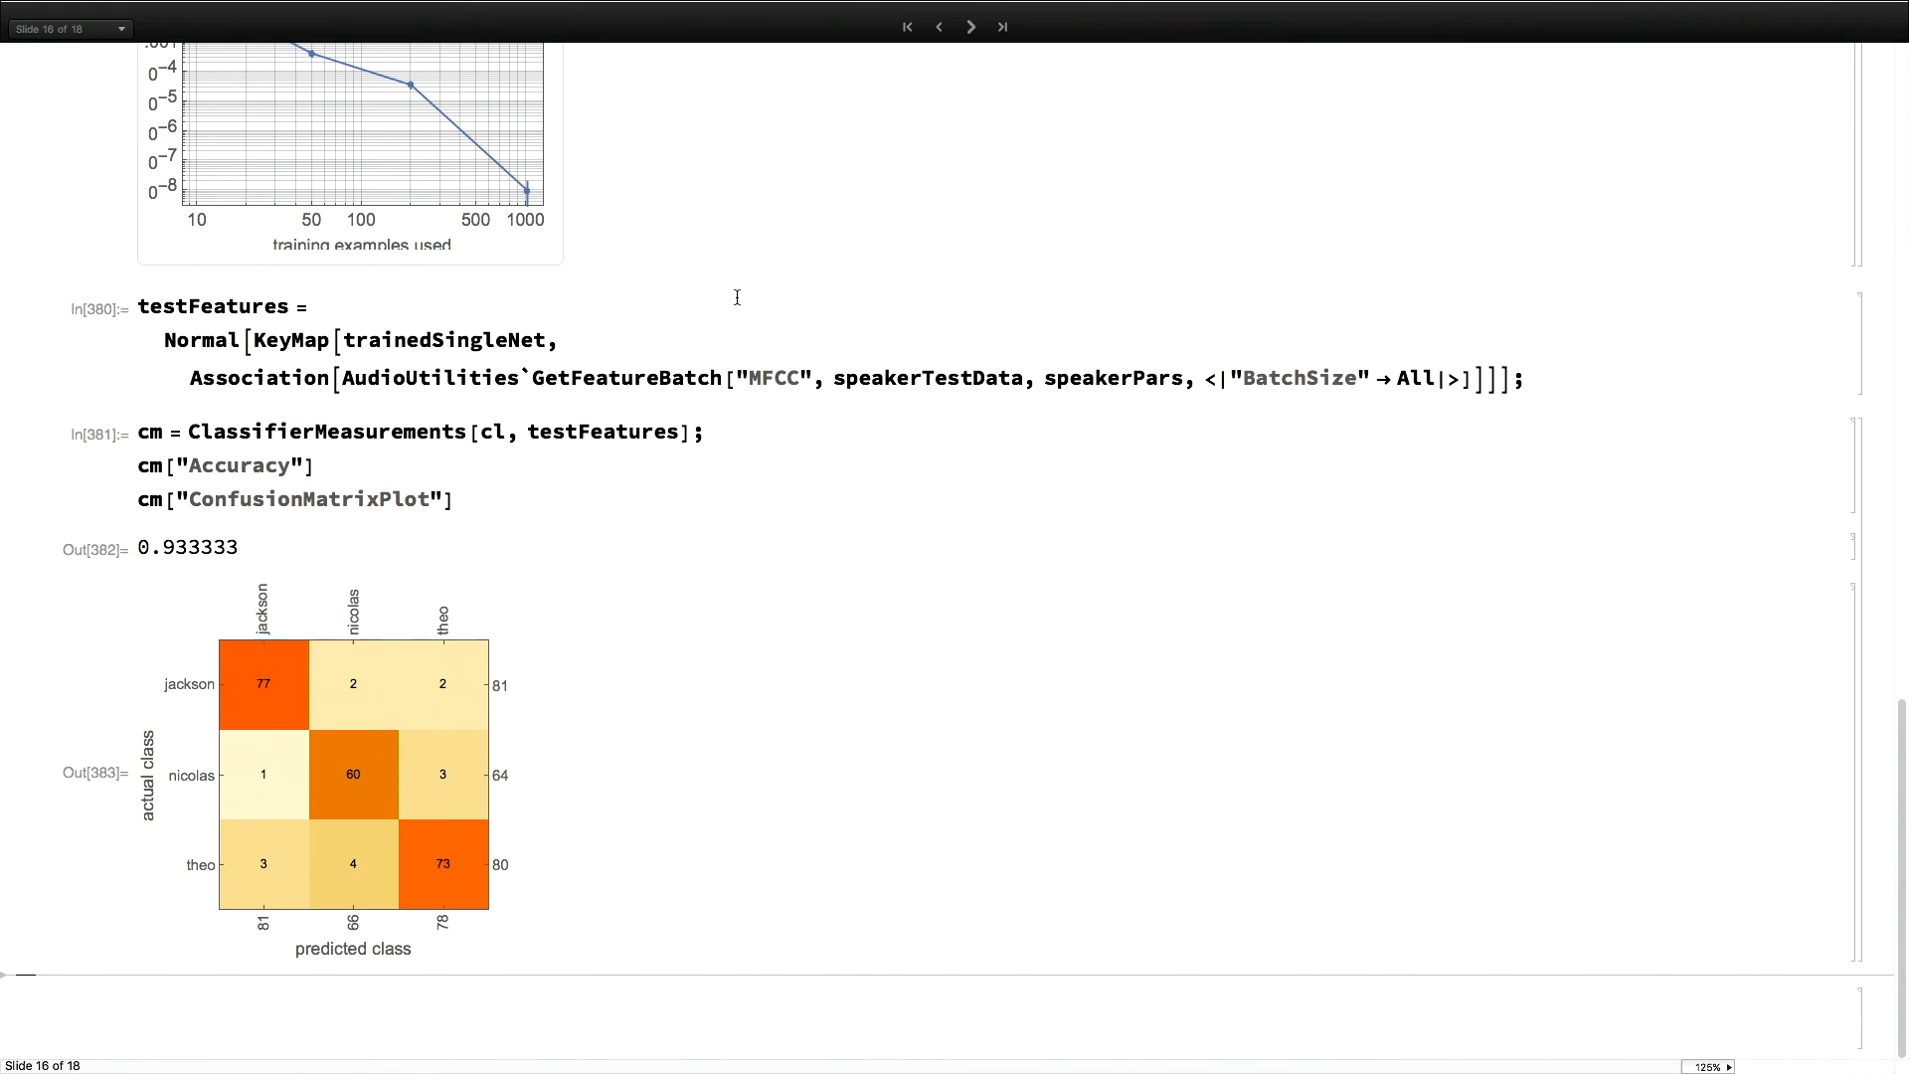
pyautogui.moveTo(711, 536)
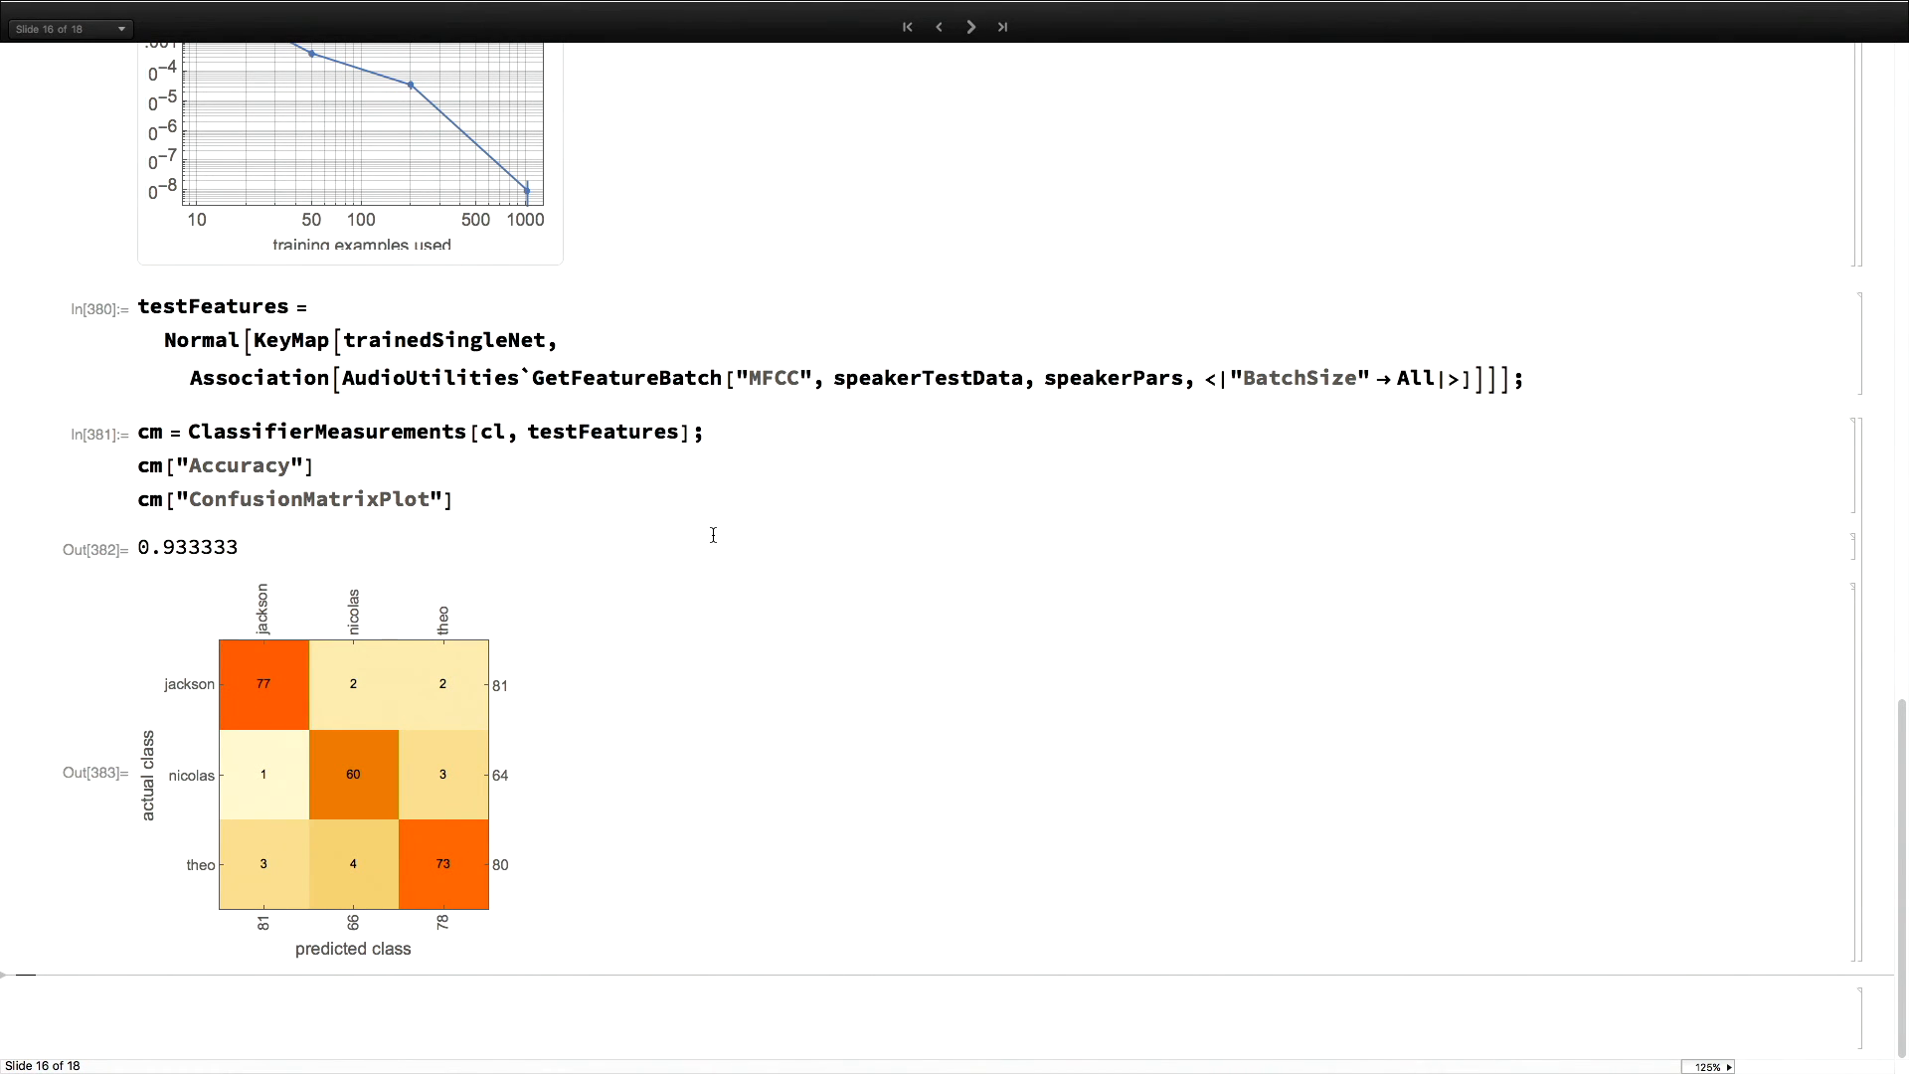
pyautogui.moveTo(754, 465)
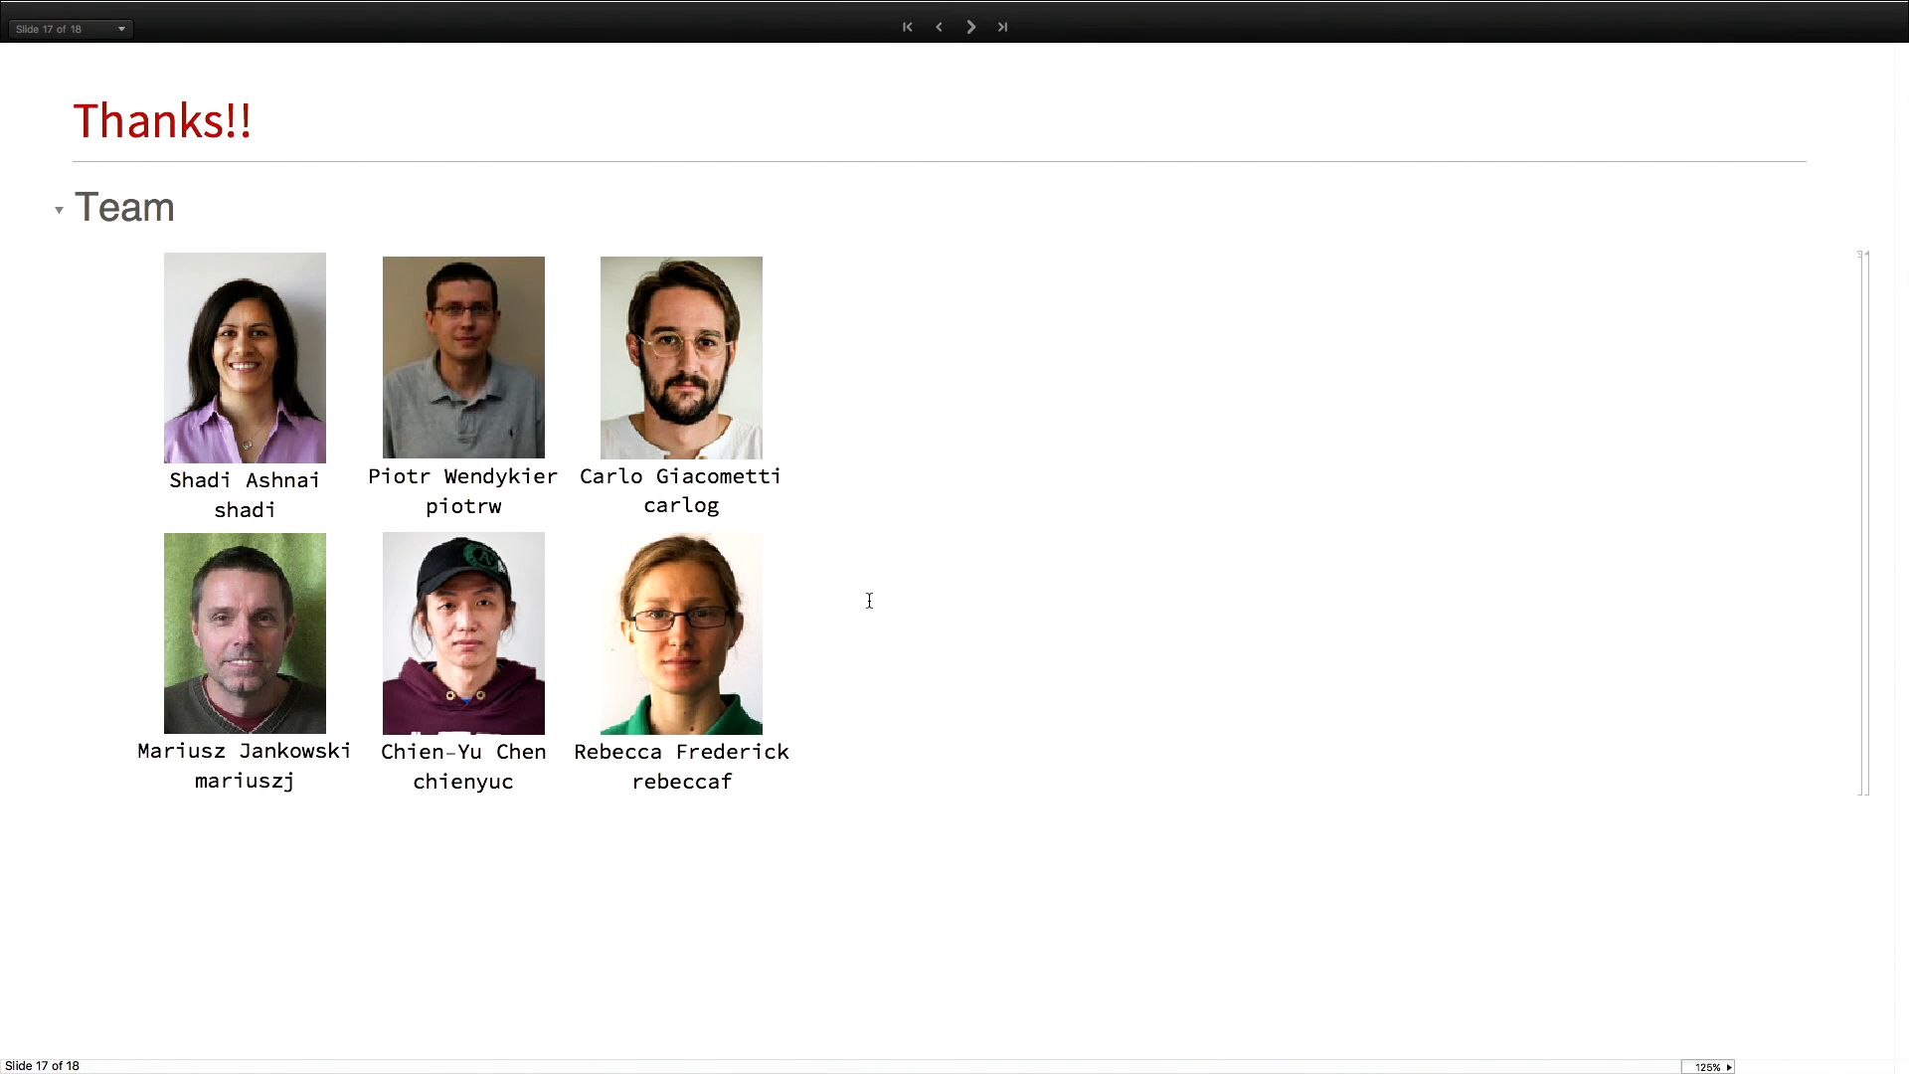
pyautogui.moveTo(895, 614)
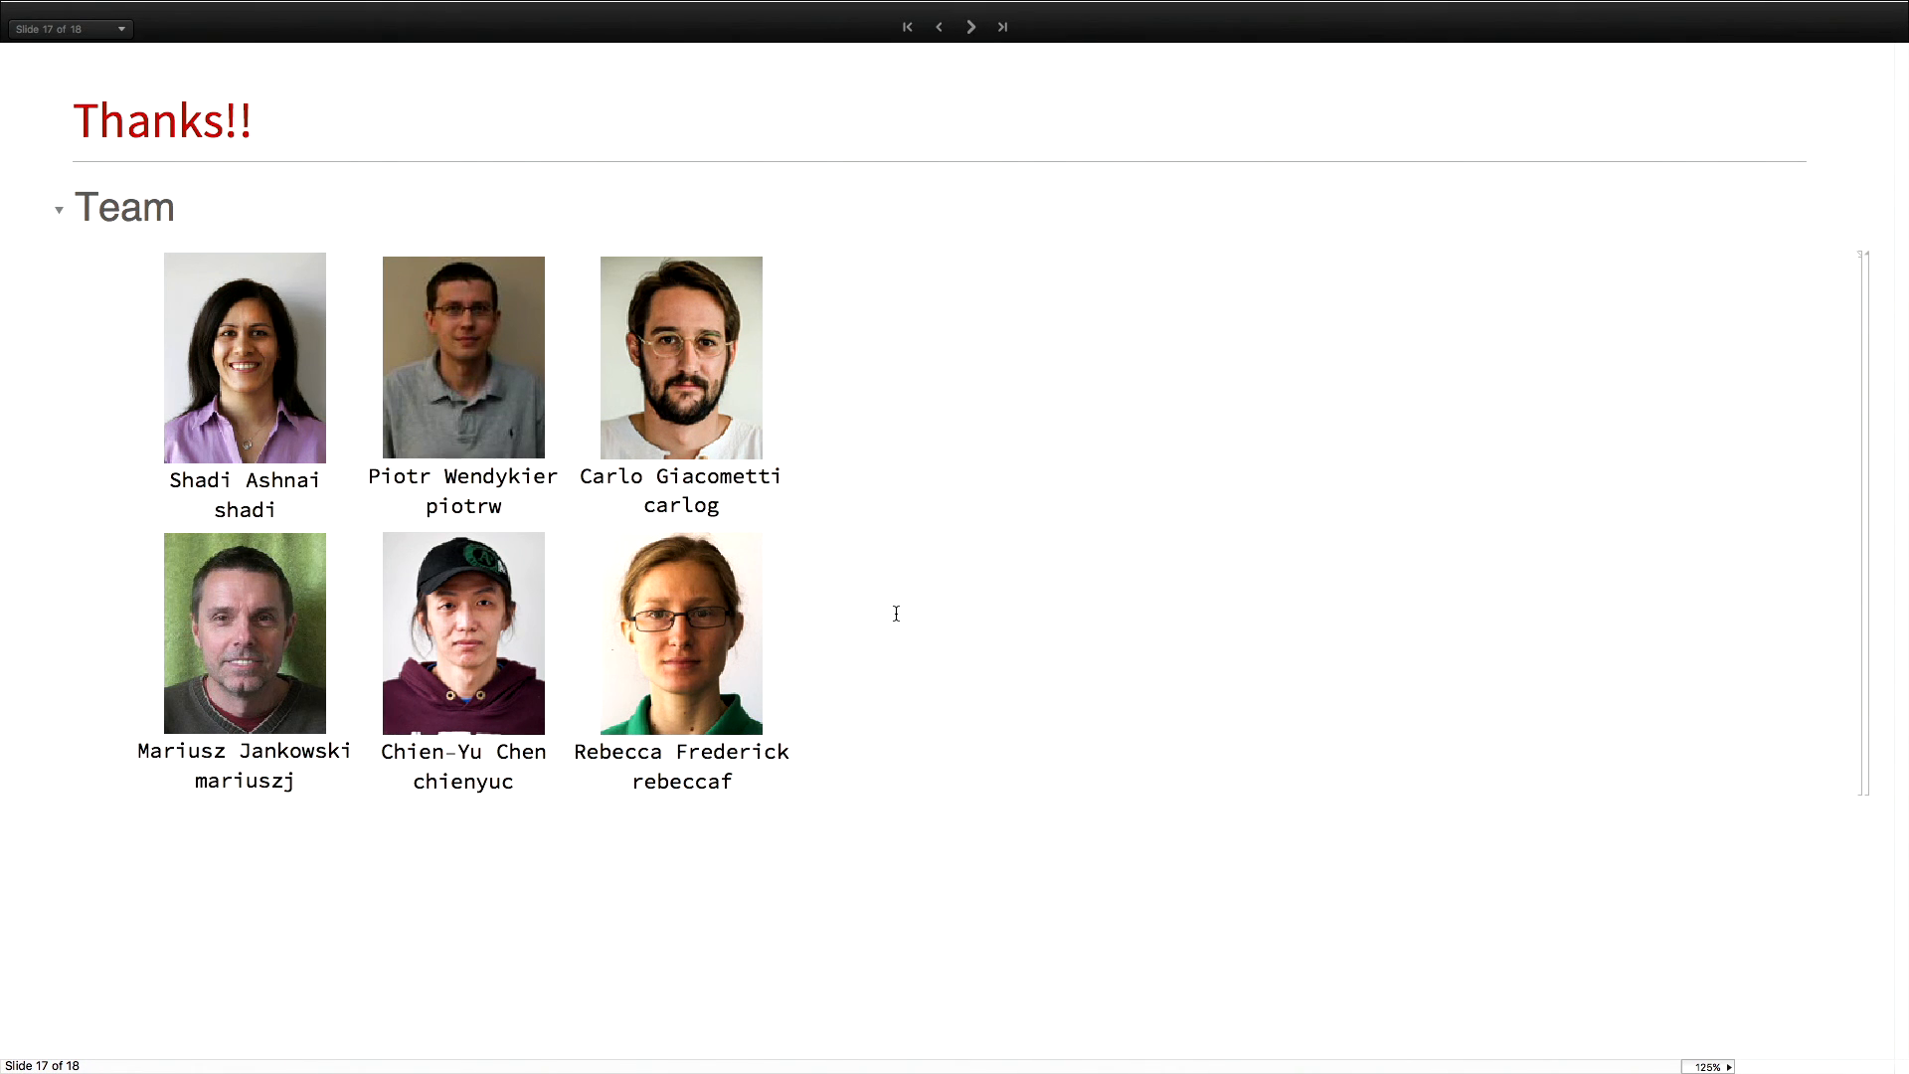